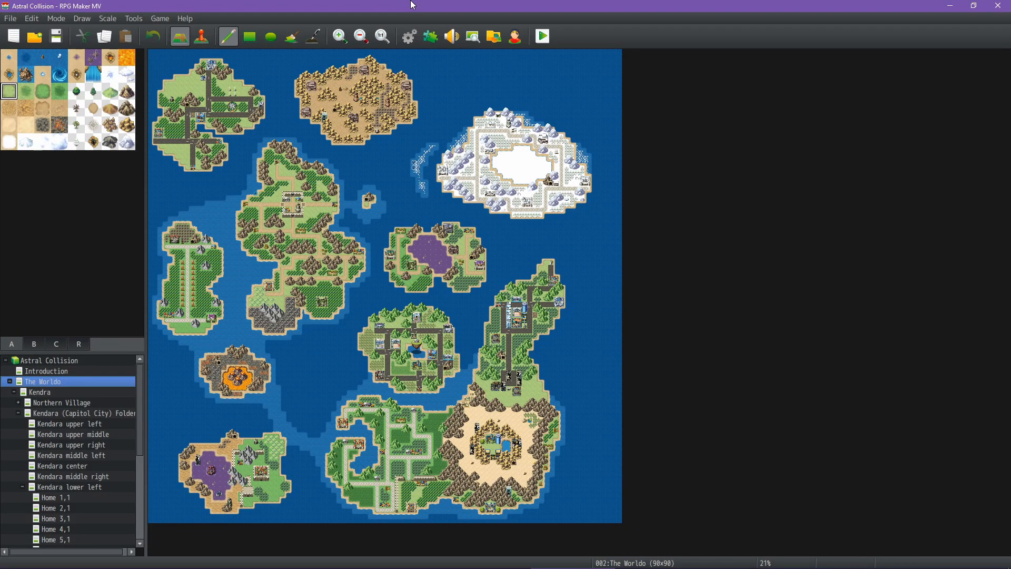
pyautogui.moveTo(708, 186)
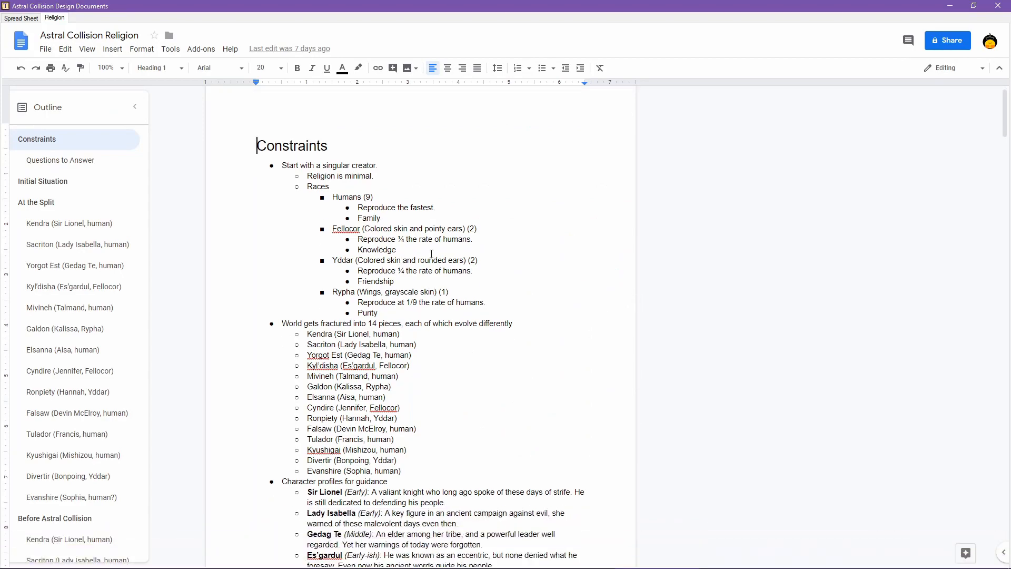
# - Scroll to Before Astral Collision and select Kendra's player goal sentence for Sir Lionel
pyautogui.scroll(-3)
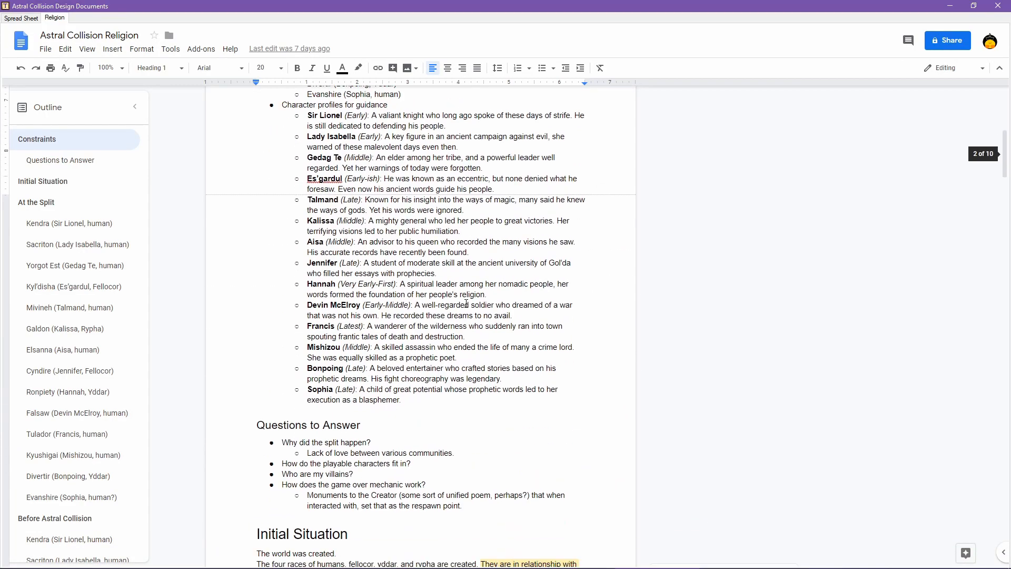
pyautogui.scroll(-3)
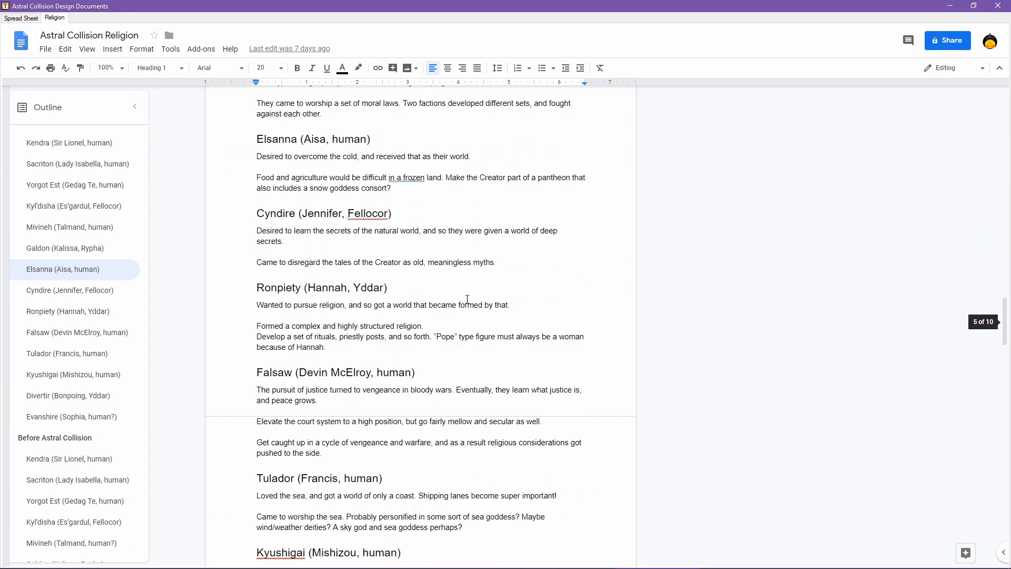
pyautogui.scroll(-3)
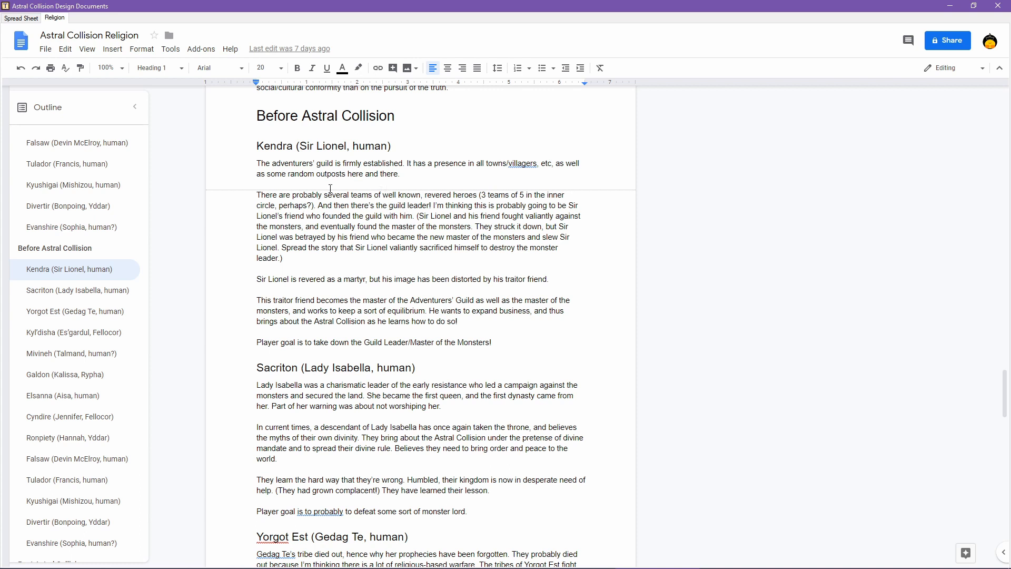
pyautogui.moveTo(280, 304)
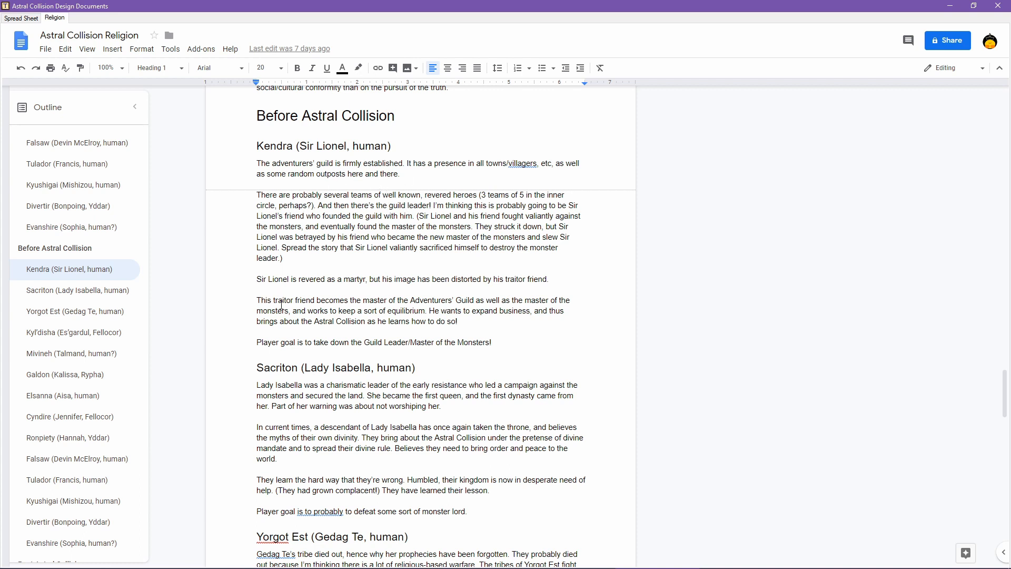
pyautogui.moveTo(379, 247)
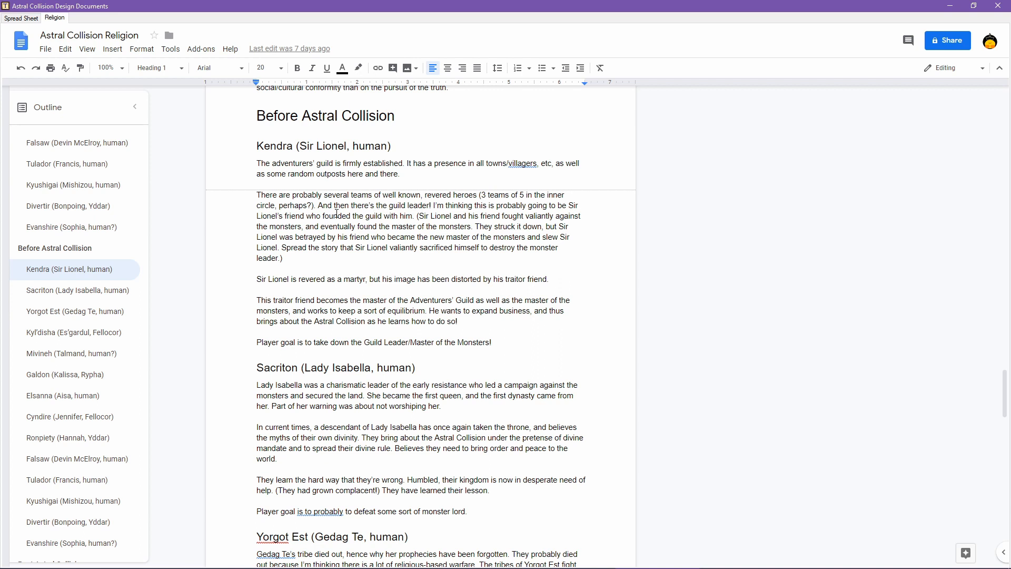
pyautogui.moveTo(314, 205); pyautogui.dragTo(281, 258)
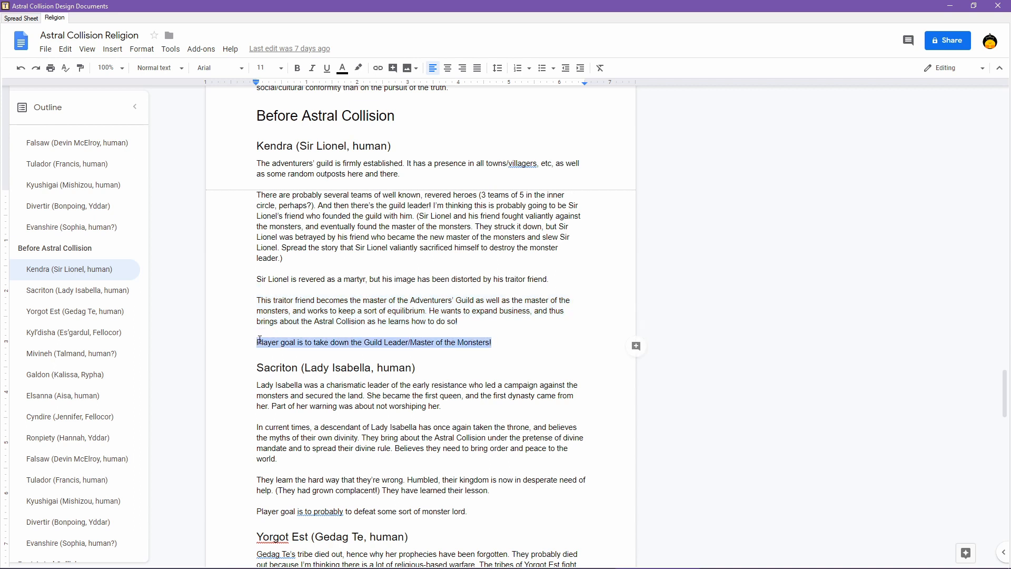
pyautogui.moveTo(507, 295)
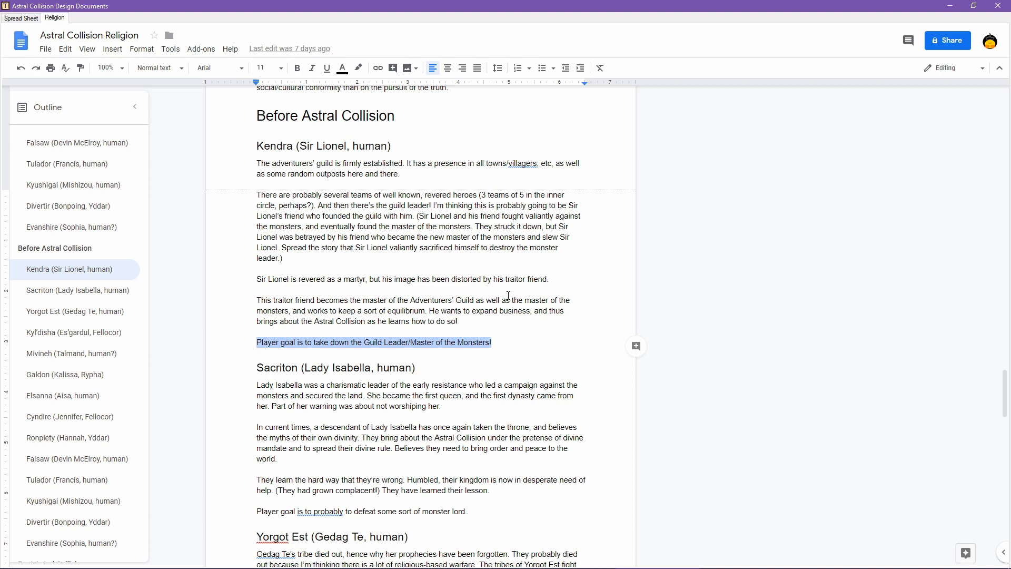
pyautogui.moveTo(409, 239)
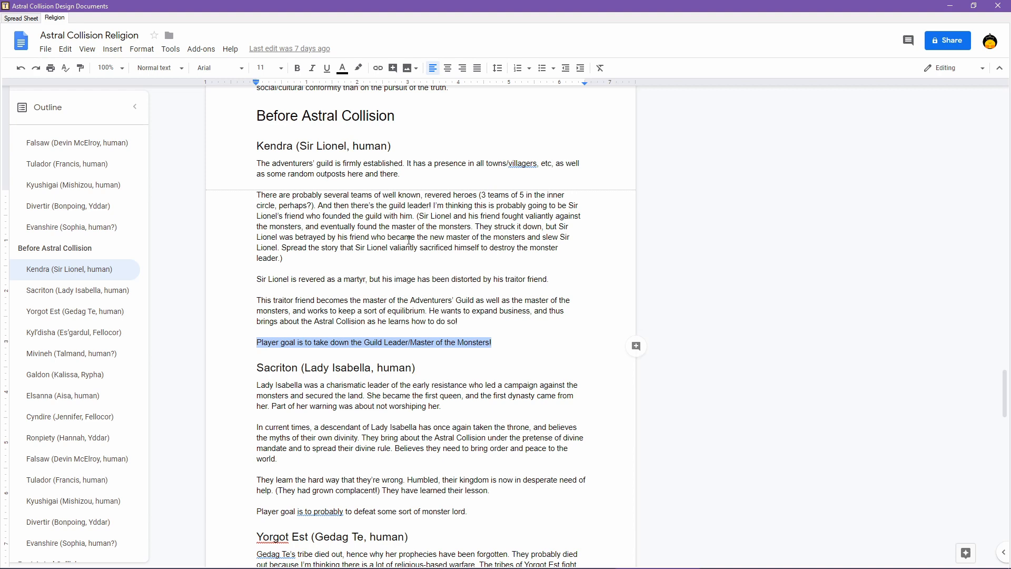
# - Place the cursor at the end of the empty Cyndire heading below Elsanna's write-up
pyautogui.scroll(-3)
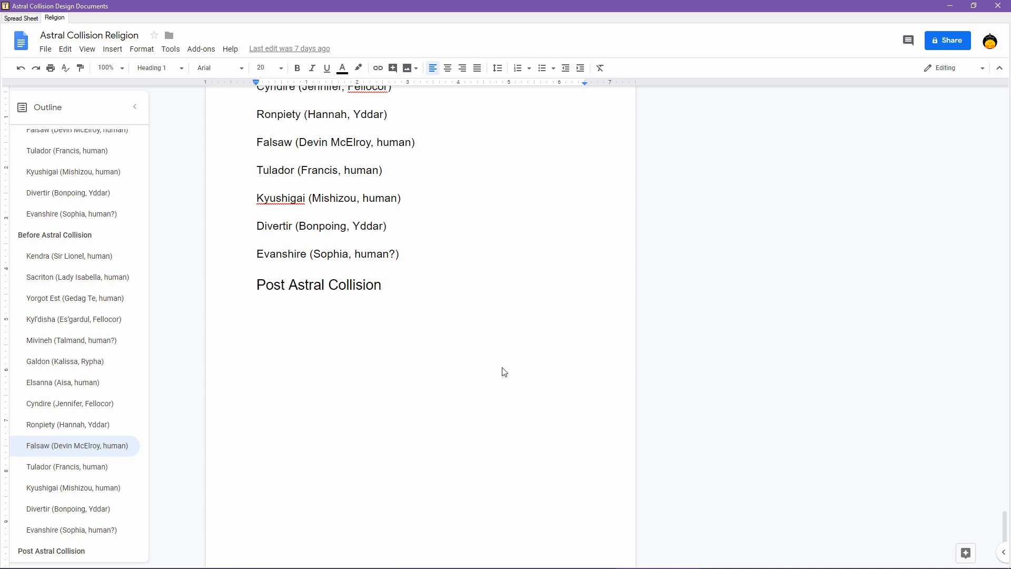
pyautogui.moveTo(523, 352)
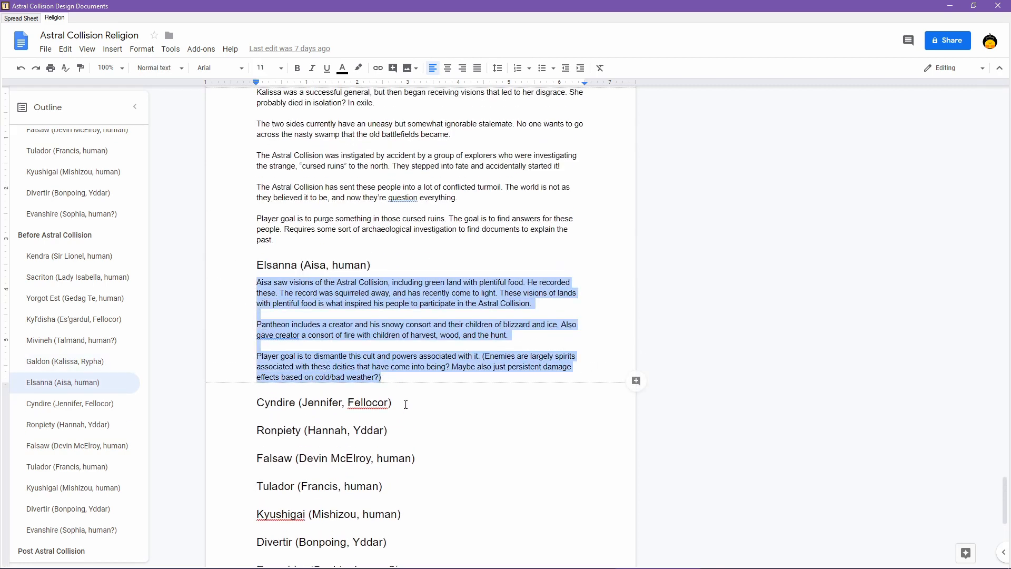
pyautogui.click(392, 402)
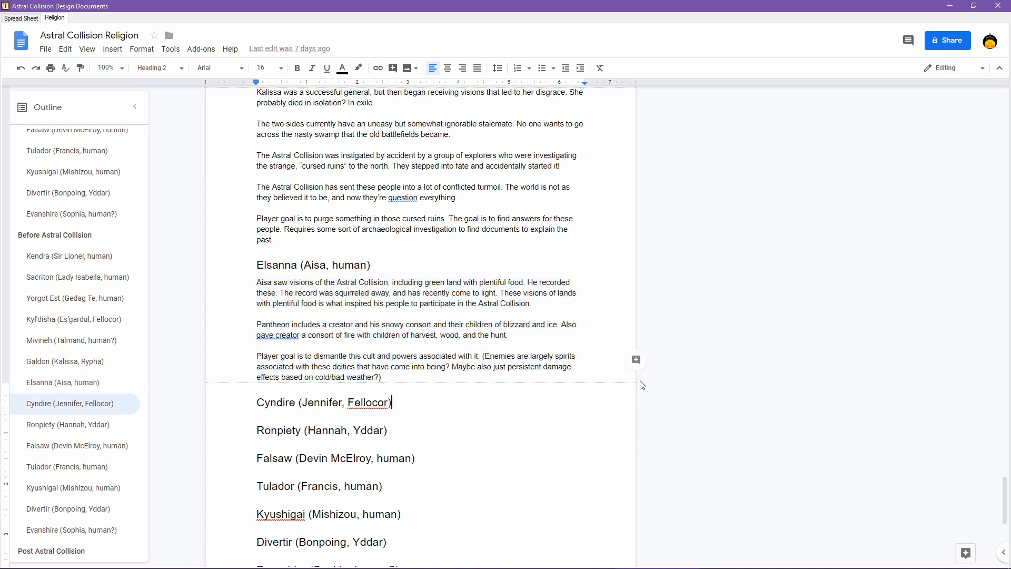
# - Start a new body-text line under the Cyndire (Jennifer, Fellocor) heading
pyautogui.press('enter')
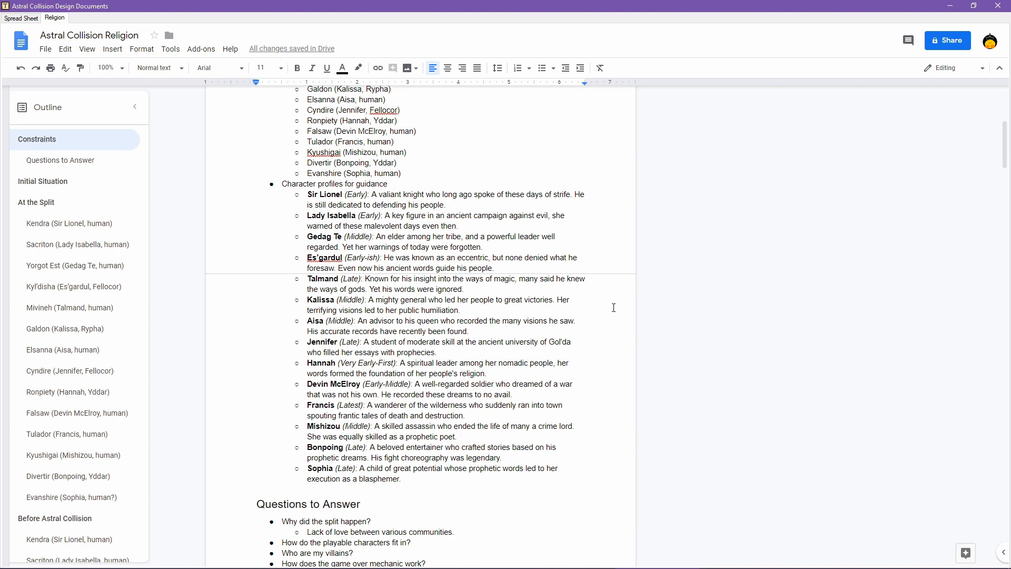
pyautogui.moveTo(528, 346)
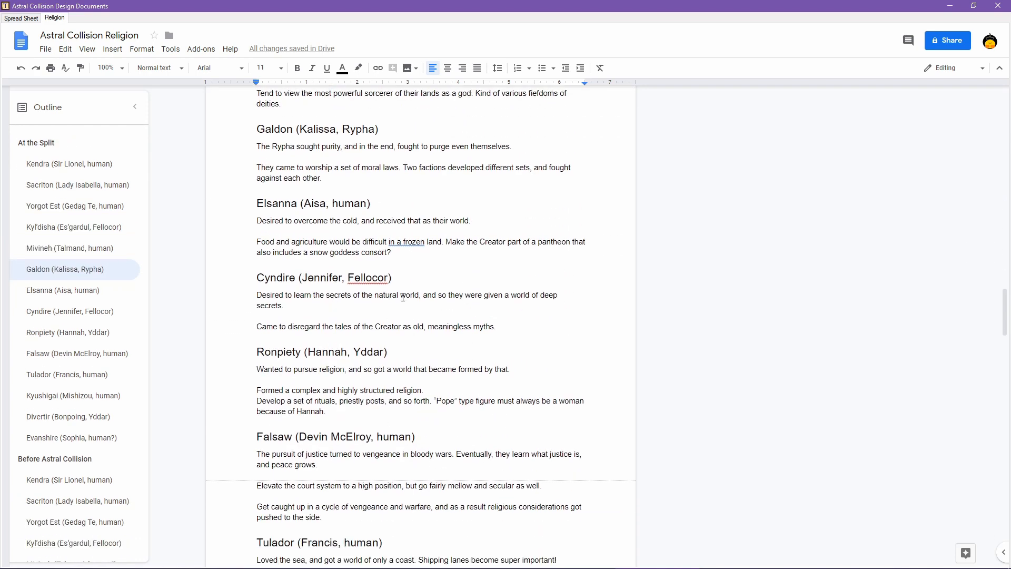
pyautogui.moveTo(540, 302)
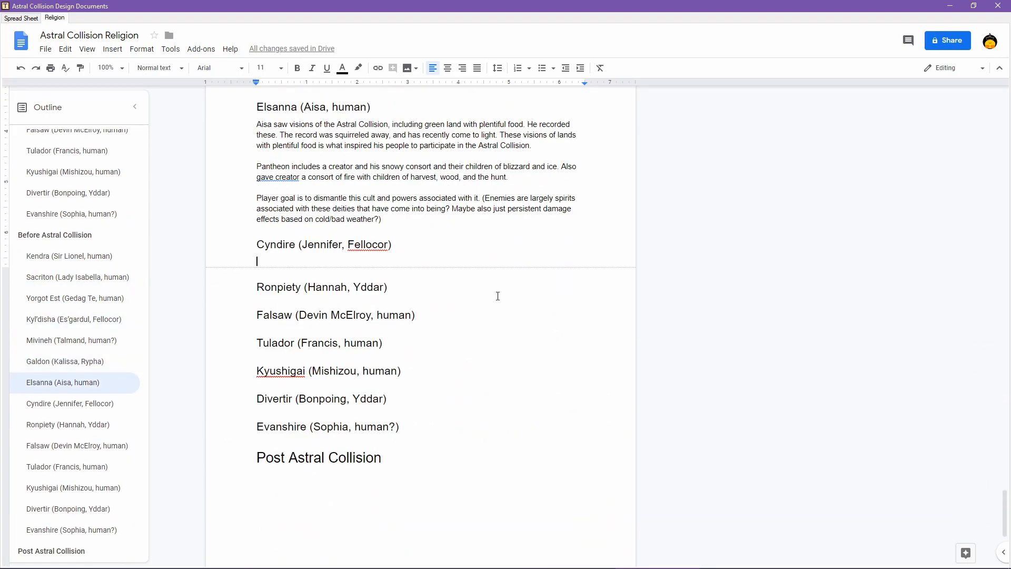
# - Write that Cyndire has a volcanic surface, extensive underground tunnels, and main city Mountainroot
pyautogui.write('A world with a')
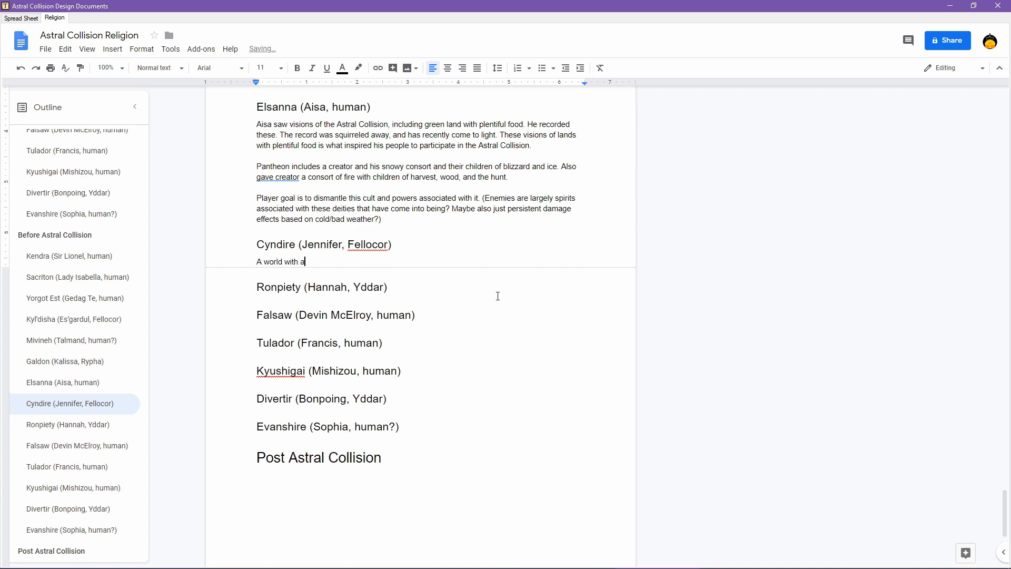
pyautogui.write('volcanic')
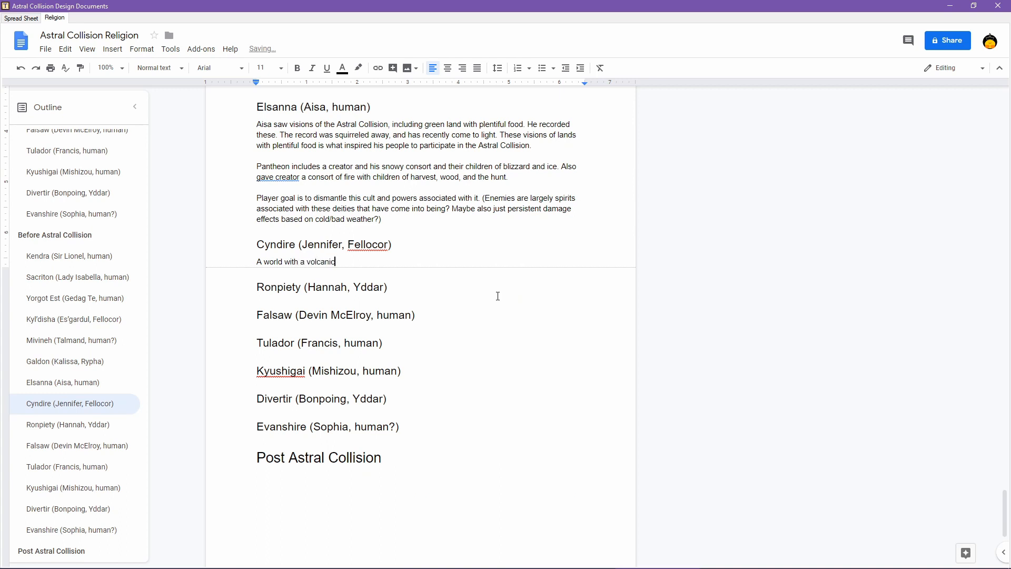
pyautogui.write('surfac')
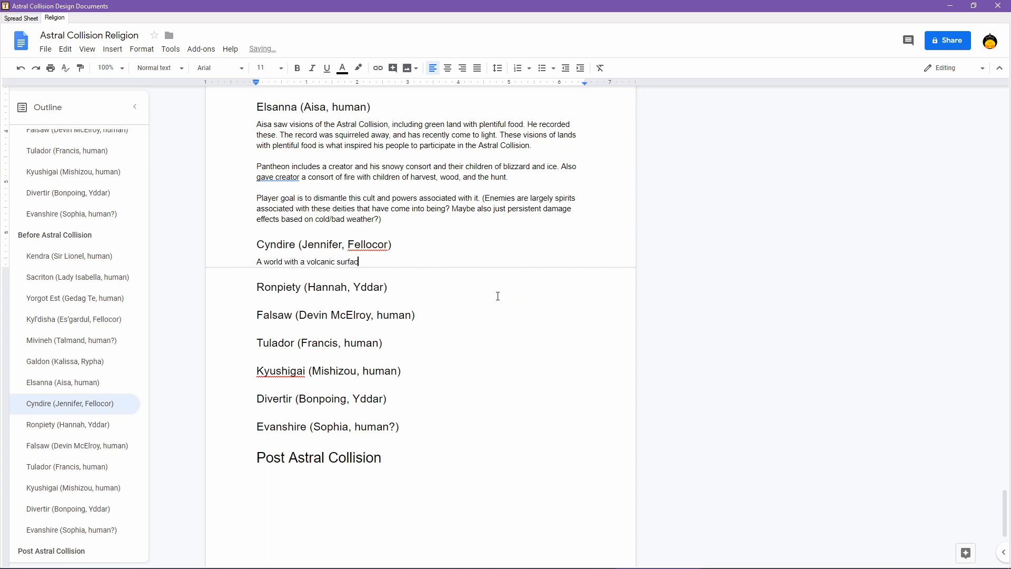
pyautogui.write('e, so they built')
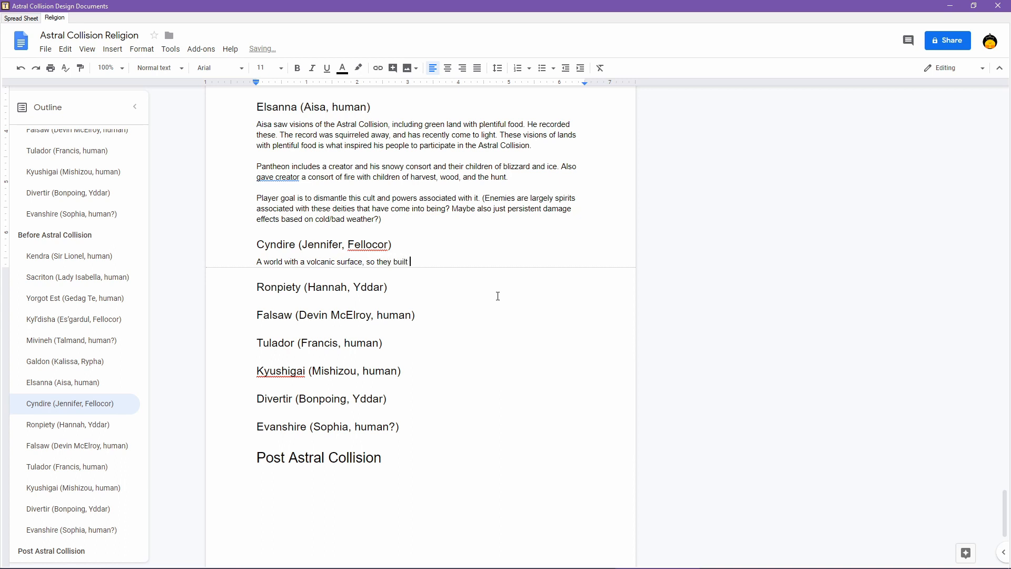
pyautogui.write('et')
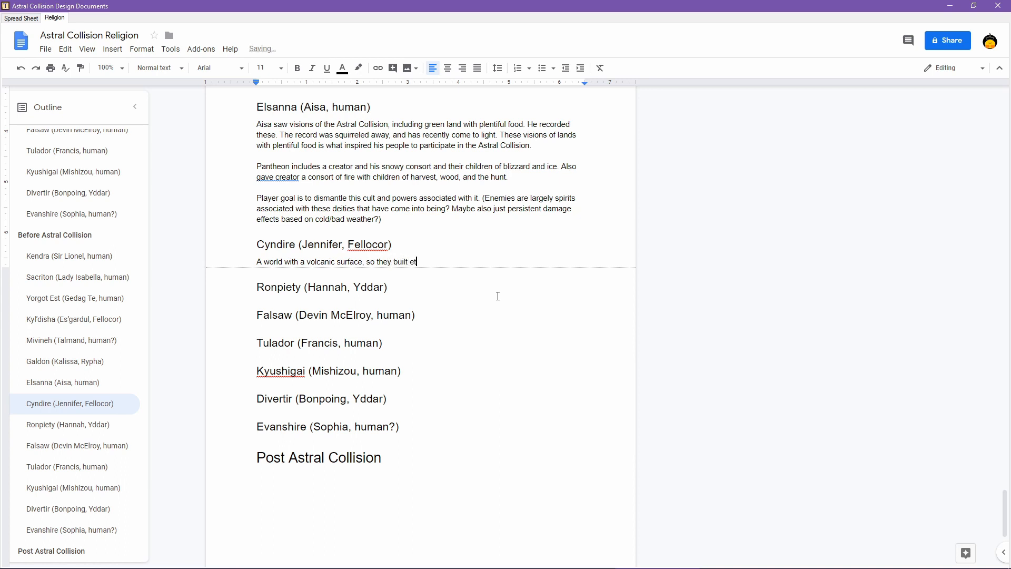
pyautogui.write('xtensive tunnel networks und')
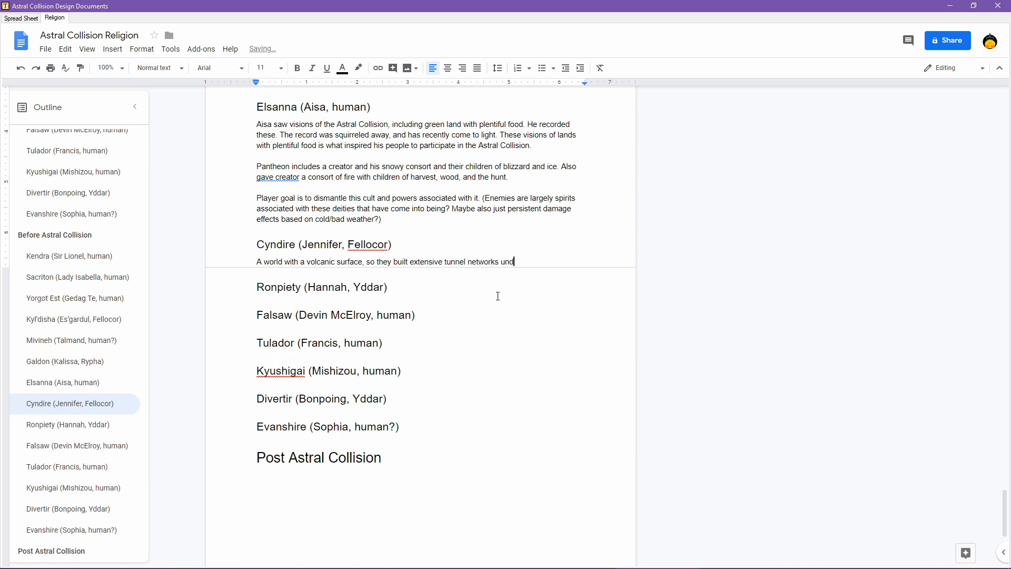
pyautogui.write('erground.')
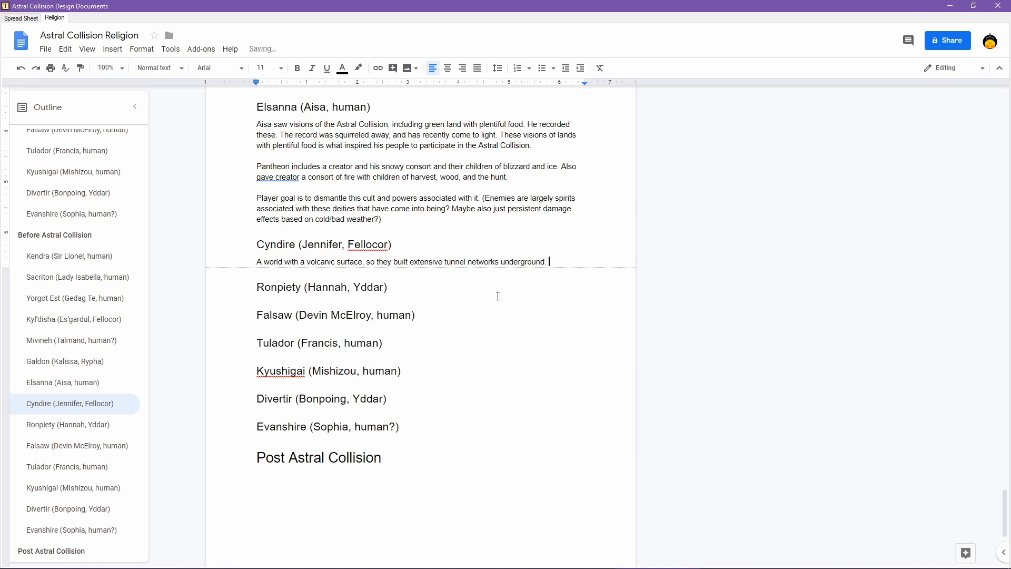
pyautogui.write('The')
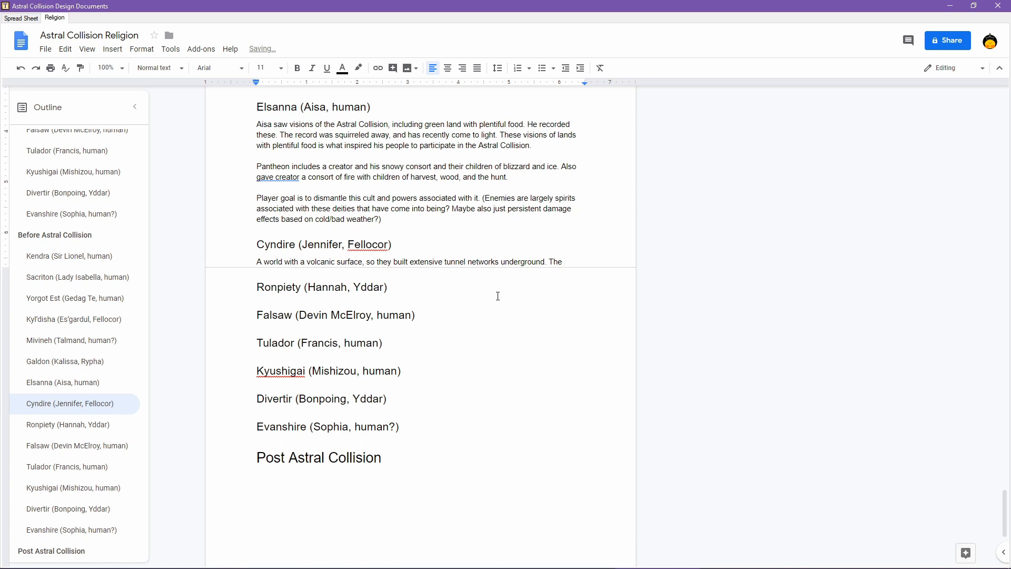
pyautogui.write('main/biggest ci')
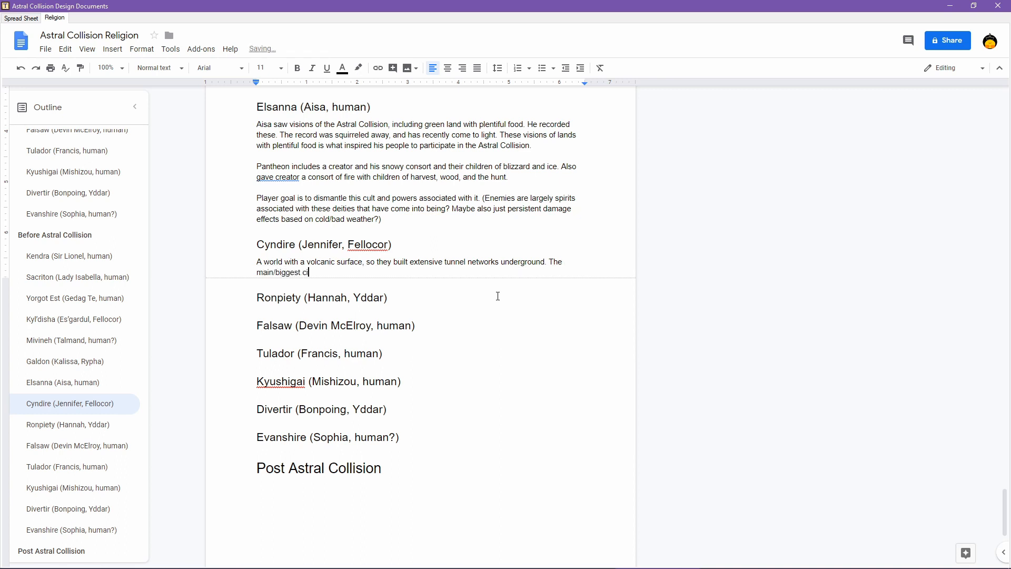
pyautogui.write('ty is Mount')
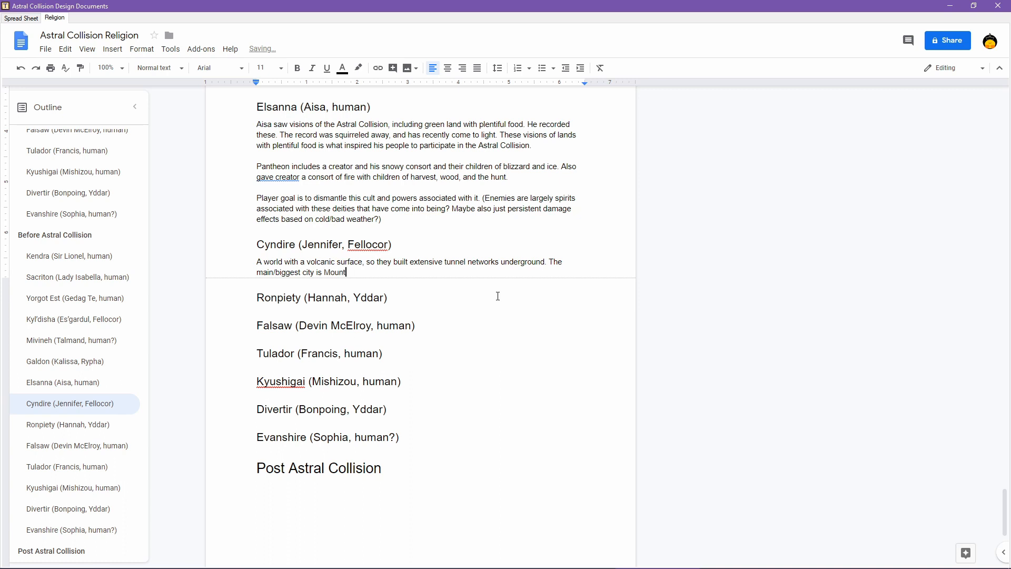
pyautogui.write('ainroot')
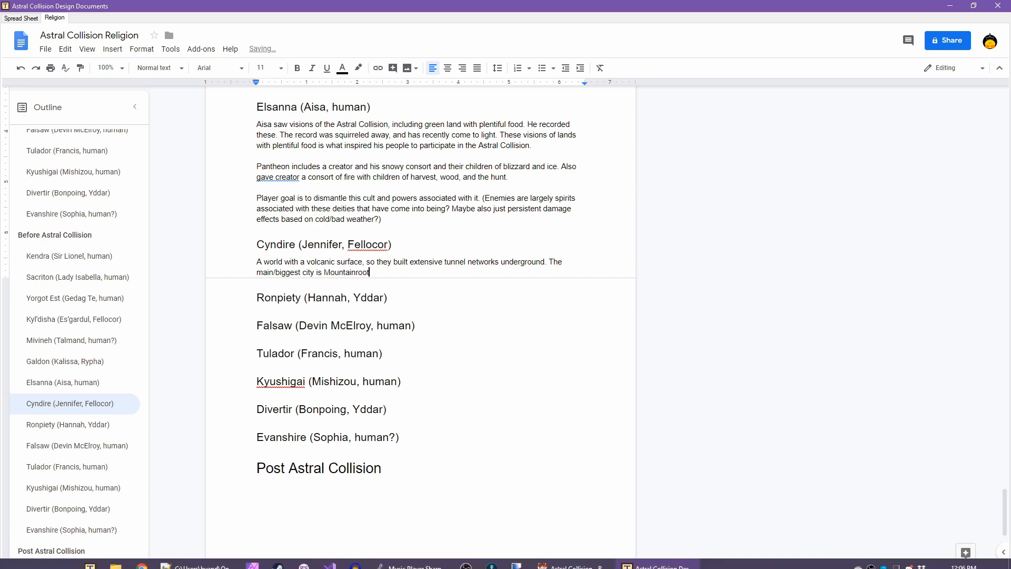
# - Check the RPG Maker MV actor database, then bring up the Astral Collision Math spreadsheet
pyautogui.click(652, 566)
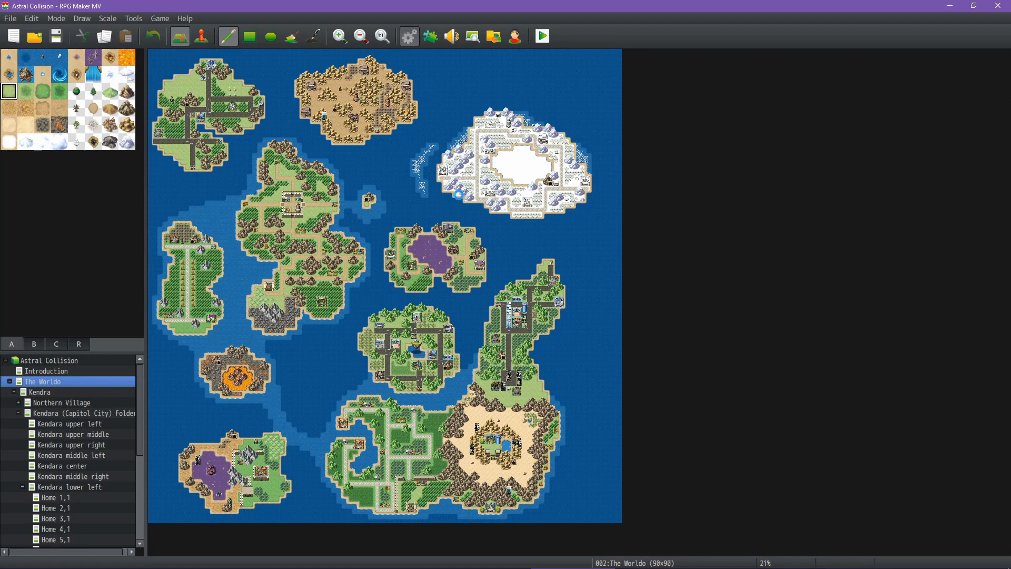
pyautogui.click(407, 36)
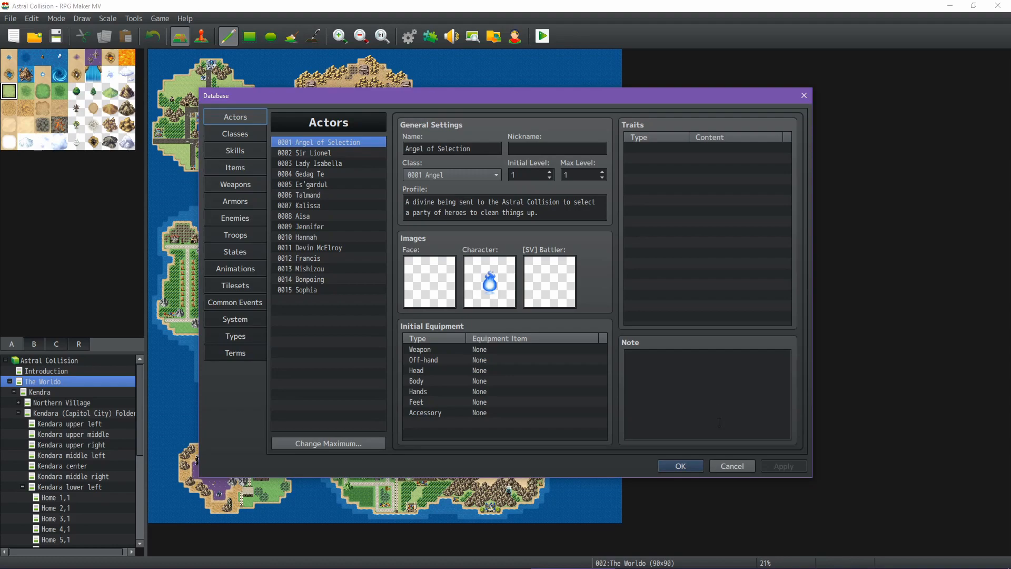
pyautogui.click(658, 536)
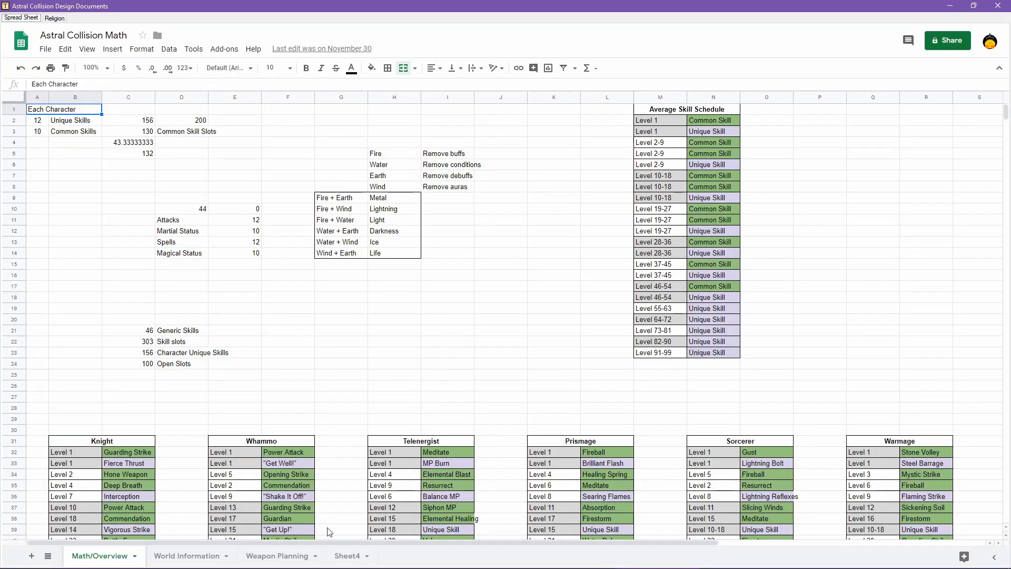
# - View the World Information sheet with its prophet and world description tables
pyautogui.click(187, 555)
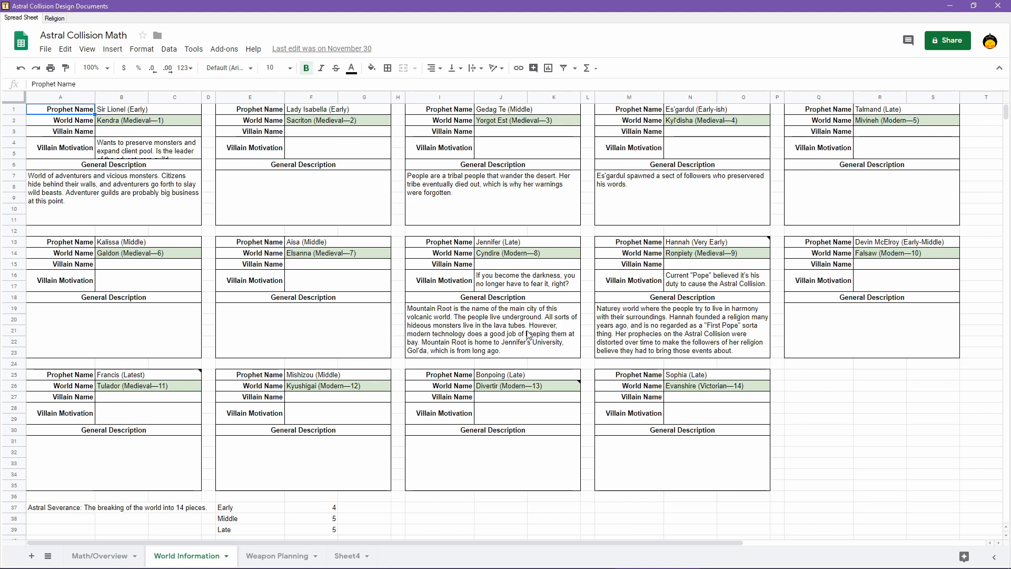
pyautogui.moveTo(438, 333)
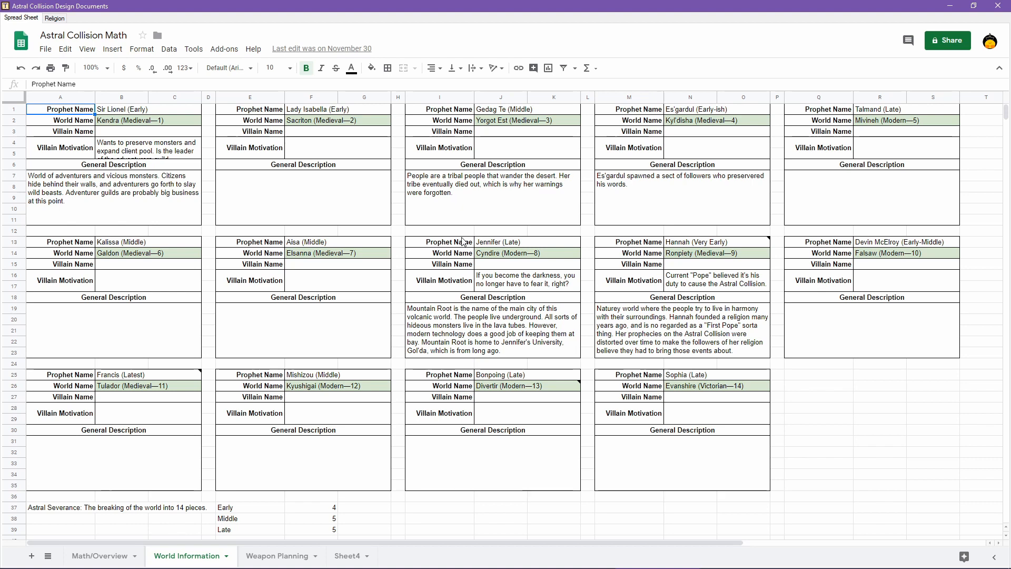
pyautogui.moveTo(327, 171)
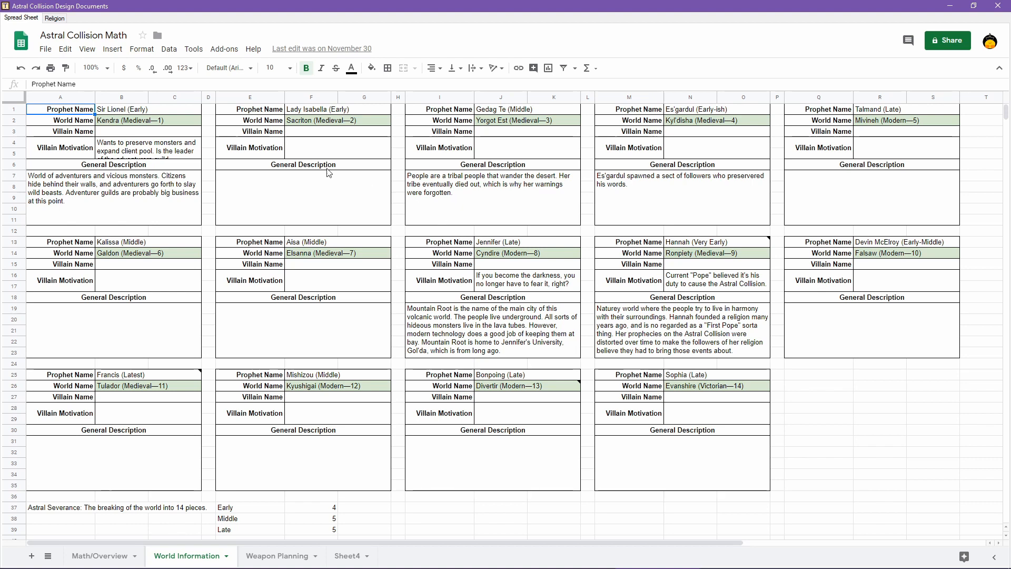
# - Back in the Religion doc, correct the city name to 'Mountain Root'
pyautogui.click(54, 18)
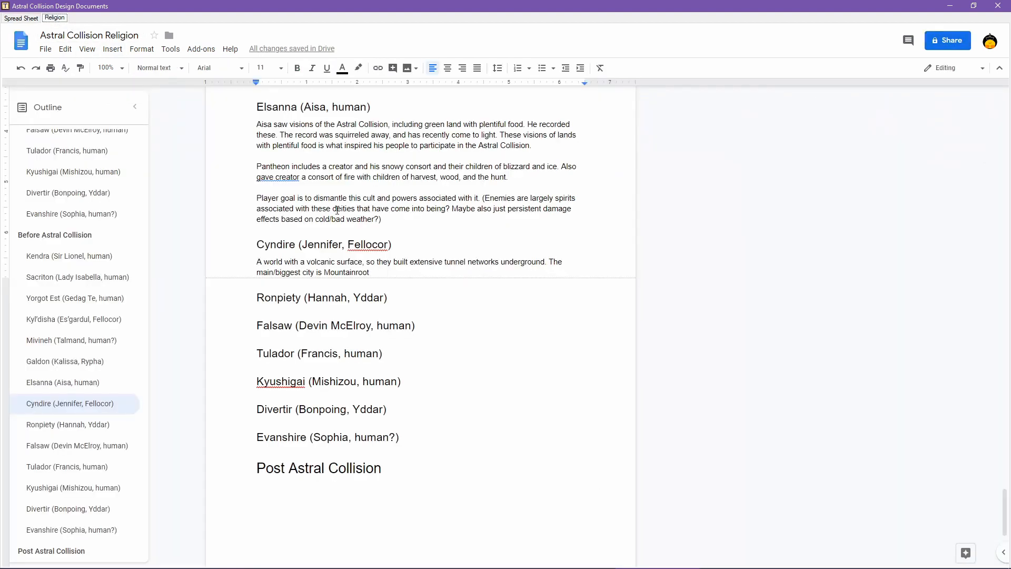
pyautogui.click(346, 271)
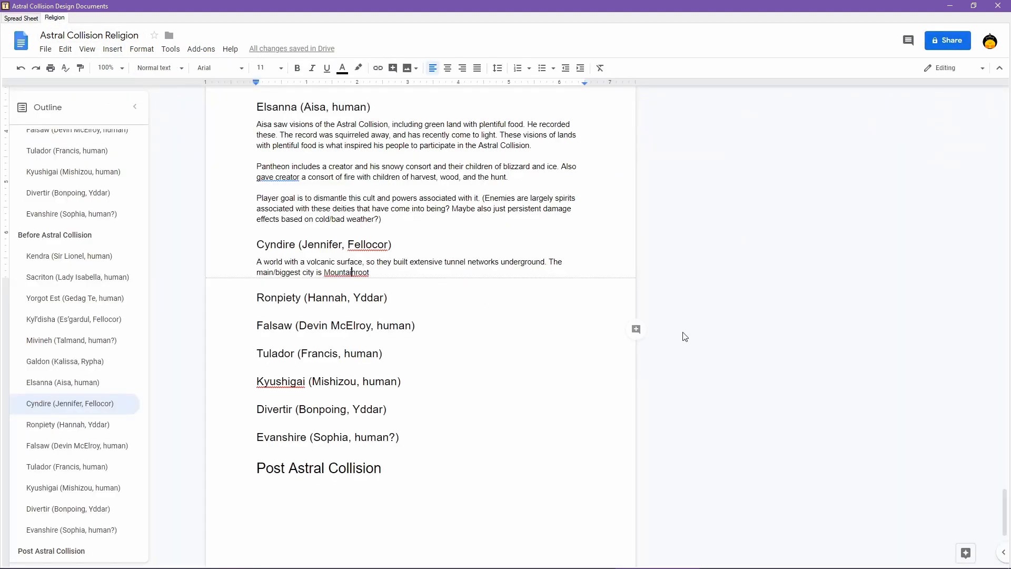
pyautogui.write('Mountain Root')
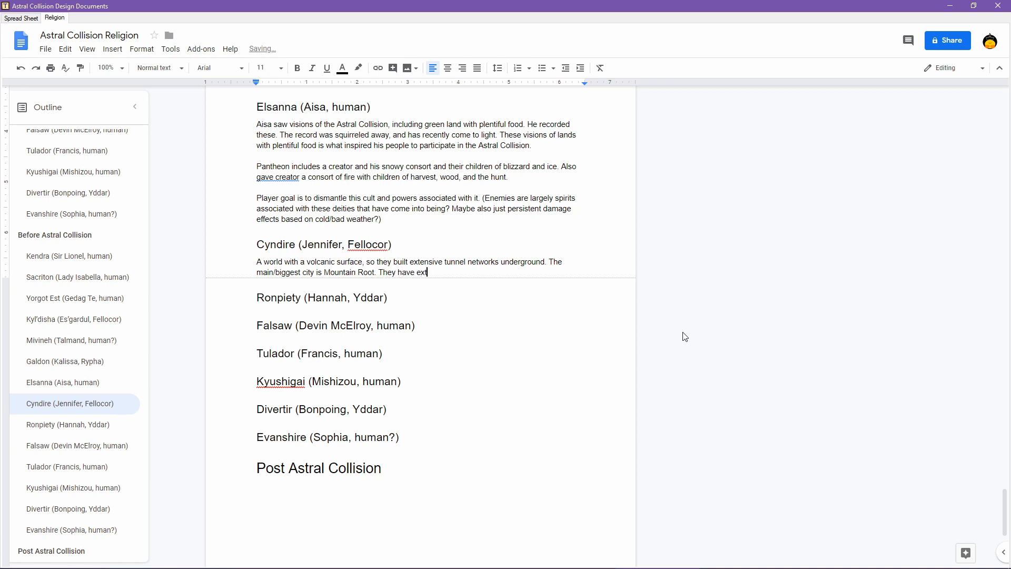
# - Add that extensive technology keeps strange creatures at bay in deeper tunnels; should feel like Moriah
pyautogui.write('ensive technolog')
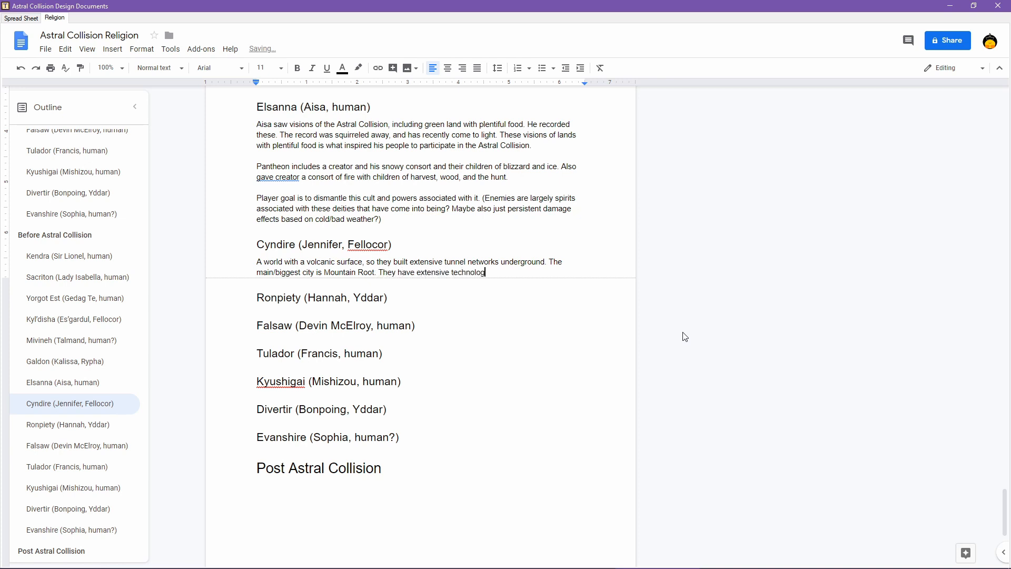
pyautogui.write('y, which keep')
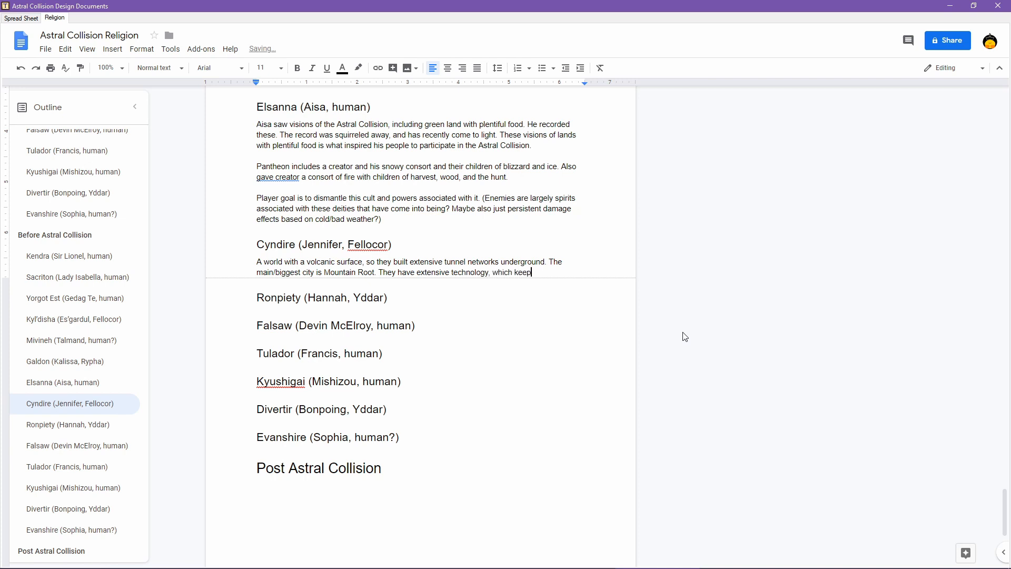
pyautogui.write('s strange c')
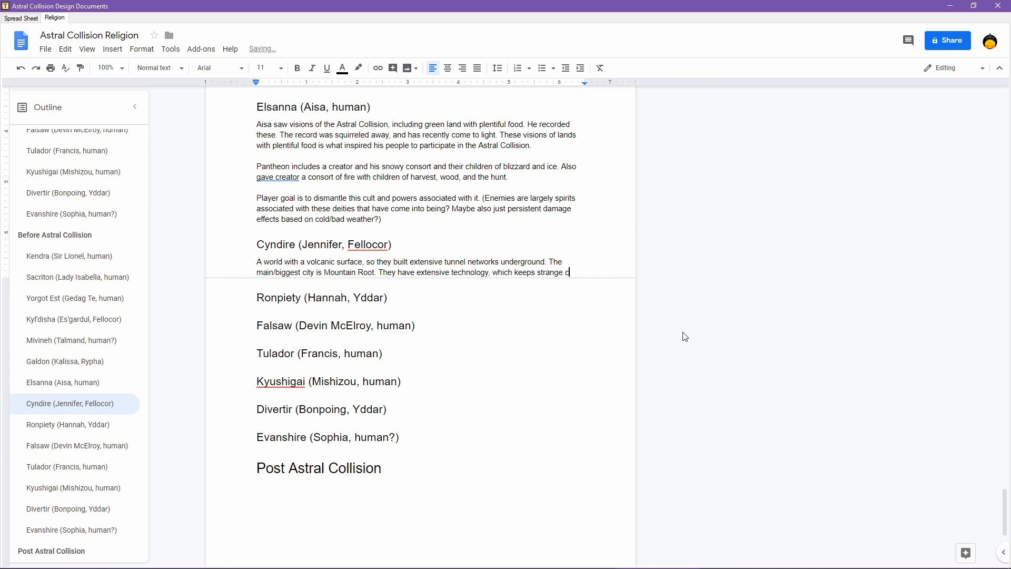
pyautogui.write('reatures')
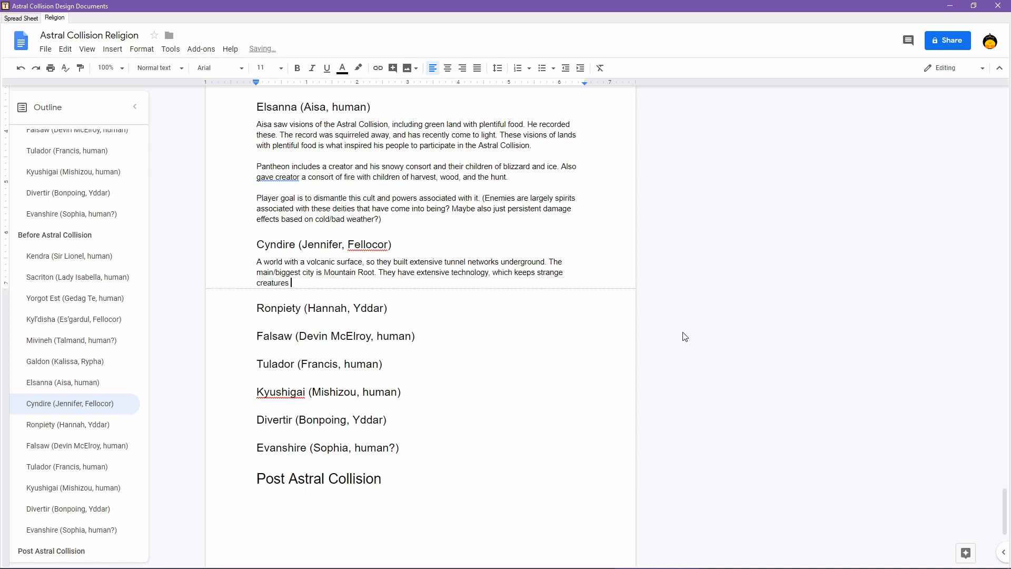
pyautogui.write('at bay')
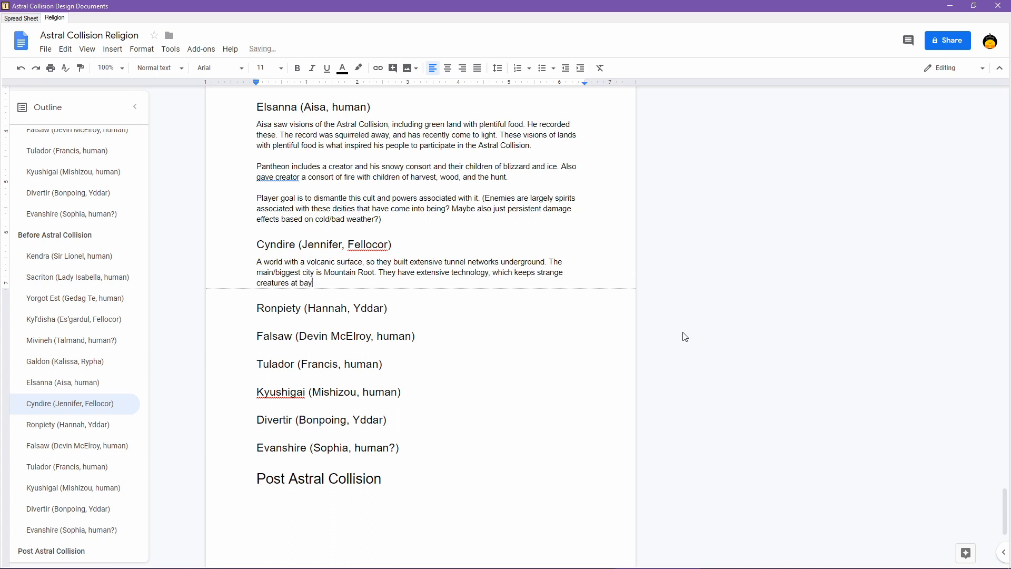
pyautogui.write('in some of the de')
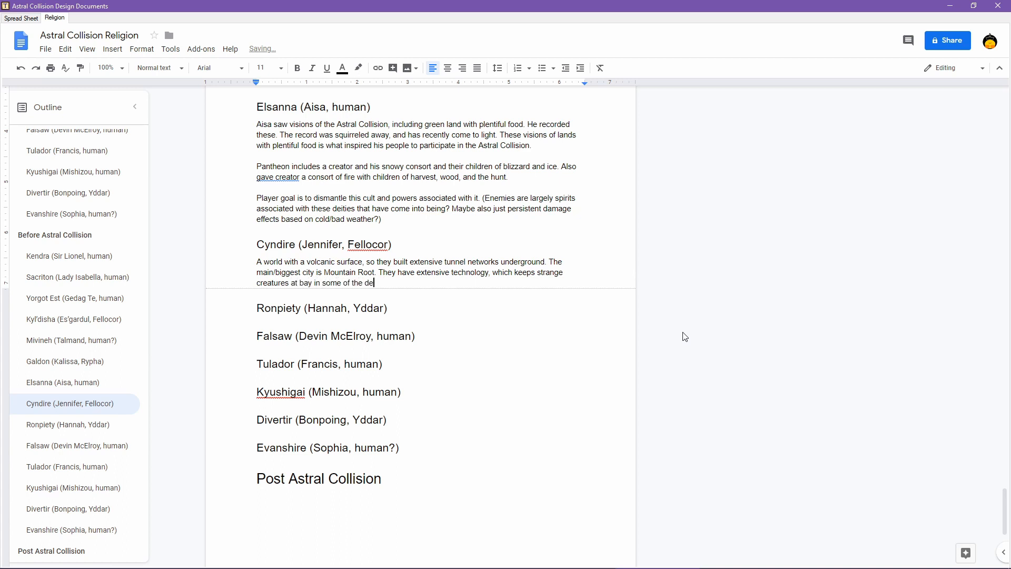
pyautogui.write('eper tuen')
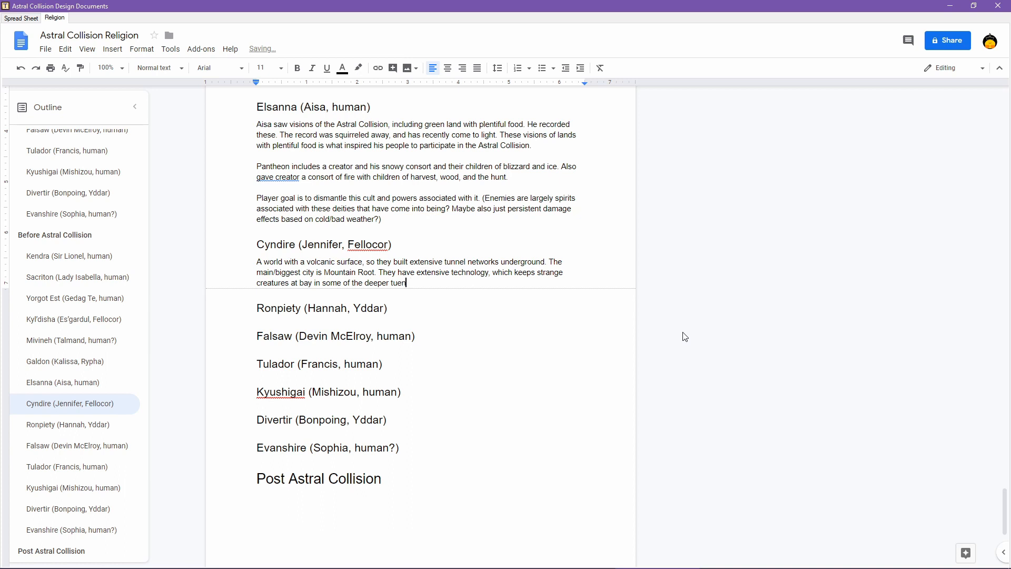
pyautogui.write('nels.')
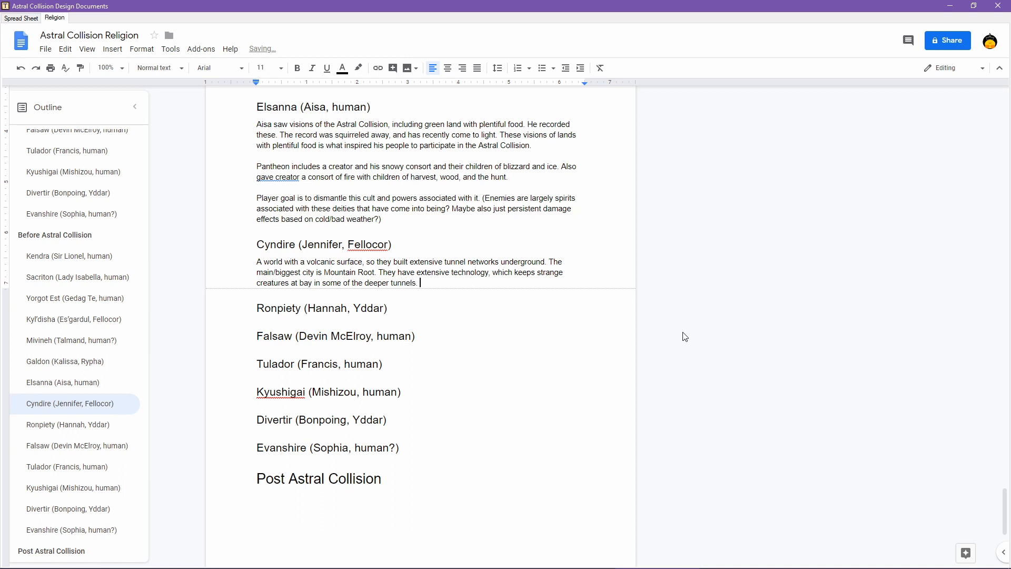
pyautogui.write('Should feel a little like Mor')
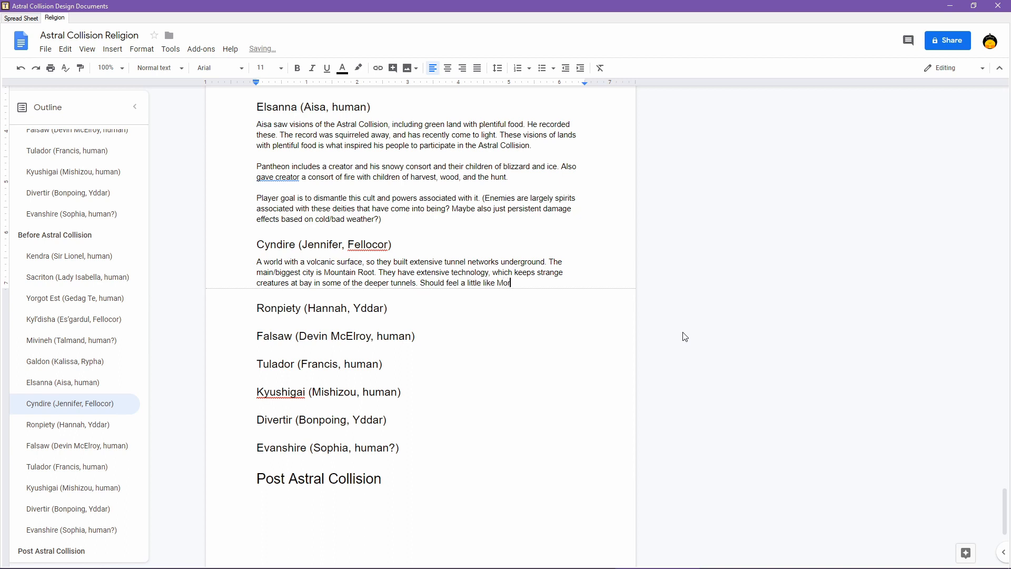
pyautogui.write('iah.')
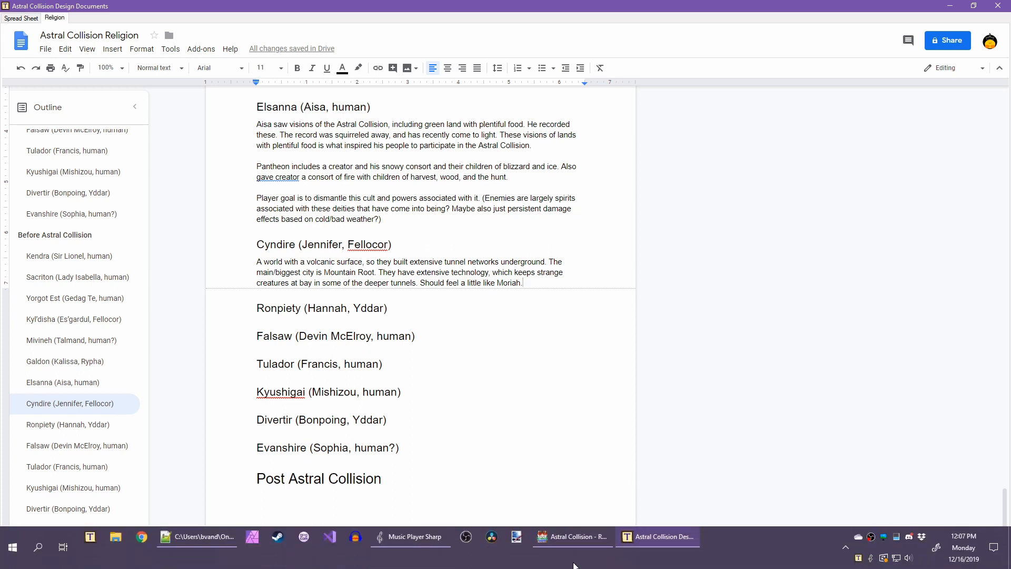
# - Switch to RPG Maker MV and scroll the map list toward Subway Station
pyautogui.click(570, 536)
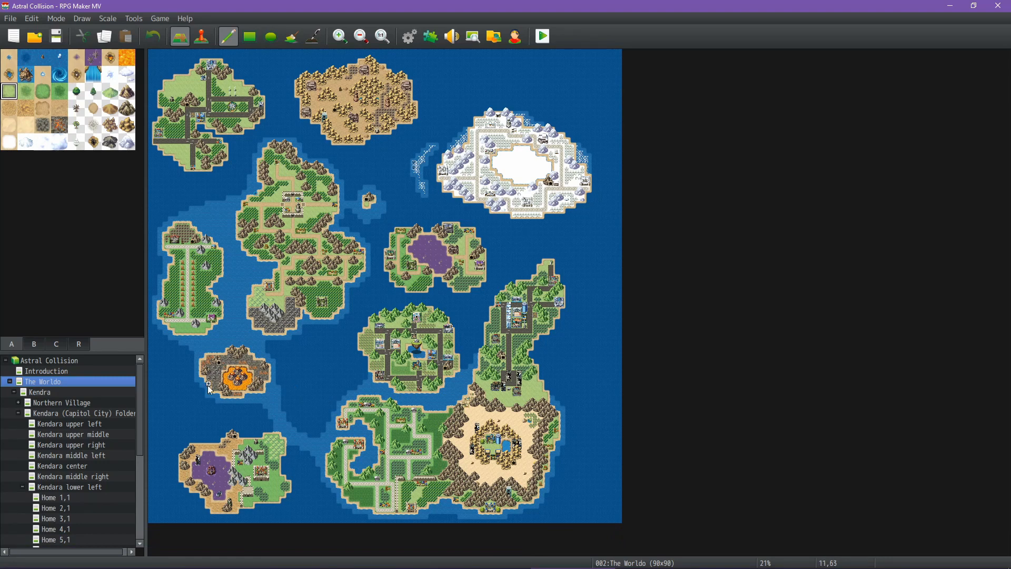
pyautogui.moveTo(221, 380)
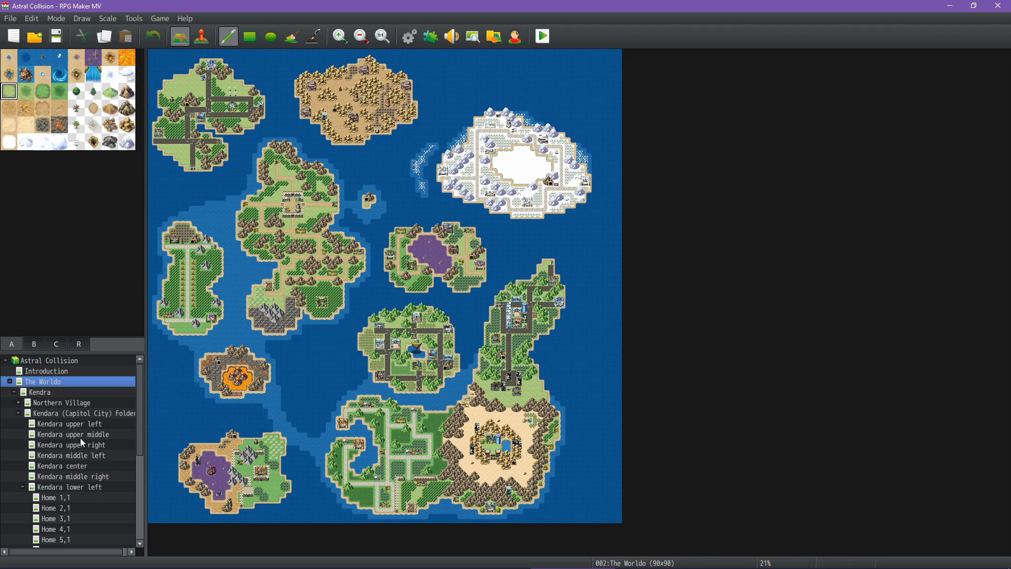
pyautogui.scroll(-3)
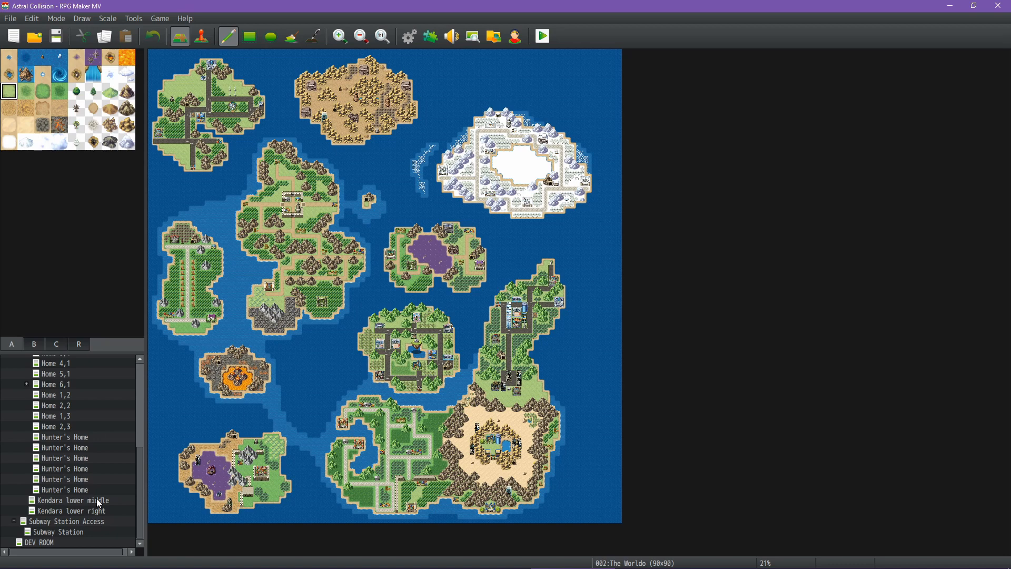
pyautogui.moveTo(106, 502)
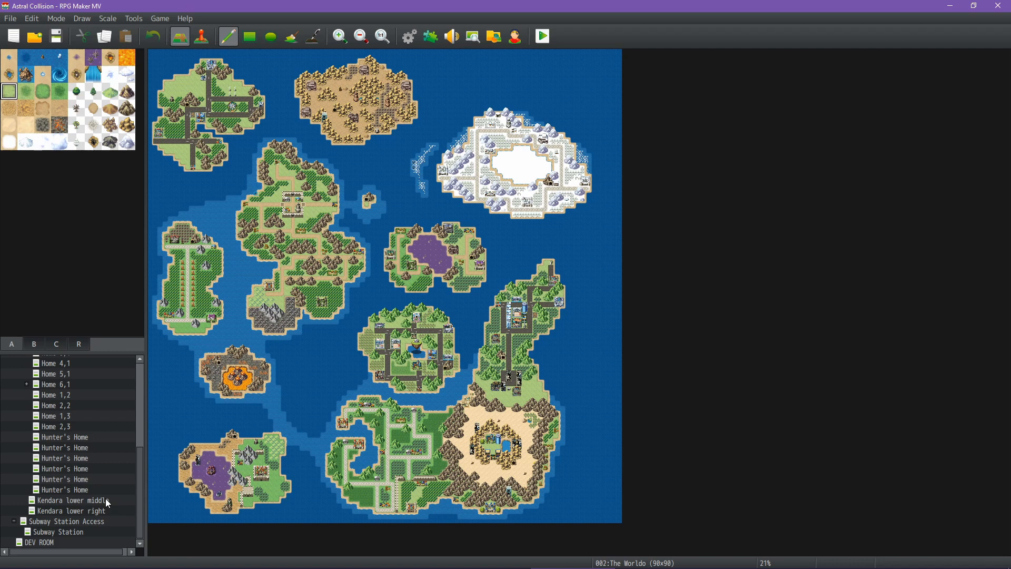
pyautogui.moveTo(425, 227)
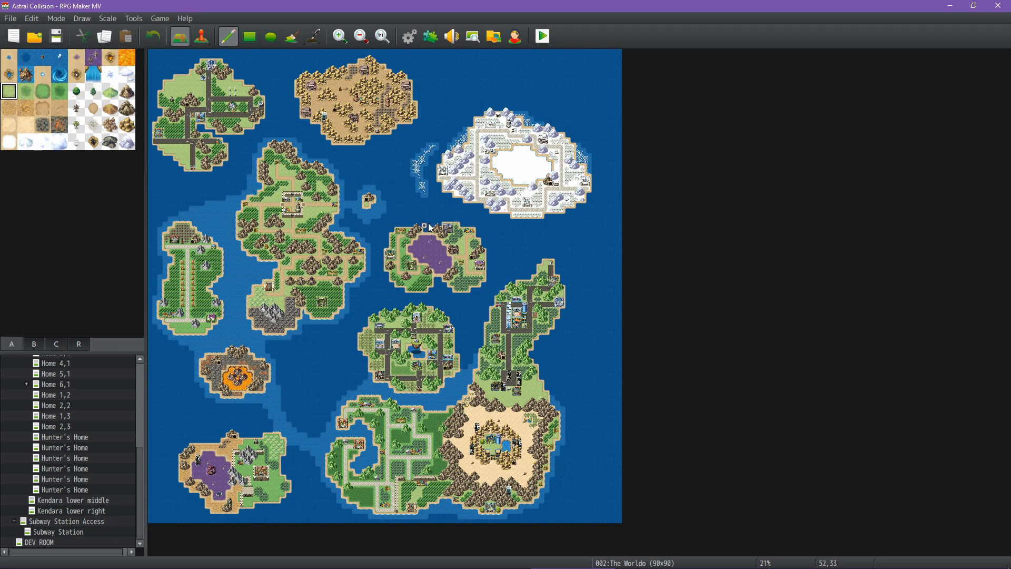
pyautogui.moveTo(346, 205)
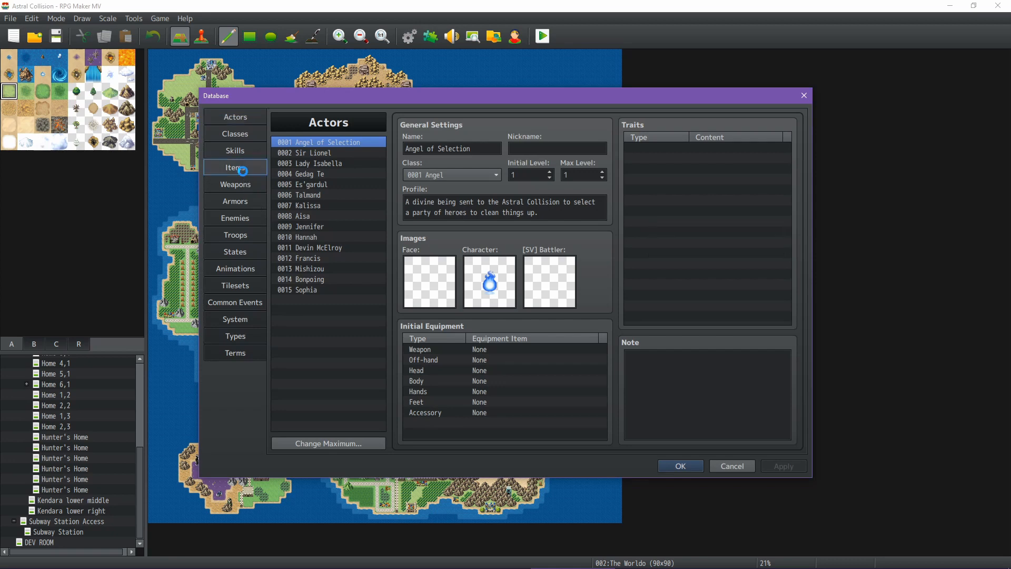
# - Browse the Subway Ticket items in the database Items tab, then close the database
pyautogui.click(234, 167)
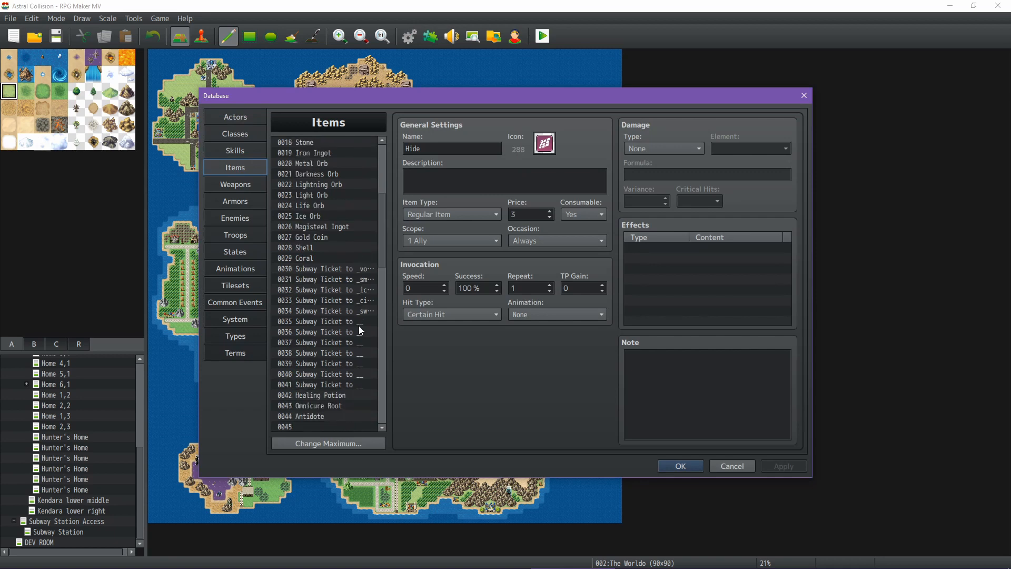
pyautogui.click(322, 341)
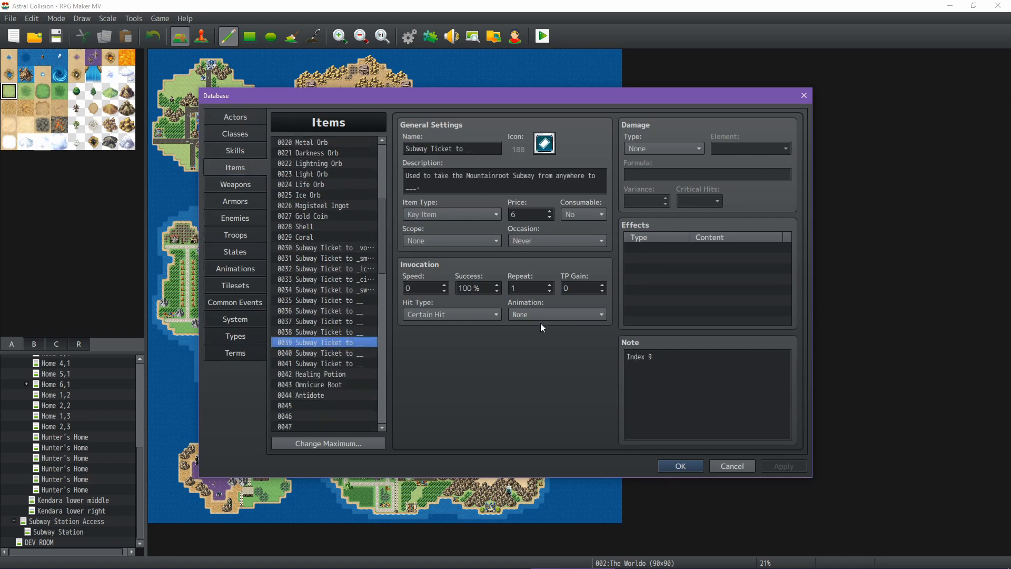
pyautogui.click(323, 363)
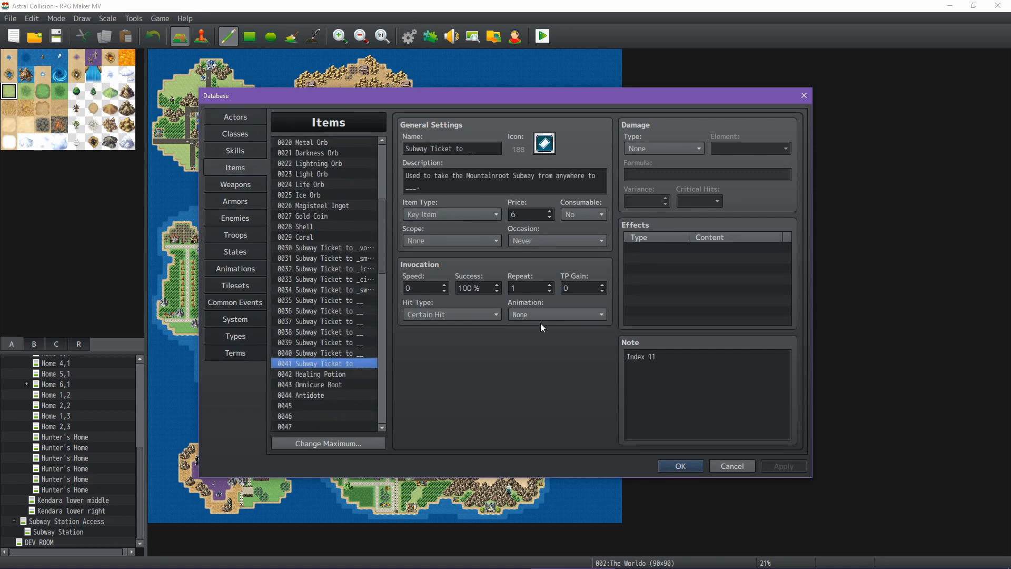
pyautogui.click(324, 258)
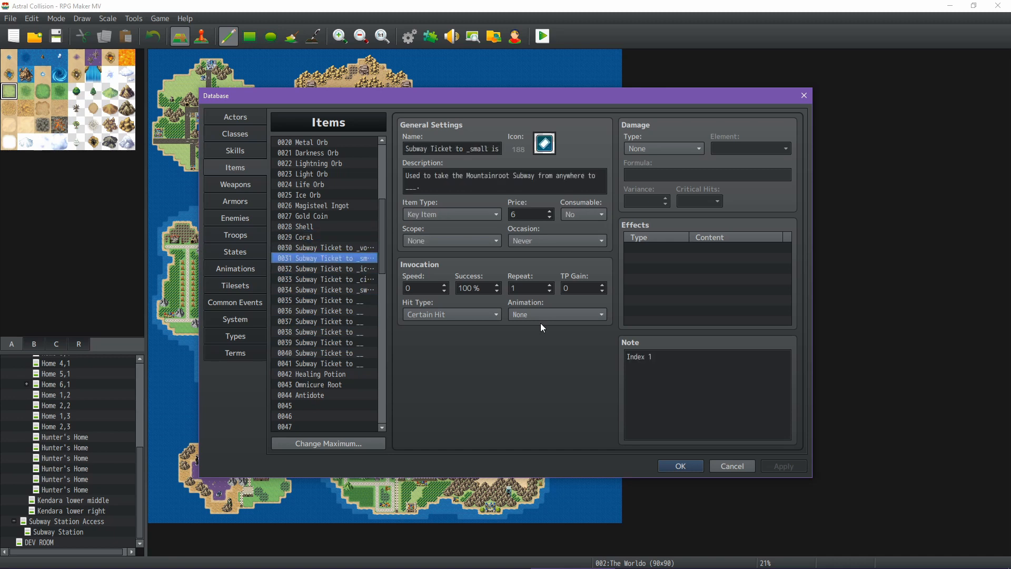
pyautogui.click(322, 353)
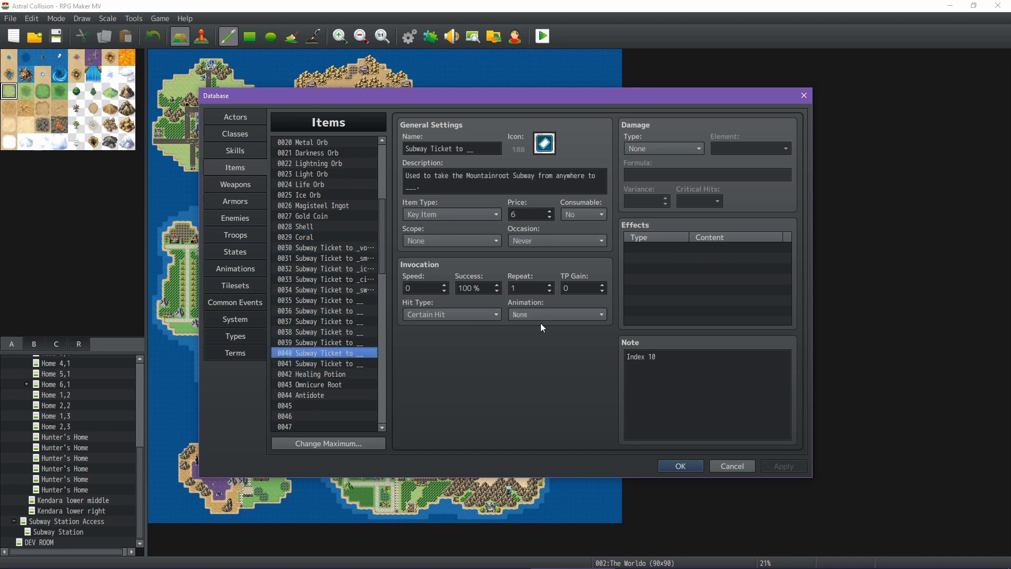
pyautogui.click(324, 257)
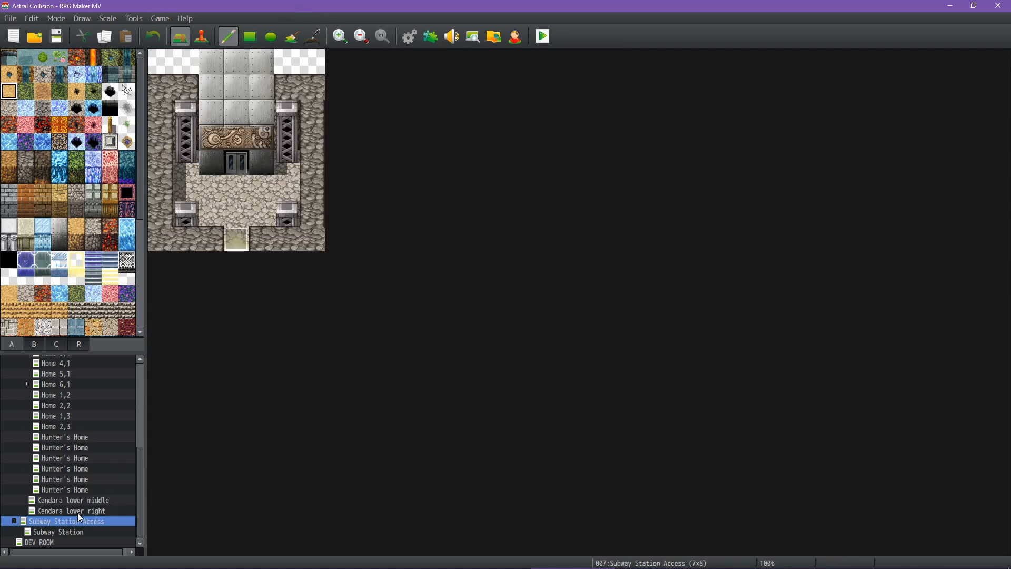
pyautogui.click(57, 531)
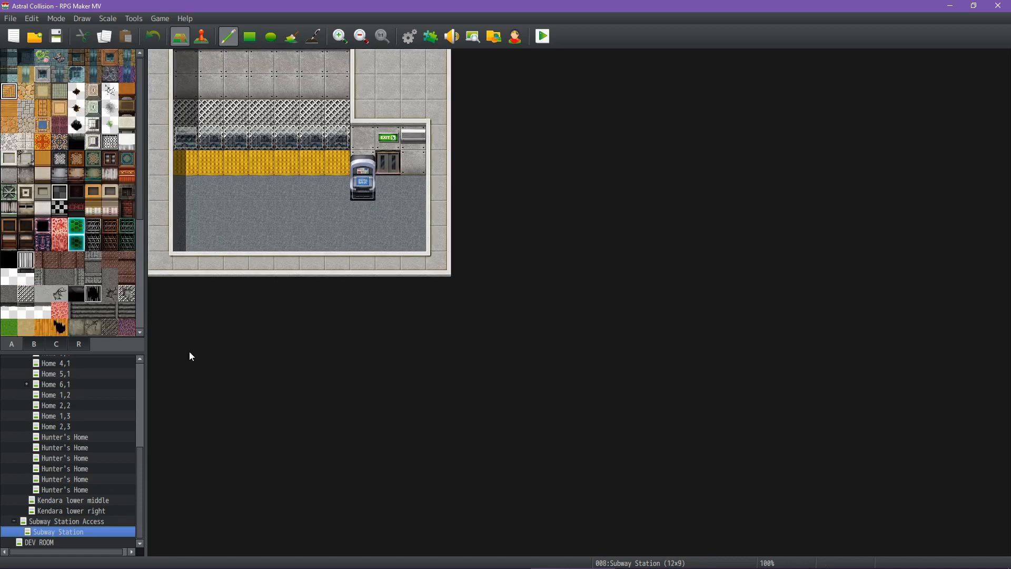
pyautogui.click(65, 520)
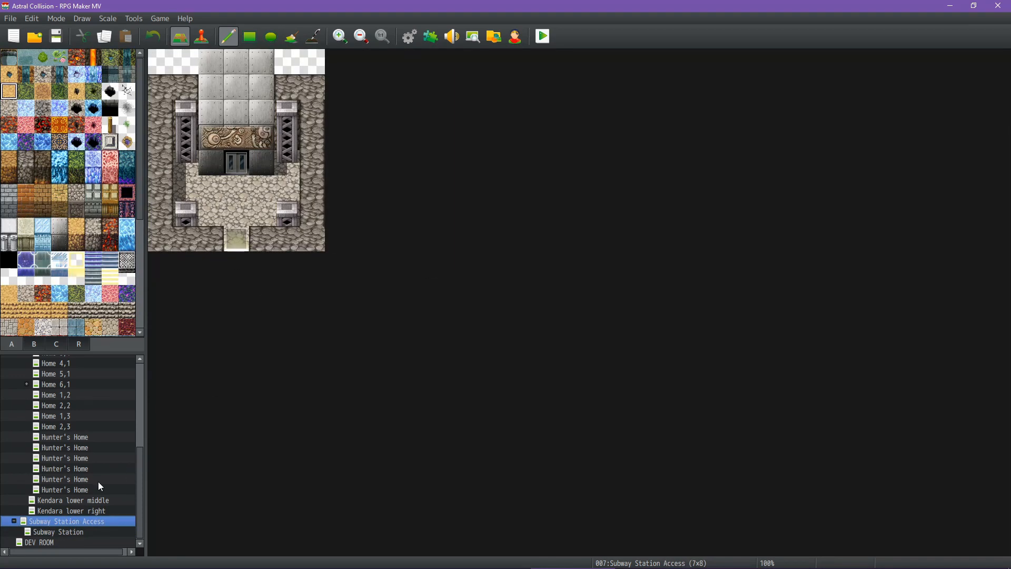
pyautogui.moveTo(90, 464)
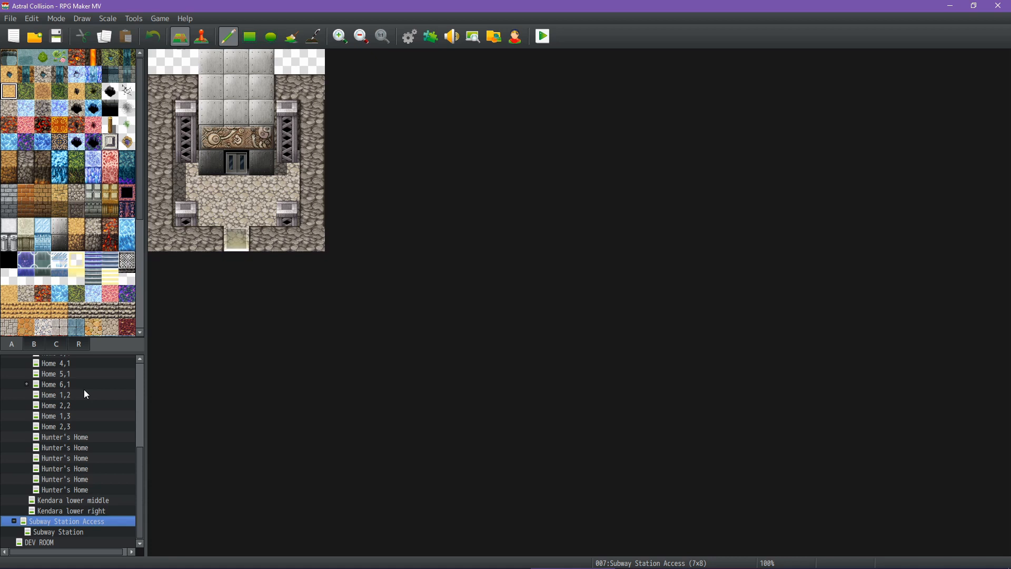
pyautogui.moveTo(84, 456)
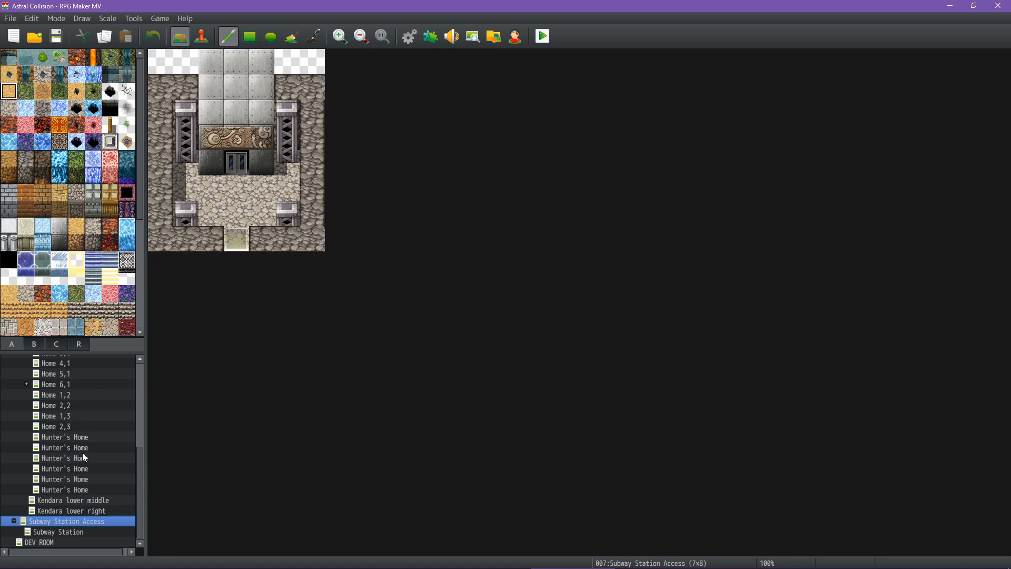
pyautogui.moveTo(96, 485)
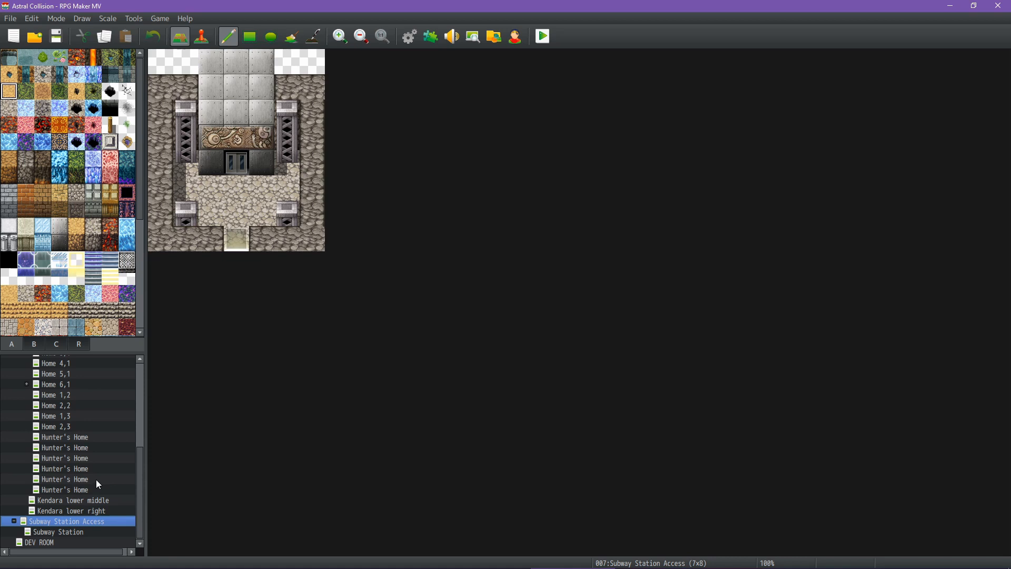
pyautogui.moveTo(535, 158)
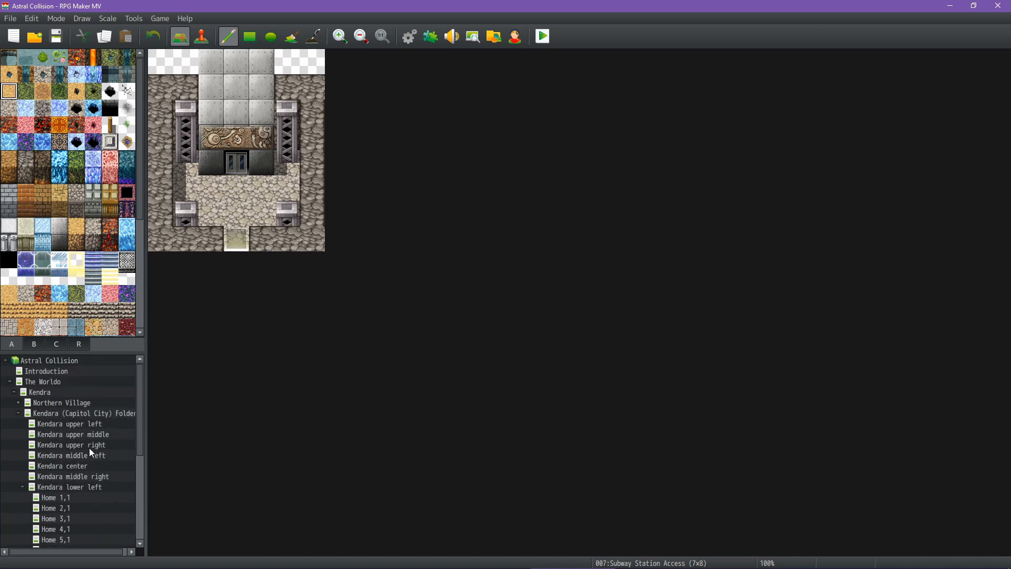
# - Look over the world map in RPG Maker MV, then return to the Religion design document
pyautogui.click(44, 381)
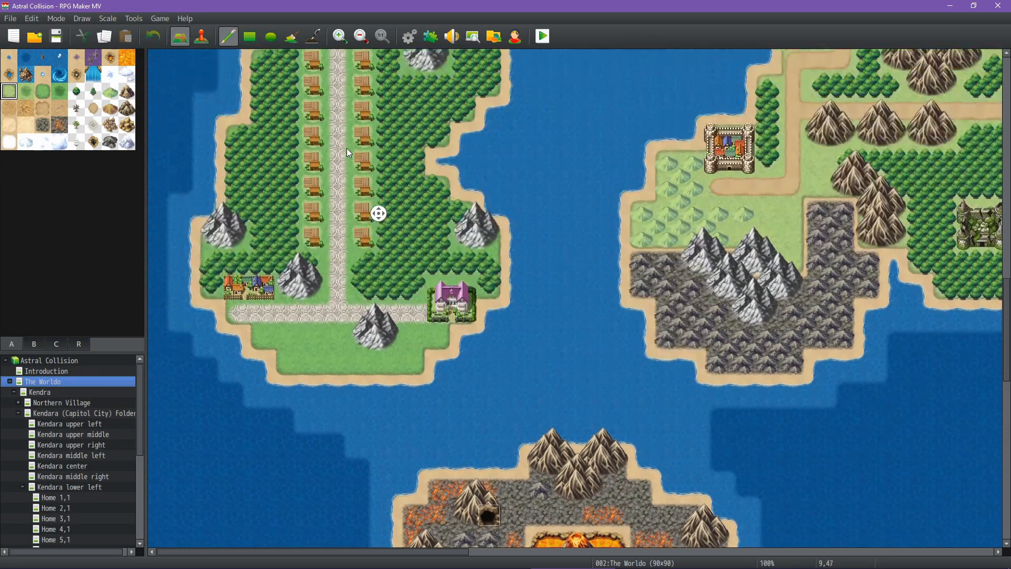
pyautogui.scroll(-3)
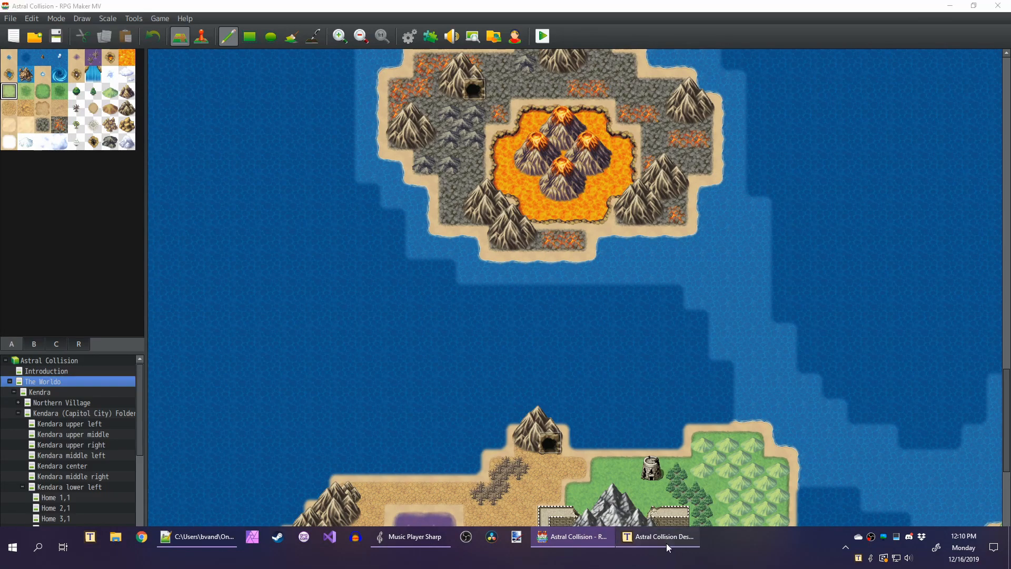
pyautogui.click(659, 536)
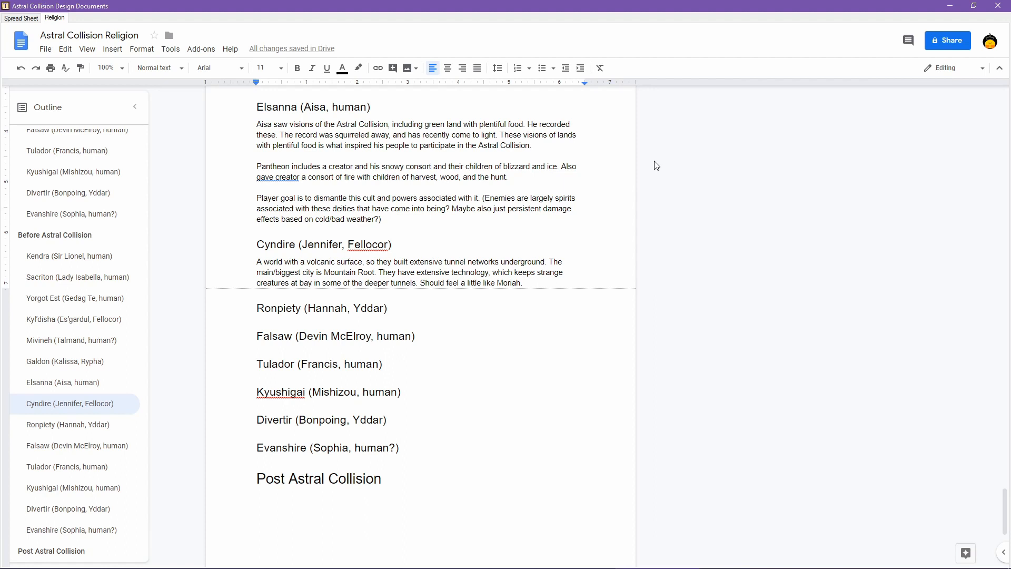
# - Write that they built an extensive research network connected by subway stations allowing quick travel
pyautogui.press('enter')
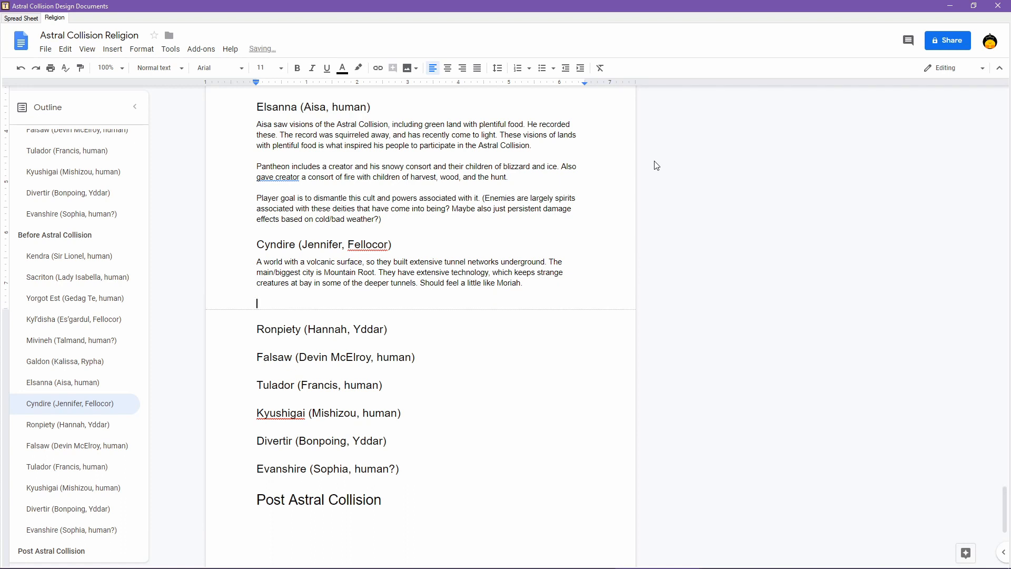
pyautogui.write('They built an ext')
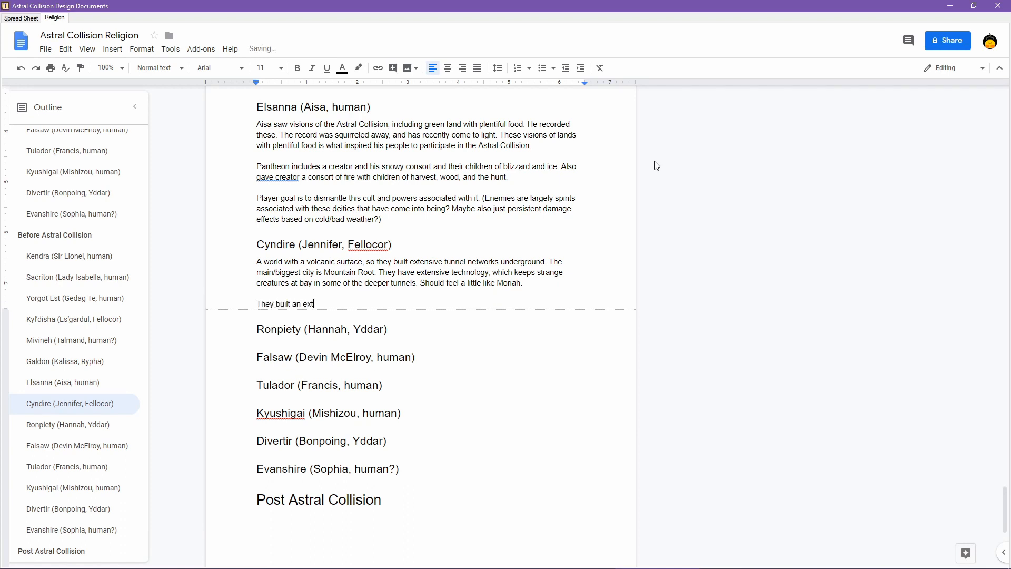
pyautogui.write('ensive resea')
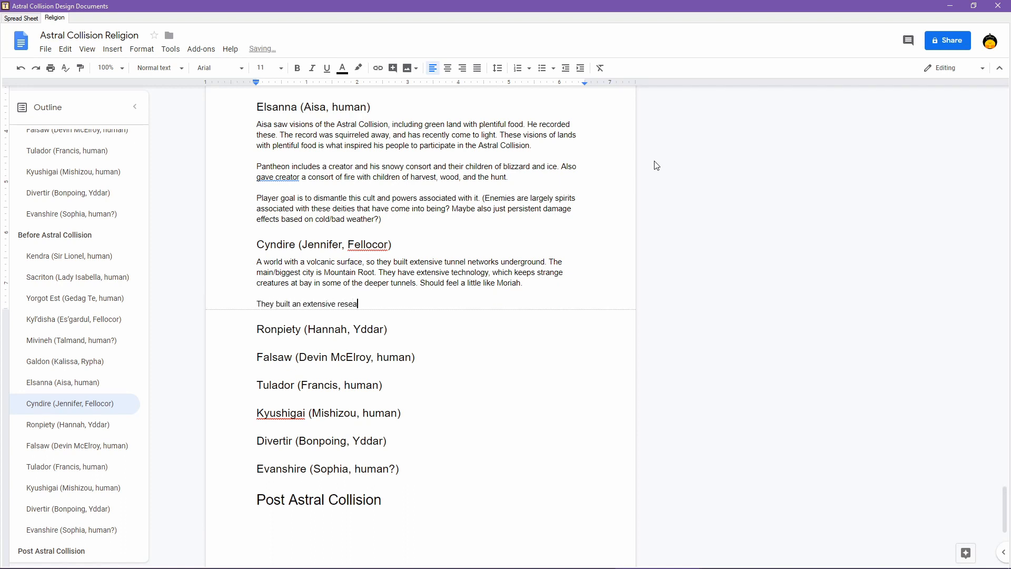
pyautogui.write('rch network')
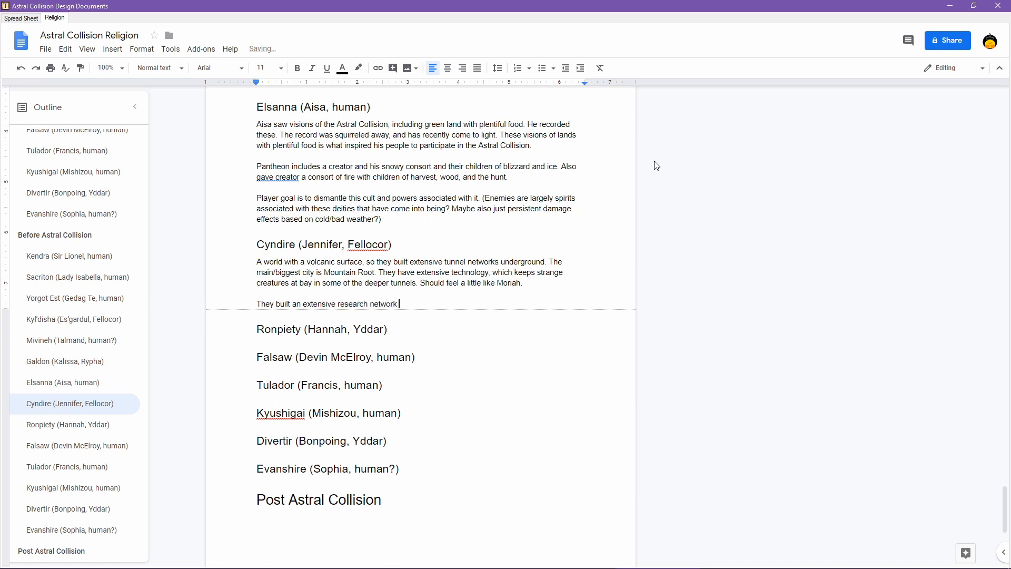
pyautogui.write('connected by')
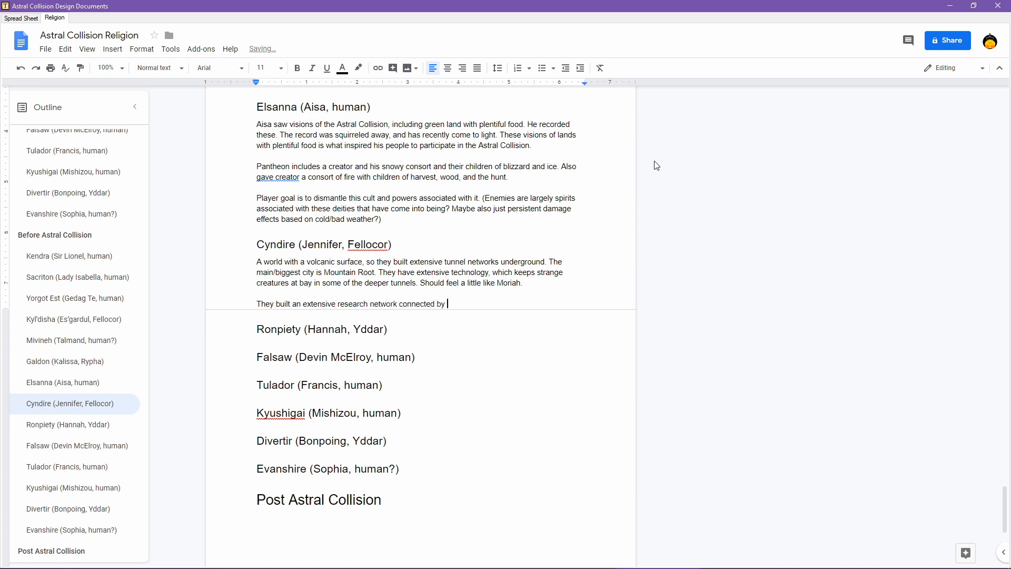
pyautogui.write('subway s')
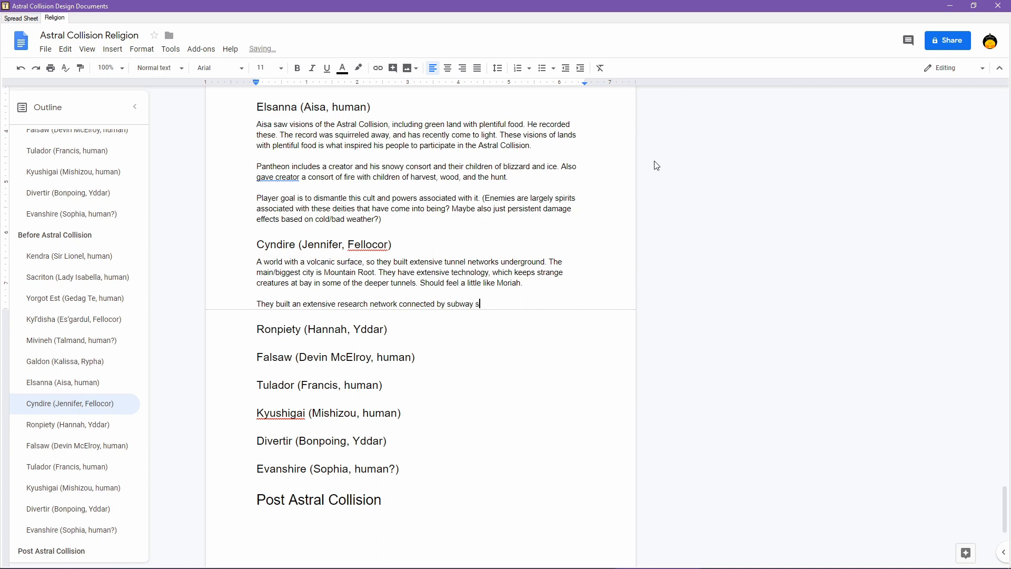
pyautogui.write('tations.')
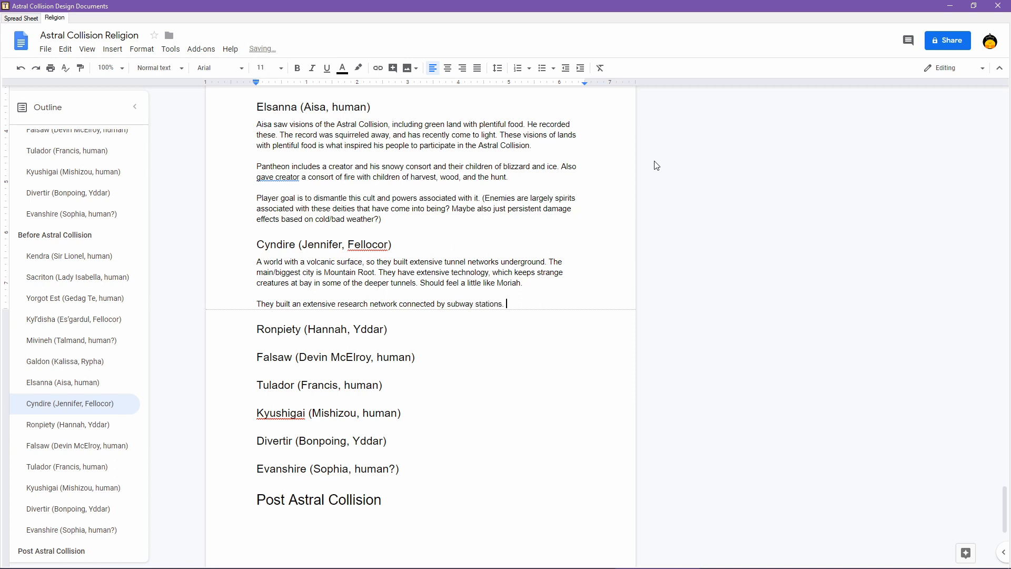
pyautogui.write('Th')
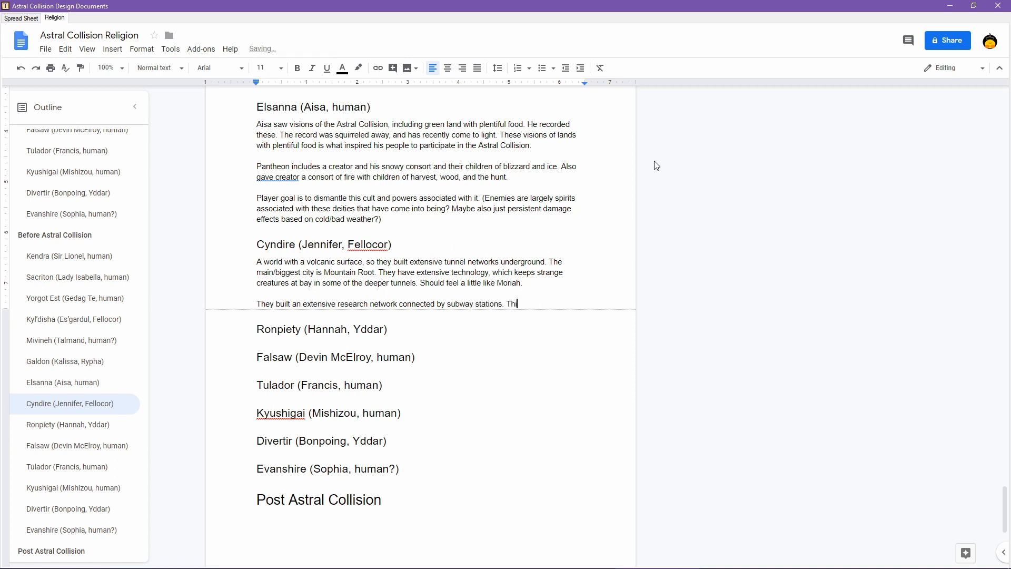
pyautogui.write('is')
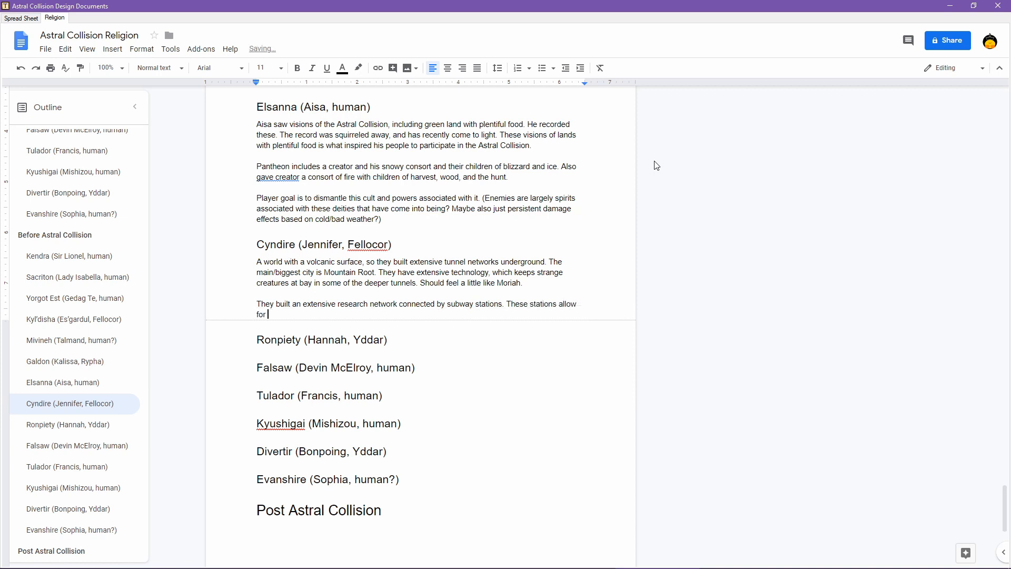
pyautogui.write('quick travel')
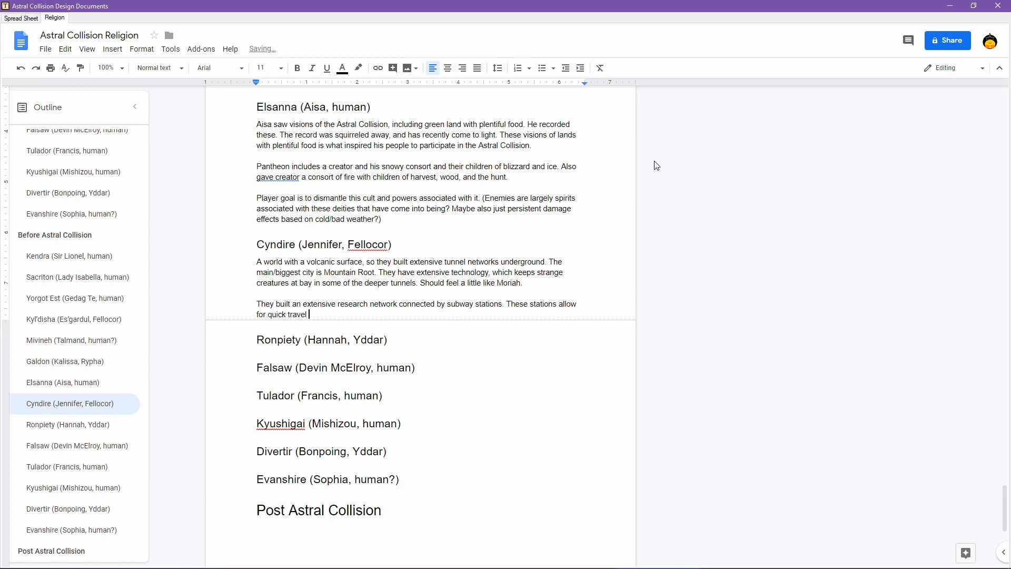
pyautogui.write('on the subway system be')
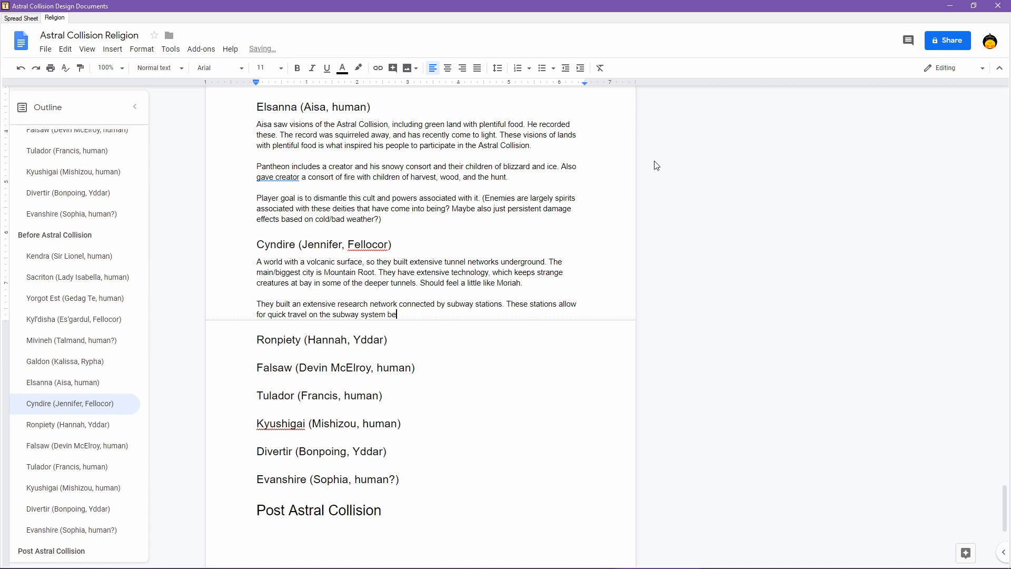
# - Add that travel runs between research areas with towns, each one maybe having a speciality
pyautogui.write('ween these')
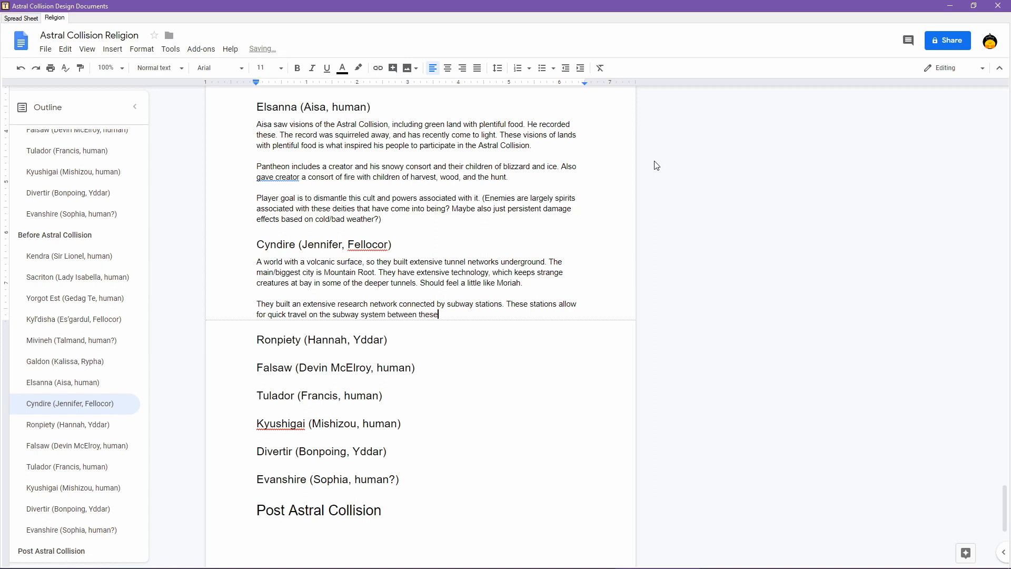
pyautogui.write('various resear')
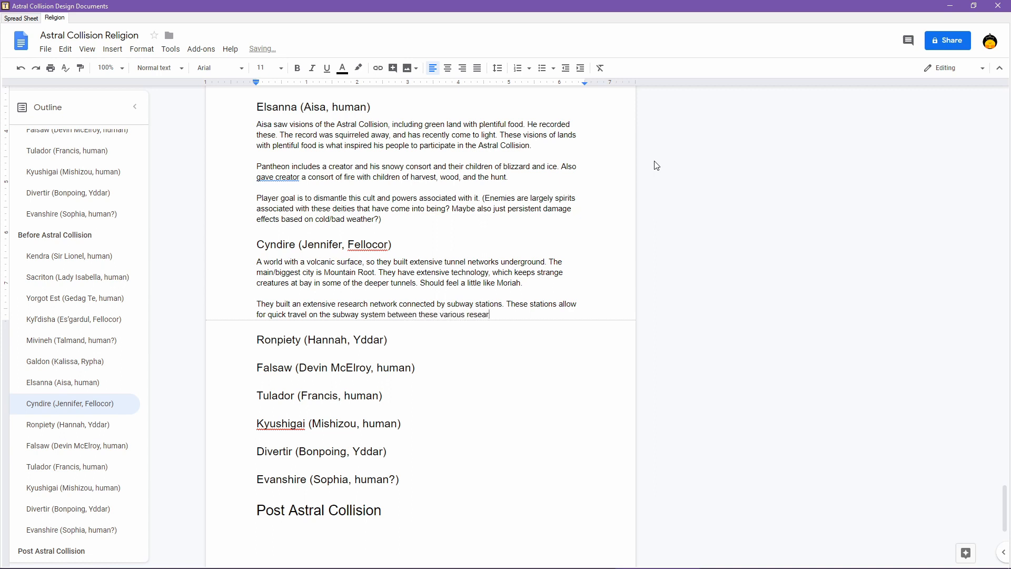
pyautogui.write('ch areas')
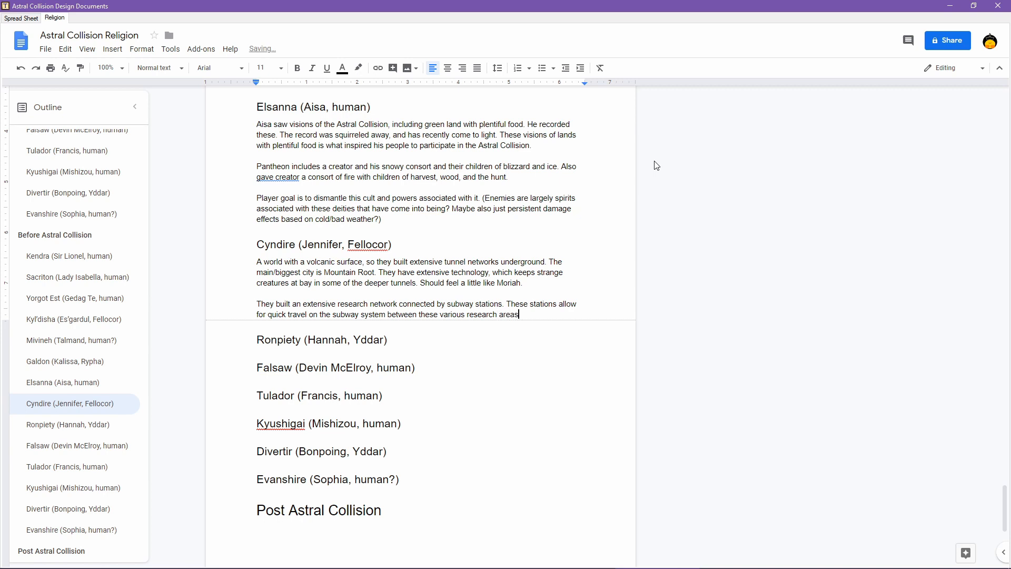
pyautogui.write('that probably ha')
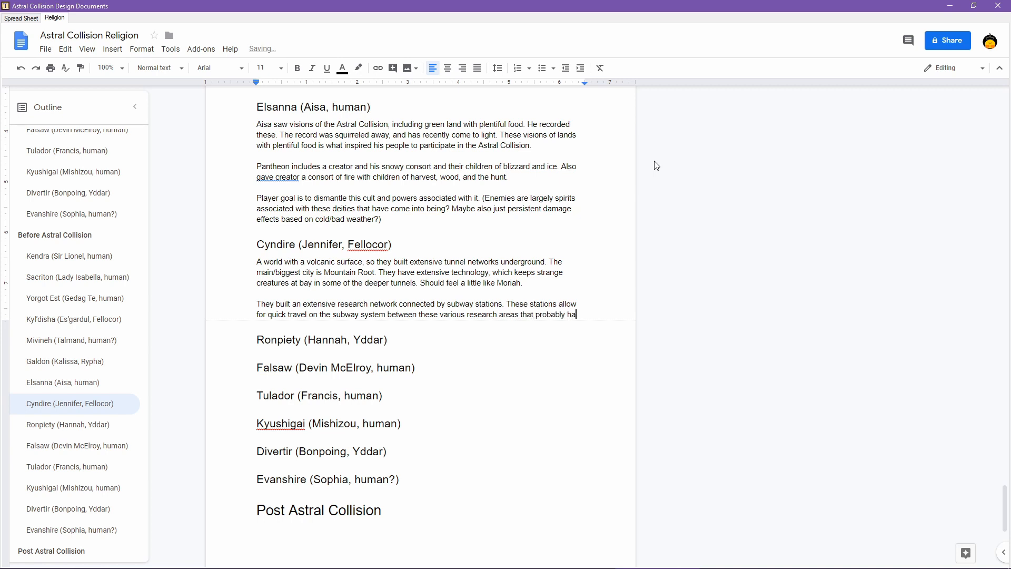
pyautogui.write('ve some amount of town built up around them.')
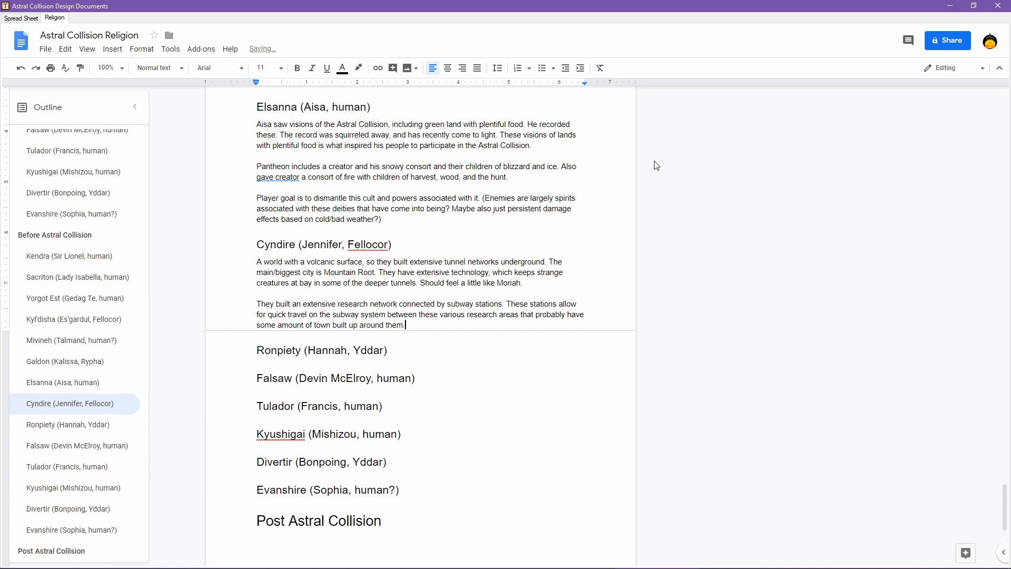
pyautogui.write('Each one maybe has a distinct speciality?')
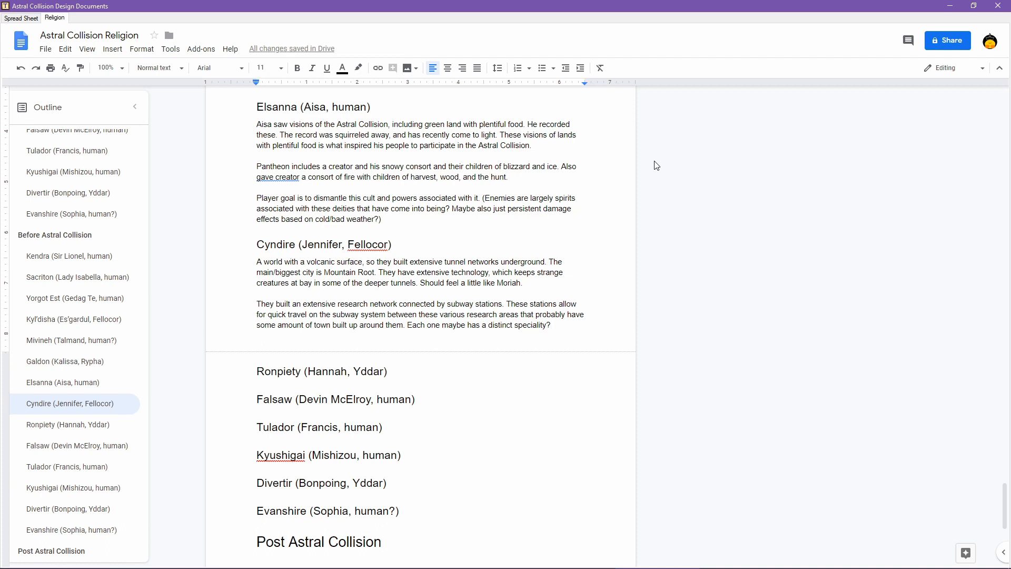
# - Write that these people are mostly if not entirely secular, believing "there is no supernatural."
pyautogui.write('These people ar')
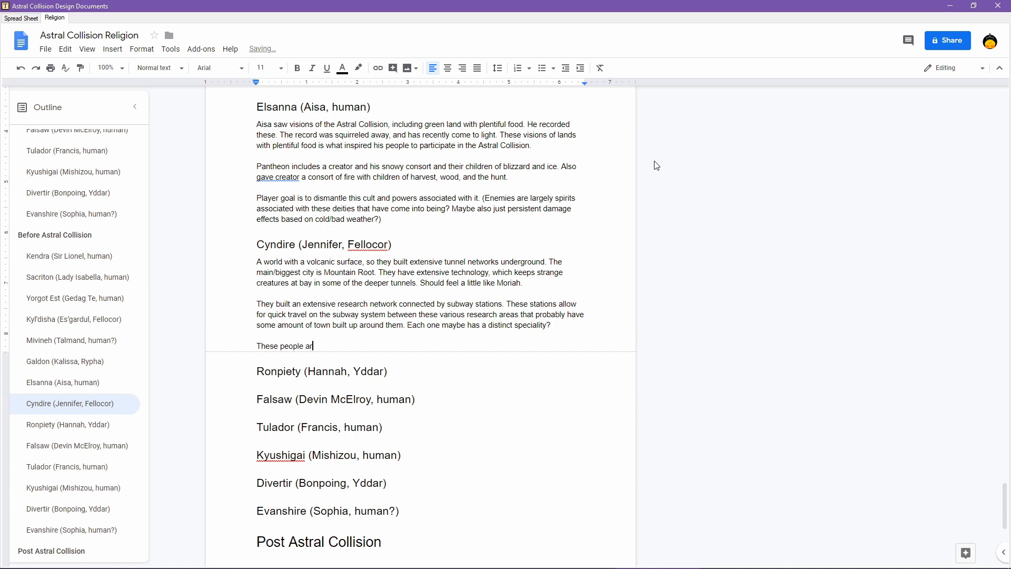
pyautogui.write('e amost entirely se')
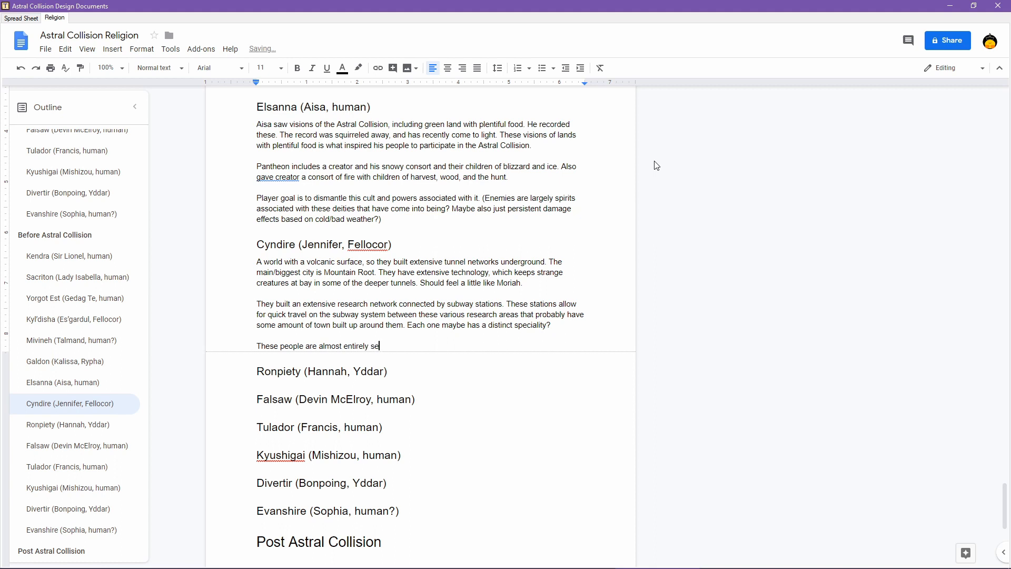
pyautogui.write('(if not')
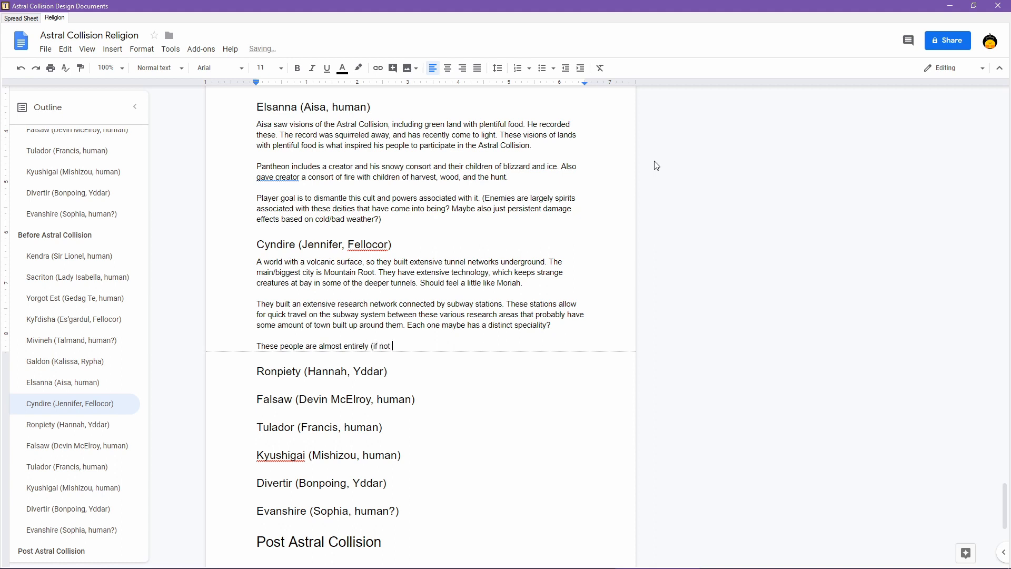
pyautogui.write('actually entirely) secular with')
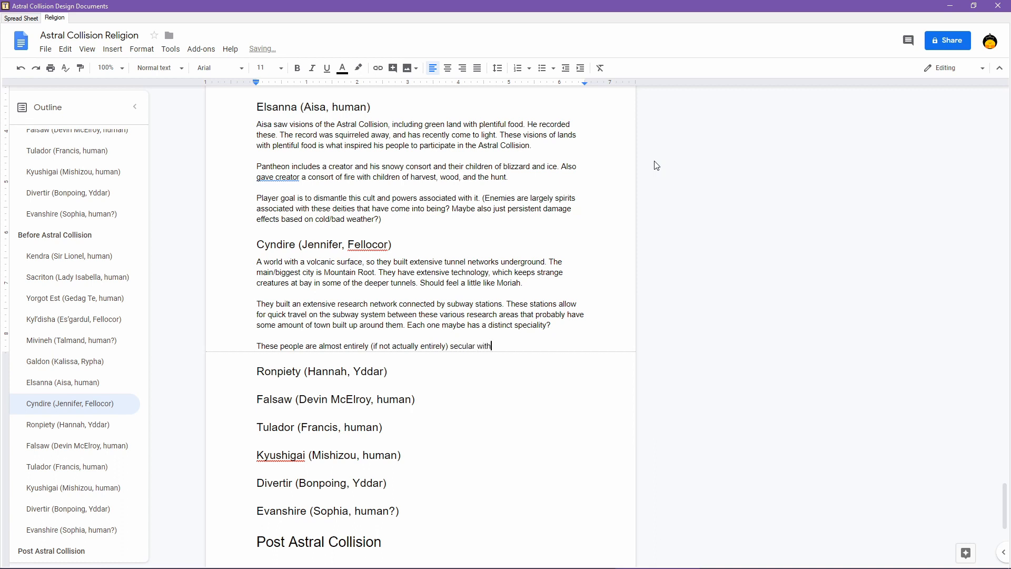
pyautogui.write('a belief')
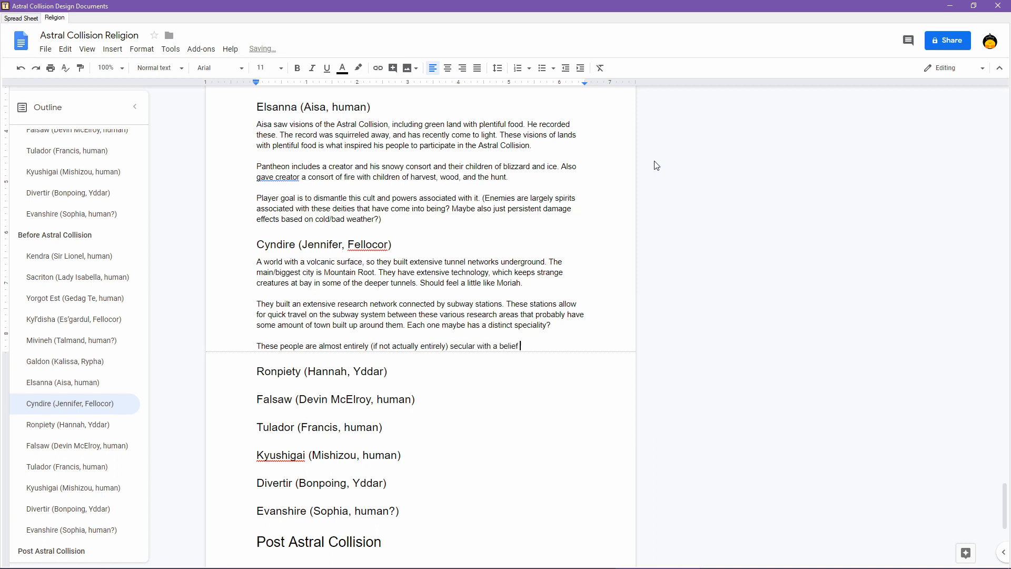
pyautogui.write('that there is nothing “sup')
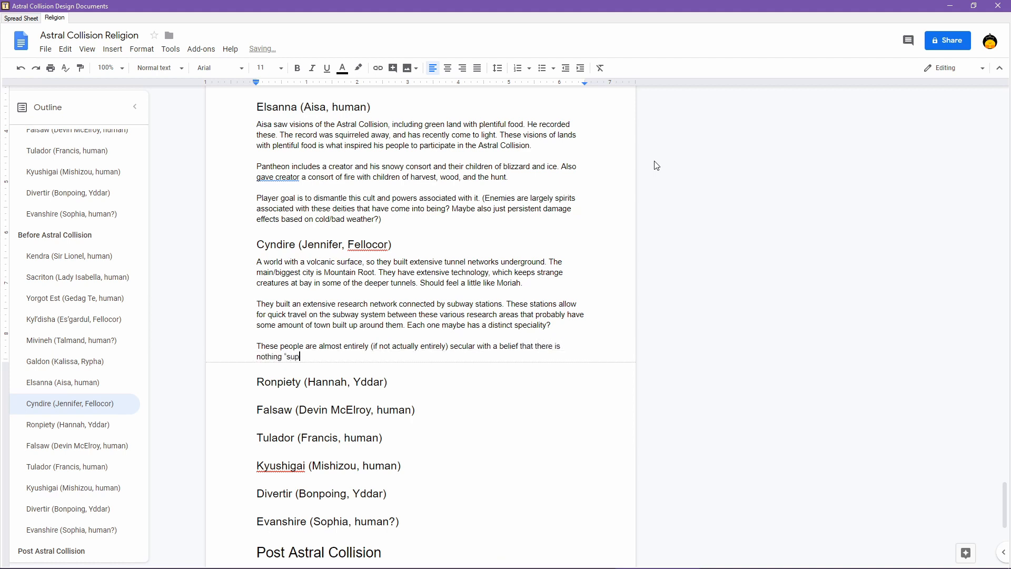
pyautogui.write('ernatural”')
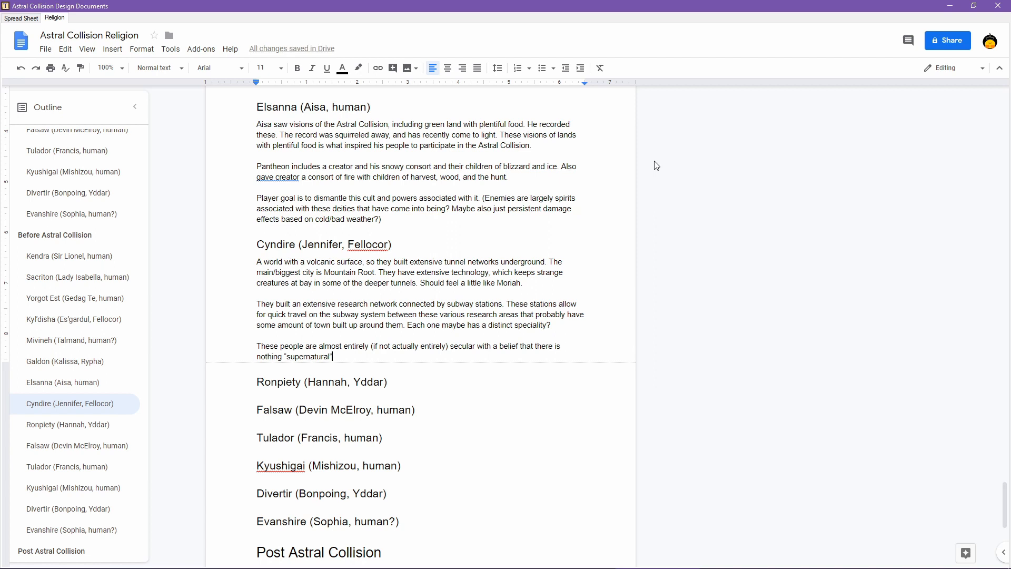
pyautogui.write('."')
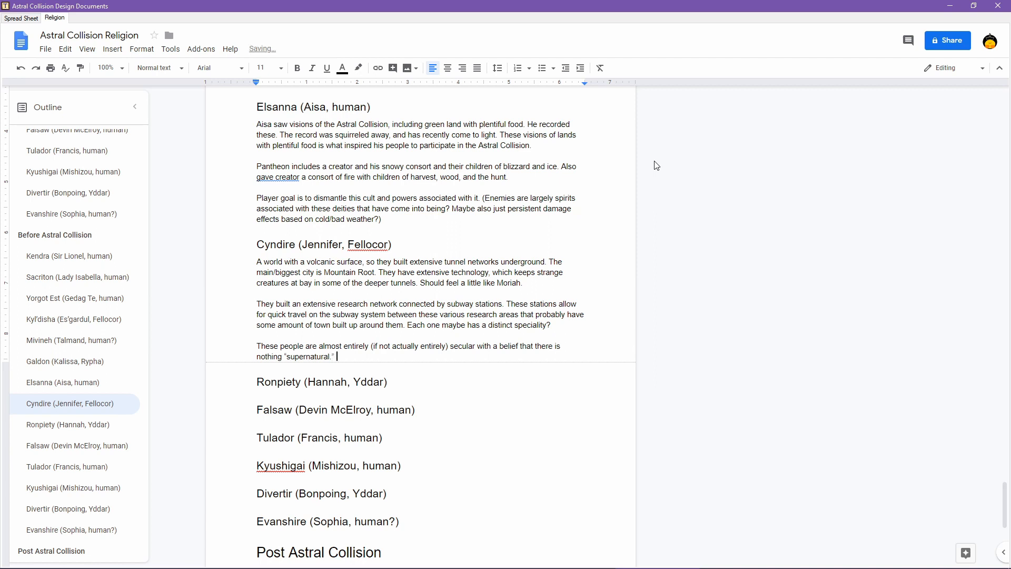
# - Add that supernatural-ish things infesting deeper places must have some natural explanation, right?
pyautogui.write('The monsters')
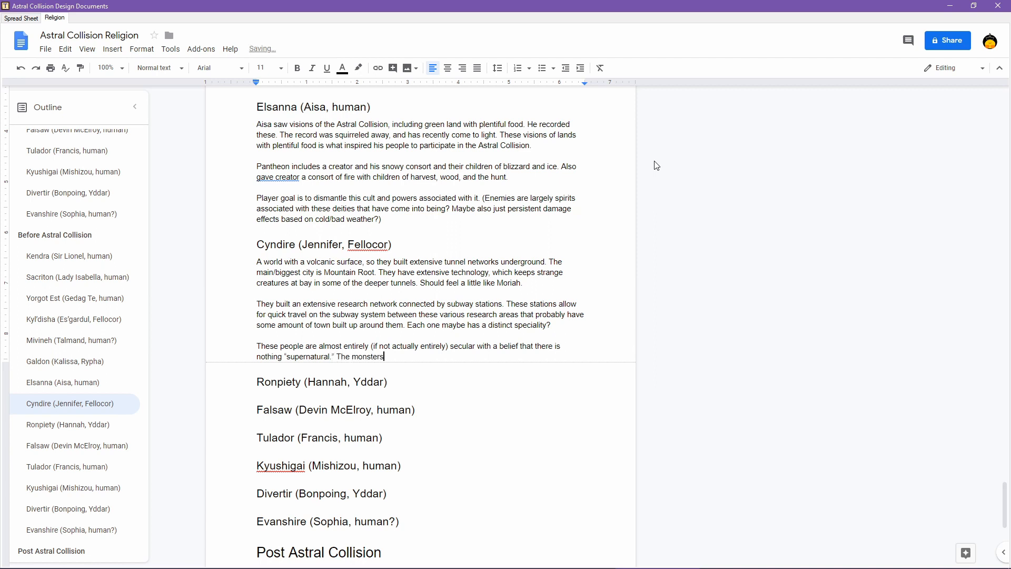
pyautogui.write('that')
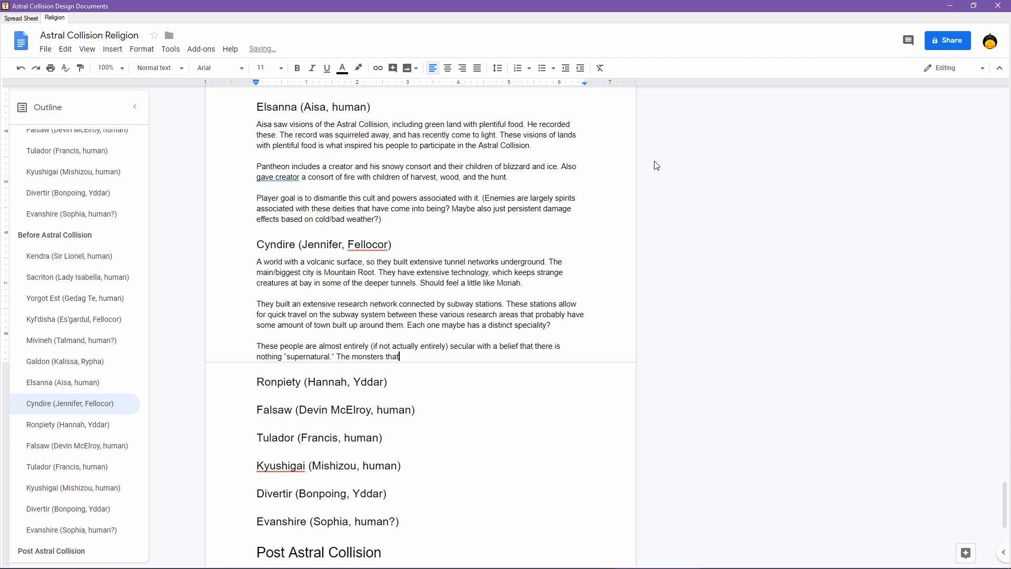
pyautogui.press('Backspace')
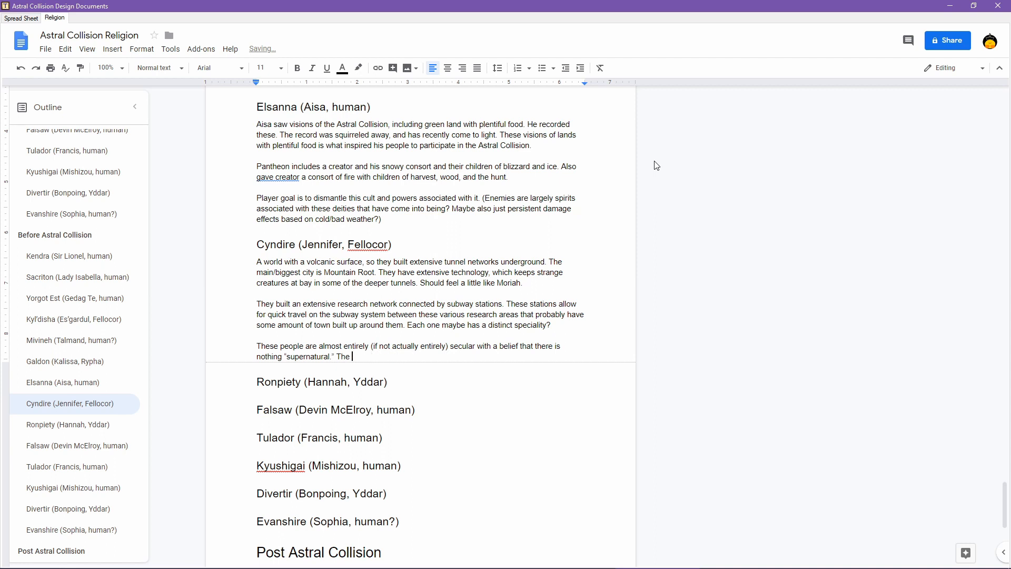
pyautogui.write('more super')
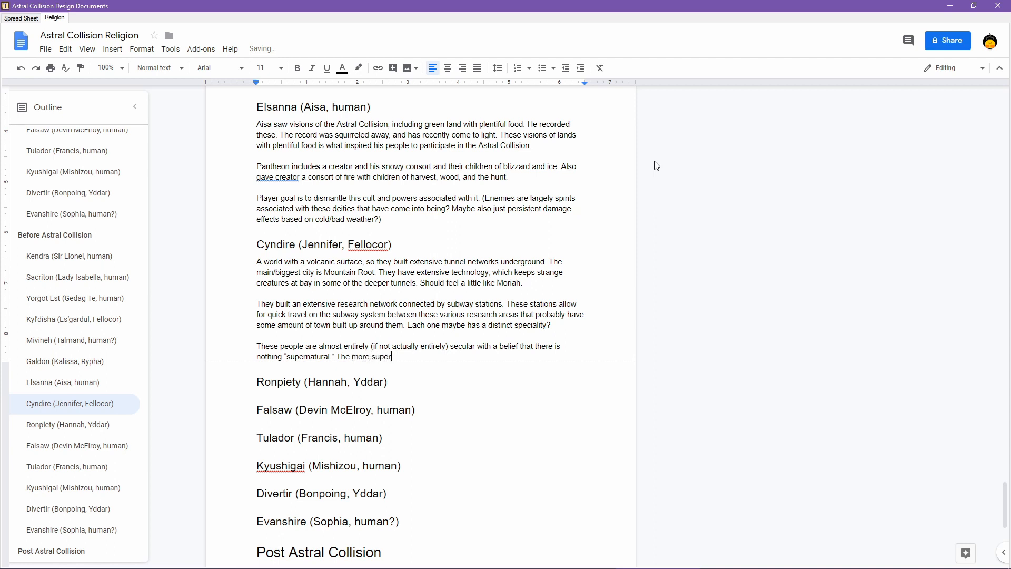
pyautogui.write('natural-')
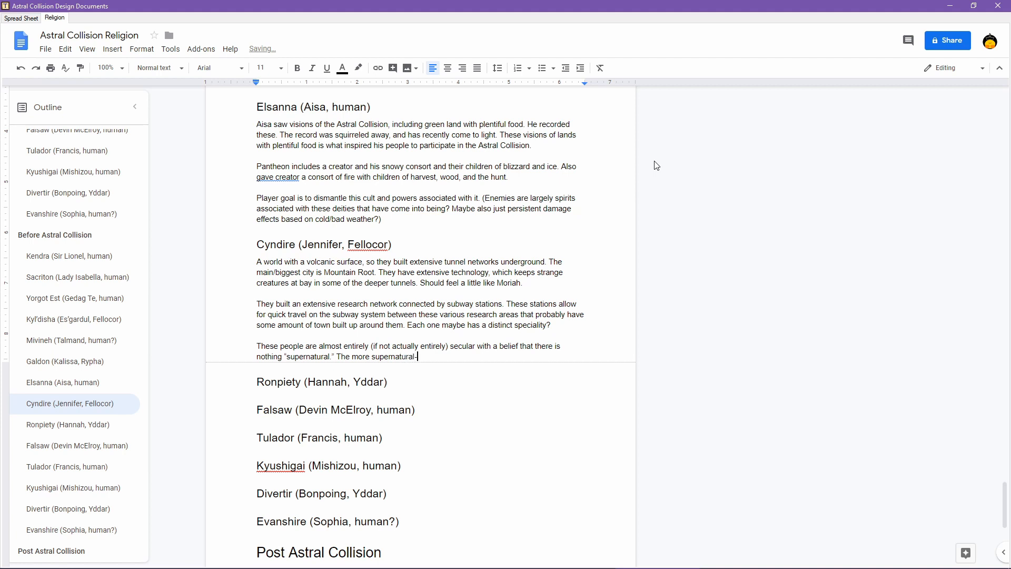
pyautogui.write('ish things that infest the deeper pla')
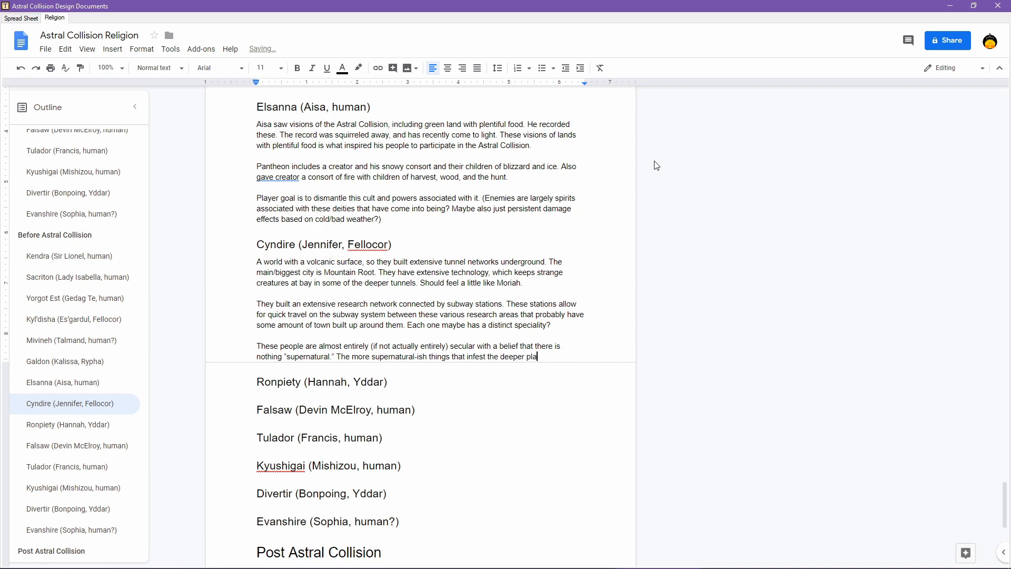
pyautogui.write('ces must have s')
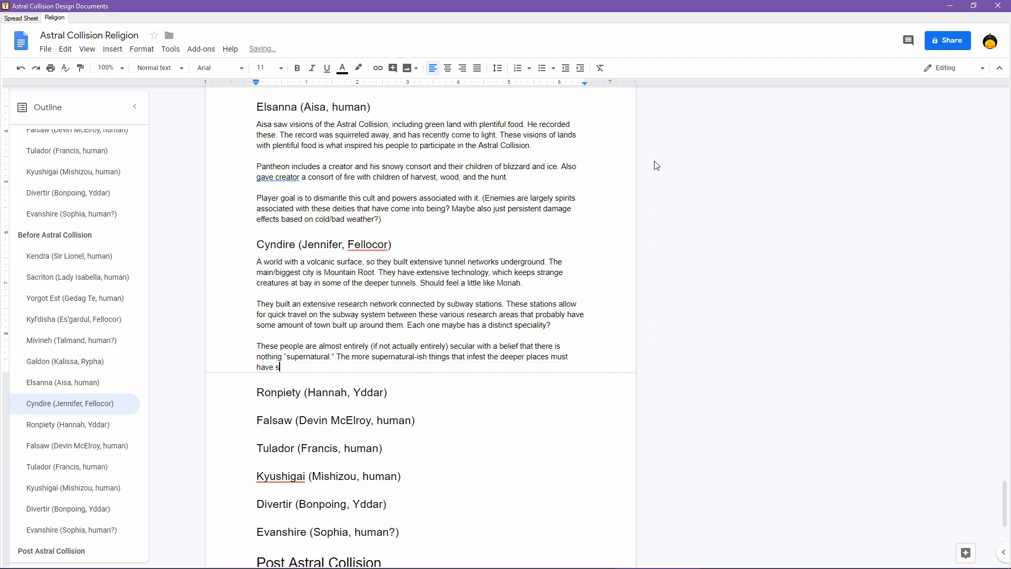
pyautogui.write('ome natural exp')
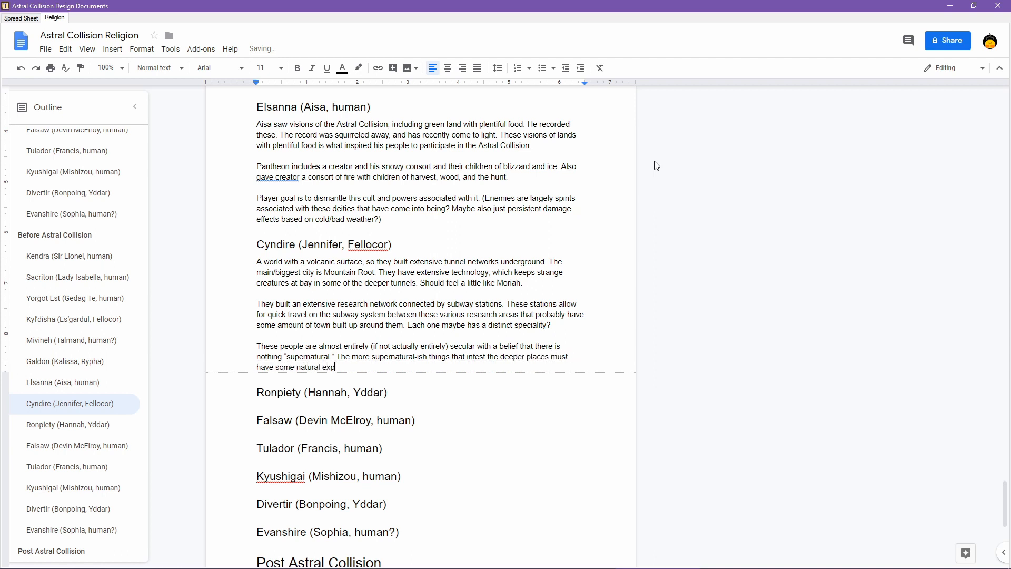
pyautogui.write('lanation, r')
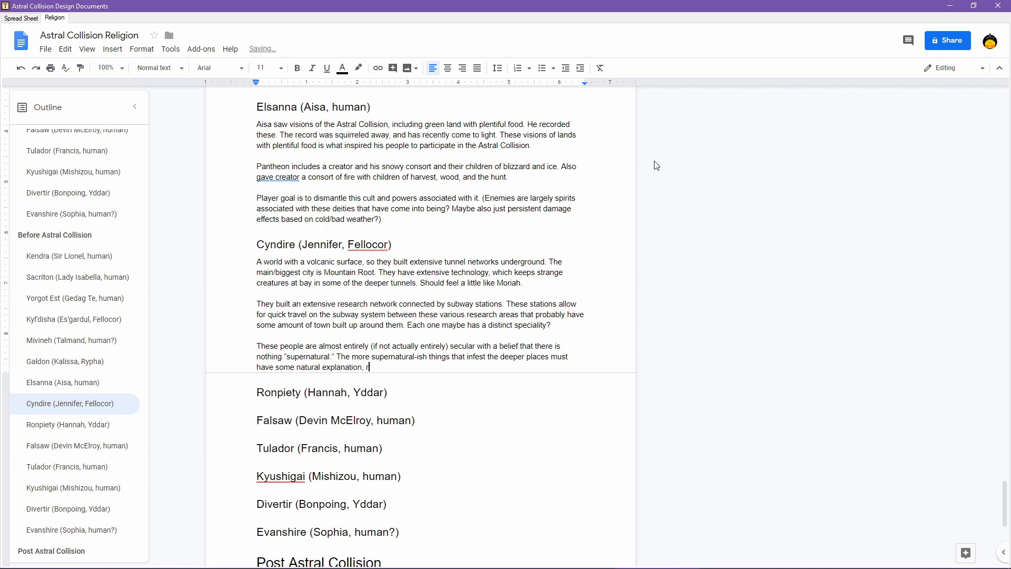
pyautogui.write('ight?')
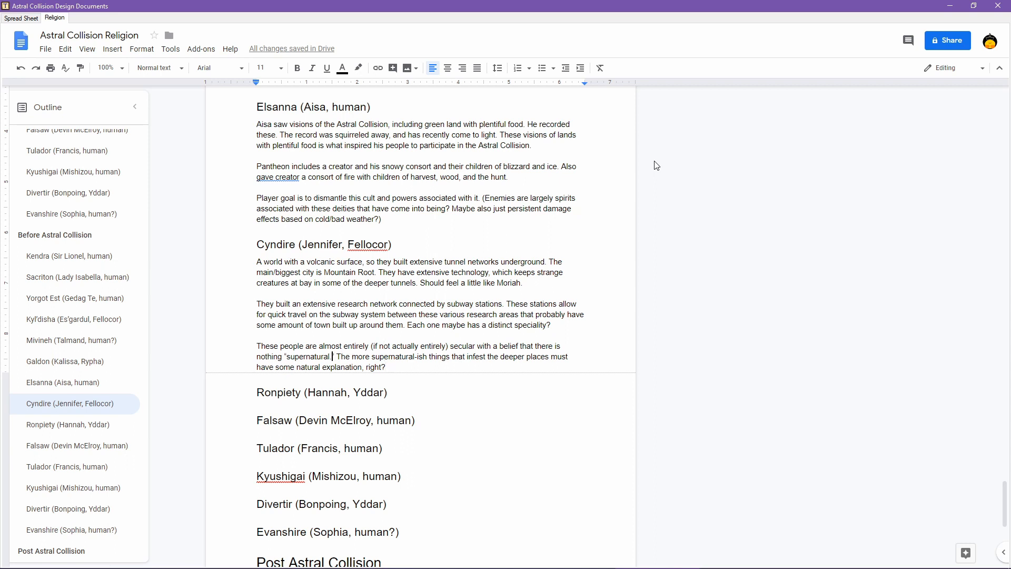
# - Insert the parenthetical '(that is, of non-material origins' after 'supernatural.'
pyautogui.write('(that is, of non-material i')
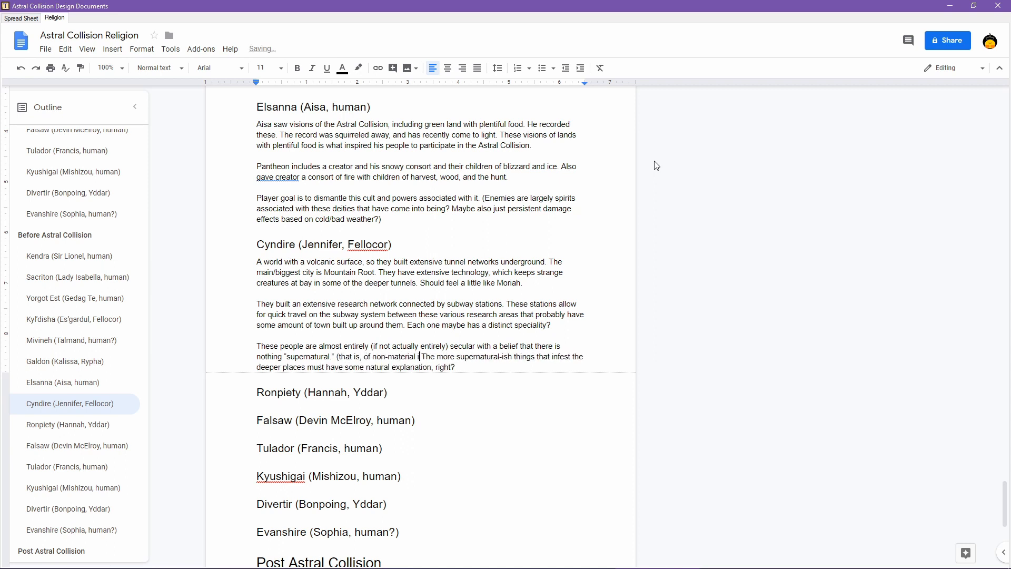
pyautogui.write('origins.')
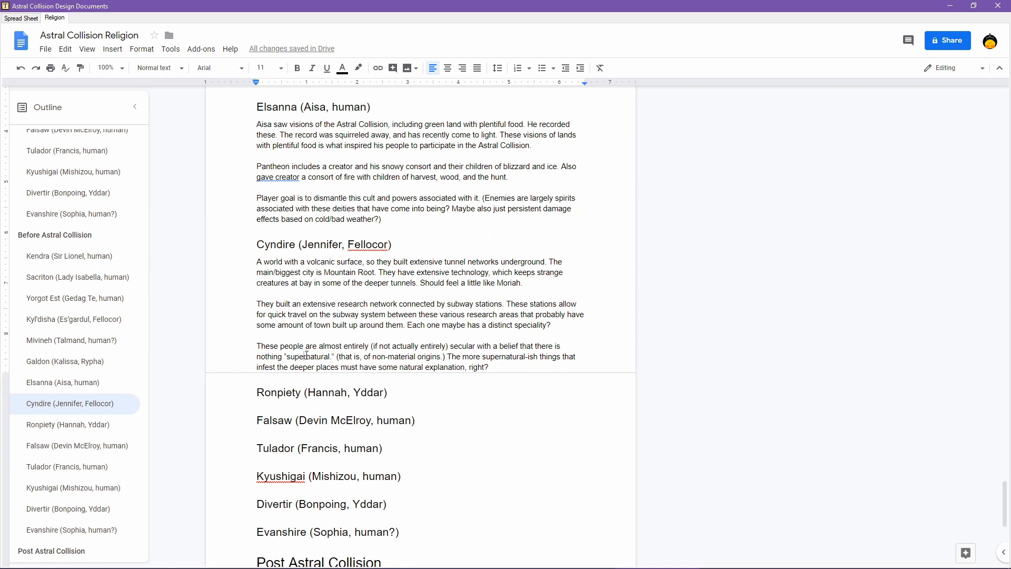
# - Look up the dictionary definition of the word 'supernatural' from its context menu
pyautogui.rightClick(308, 357)
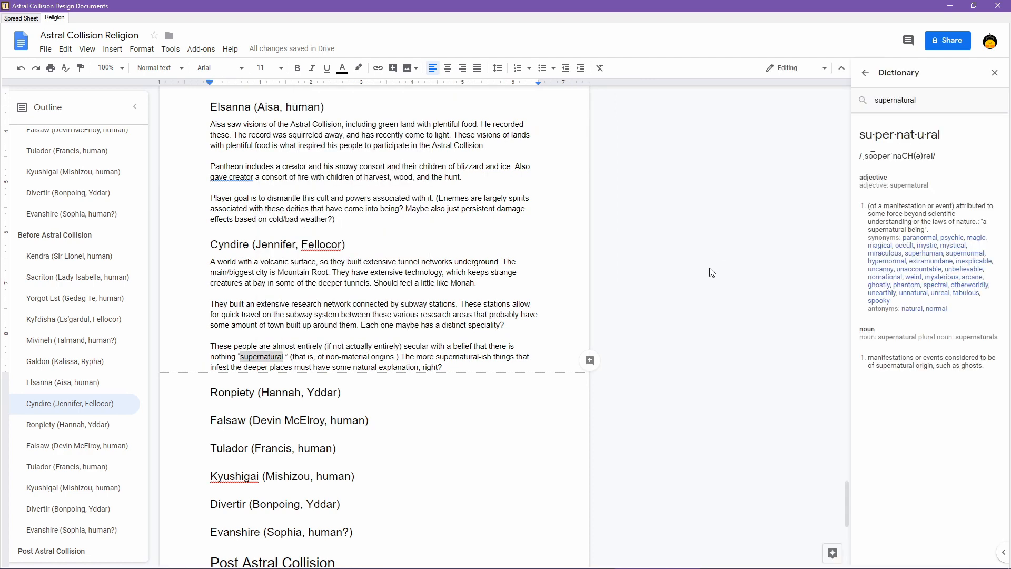
pyautogui.moveTo(934, 209)
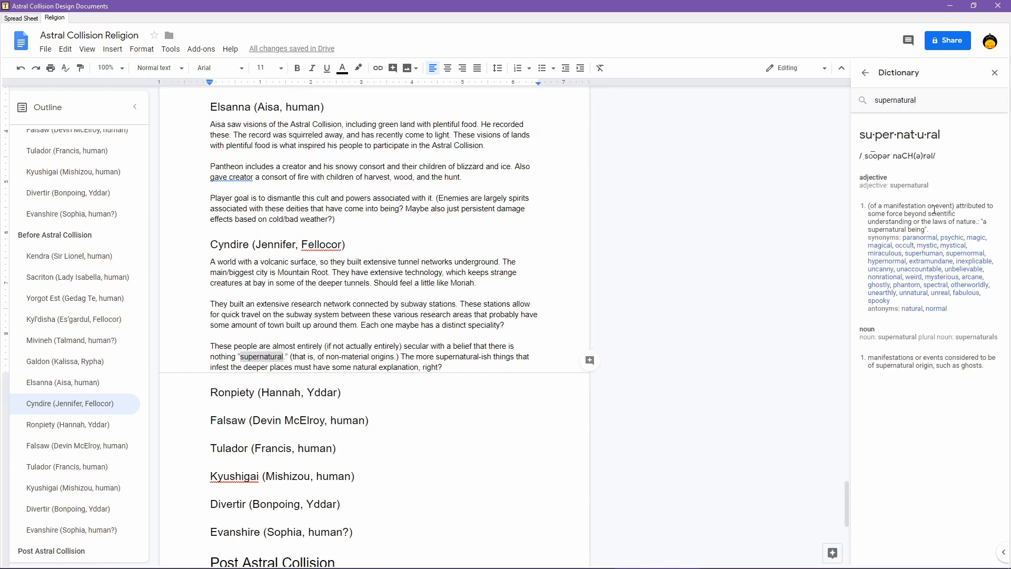
pyautogui.moveTo(923, 198)
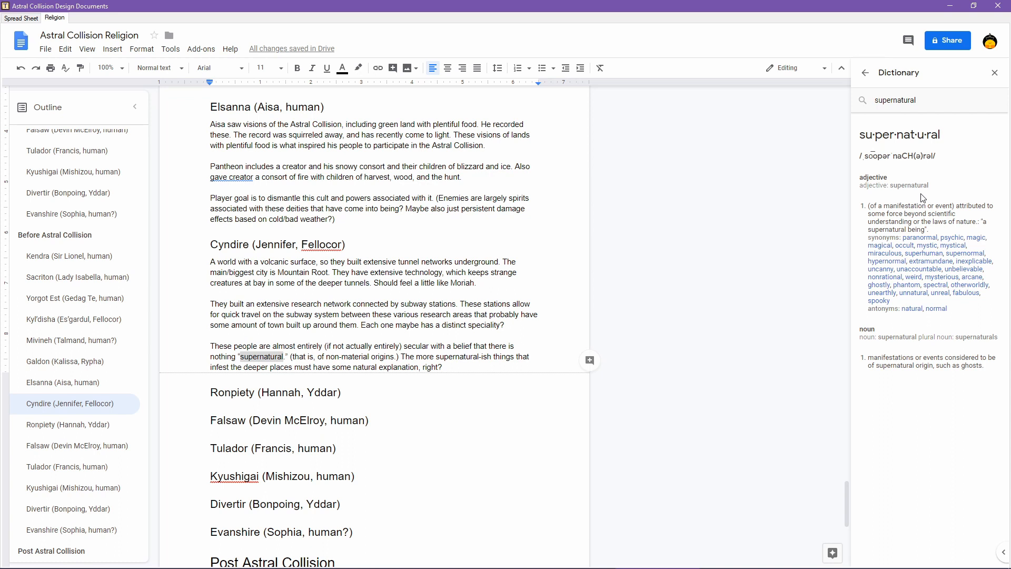
pyautogui.moveTo(923, 207)
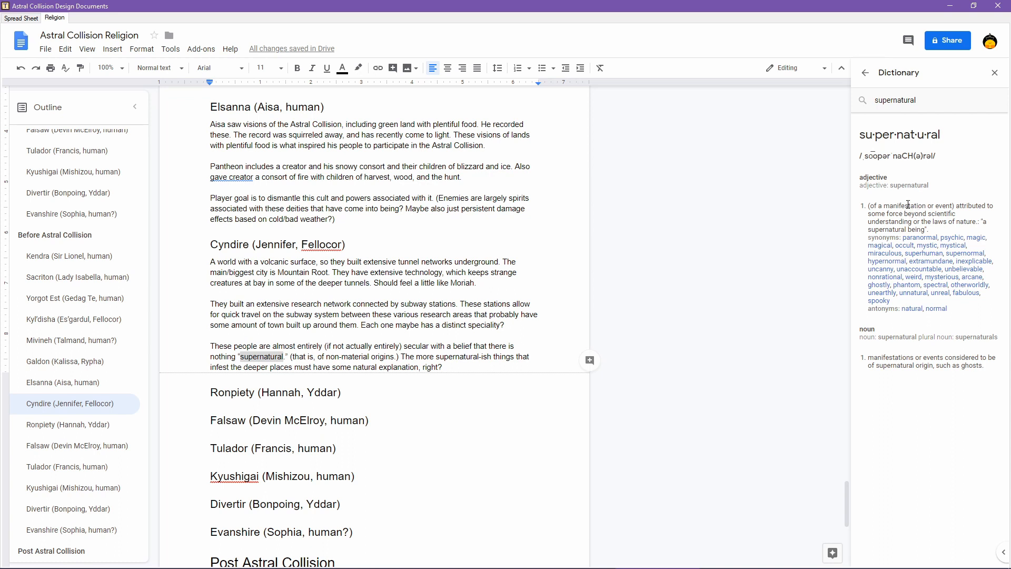
pyautogui.moveTo(966, 103)
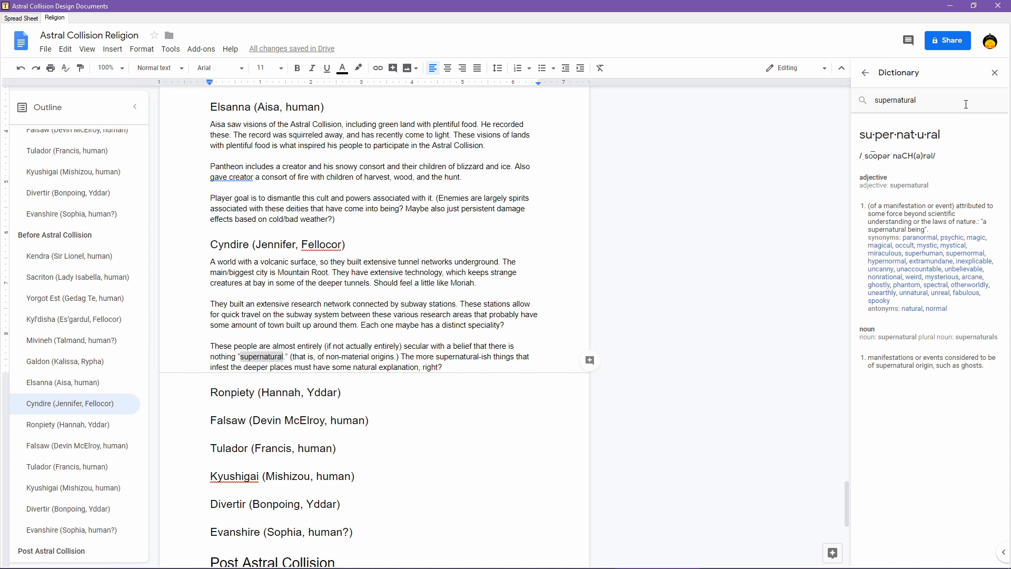
pyautogui.moveTo(996, 72)
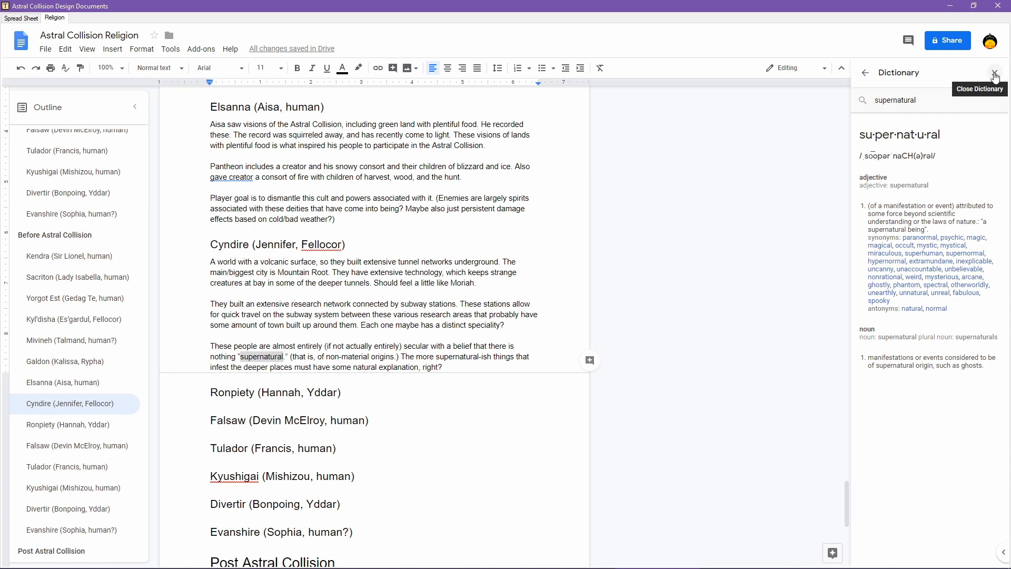
# - Dismiss the dictionary and write that these people try to determine natural origins of things seemingly beyond explanation
pyautogui.click(996, 71)
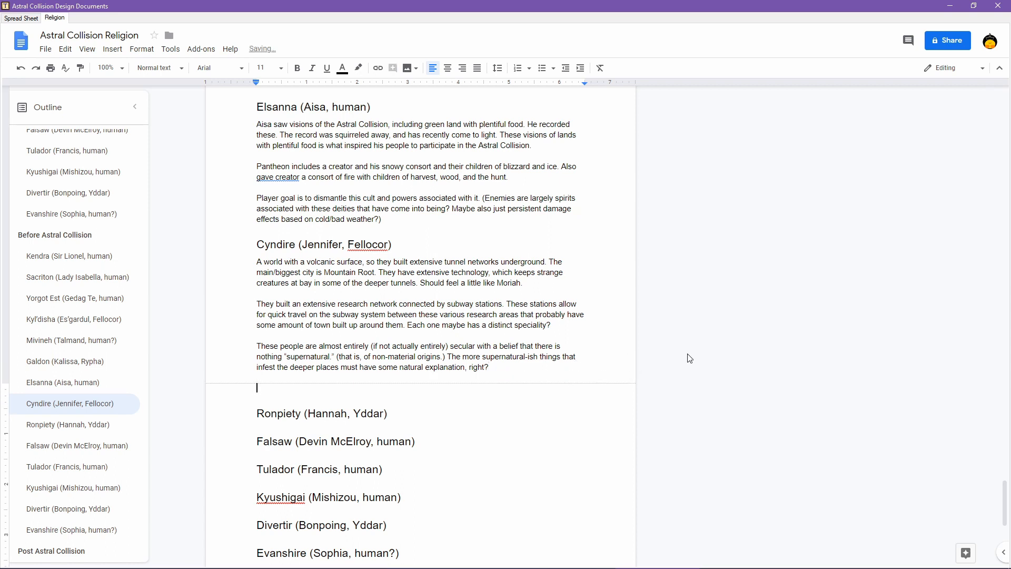
pyautogui.write('sus')
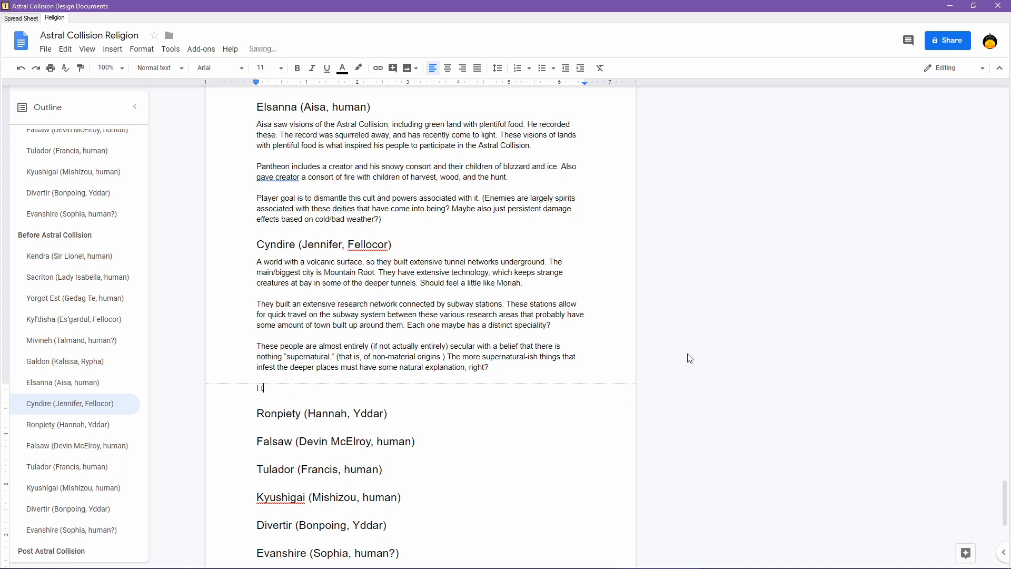
pyautogui.write('A')
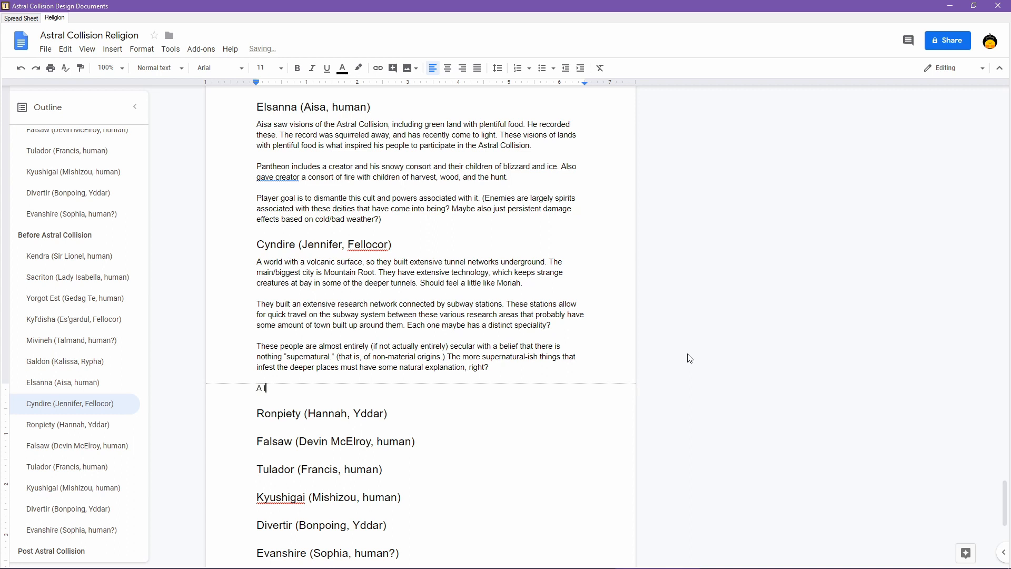
pyautogui.write('lot of')
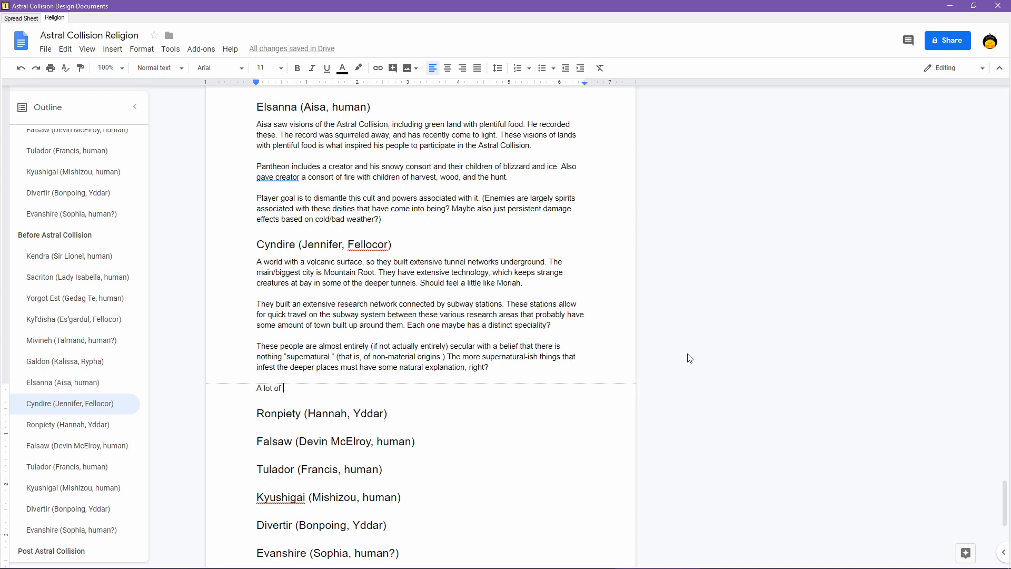
pyautogui.write('wh')
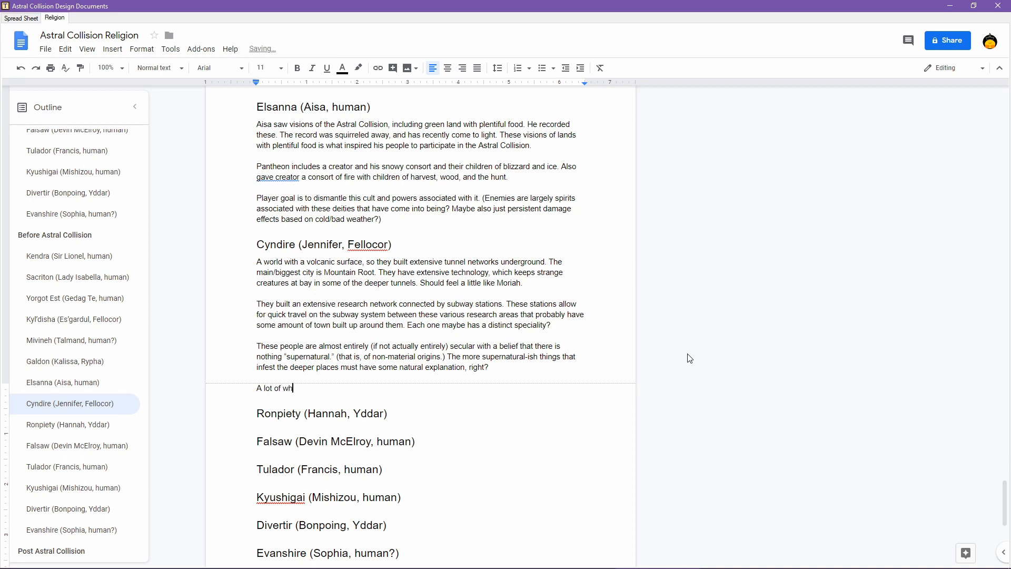
pyautogui.write('at these peo')
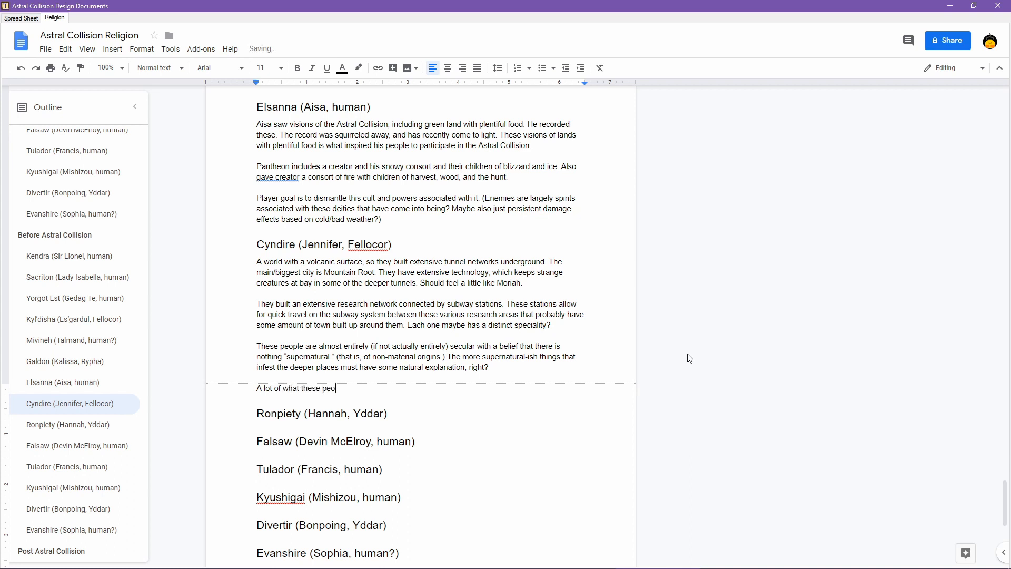
pyautogui.write('ple are trying to do')
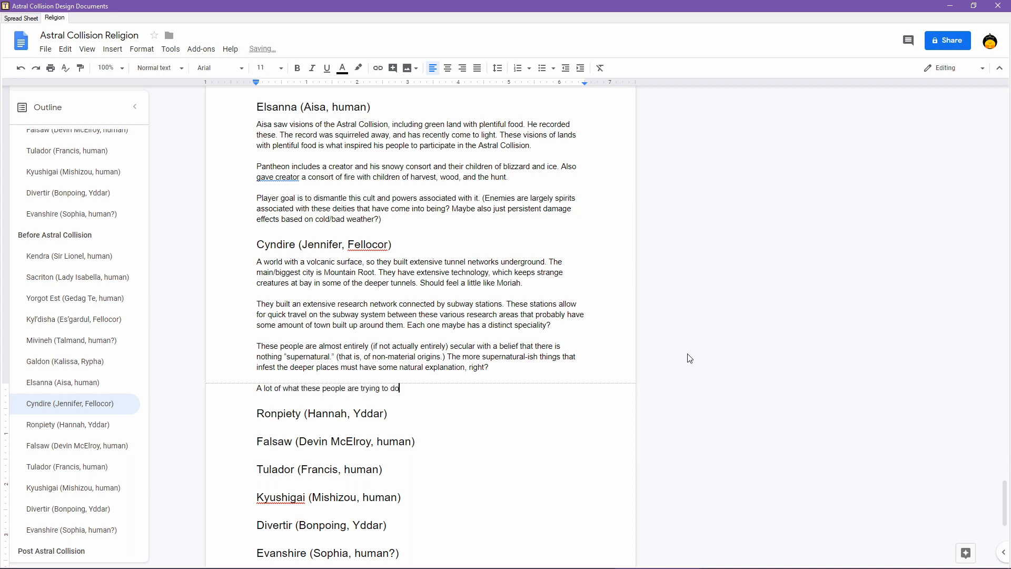
pyautogui.write('is underst')
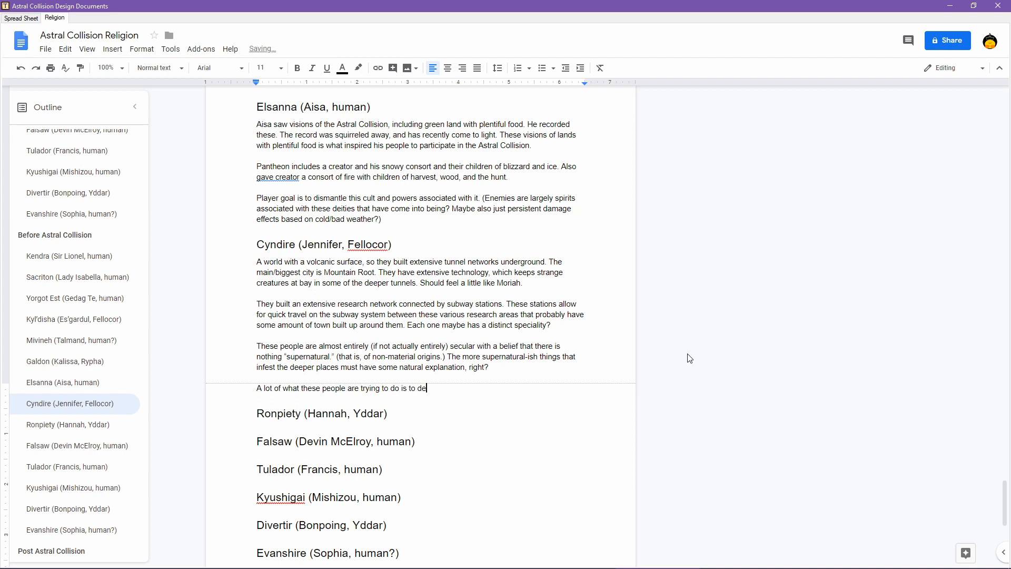
pyautogui.write('ter')
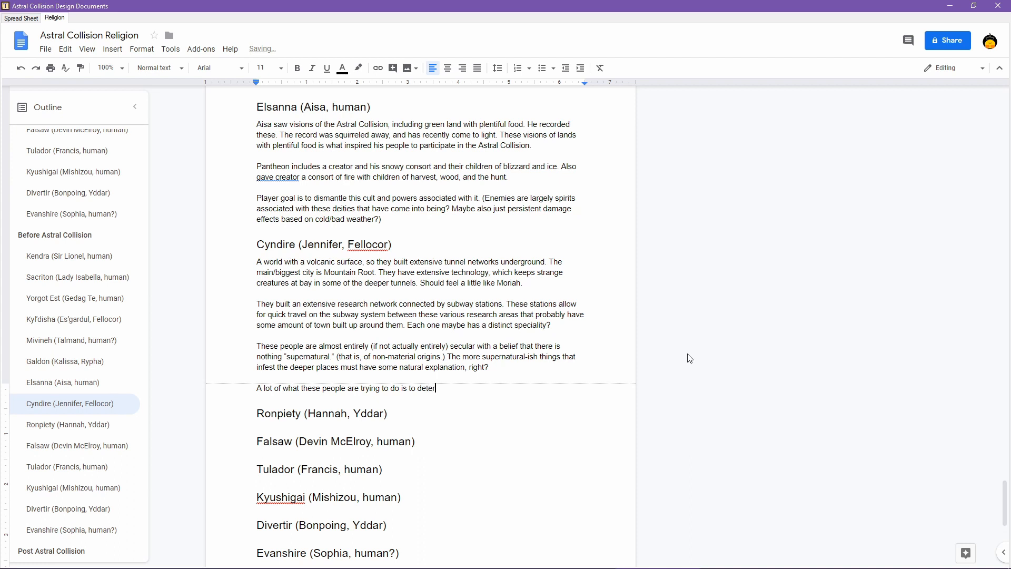
pyautogui.write('mine the na')
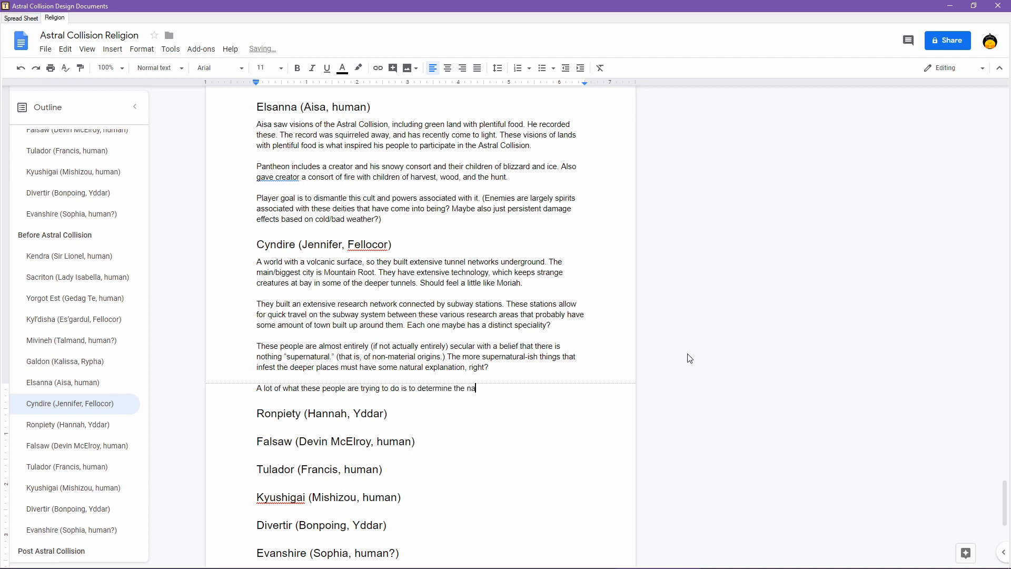
pyautogui.write('tural origins of')
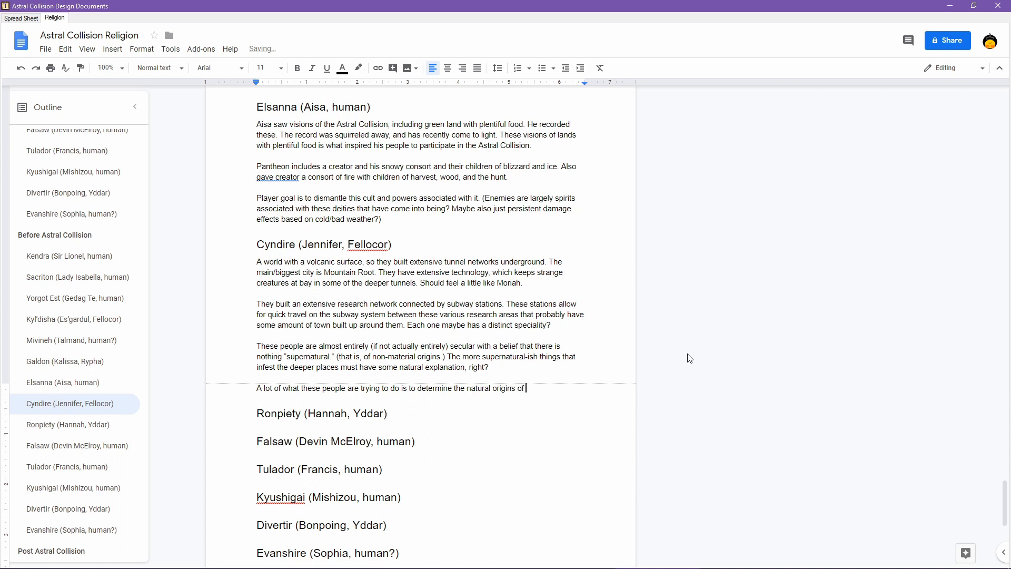
pyautogui.write('t')
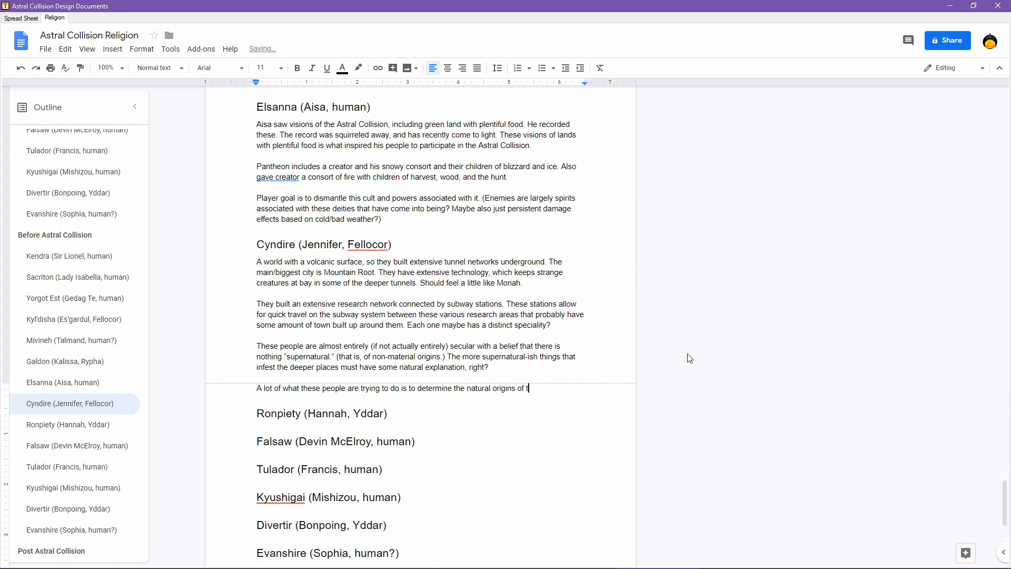
pyautogui.write('hings that seem')
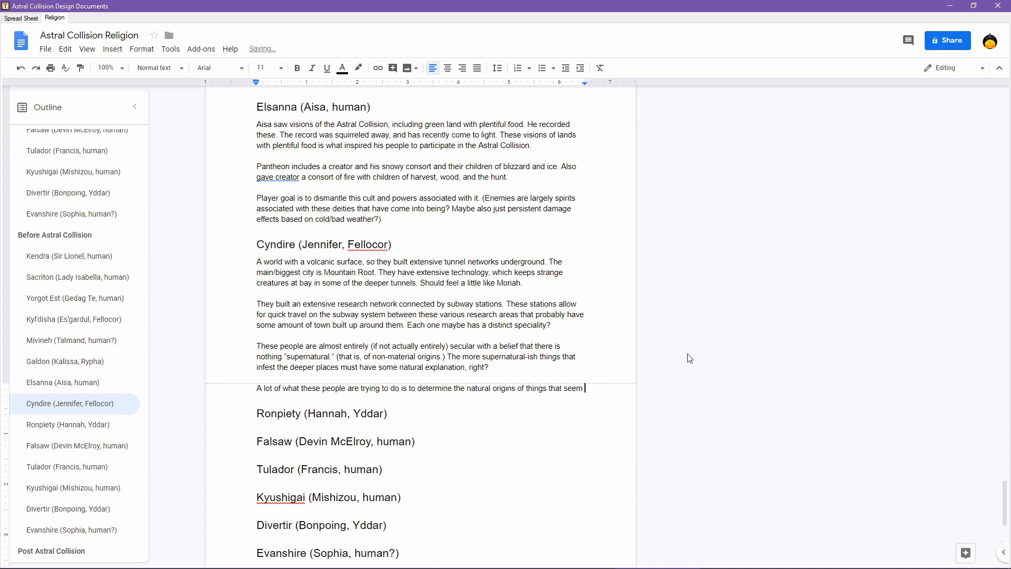
pyautogui.write('beyond explanation.')
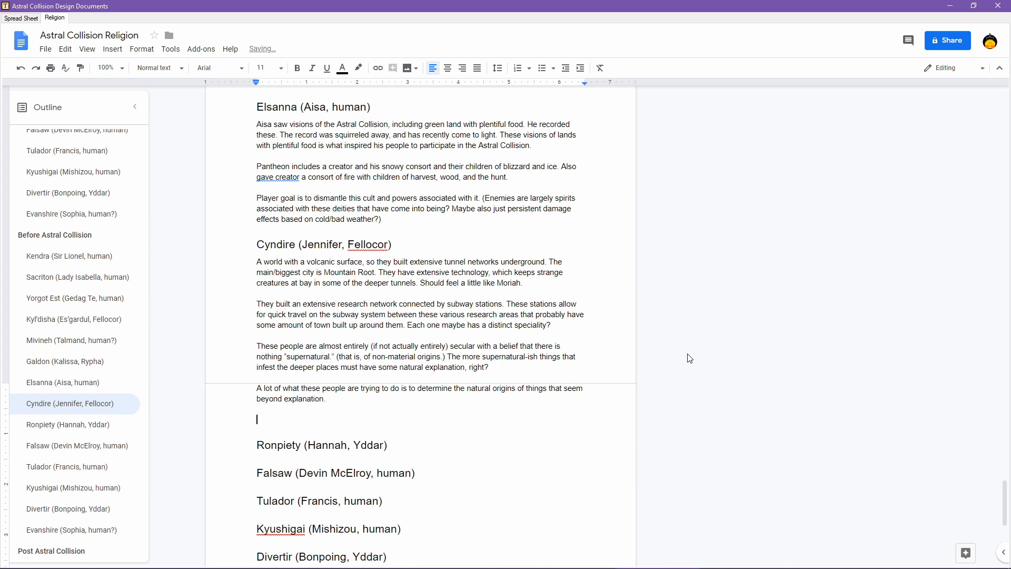
# - Write that Gol'da University was founded by an original Mountain Root resident and builder named Gol'da, so it is quite old
pyautogui.write("Gol'da")
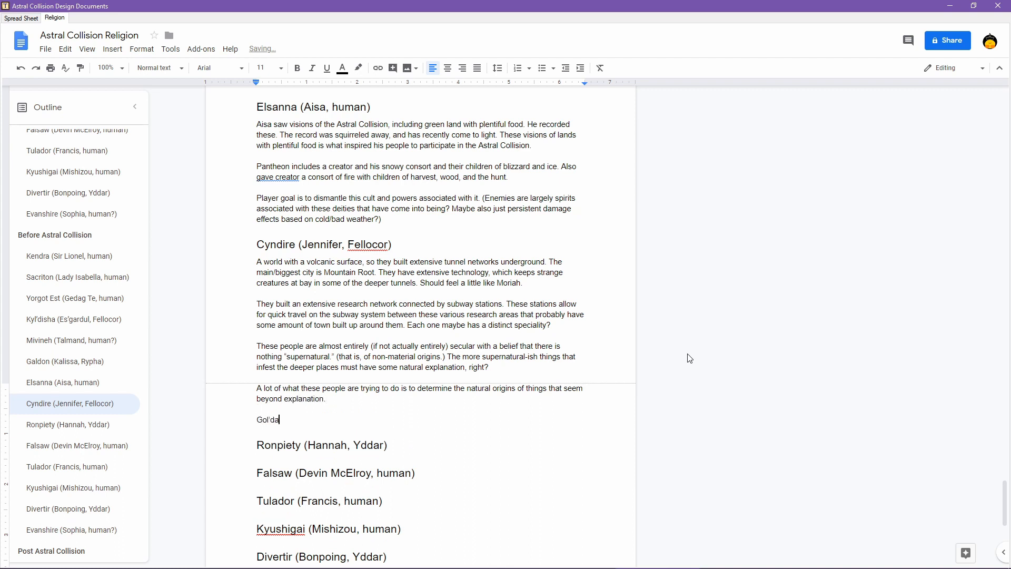
pyautogui.write('University is')
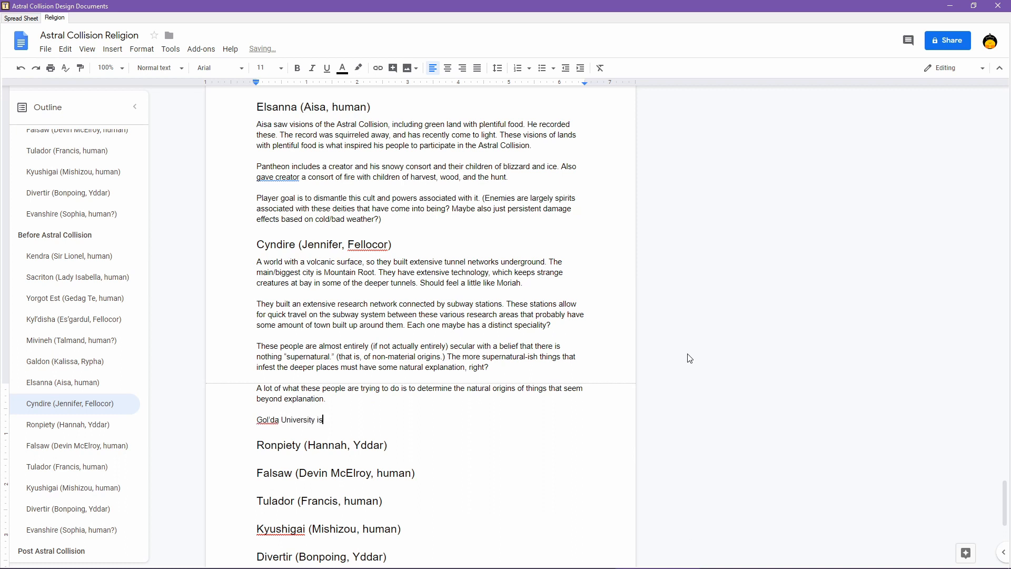
pyautogui.write('was founded')
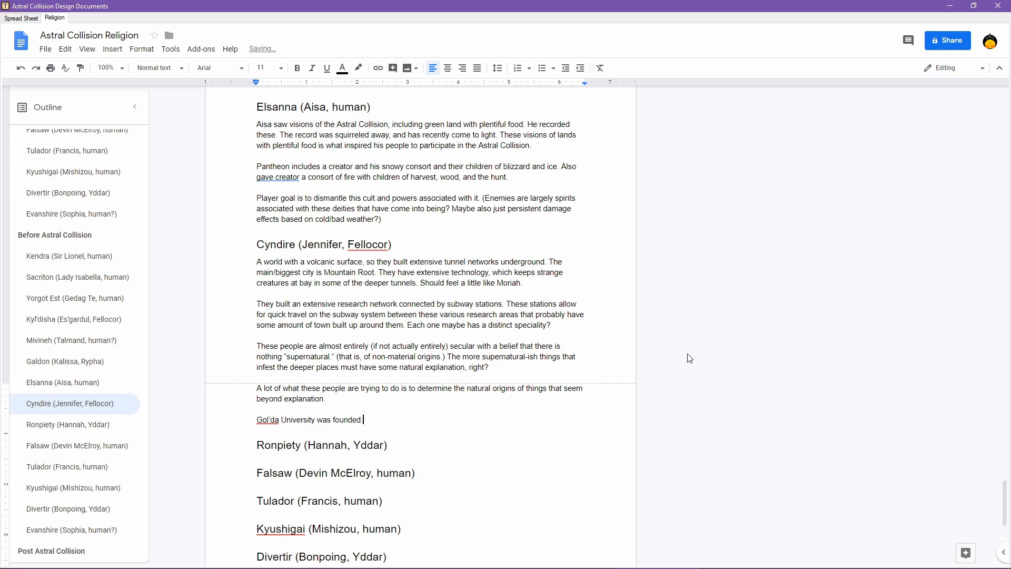
pyautogui.write('by one')
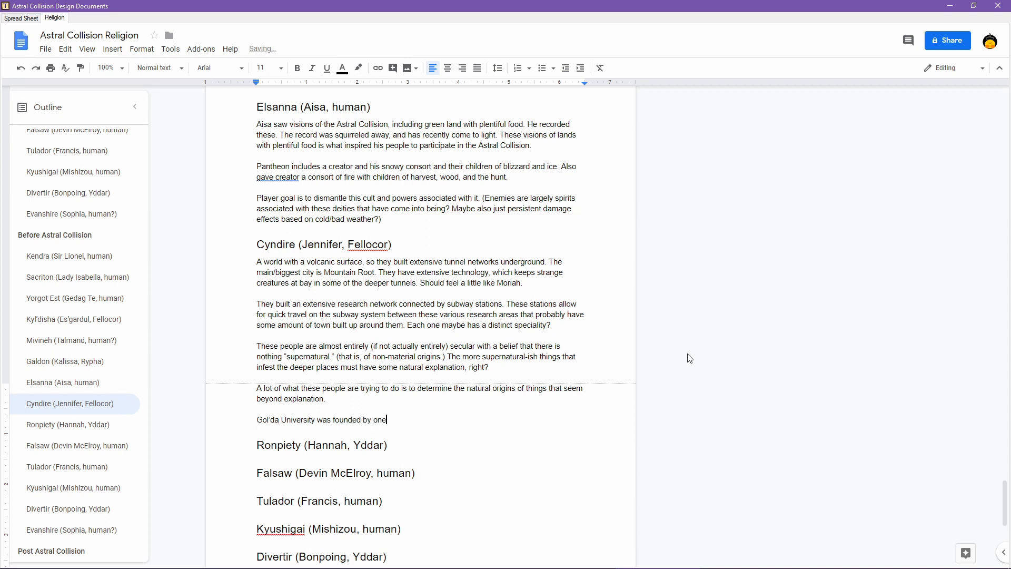
pyautogui.write('of the original')
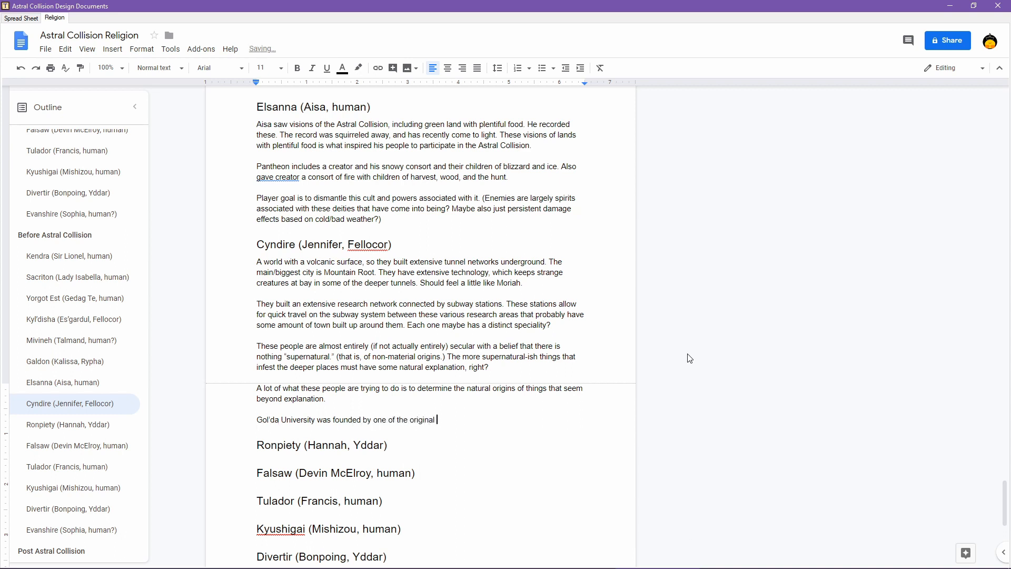
pyautogui.write('resid')
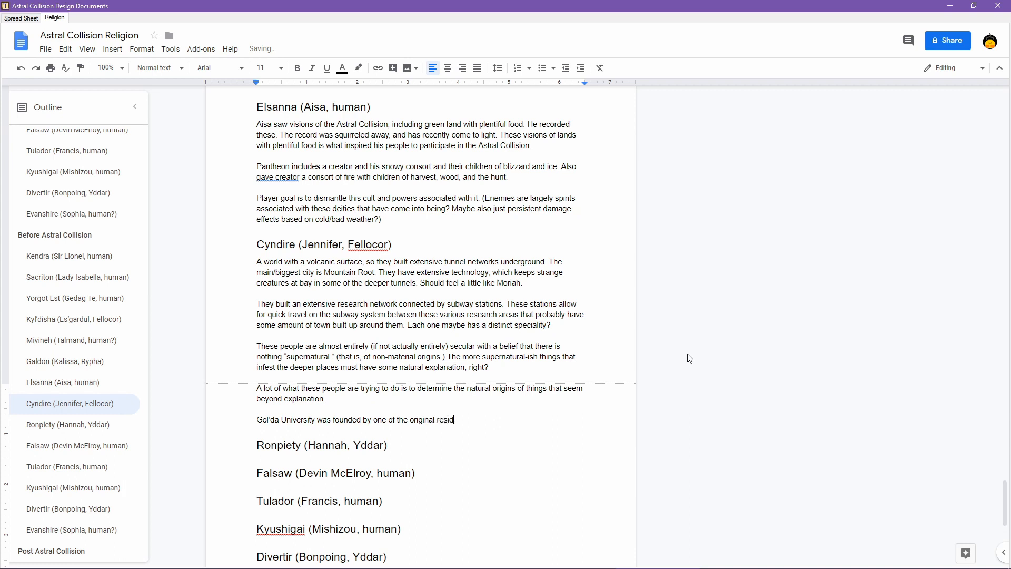
pyautogui.write('ents of')
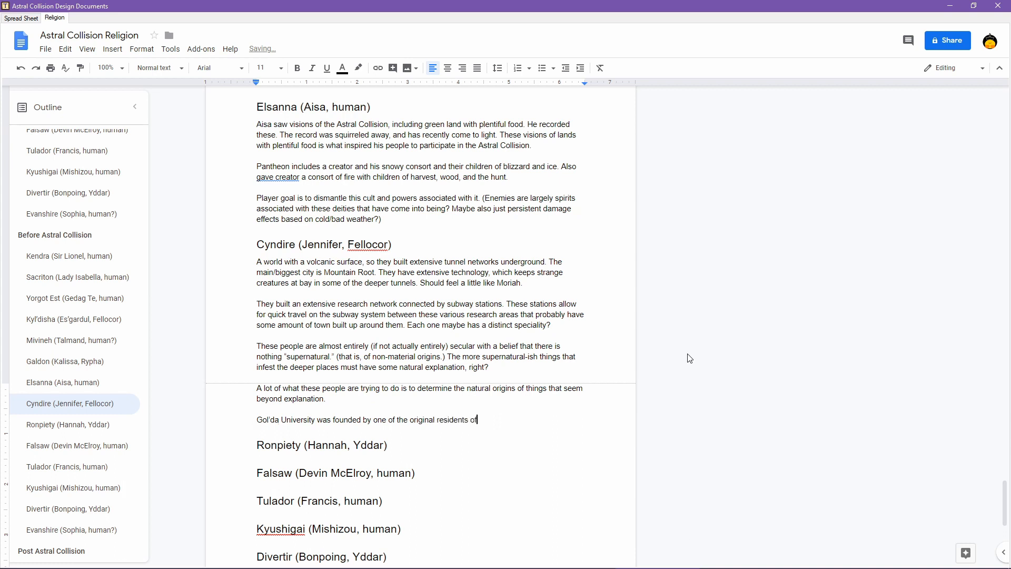
pyautogui.write('and buil')
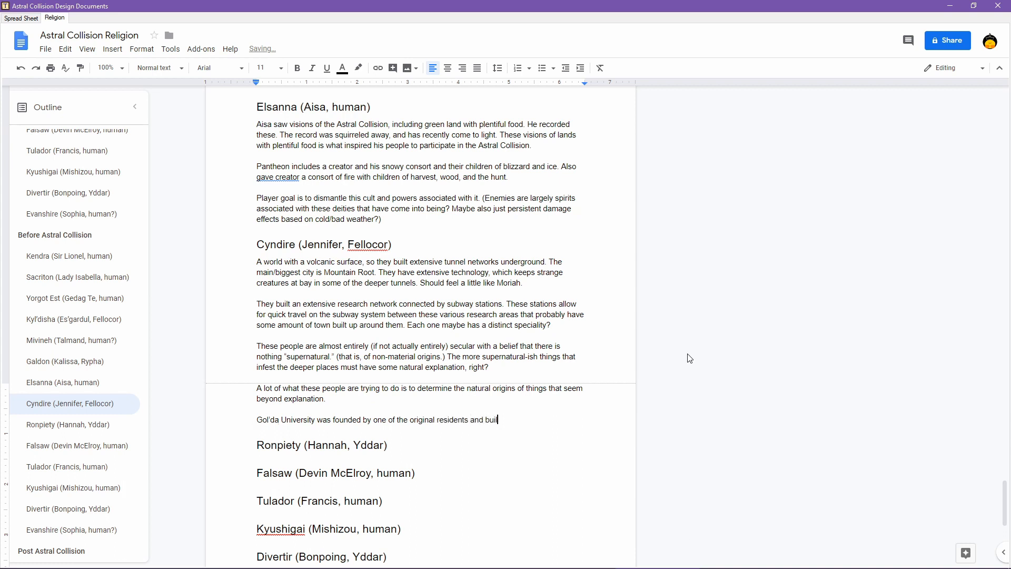
pyautogui.write('ders of Mountain Root')
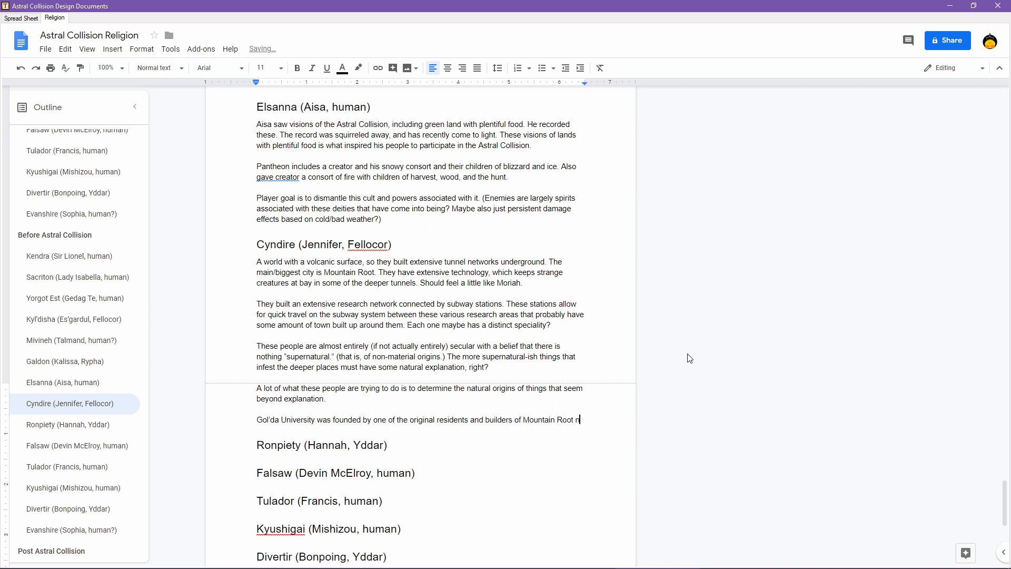
pyautogui.write('named go')
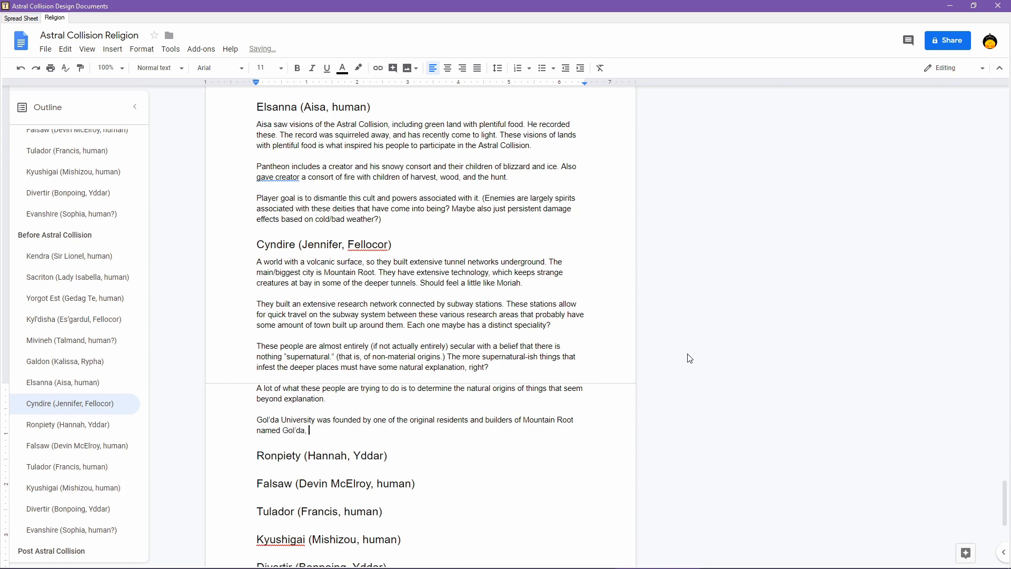
pyautogui.write('so it is quite old.')
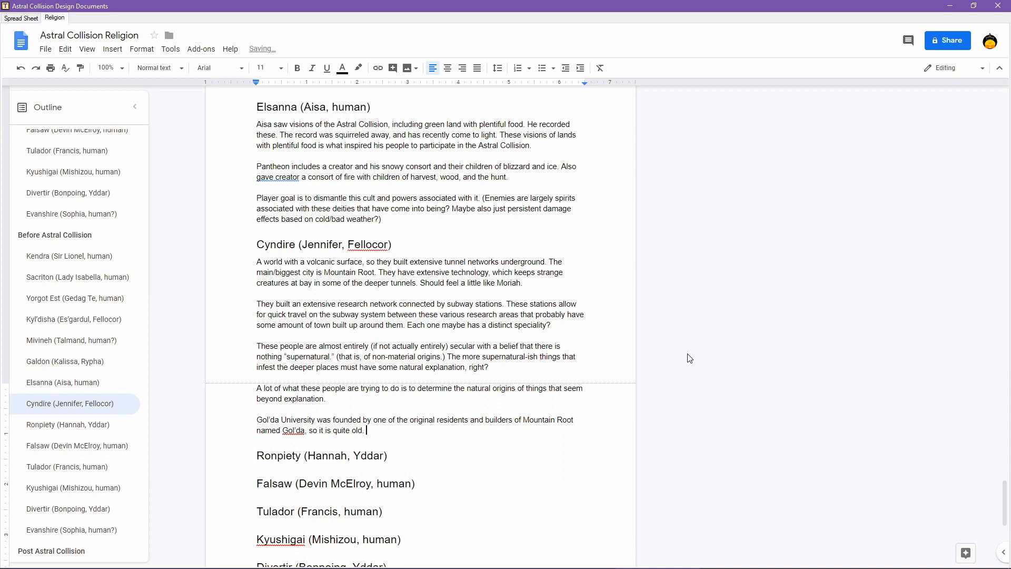
# - Begin the sentence noting that naming preferences have changed
pyautogui.write('Namin')
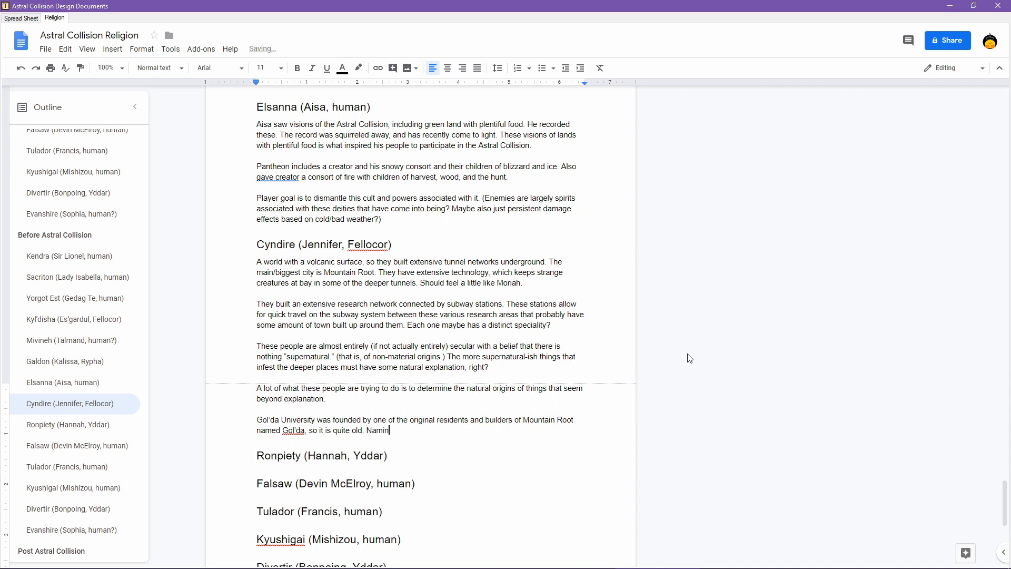
pyautogui.write('preferences have changed since those days.')
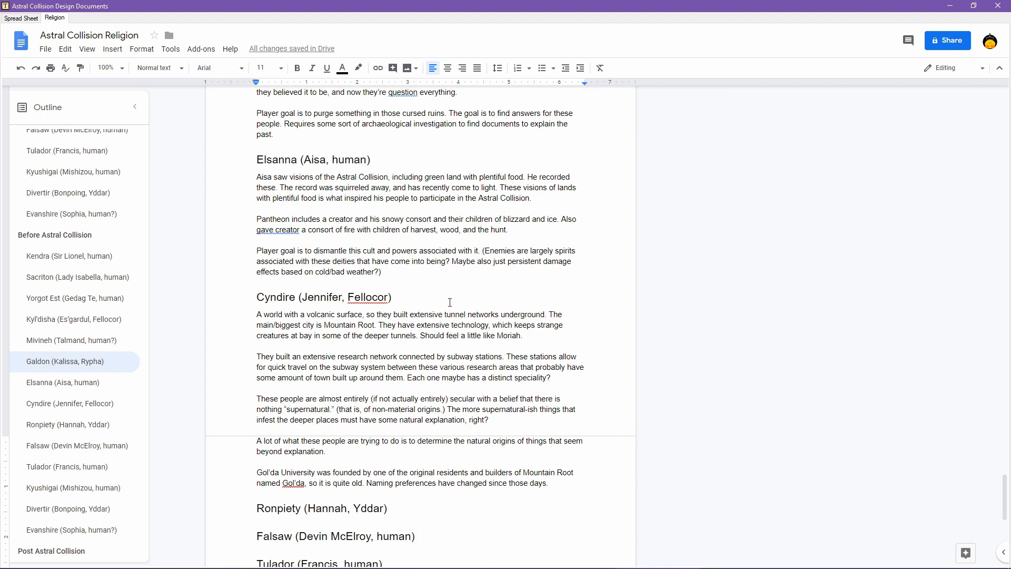
pyautogui.moveTo(277, 472)
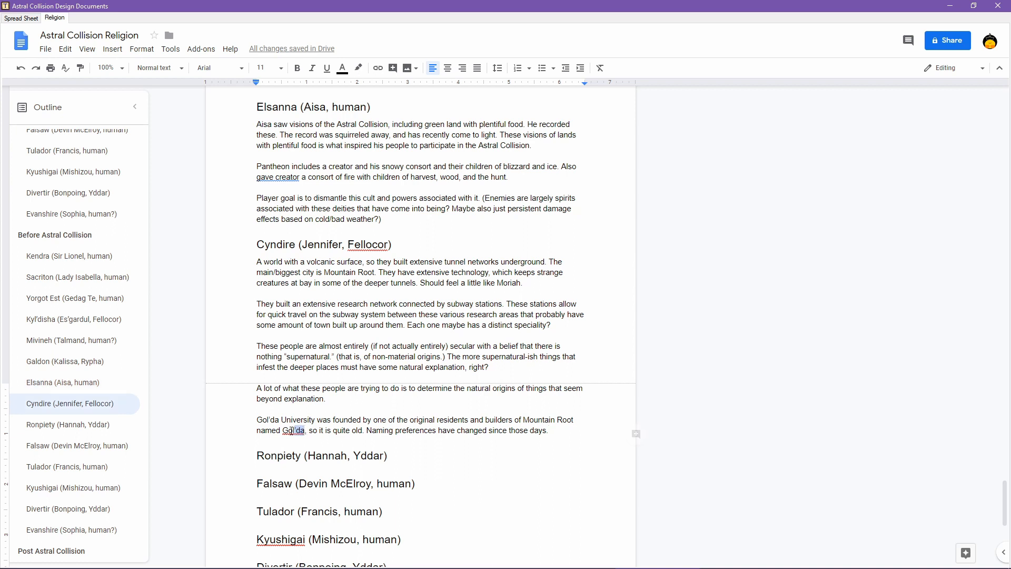
# - Check the word Gol'da and return to the end of its paragraph
pyautogui.doubleClick(292, 430)
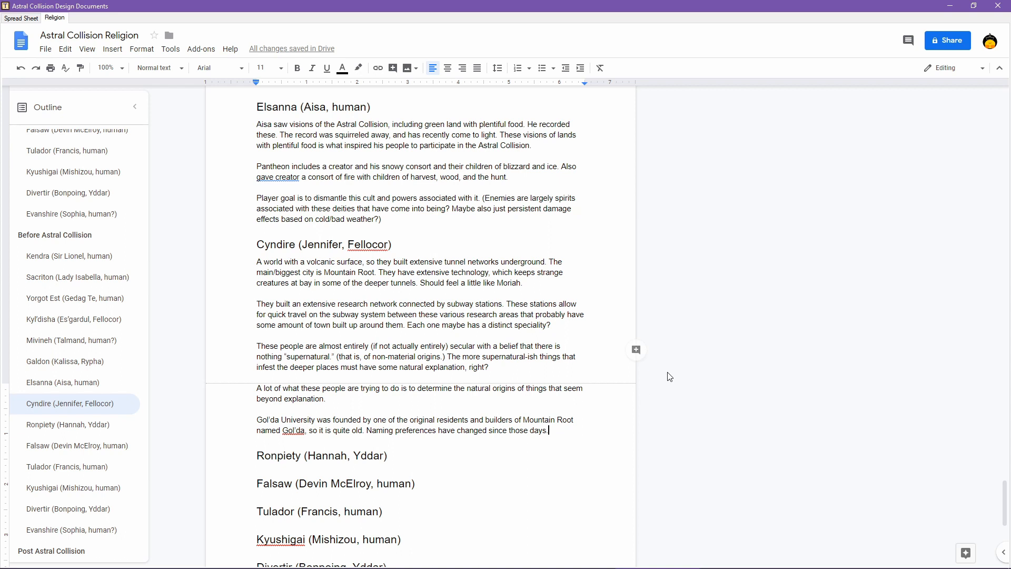
pyautogui.press('enter')
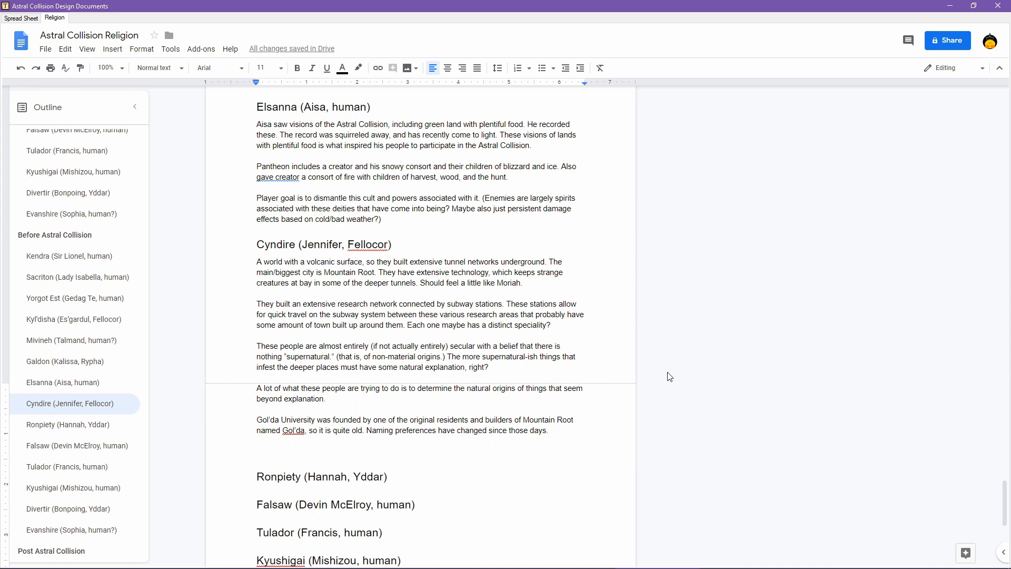
# - Place the insertion point on the blank line below the Gol'da paragraph
pyautogui.click(257, 451)
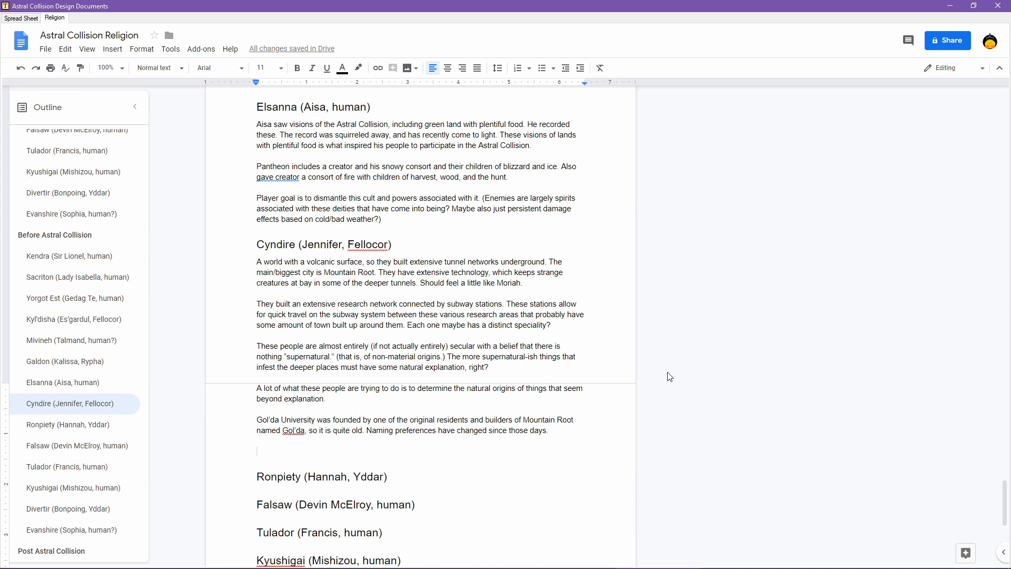
pyautogui.click(21, 18)
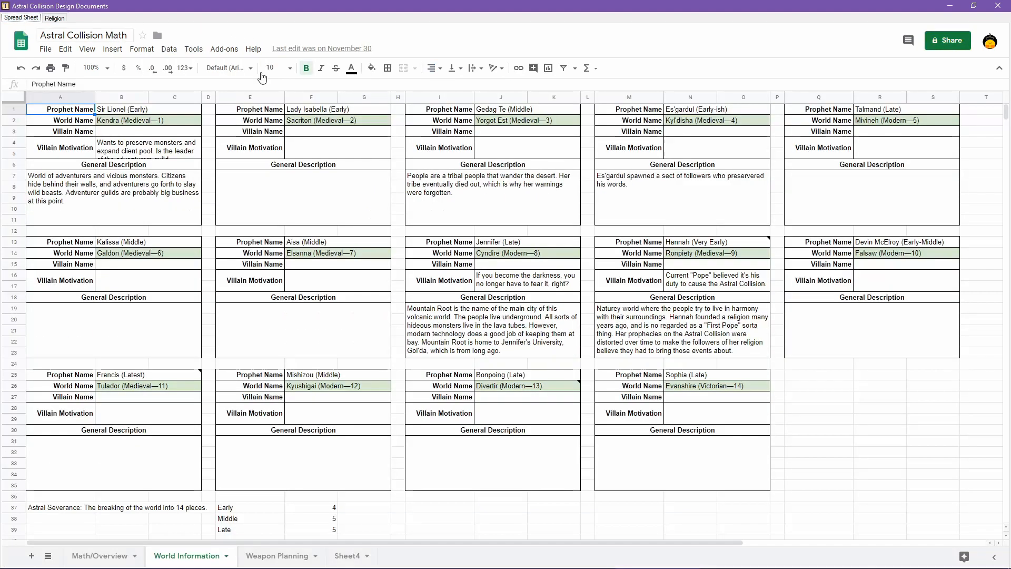
pyautogui.moveTo(516, 282)
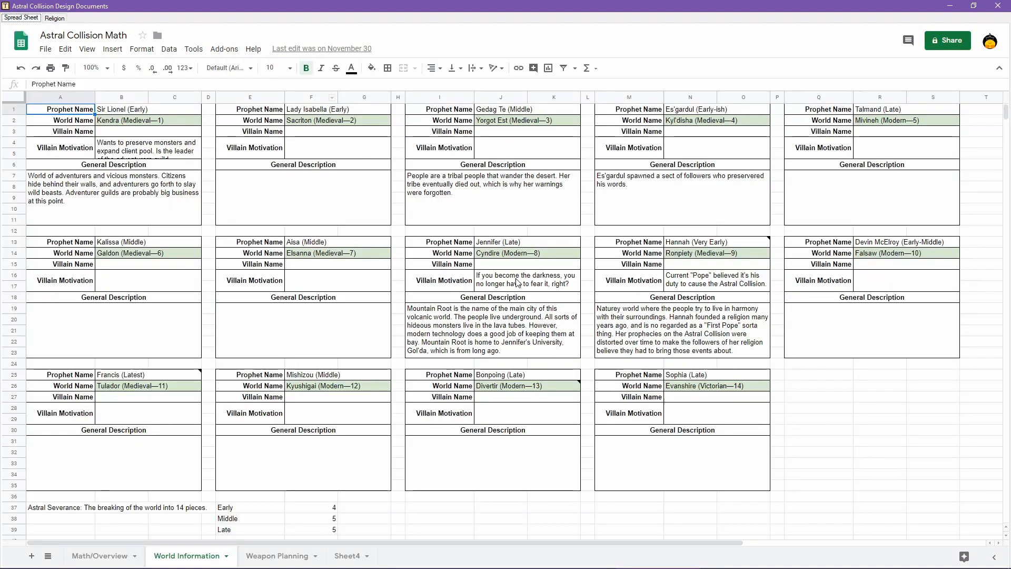
pyautogui.moveTo(553, 278)
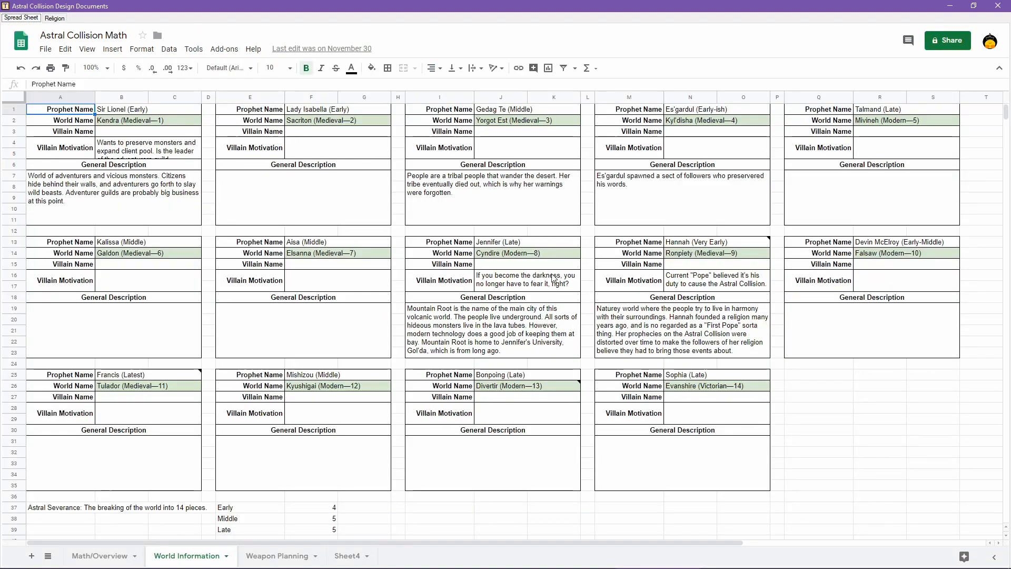
pyautogui.moveTo(373, 164)
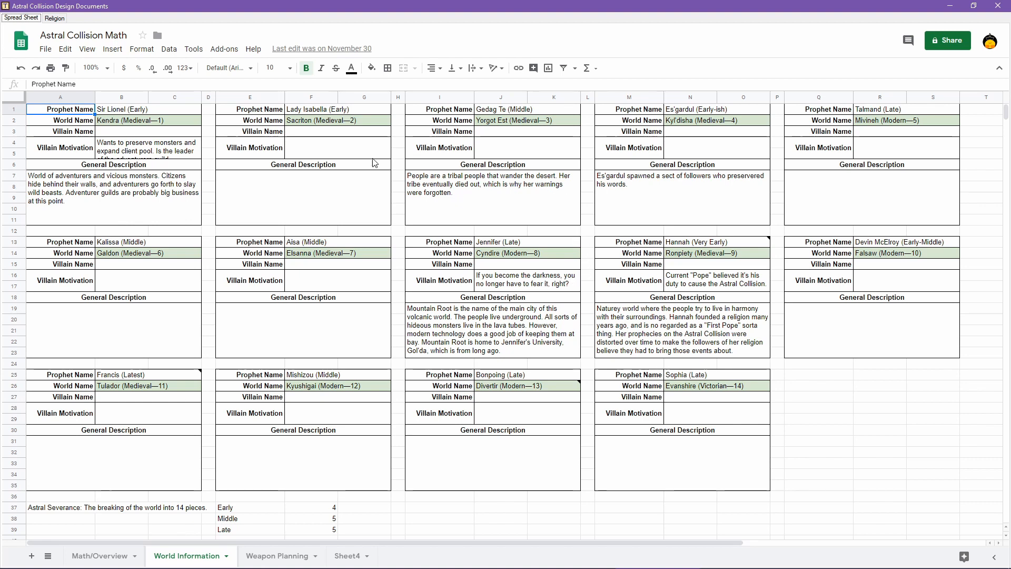
pyautogui.click(54, 18)
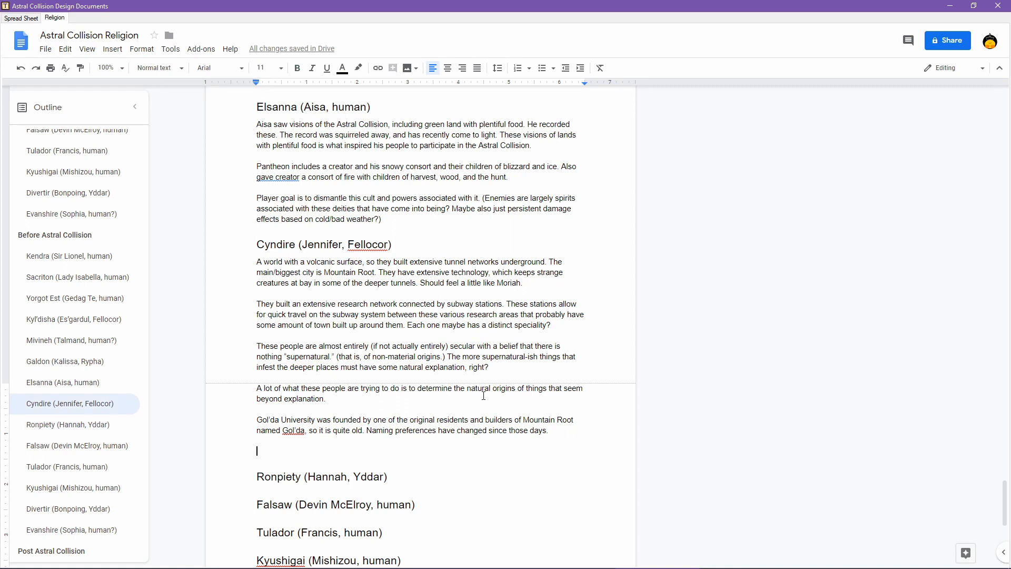
# - Write about an elite research team studying the darkest, most dangerous places in the name of knowledge and understanding
pyautogui.write("There's")
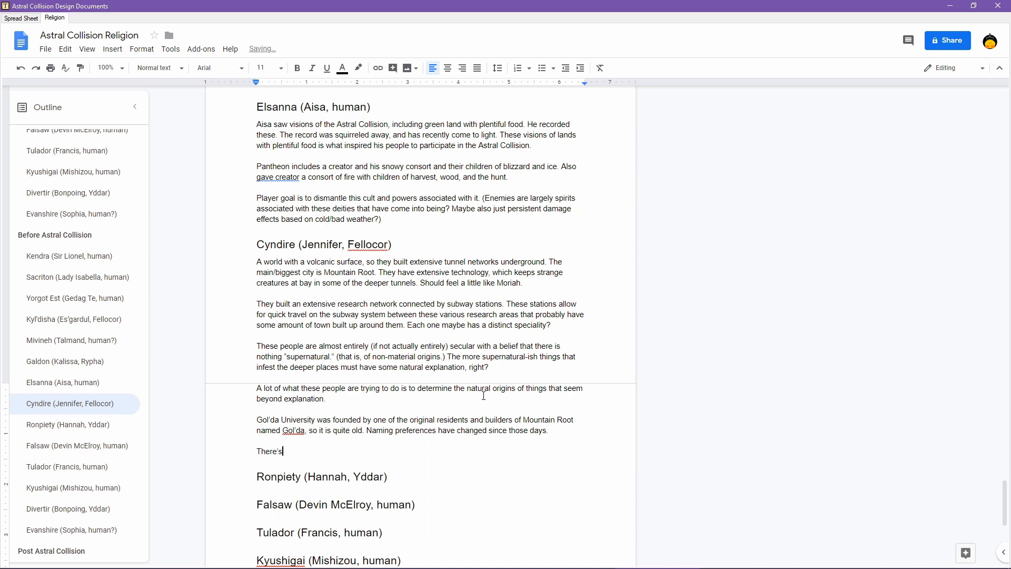
pyautogui.write('some elite research')
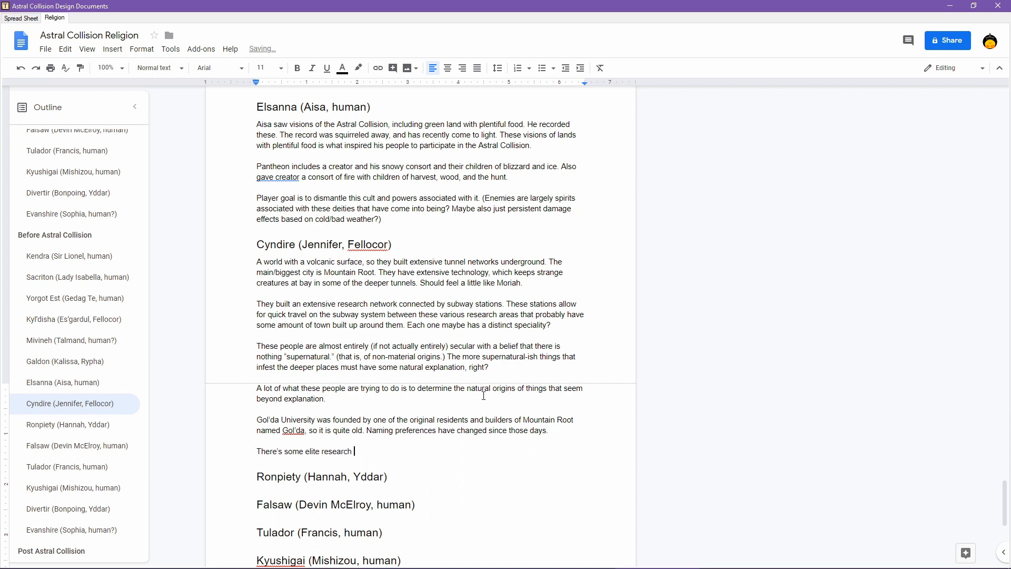
pyautogui.write('team')
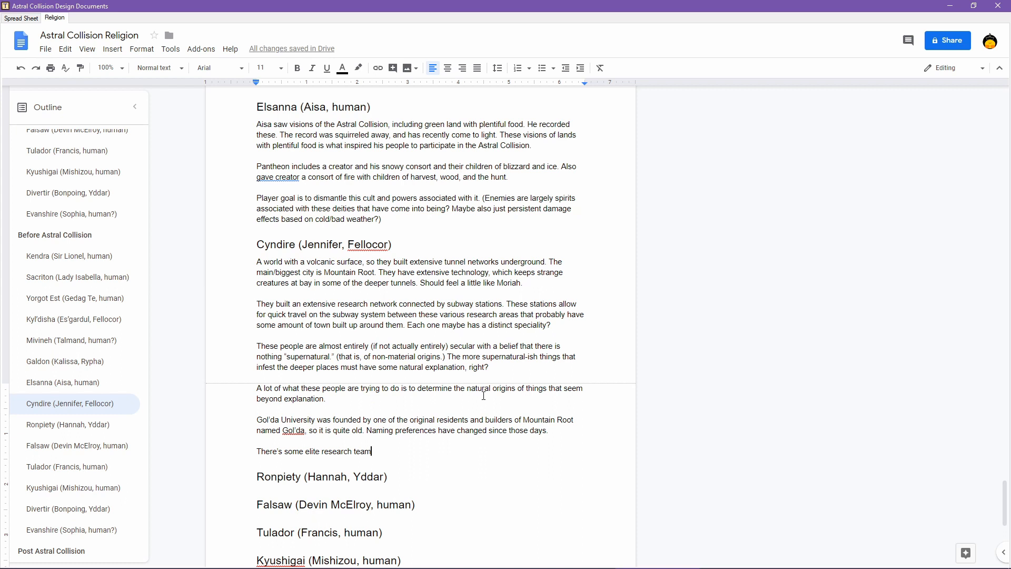
pyautogui.write('studying the da')
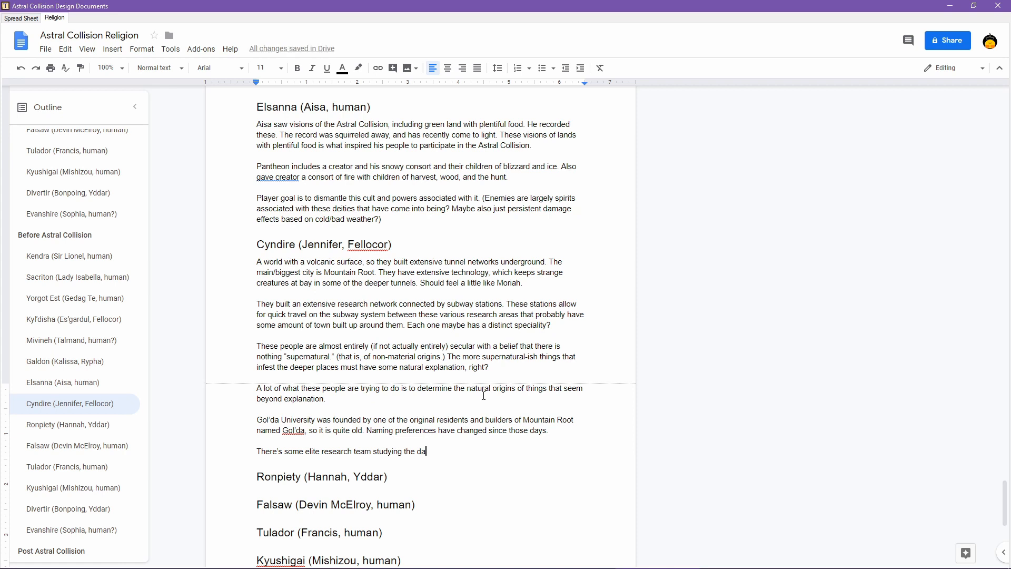
pyautogui.write('rker places')
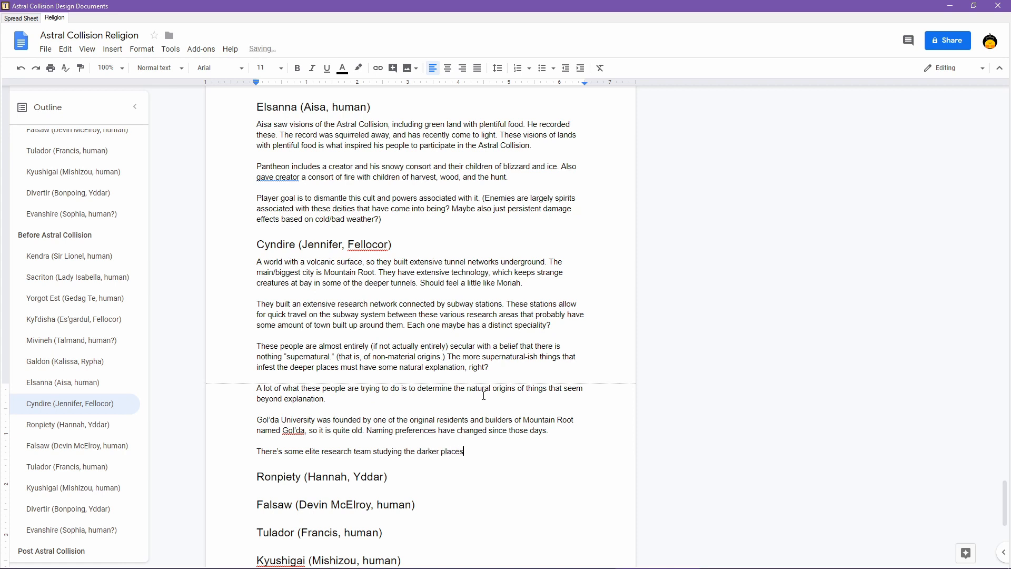
pyautogui.write('.')
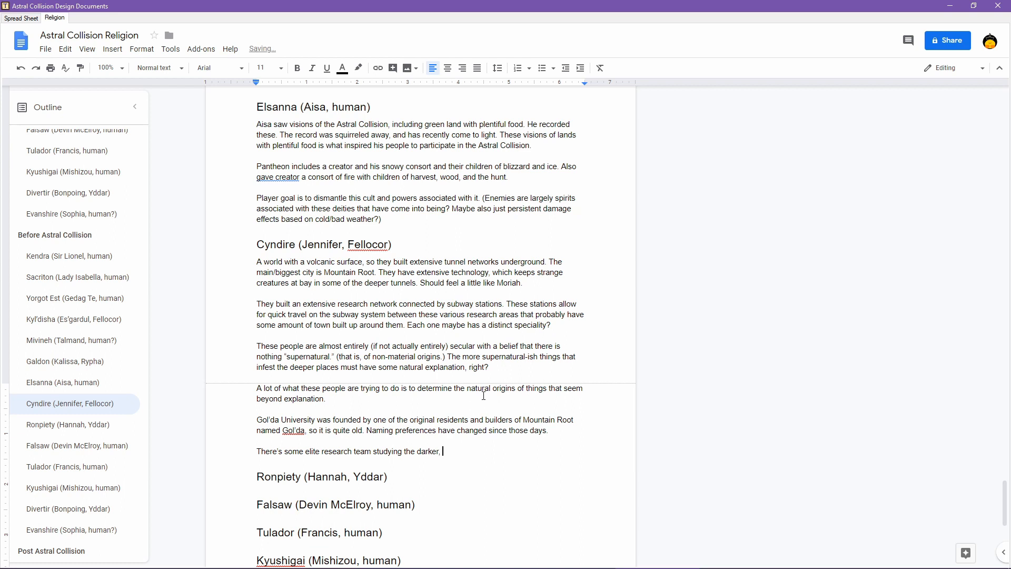
pyautogui.write('est')
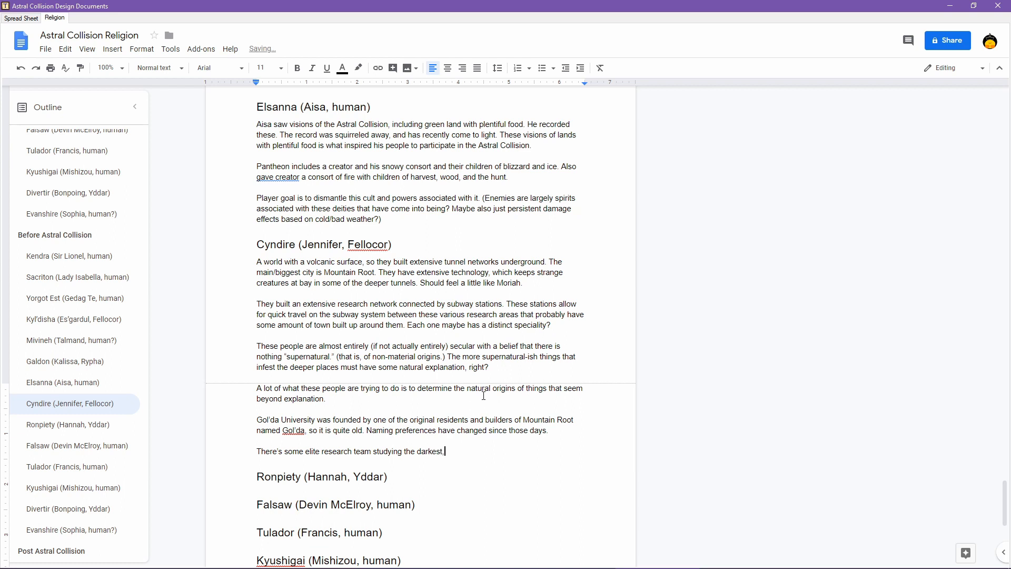
pyautogui.write('most dangerous place')
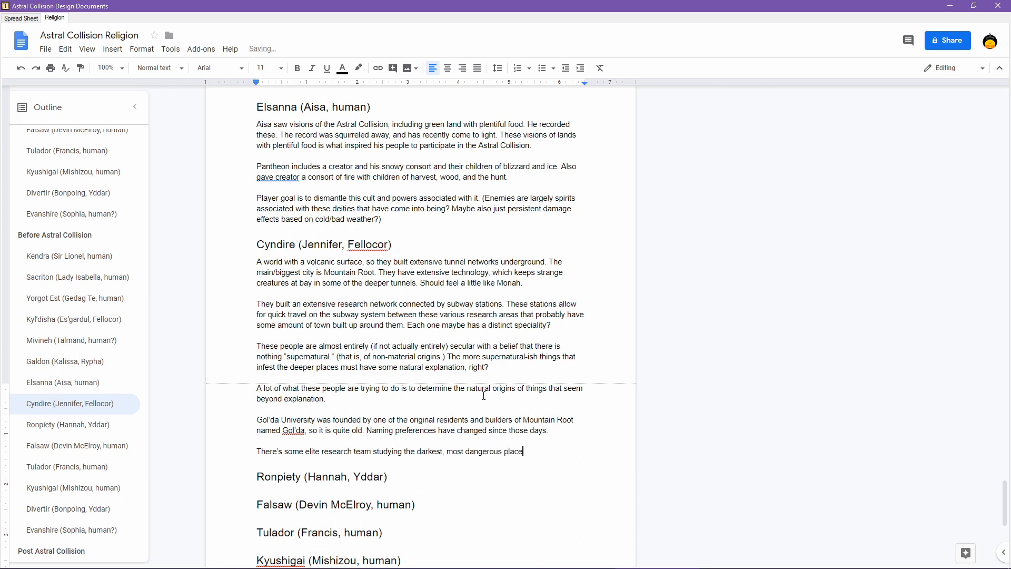
pyautogui.write('s. This team has')
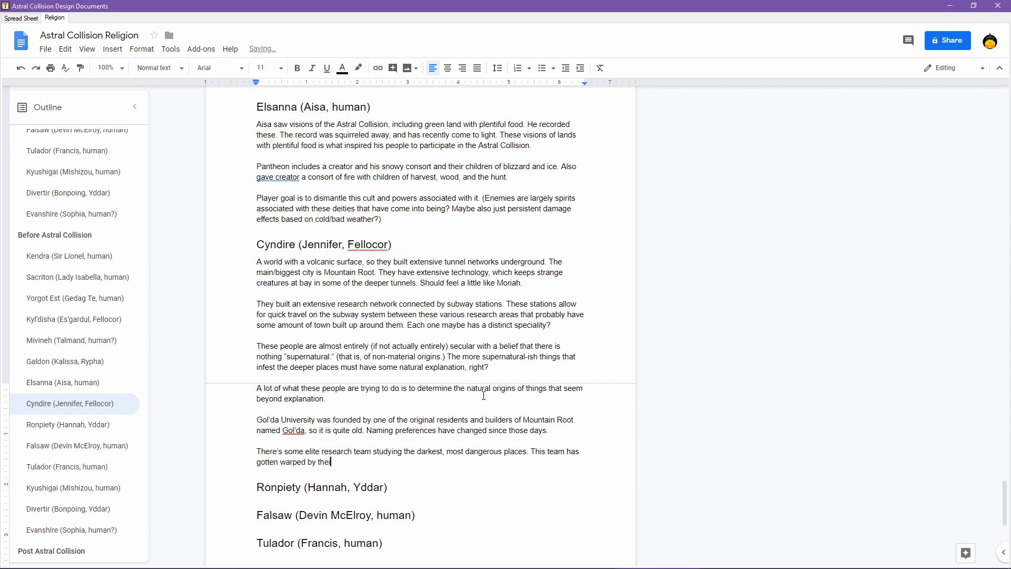
pyautogui.write('research,')
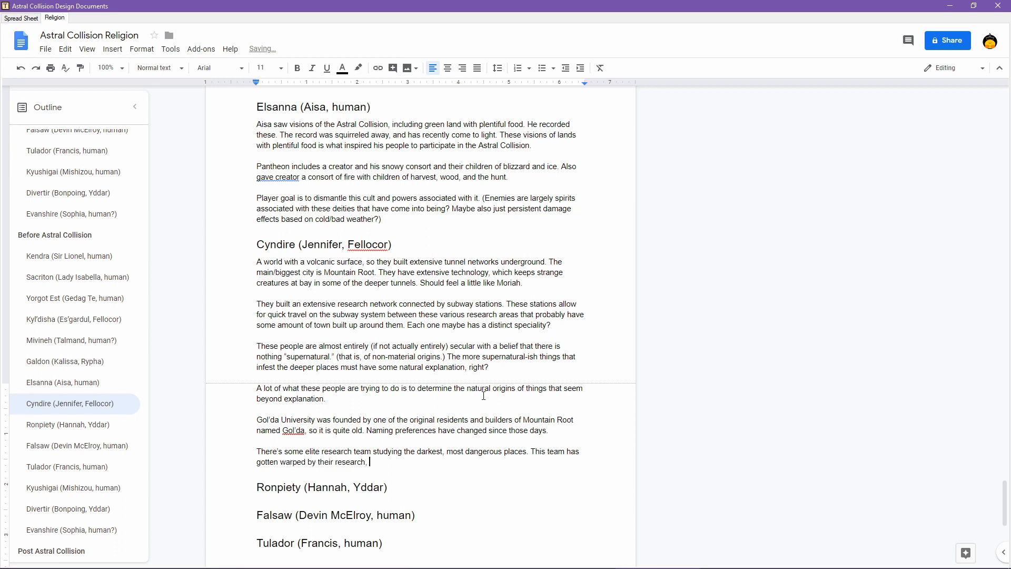
pyautogui.write('and')
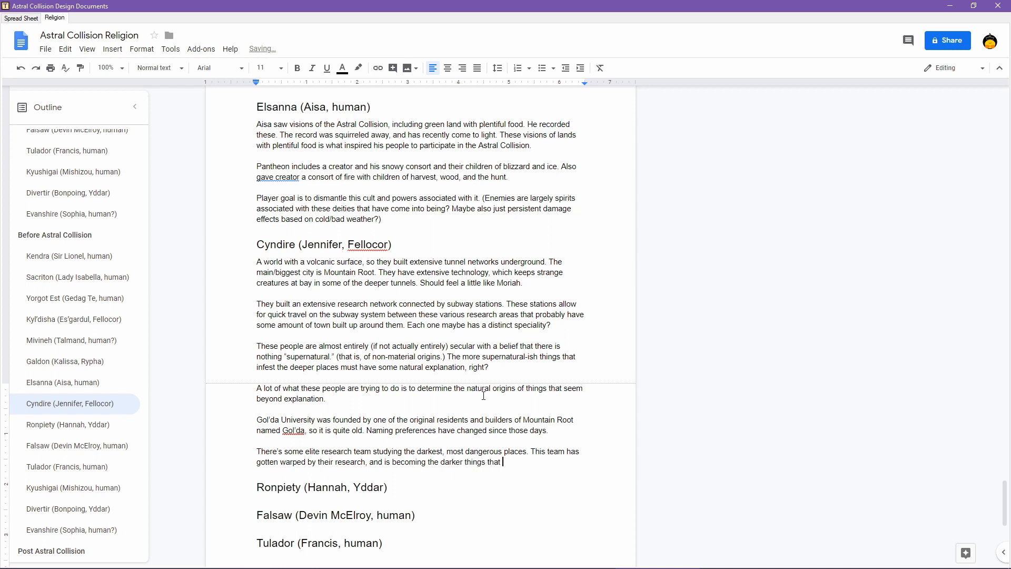
pyautogui.write('people fear in a')
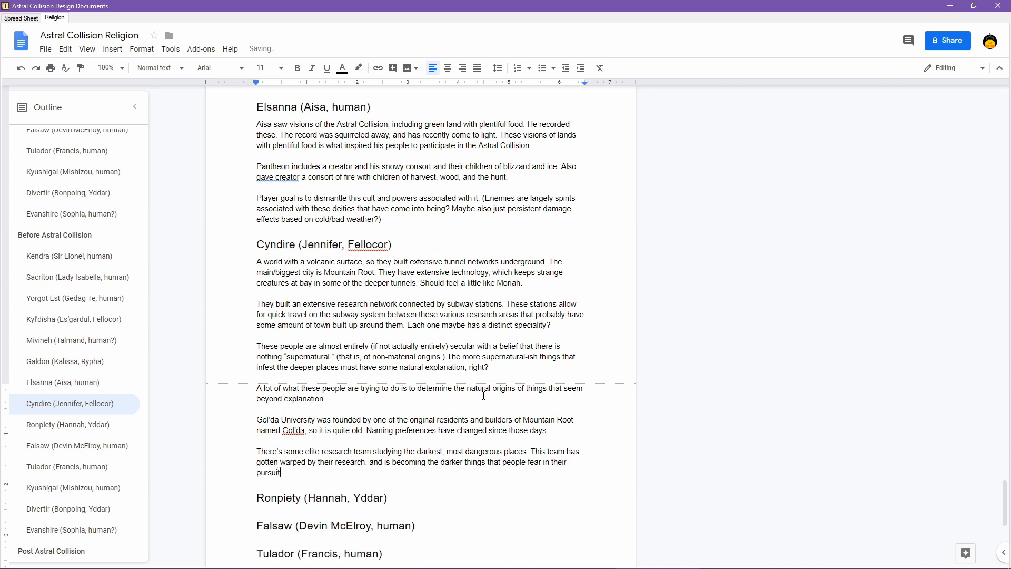
pyautogui.write('of kn')
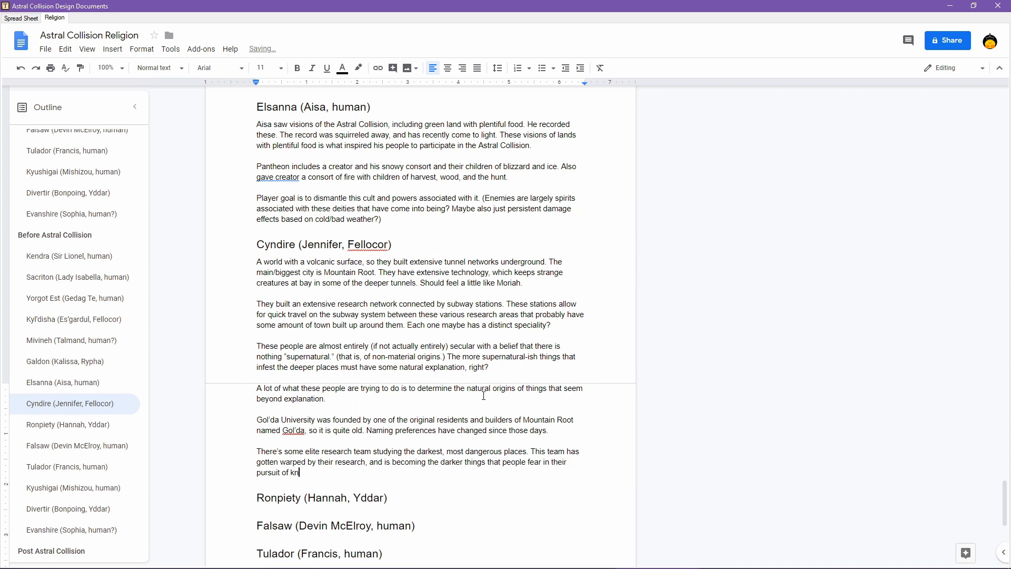
pyautogui.write('owledge and under')
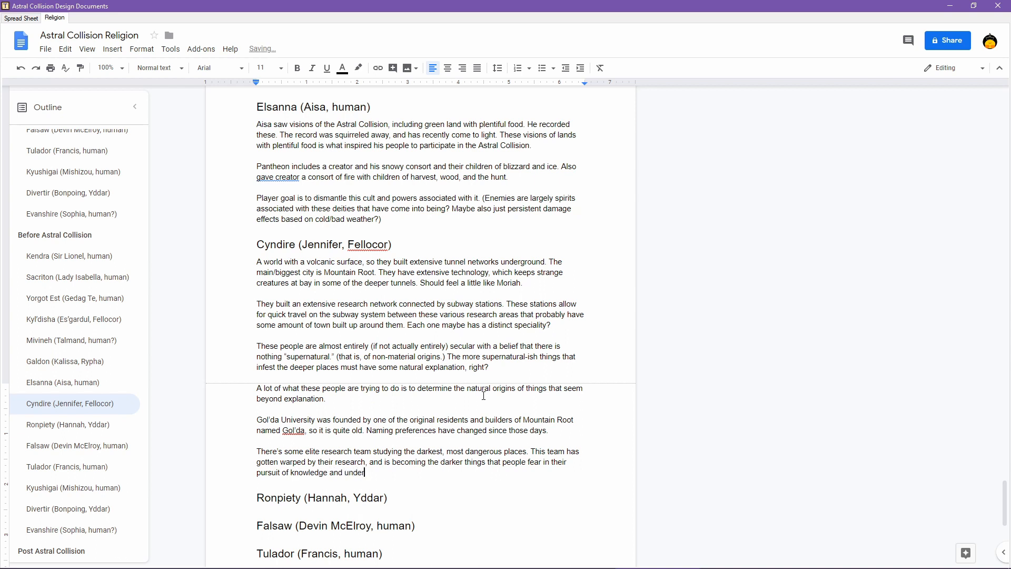
pyautogui.write('standing.')
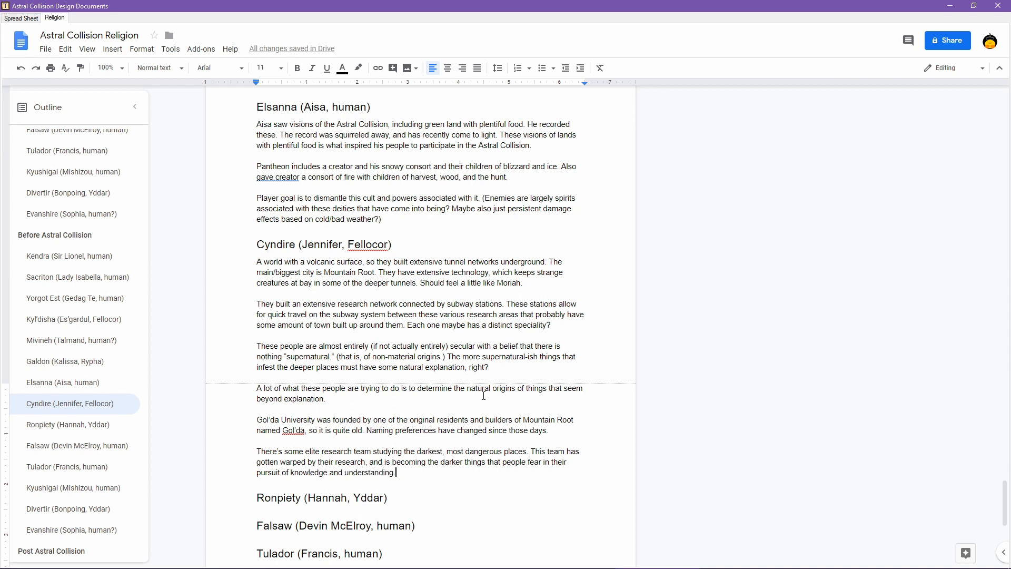
# - Add that they're disconnected from society and fallen into the "knowledge at any cost" mindset
pyautogui.write("They're prob")
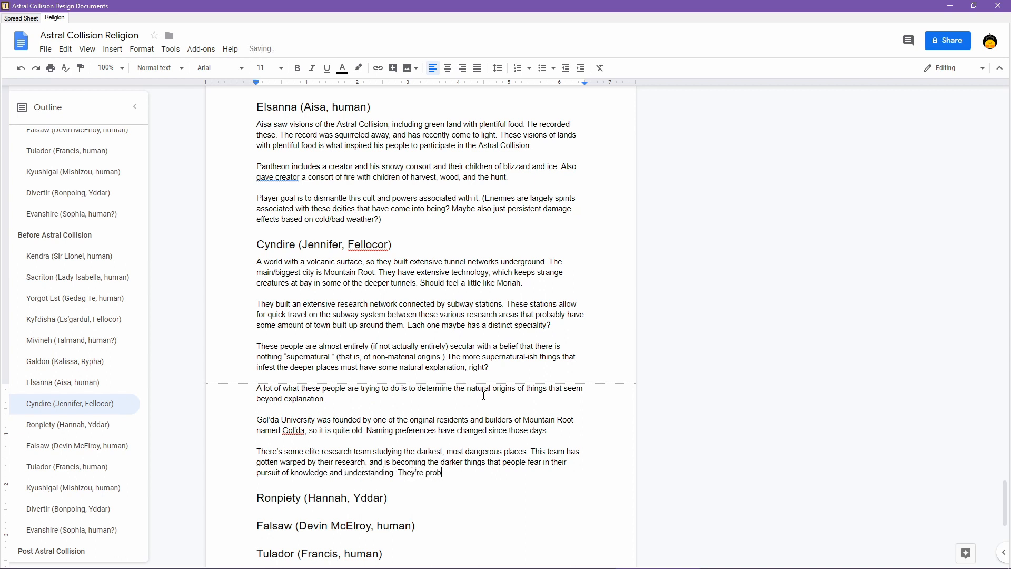
pyautogui.write('ably pretty disoc')
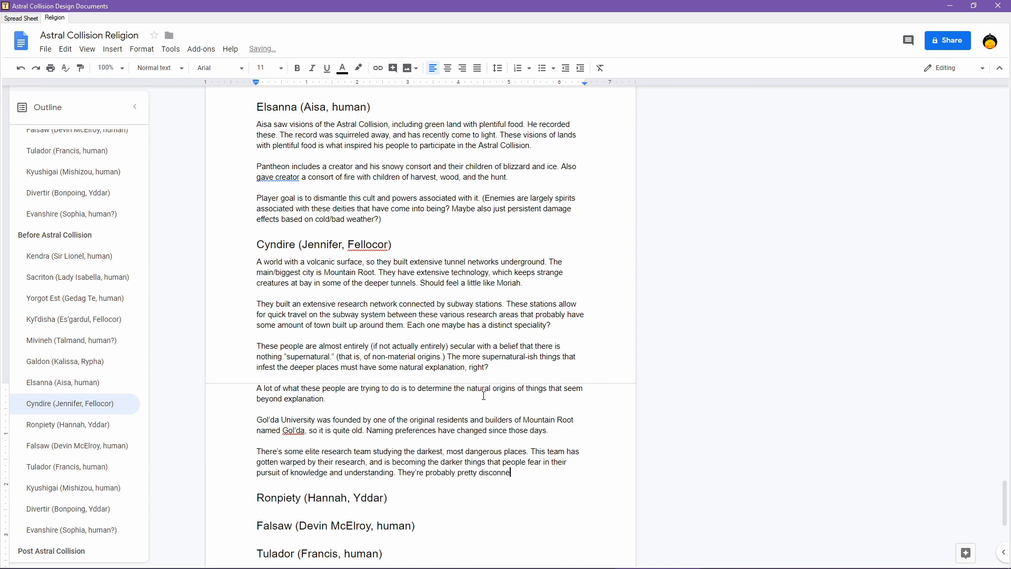
pyautogui.write('cted from society, and')
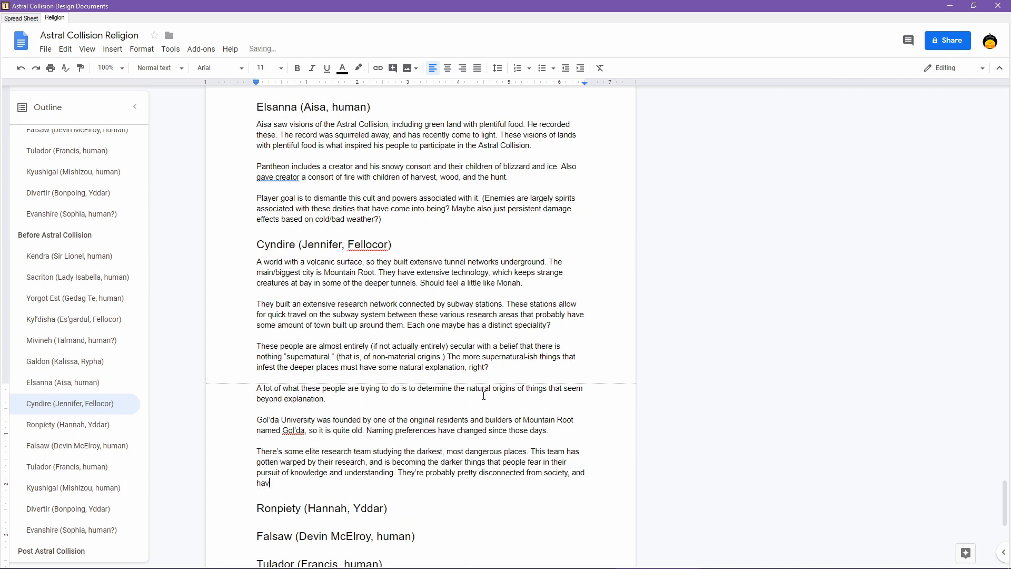
pyautogui.write('e fallen int')
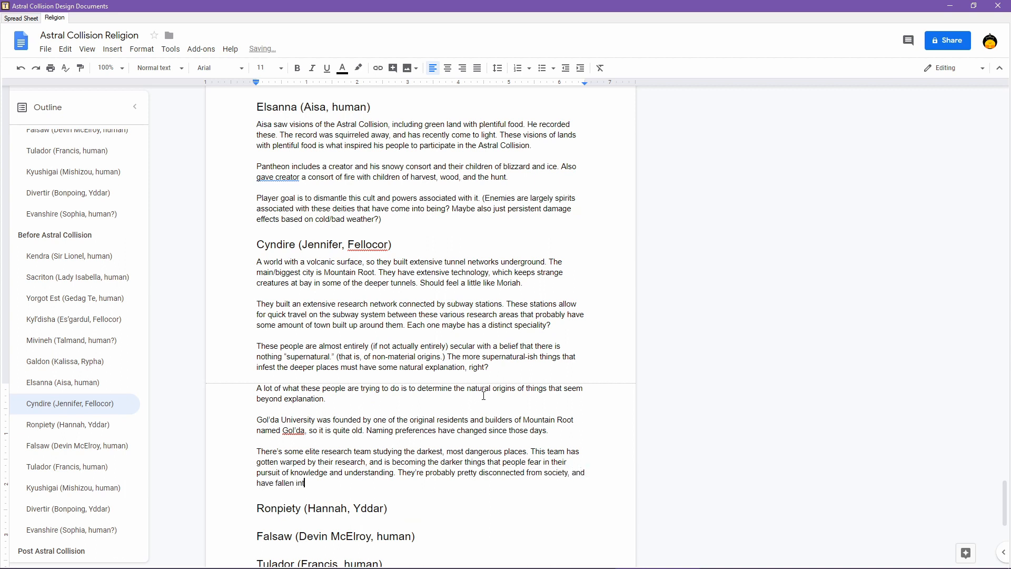
pyautogui.write('o the "kno')
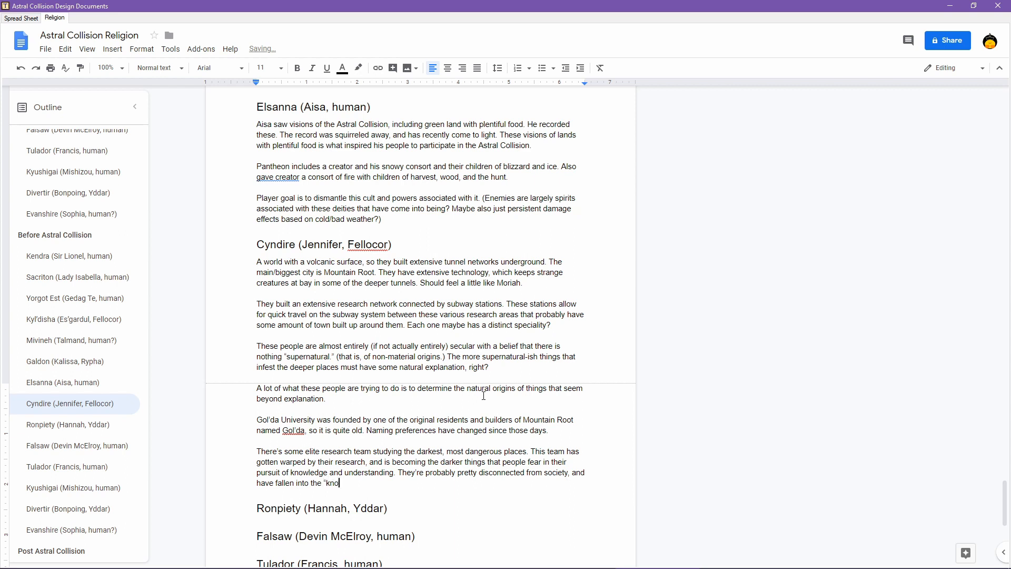
pyautogui.write('wledge at any')
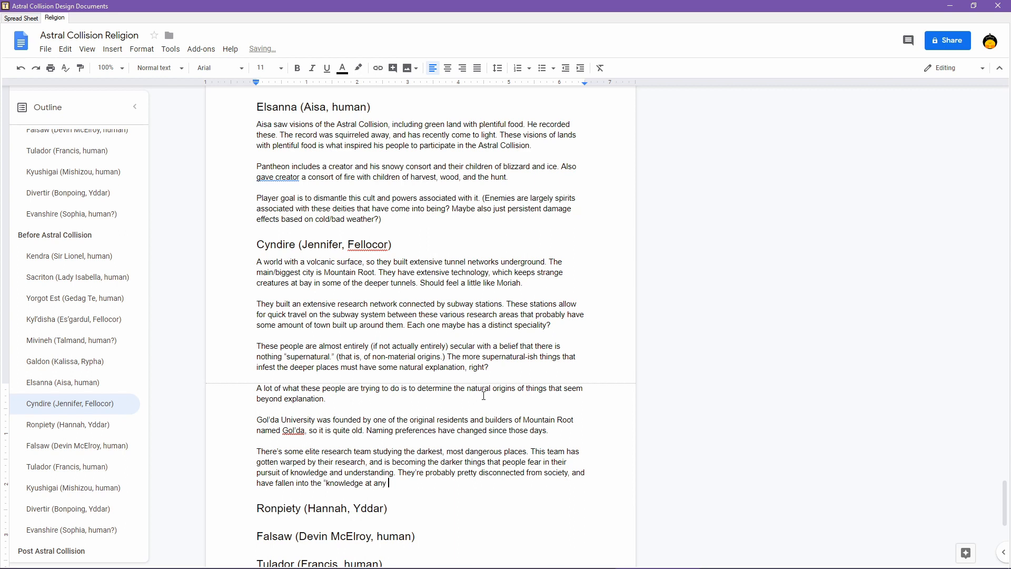
pyautogui.write('cost"')
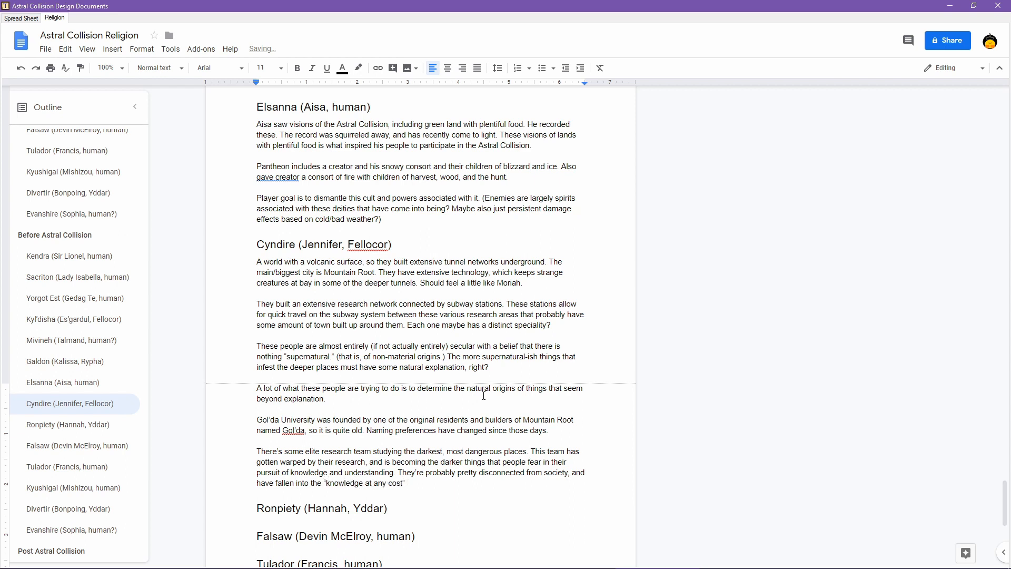
pyautogui.write('mindset.')
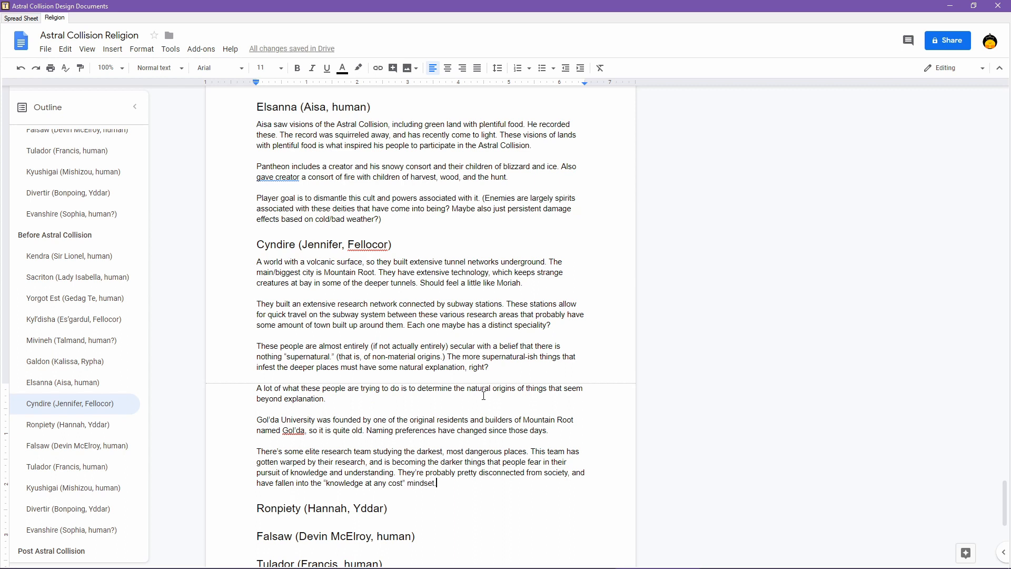
# - Add the parenthetical that their hideous experiments have turned them into monsters
pyautogui.write('(')
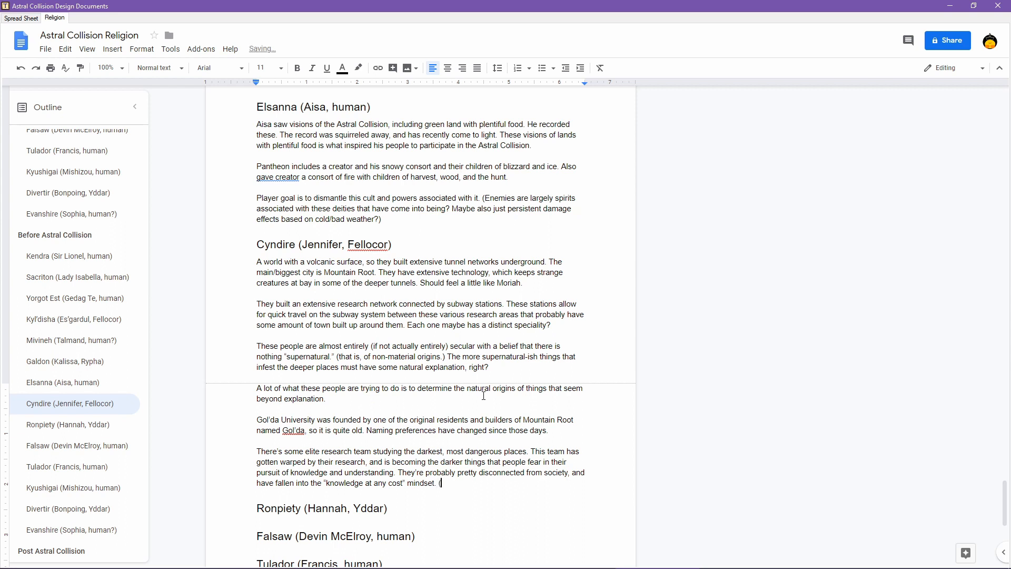
pyautogui.write('Basically, they')
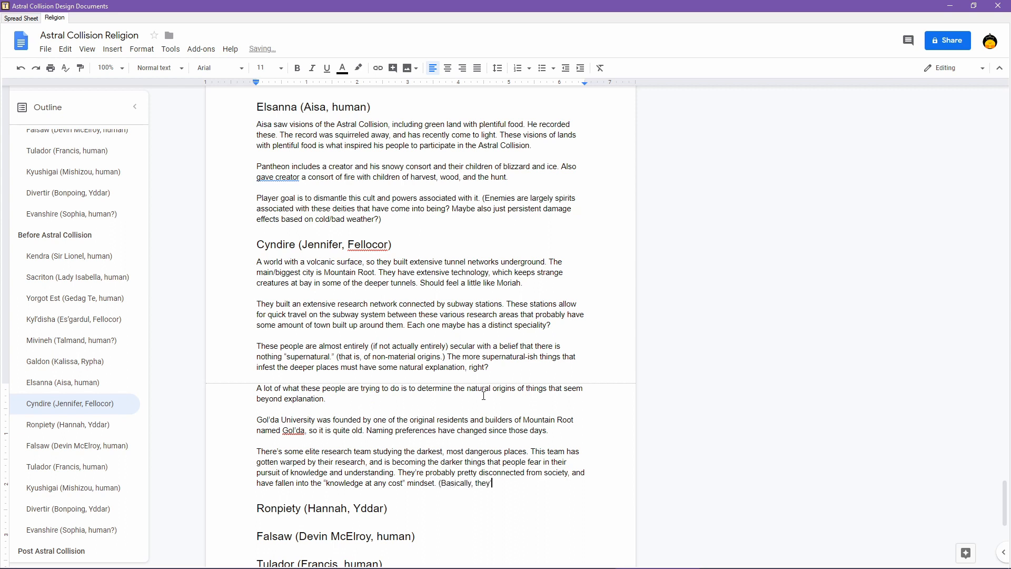
pyautogui.write("'ve done hideou")
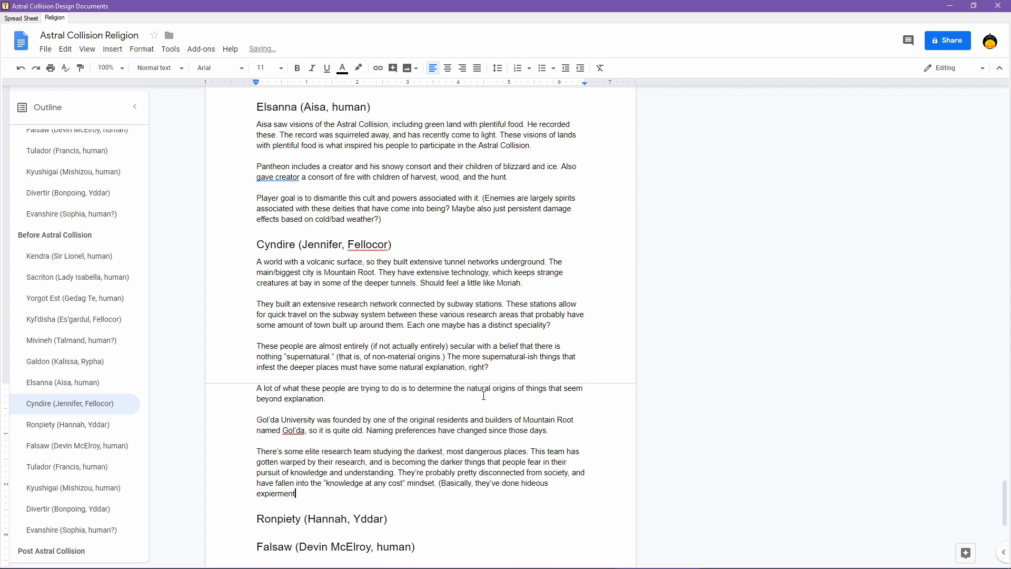
pyautogui.write('s')
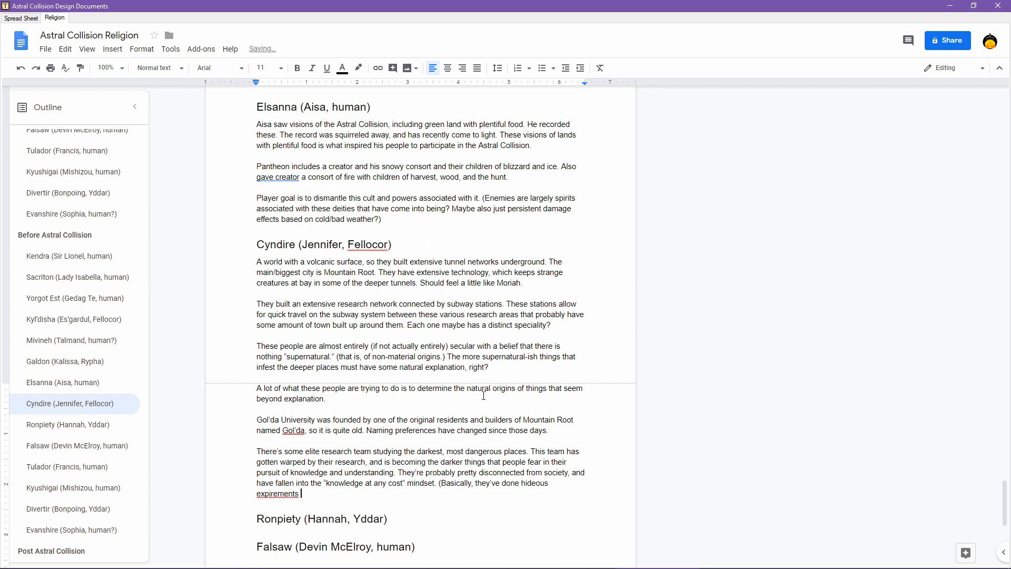
pyautogui.write('that have')
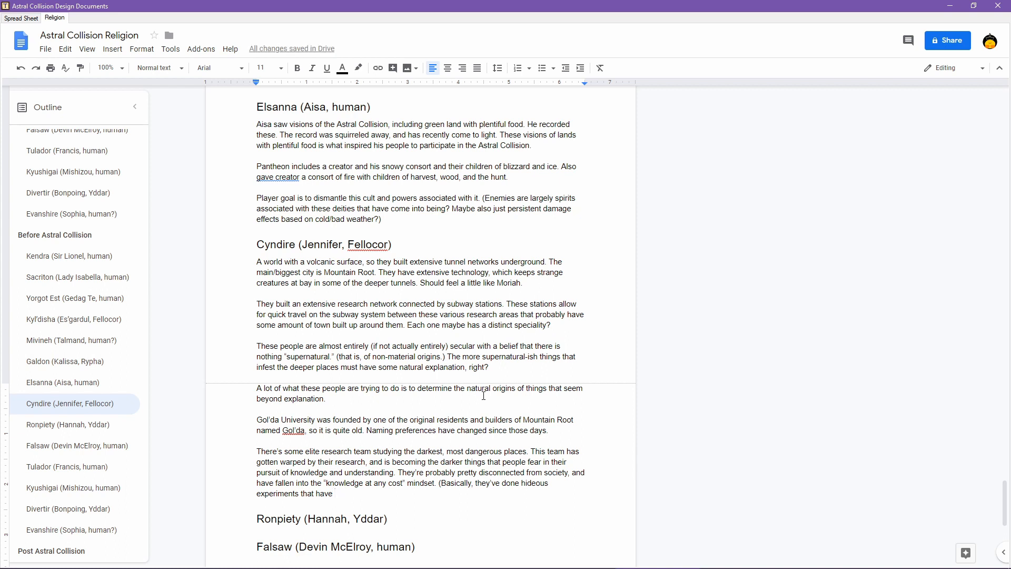
pyautogui.write('turned them into')
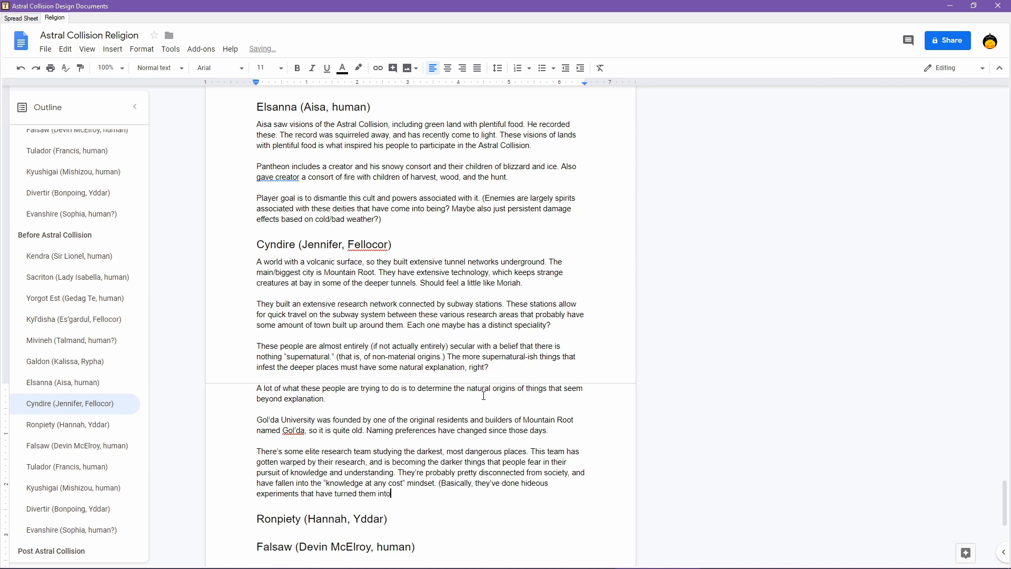
pyautogui.write('monsters!')
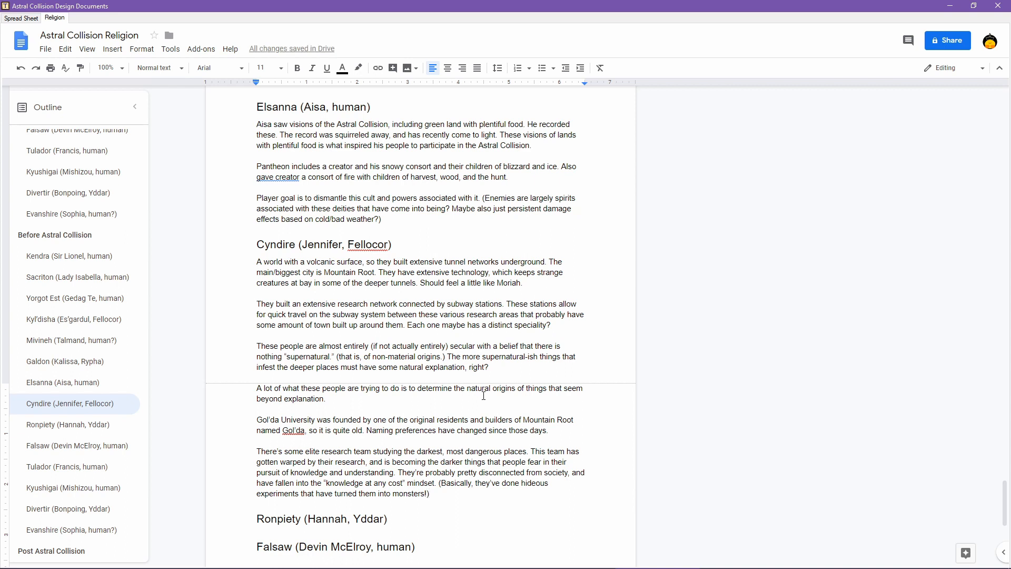
# - Write a new paragraph that another team was responsible for the Astral Collision and its goal
pyautogui.press('enter')
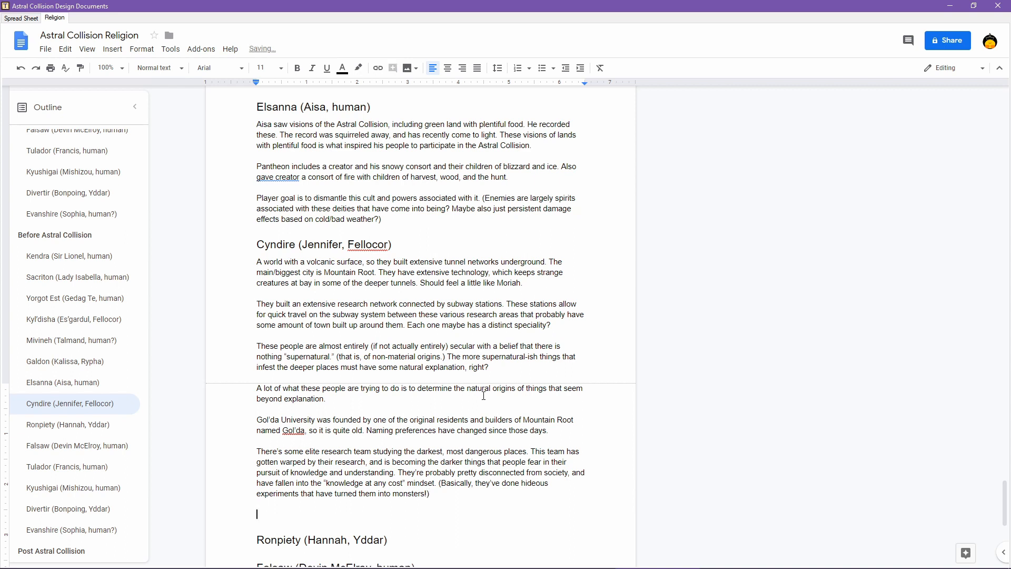
pyautogui.write('Another team was')
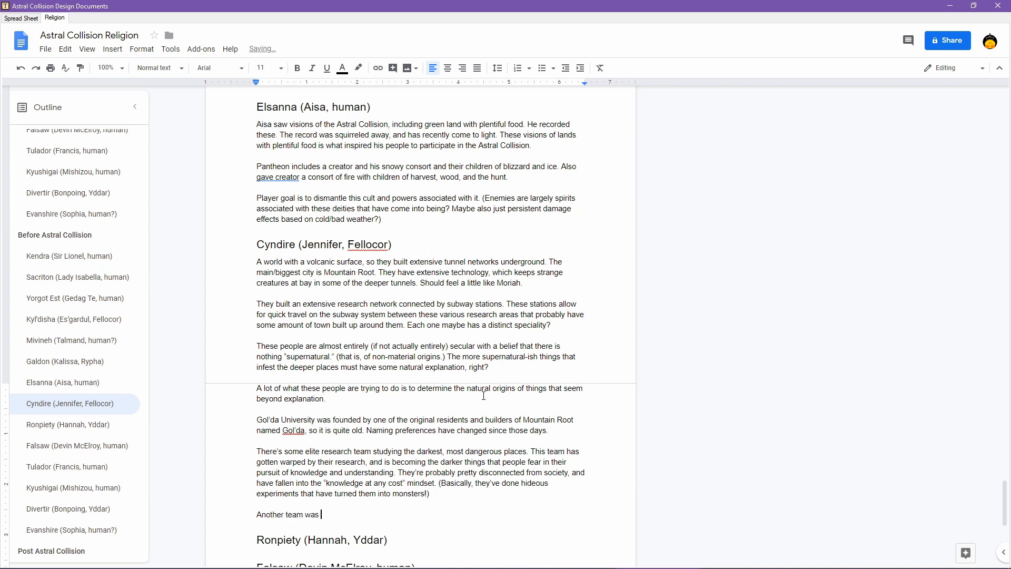
pyautogui.write('responsible for the')
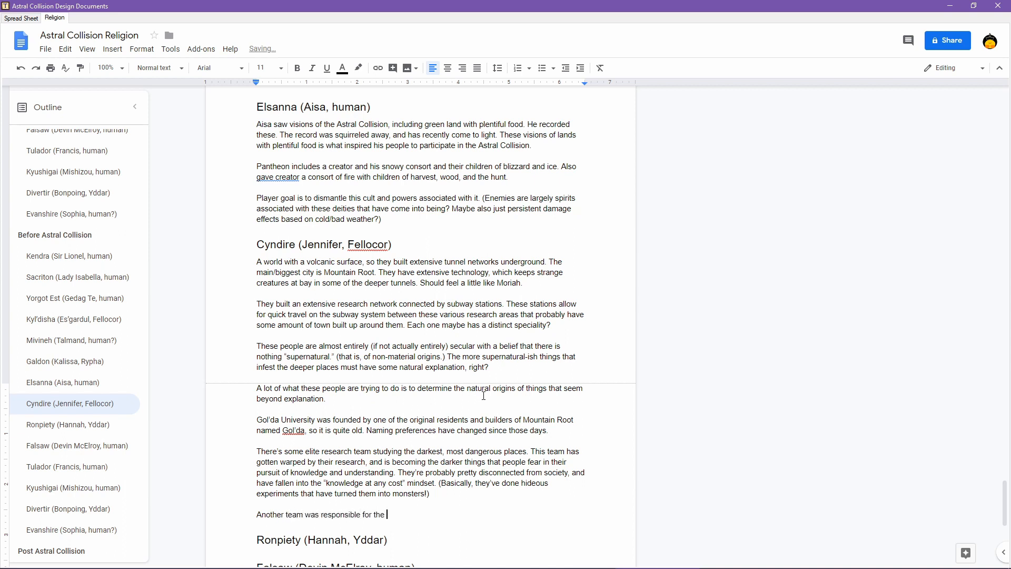
pyautogui.write('Astral Collision itself,')
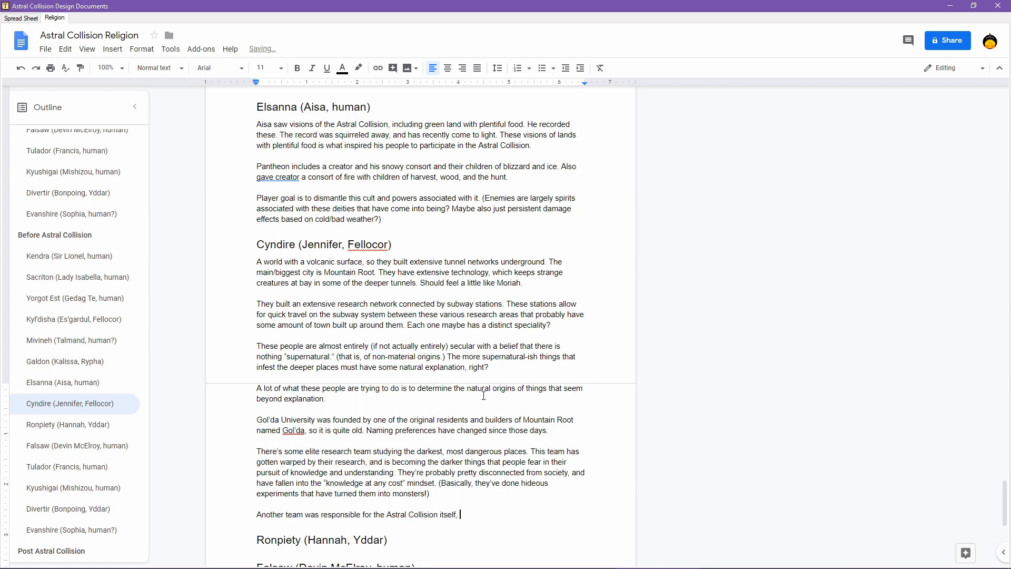
pyautogui.write('with the goal of studying other worlds.')
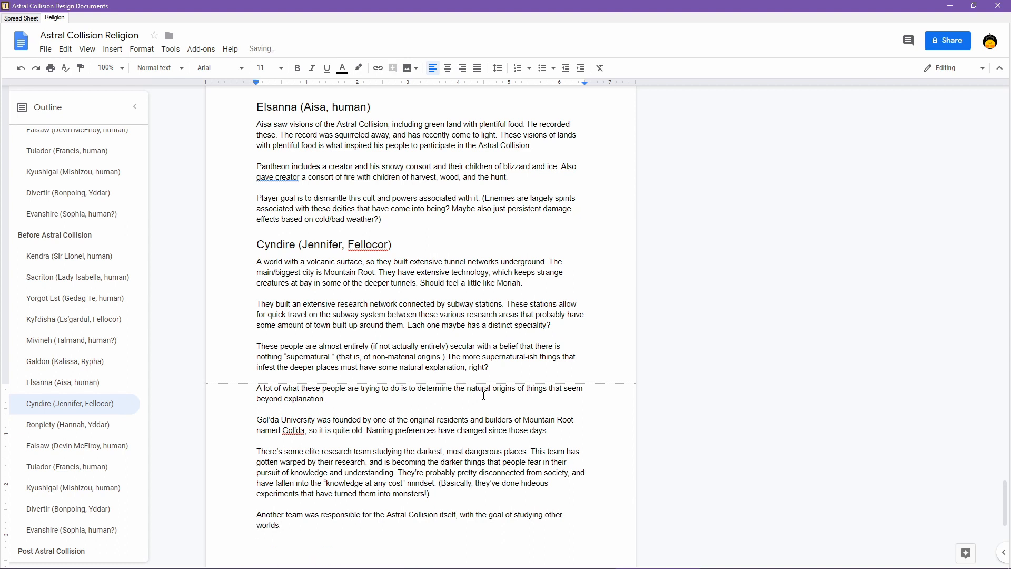
# - Write that helping this team understand spiritual origins is the player's goal, along with the darkest-places team
pyautogui.write('Helping the teams a')
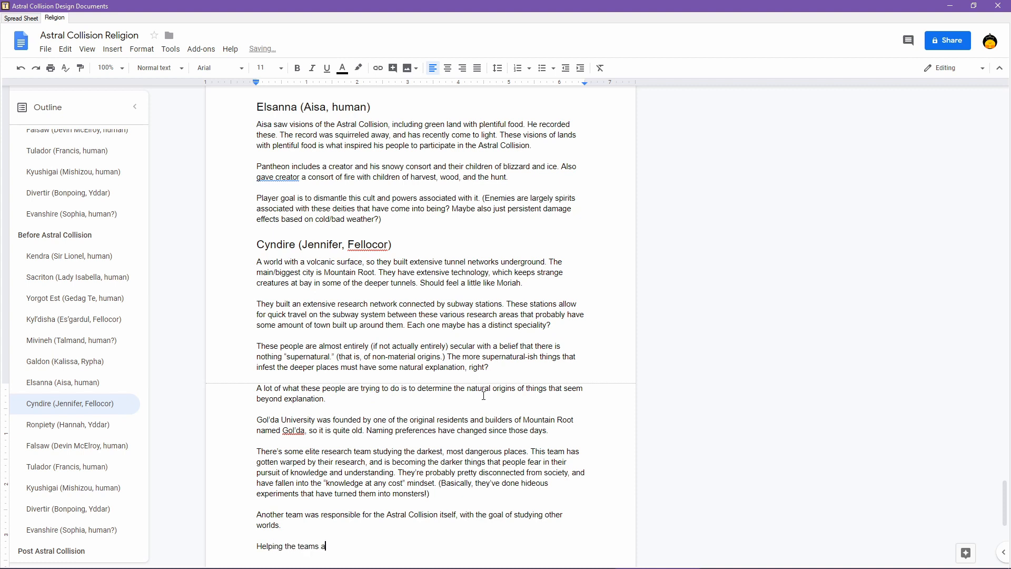
pyautogui.press('Backspace')
pyautogui.write('is latter')
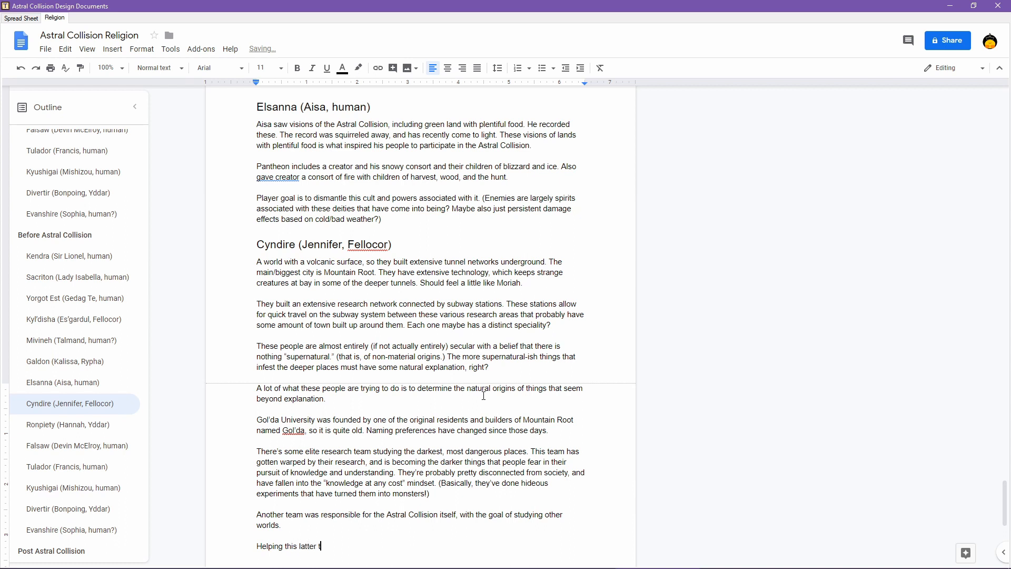
pyautogui.write('team understan')
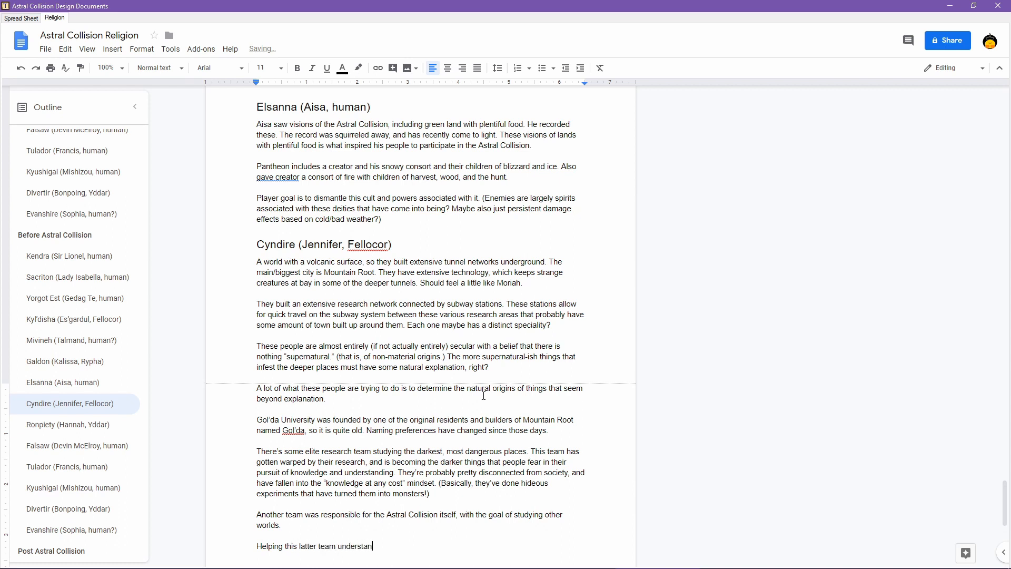
pyautogui.write('d')
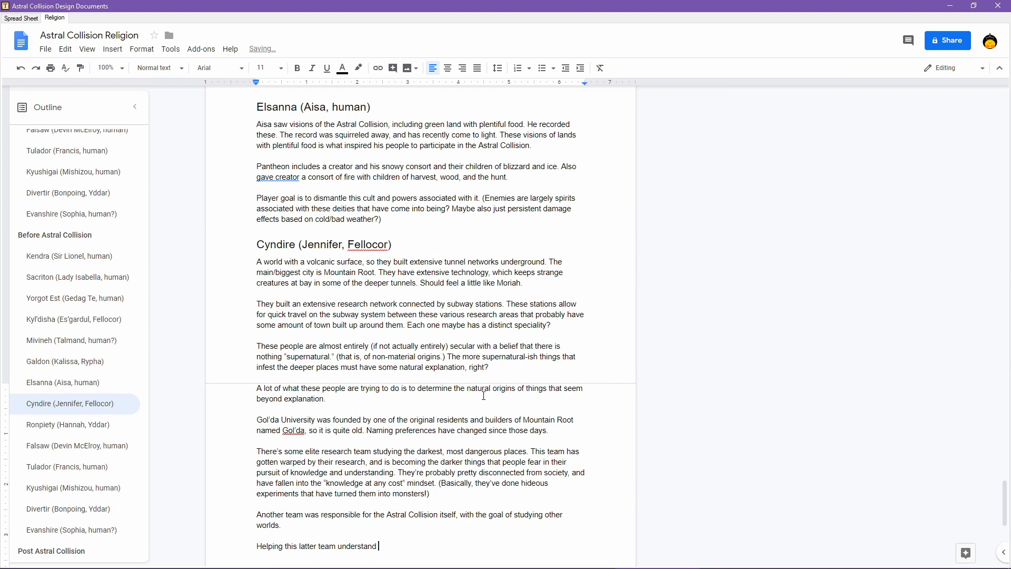
pyautogui.write('spiritual')
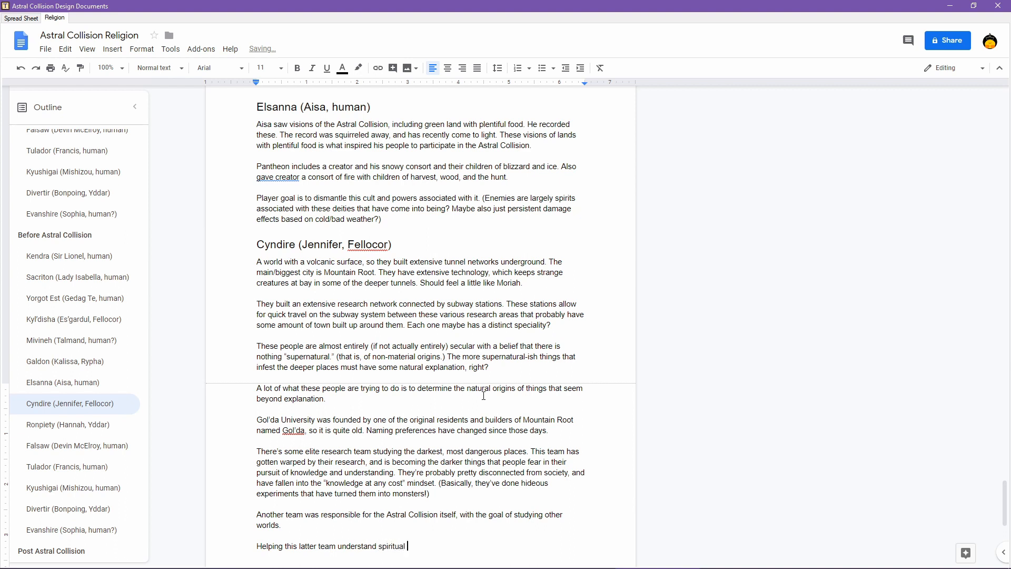
pyautogui.write('origins of thin')
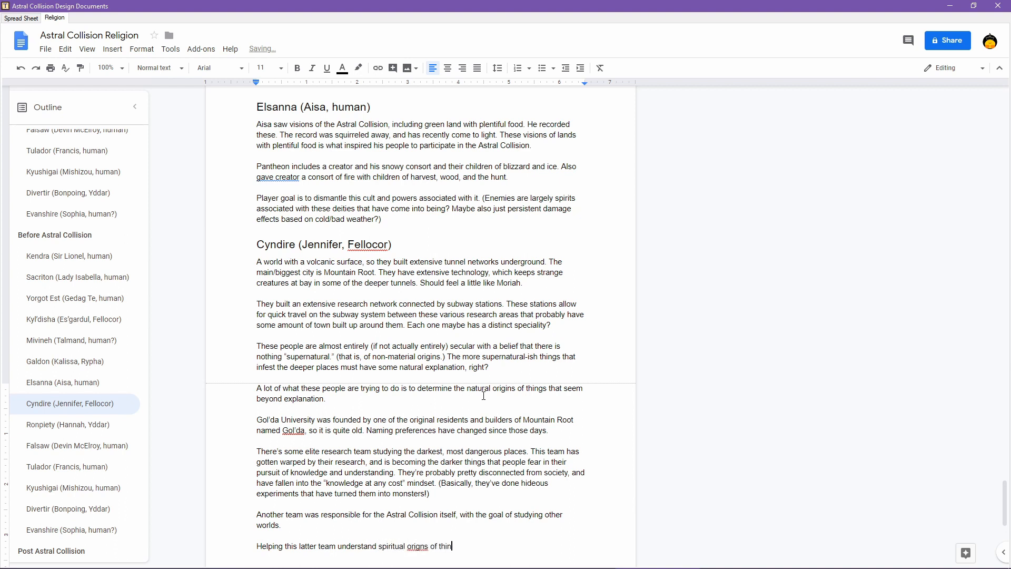
pyautogui.write('gs')
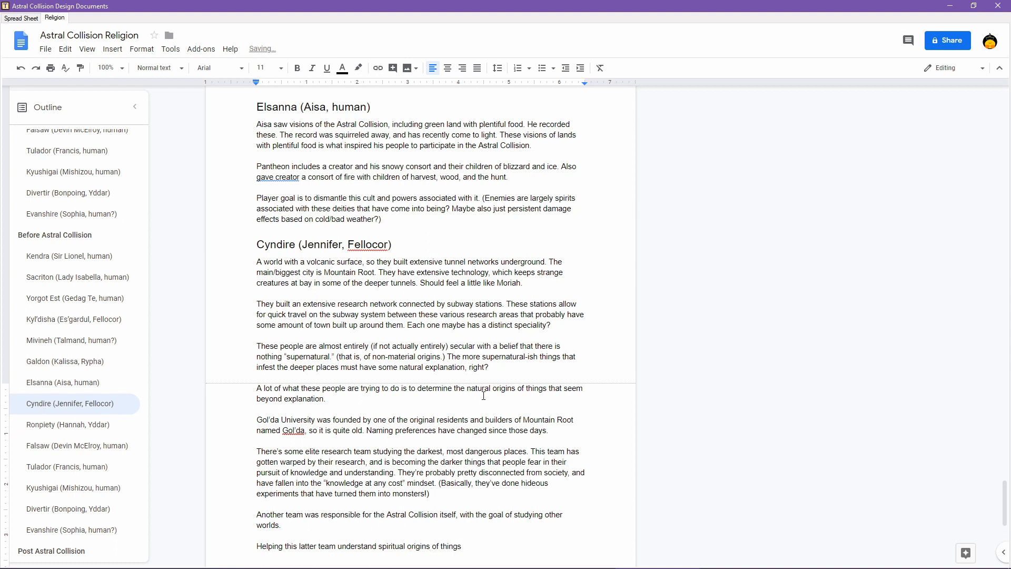
pyautogui.write('is the goal of')
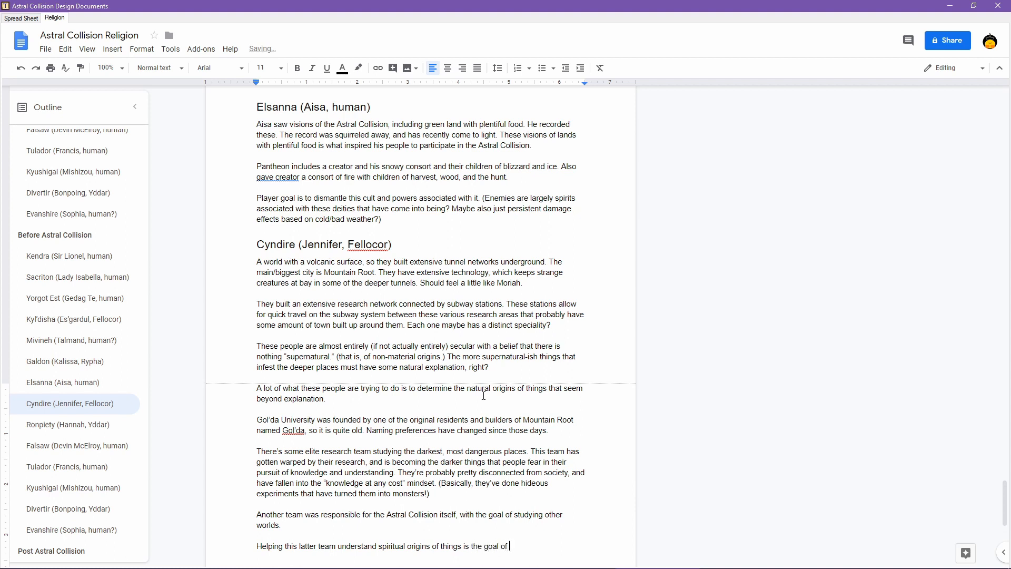
pyautogui.write('the player, as is')
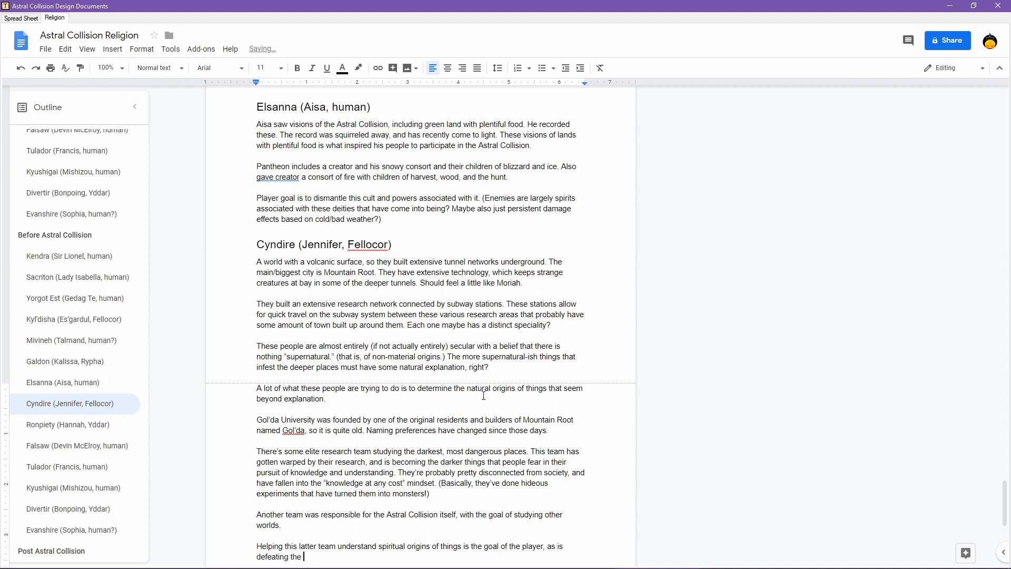
pyautogui.write('dar')
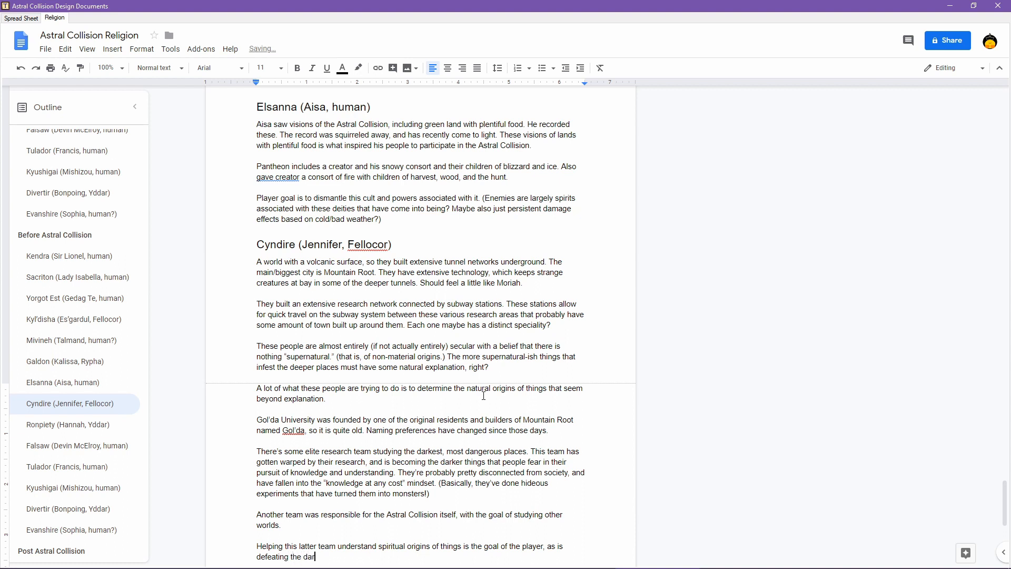
pyautogui.write('kest places research team.')
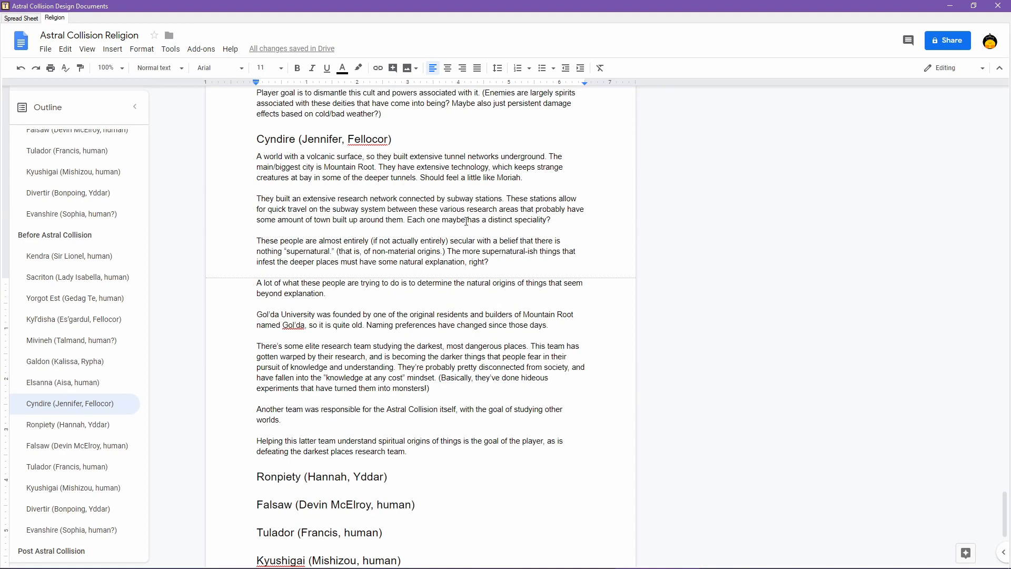
# - Navigate to the earlier Ronpiety note and change 'Develop' to 'Developed' in its rituals sentence
pyautogui.scroll(-3)
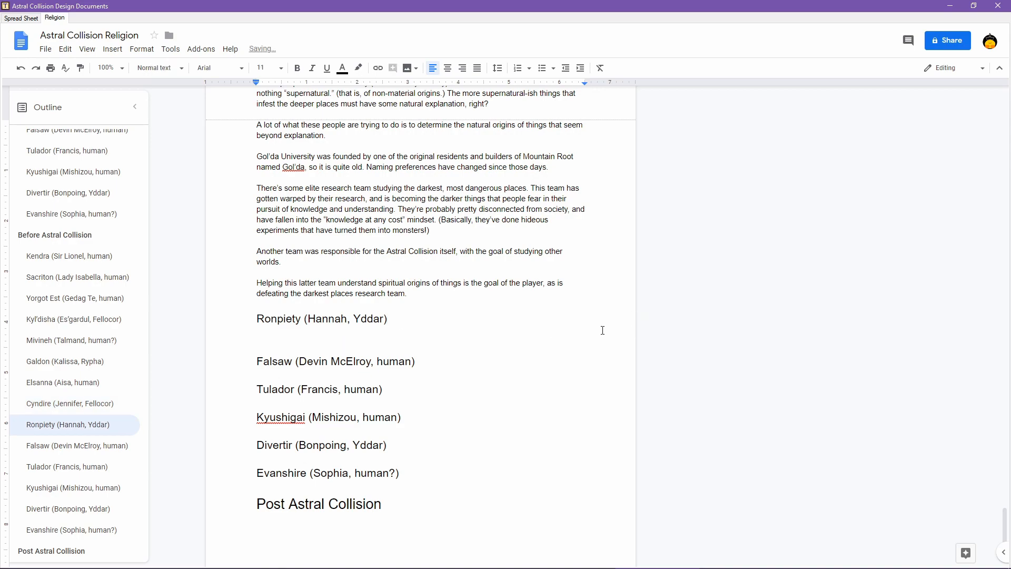
pyautogui.scroll(-3)
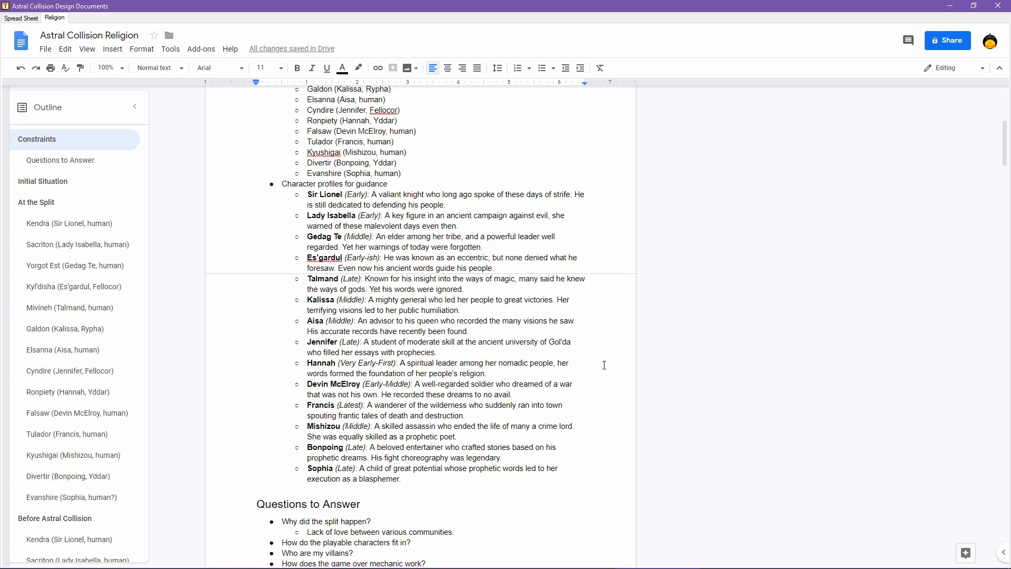
pyautogui.click(42, 181)
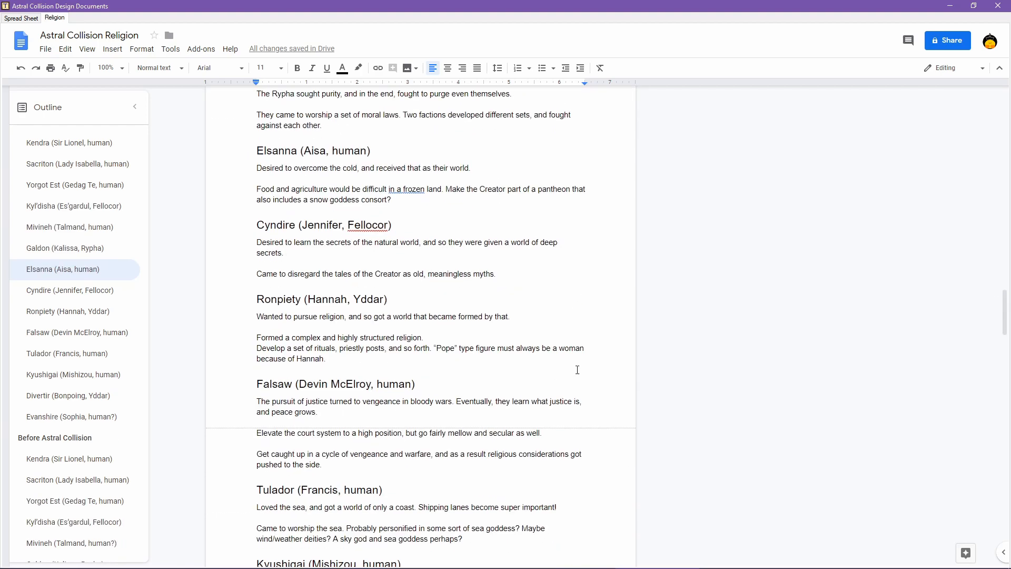
pyautogui.moveTo(330, 353)
pyautogui.write('ed')
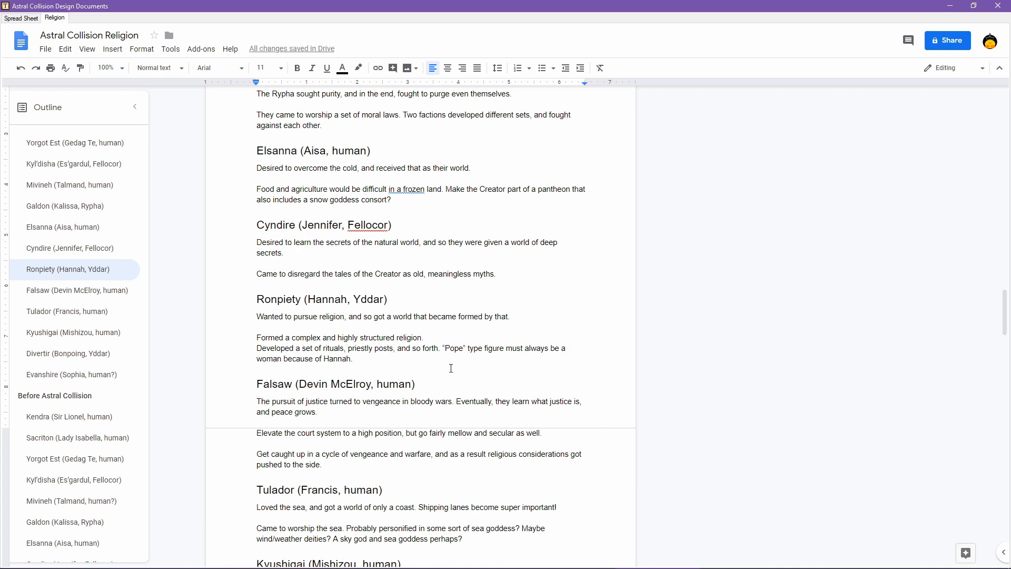
pyautogui.scroll(-3)
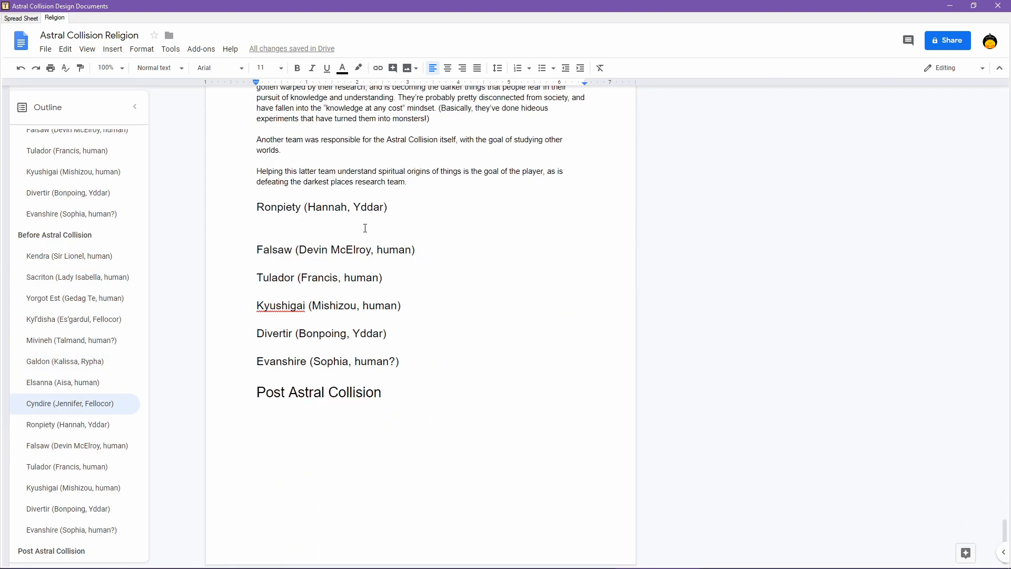
# - Under Ronpiety, write that Hanna's religious teachings got collected into a book (name TBD)
pyautogui.click(67, 424)
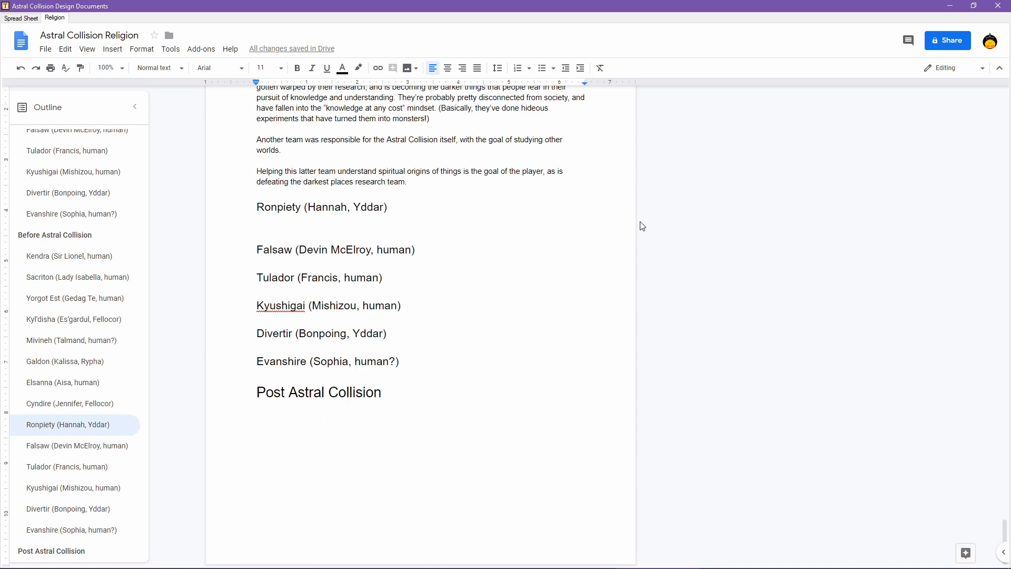
pyautogui.write('The religious')
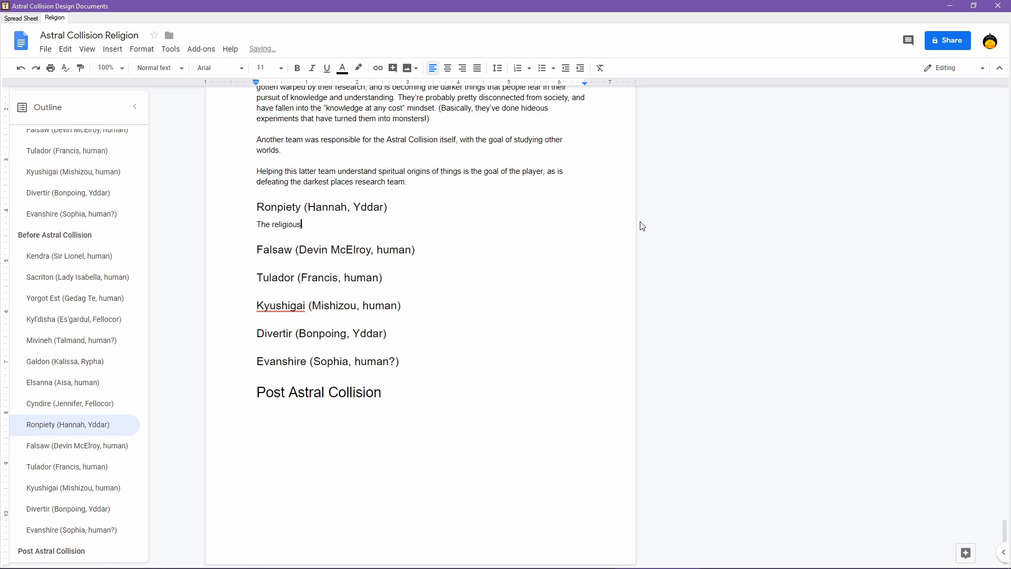
pyautogui.write('teachings of Ha')
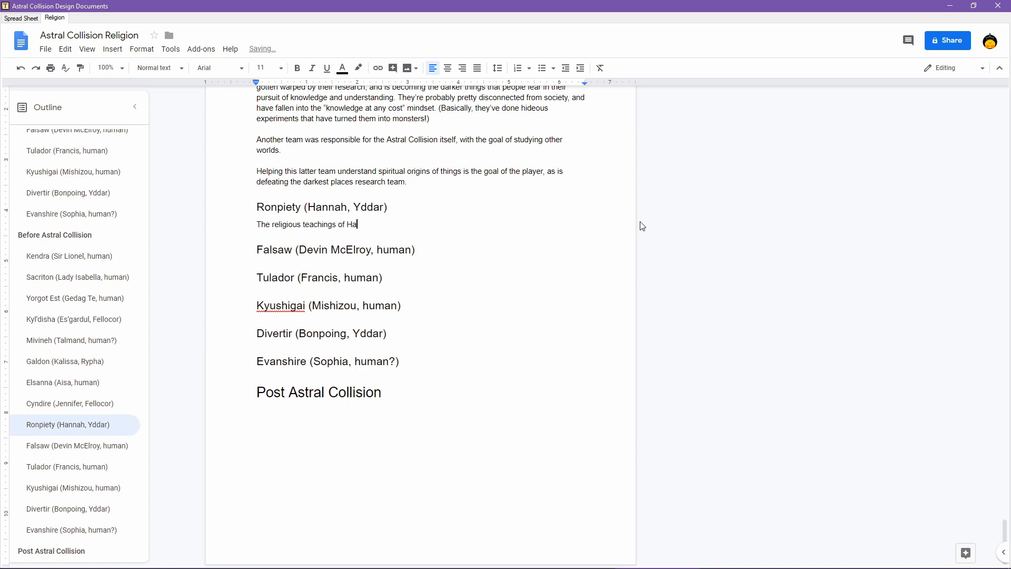
pyautogui.write('nna got collected')
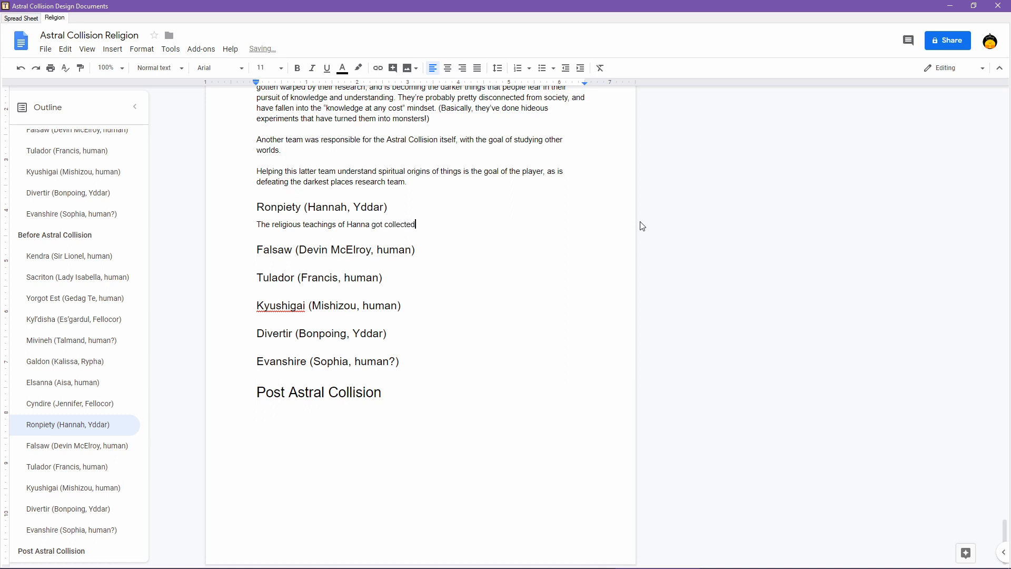
pyautogui.write('into a book')
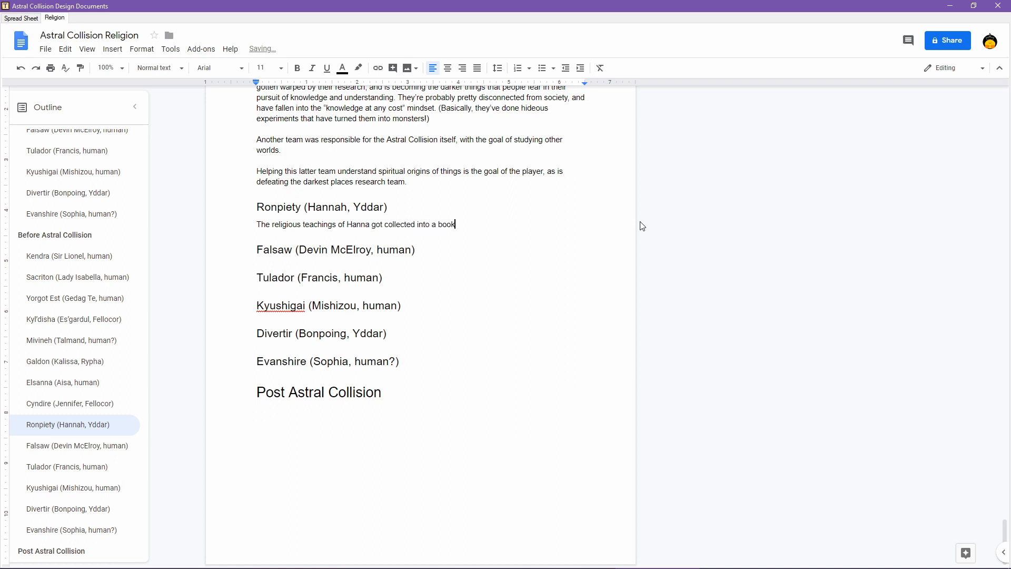
pyautogui.write('th')
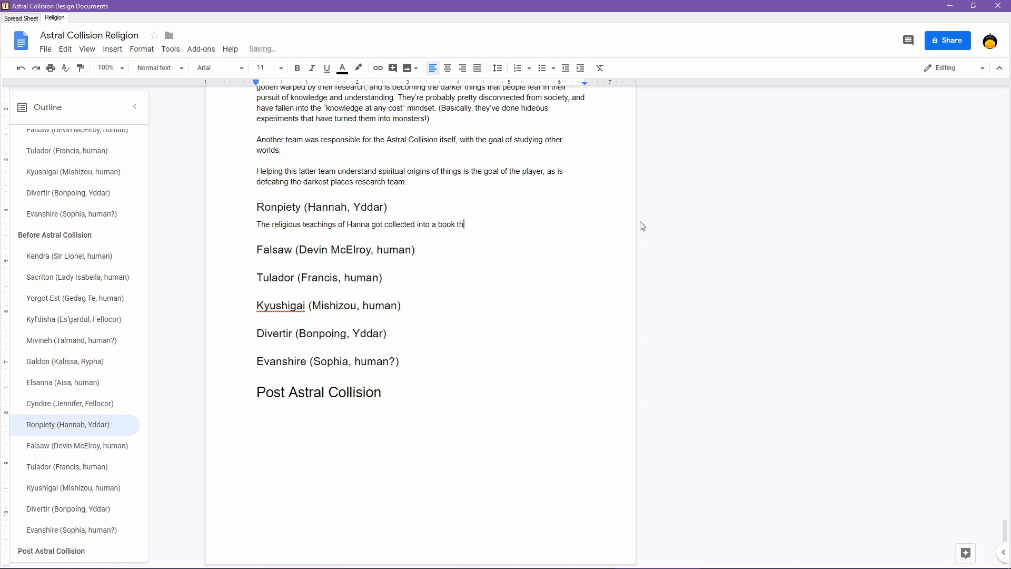
pyautogui.write('(name T')
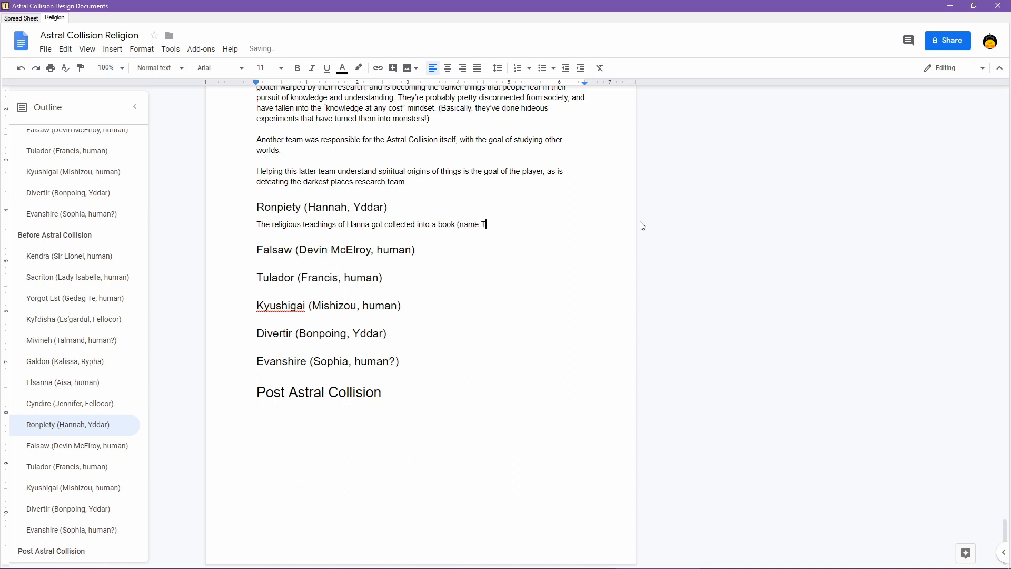
pyautogui.write('BD)')
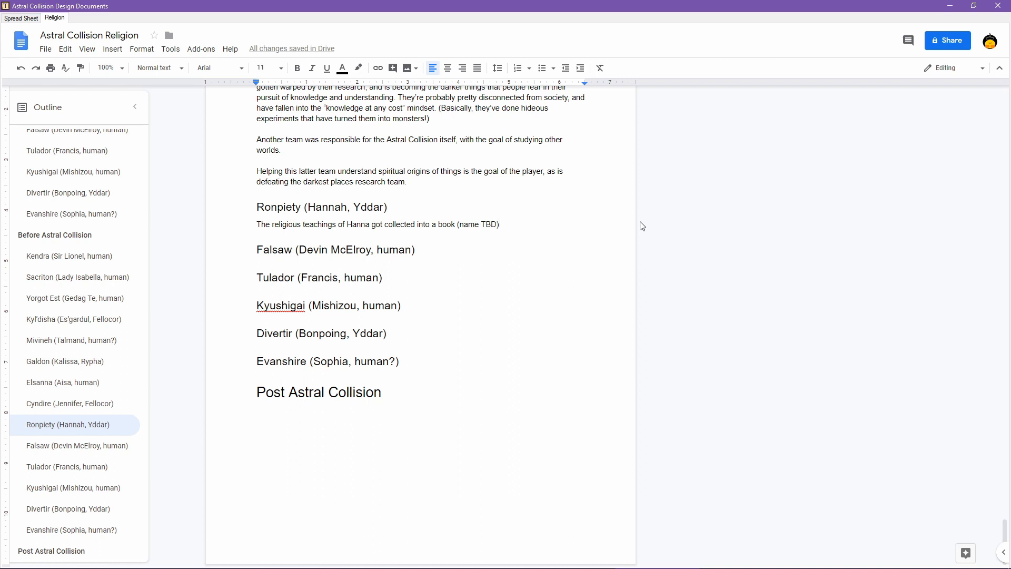
# - Name the book "The Teachings of Hanna", usually called "The Teachings", then switch to the game project
pyautogui.click(501, 224)
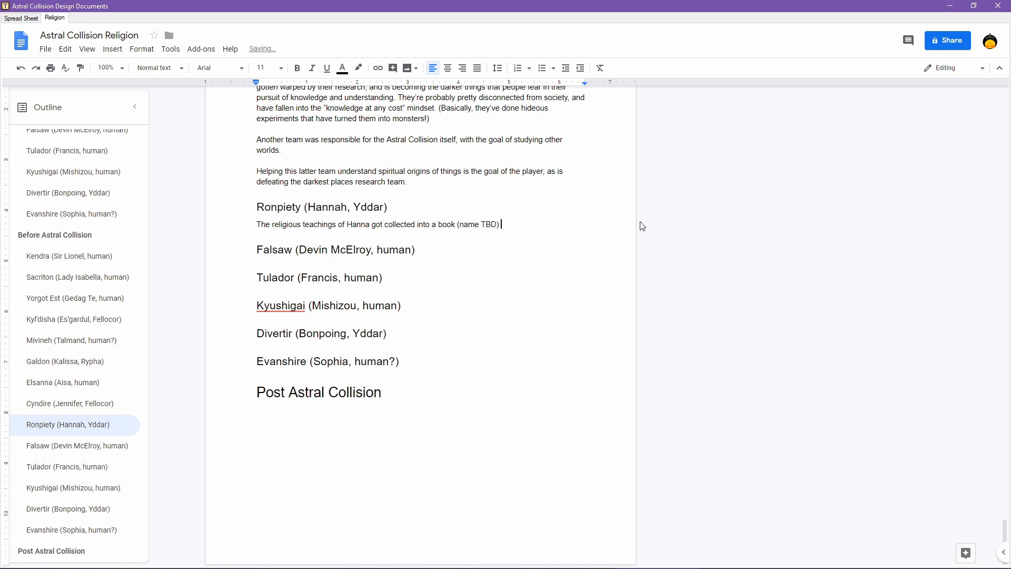
pyautogui.write('and')
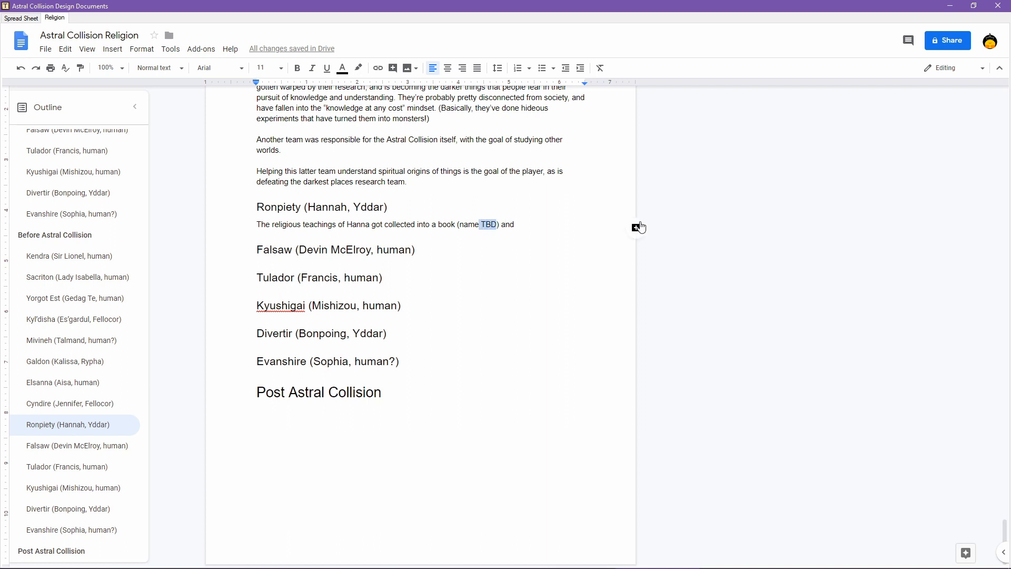
pyautogui.write('"The Teach')
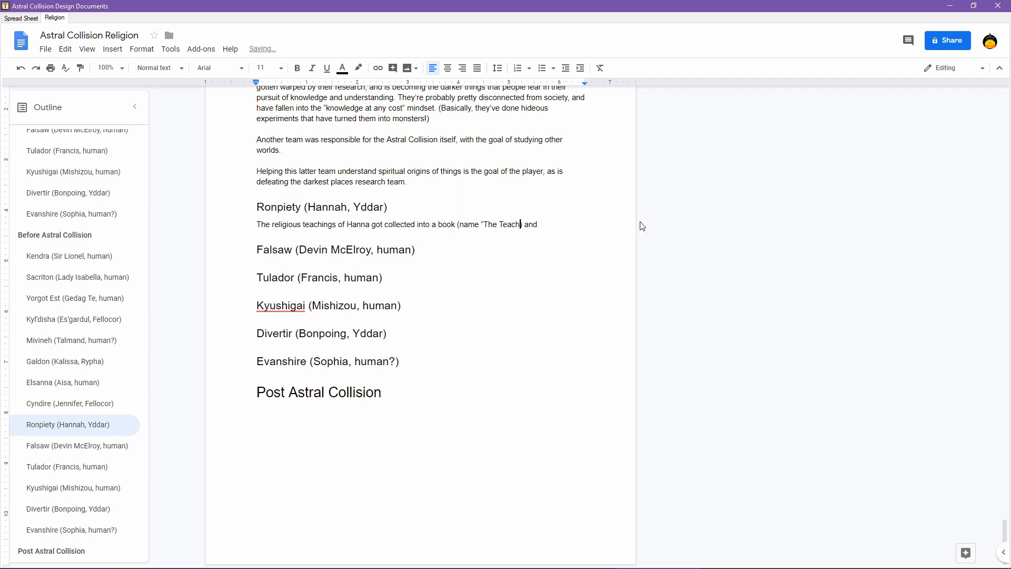
pyautogui.write('ing of Hannah”,')
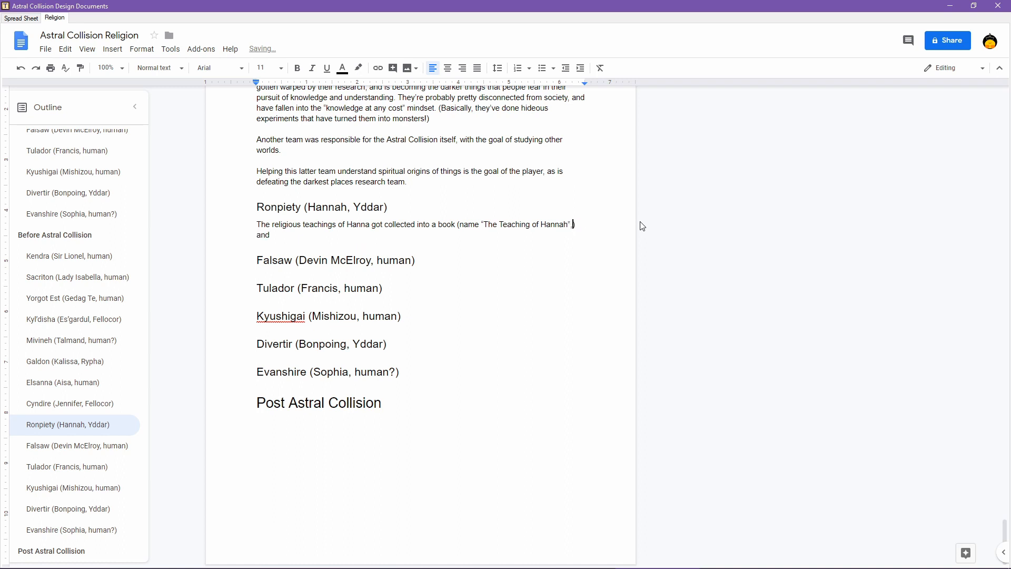
pyautogui.write('usually called )')
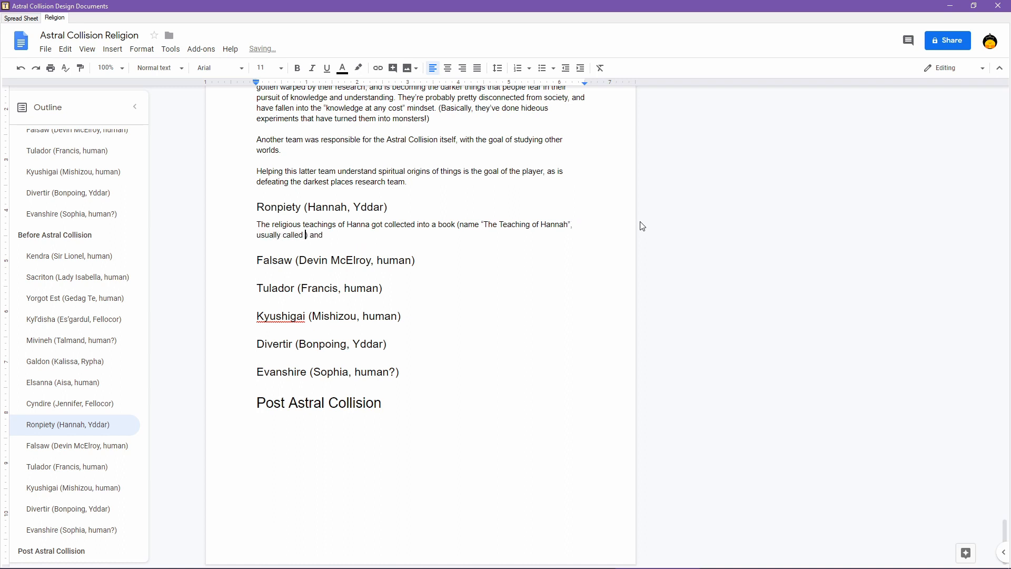
pyautogui.write('"The Teachings"')
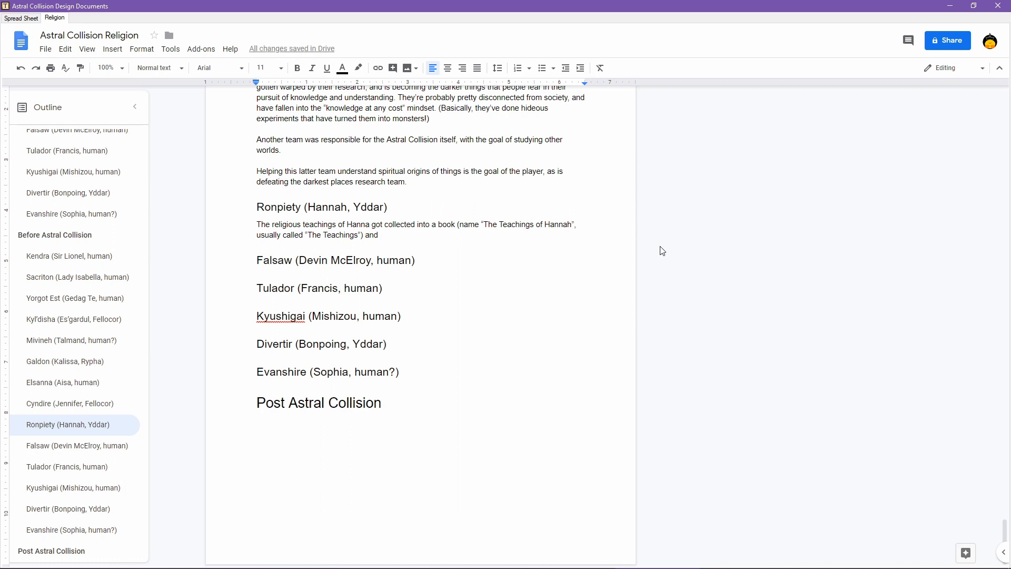
pyautogui.click(527, 224)
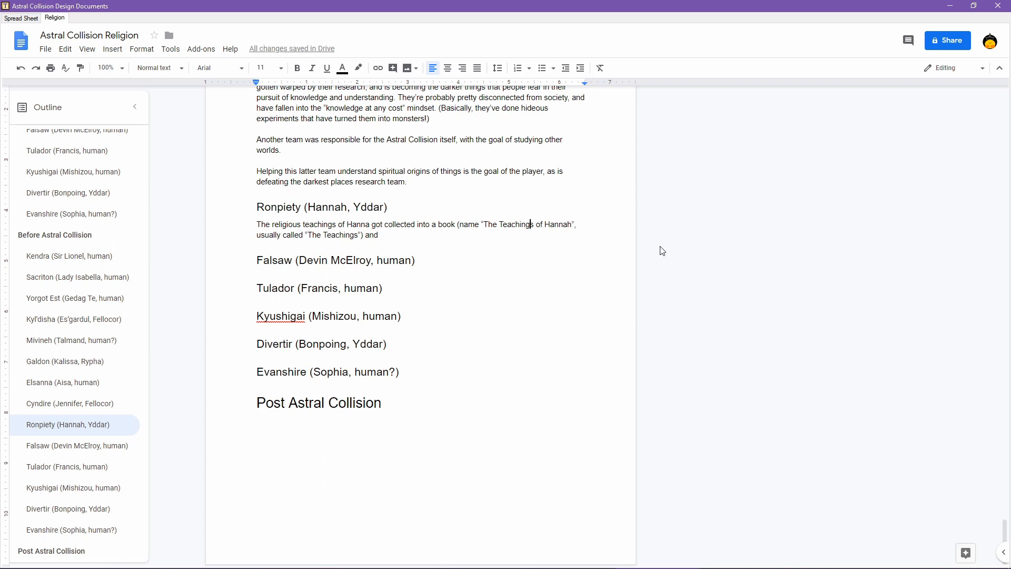
pyautogui.click(366, 225)
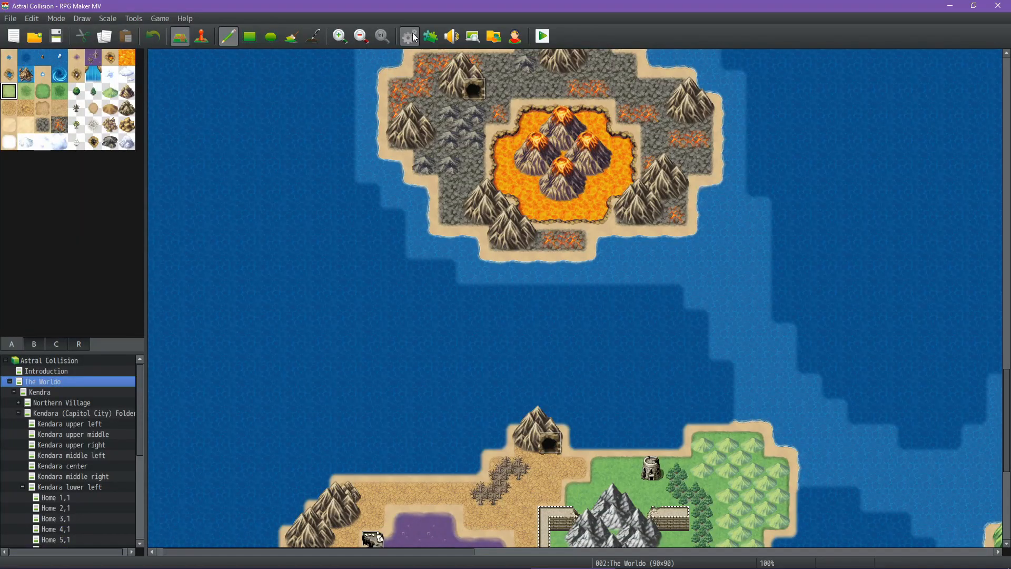
# - Check Hannah's actor profile in the game database, then return to the design document
pyautogui.click(409, 36)
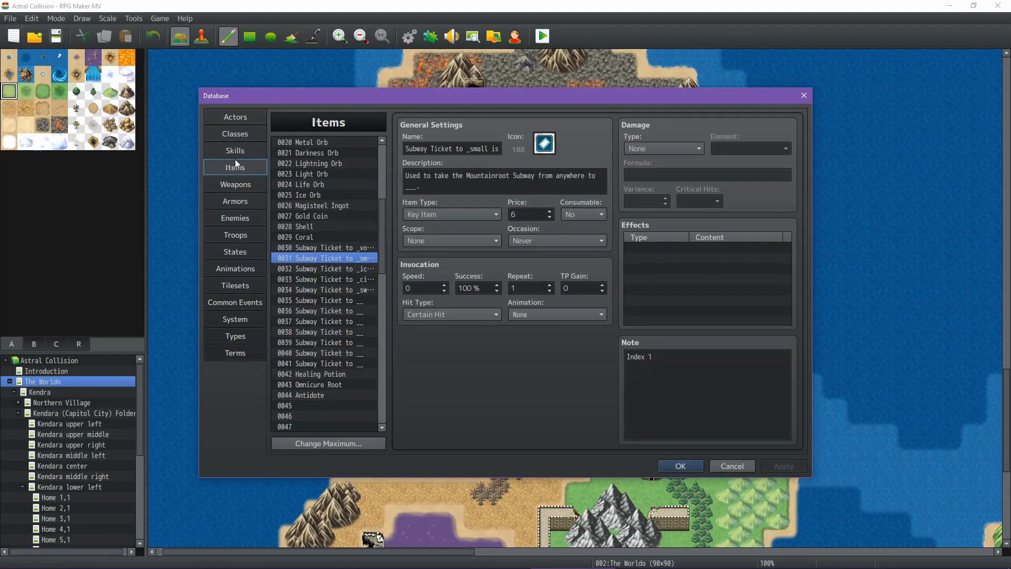
pyautogui.click(235, 117)
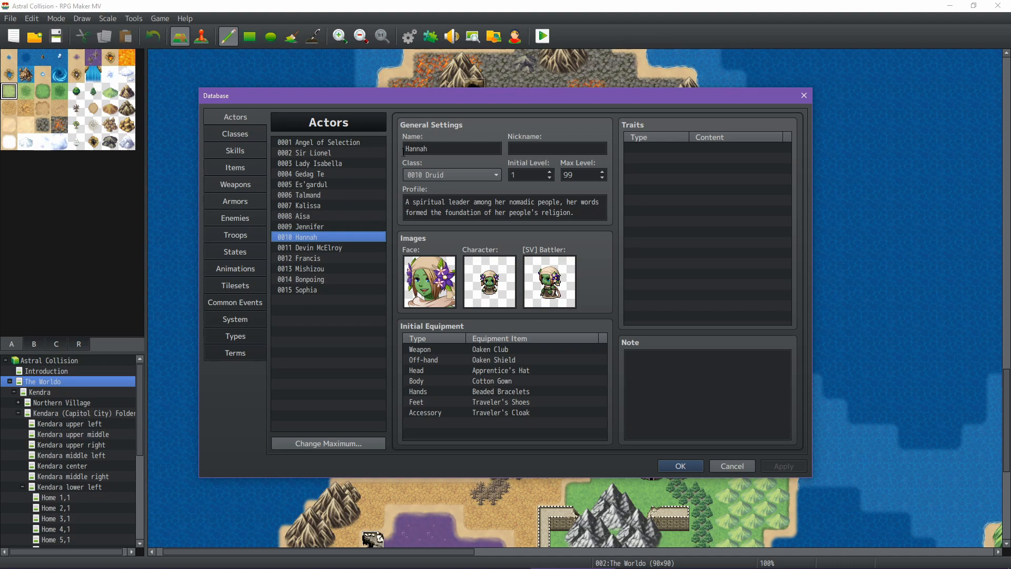
pyautogui.click(679, 466)
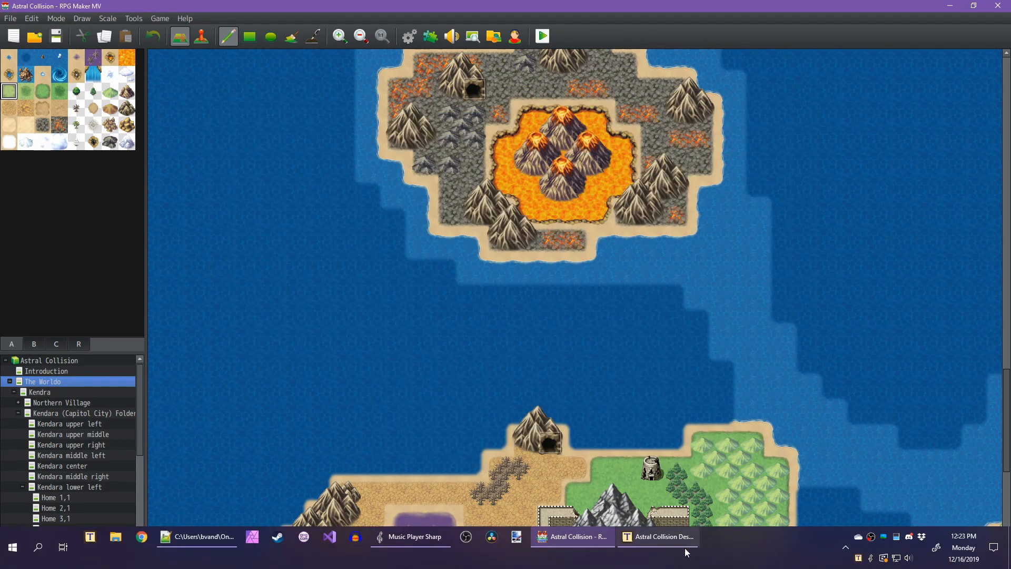
pyautogui.click(664, 536)
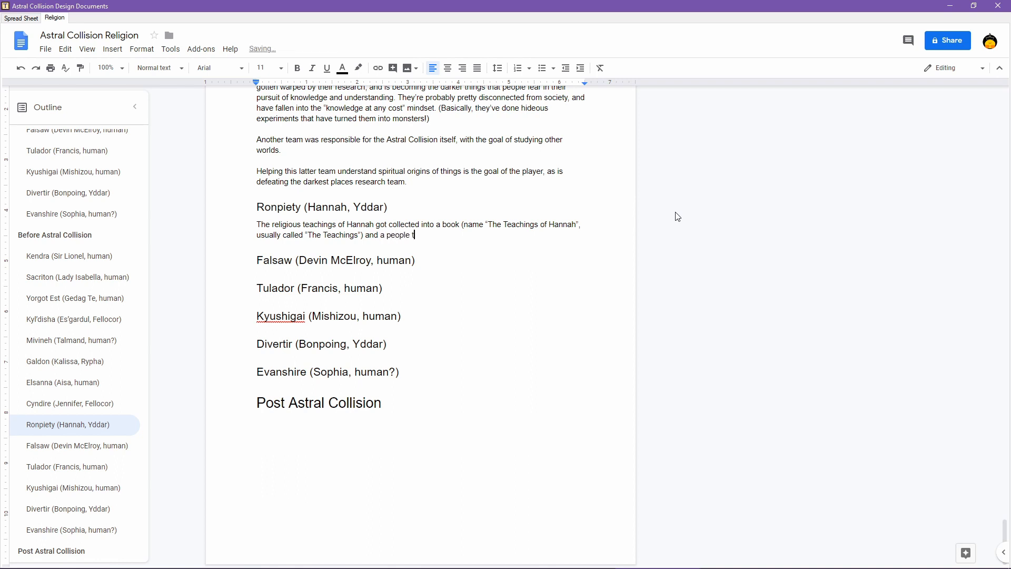
# - Write that the people were originally nomadic and later formed villages
pyautogui.write('hat was original')
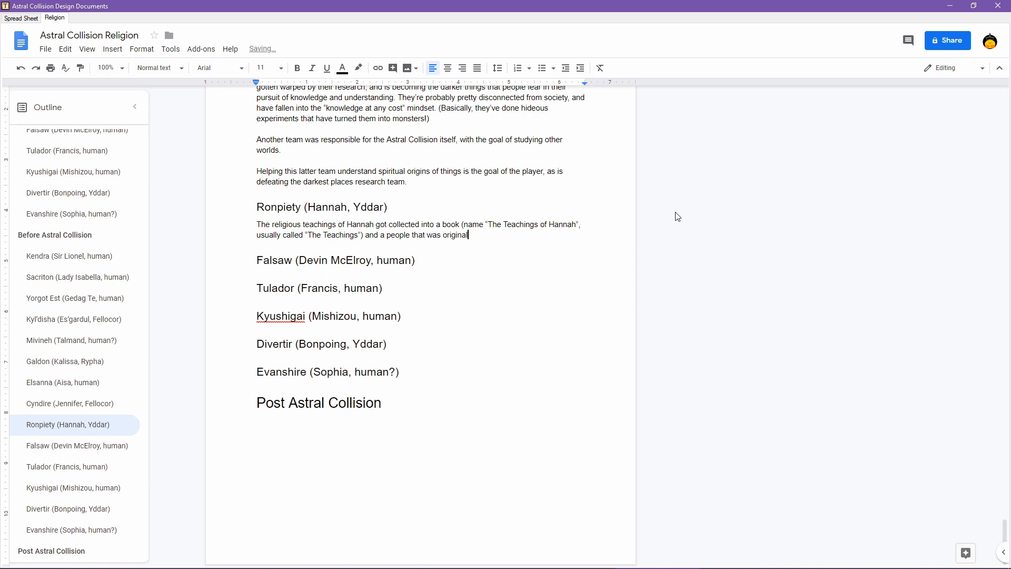
pyautogui.write('ly nomadic (')
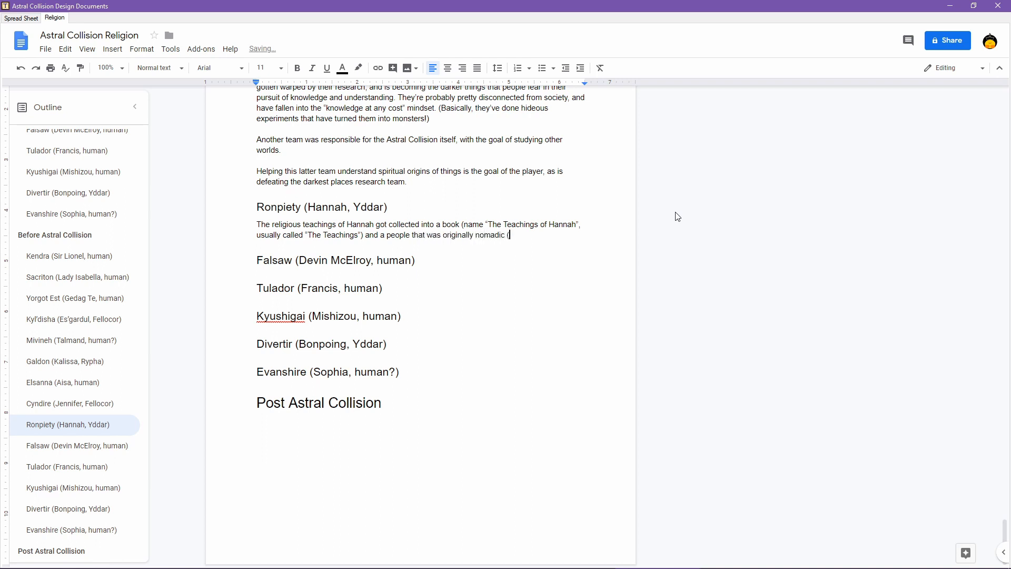
pyautogui.write('because the')
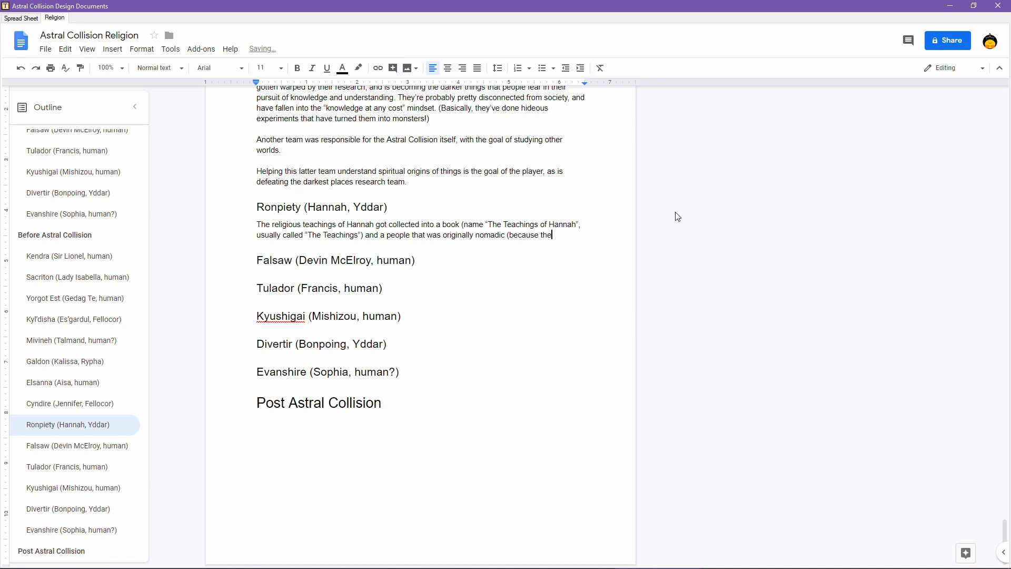
pyautogui.write('world')
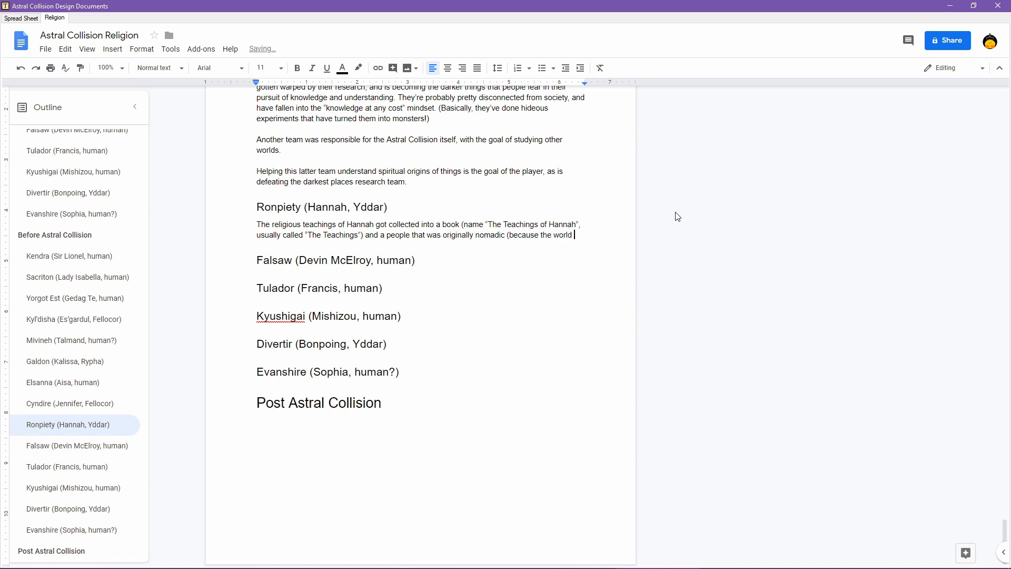
pyautogui.write('had just changed dramatically around them')
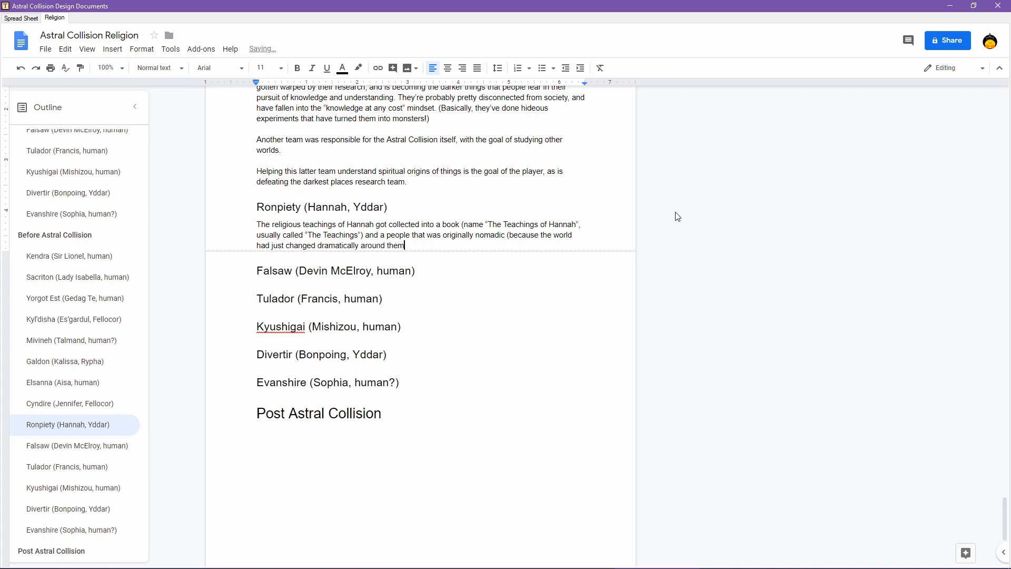
pyautogui.write('see')
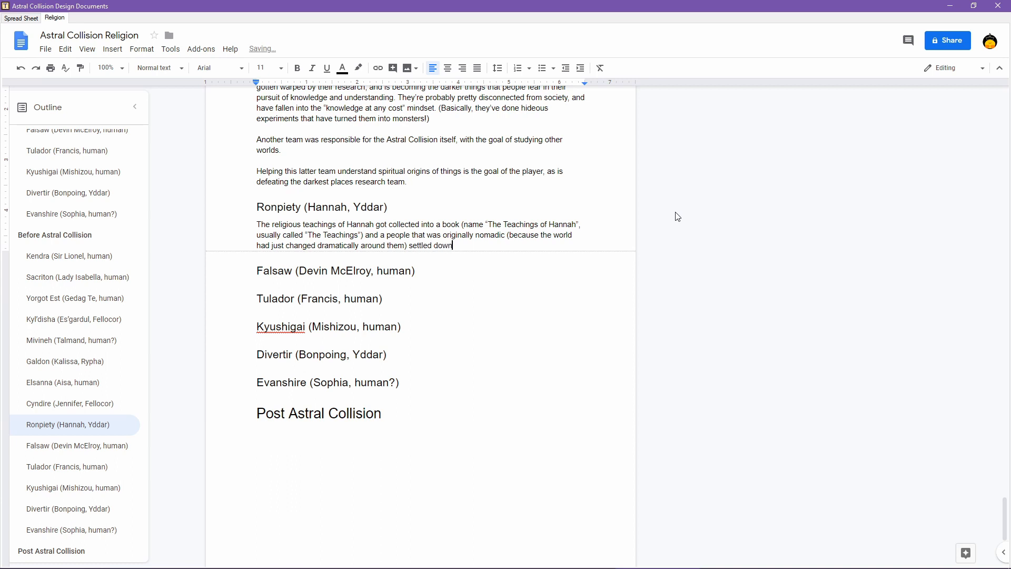
pyautogui.write('and formed')
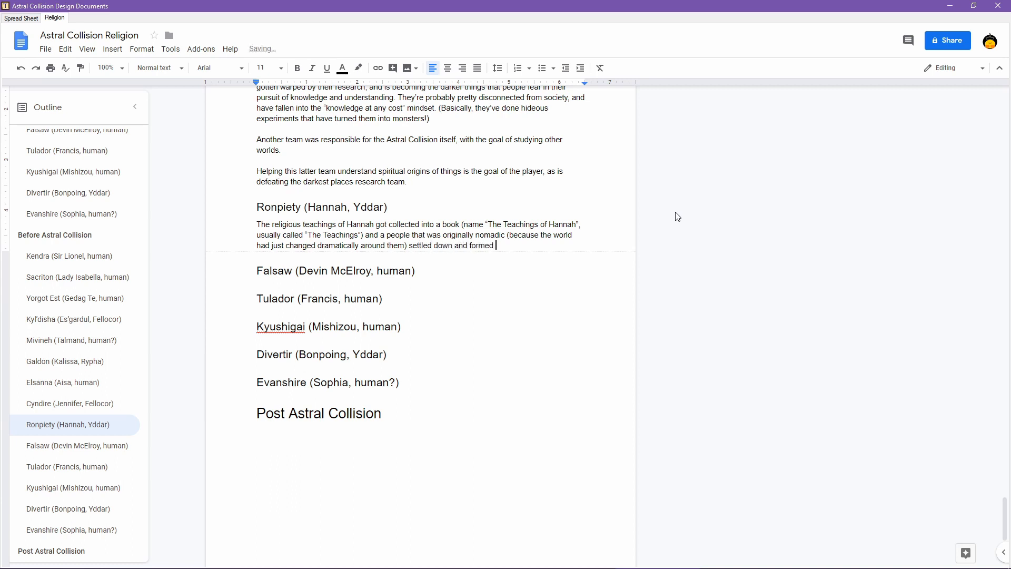
pyautogui.write('villages.')
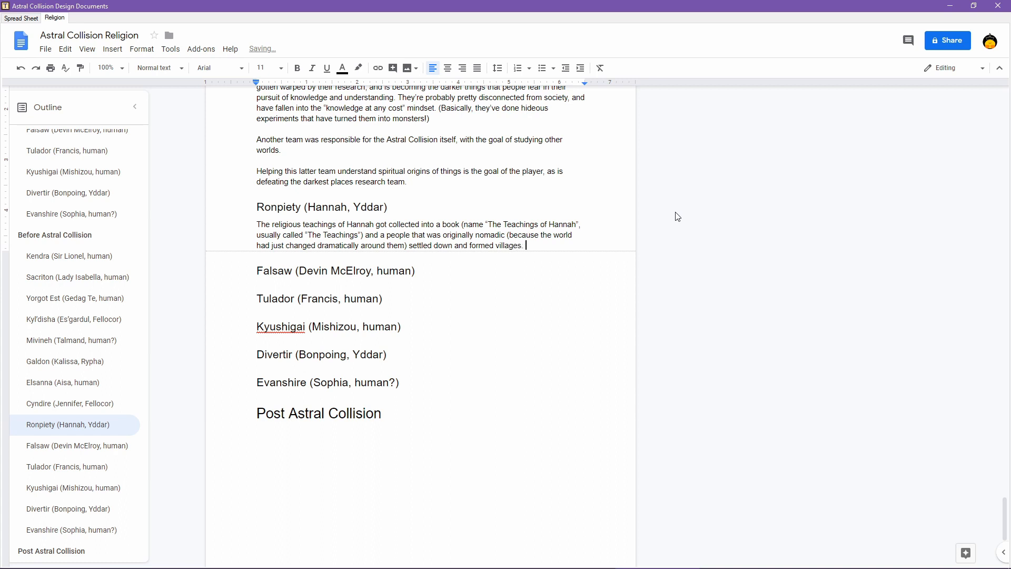
# - Add that religion was the centerpiece of their life until the Astral Collision
pyautogui.write('Relig')
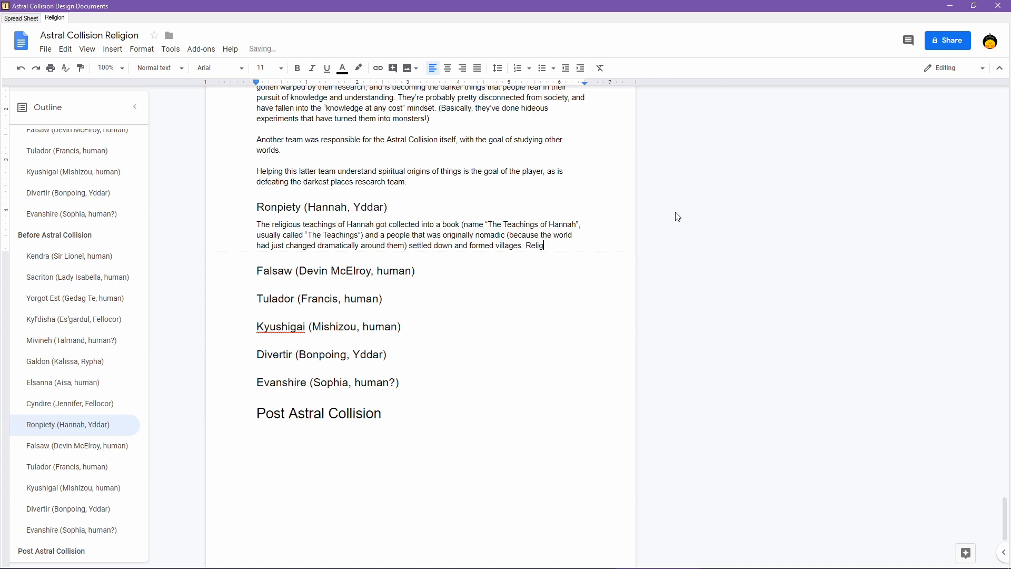
pyautogui.write('ion was the centerp')
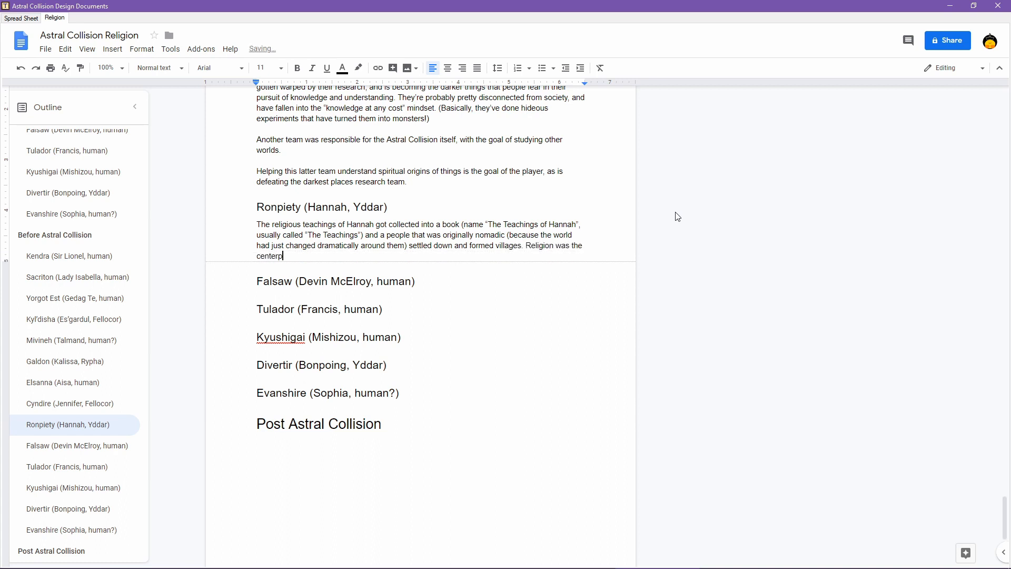
pyautogui.write('iece of their life. And t')
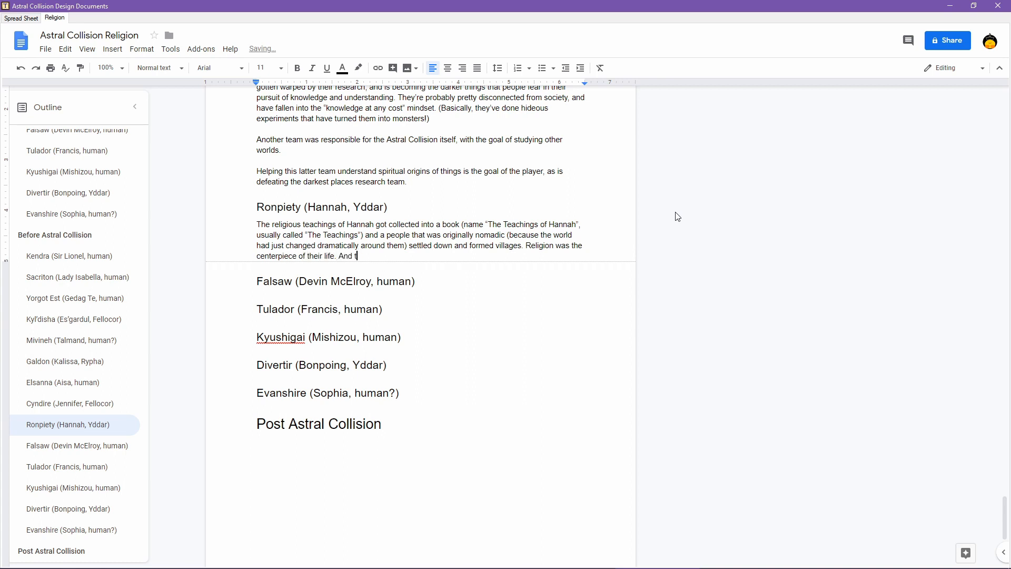
pyautogui.write('somet')
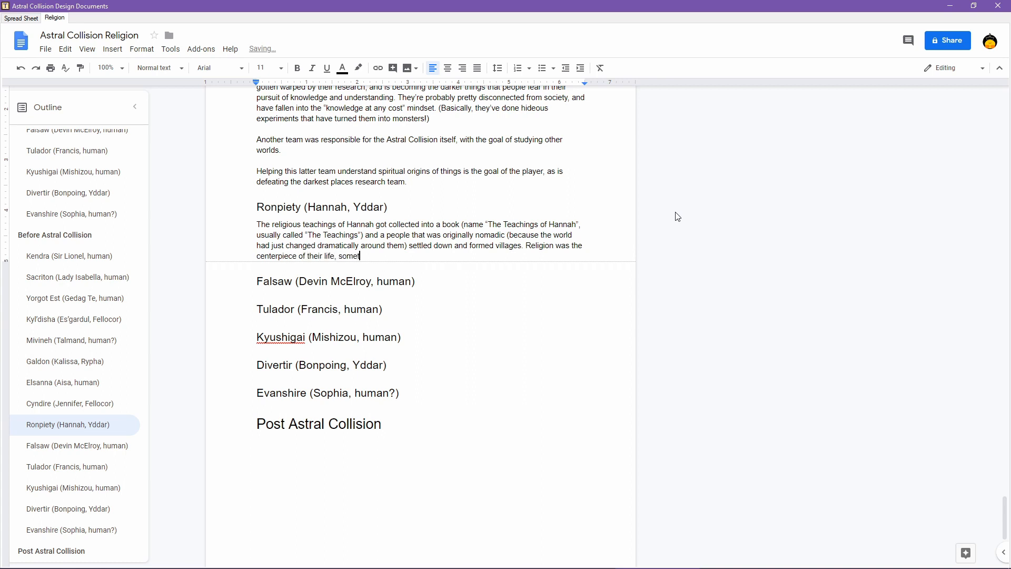
pyautogui.write('hing that continue')
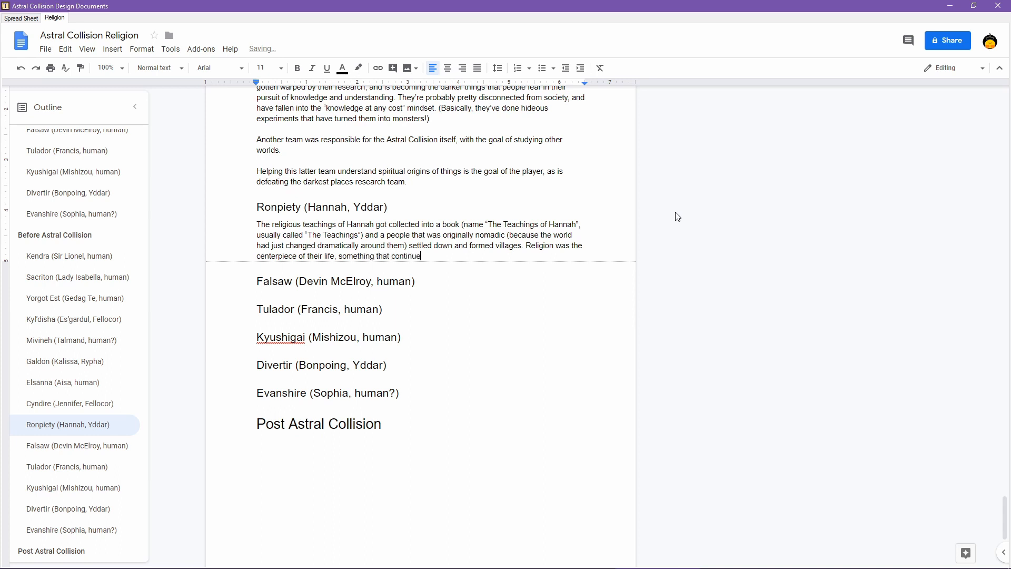
pyautogui.write('d until the astra')
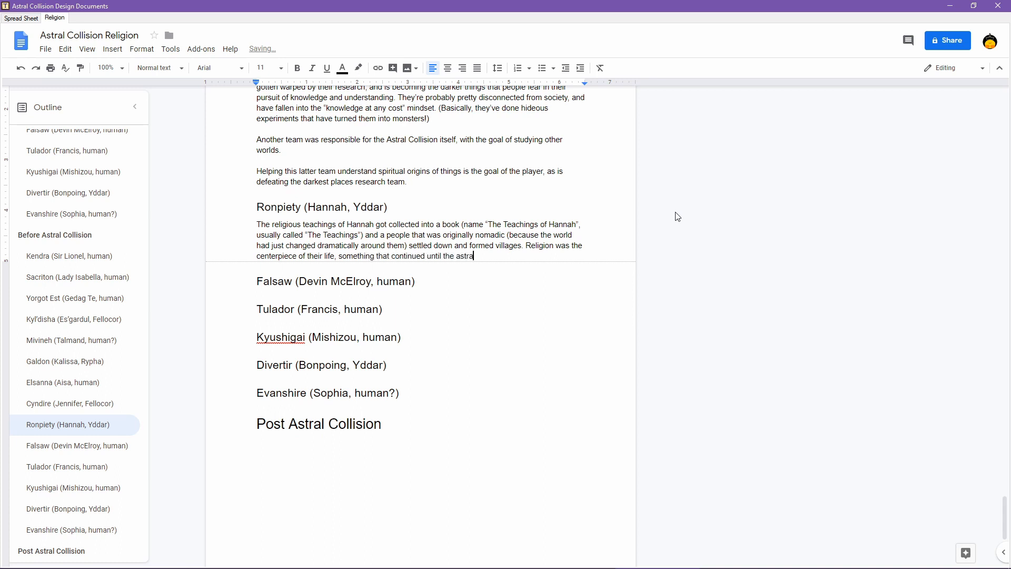
pyautogui.write('collision')
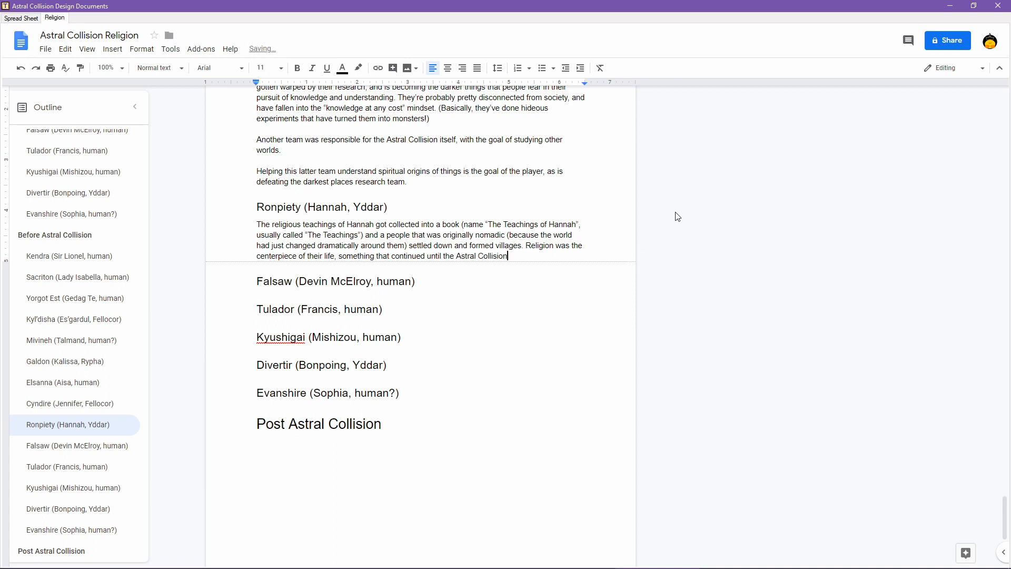
# - Start a new 'Structurally' paragraph as a bulleted list
pyautogui.press('enter')
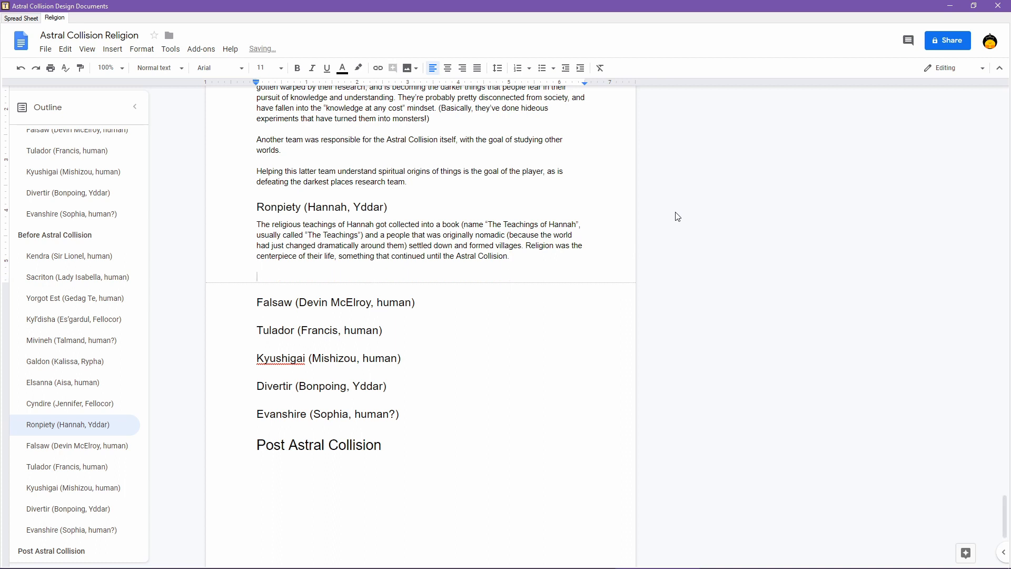
pyautogui.write('s')
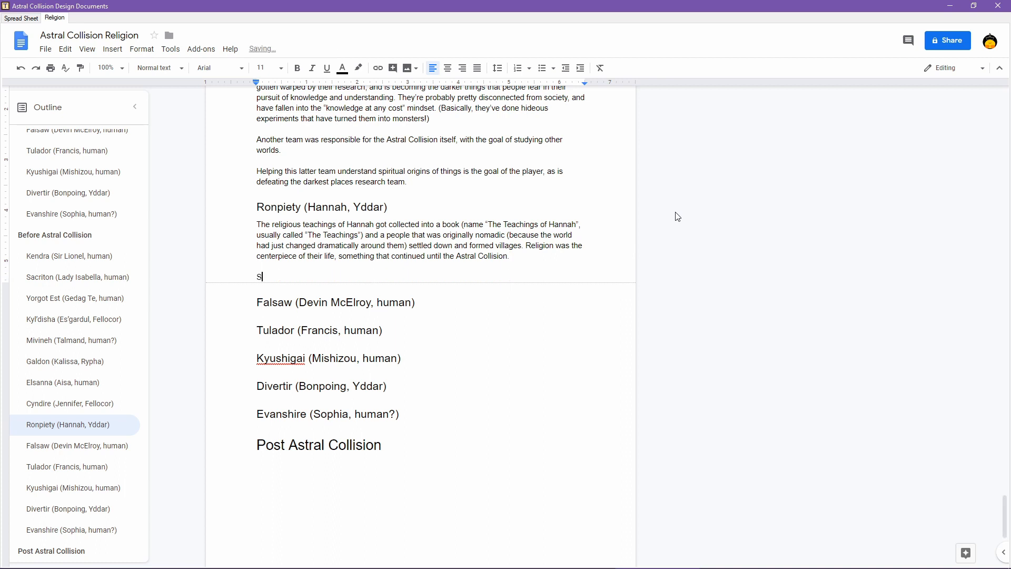
pyautogui.write('tructurally')
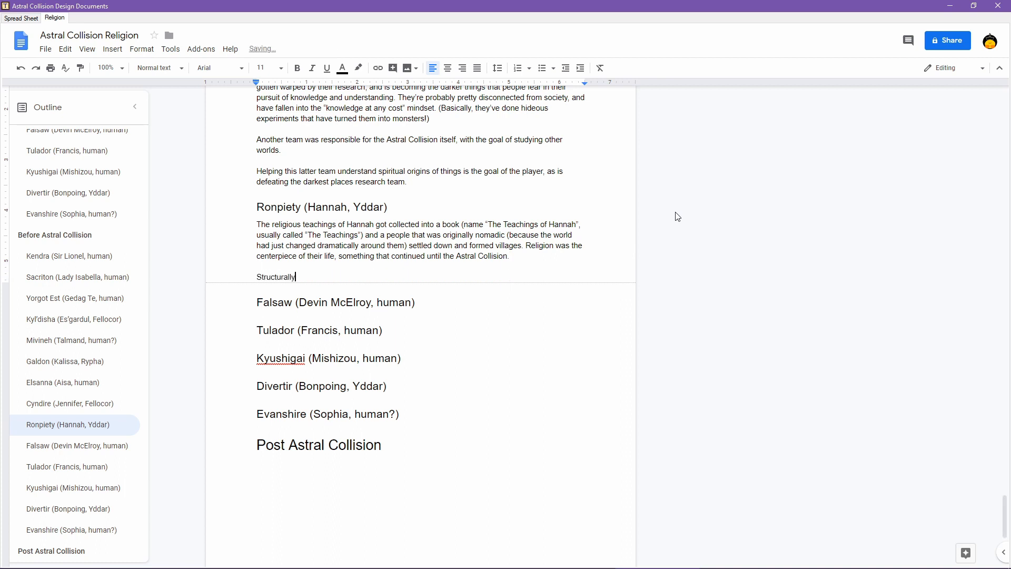
pyautogui.click(541, 68)
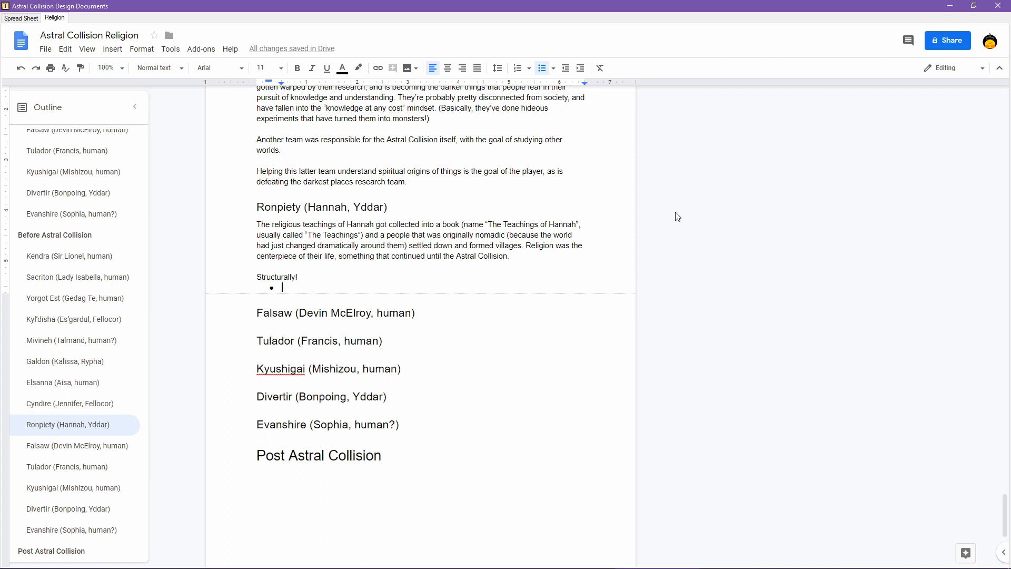
# - Write the first bullet 'Religious positions/people/posts'
pyautogui.write('Religious')
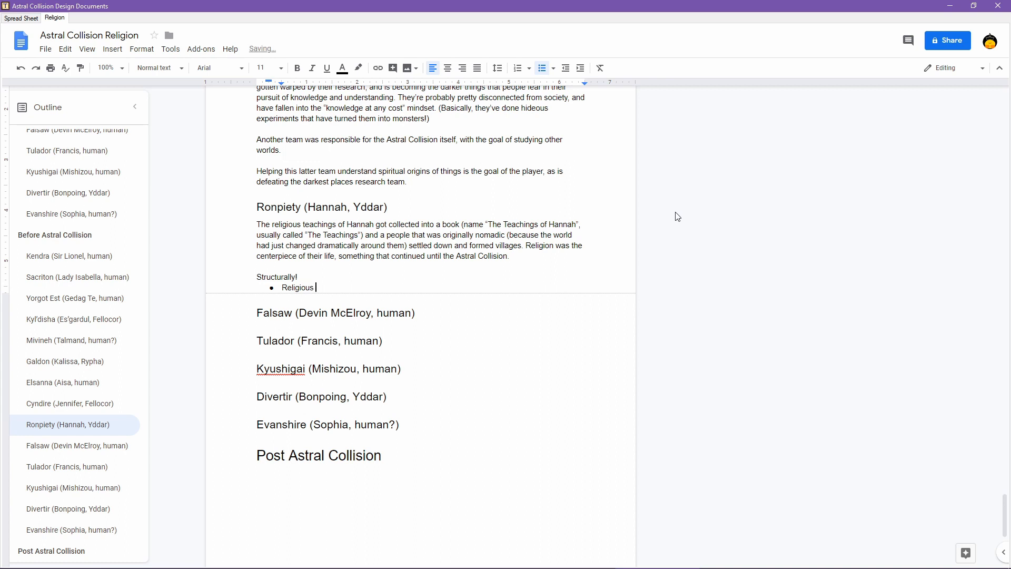
pyautogui.write('pos')
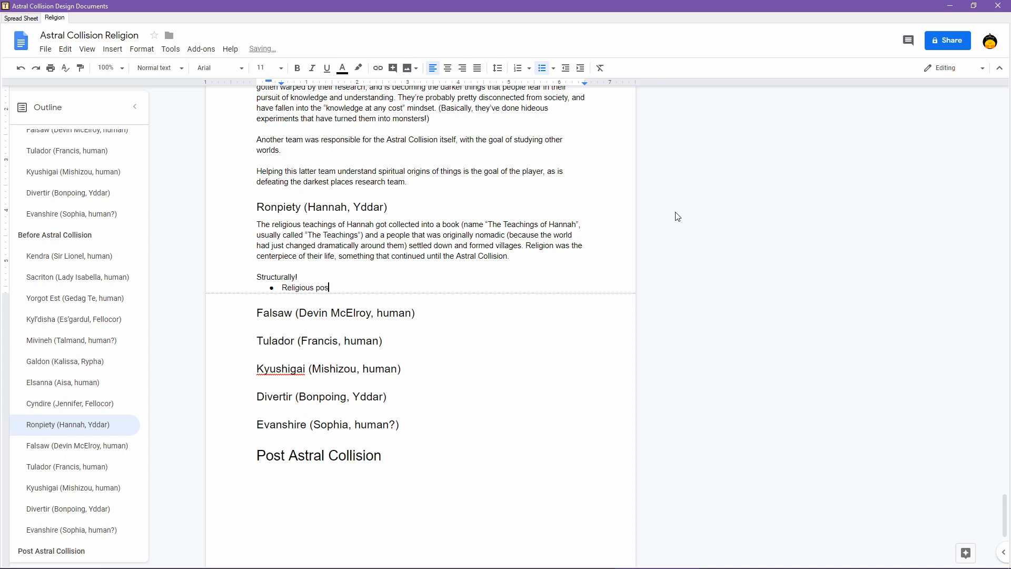
pyautogui.write('itions')
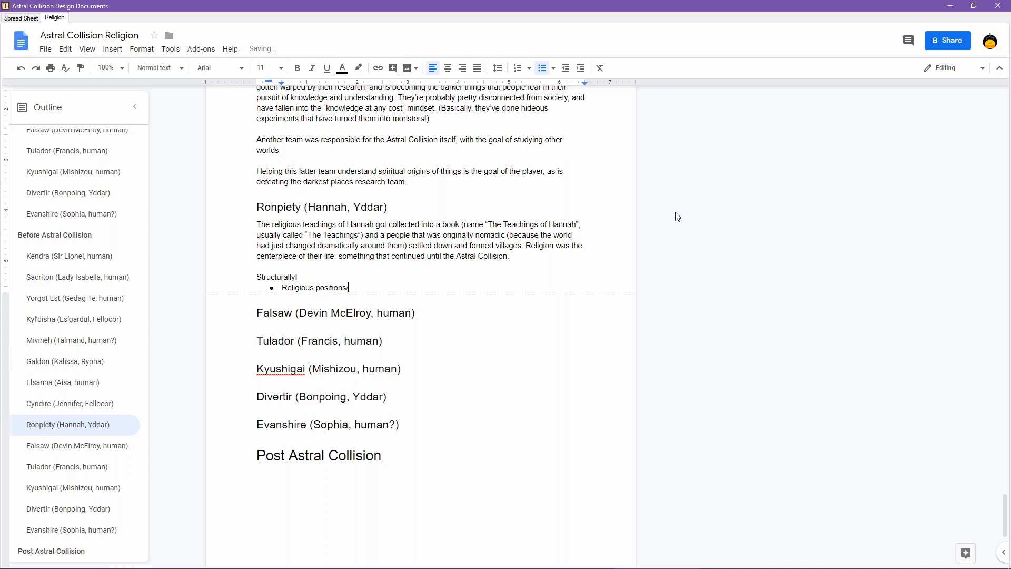
pyautogui.write('/people')
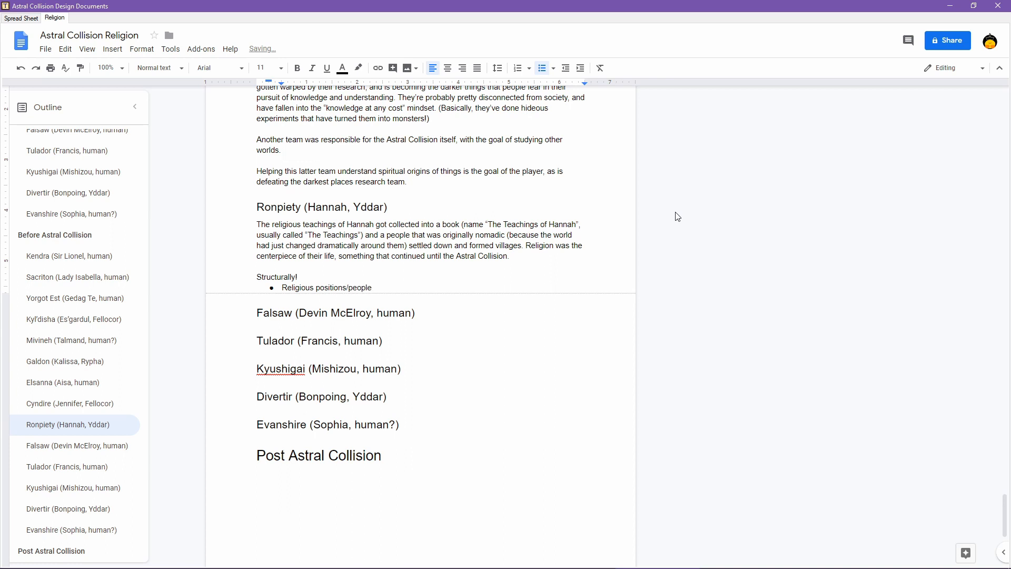
pyautogui.write('/posts')
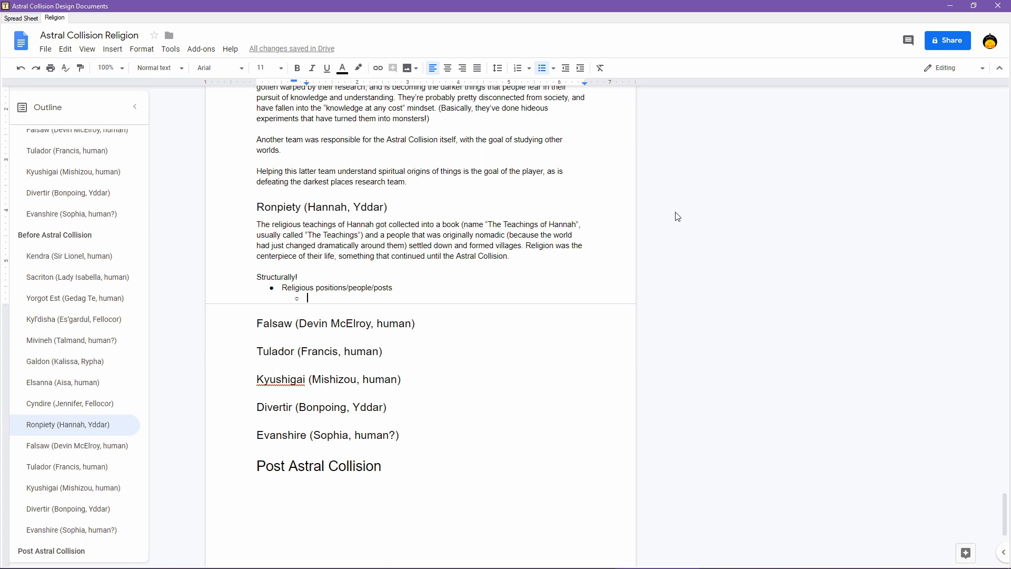
# - List Top (Pope equivalent, must be female because Hanna was female) and Scholar positions
pyautogui.write('Top')
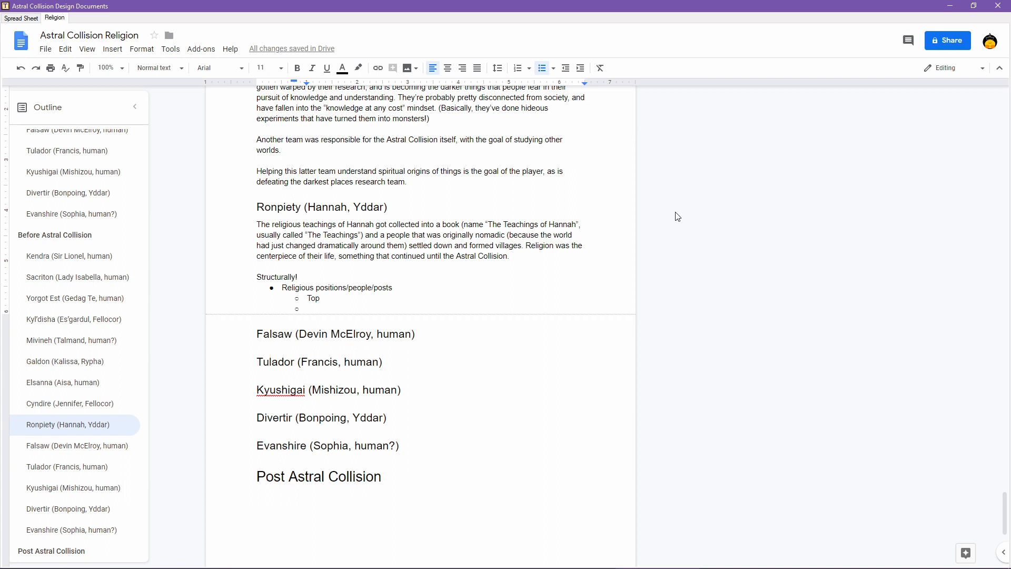
pyautogui.write('s')
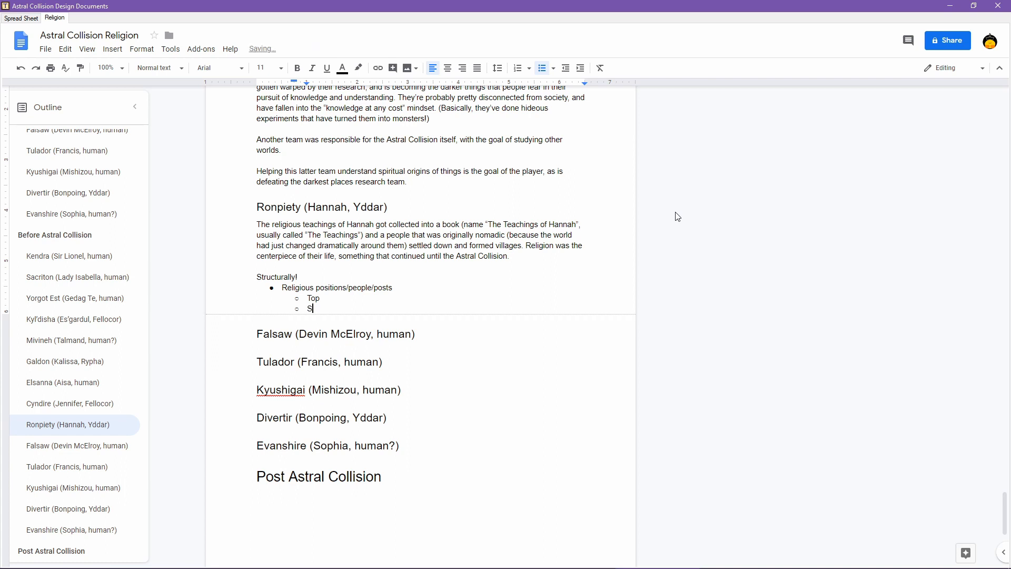
pyautogui.write('cholar')
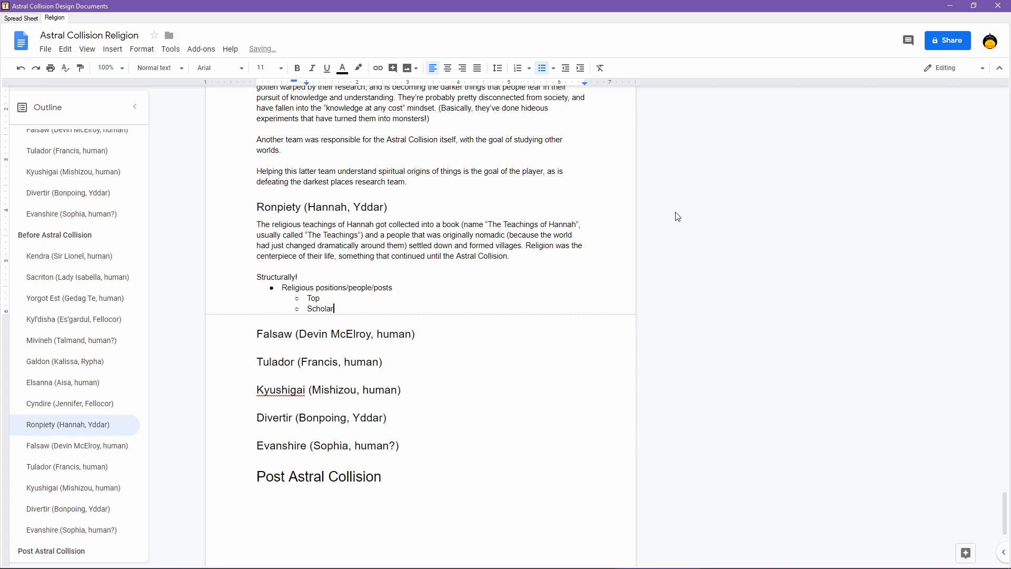
pyautogui.write('- Pope equiv. Must be f')
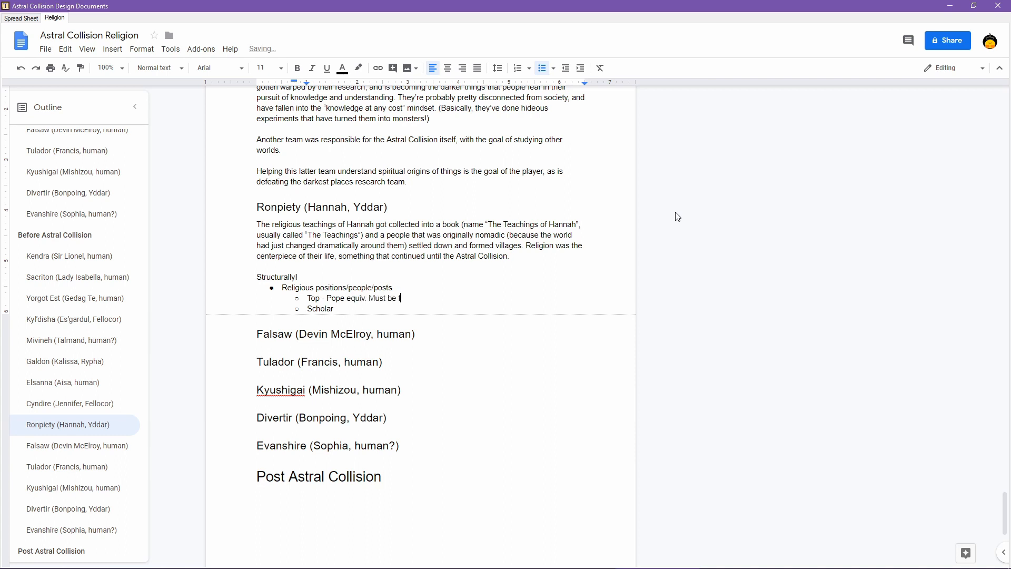
pyautogui.write('emale (')
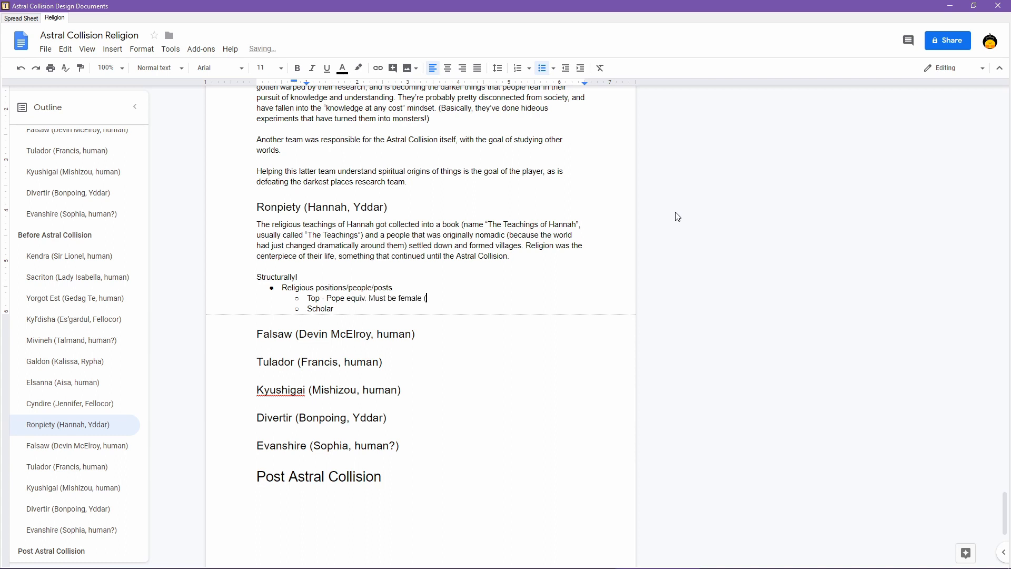
pyautogui.write('because Hannah was f')
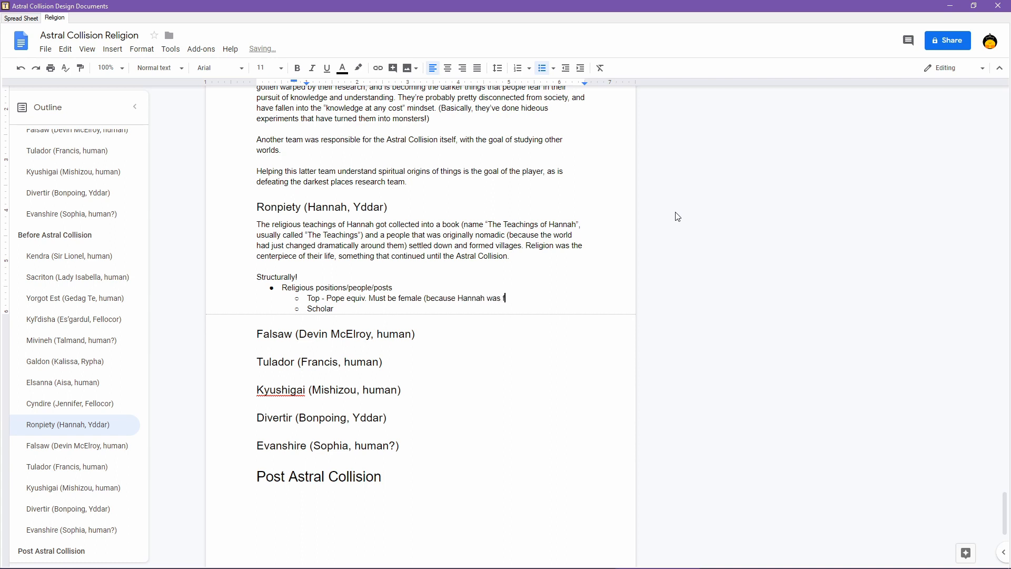
pyautogui.write('emale)')
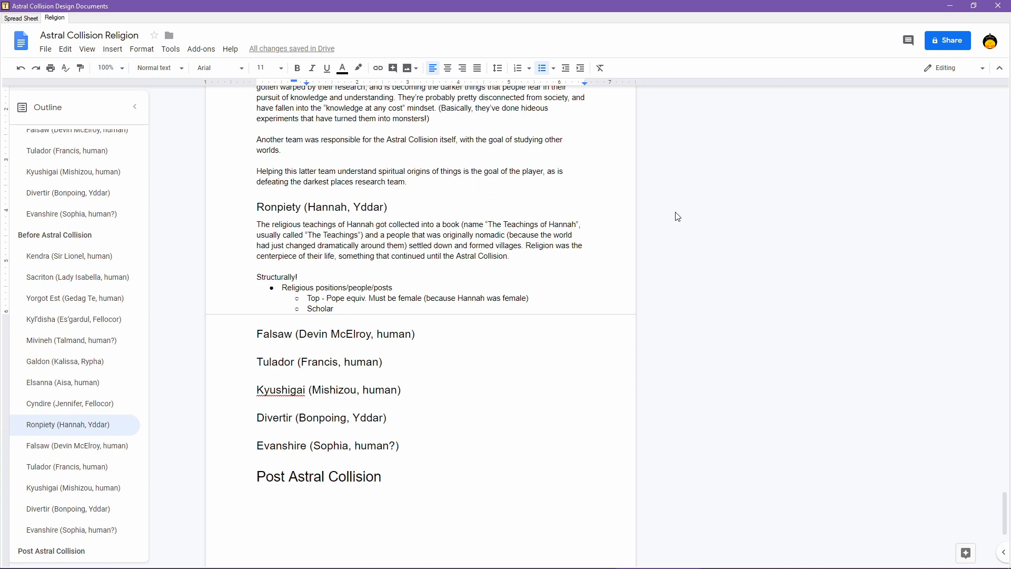
# - Describe Scholars and add Scribe, whose specific job is copying the Teachings
pyautogui.write('- These are')
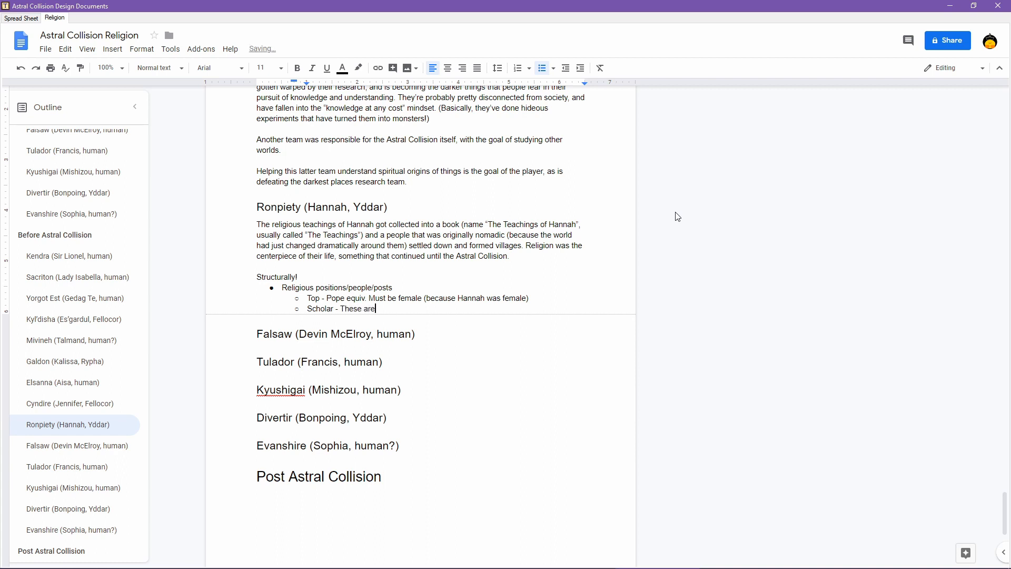
pyautogui.write('pe')
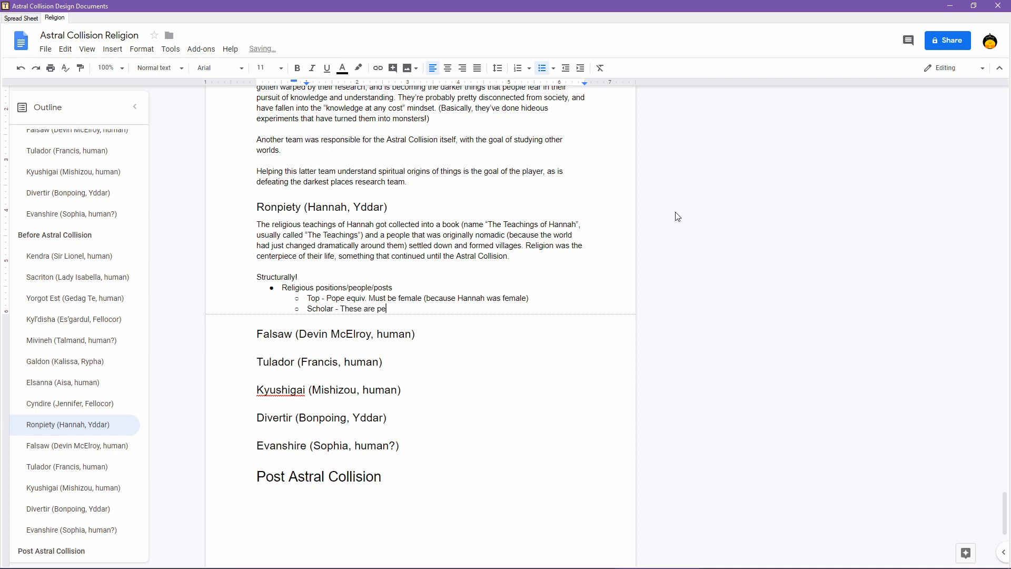
pyautogui.write('ople who specifical')
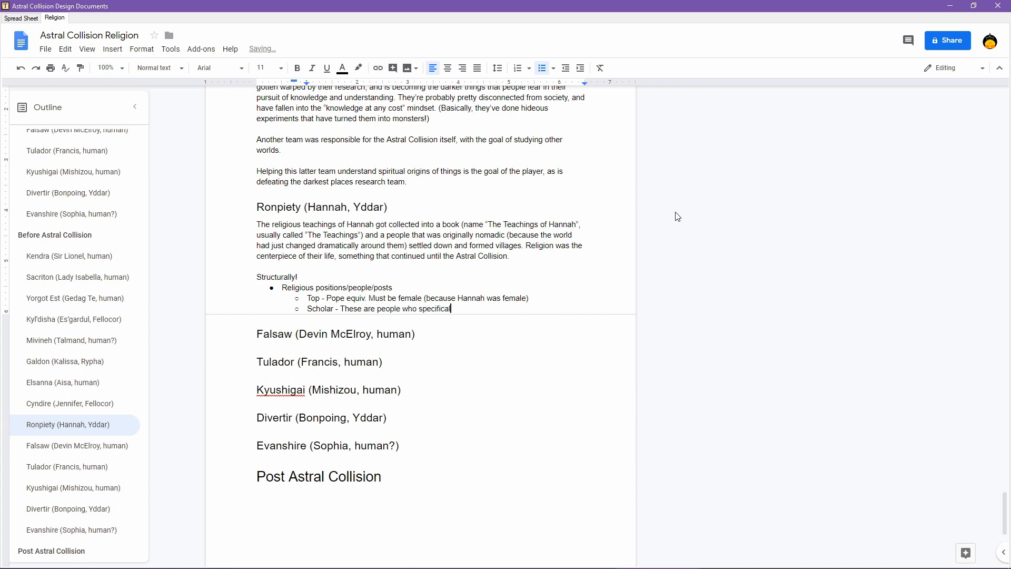
pyautogui.write('ly go')
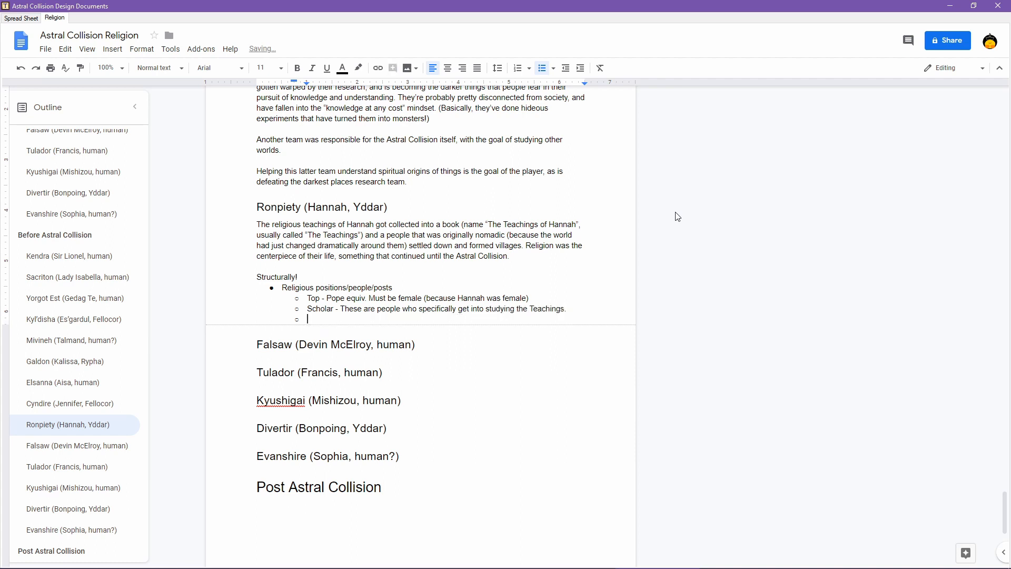
pyautogui.write('Scribe - These are people w')
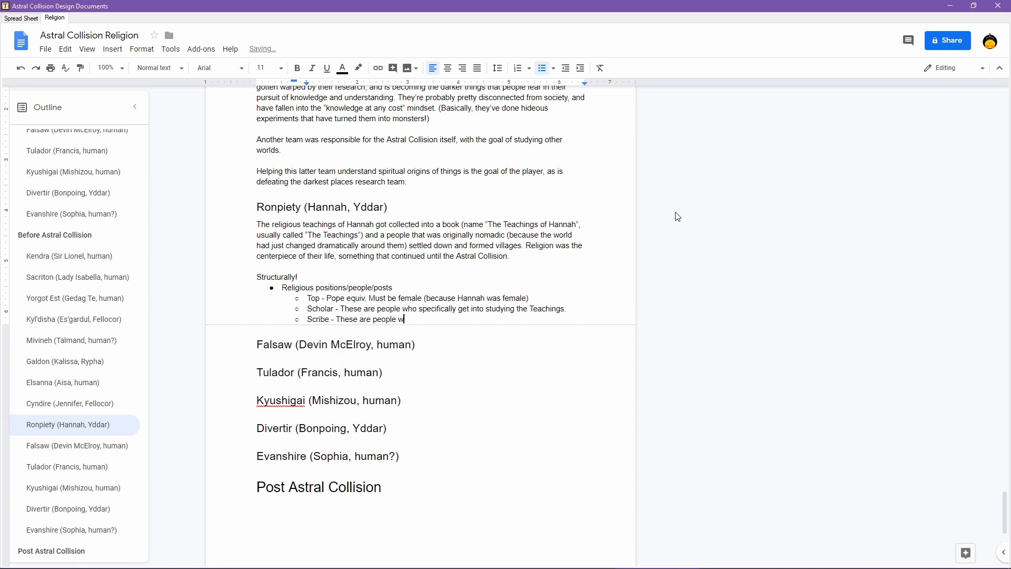
pyautogui.write('ho have the spe')
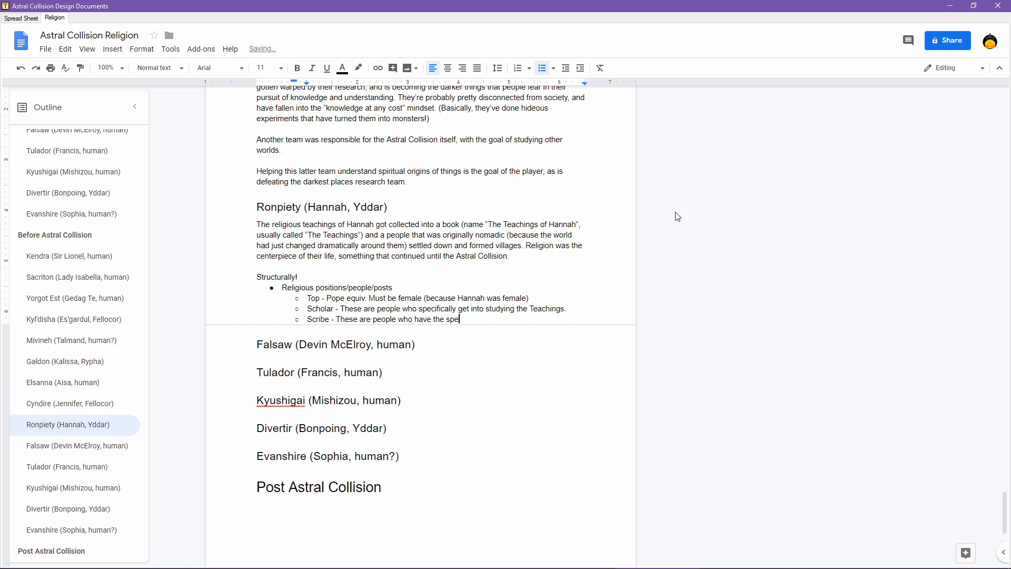
pyautogui.write('cific job of copy')
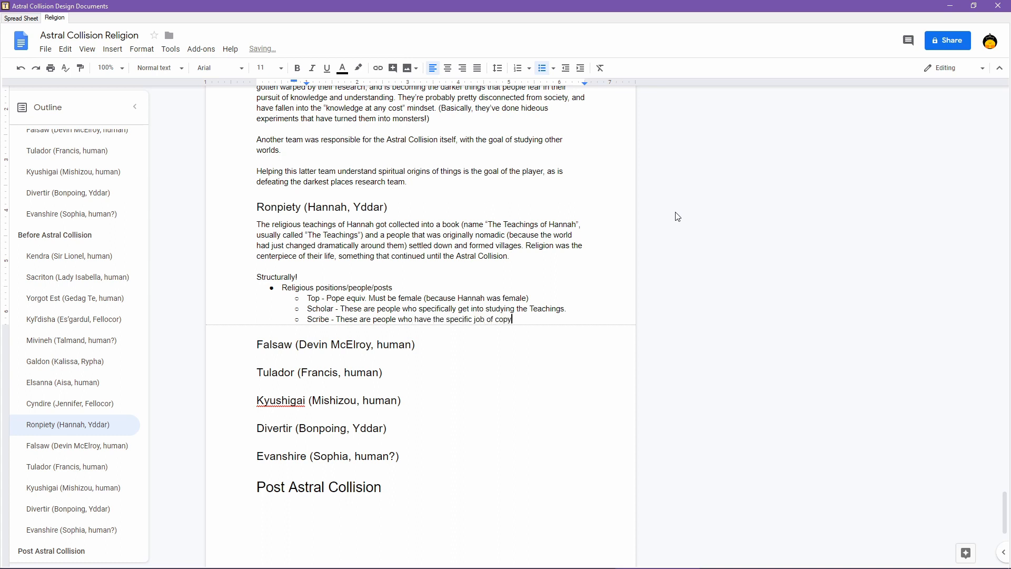
pyautogui.write('ng the Teachi')
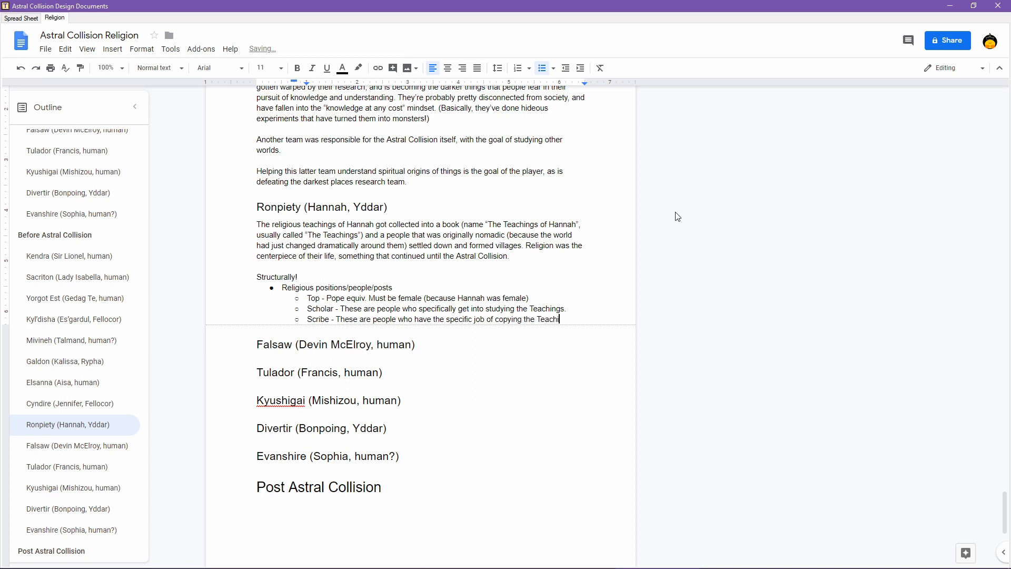
pyautogui.write('ngs.')
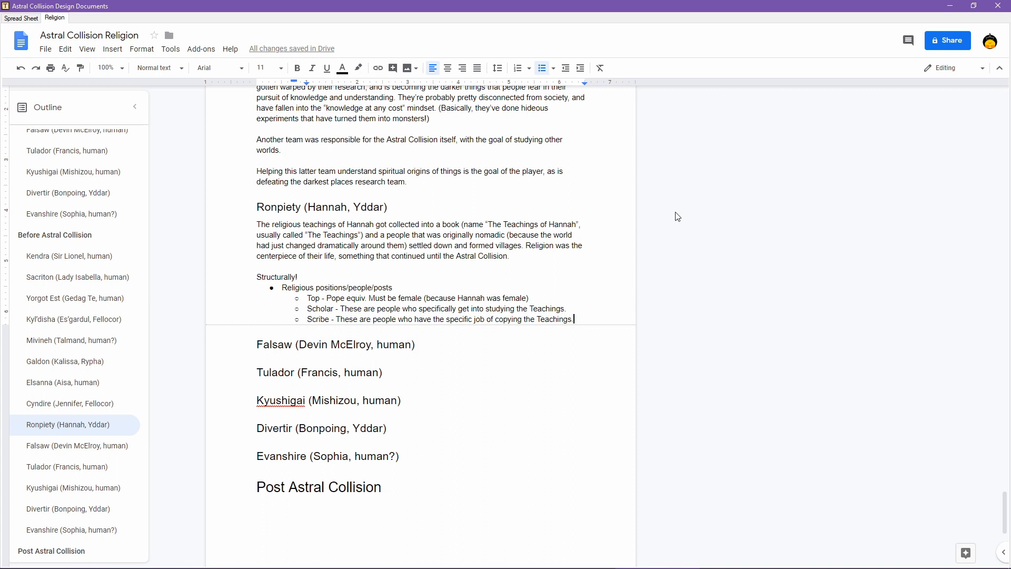
# - Add a 'Regional Hierarchy - Over multiple towns' position entry
pyautogui.press('enter')
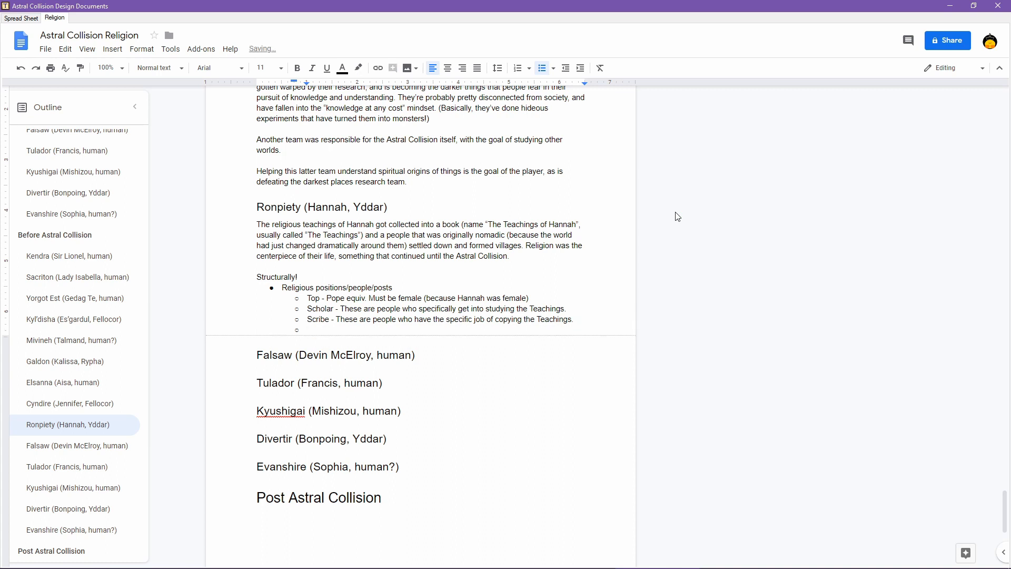
pyautogui.write('Regional')
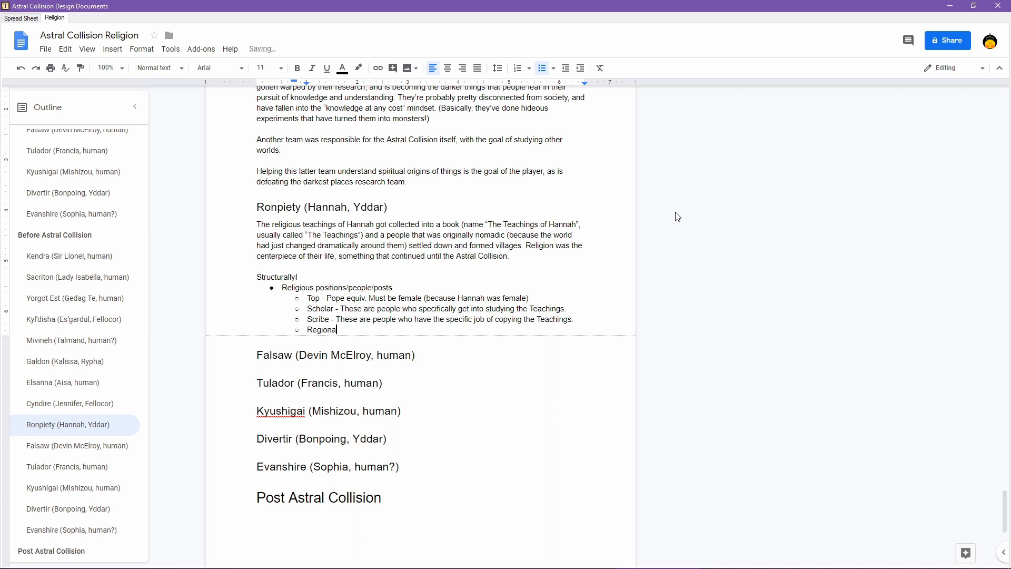
pyautogui.write('Hier')
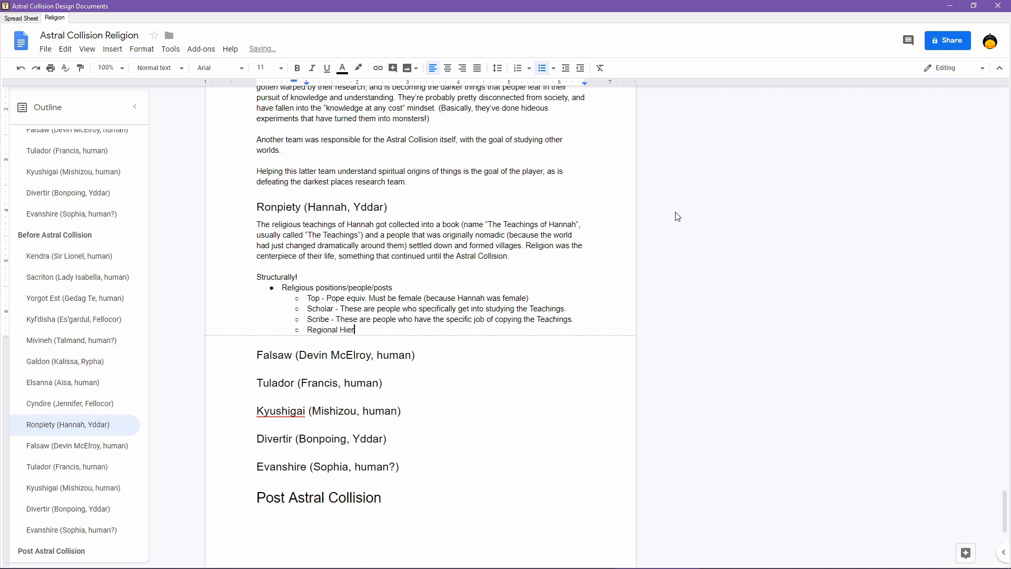
pyautogui.write('archy -')
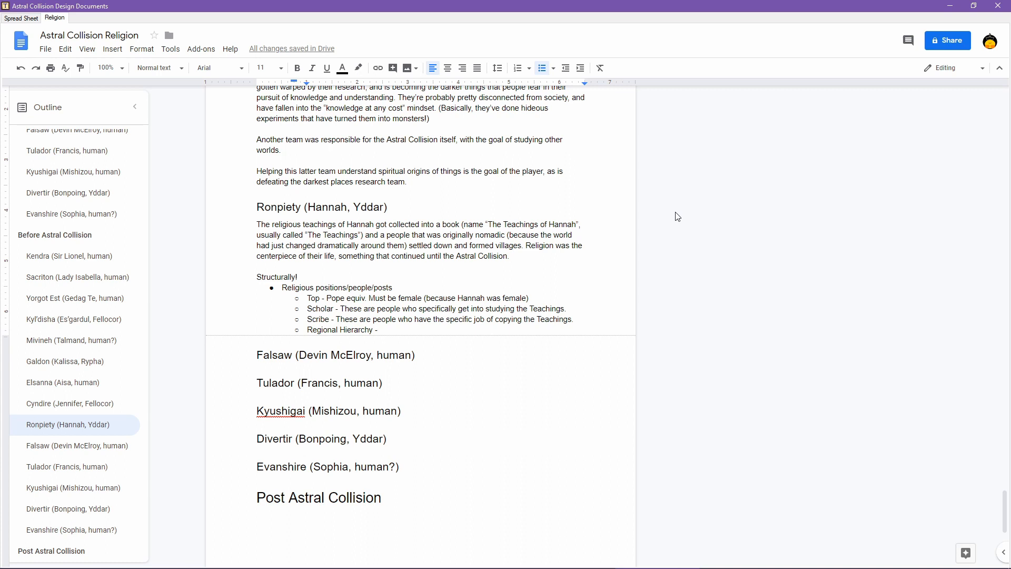
pyautogui.click(338, 330)
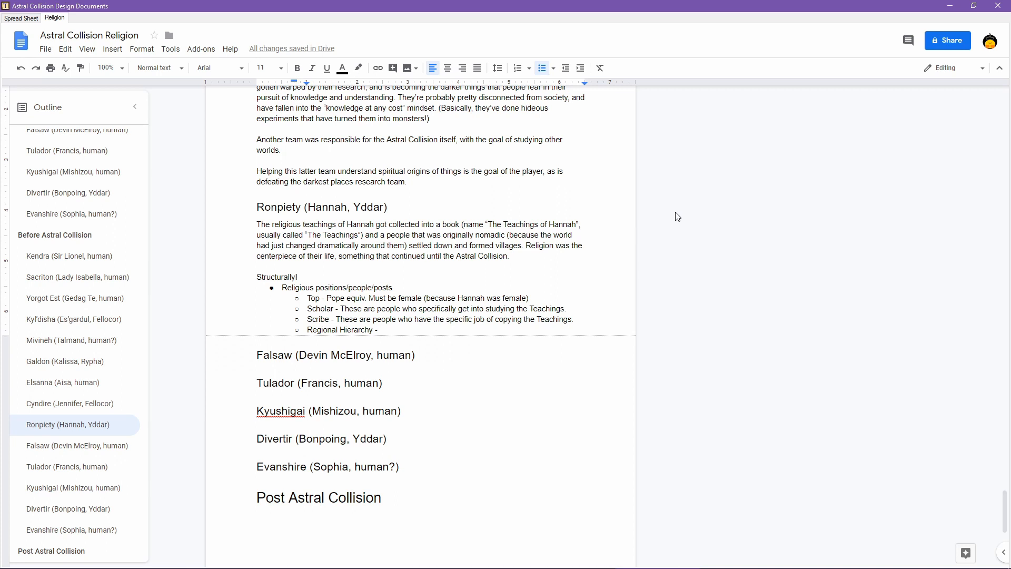
pyautogui.write('Over multiple towns')
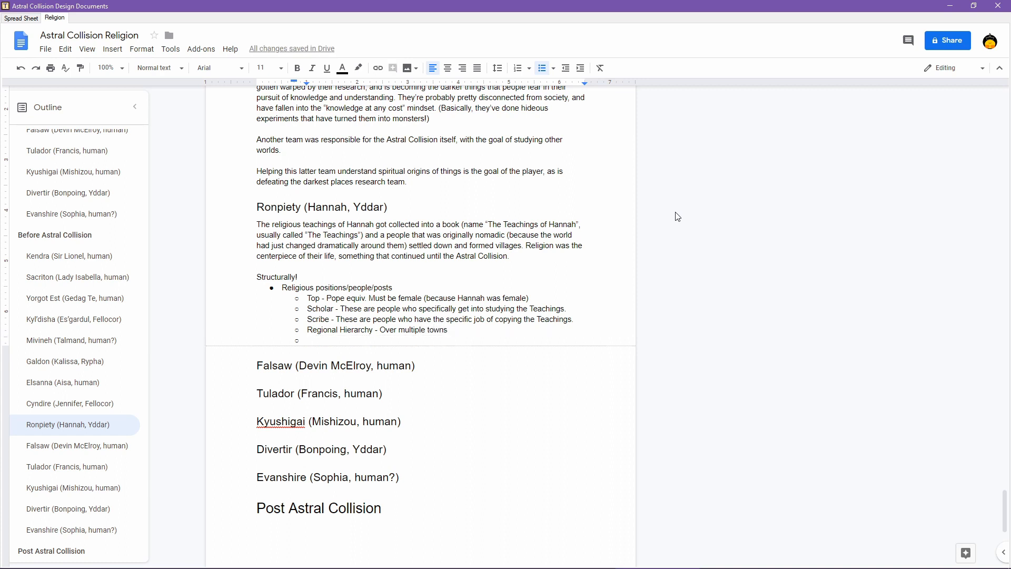
# - Add 'Local Parish - Over a single town' with a head pastor/preacher and maybe smaller ones in larger cities
pyautogui.write('Local Parish - Over a single town')
pyautogui.write('A head pas')
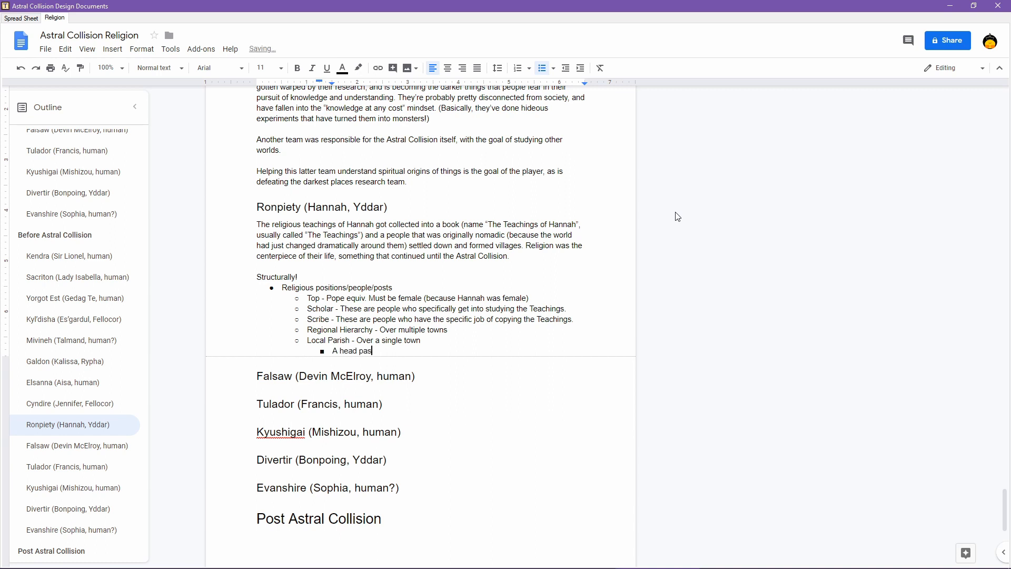
pyautogui.write('tor/preacher')
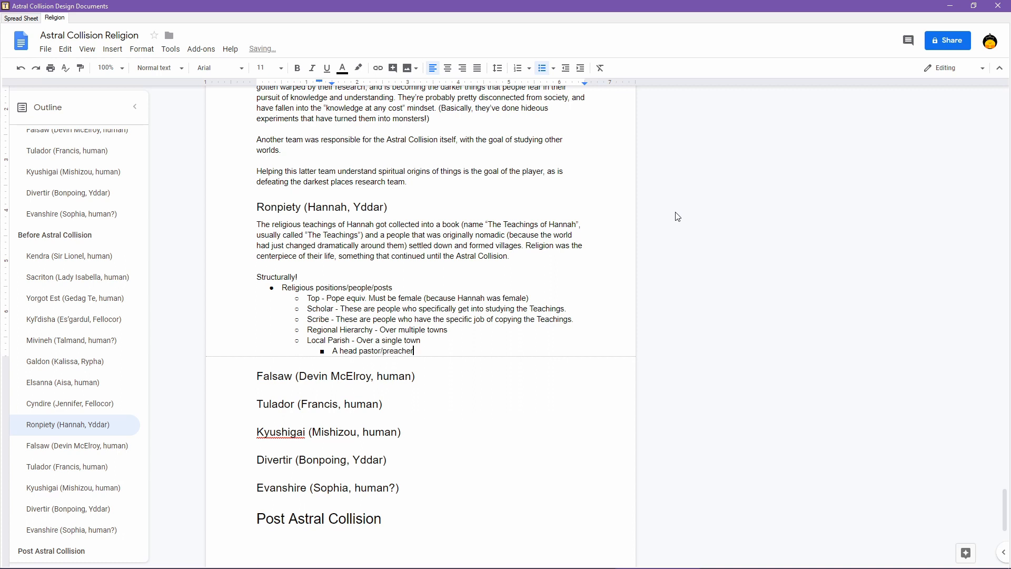
pyautogui.write('M')
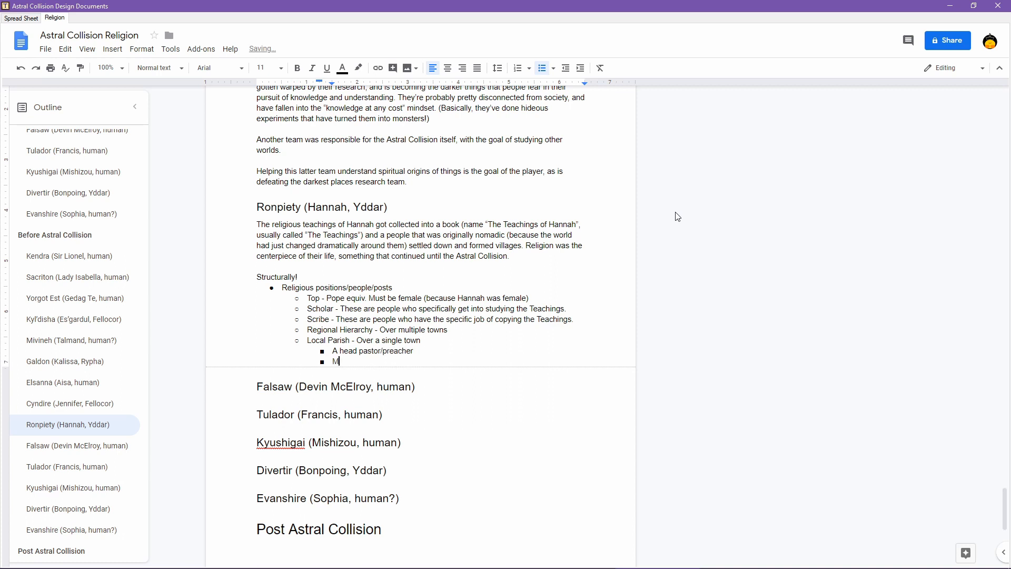
pyautogui.write('aybe a fe')
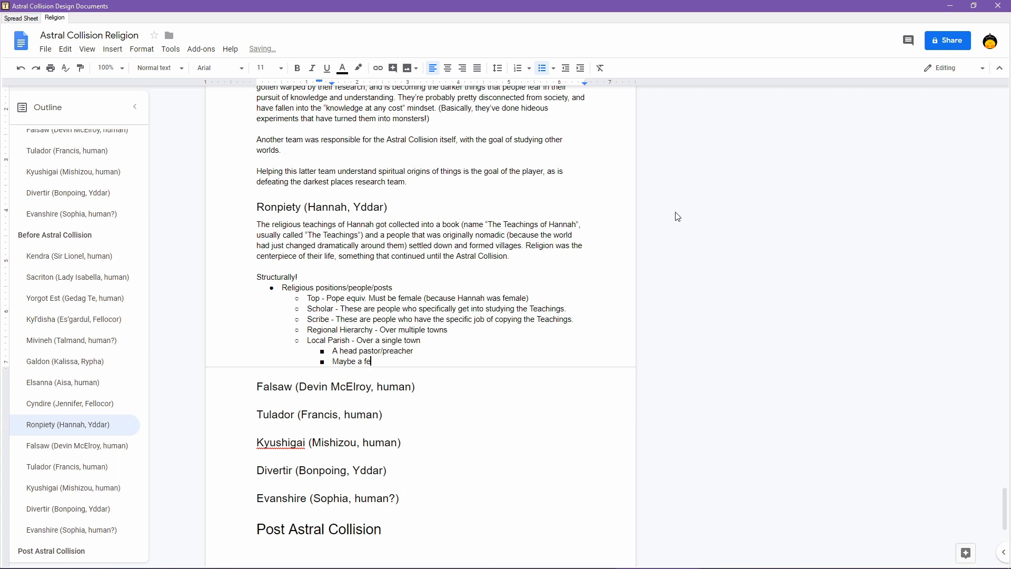
pyautogui.write('w')
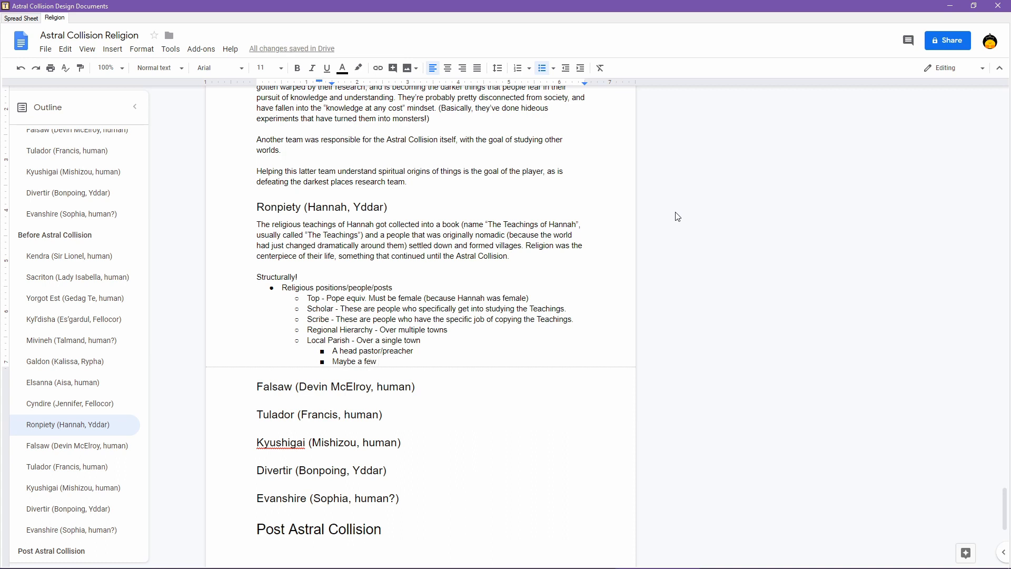
pyautogui.write('smaller ones in larger citi')
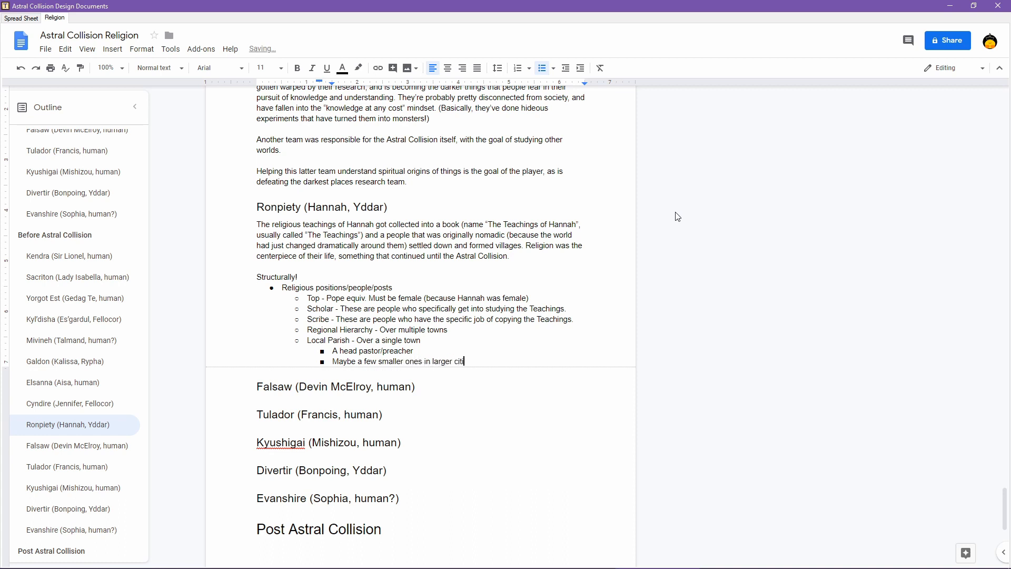
pyautogui.write('es')
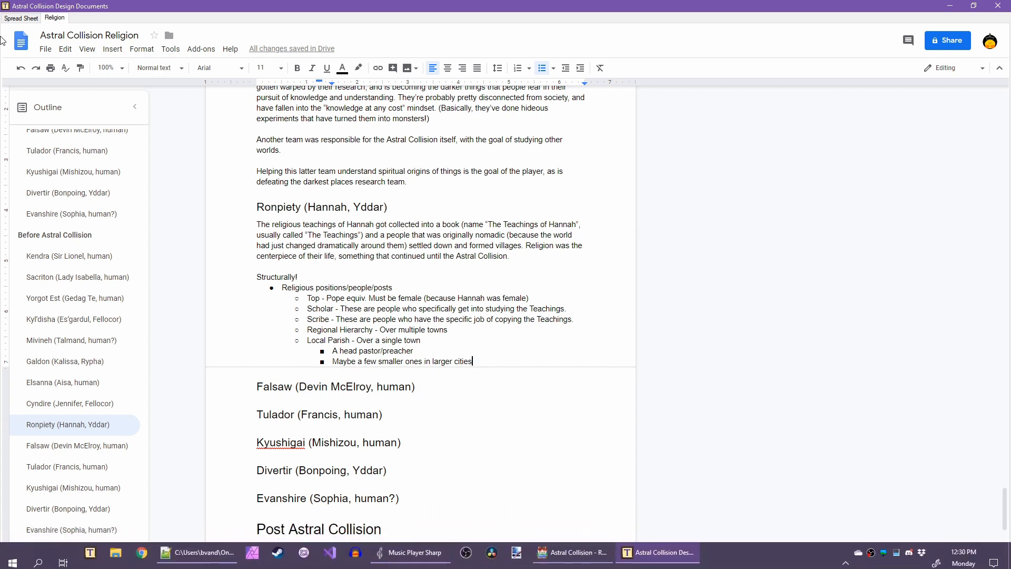
# - Consult the World Information spreadsheet of prophet and world cards
pyautogui.click(21, 18)
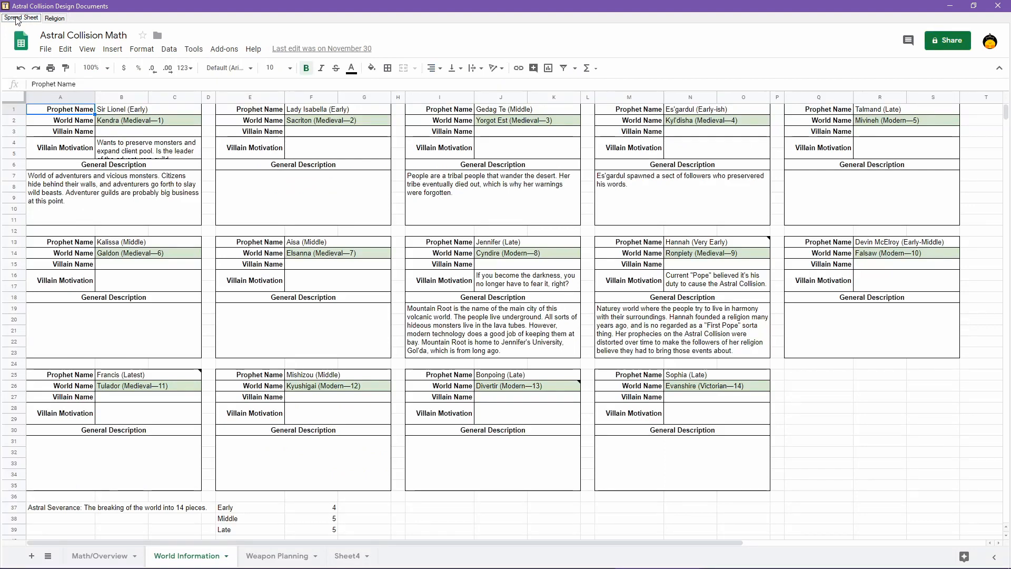
pyautogui.click(55, 18)
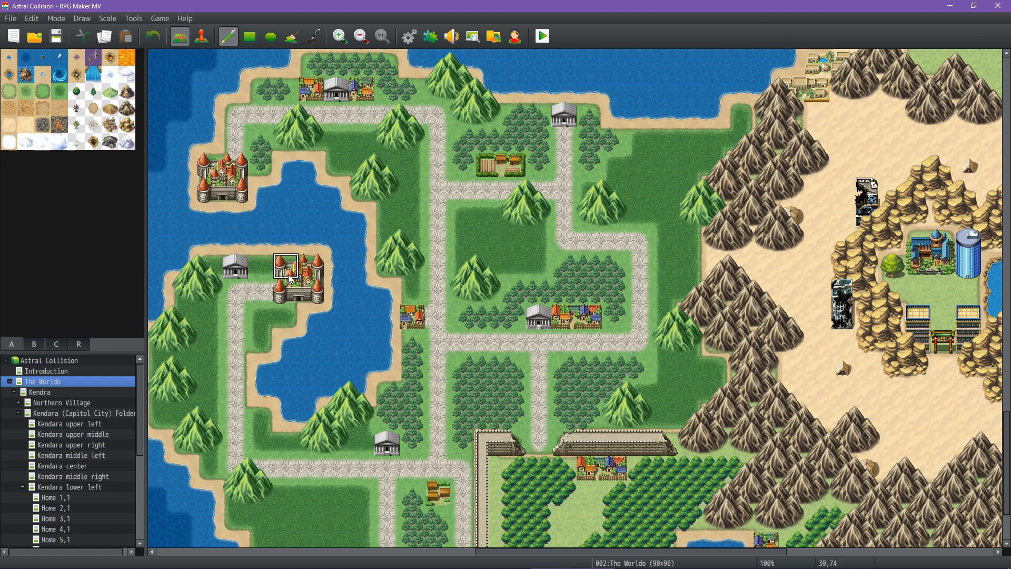
# - View The Worldo map in the RPG Maker MV project
pyautogui.click(294, 267)
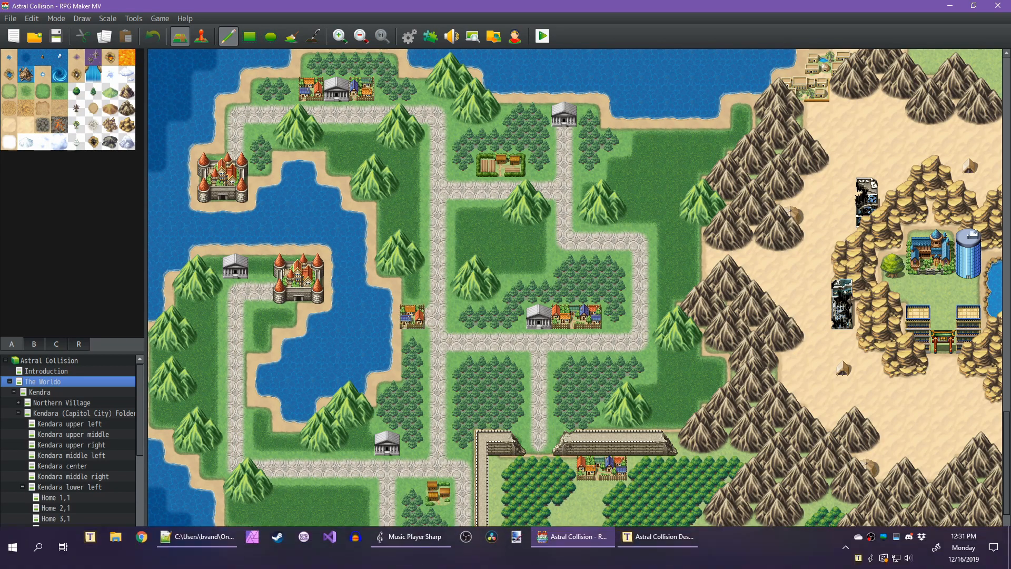
# - Add 'Heads of freestanding temples (not a specific...)' as a position entry
pyautogui.click(657, 536)
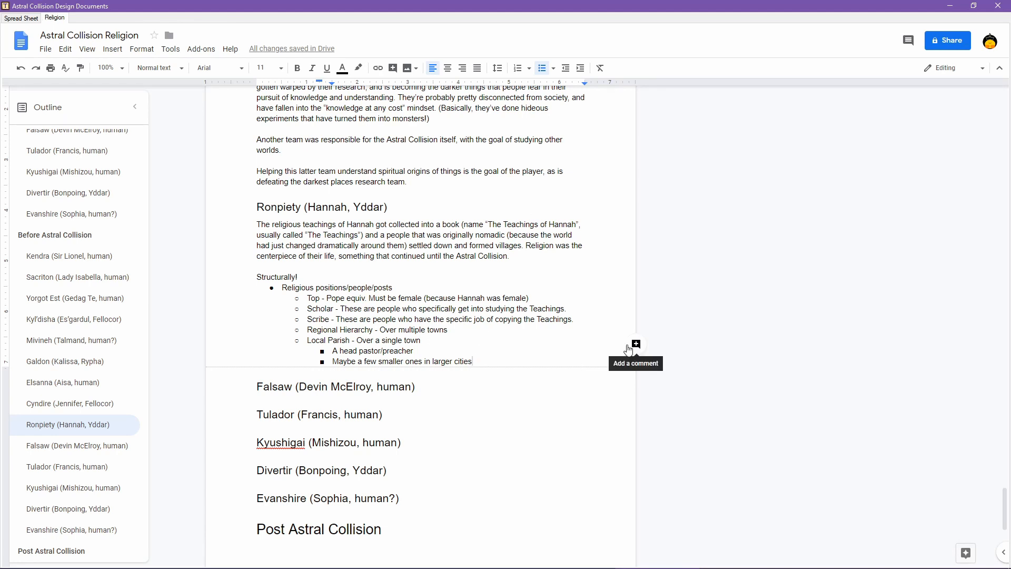
pyautogui.press('enter')
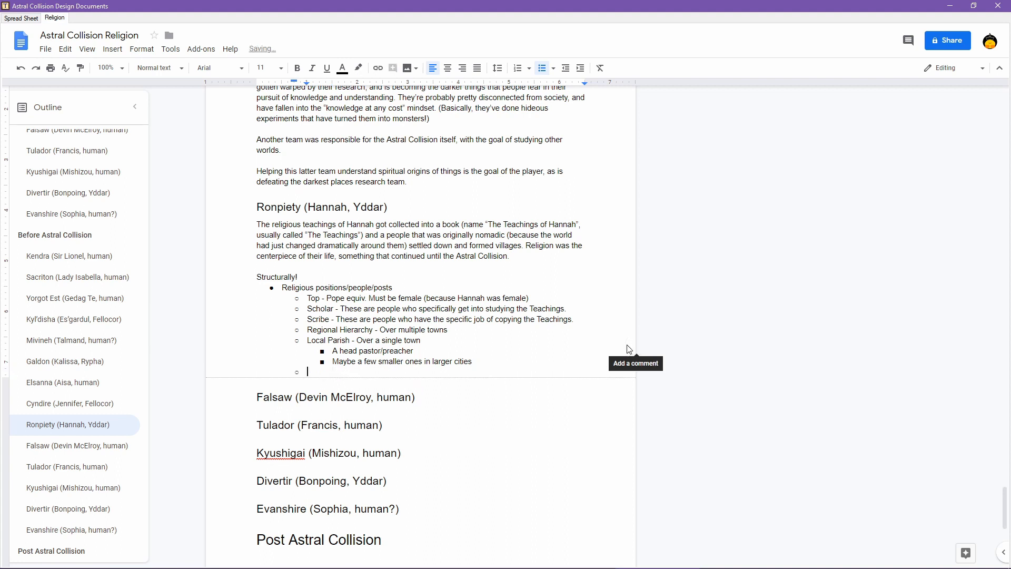
pyautogui.write('Heads o')
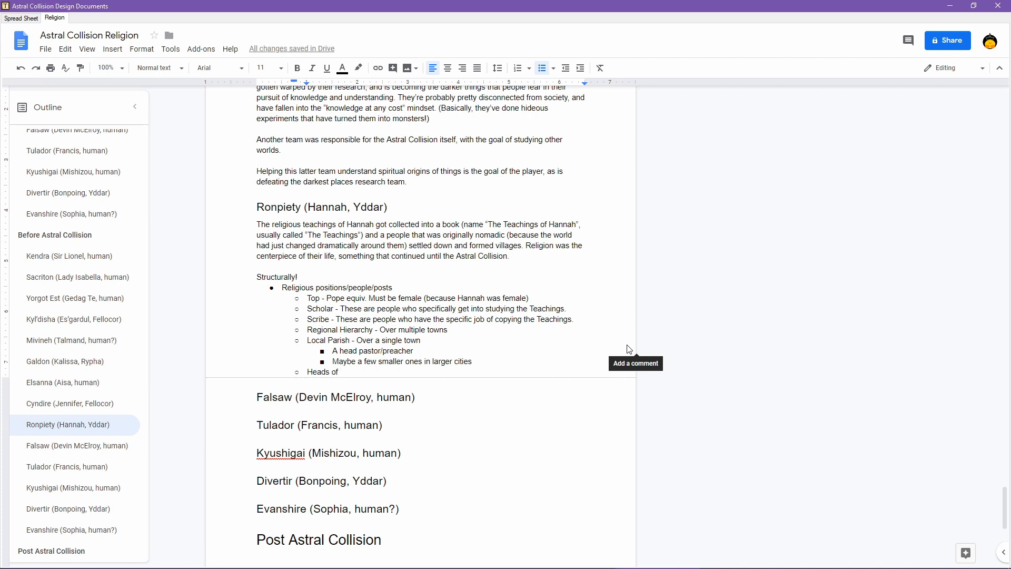
pyautogui.write('free')
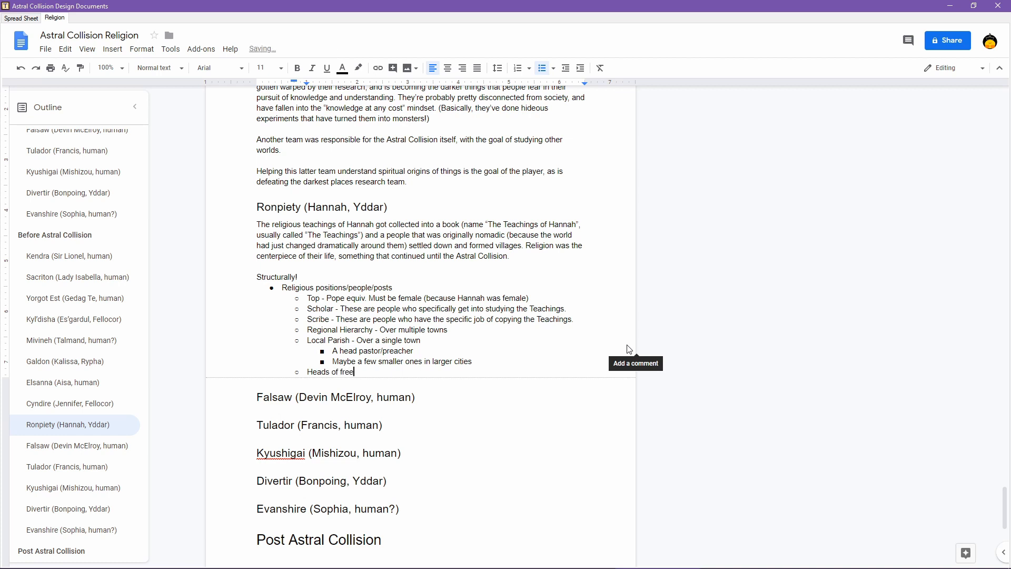
pyautogui.write('standing templ')
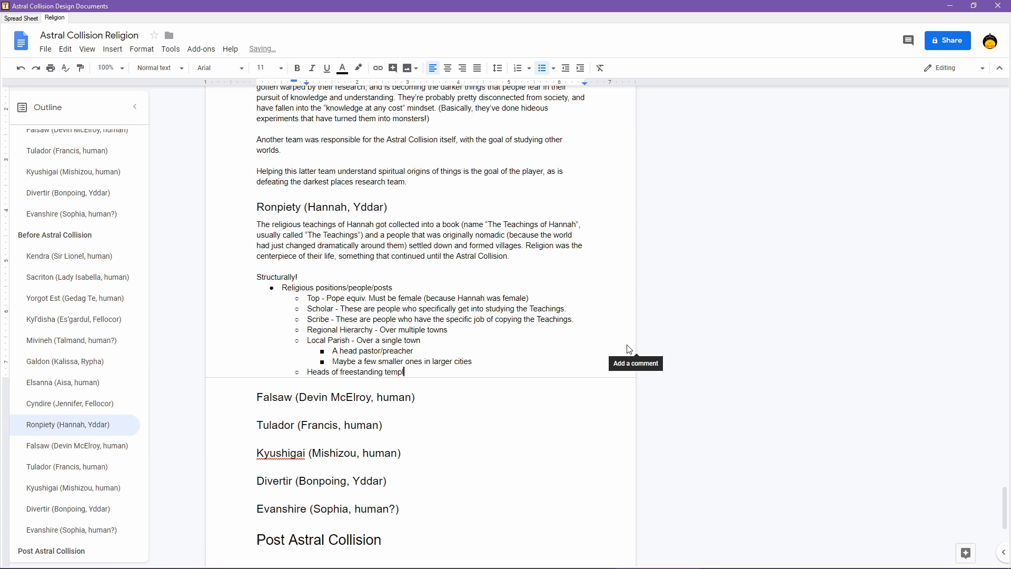
pyautogui.press('enter')
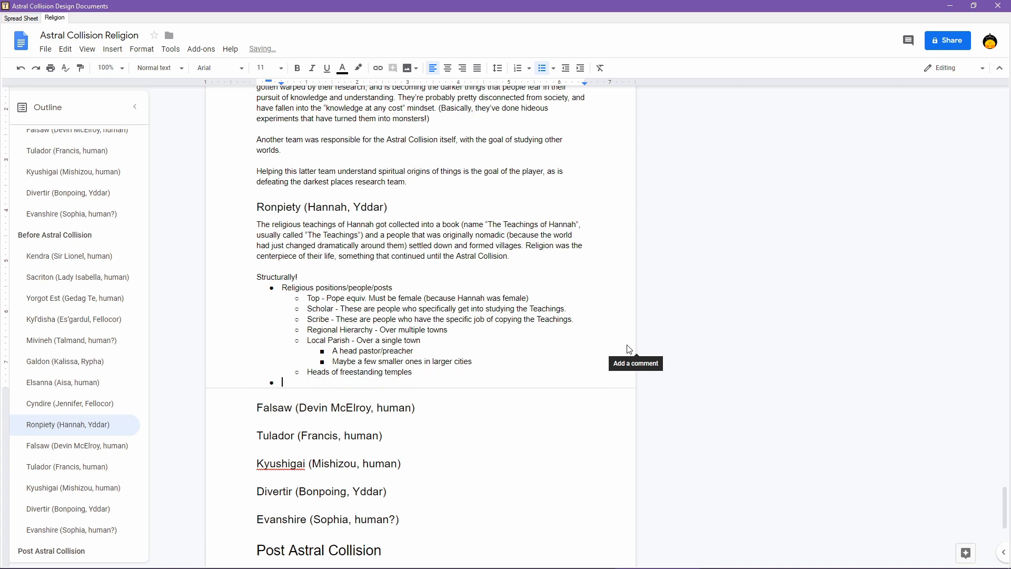
pyautogui.write('(not associated with')
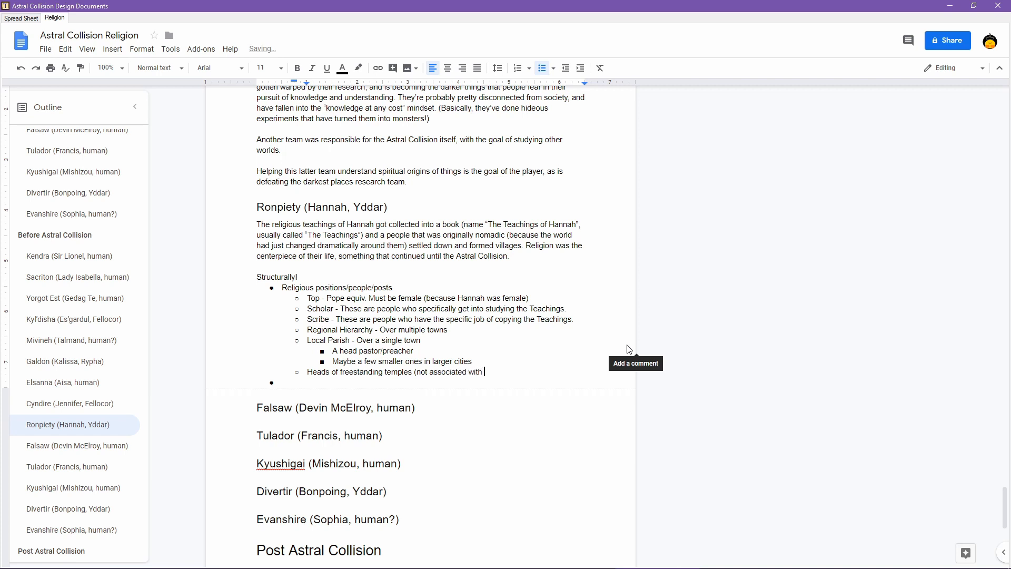
pyautogui.write('a specific village/city')
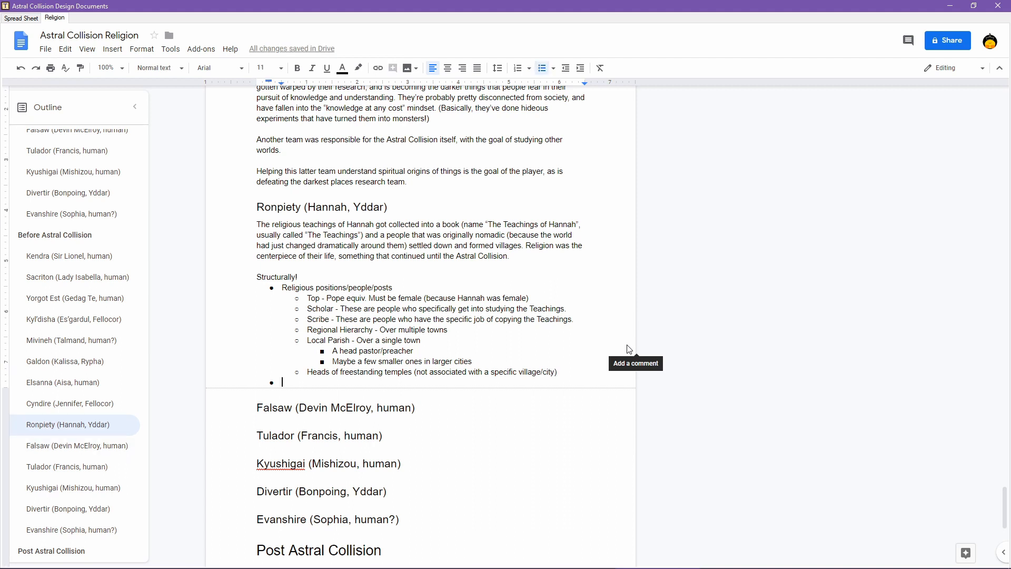
# - Add a 'Religious structures' group listing a very large structure, Temples (larger structures) and Shrines
pyautogui.write('Religious structures')
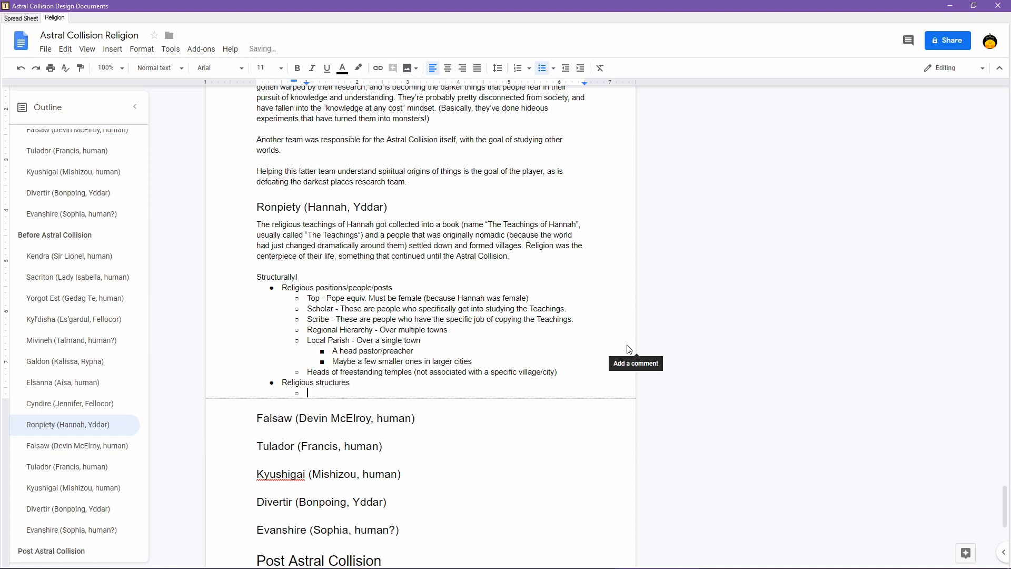
pyautogui.write('Temples')
pyautogui.write('Shrines')
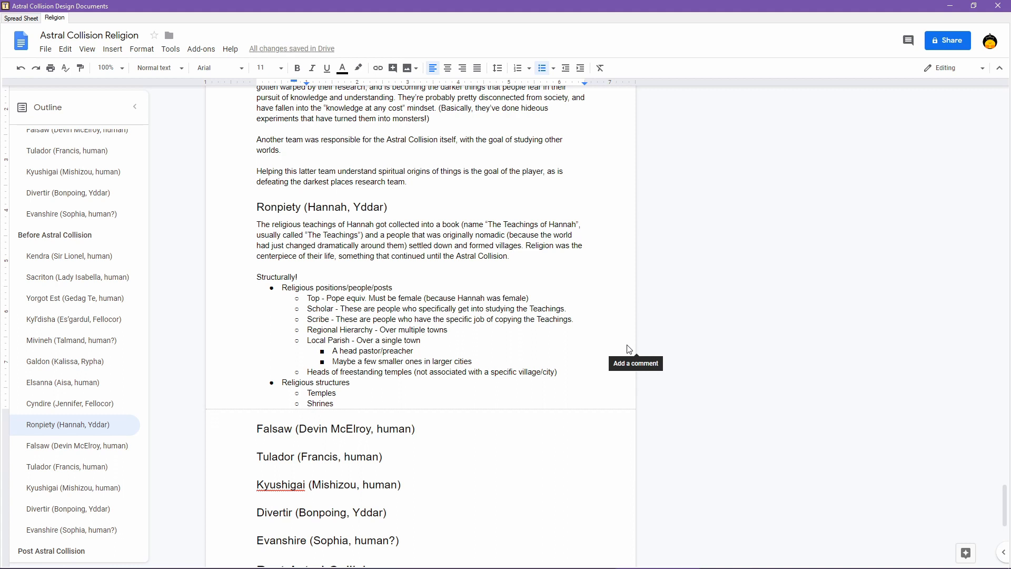
pyautogui.write(': L')
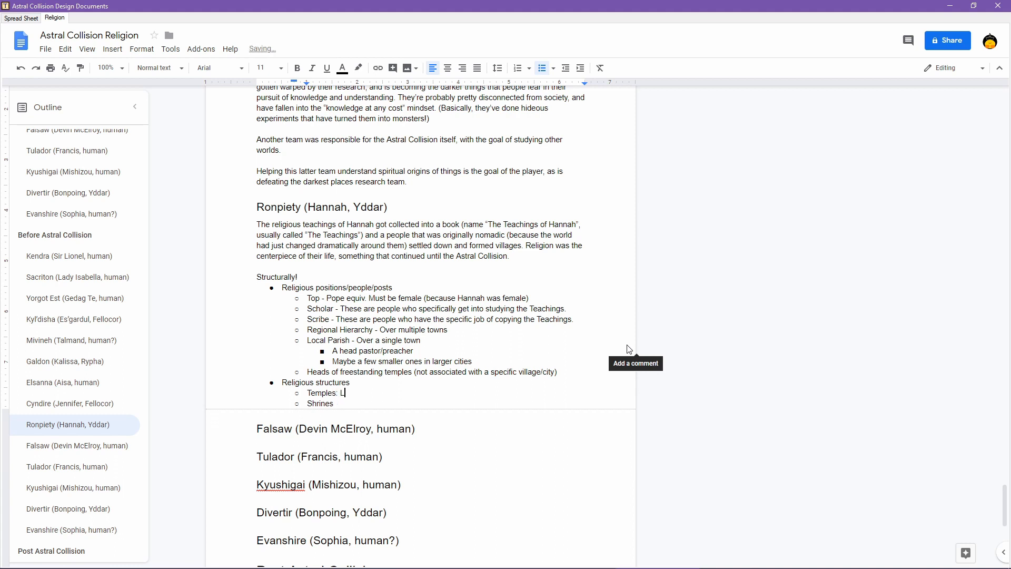
pyautogui.write('arger structures')
pyautogui.click(321, 404)
pyautogui.write(': Smaller structures')
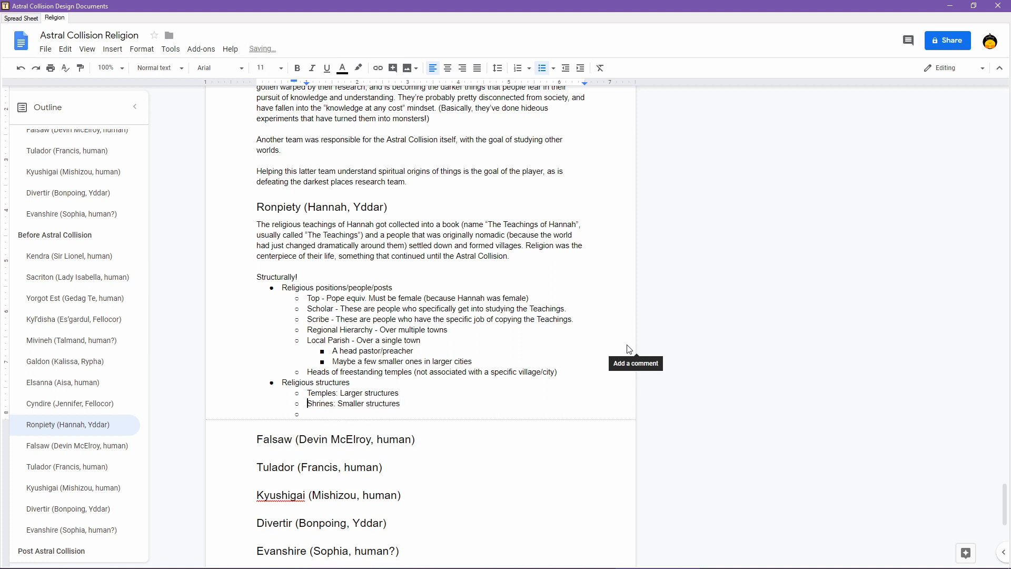
pyautogui.press('enter')
pyautogui.write(': Very')
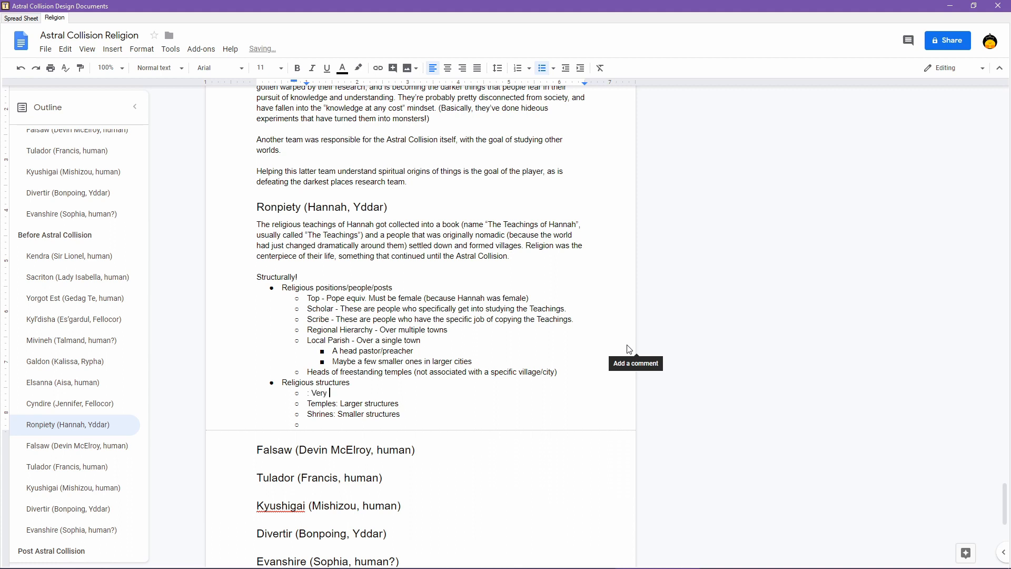
pyautogui.write('large structure')
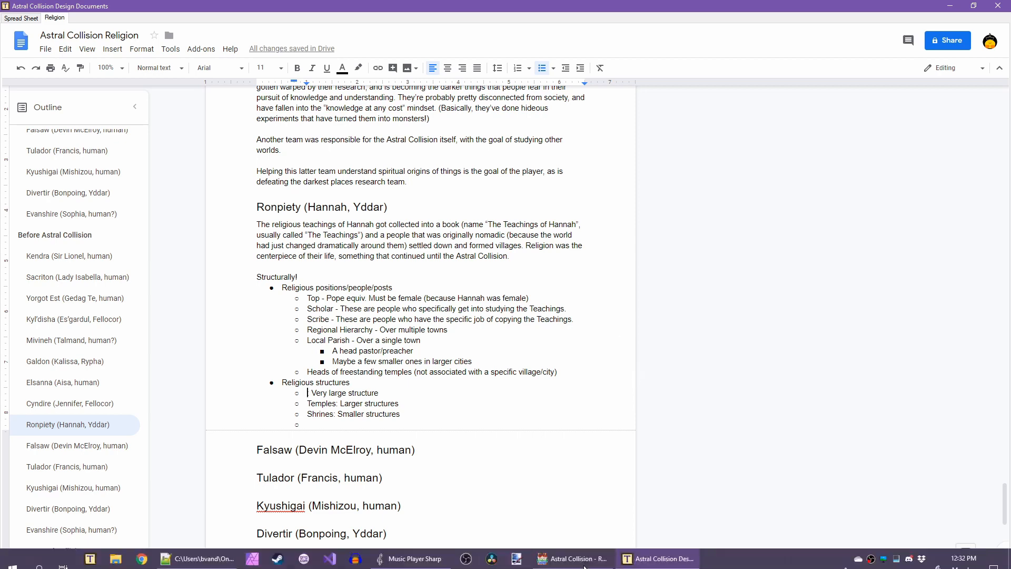
# - Glance at the RPG Maker MV world map, then return to the Religion document
pyautogui.click(567, 558)
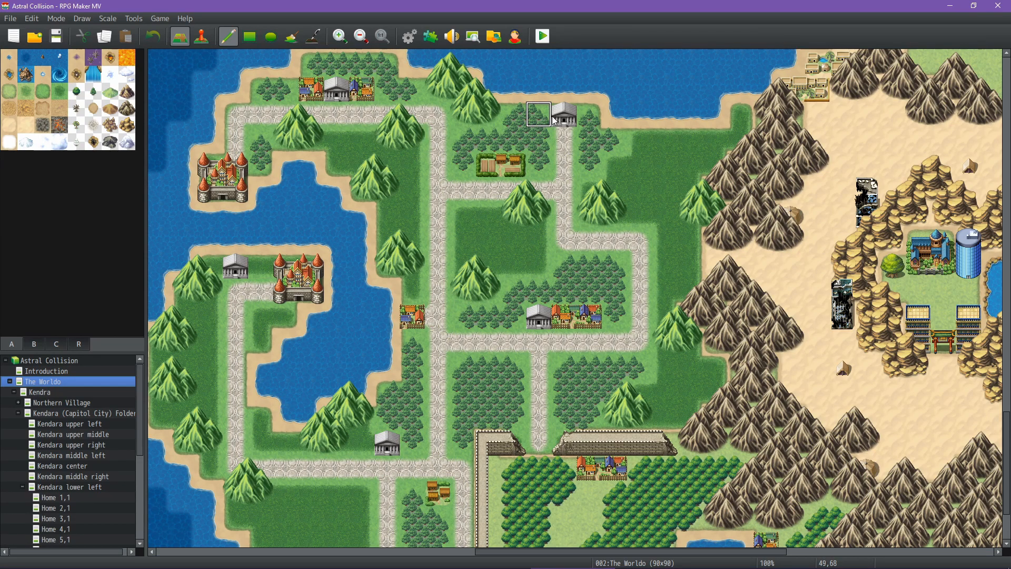
pyautogui.scroll(-3)
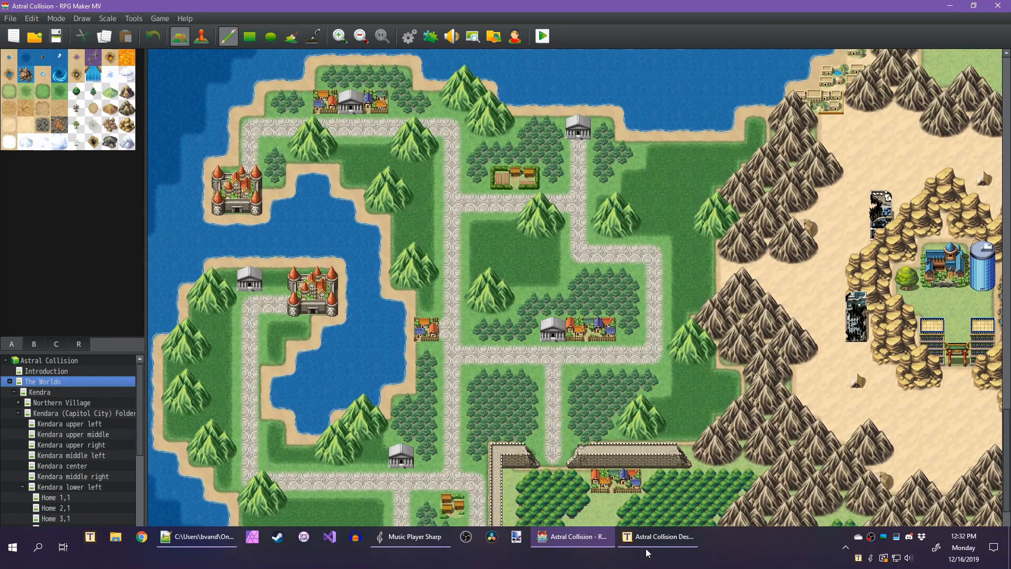
pyautogui.click(657, 536)
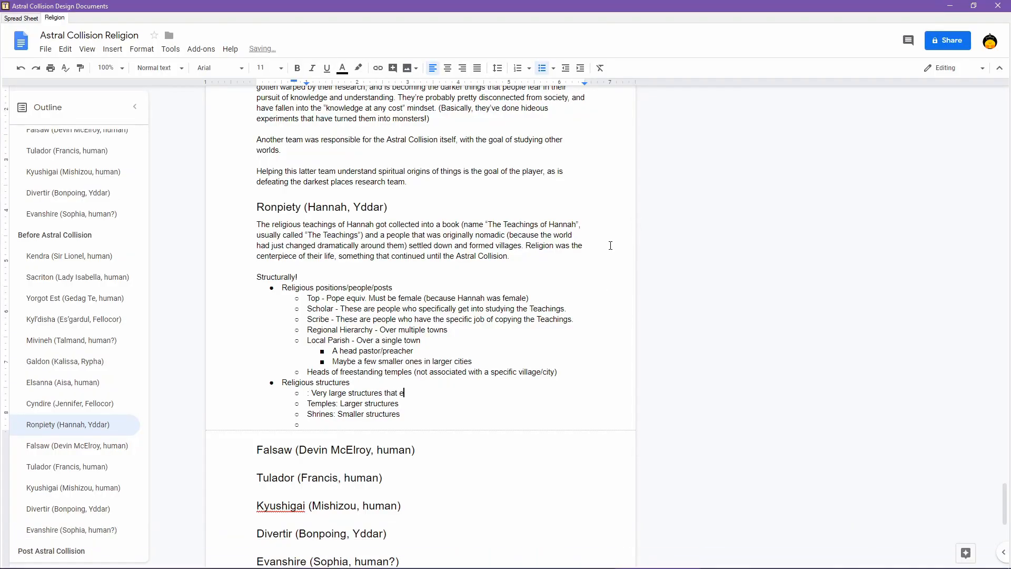
# - Finish the bullet: very large structures exist out of a village/city (see freestanding temples)
pyautogui.write('xist outside of')
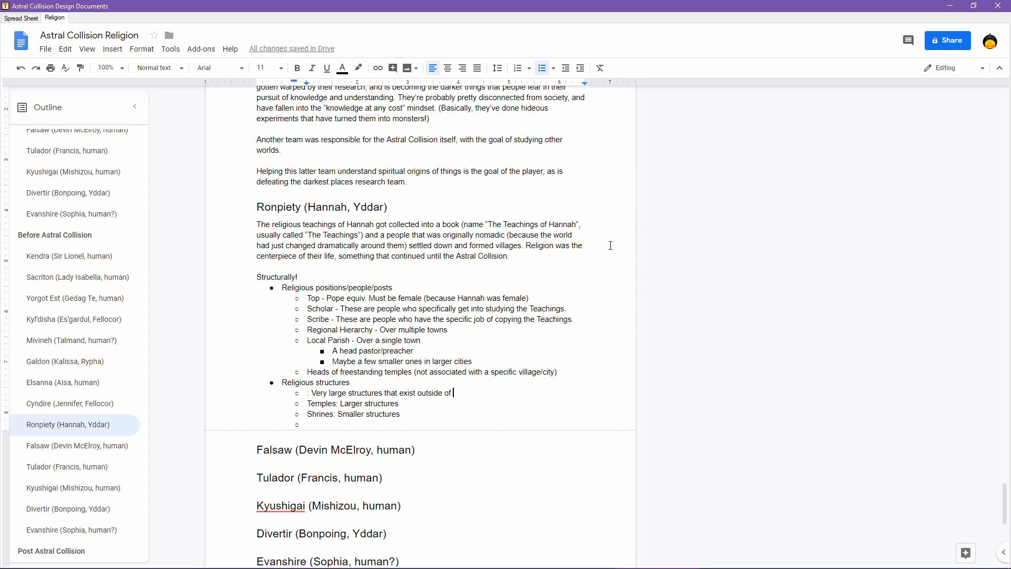
pyautogui.write('a village/')
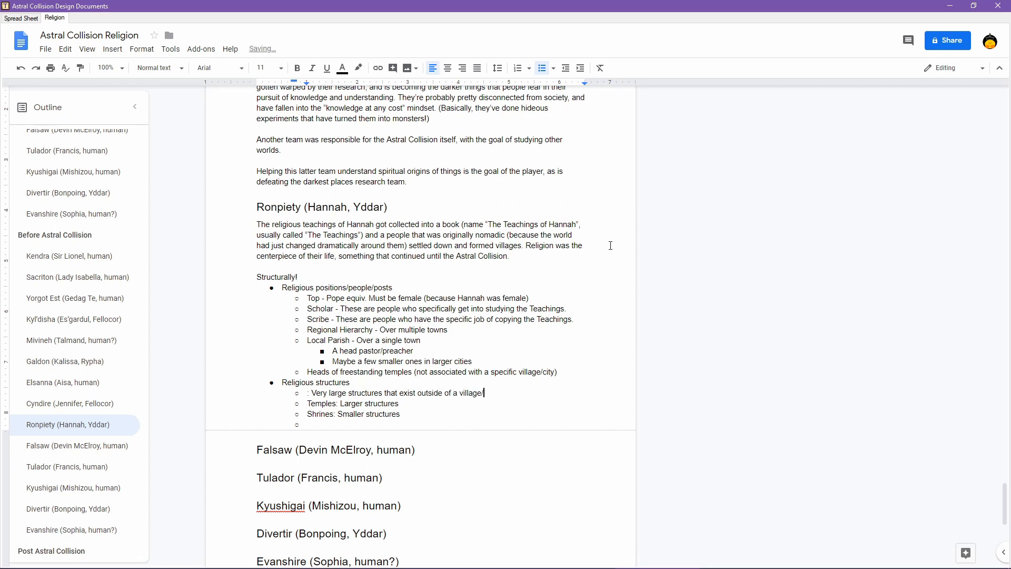
pyautogui.write('city (see f')
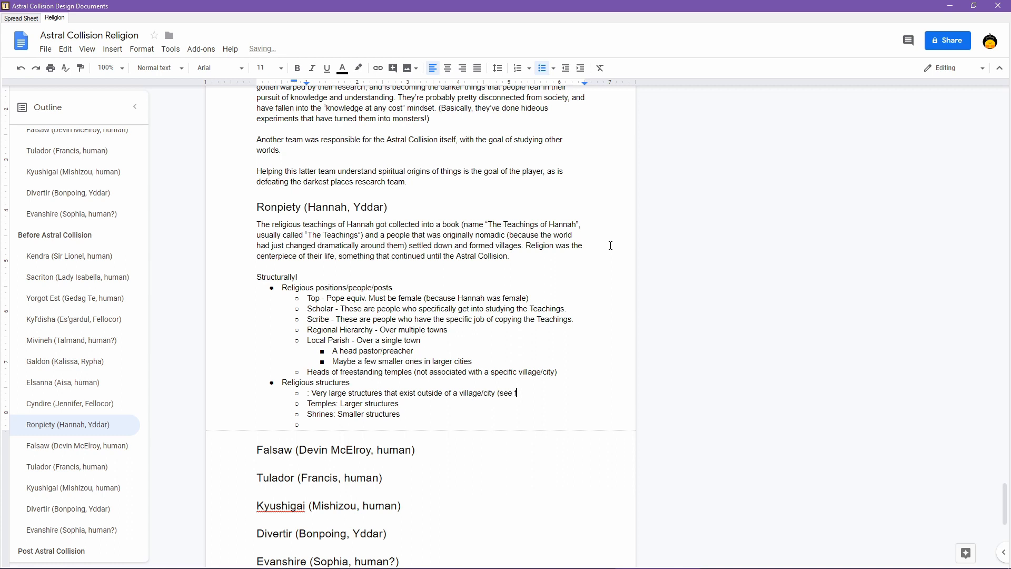
pyautogui.write('reestanding templ')
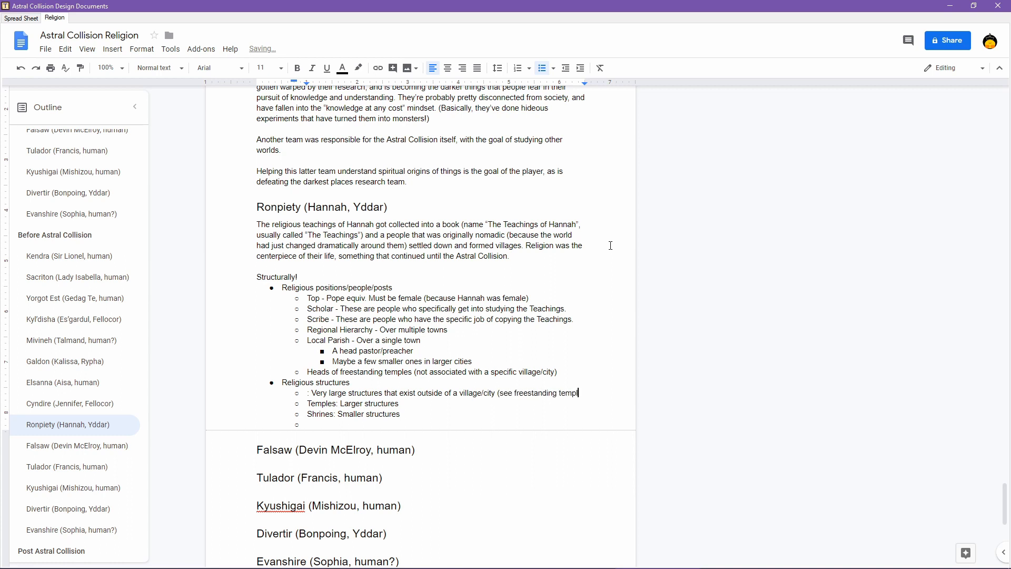
# - Add a sub-point: 'Often, the dwelling of scribes and scholars.'
pyautogui.press('enter')
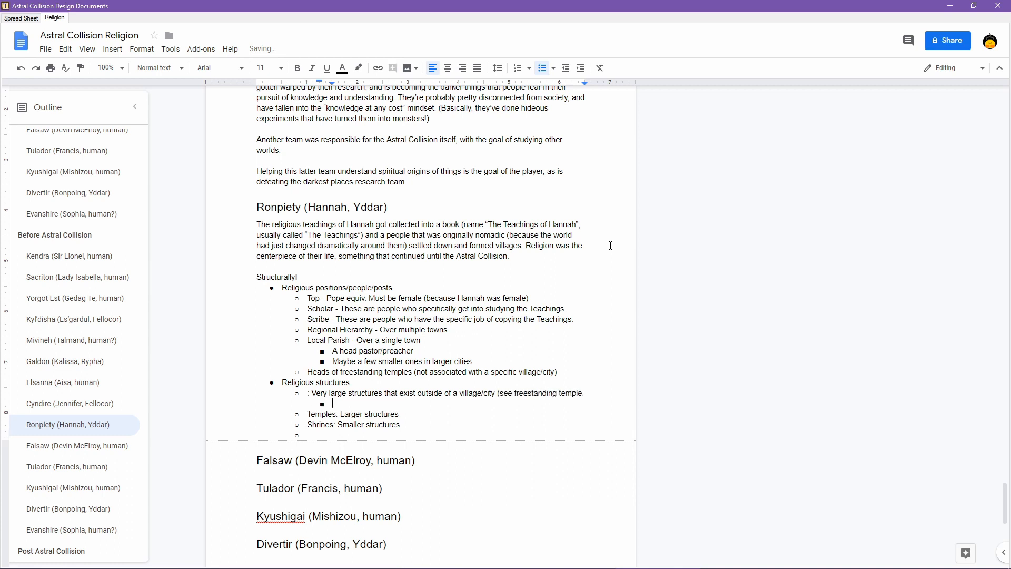
pyautogui.write('Often, the')
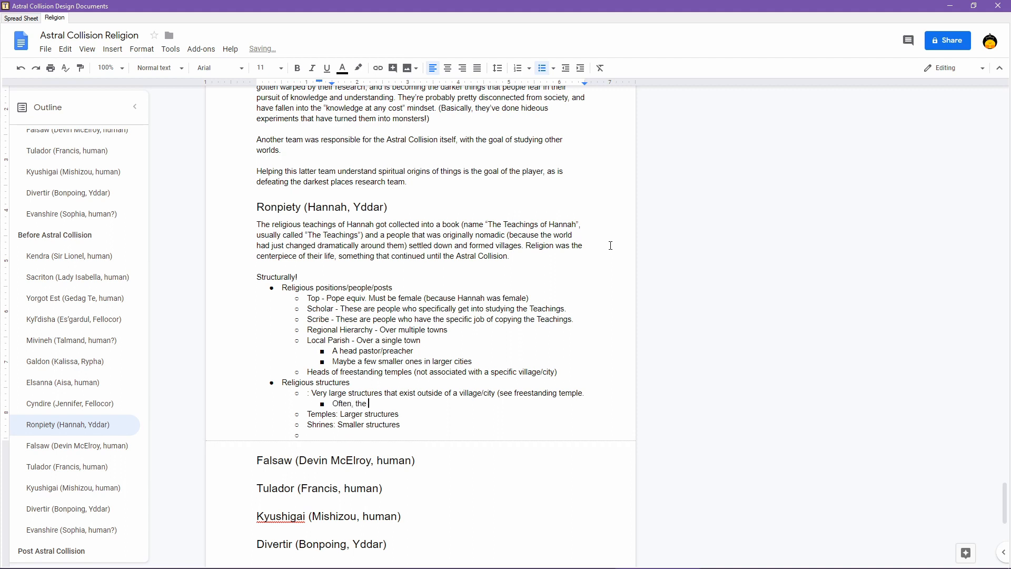
pyautogui.write('dwelling of scrib')
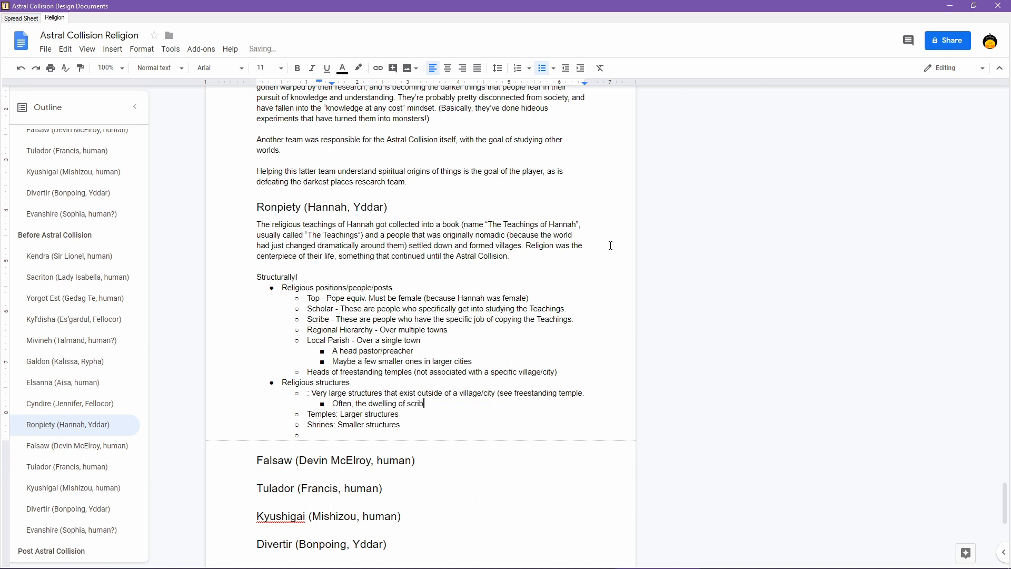
pyautogui.write('es and scho')
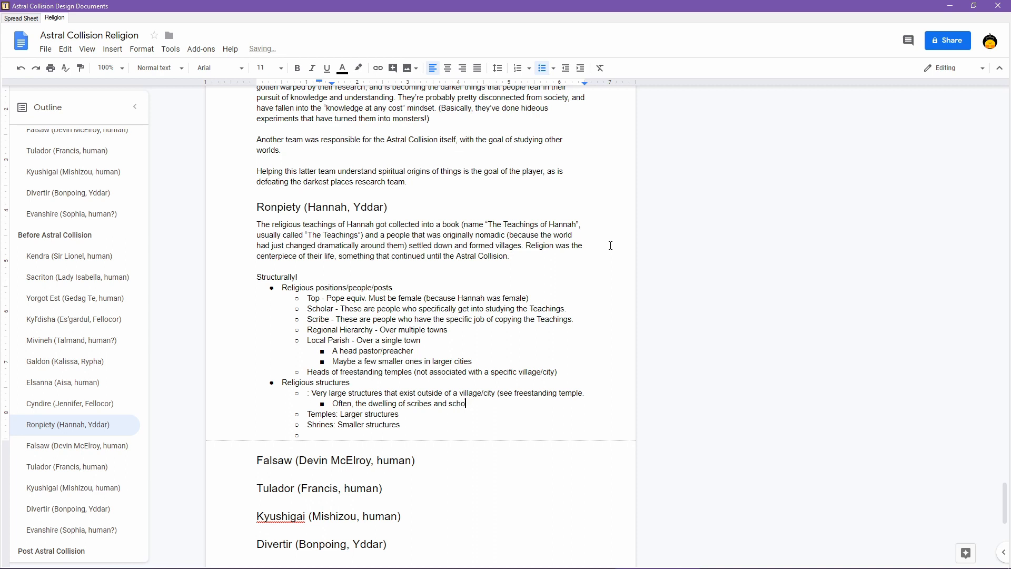
pyautogui.write('lars.')
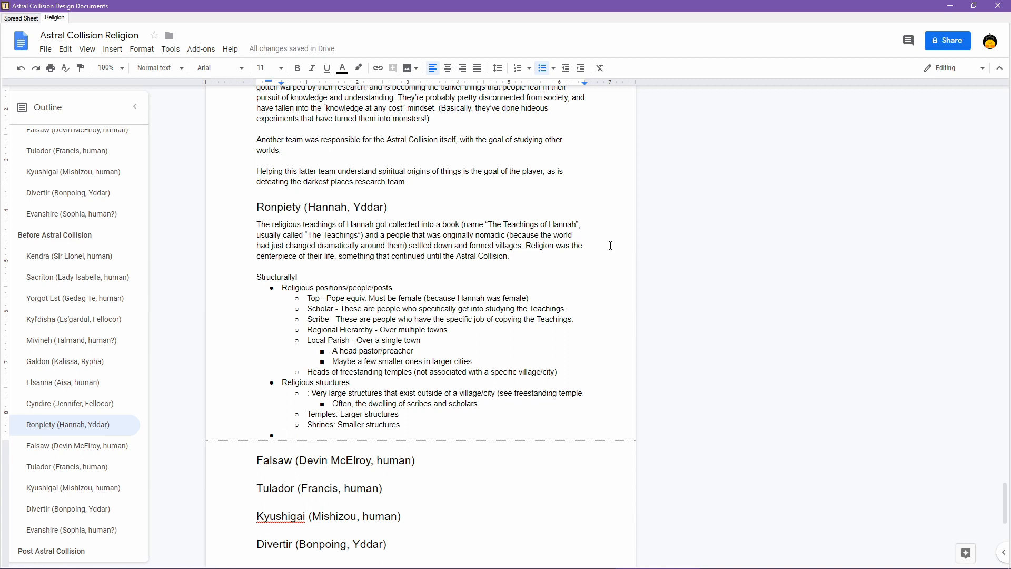
# - Add a 'The Teachings of Hannah' bullet with a '???' sub-point, then leave the list
pyautogui.write('The Te')
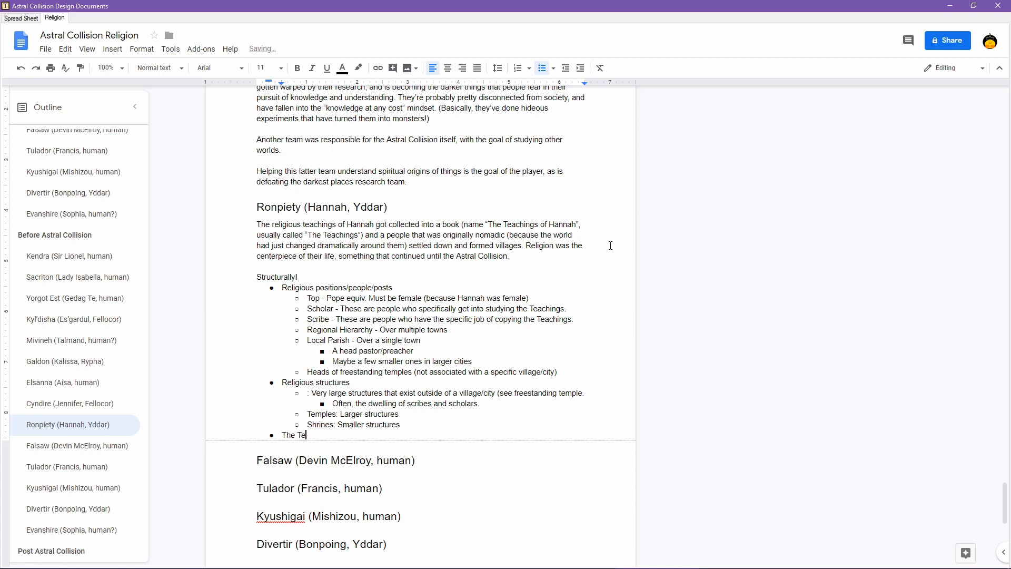
pyautogui.write('achings of Hanna')
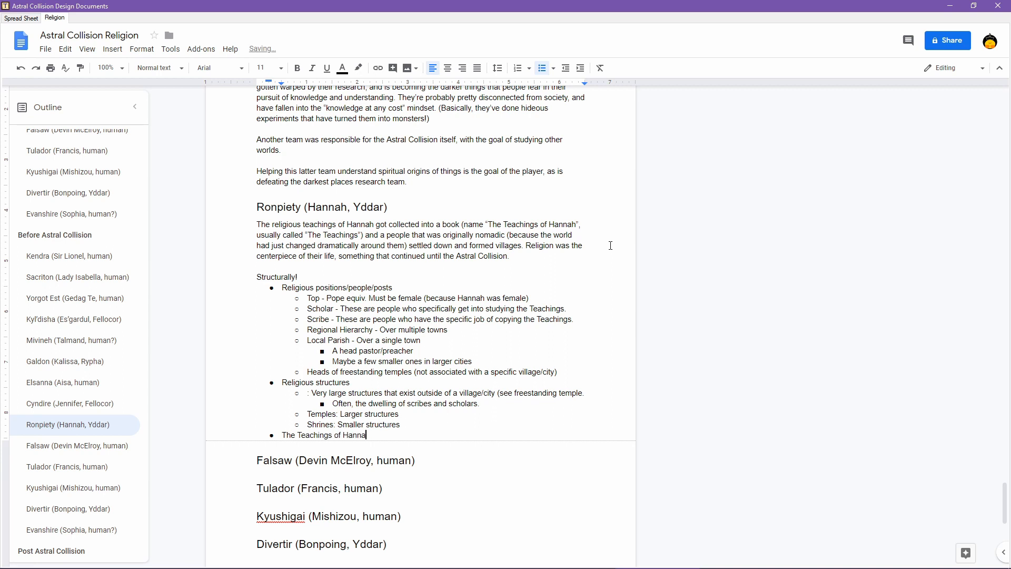
pyautogui.press('enter')
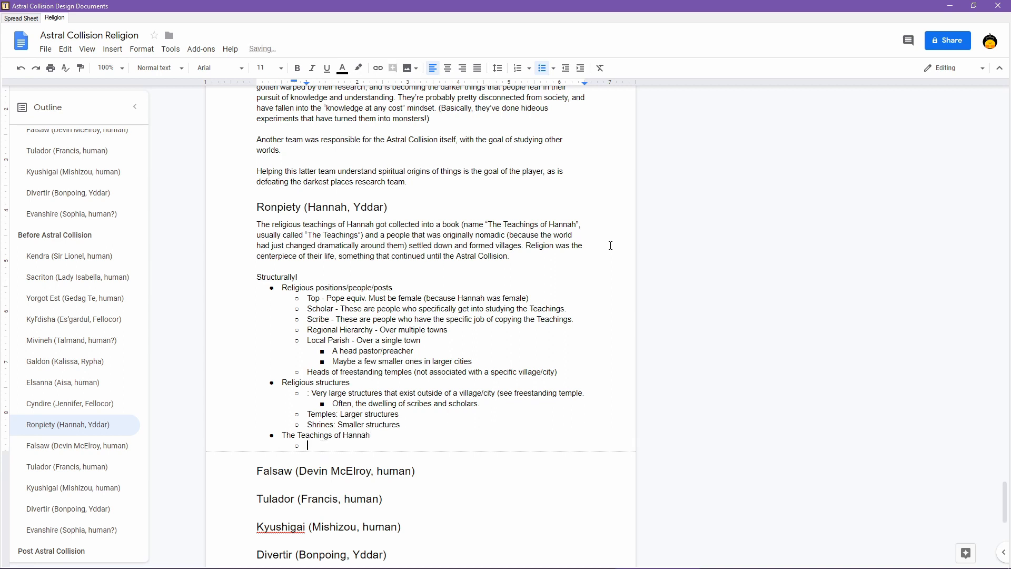
pyautogui.write('???')
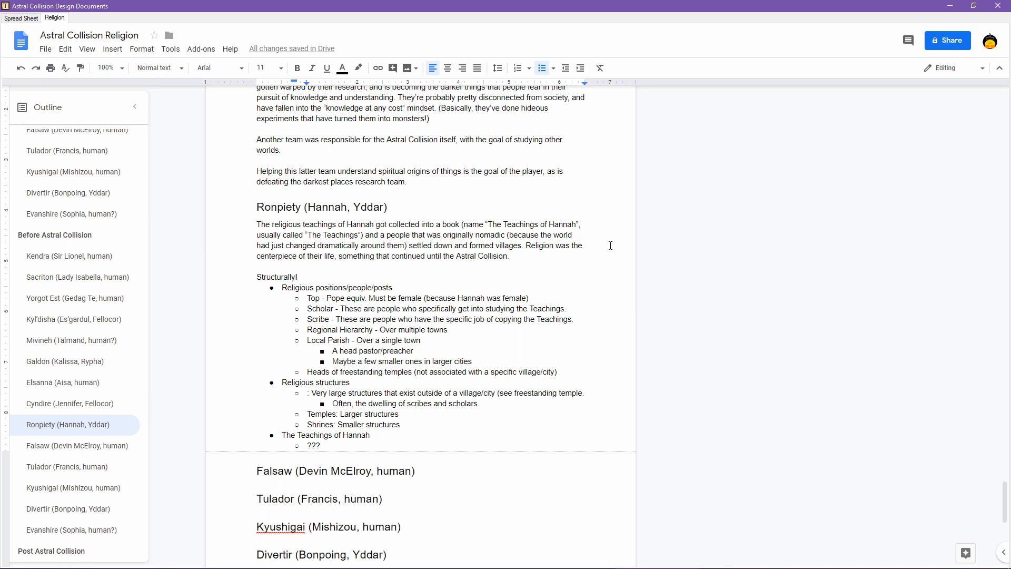
pyautogui.press('enter')
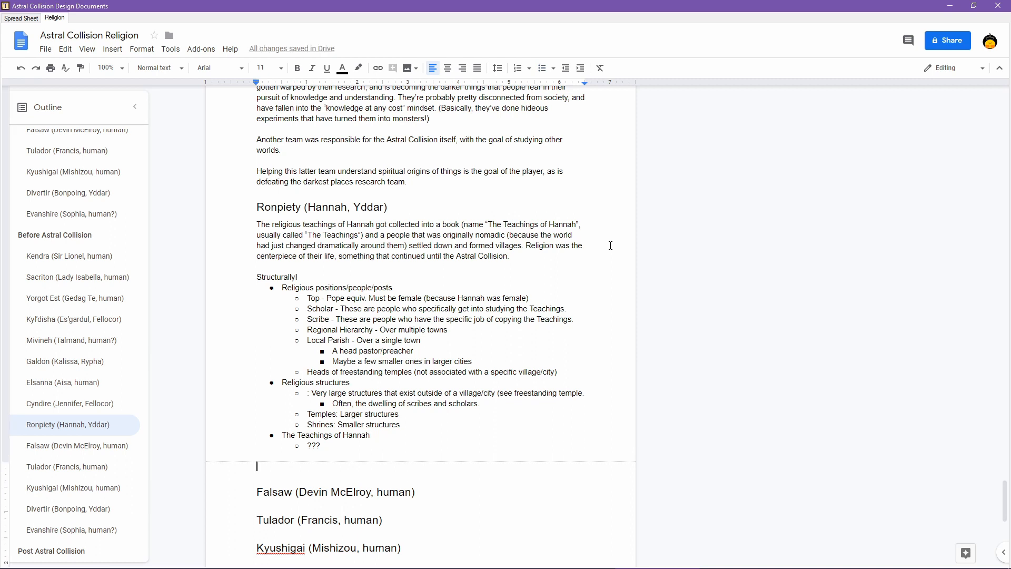
# - Write that the Pope equivalent believed it a sacred responsibility to bring about the Astral Collision due to the Teachings
pyautogui.write('The Pope equivalent')
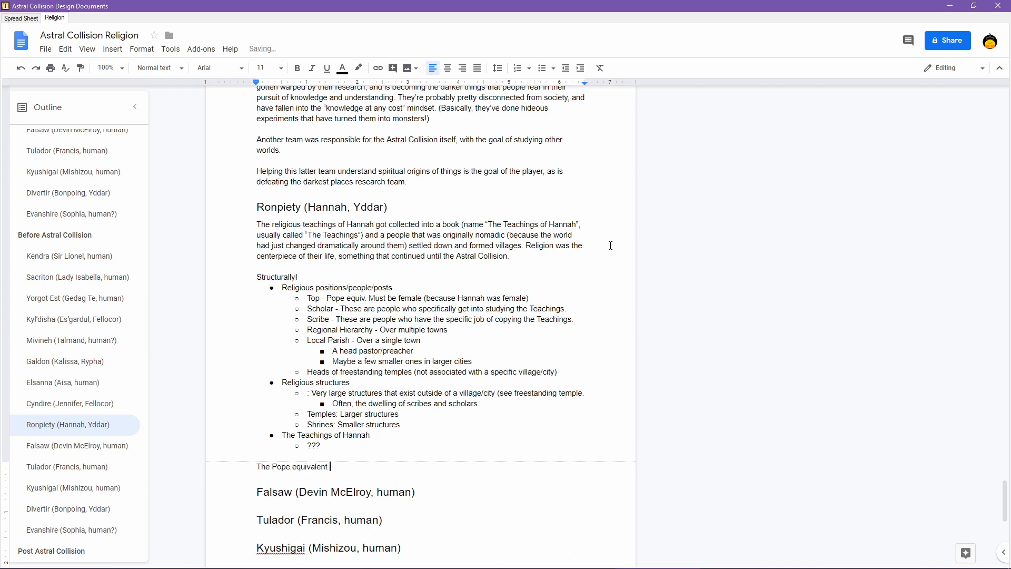
pyautogui.write('belived it was her')
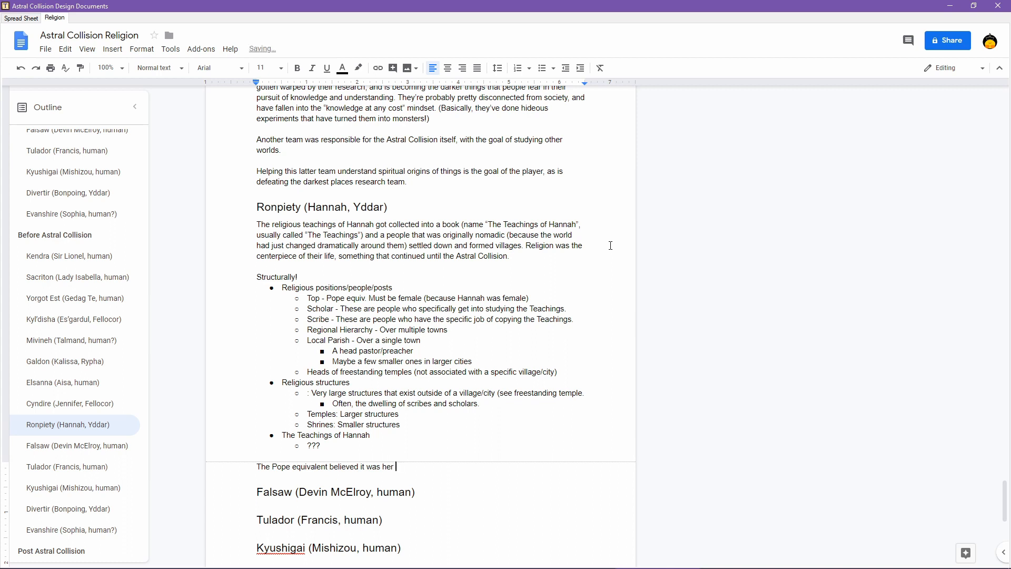
pyautogui.write('sacred responsibility to bring abou')
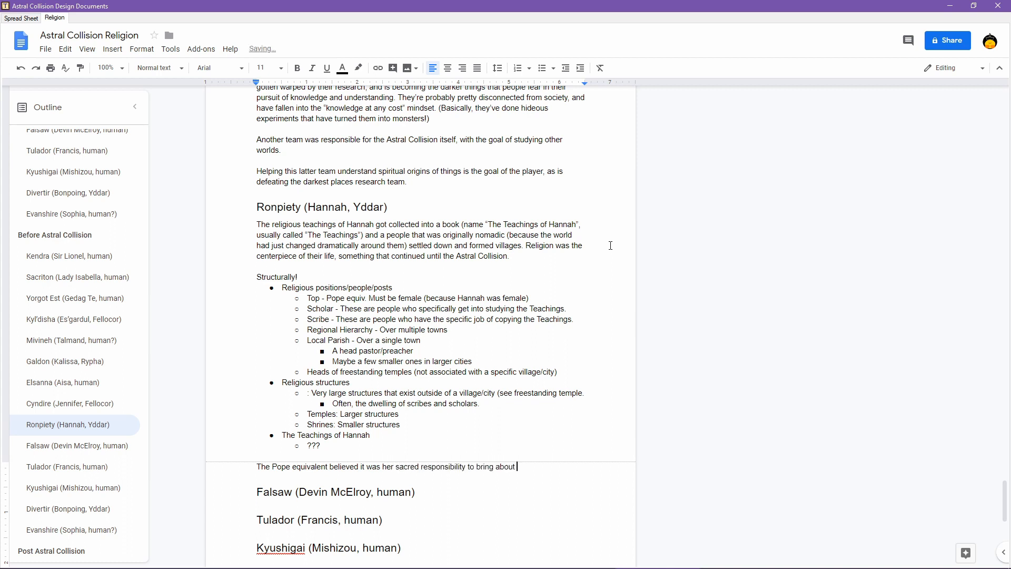
pyautogui.write('the Astral Collision due to the')
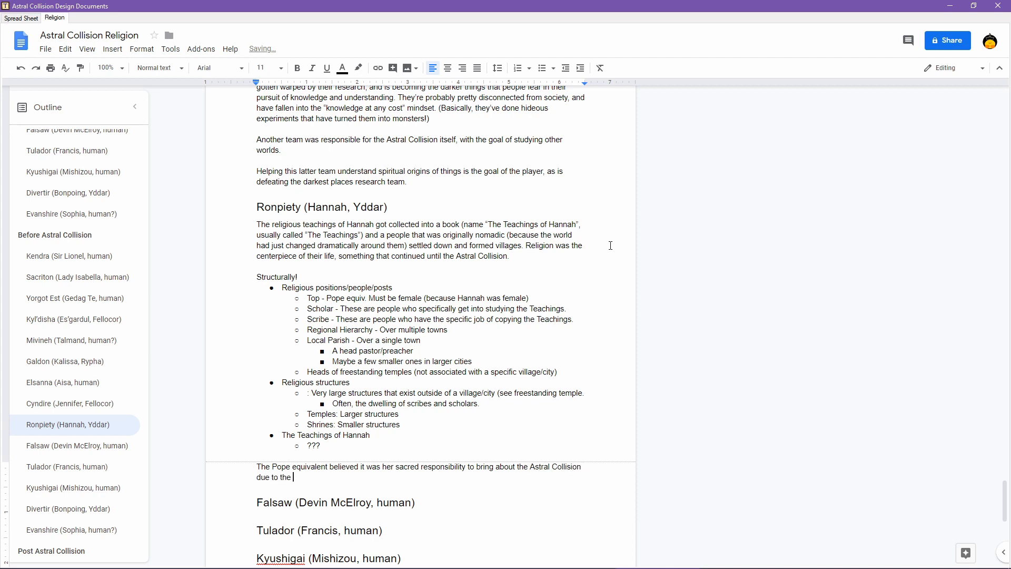
pyautogui.write('Teachings')
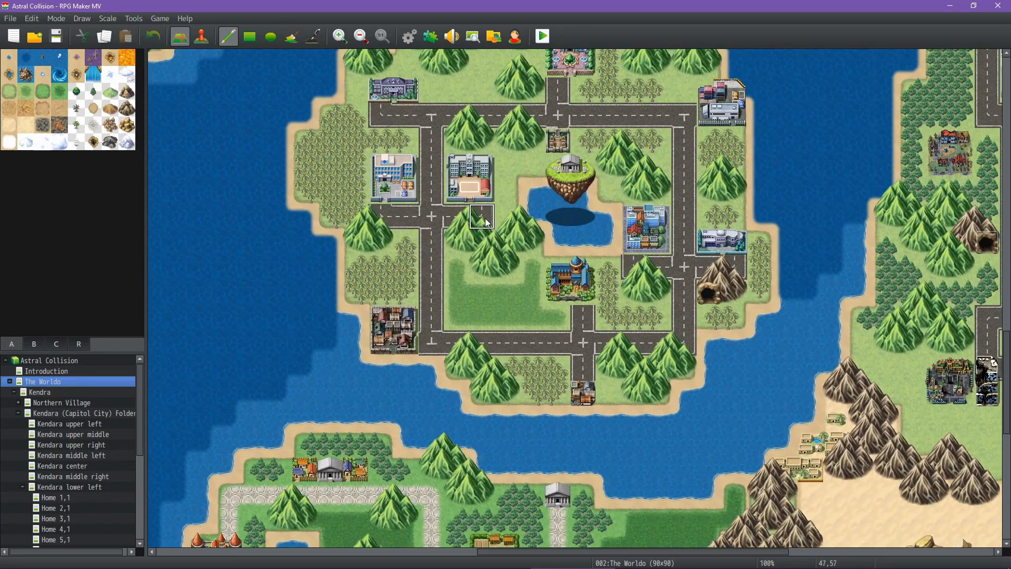
pyautogui.moveTo(533, 142)
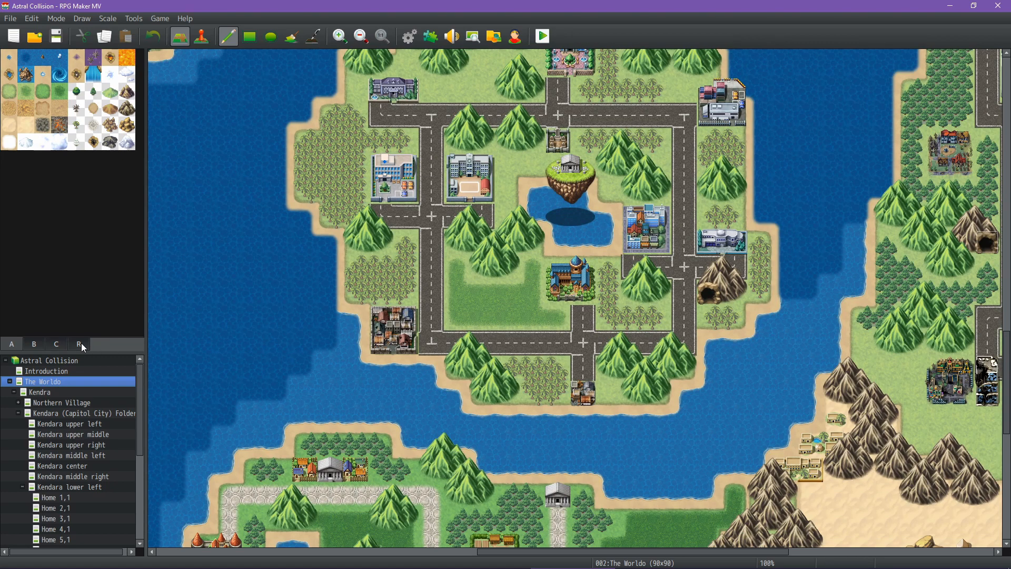
# - Pan around RPG Maker MV's world map to review the regions
pyautogui.click(10, 343)
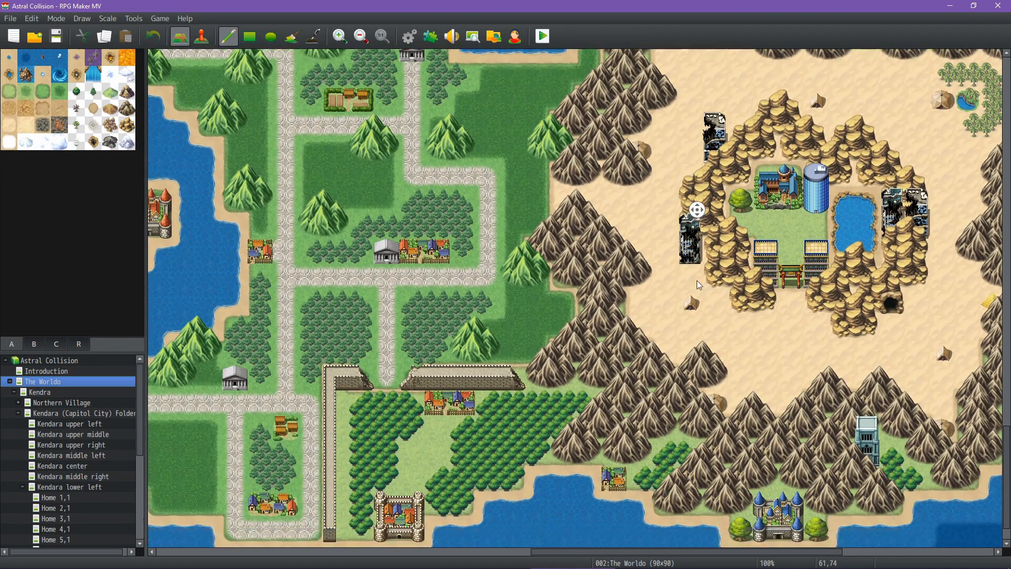
pyautogui.scroll(-3)
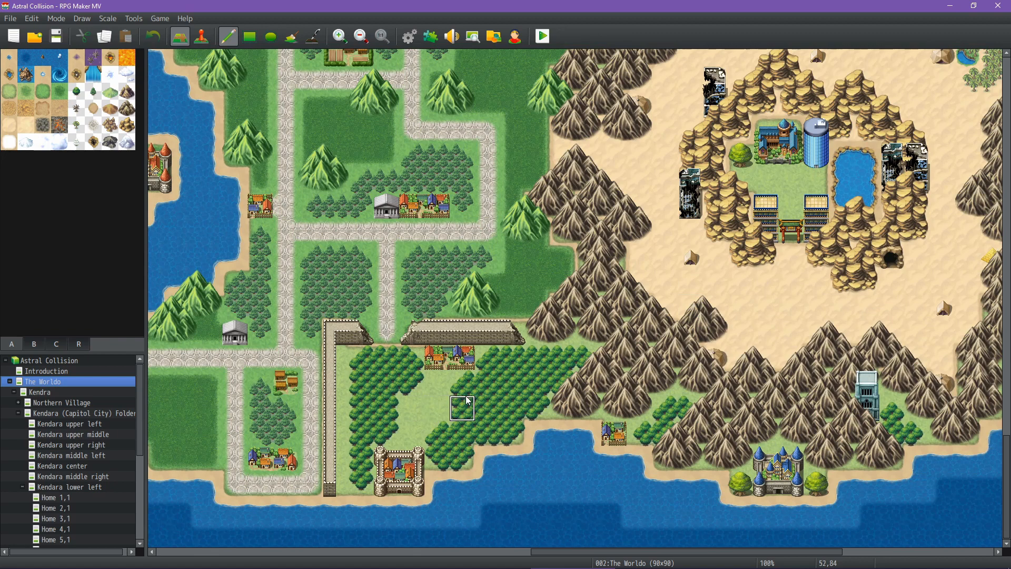
pyautogui.click(78, 343)
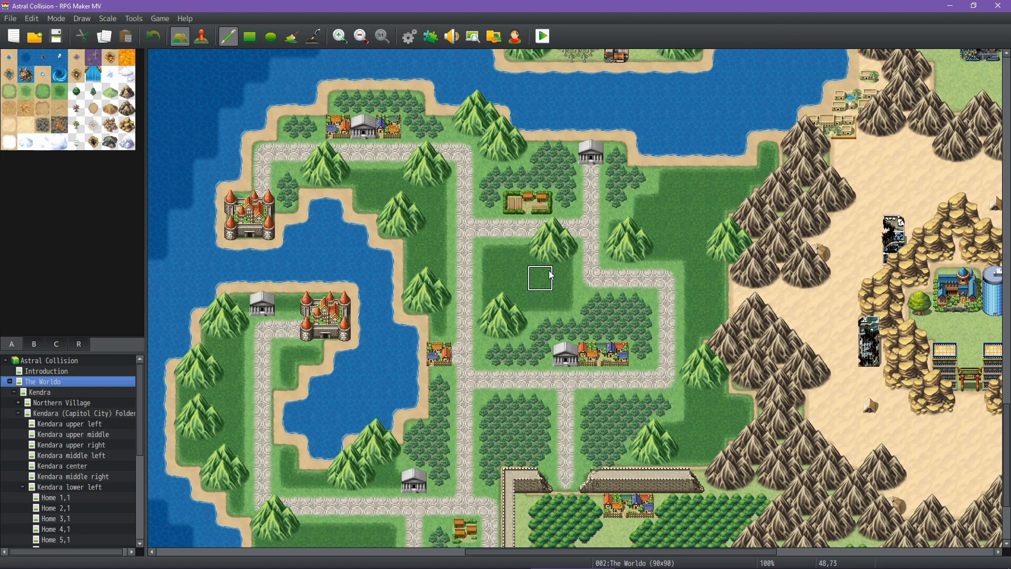
pyautogui.moveTo(515, 277)
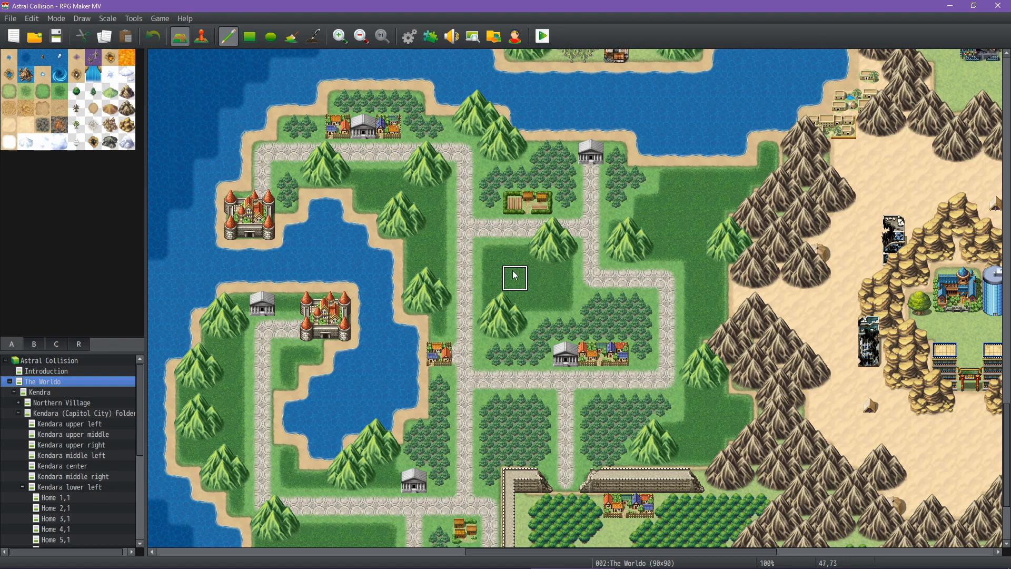
pyautogui.moveTo(465, 225)
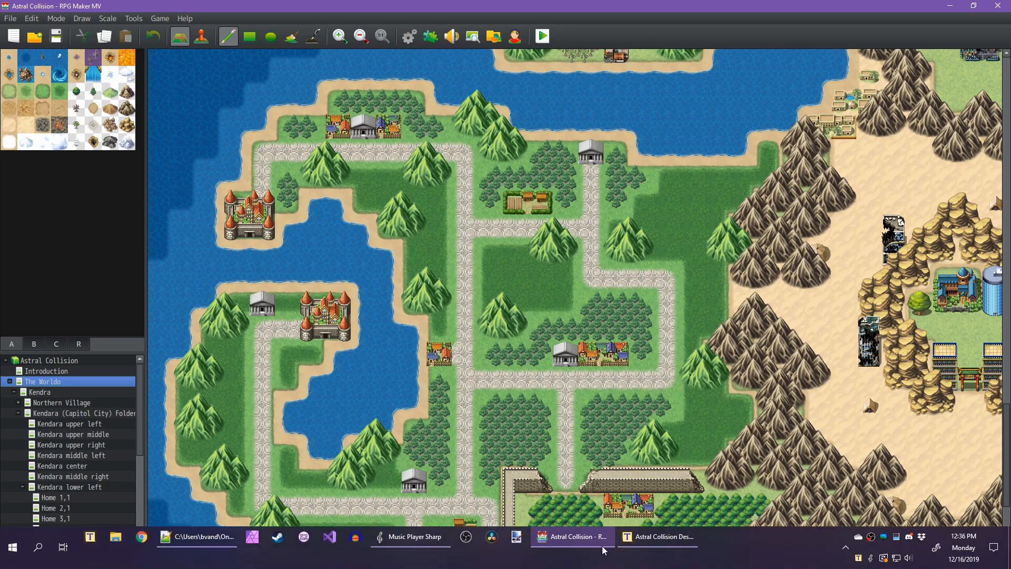
# - Back in the doc, write that their central goal is to follow the will of the Creator
pyautogui.click(657, 536)
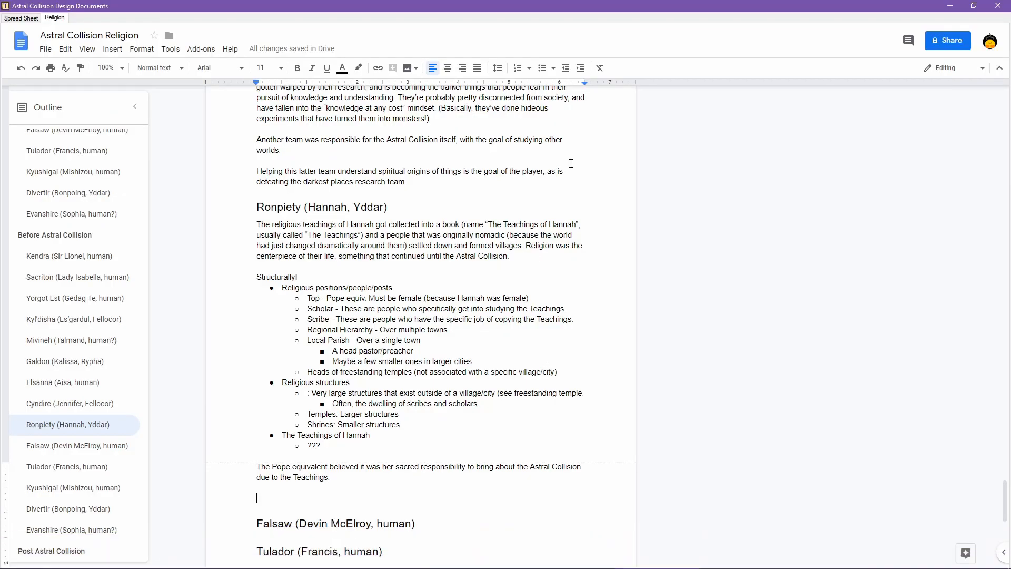
pyautogui.write('Their central')
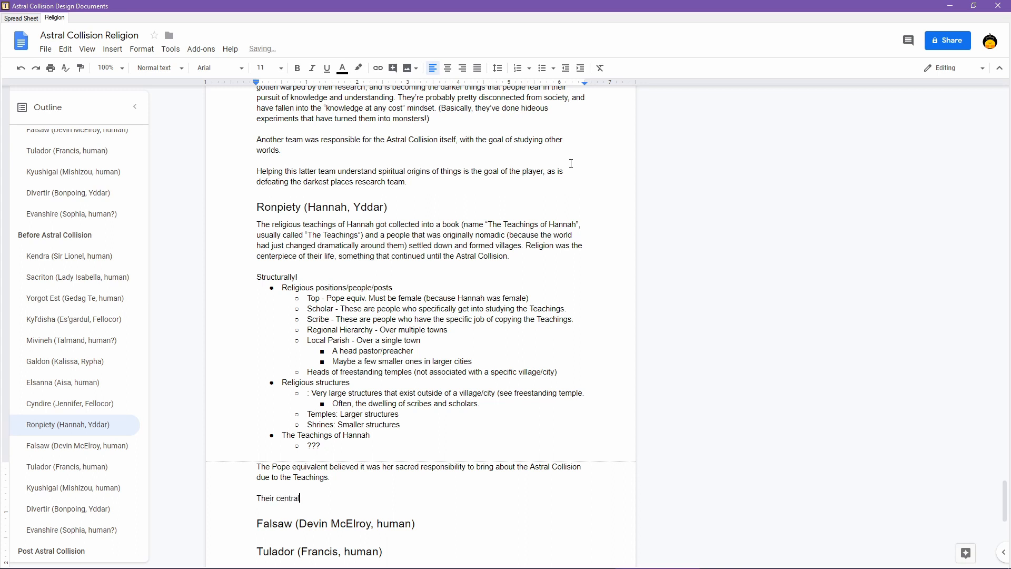
pyautogui.write('goal is to follow')
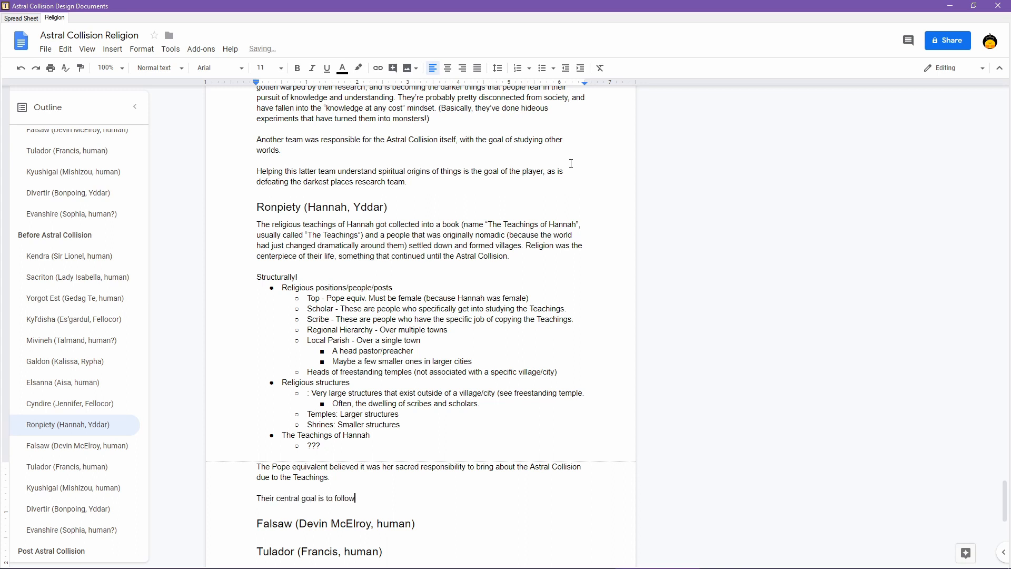
pyautogui.write('the will o')
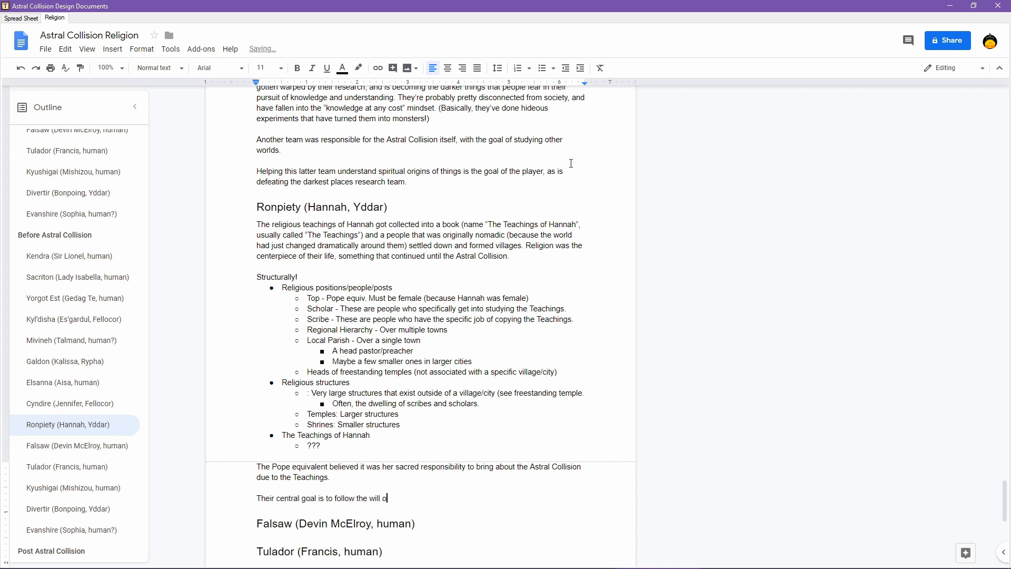
pyautogui.write('f the Creator')
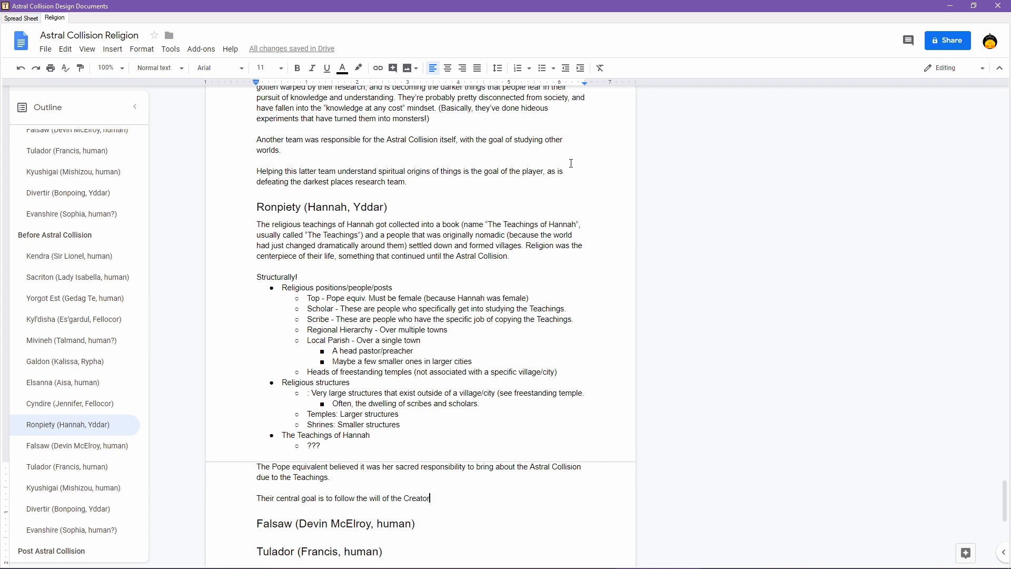
pyautogui.write(', and')
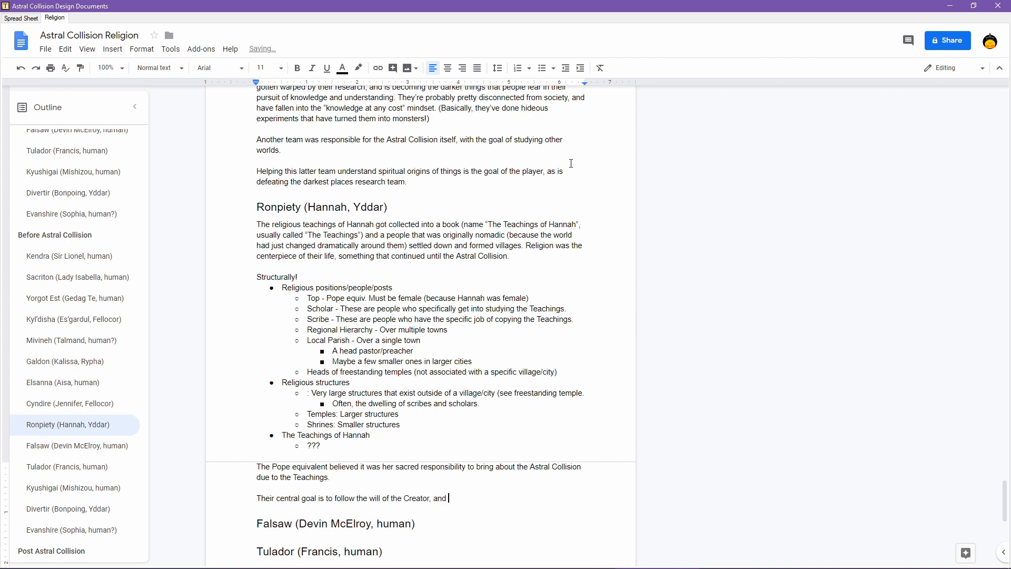
pyautogui.write('their world had no natural hostilities in it (monsters, etc.')
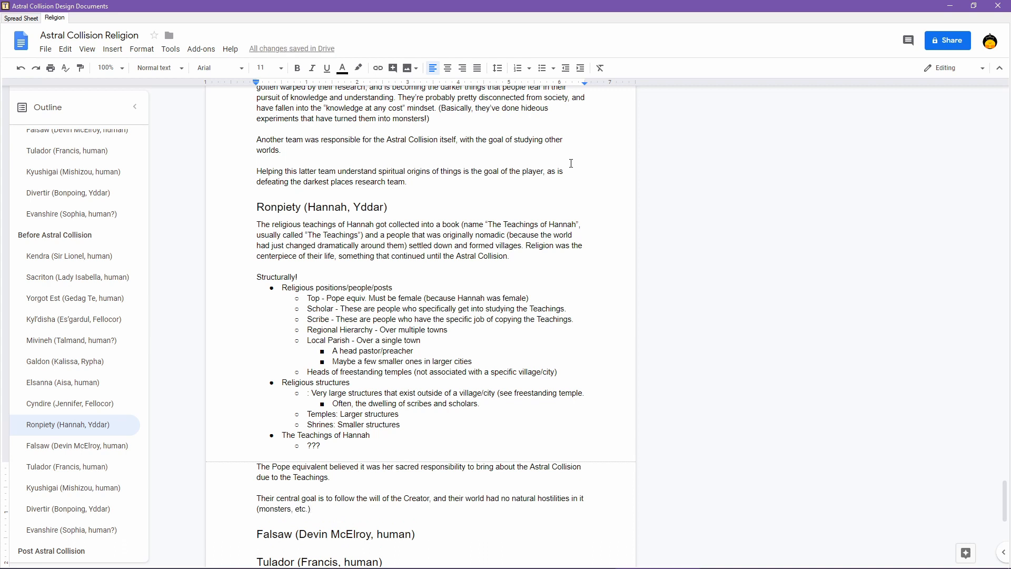
# - Add that this led to slower technological growth, with no wars or survival fights to propel development
pyautogui.write('This is part of what')
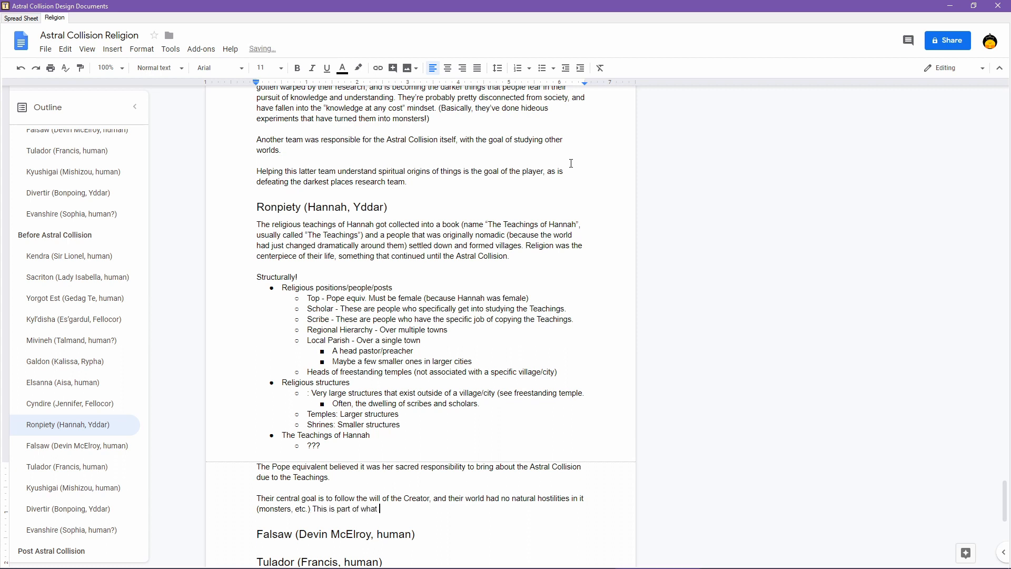
pyautogui.write('led to slower tech')
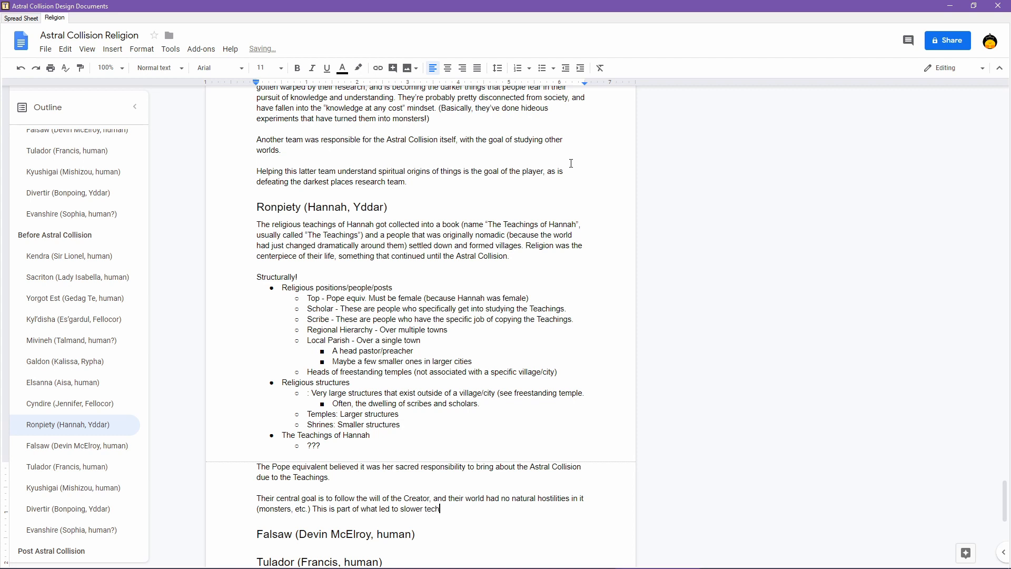
pyautogui.write('no')
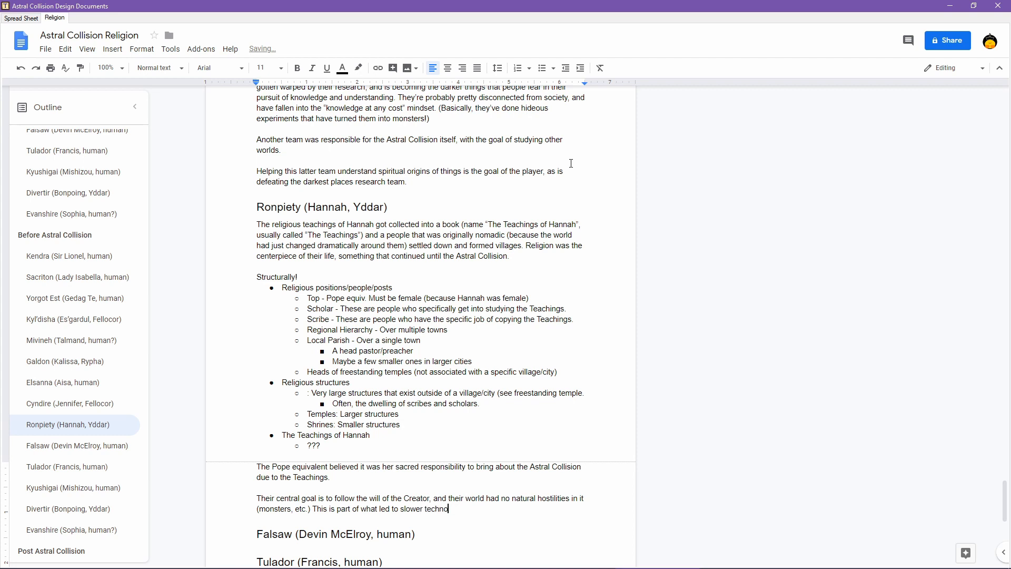
pyautogui.write('logical growth')
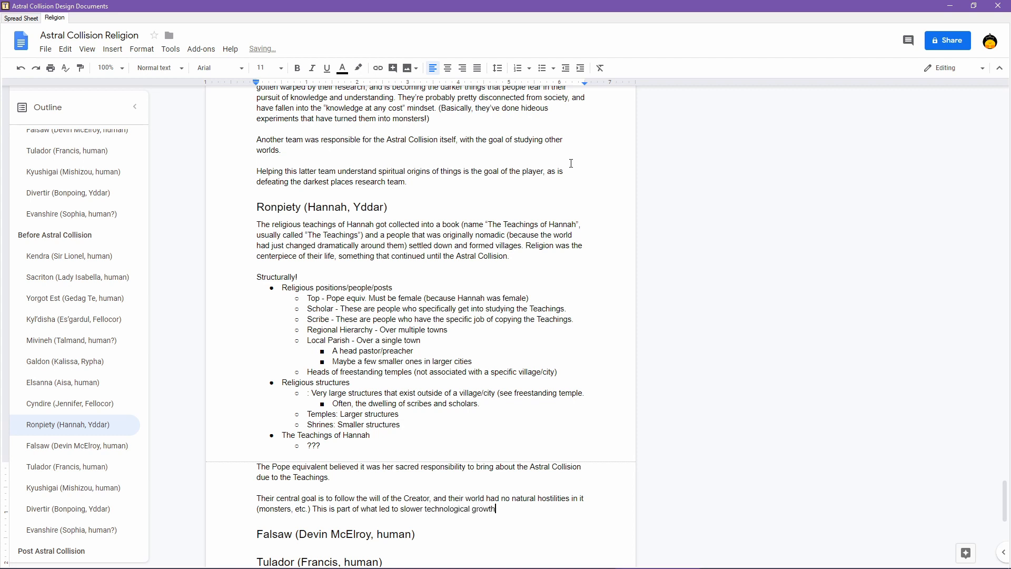
pyautogui.write('insomuch as')
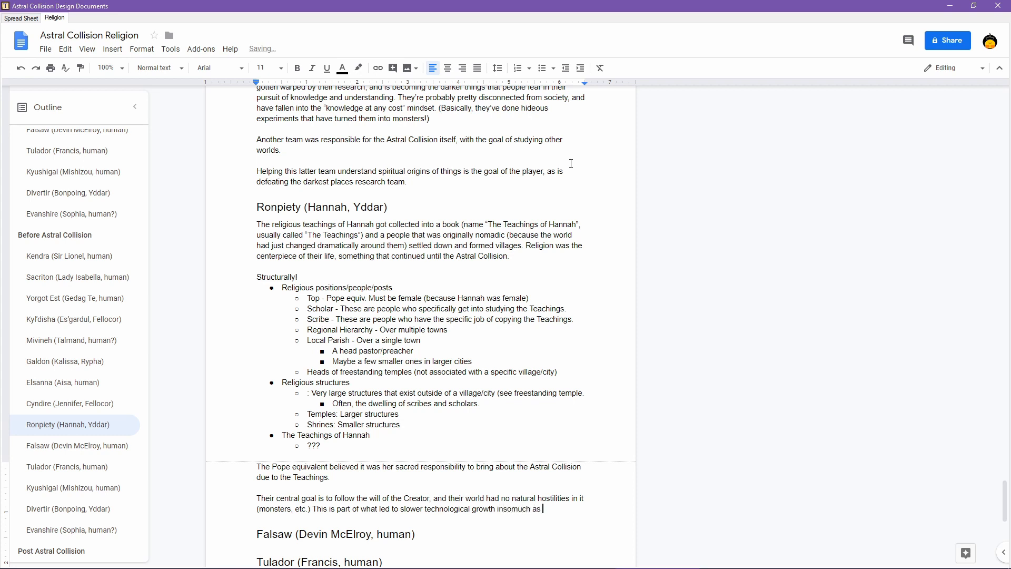
pyautogui.write('they had no')
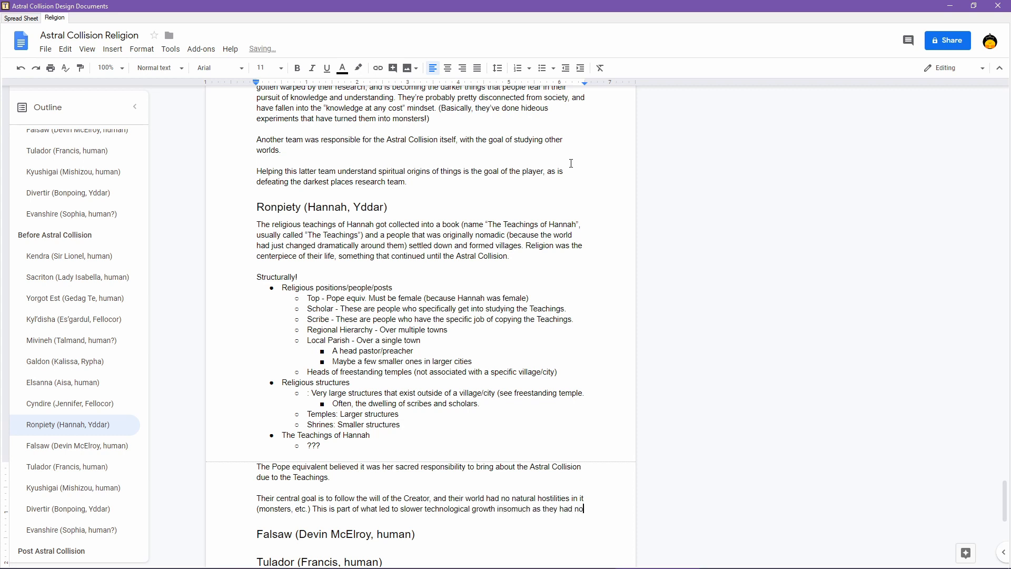
pyautogui.write('driving')
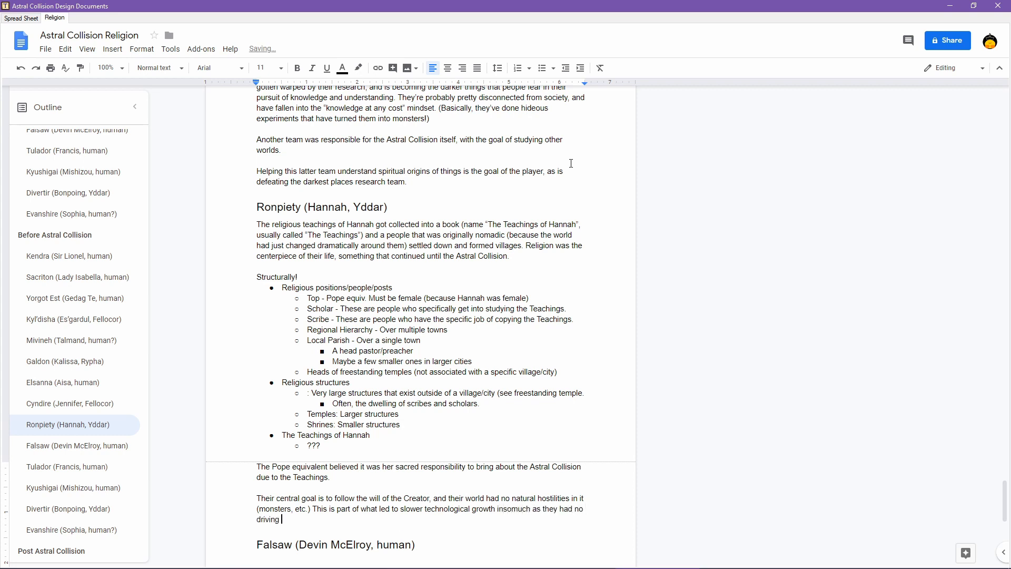
pyautogui.write('external forces.')
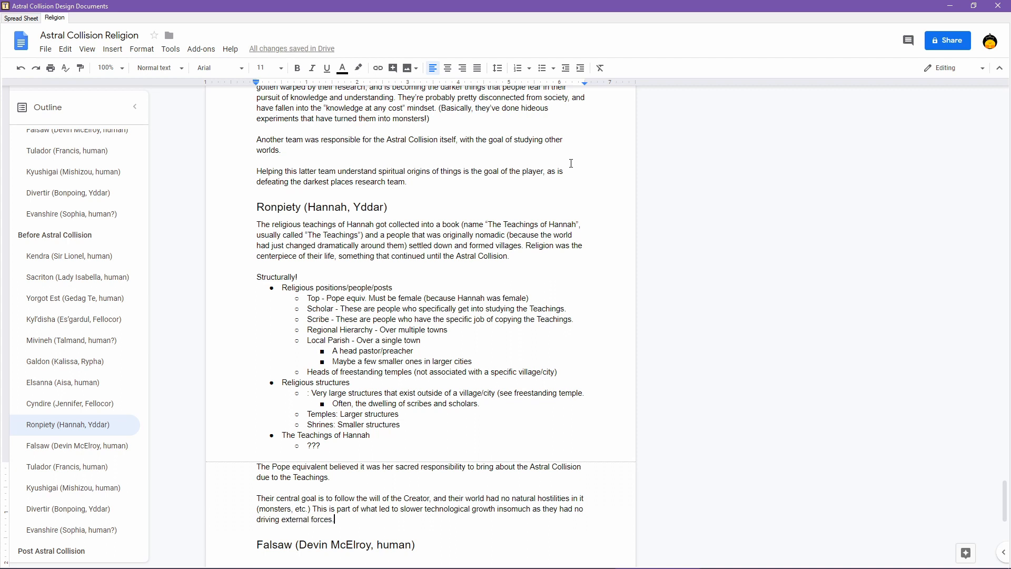
pyautogui.write('(')
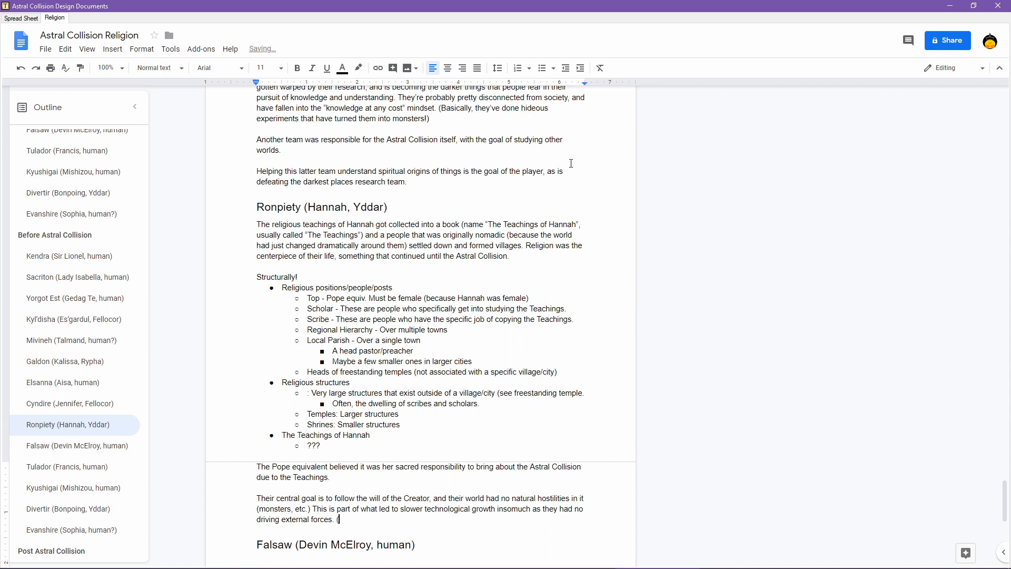
pyautogui.write('B')
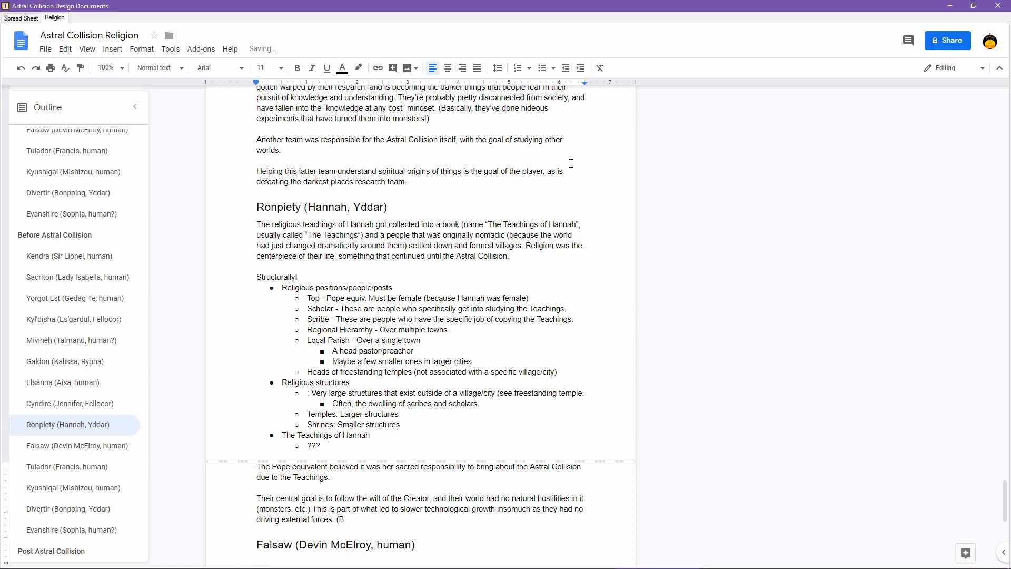
pyautogui.write('a')
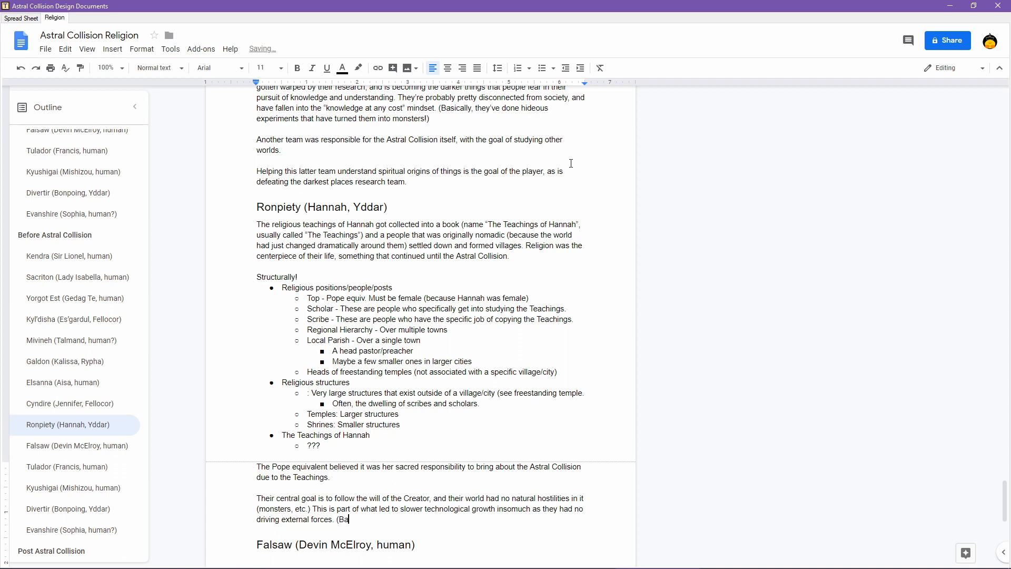
pyautogui.write('sically, no wars or')
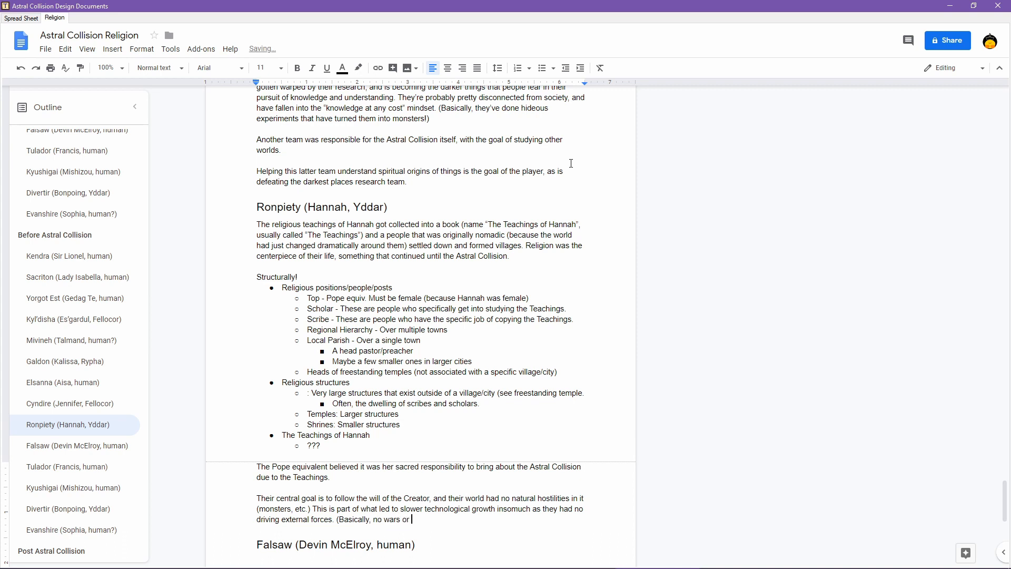
pyautogui.write('extreme')
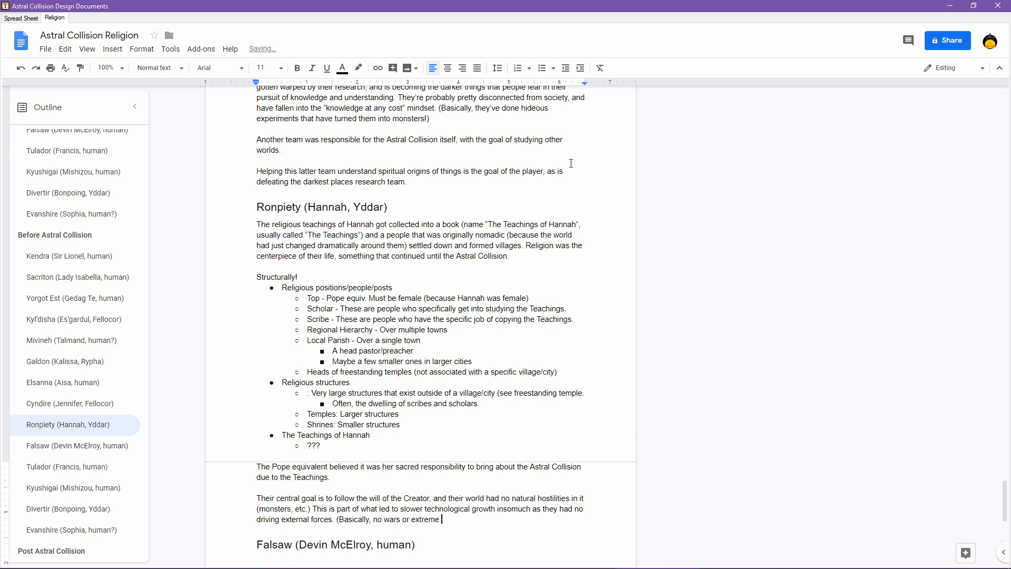
pyautogui.write('fights for')
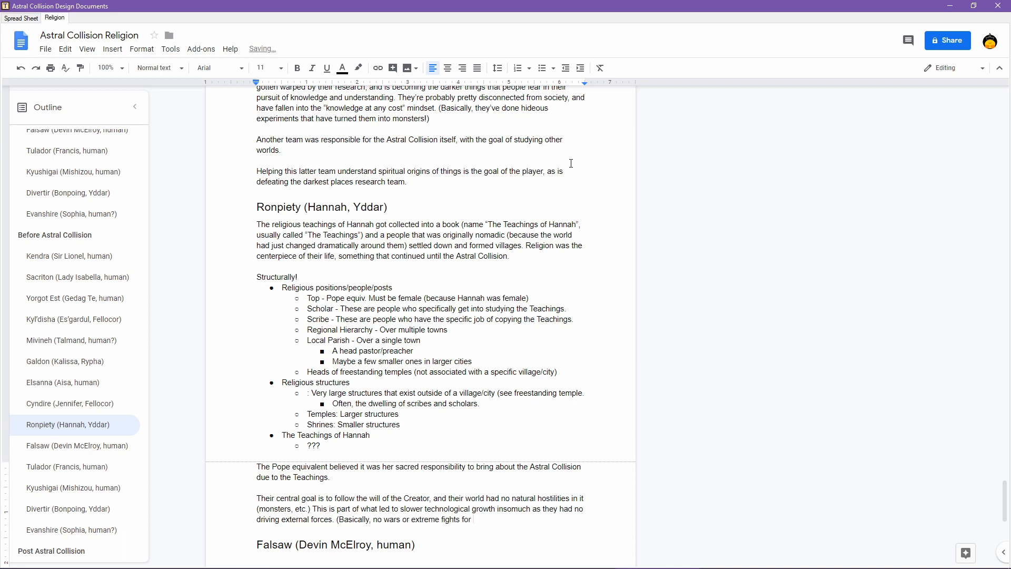
pyautogui.write('survival to prop')
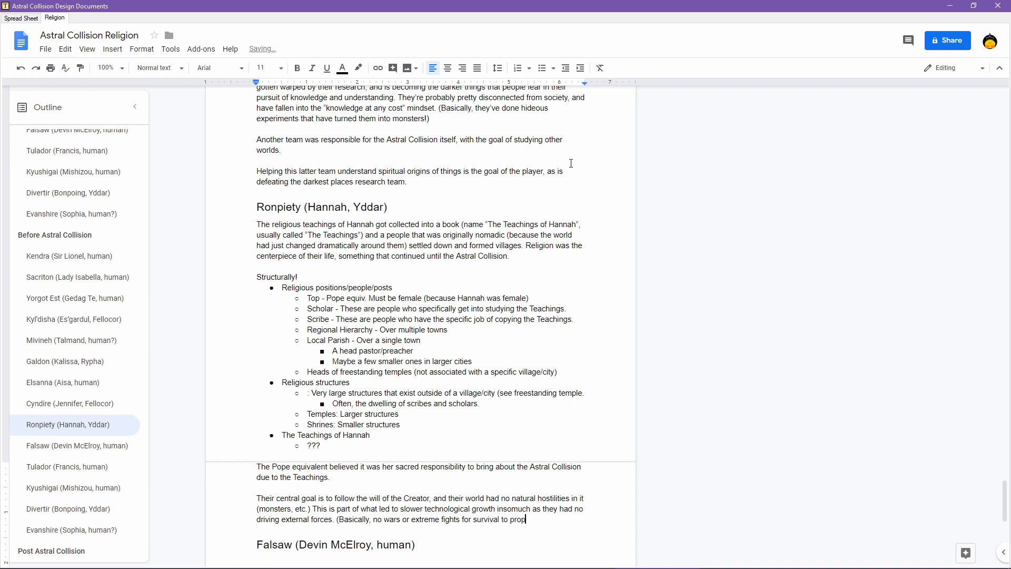
pyautogui.write('el tec')
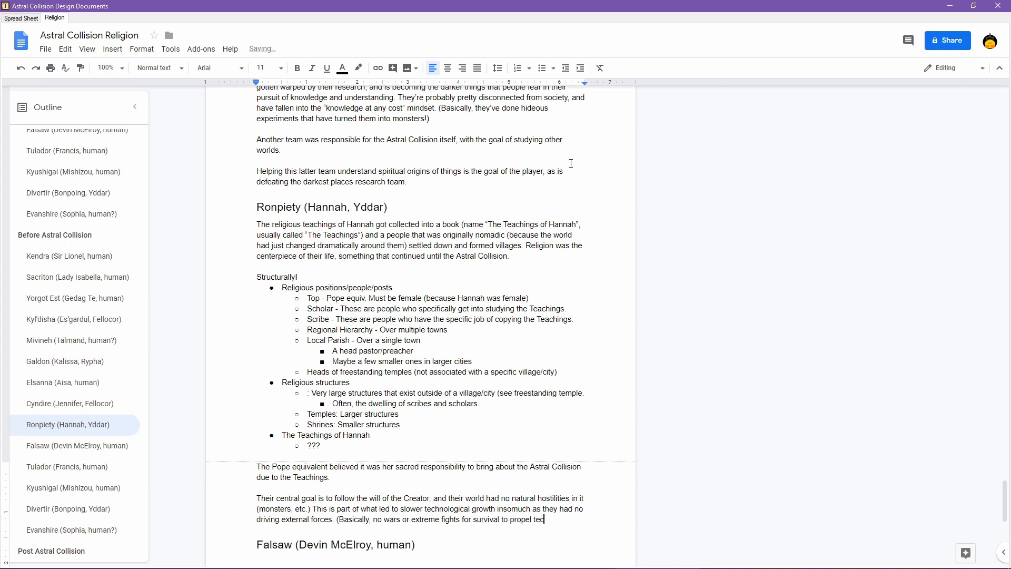
pyautogui.write('hnological devel')
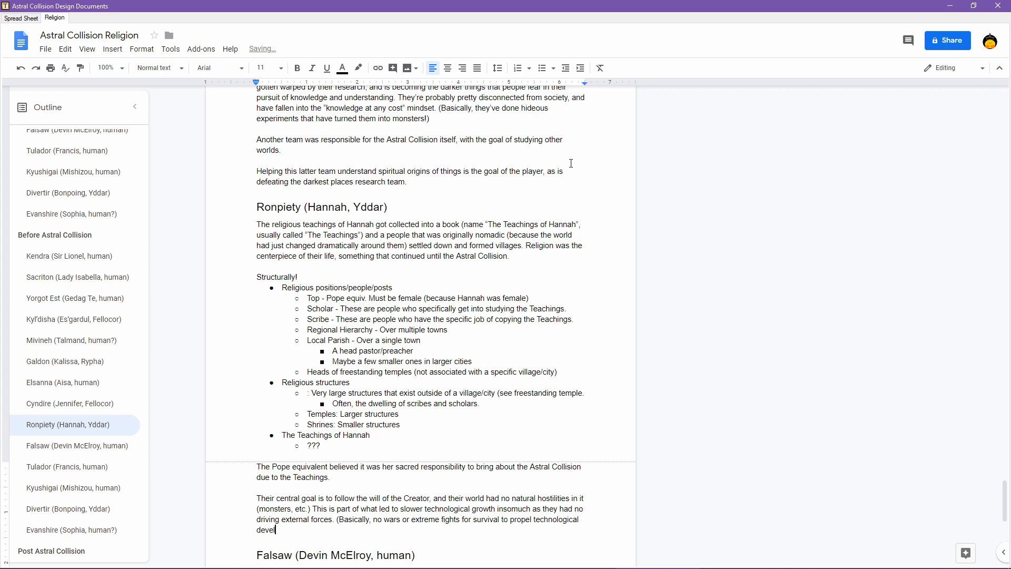
pyautogui.write('opments qui')
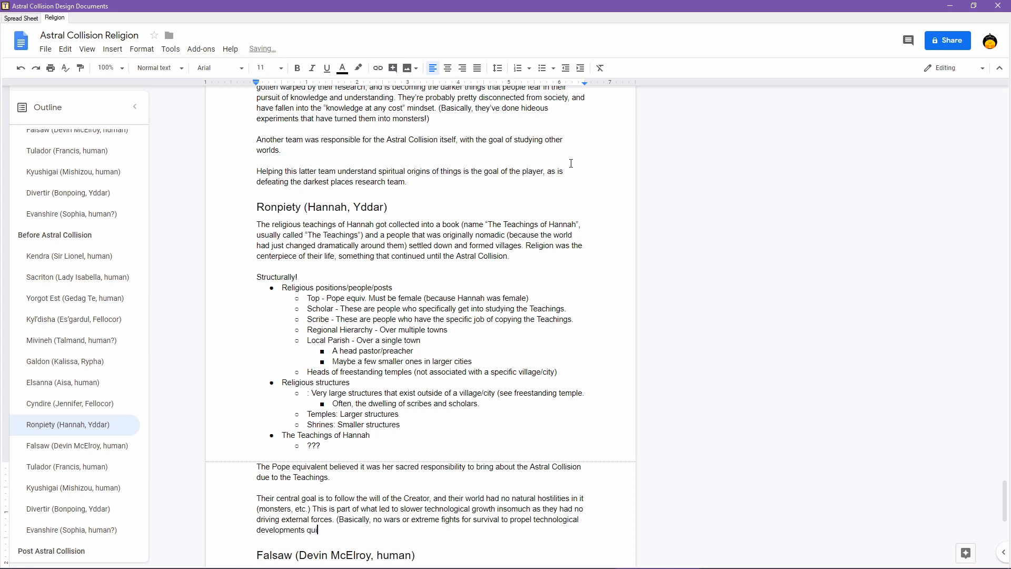
pyautogui.write('ckly.')
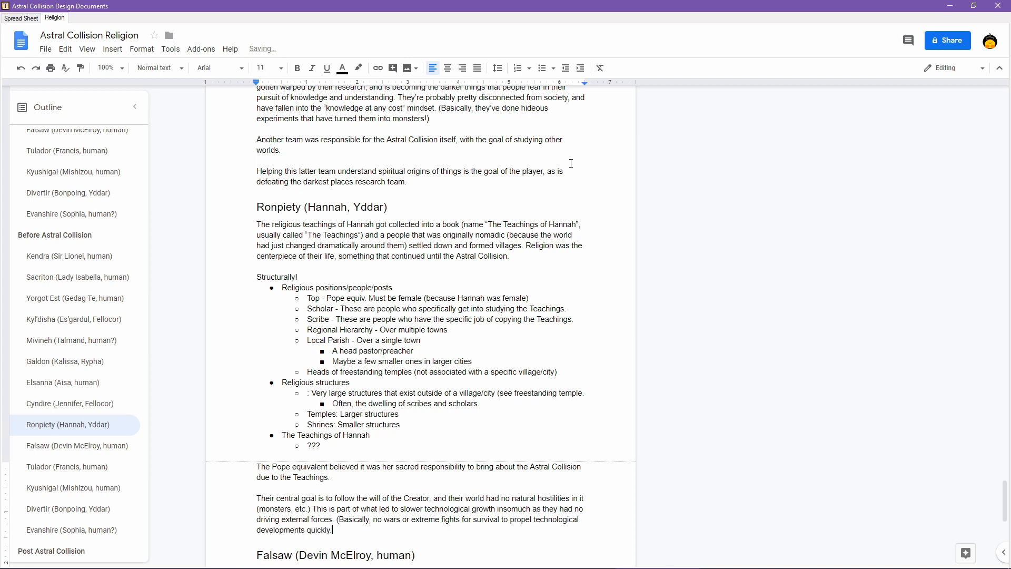
pyautogui.write(')')
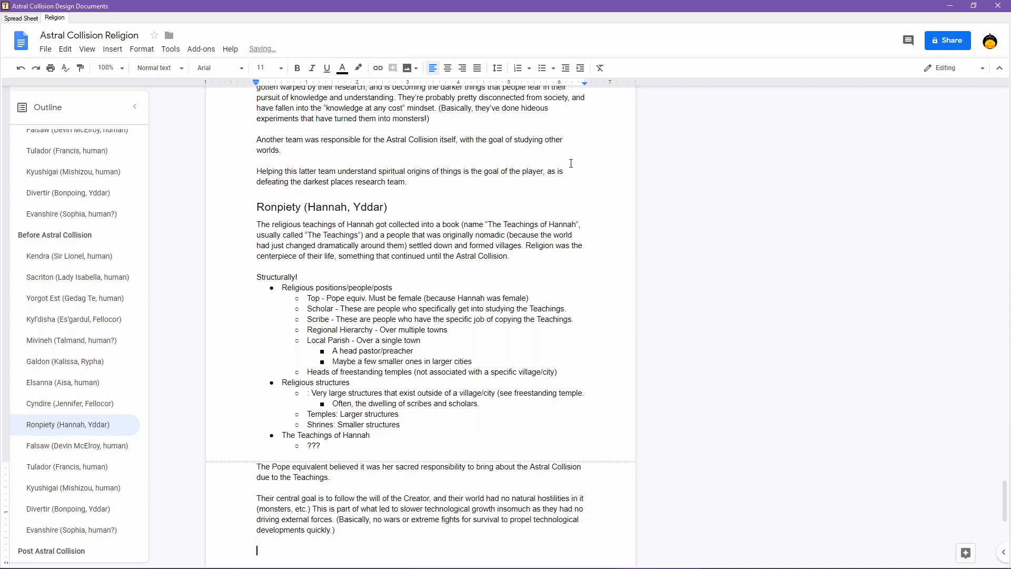
# - Add a line about a really good, solid way of life and medicinal achievements
pyautogui.write('A really good, solid way of life')
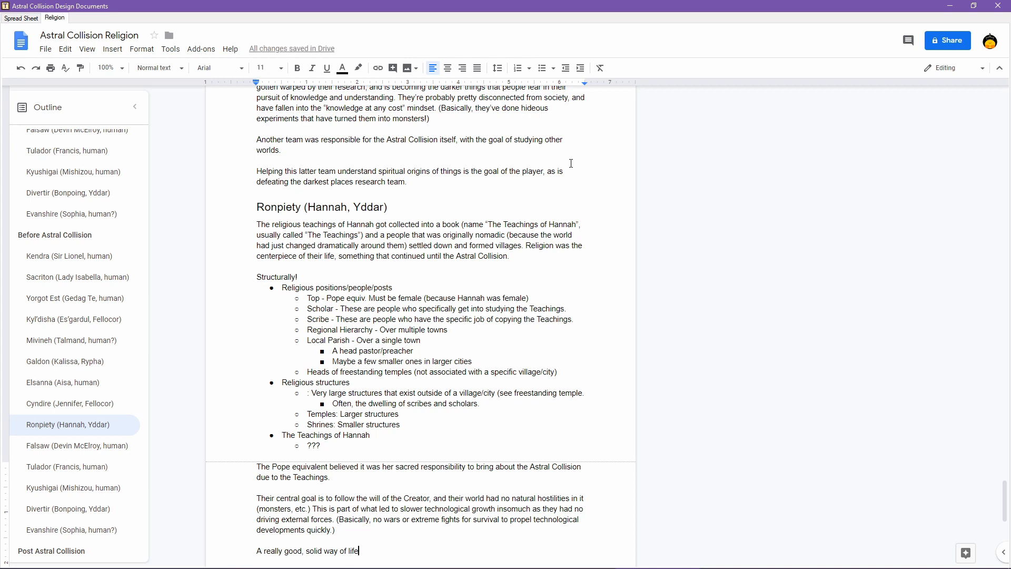
pyautogui.write(',')
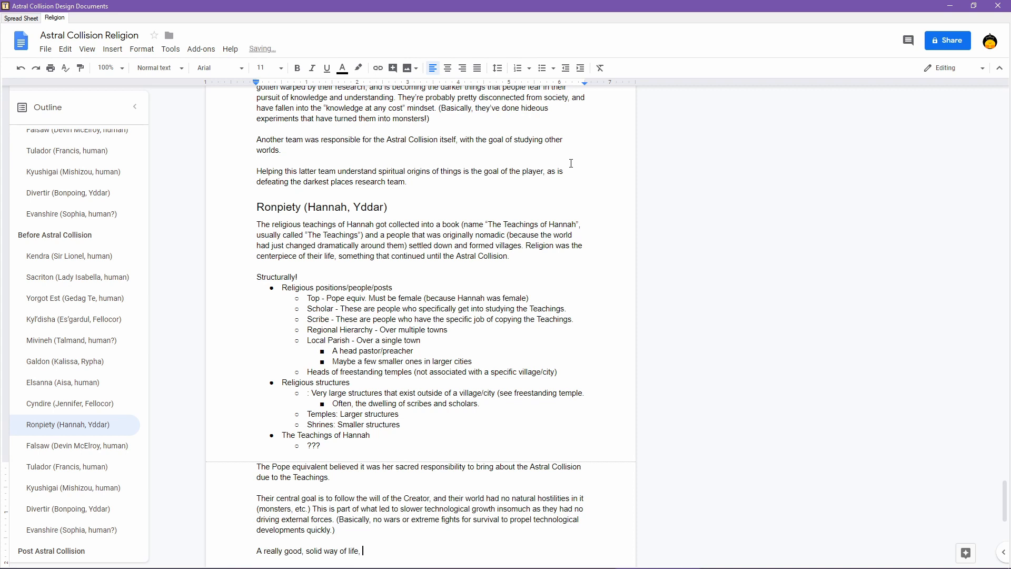
pyautogui.write("and they'd dow")
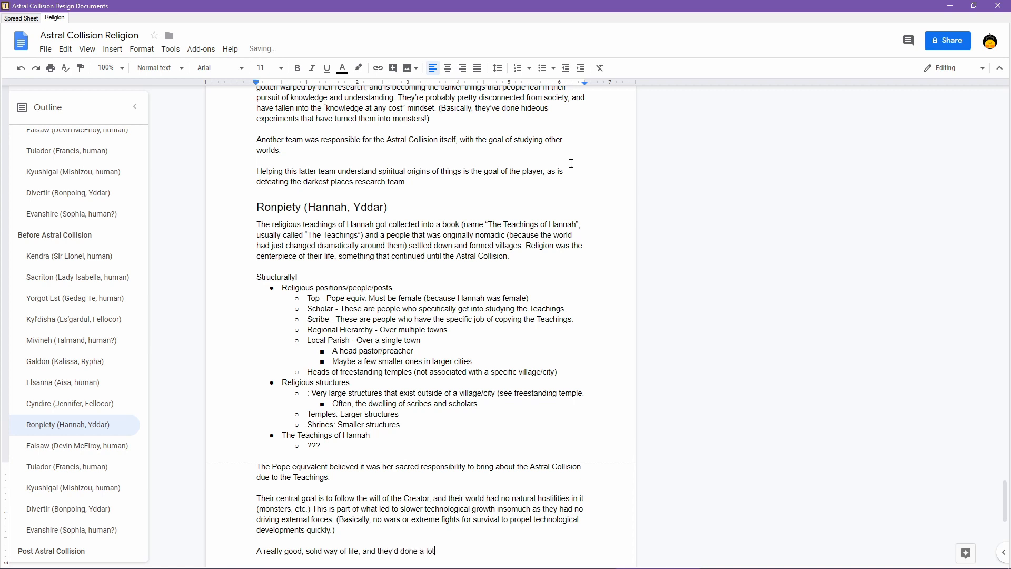
pyautogui.write('me')
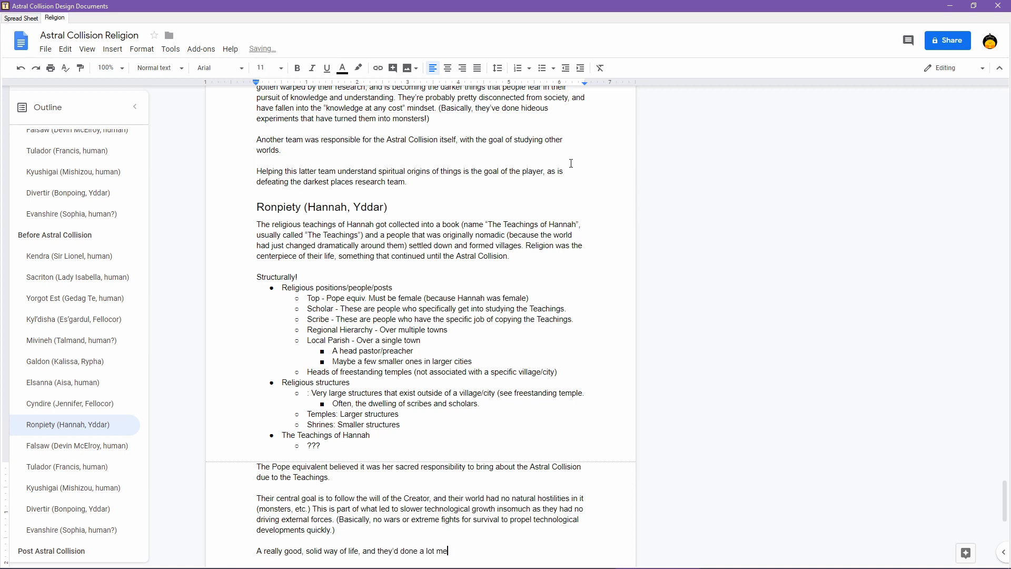
pyautogui.write('dicially.')
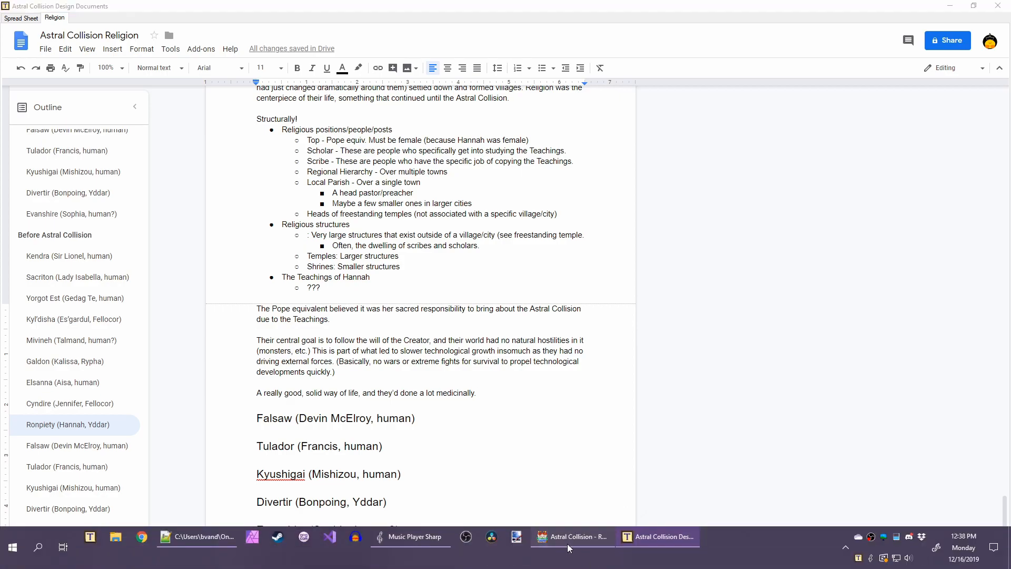
# - Switch to the RPG Maker MV Astral Collision world map
pyautogui.click(570, 536)
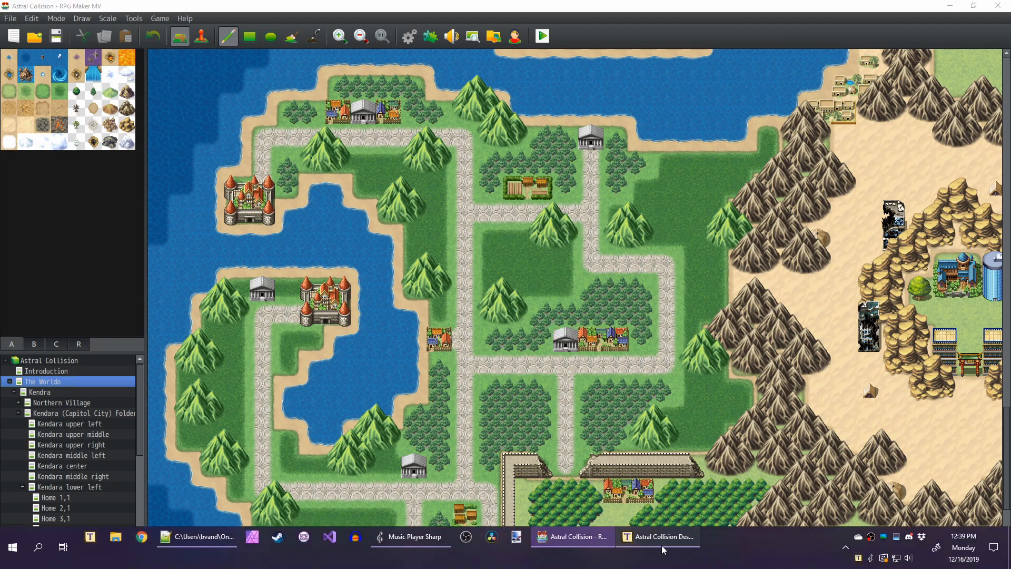
# - Back in the doc, write that the player will support and equip the woefully unprepared people before the Astral Collision occurs
pyautogui.click(665, 536)
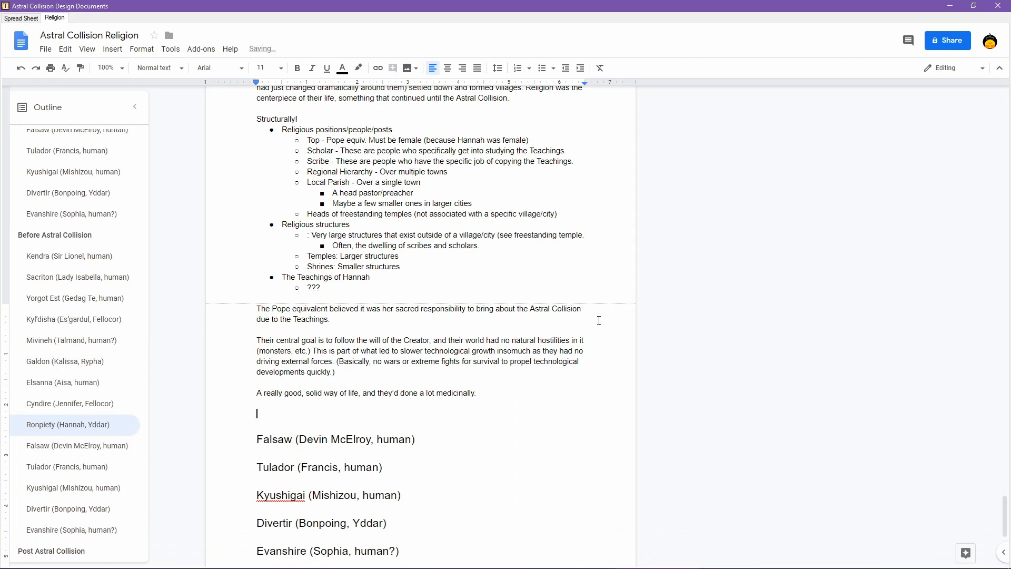
pyautogui.write('The player is gon')
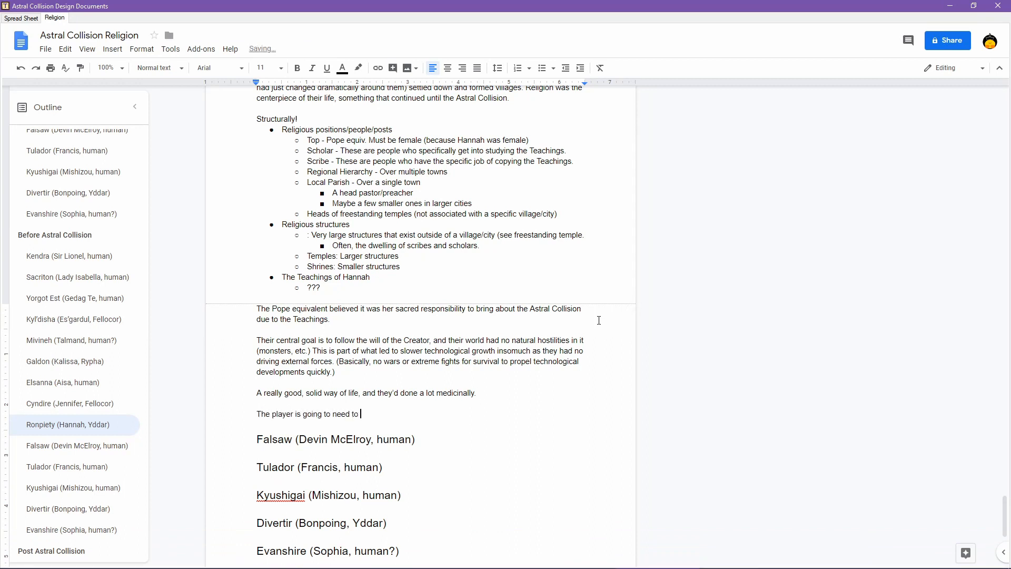
pyautogui.write('help support and')
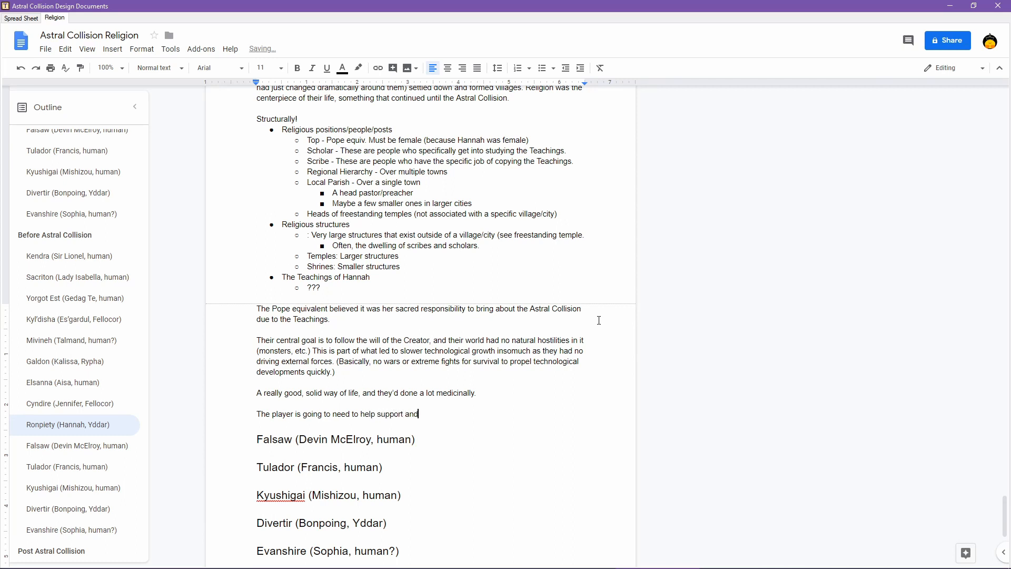
pyautogui.write('encourage them')
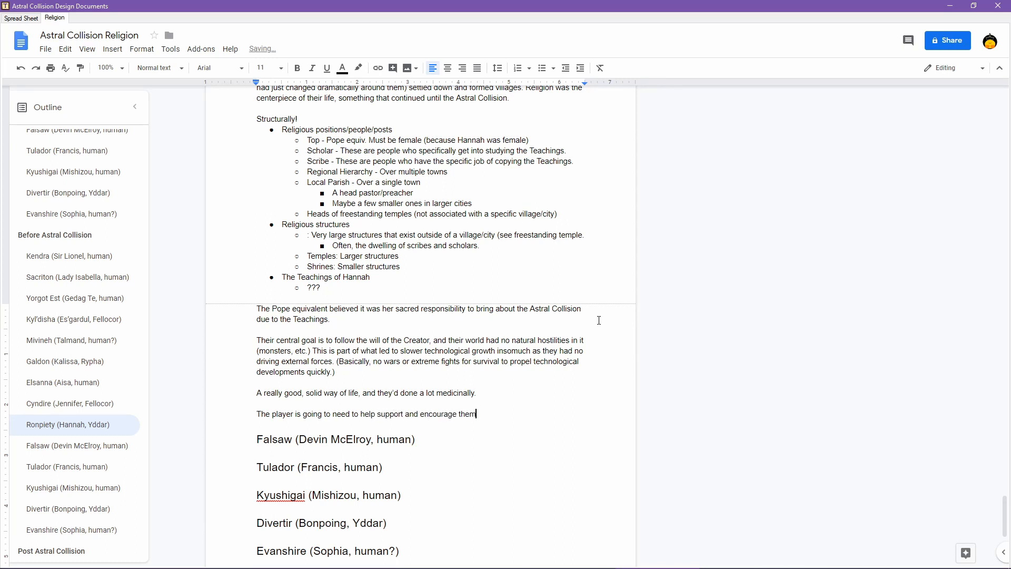
pyautogui.write('as well as a')
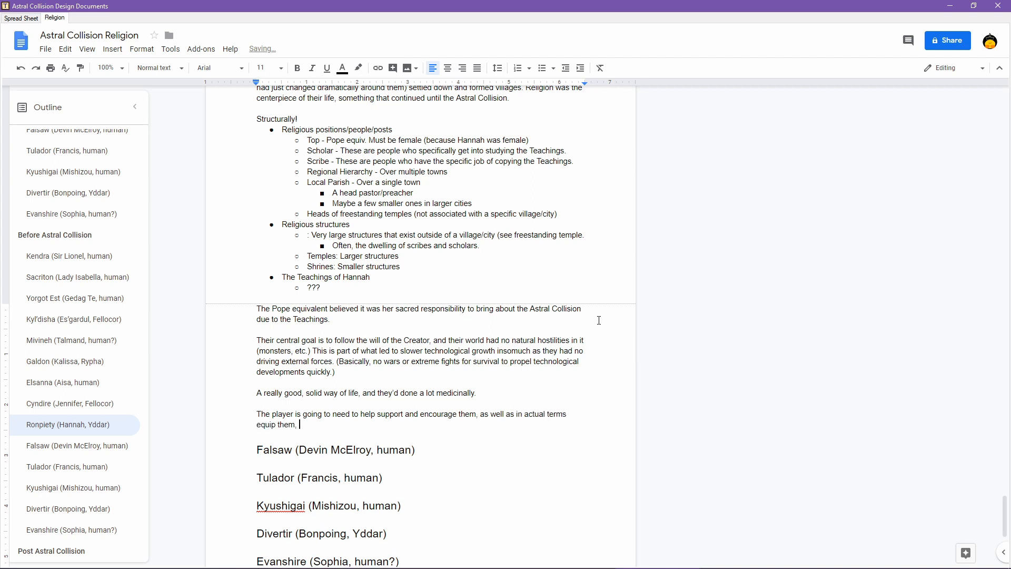
pyautogui.write('to defend')
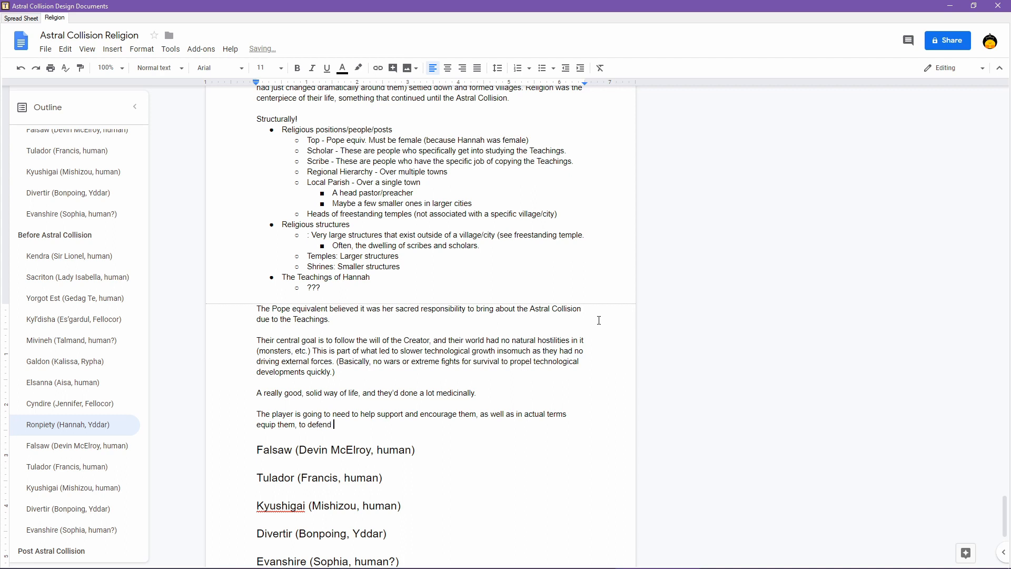
pyautogui.write('themselves th')
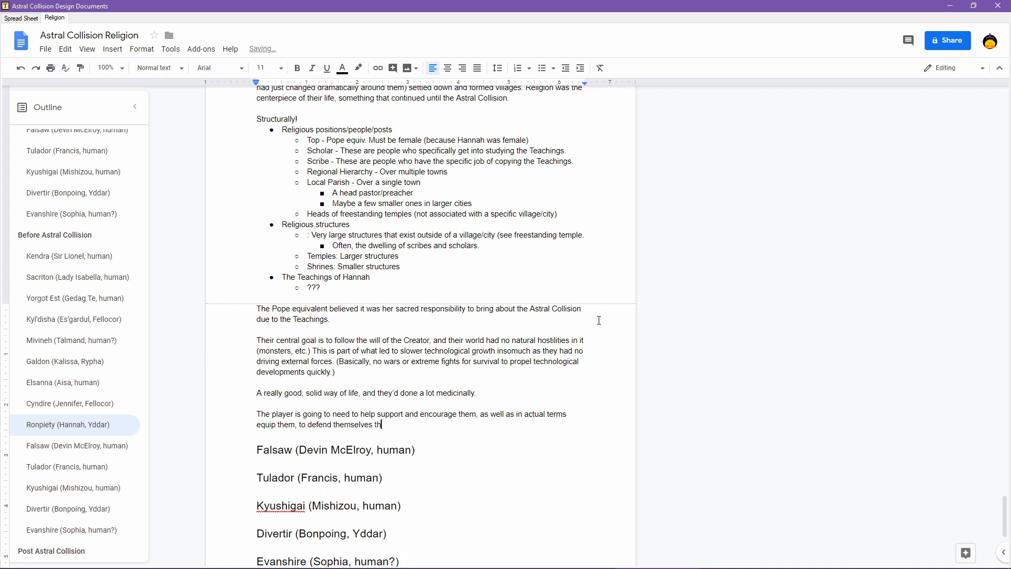
pyautogui.write('from the threats for which t')
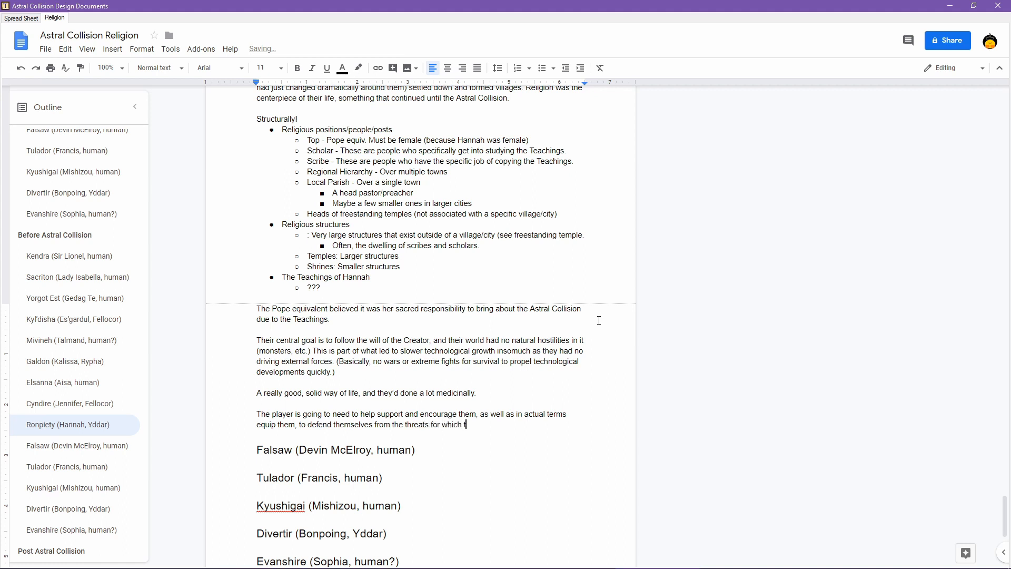
pyautogui.write('hey are woefully illprepared')
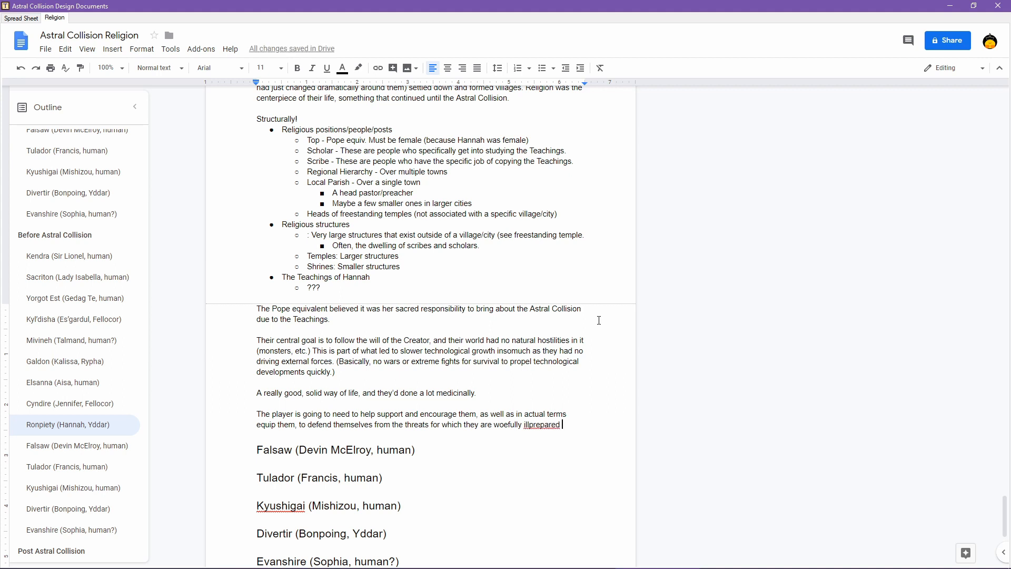
pyautogui.write('when')
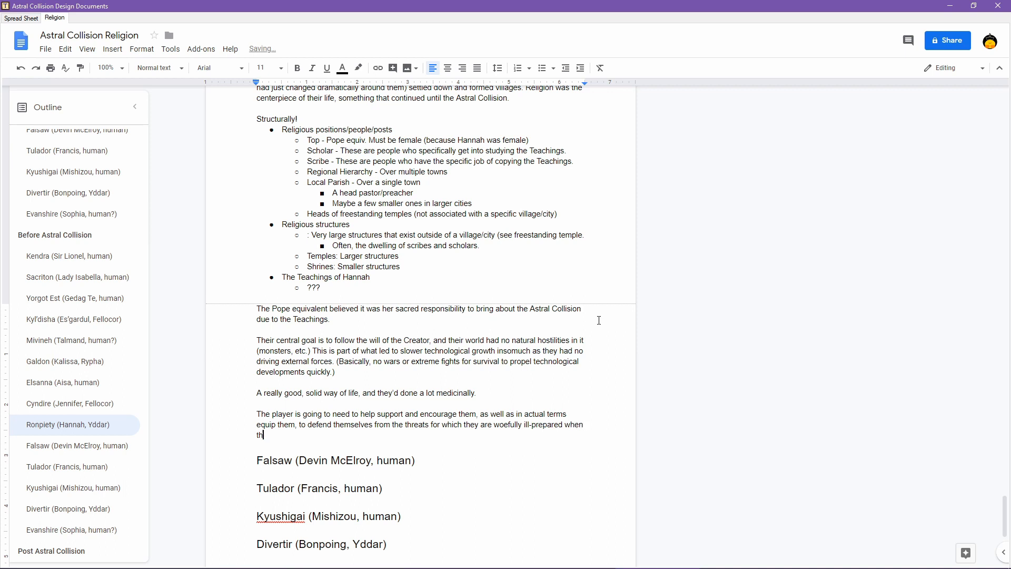
pyautogui.write('e Astral Colli')
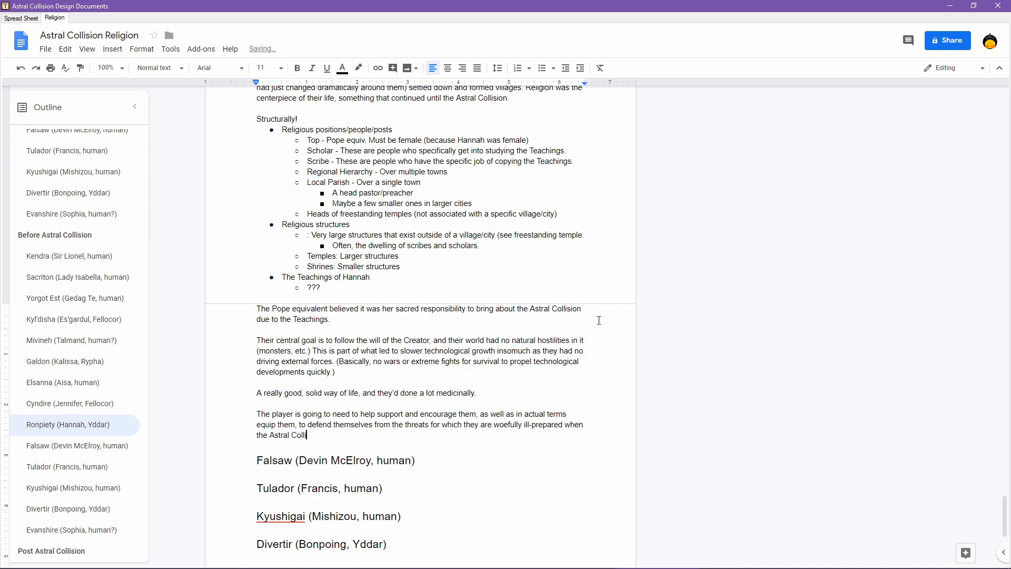
pyautogui.write('sion occurs.')
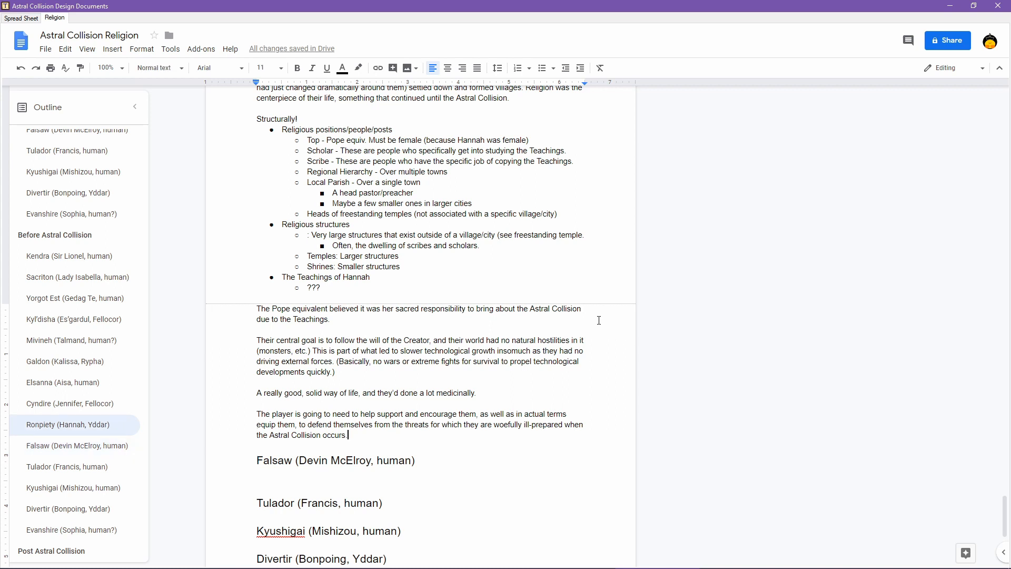
# - Add 'They need to be a strong example for the rest of the world.'
pyautogui.write('They need')
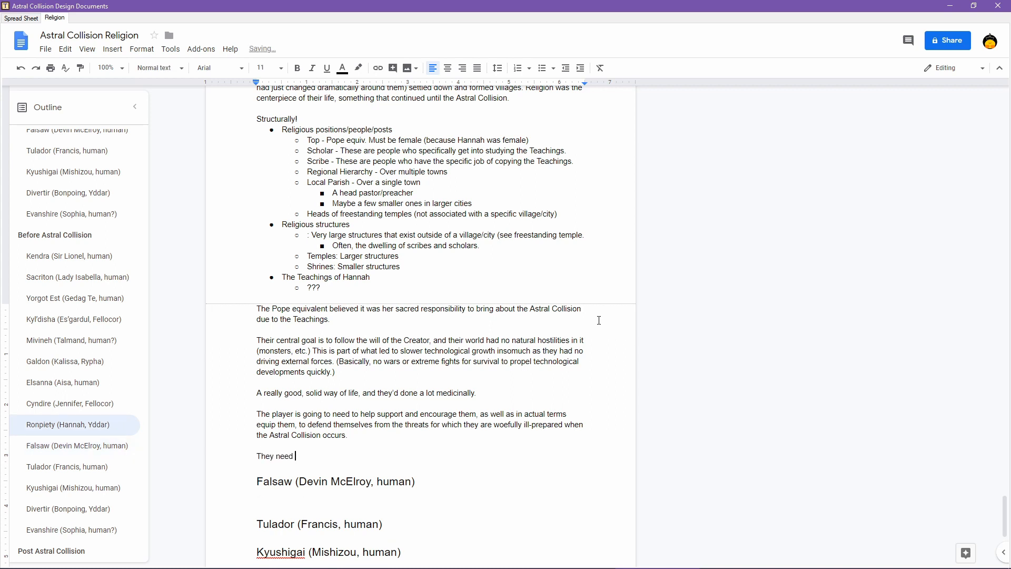
pyautogui.write('to be a stron')
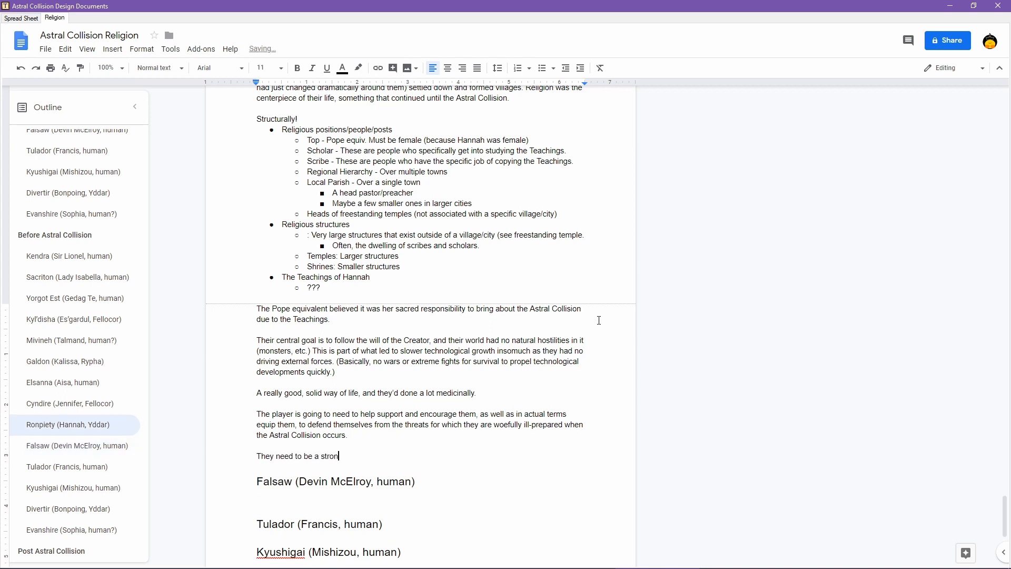
pyautogui.write('g example for t')
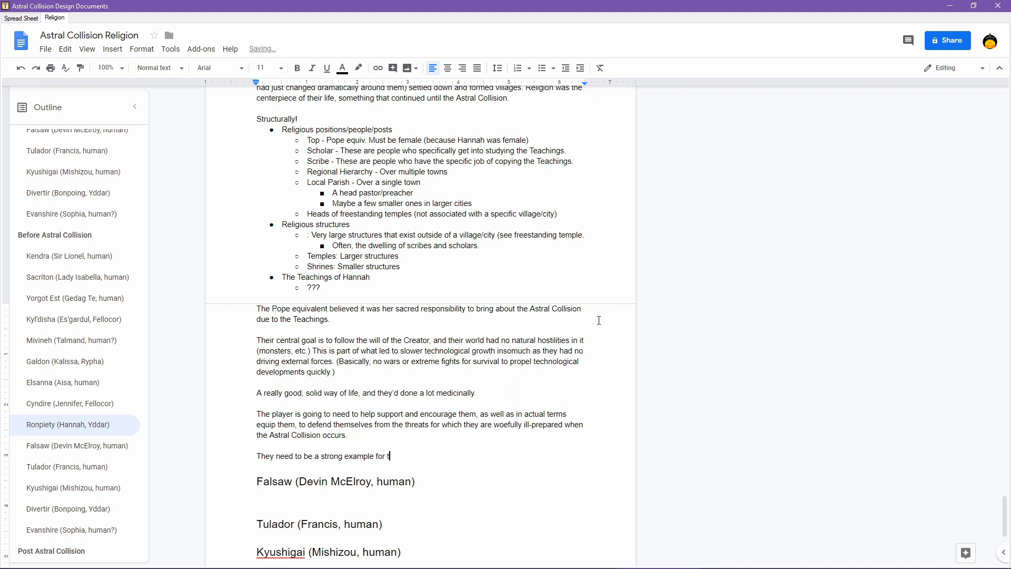
pyautogui.write('he rest of the world.')
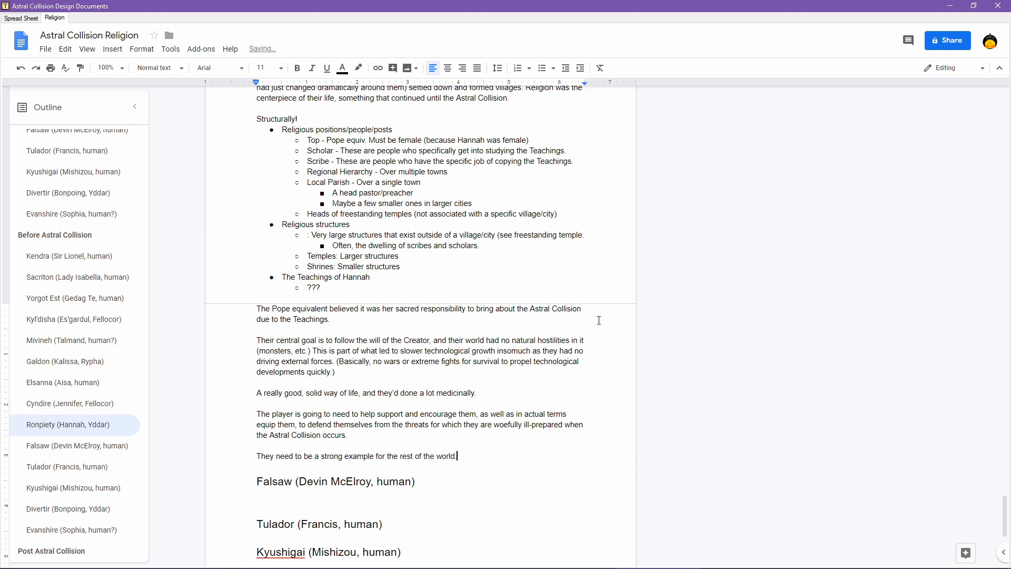
pyautogui.click(74, 445)
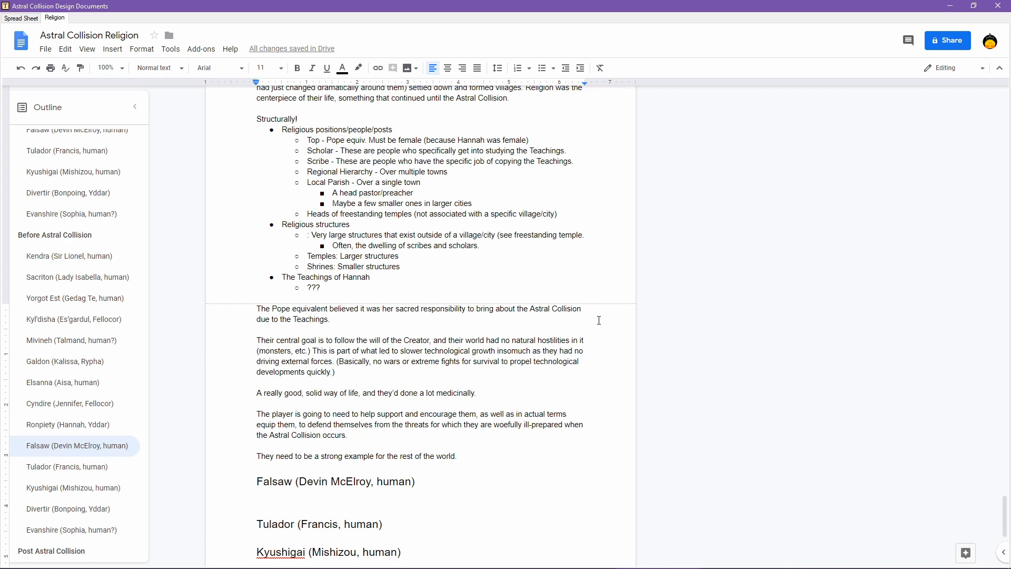
pyautogui.moveTo(628, 303)
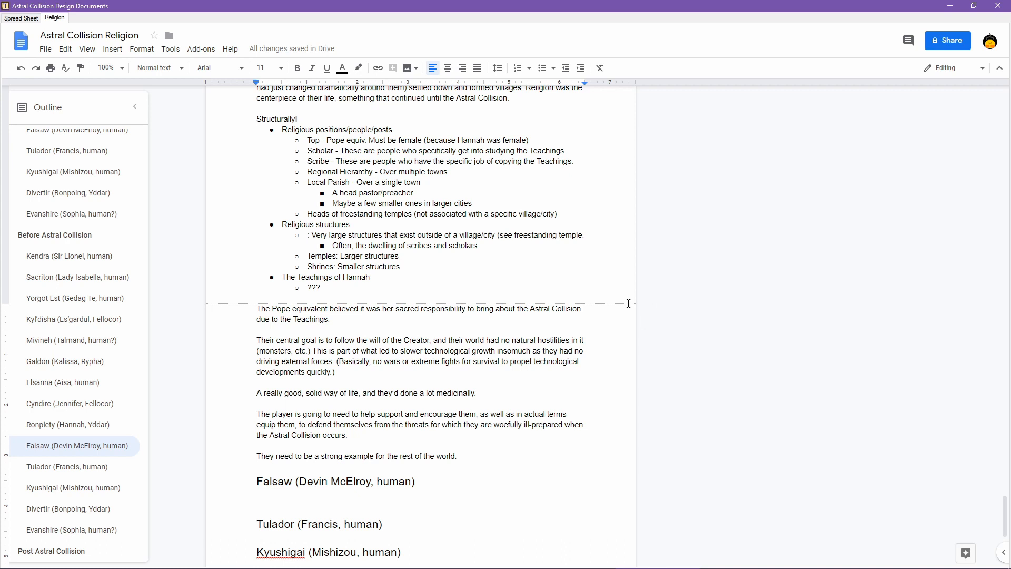
pyautogui.click(570, 536)
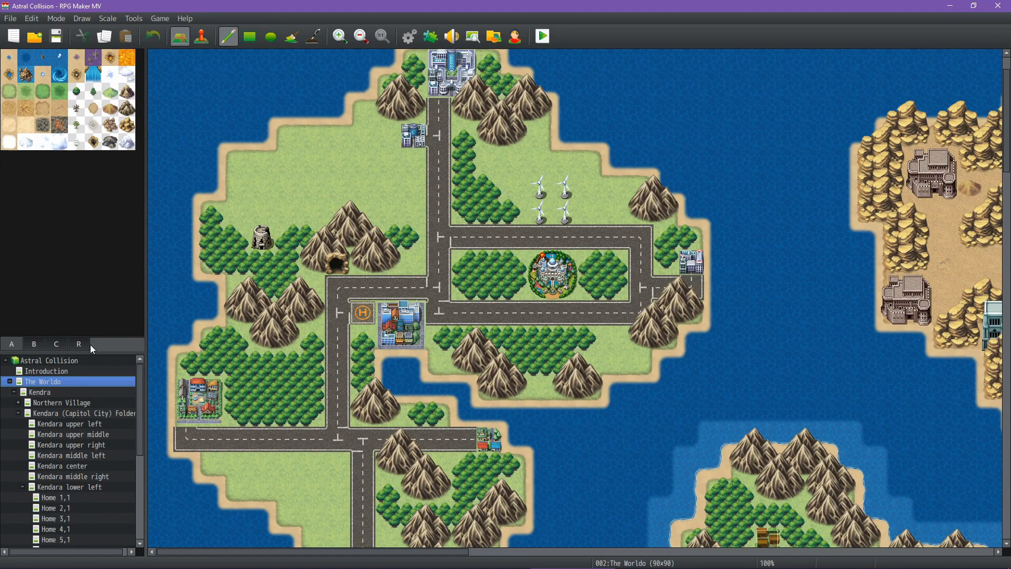
pyautogui.moveTo(438, 211)
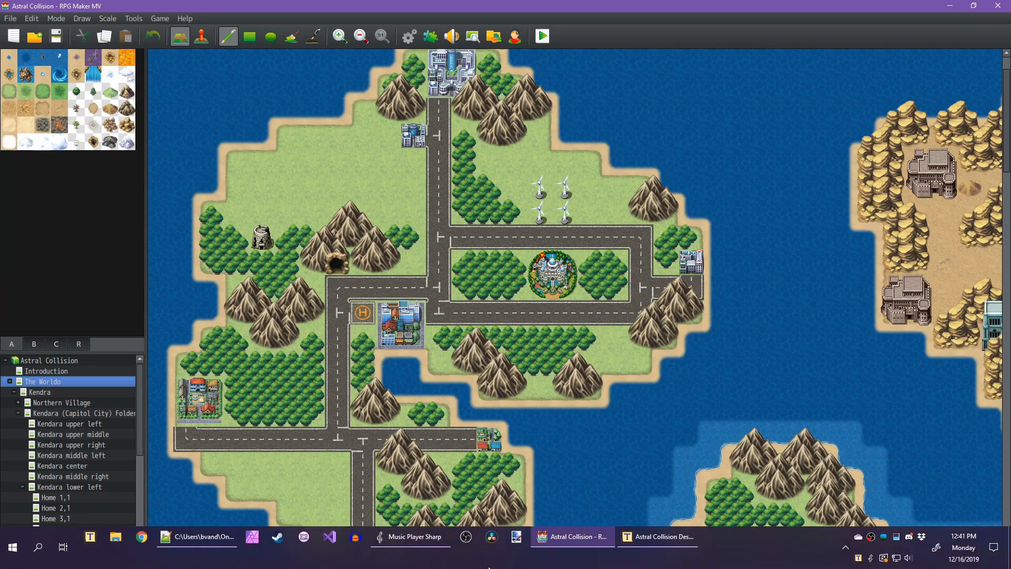
pyautogui.click(657, 536)
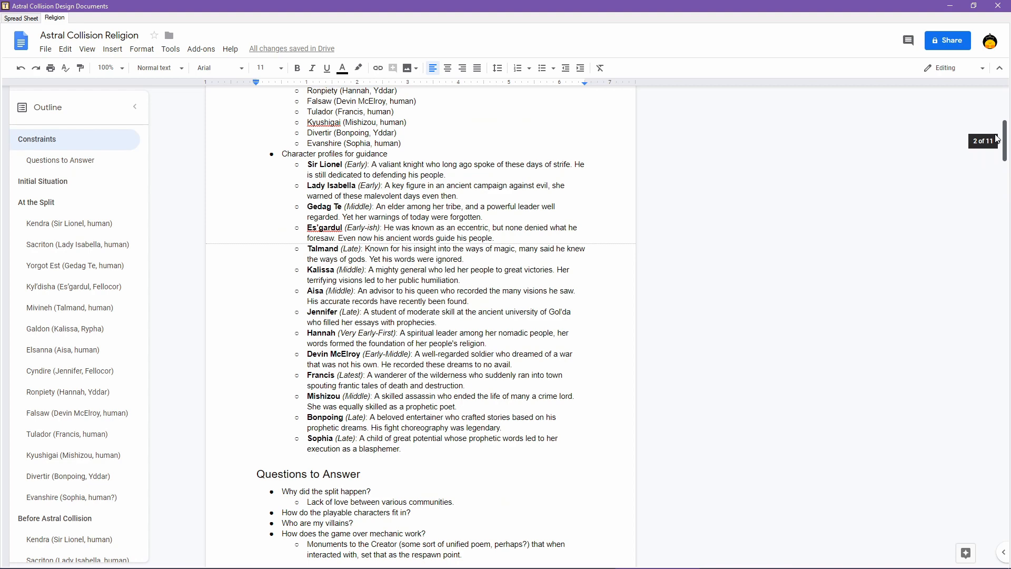
# - Under the Falsaw heading, write that these people in many regards worship justice
pyautogui.scroll(-3)
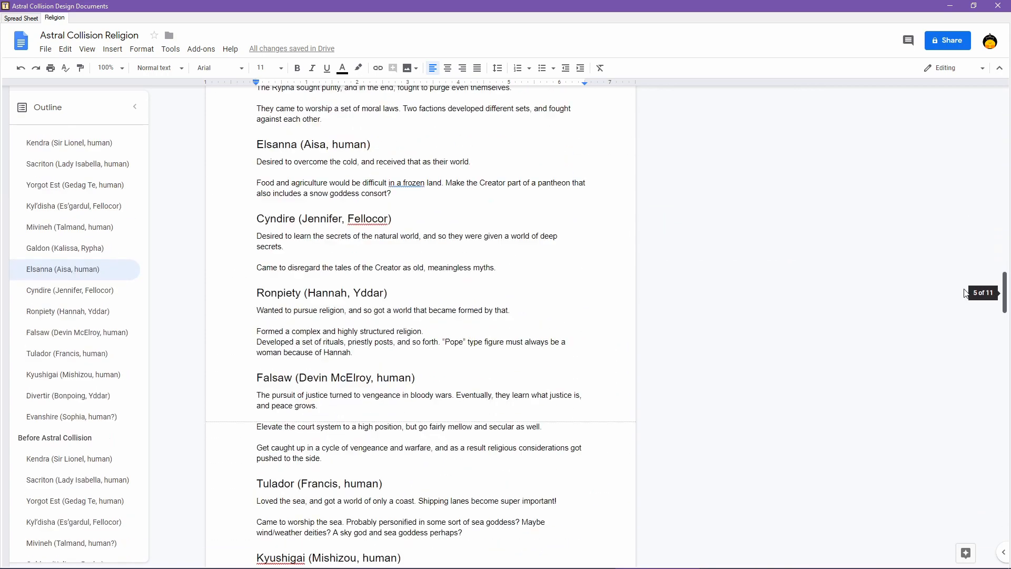
pyautogui.scroll(-3)
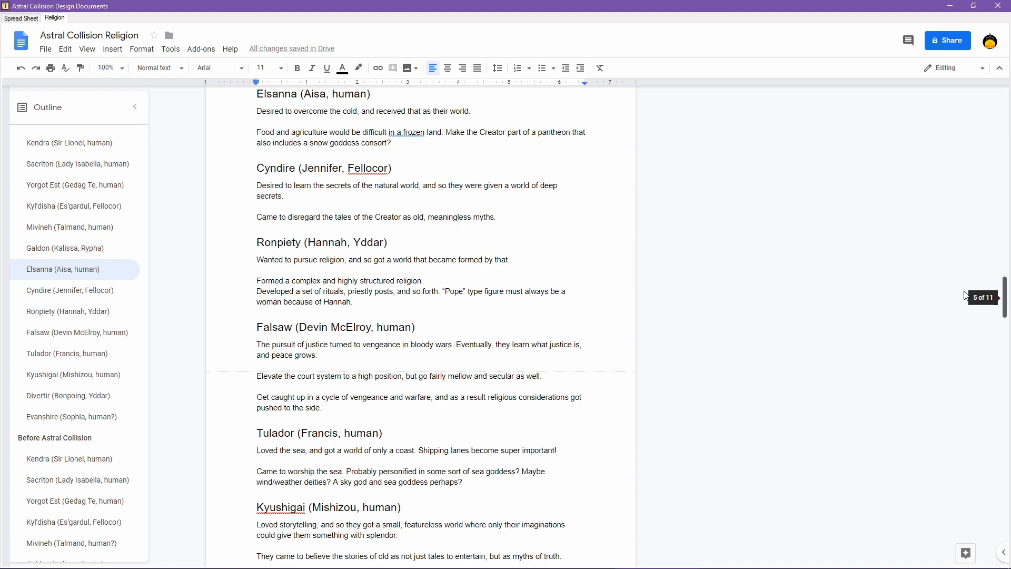
pyautogui.scroll(-3)
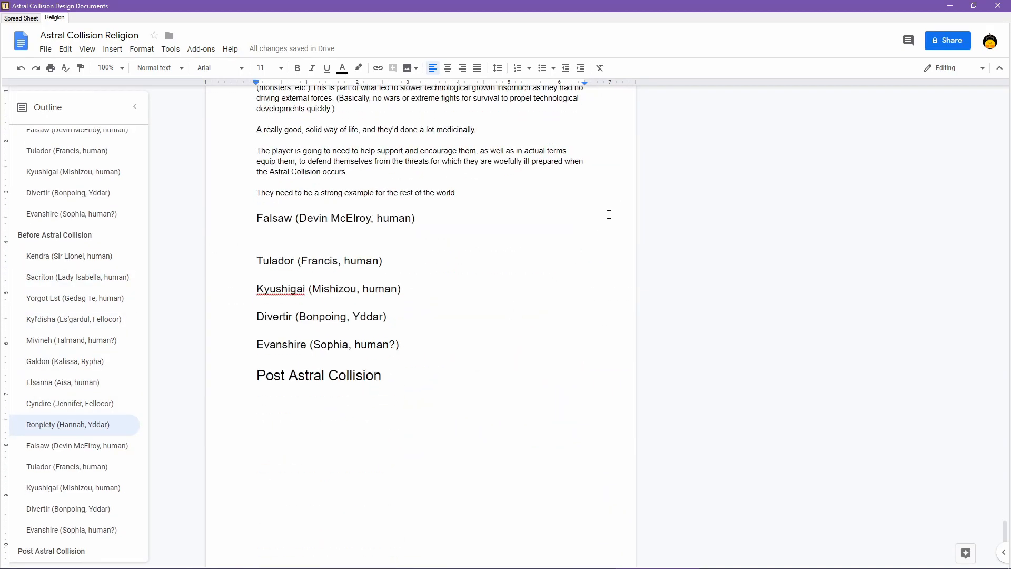
pyautogui.write('These are a people who in m')
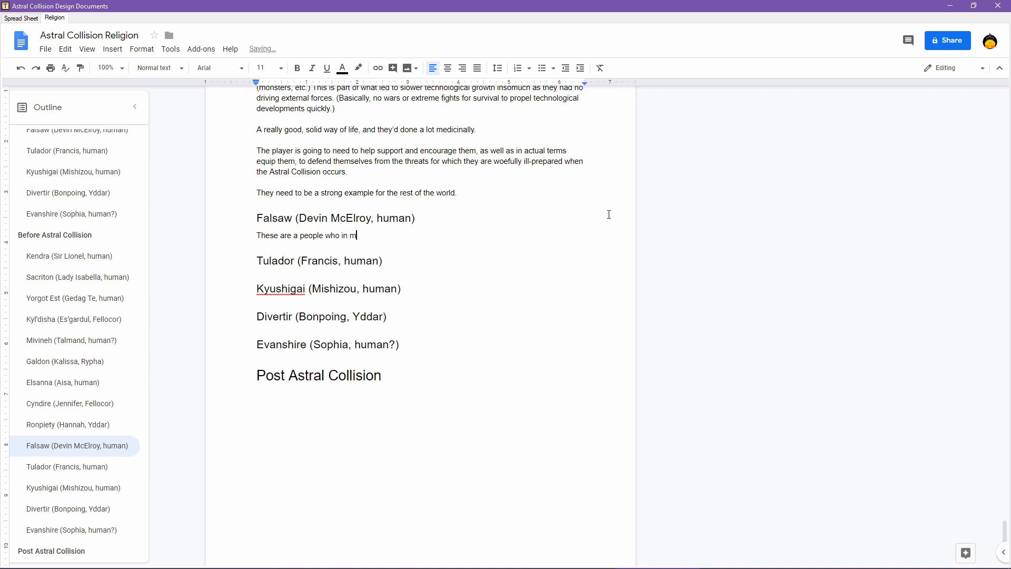
pyautogui.write('any regards wors')
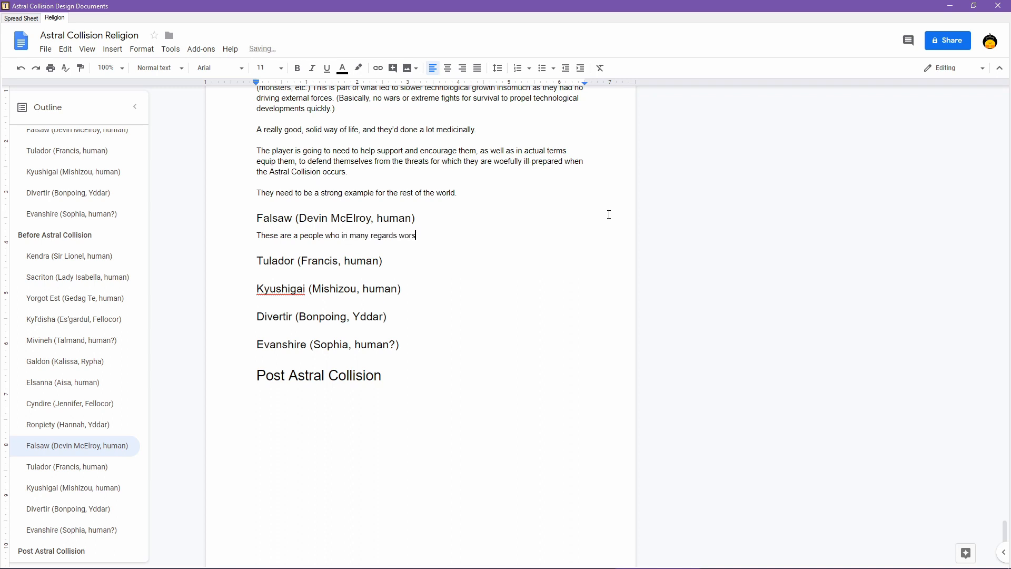
pyautogui.write('hip justice')
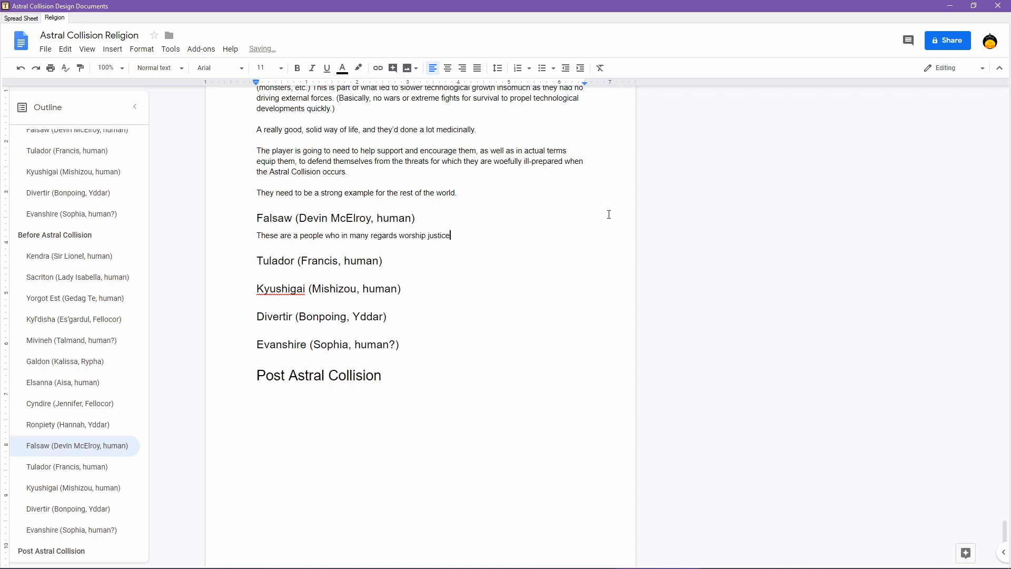
pyautogui.write('.')
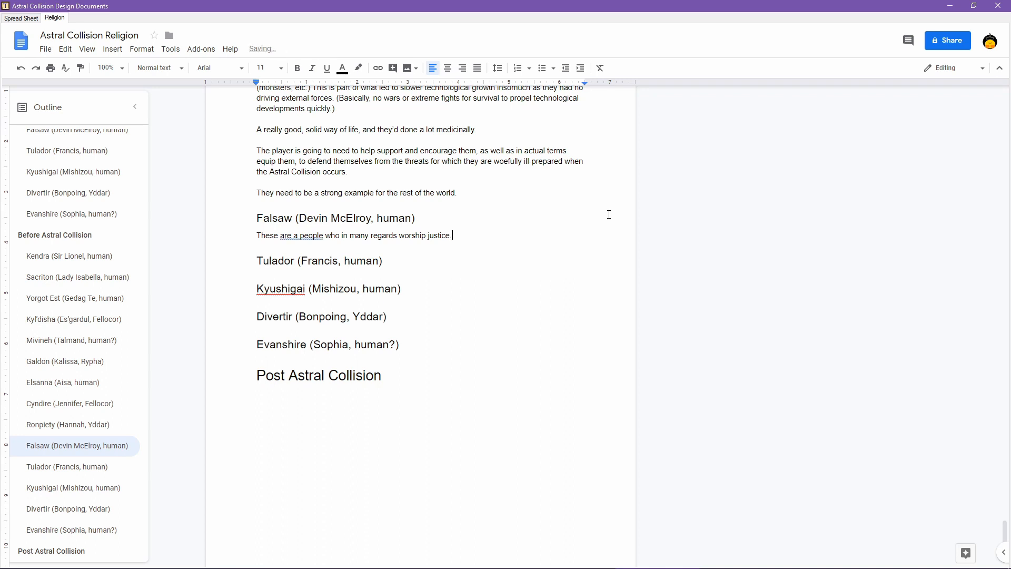
# - Add 'I'd say they have a very egalitarian society,'
pyautogui.write("I'd")
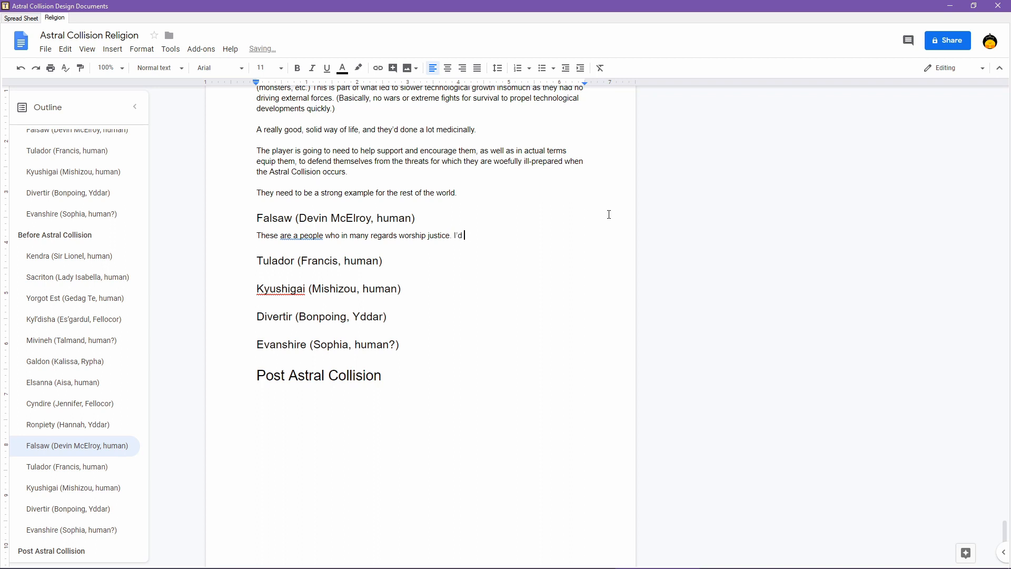
pyautogui.write('say they have a')
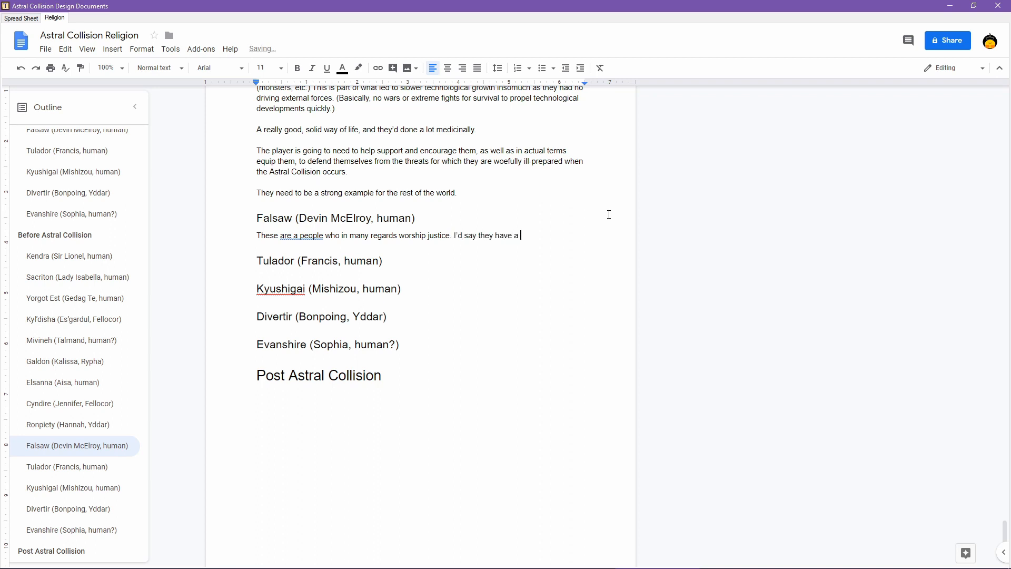
pyautogui.write('very e')
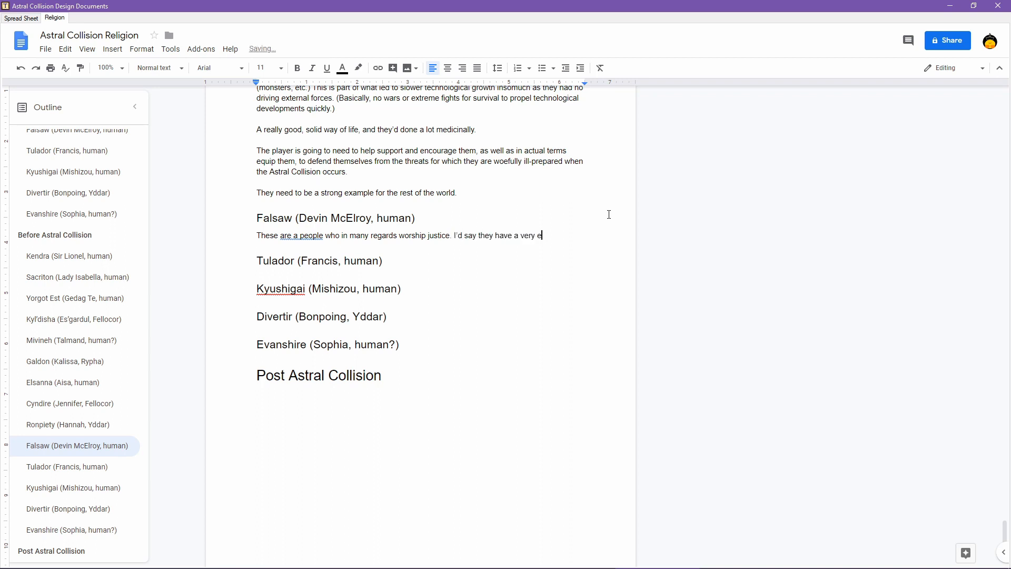
pyautogui.write('gal')
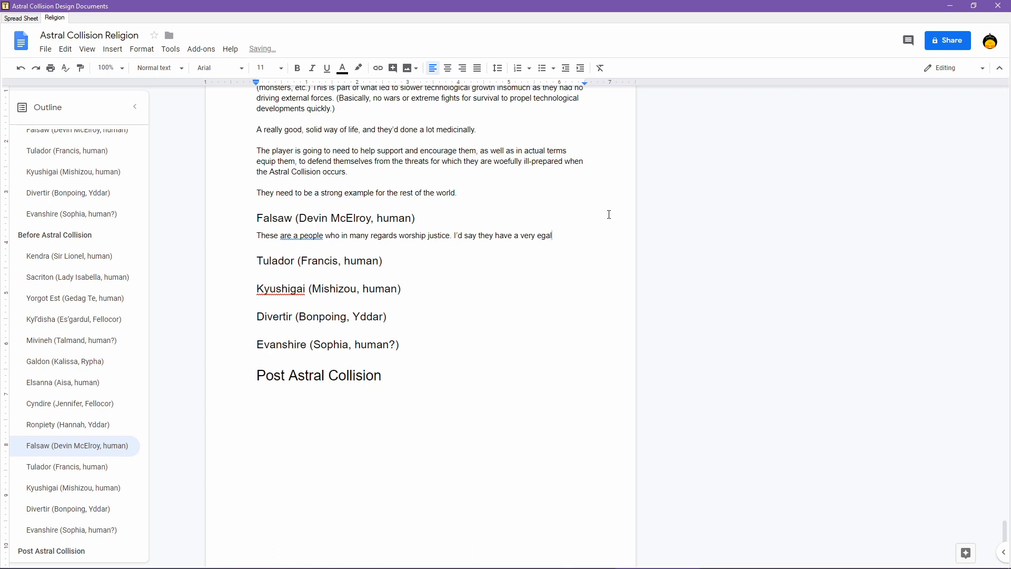
pyautogui.write('itarian s')
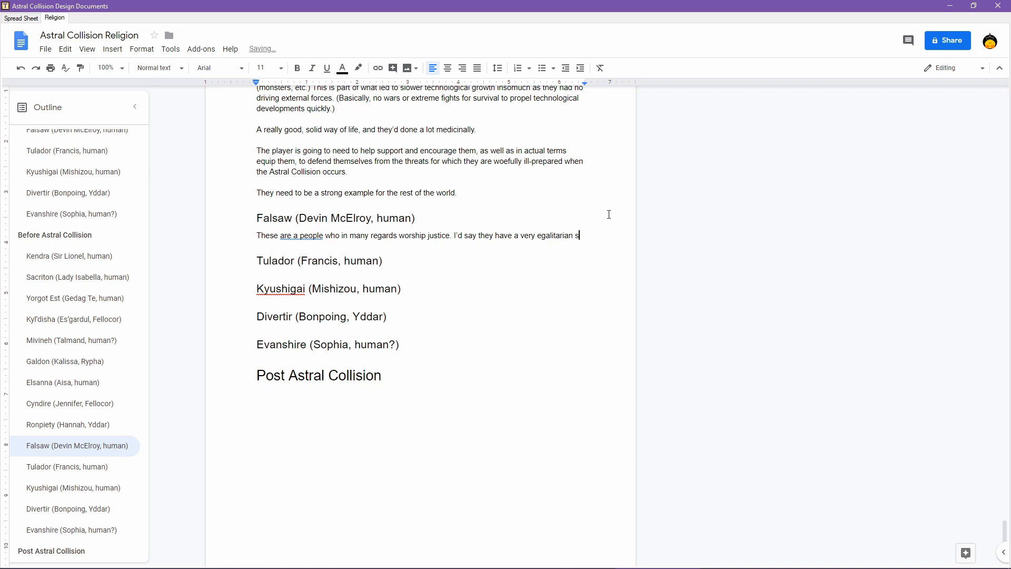
pyautogui.write('ociety,')
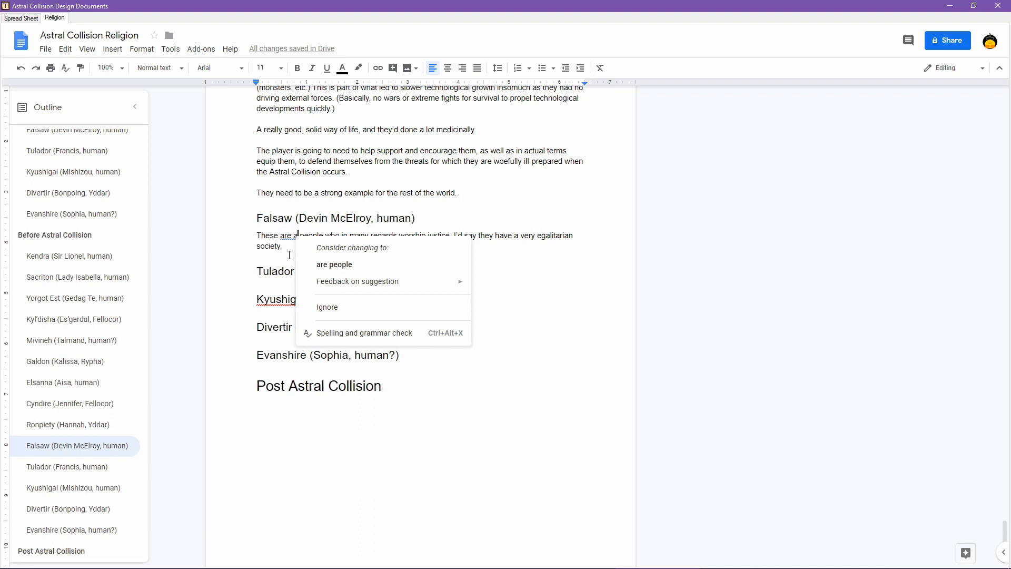
# - Dismiss the grammar suggestion on 'are a people' with Ignore
pyautogui.click(334, 264)
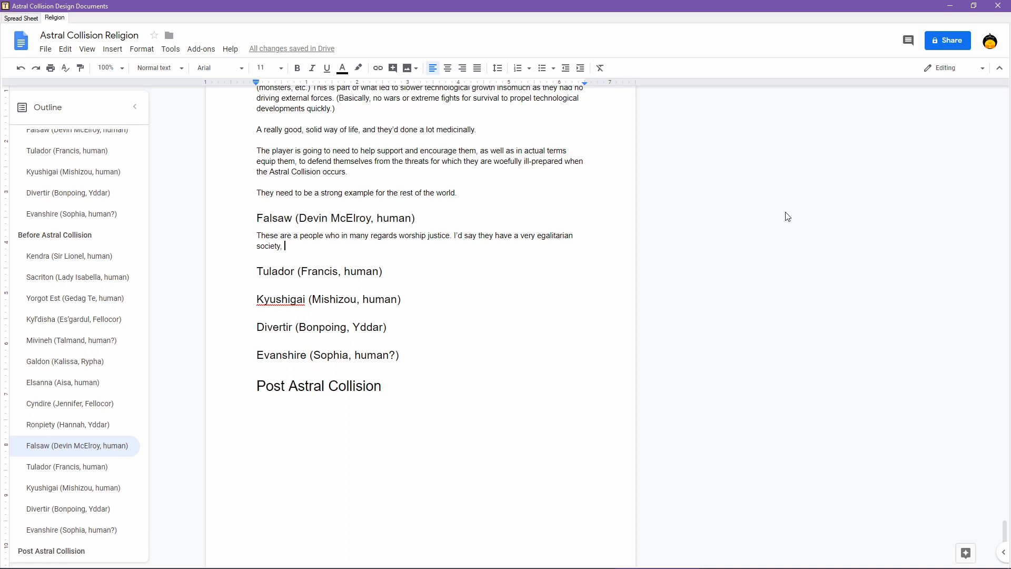
# - Write that Falsaw is a bit nervous, with a culture of reporting on neighbors
pyautogui.write('but perhaps a')
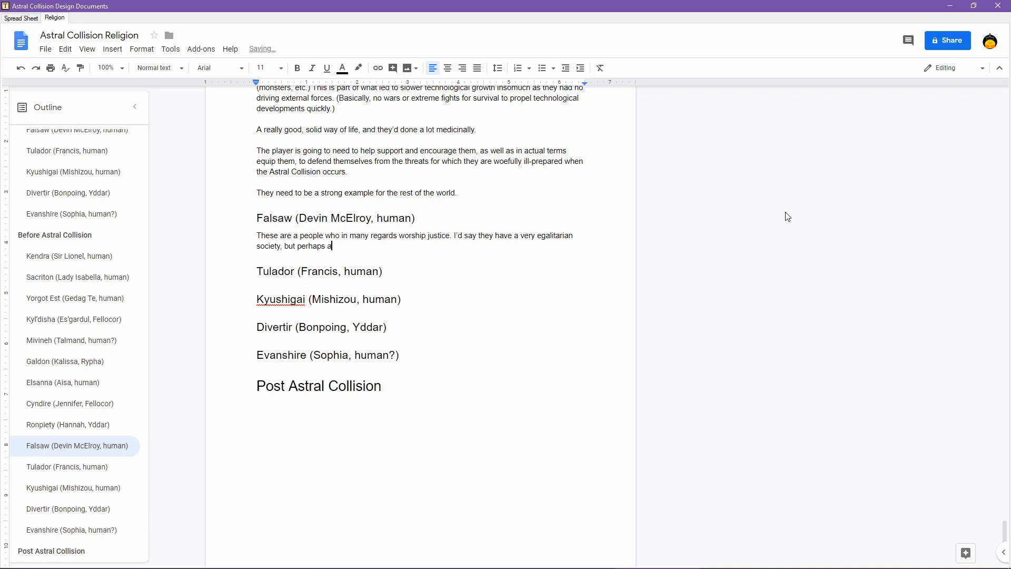
pyautogui.write('bit of a nervous one.')
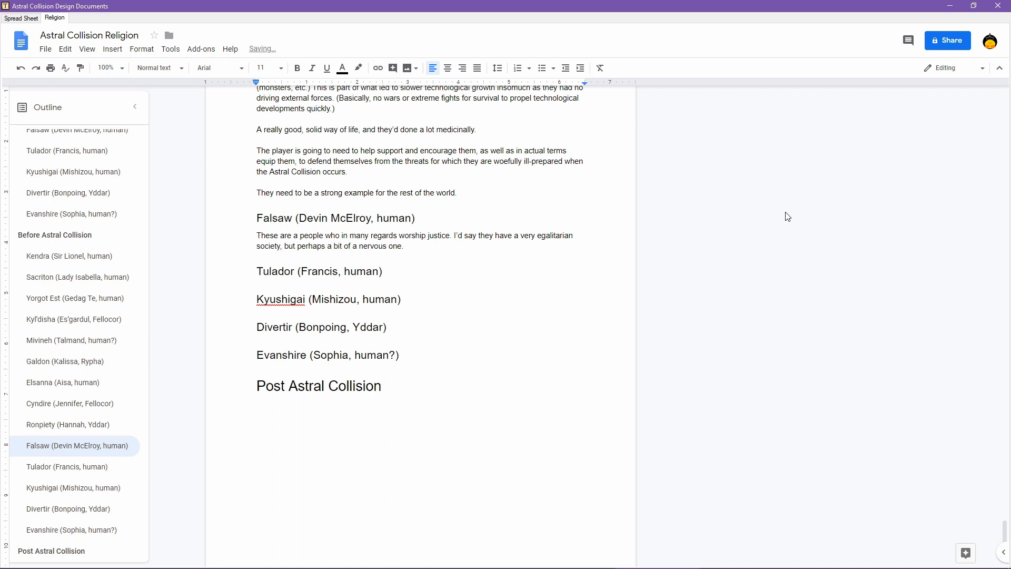
pyautogui.write('(insomuch as')
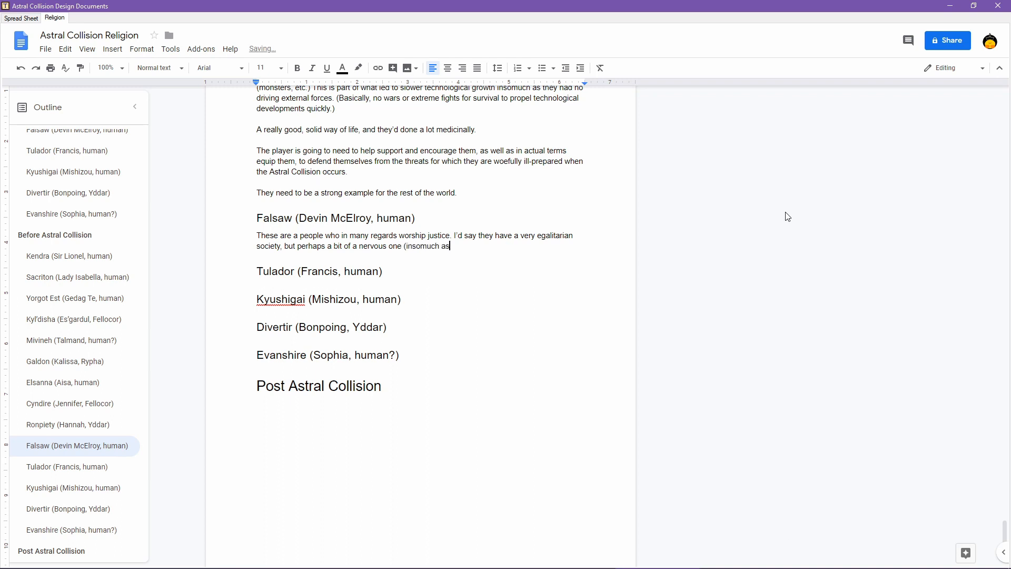
pyautogui.write('there')
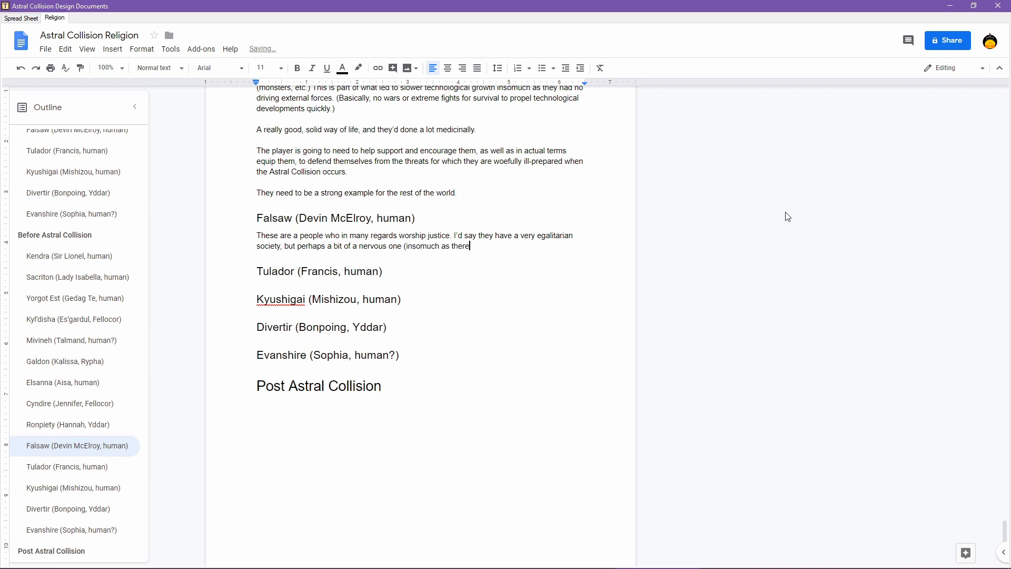
pyautogui.write('is a bit of a cultu')
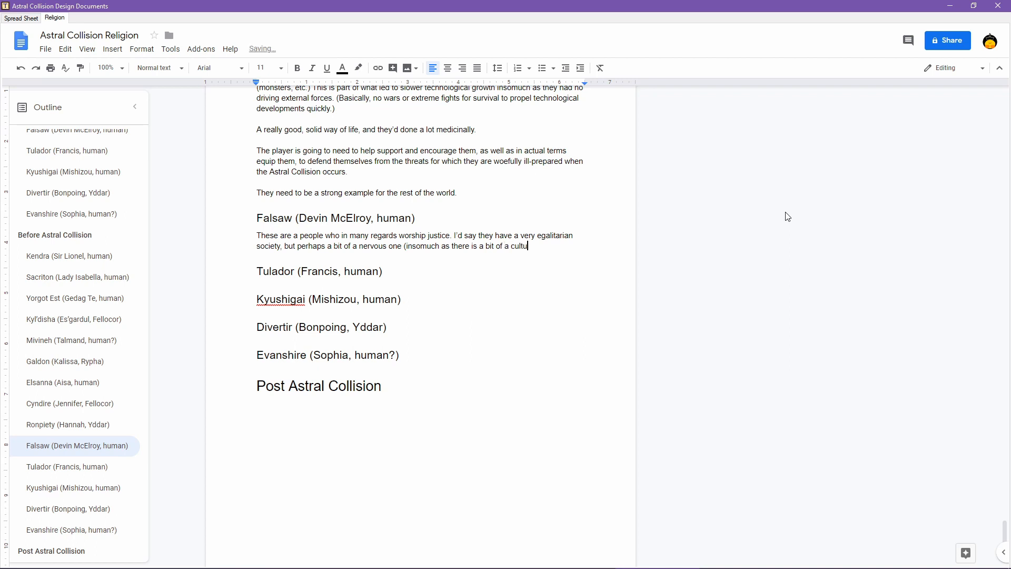
pyautogui.write('re of')
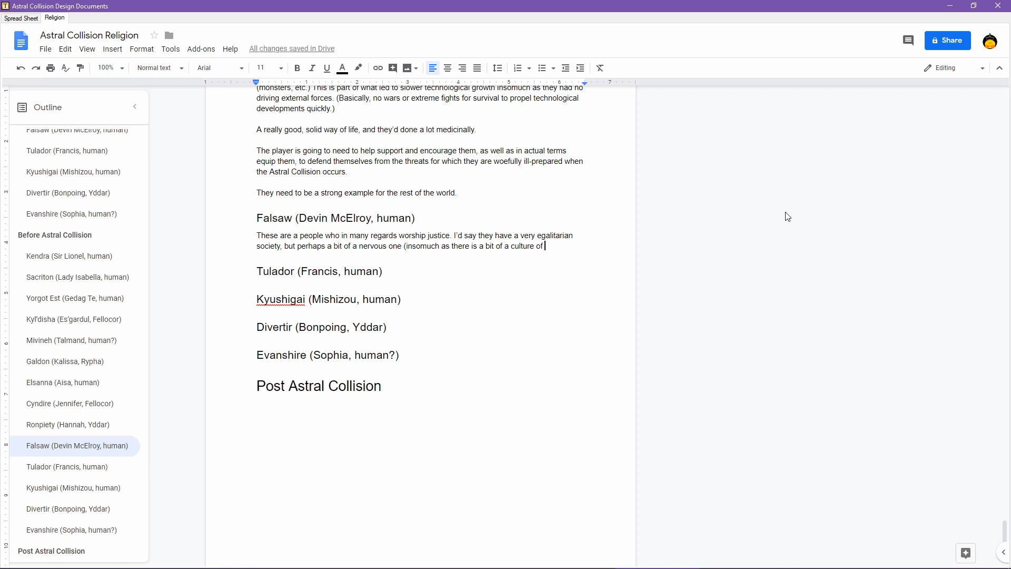
pyautogui.write('reporting on the crimes of your nei')
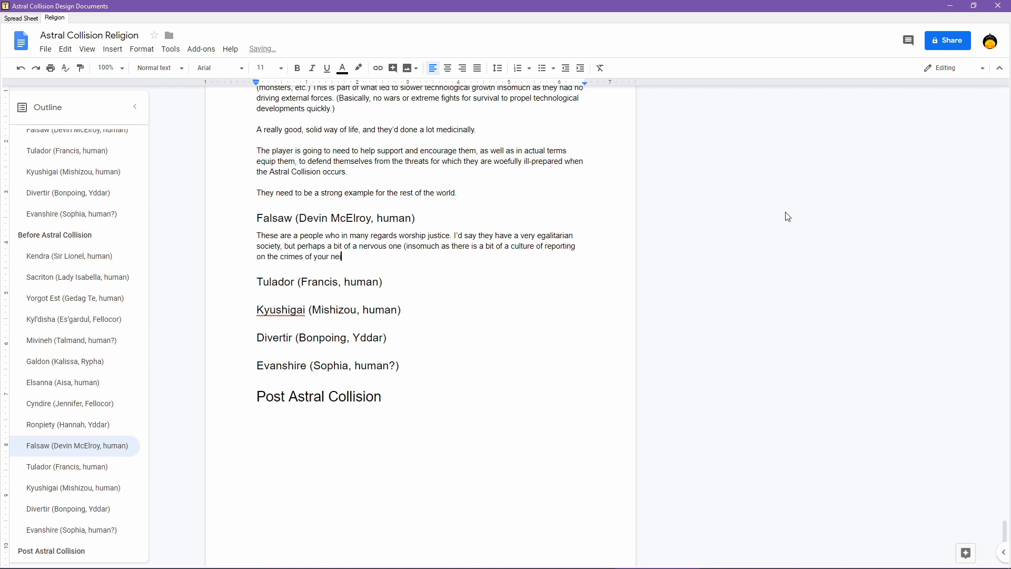
pyautogui.write('ghbors')
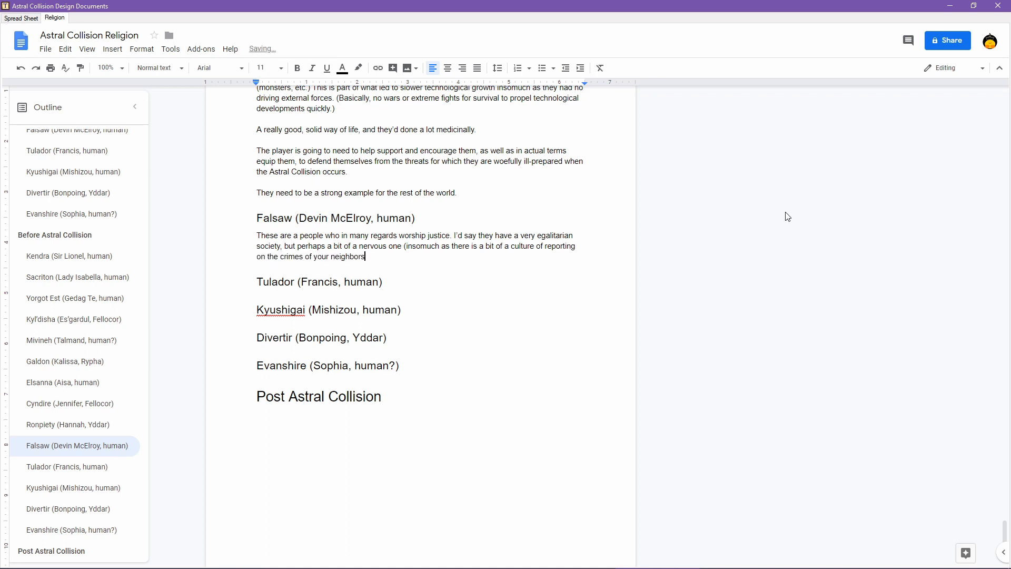
pyautogui.write('.')
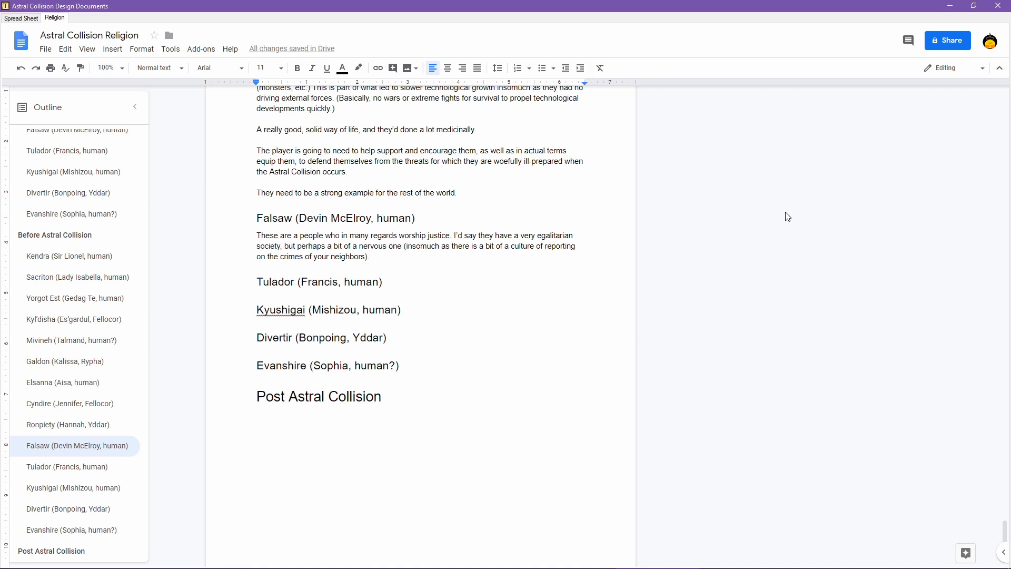
# - Add that they have a very developed legal system and revered courts
pyautogui.write('They have a v')
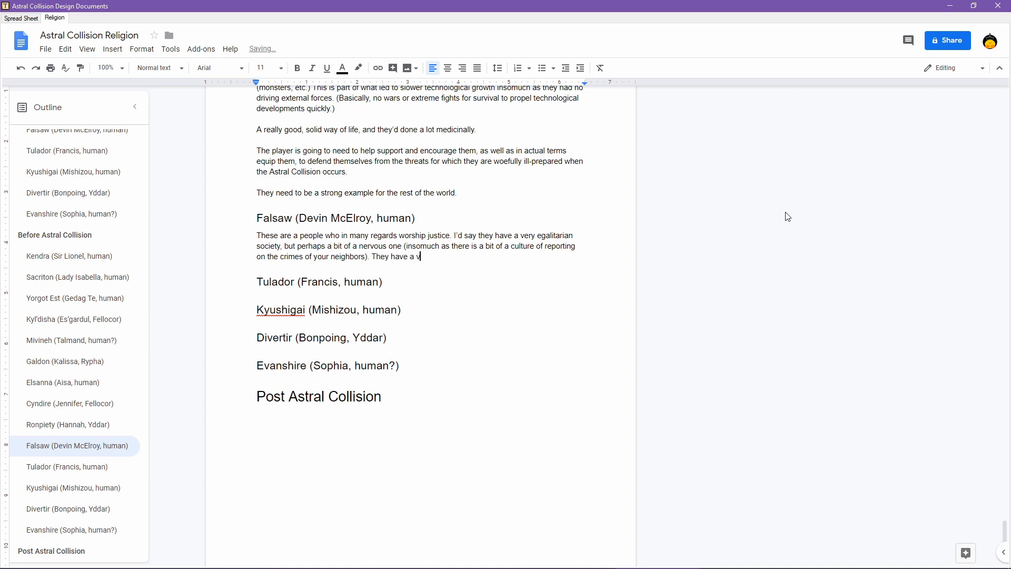
pyautogui.write('ery developed')
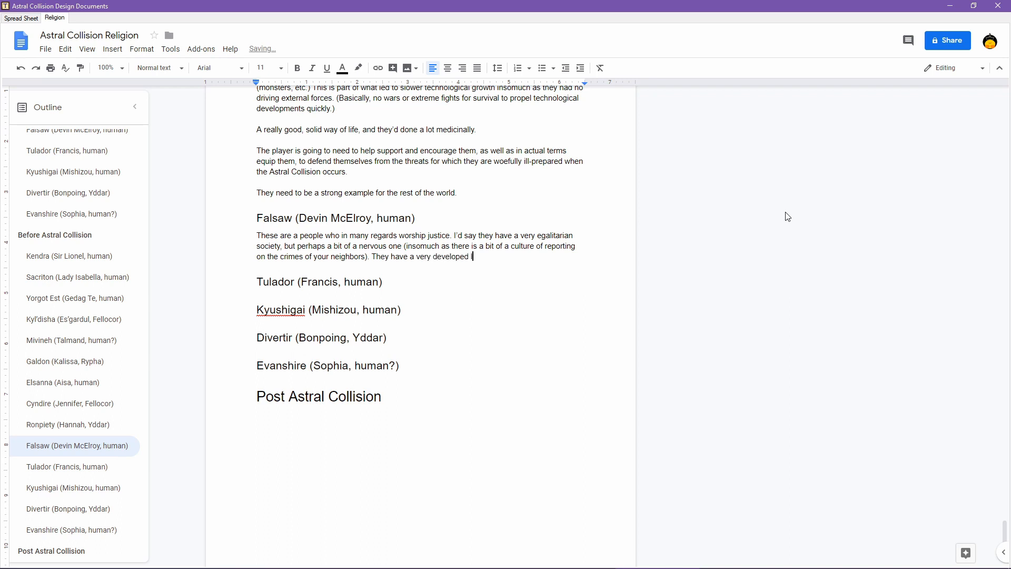
pyautogui.write('legal system, and a highly')
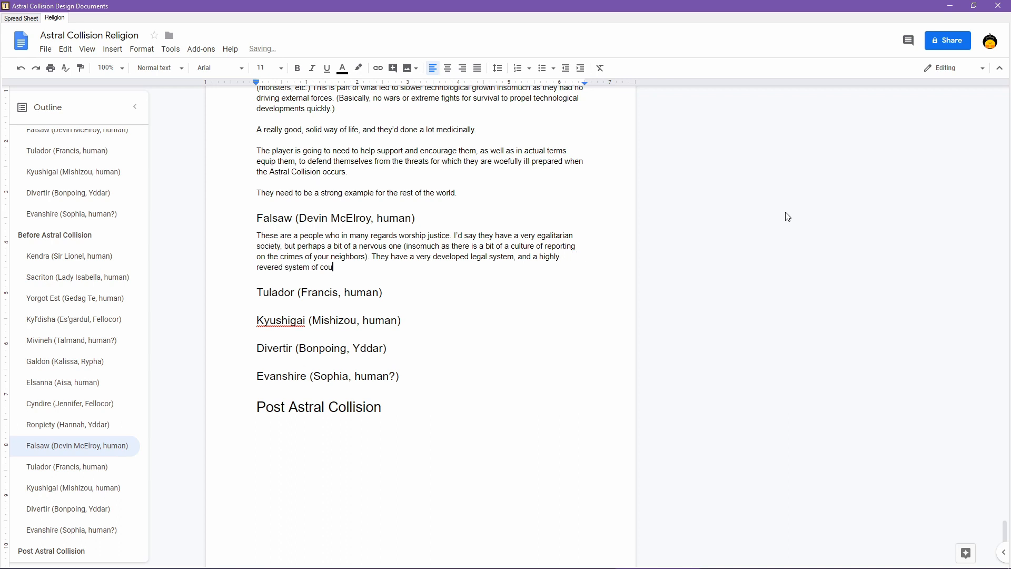
# - Finish 'courts.' and write that past wars for vengeance were dressed up as justice
pyautogui.write('rts.')
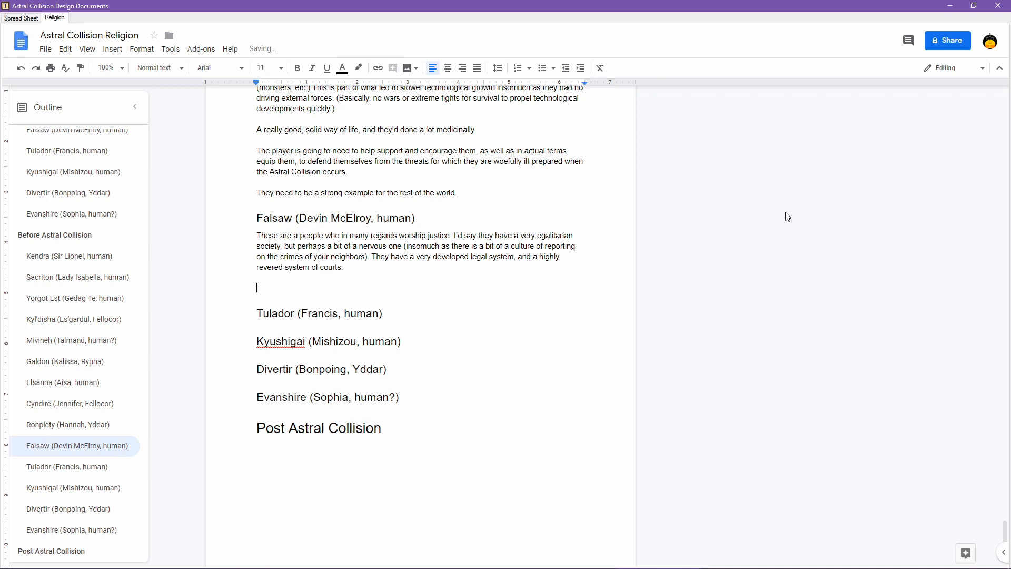
pyautogui.write('In the past, there were many wars f')
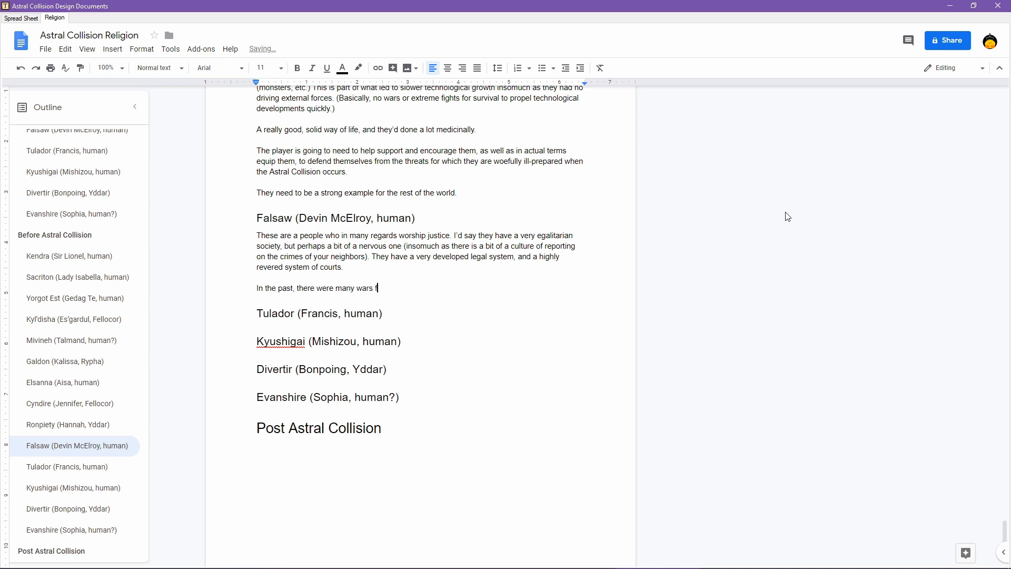
pyautogui.write('or vengea')
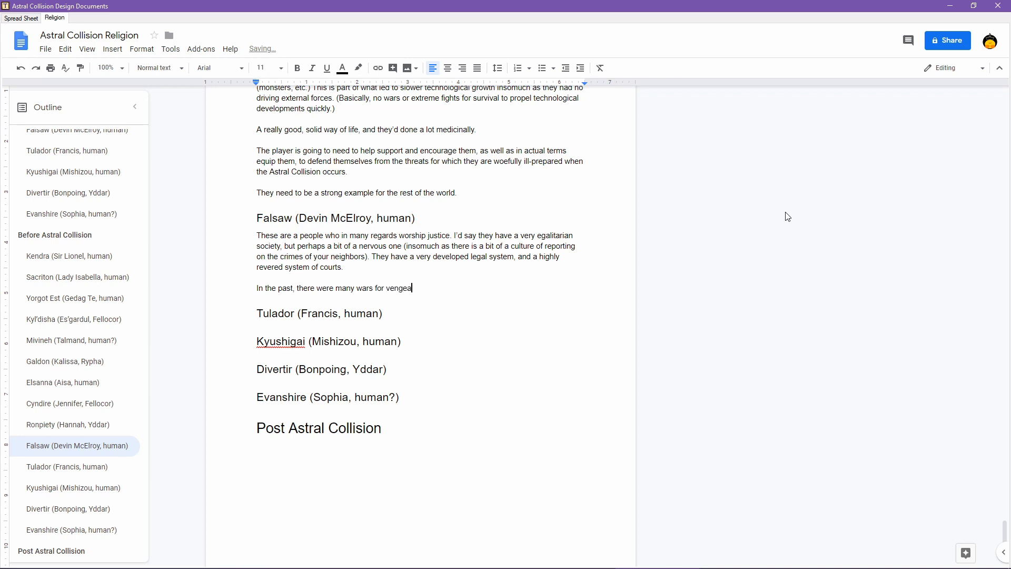
pyautogui.write('nce dessed up as wars')
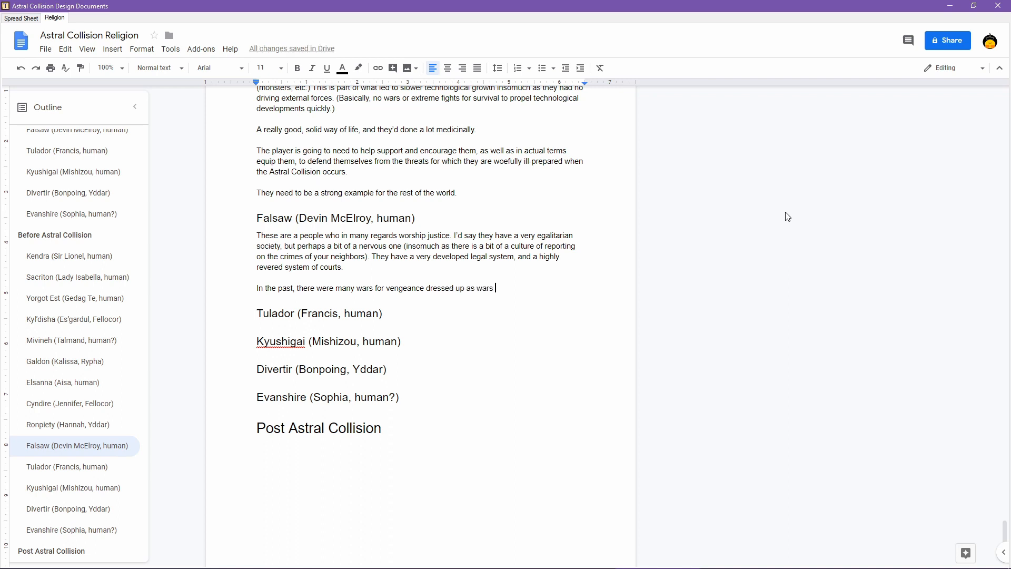
pyautogui.write('for justice.')
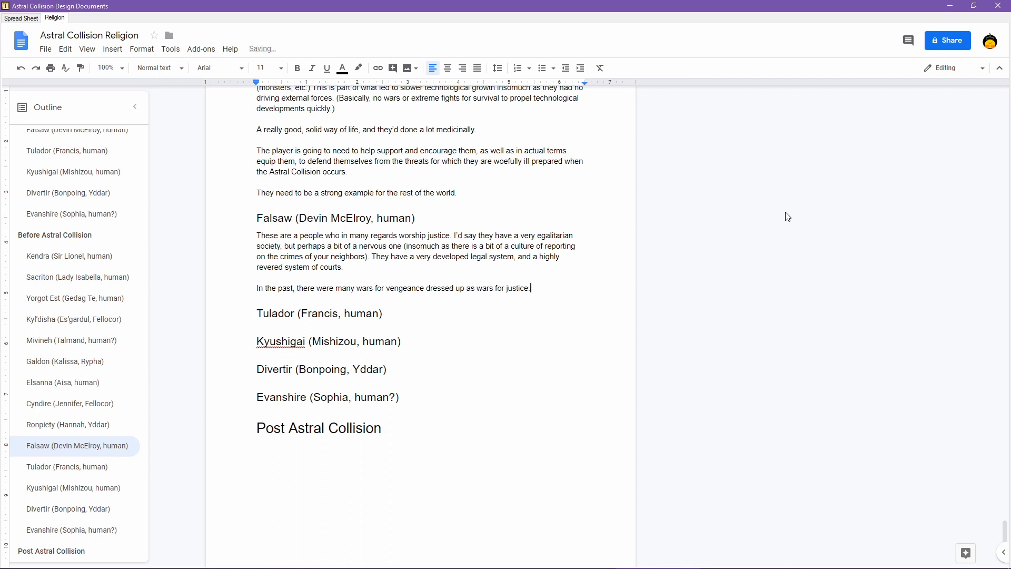
# - Add that they eventually rejected those ways when Devin was around, but those wars drove advancement
pyautogui.write('They eventually rejected those w')
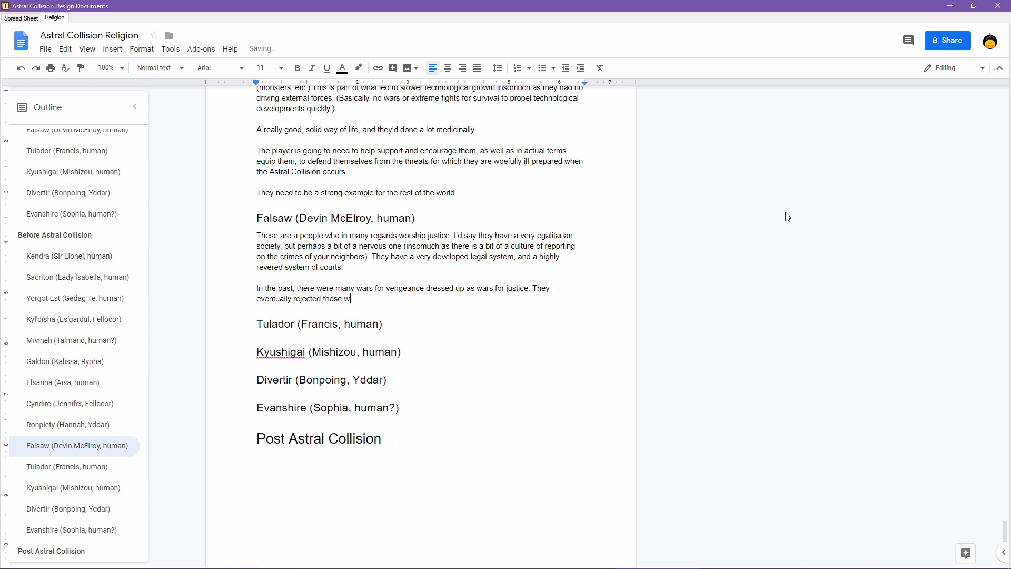
pyautogui.write('ays')
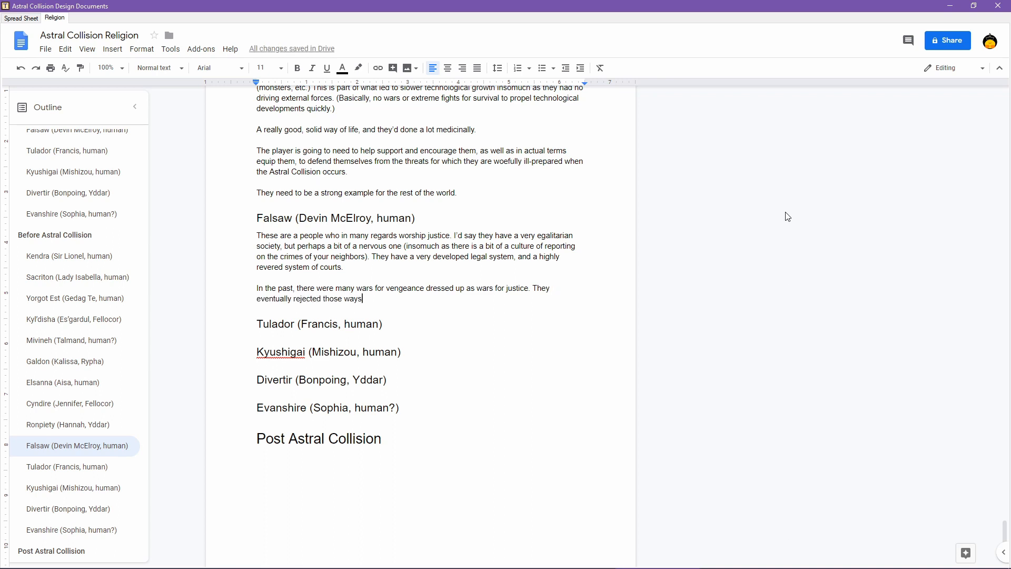
pyautogui.write('(when D')
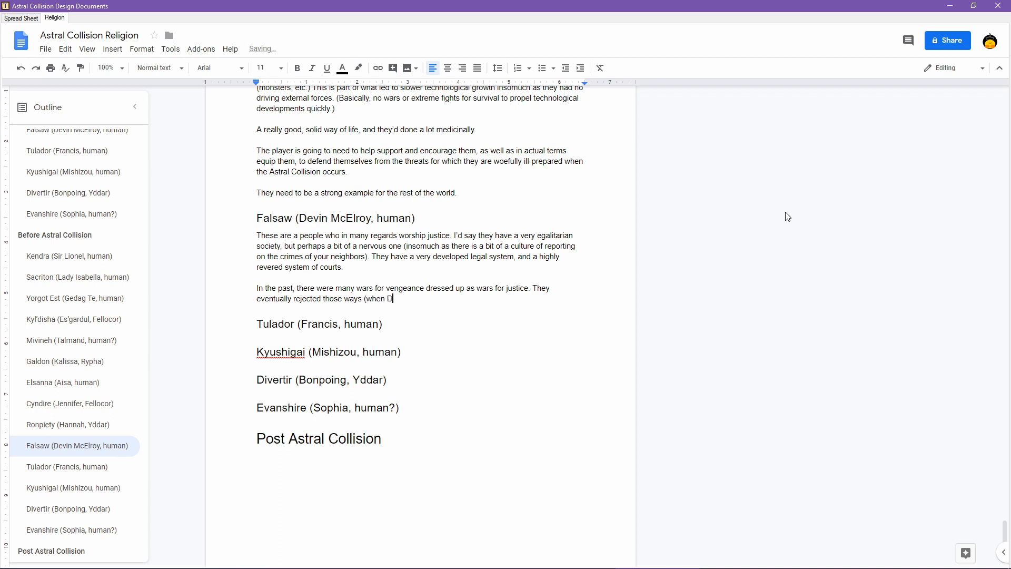
pyautogui.write('evin was around),')
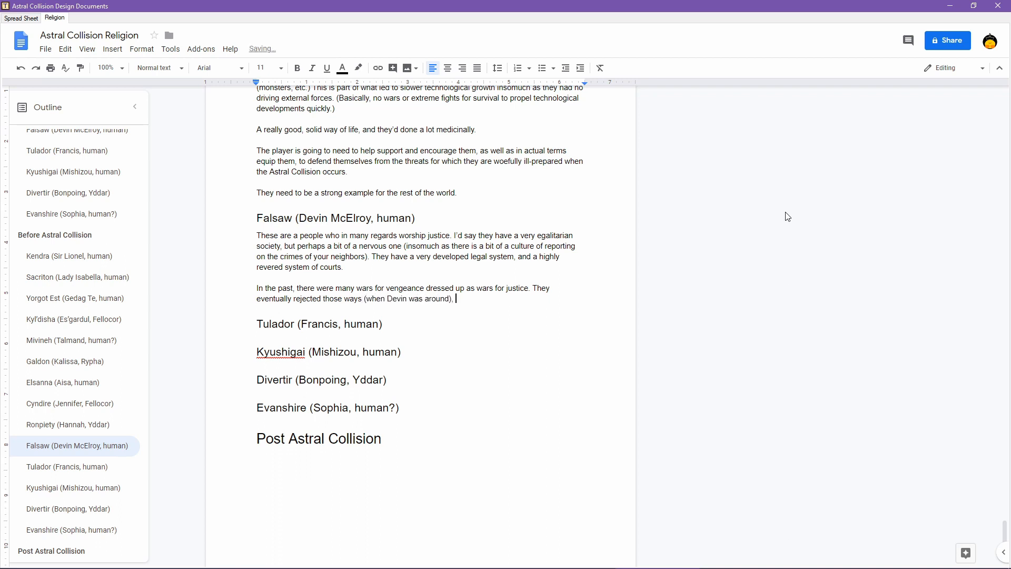
pyautogui.write('but those wars did propel a lot of')
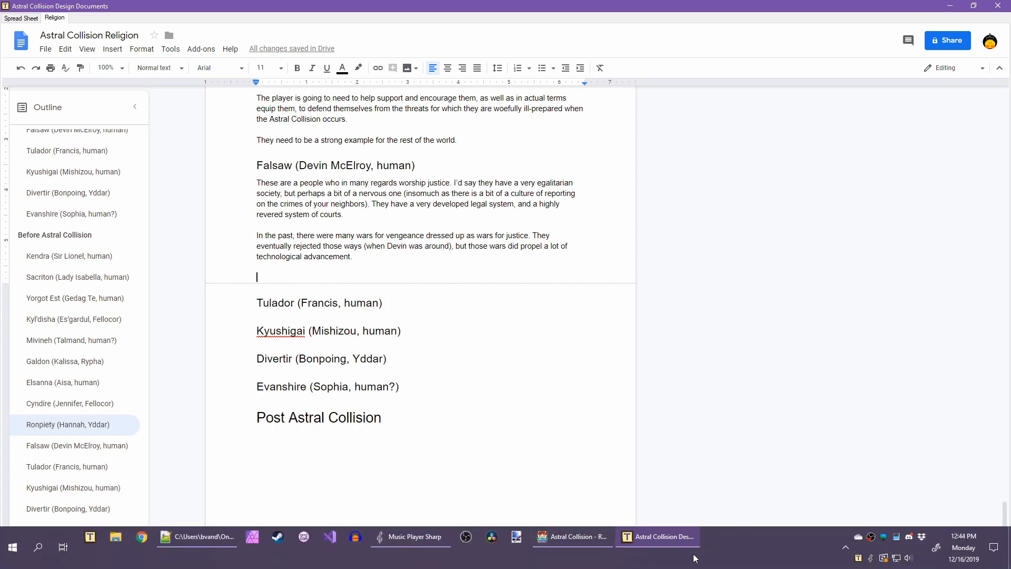
# - Switch to RPG Maker MV and pan The Worldo map, then zoom out to see it whole
pyautogui.click(569, 537)
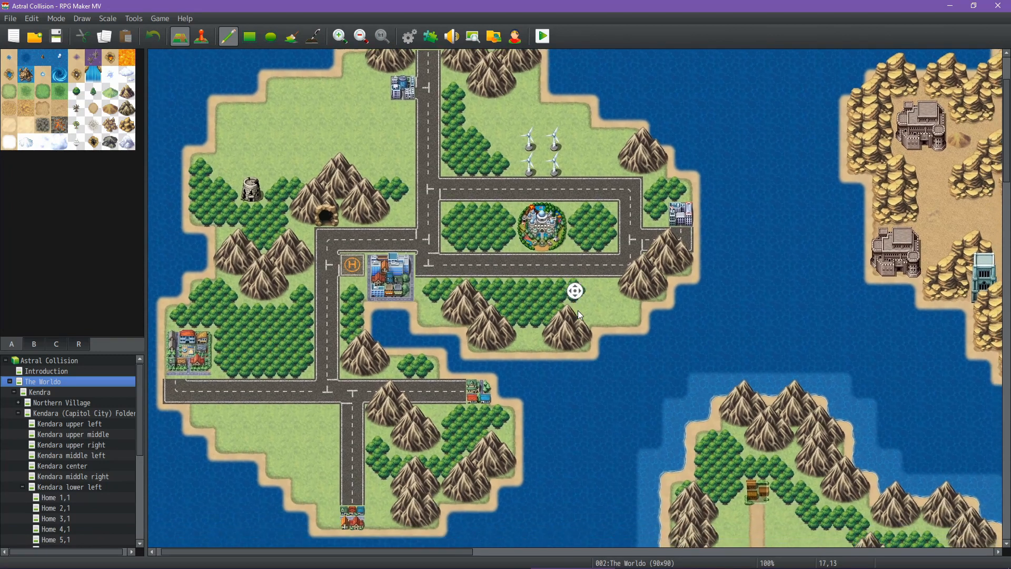
pyautogui.hscroll(3)
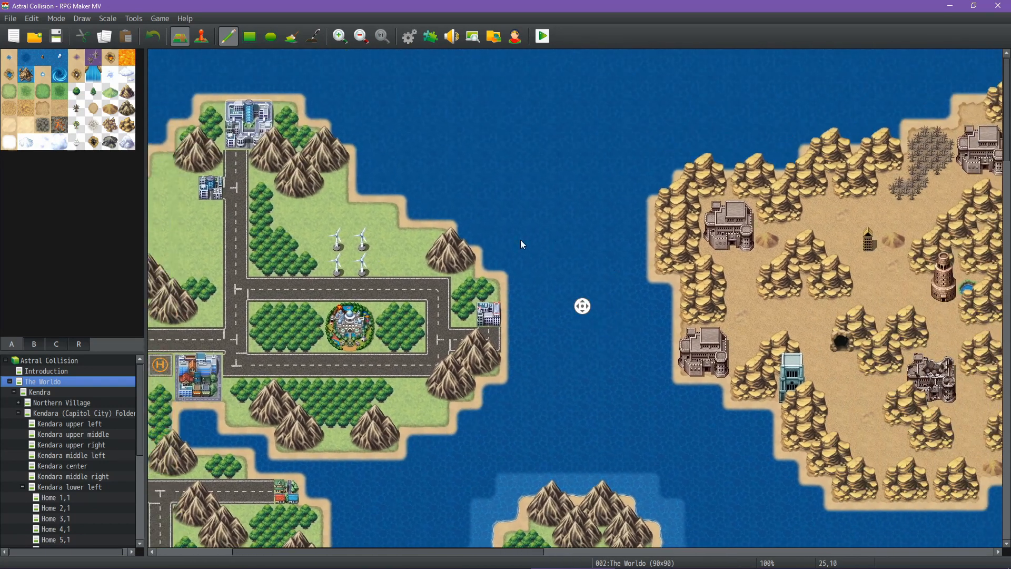
pyautogui.scroll(-3)
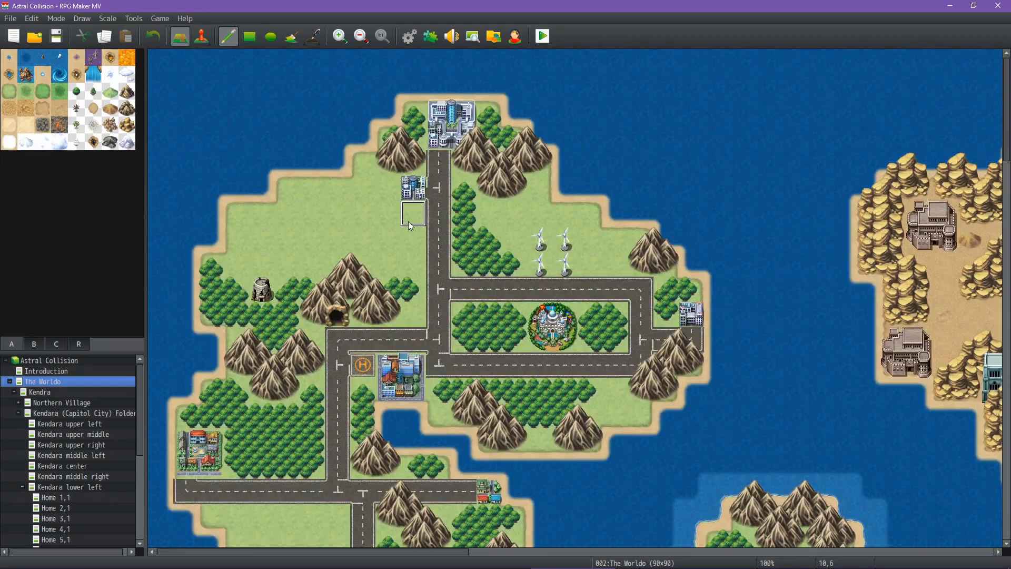
pyautogui.click(359, 36)
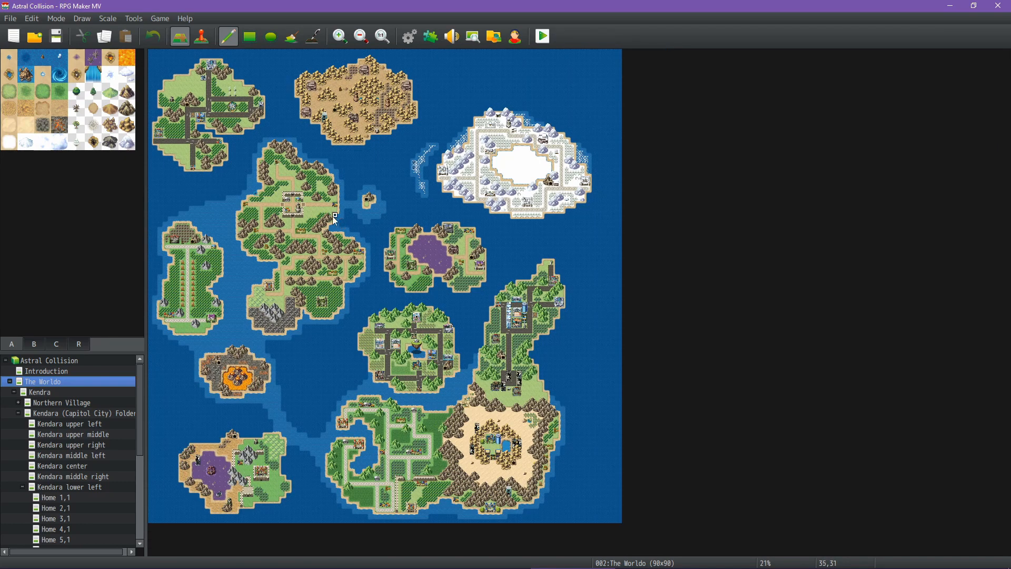
pyautogui.moveTo(219, 425)
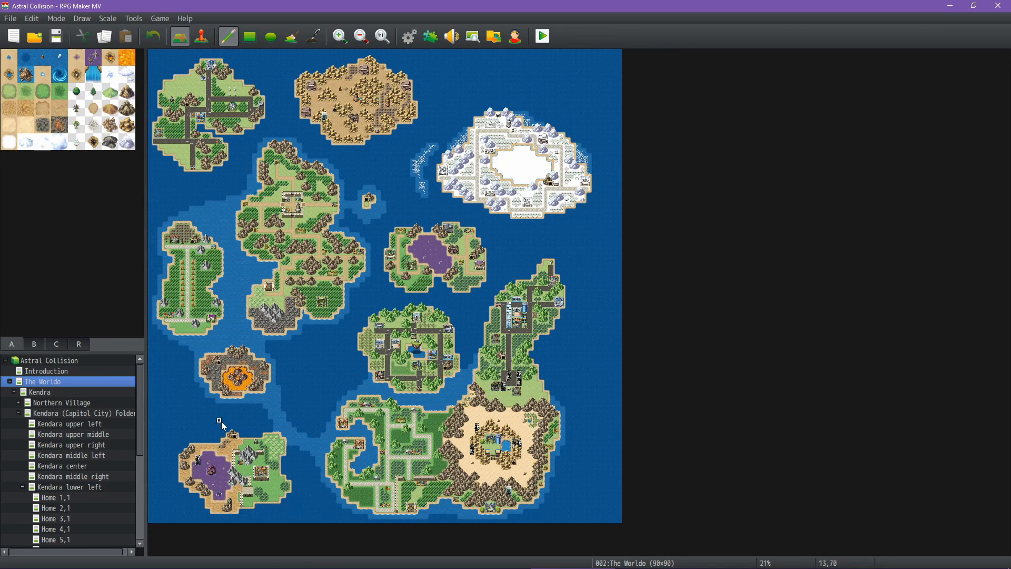
pyautogui.moveTo(210, 102)
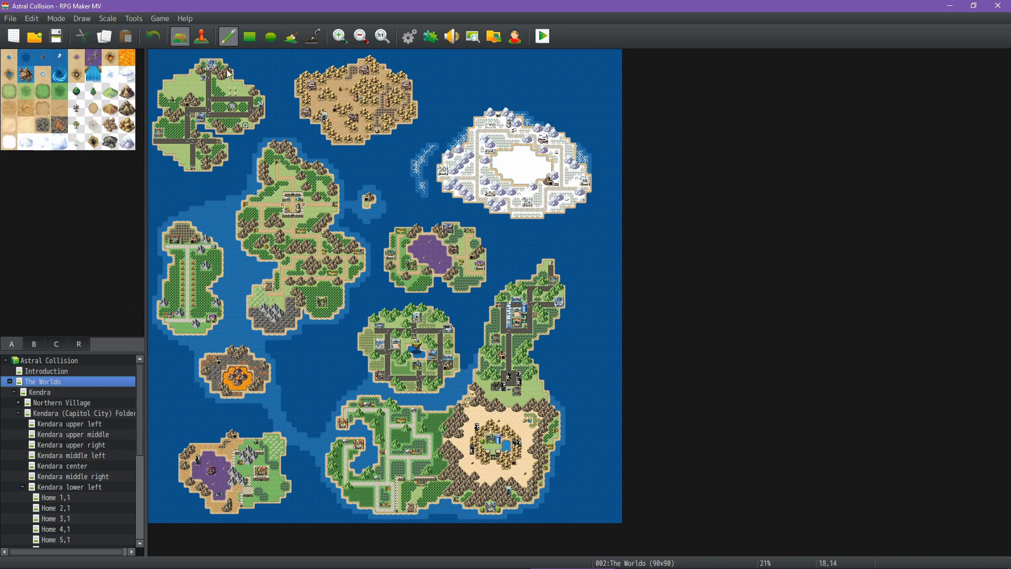
pyautogui.moveTo(68, 386)
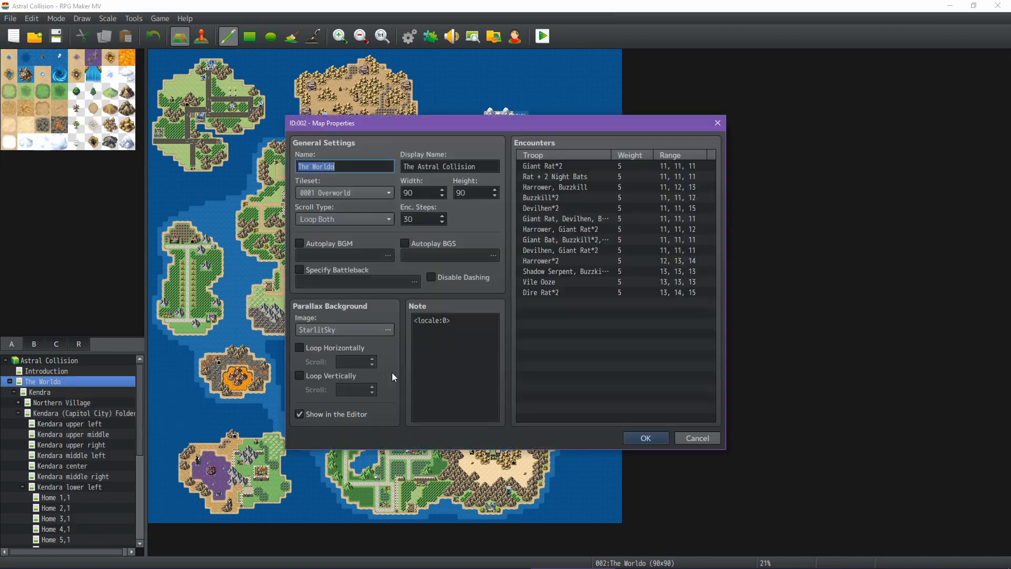
pyautogui.moveTo(358, 263)
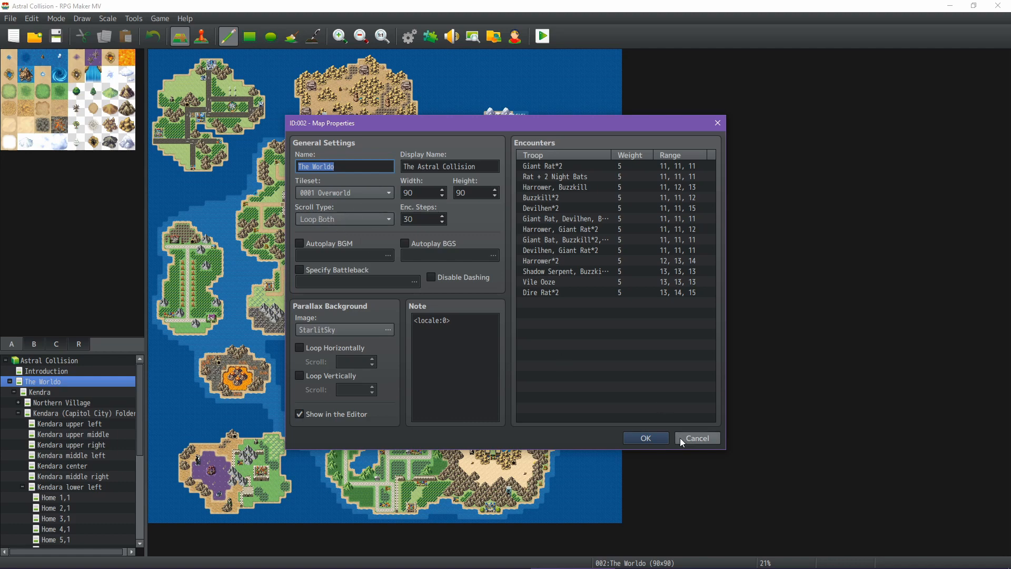
pyautogui.click(696, 438)
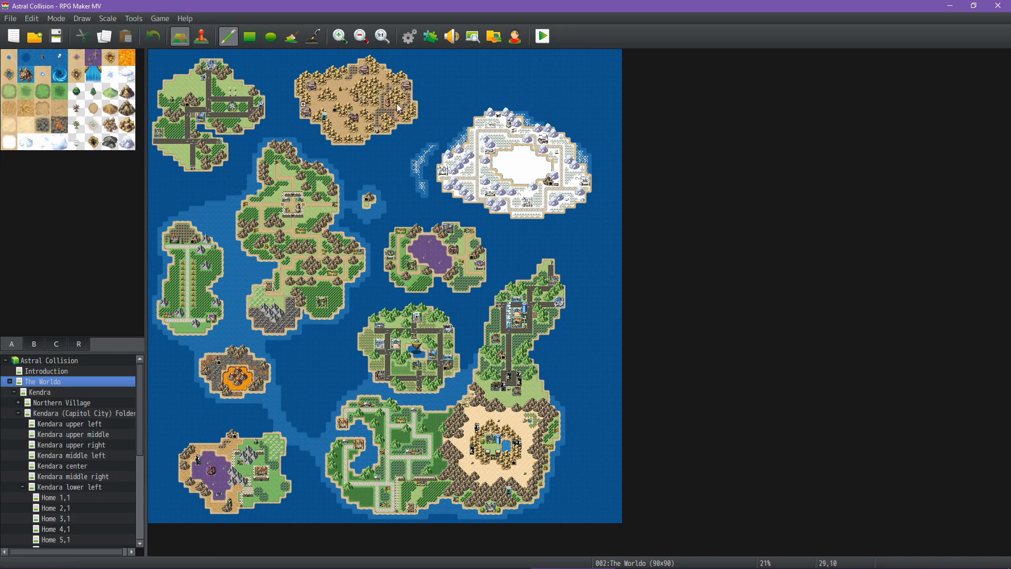
pyautogui.moveTo(540, 219)
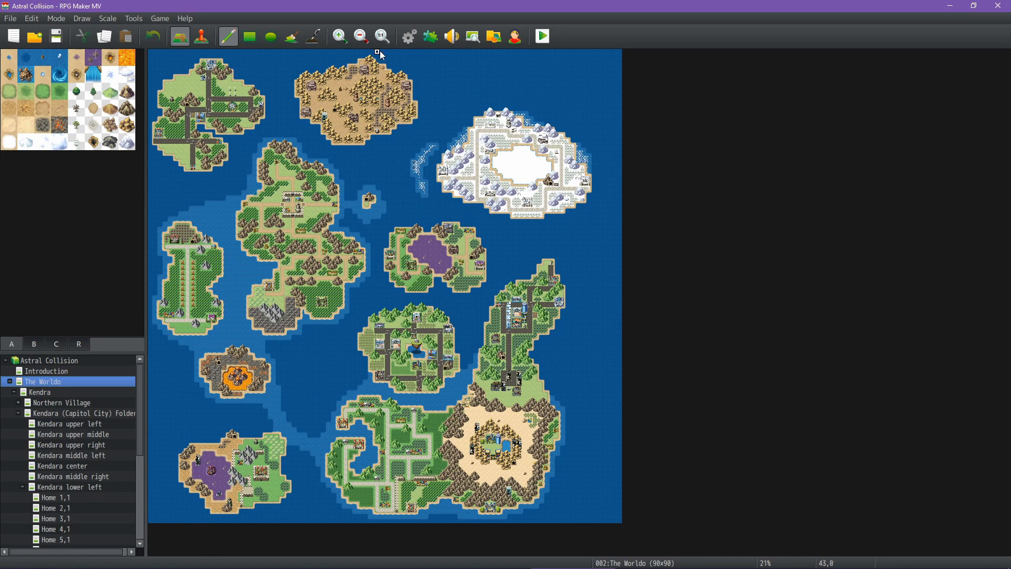
pyautogui.moveTo(381, 36)
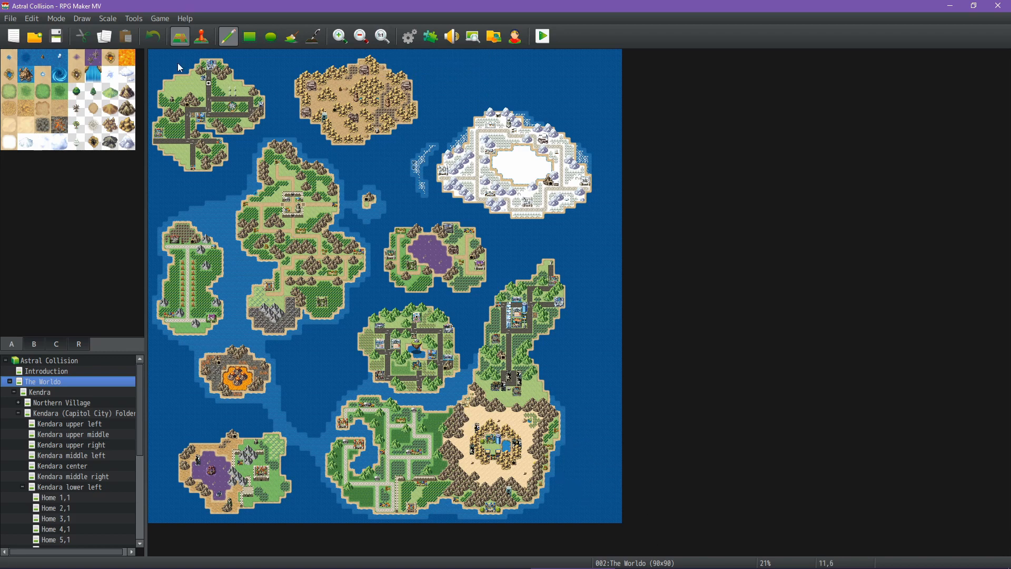
pyautogui.moveTo(556, 498)
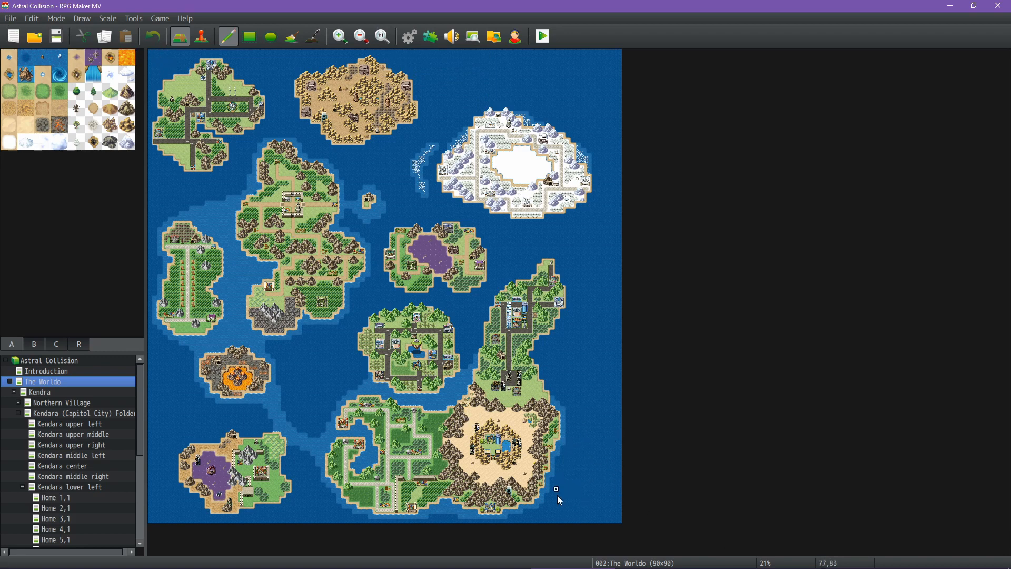
pyautogui.moveTo(234, 131)
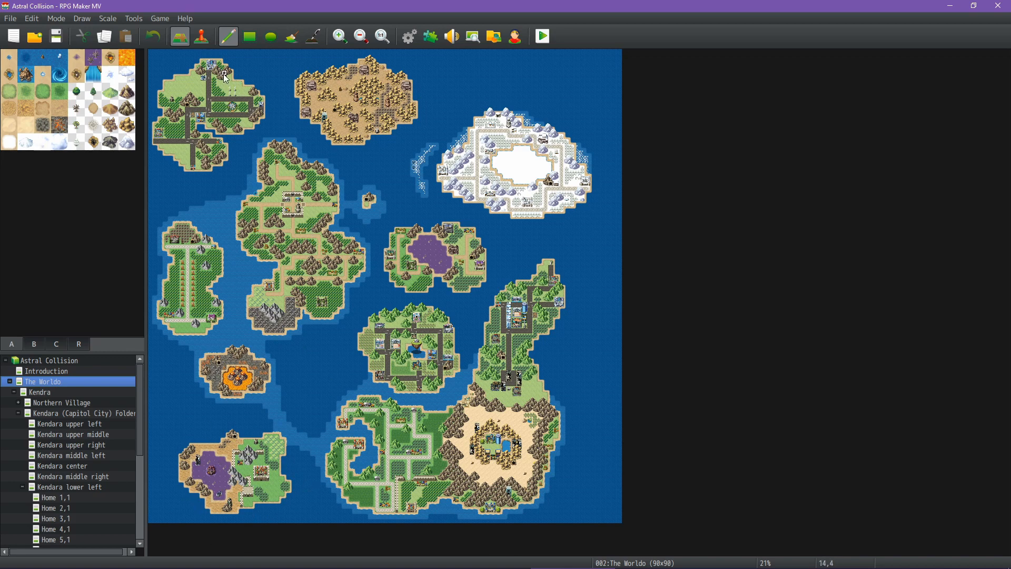
pyautogui.moveTo(381, 66)
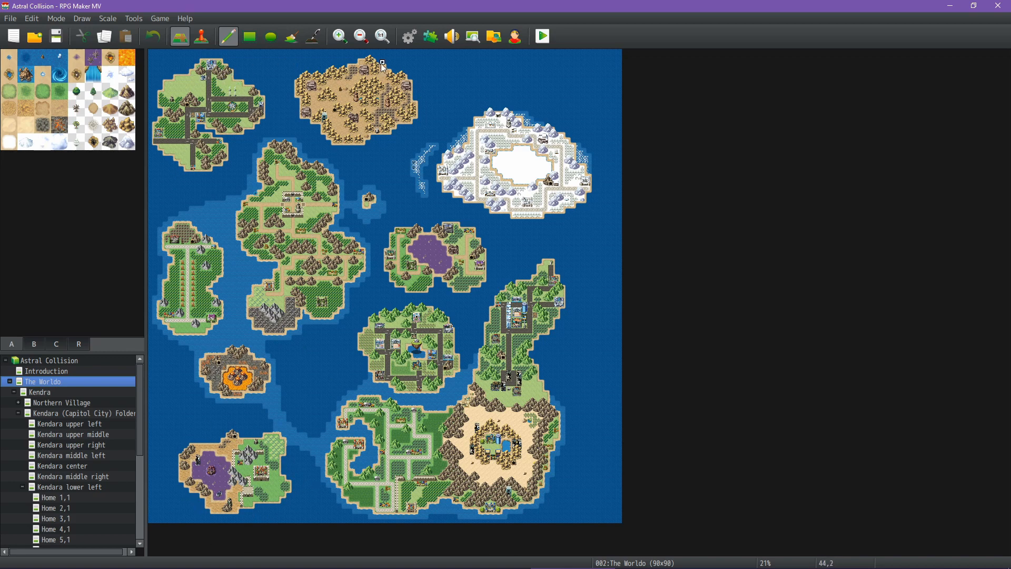
pyautogui.click(338, 36)
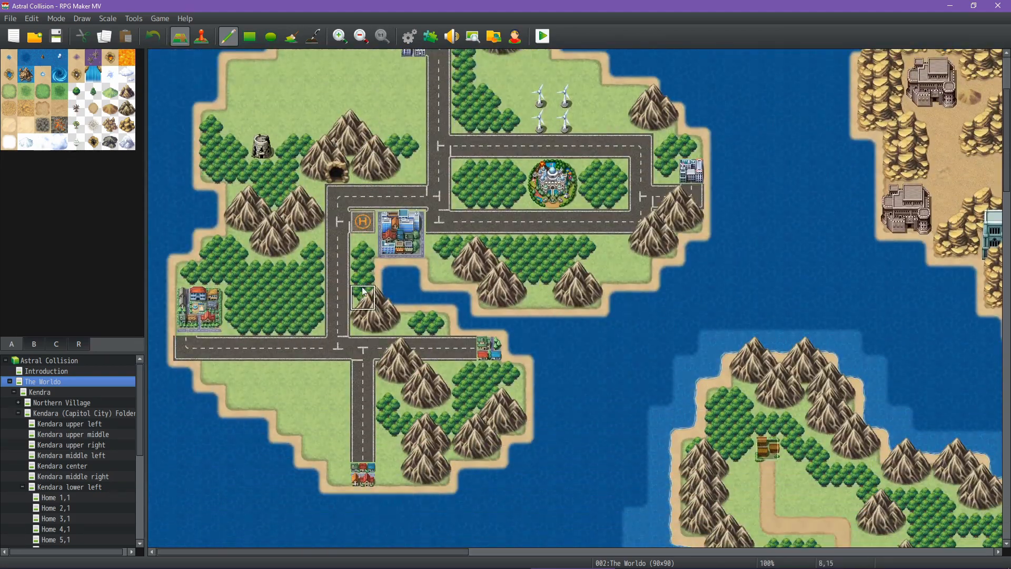
pyautogui.moveTo(387, 120)
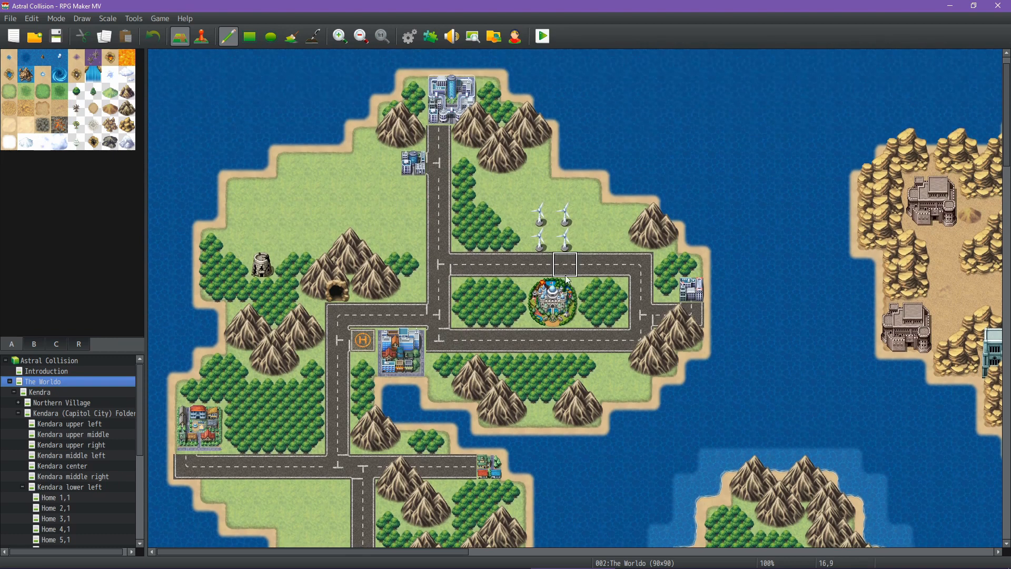
pyautogui.moveTo(590, 316)
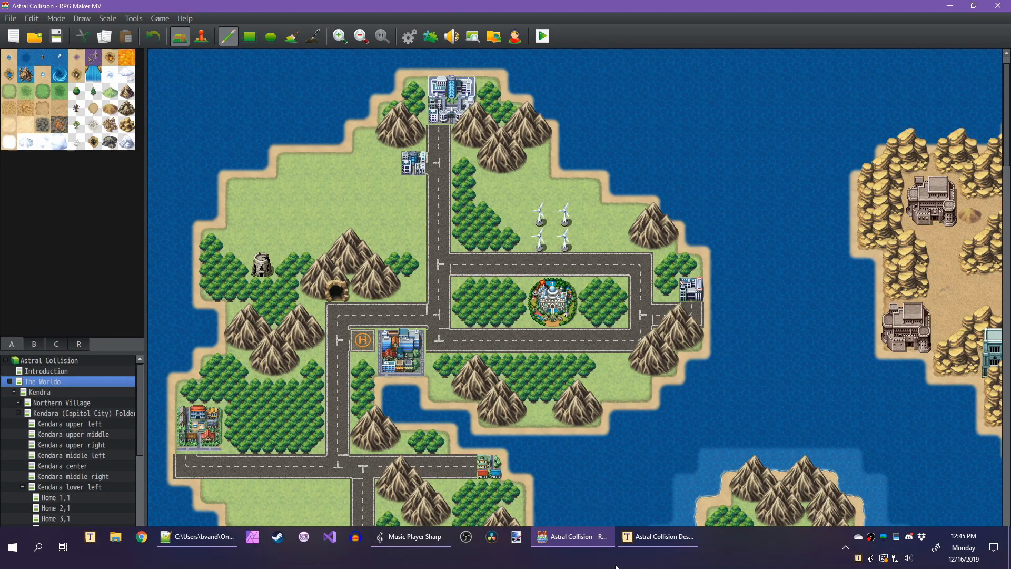
# - Back in the Religion doc, write that Falsaw has a well-regarded police force that rarely has to act
pyautogui.click(658, 536)
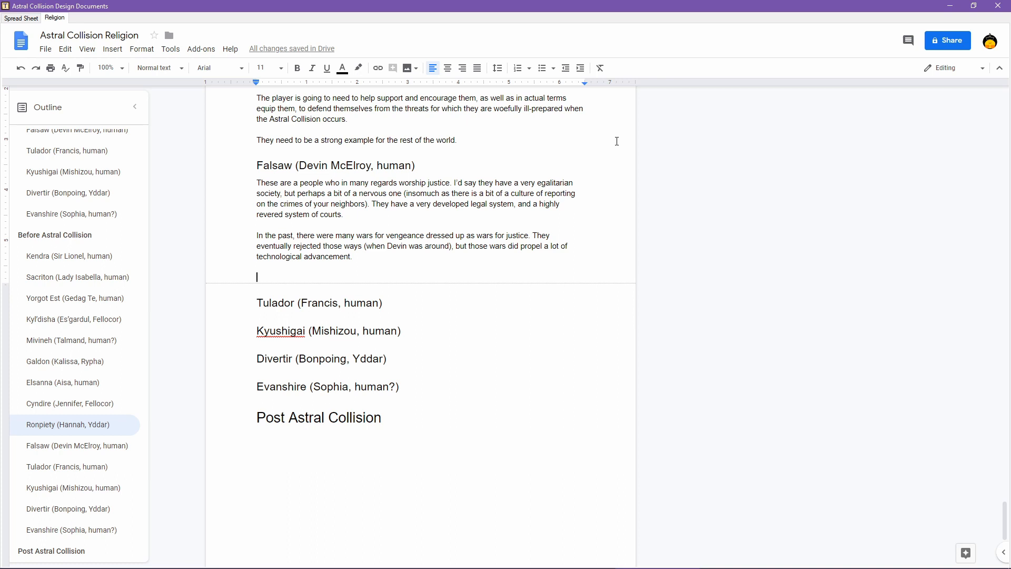
pyautogui.write('I think they also ha')
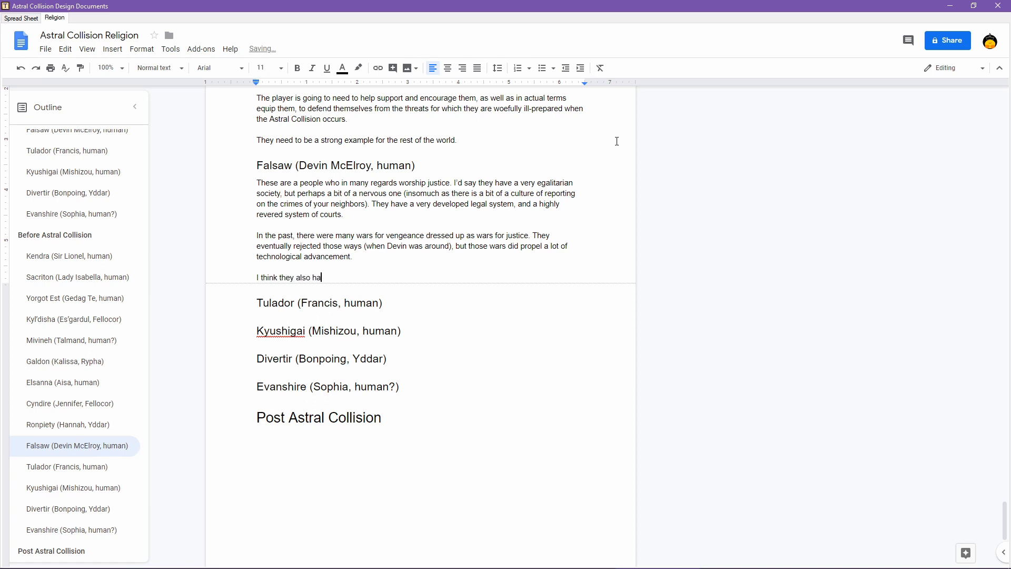
pyautogui.write('ve a well')
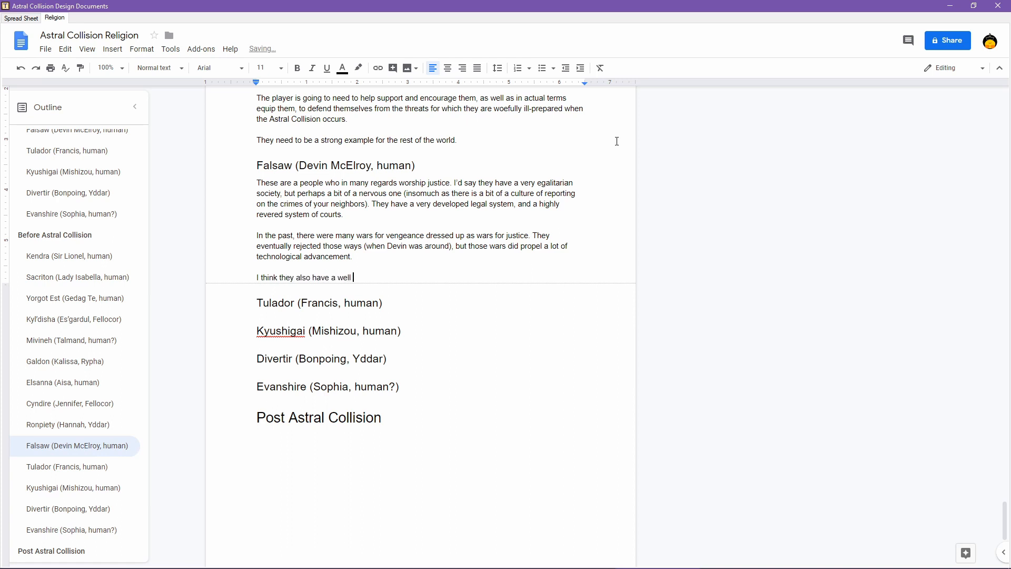
pyautogui.write('developed and regarded police for')
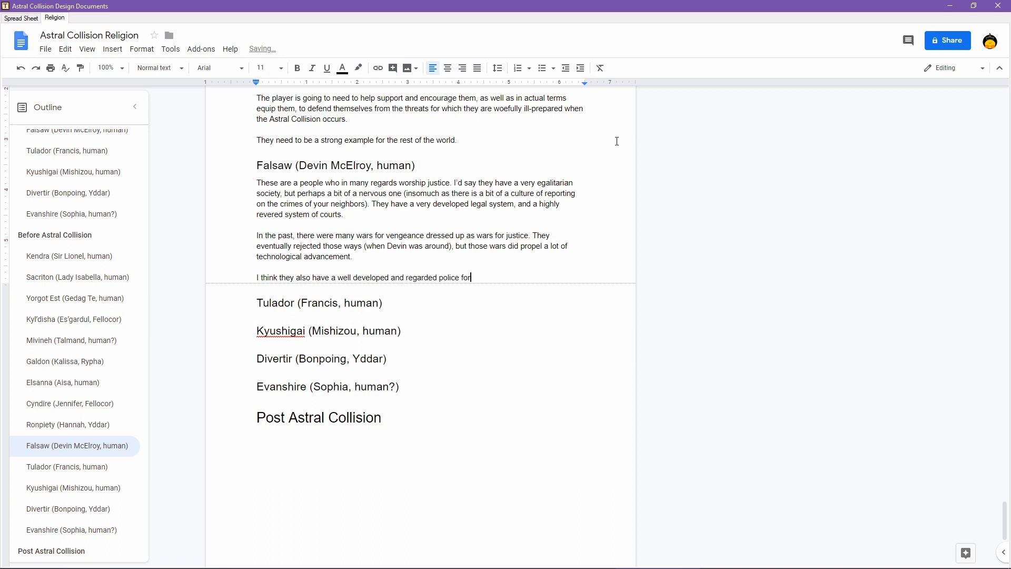
pyautogui.write('ce.')
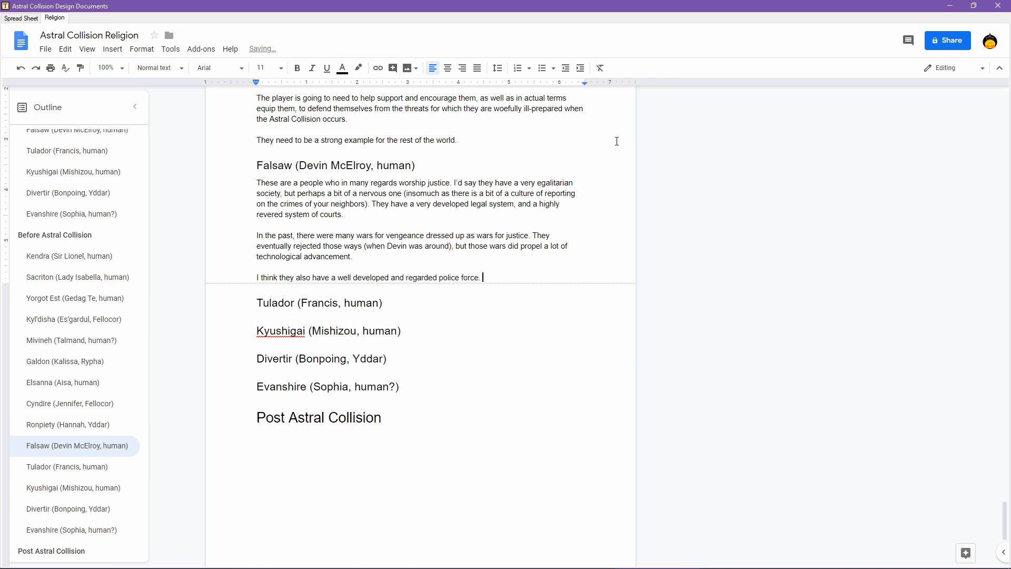
pyautogui.write(', that honestly')
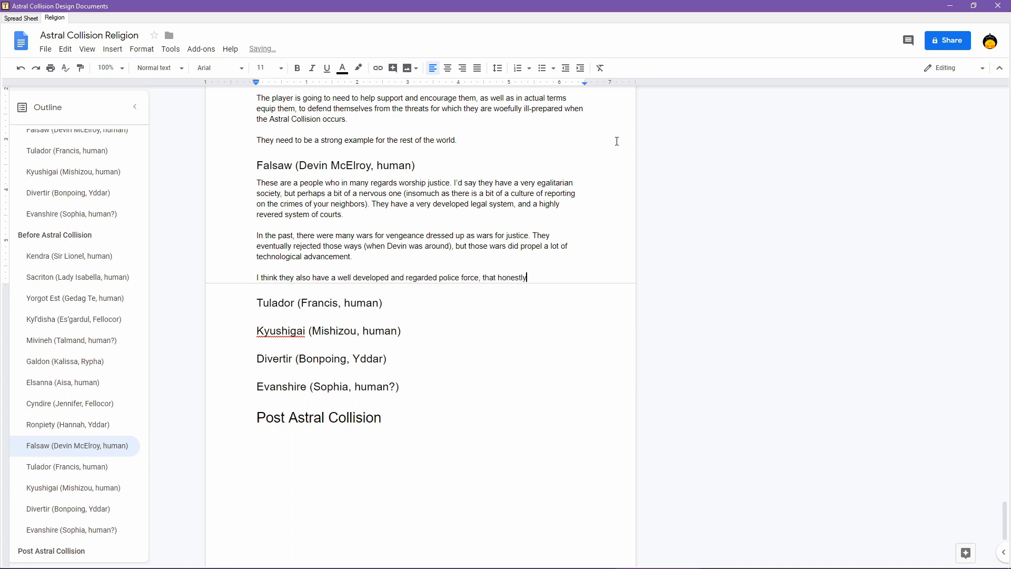
pyautogui.write("probably doesn't act")
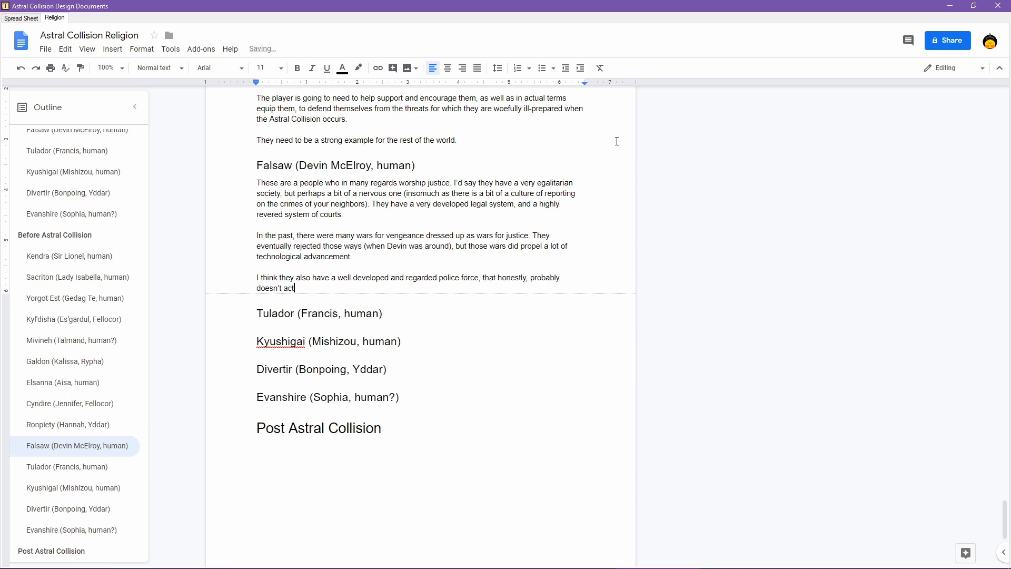
pyautogui.write('ually have to do that much.')
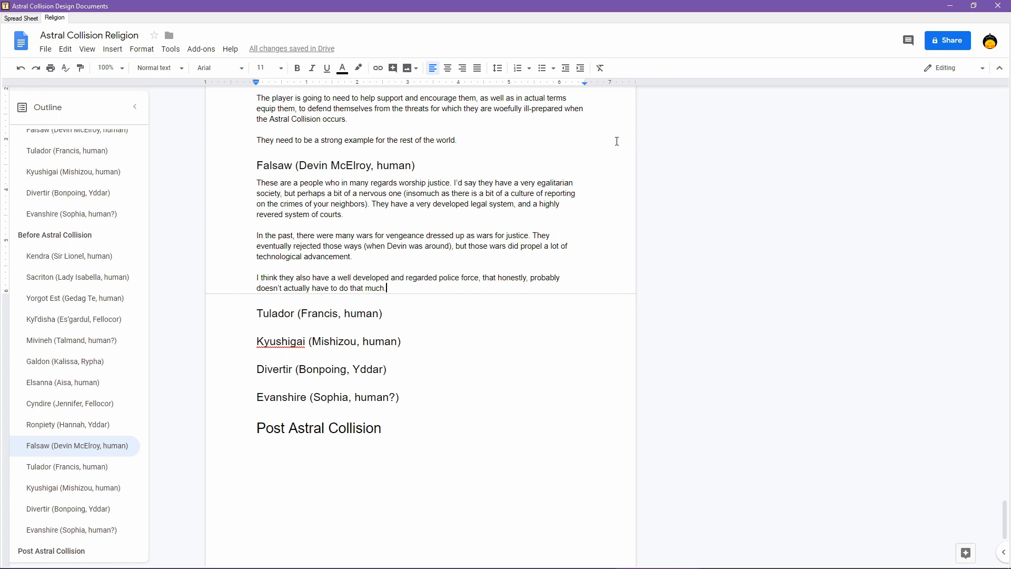
# - Add a paragraph on well structured laws, but ones that aren't that oppressive
pyautogui.write('Well structured set of laws')
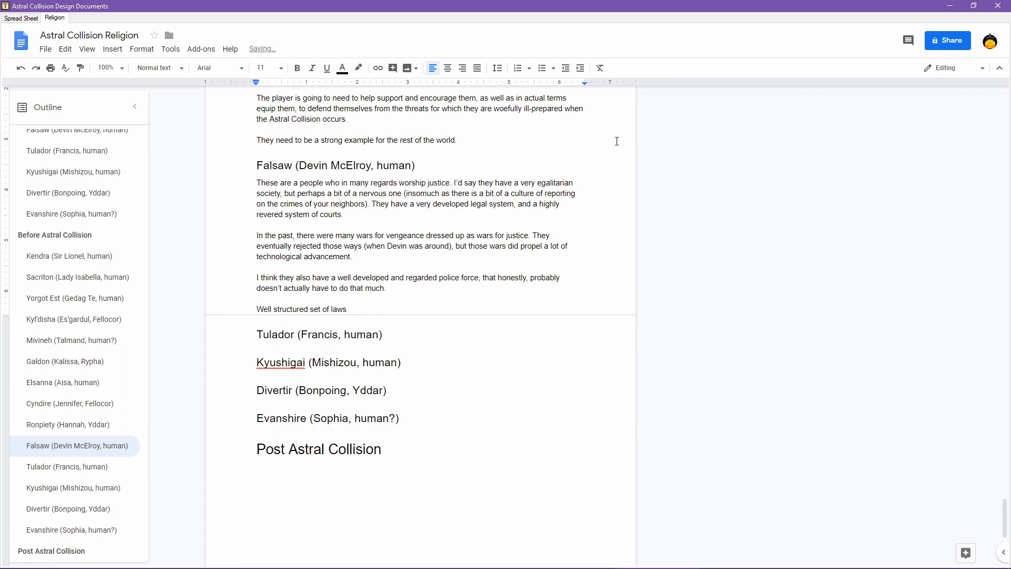
pyautogui.write(', but')
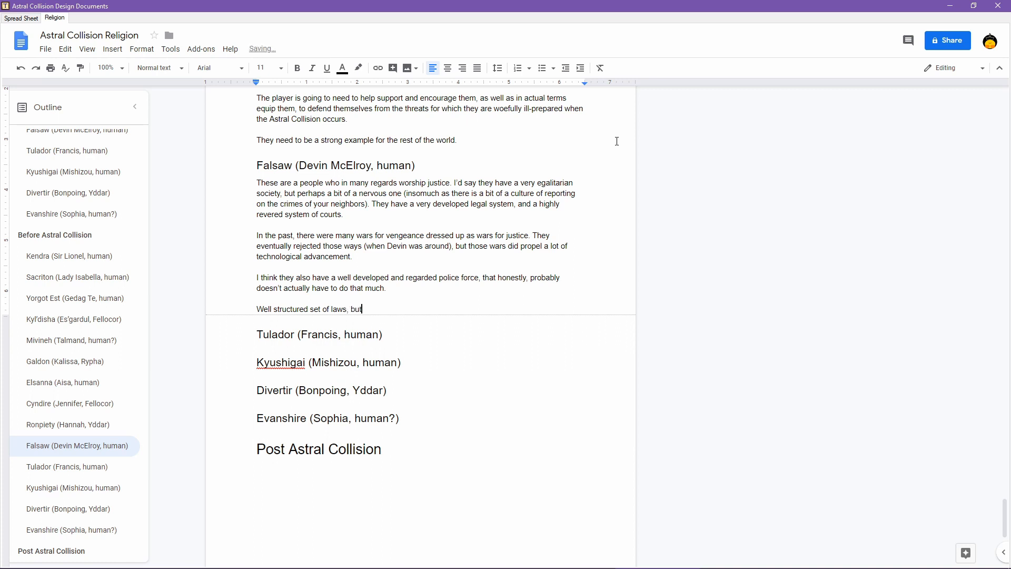
pyautogui.write('ones that')
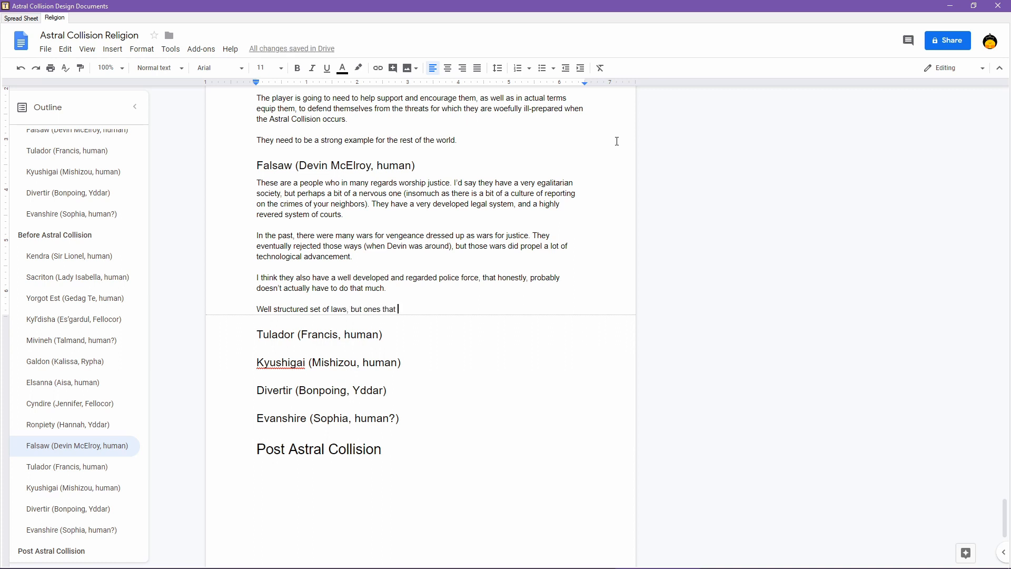
pyautogui.write("aren't that")
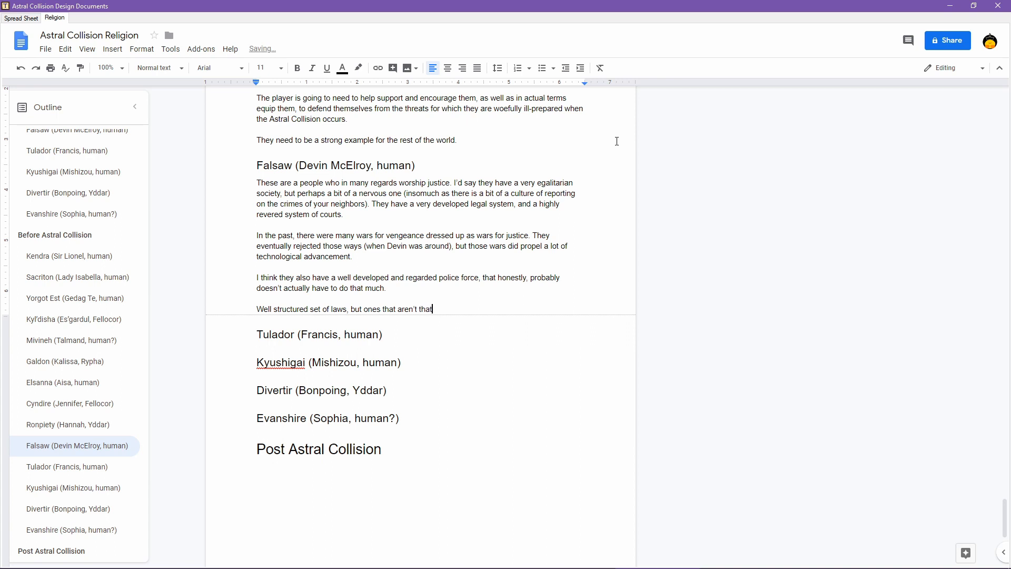
pyautogui.write('oppressive.')
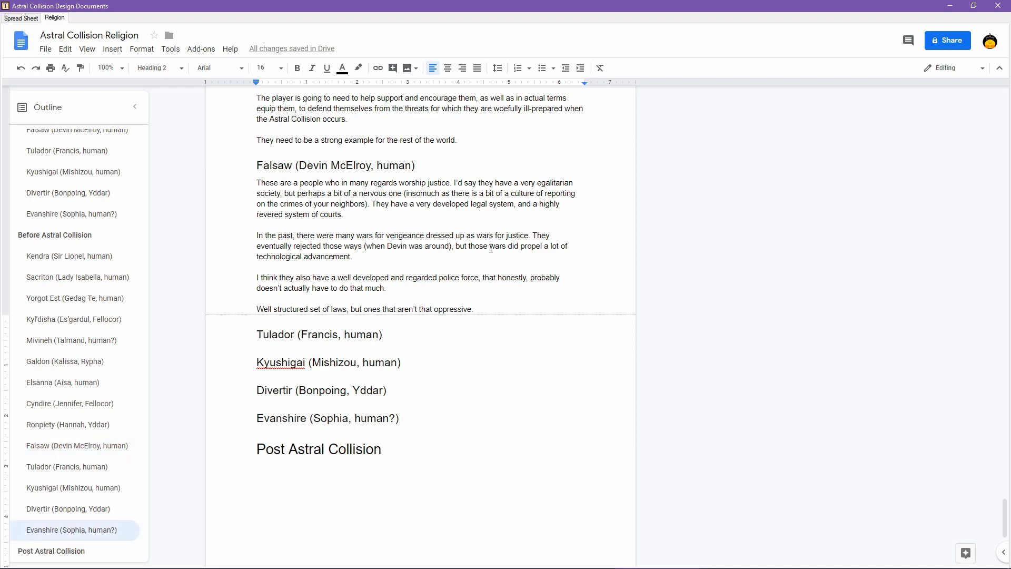
pyautogui.moveTo(257, 183); pyautogui.dragTo(472, 308)
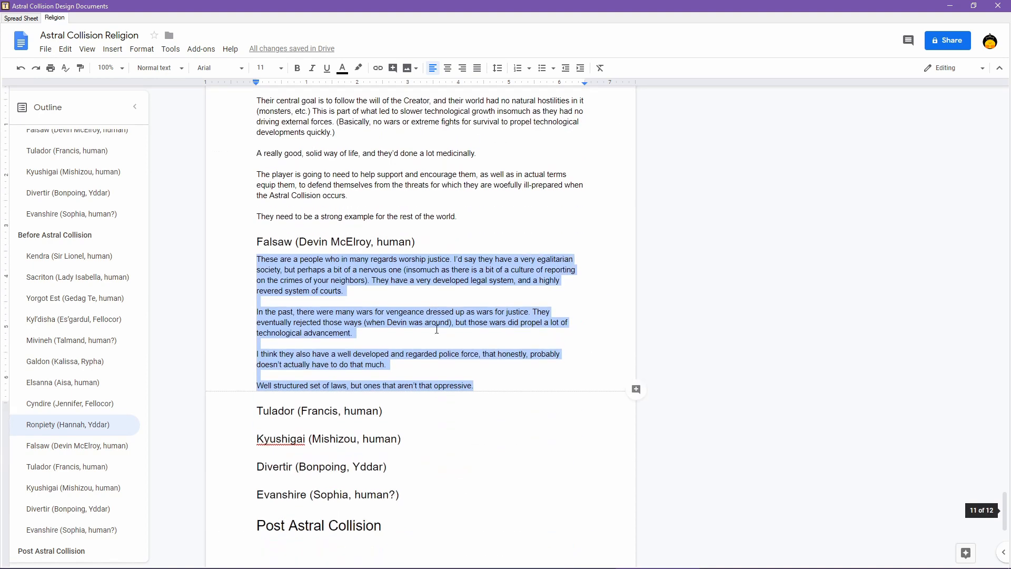
pyautogui.scroll(-3)
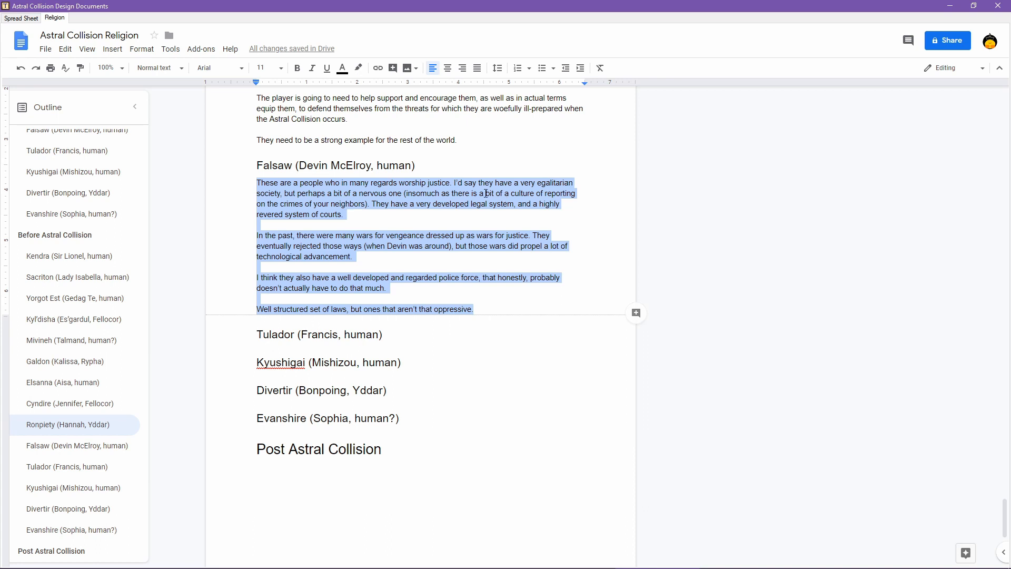
pyautogui.click(668, 259)
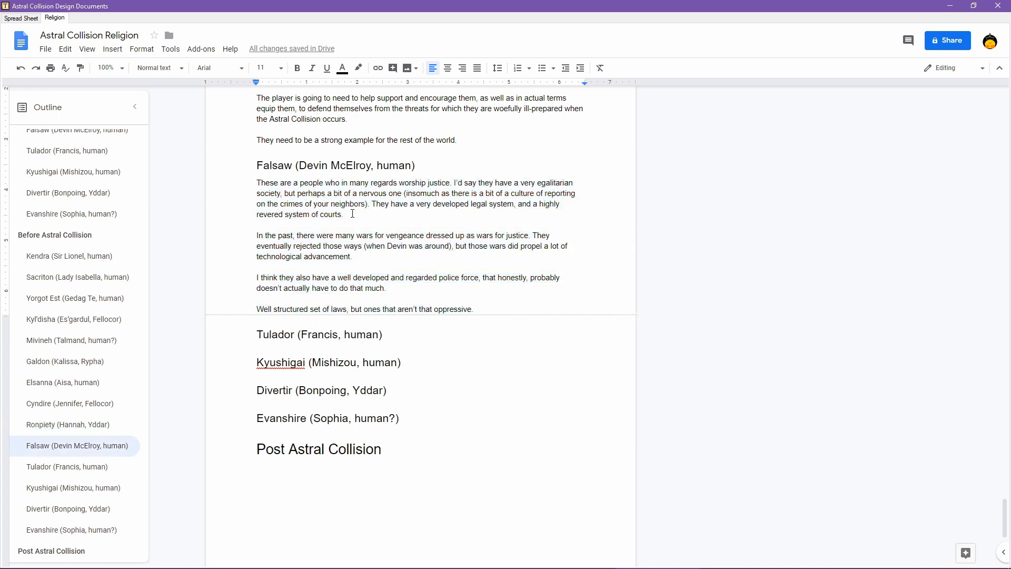
pyautogui.moveTo(401, 193); pyautogui.dragTo(362, 204)
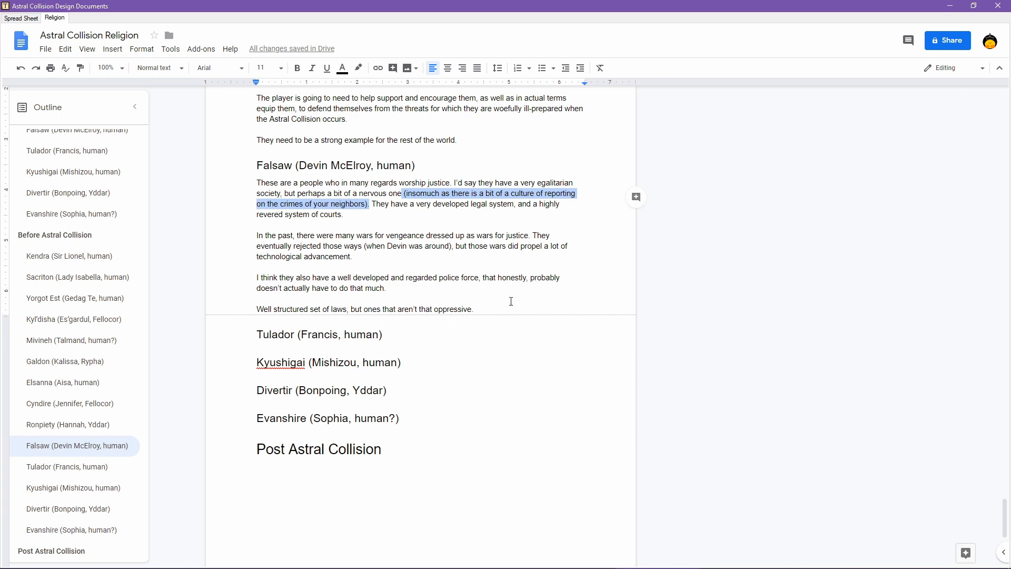
pyautogui.moveTo(486, 310)
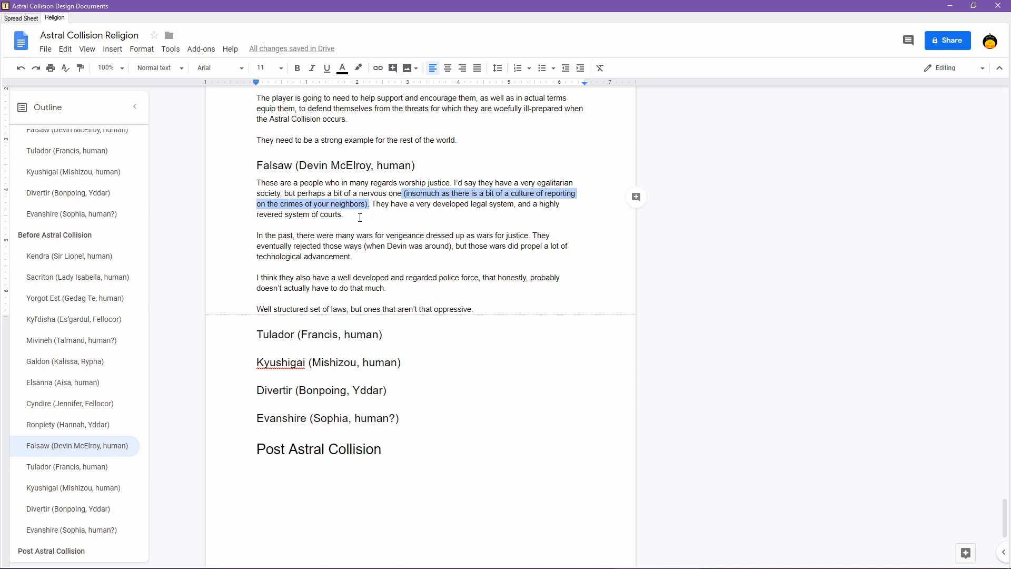
pyautogui.moveTo(477, 298)
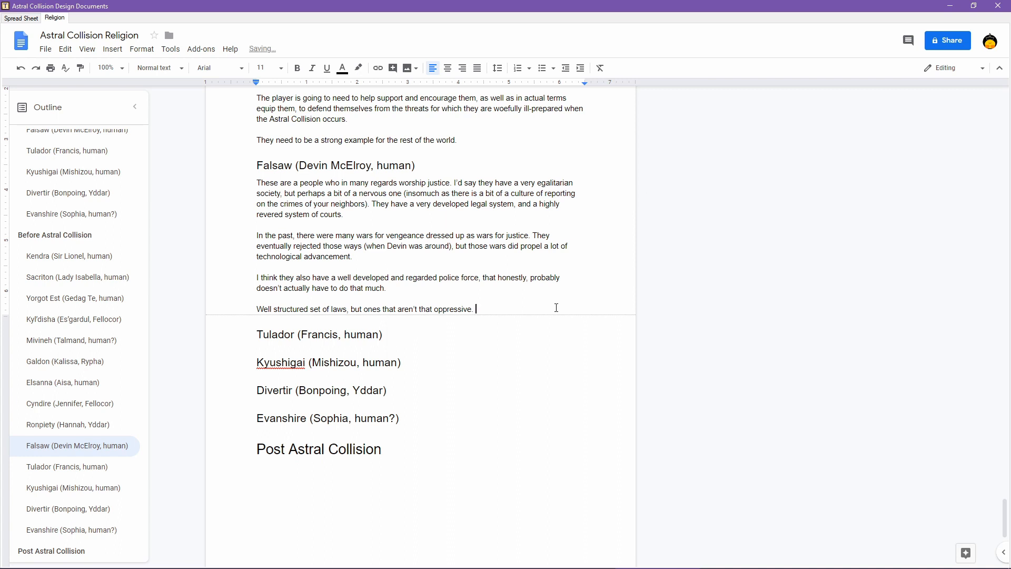
# - Write that people aren't hovering waiting for crimes, but they will get reported, lesser ones lightly punished
pyautogui.write("People aren't")
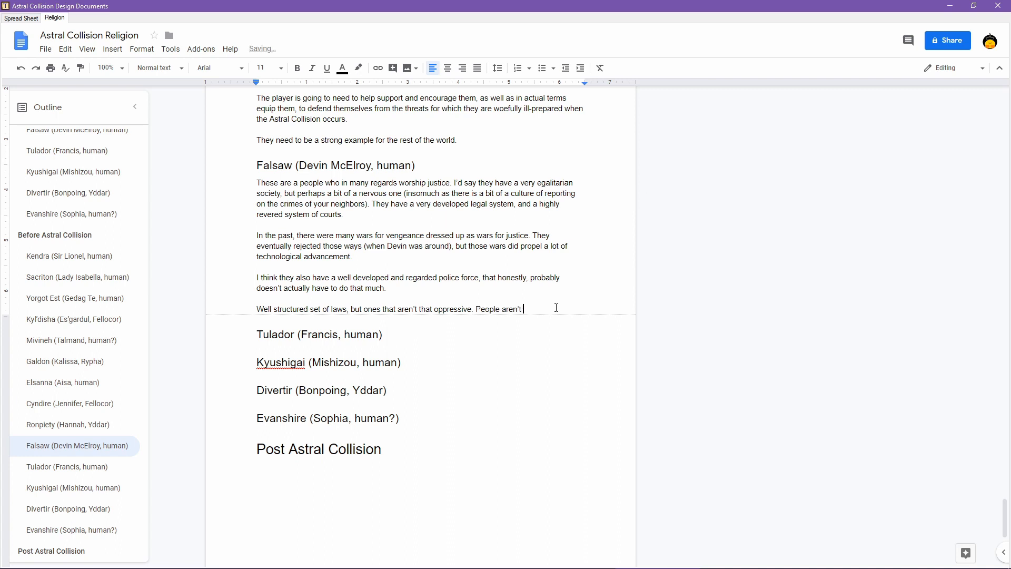
pyautogui.write('hovering over y')
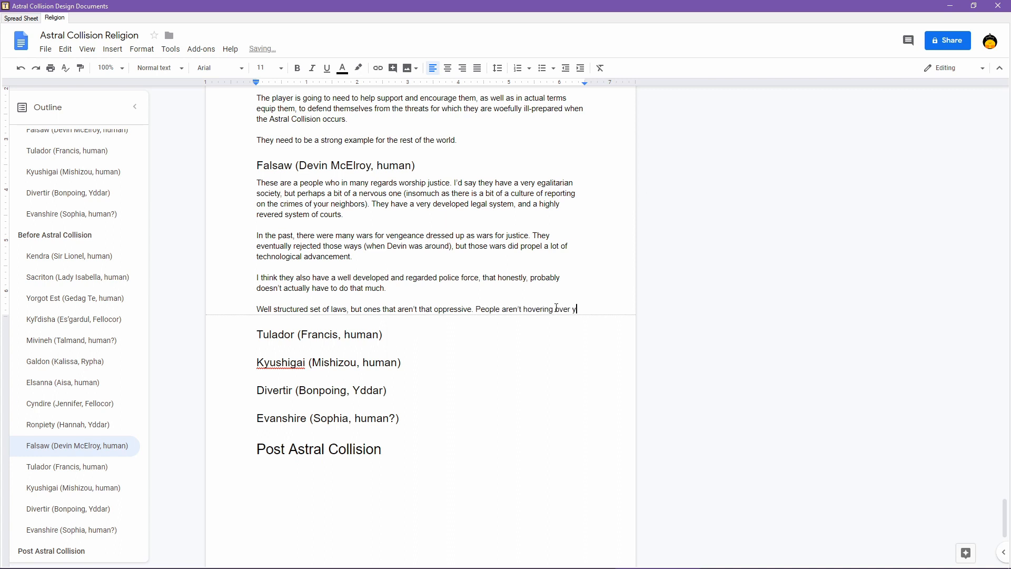
pyautogui.write('ou waiting for you to mess up, but if they notice')
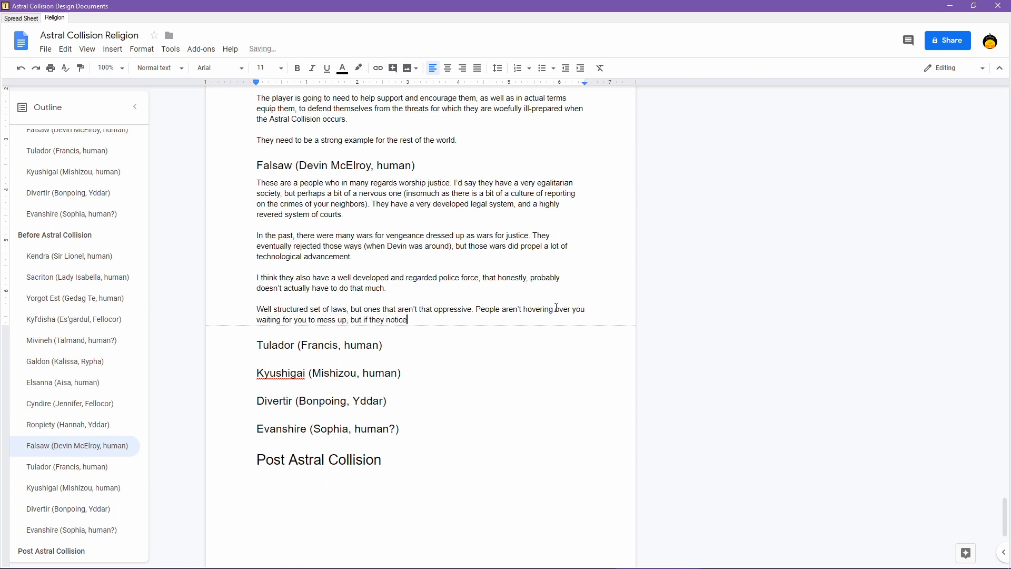
pyautogui.write('it WILL get reported.')
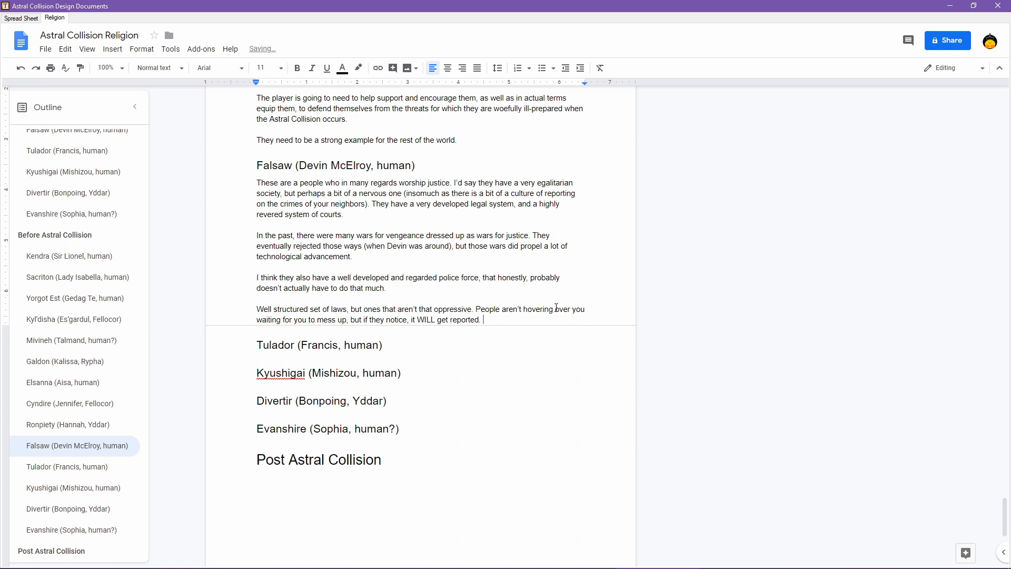
pyautogui.write('Generally, lesser crimes don’t')
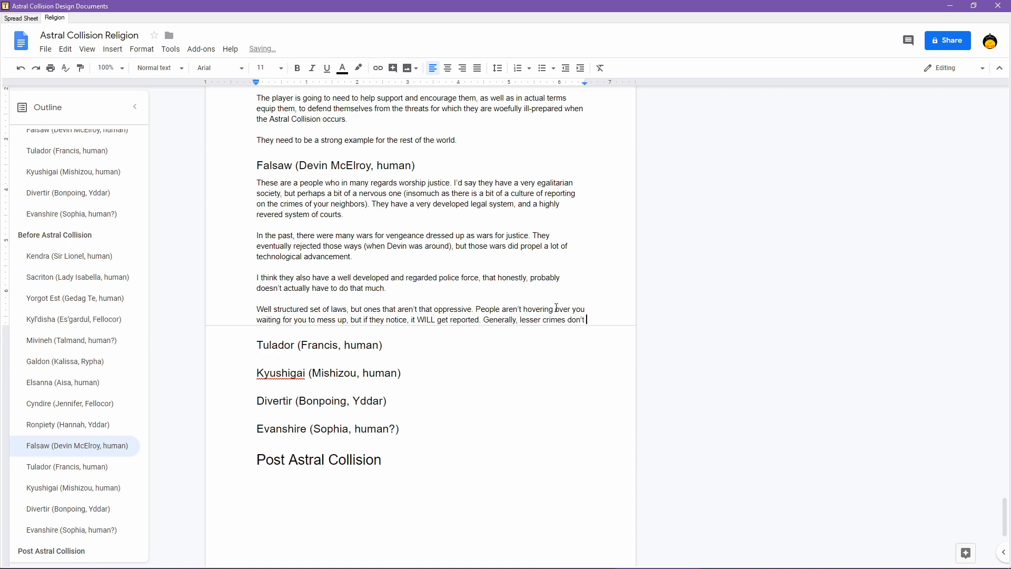
pyautogui.write('receive too hars')
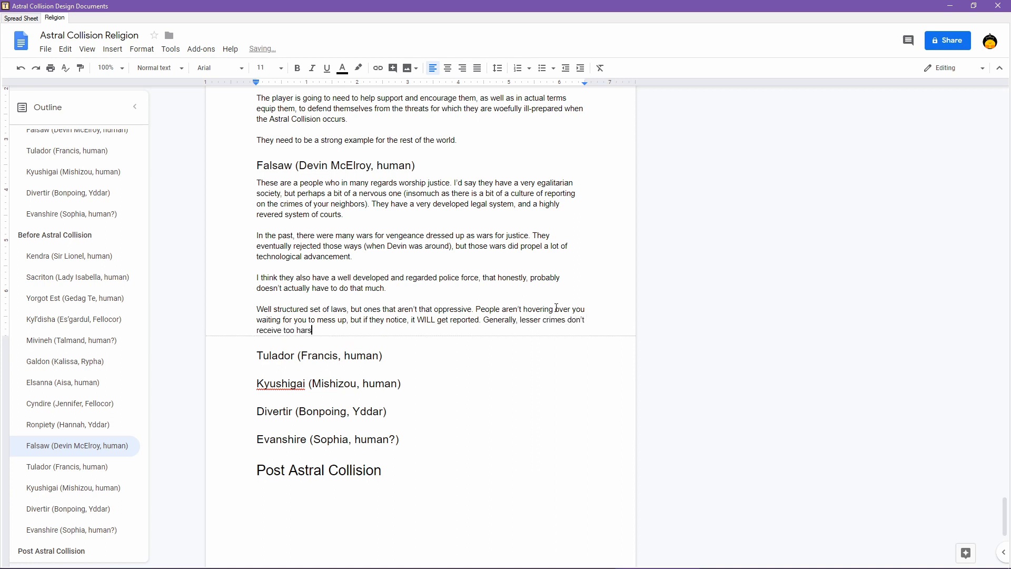
pyautogui.write('h of a punishment,')
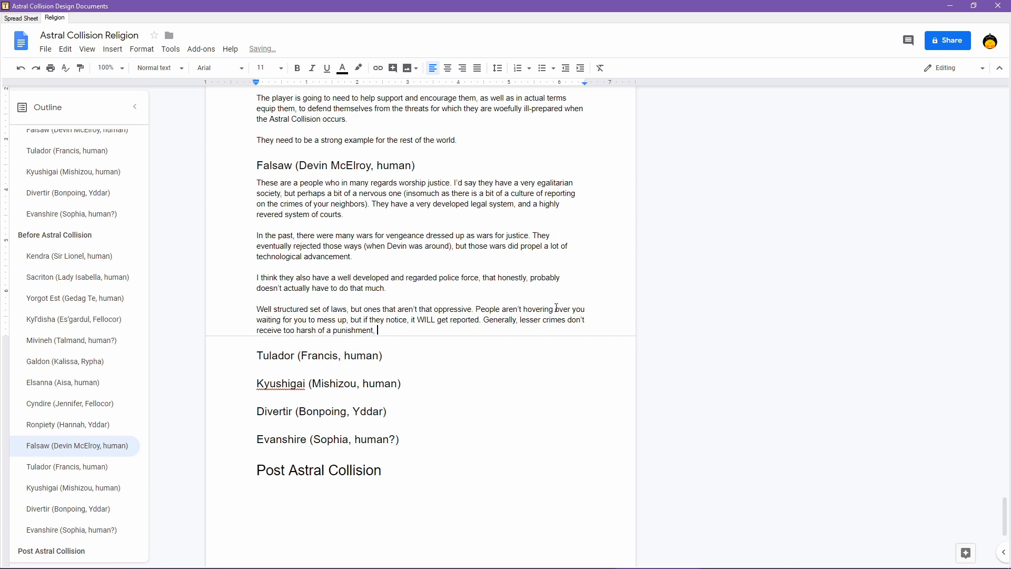
# - End with repeat offenses escalating quickly, remove the stray 'Basically', and start a new paragraph
pyautogui.write('but if r')
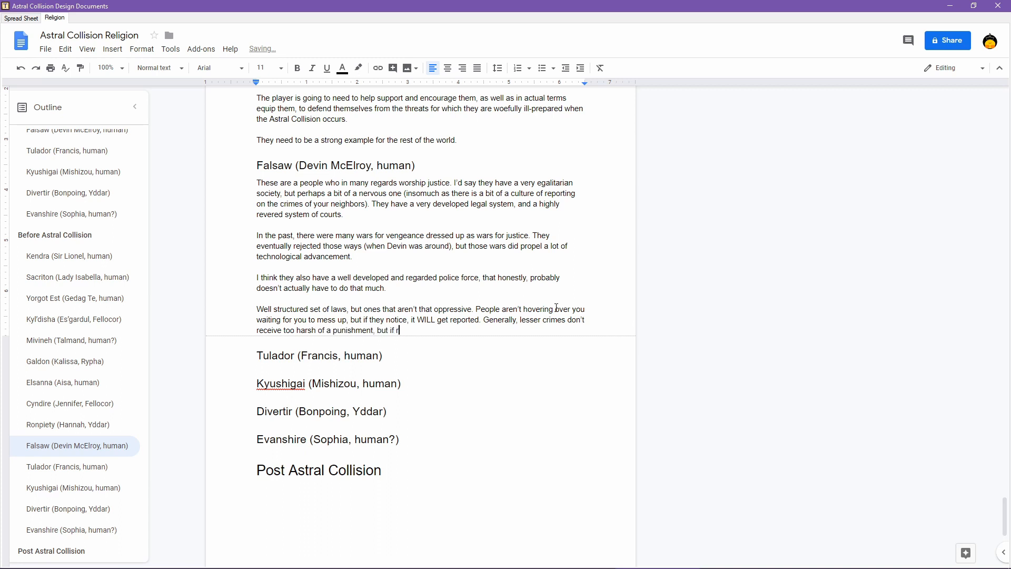
pyautogui.write('epeat offenses')
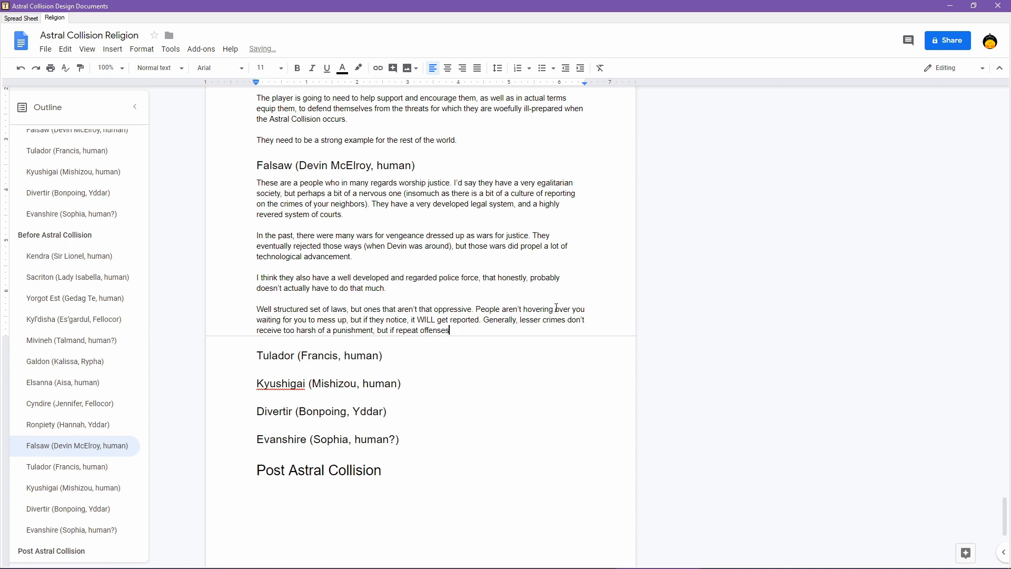
pyautogui.write('will')
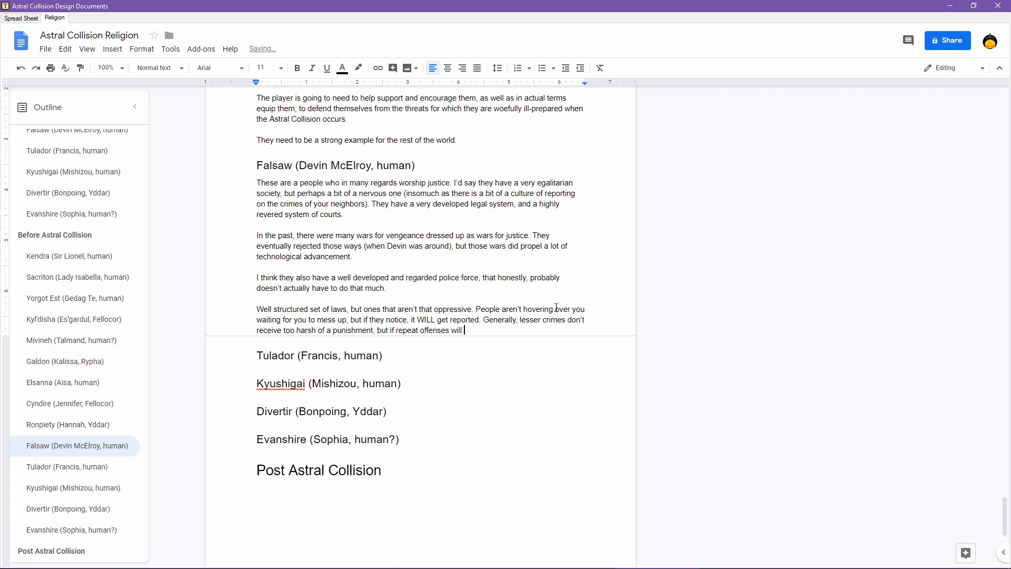
pyautogui.write('escalate')
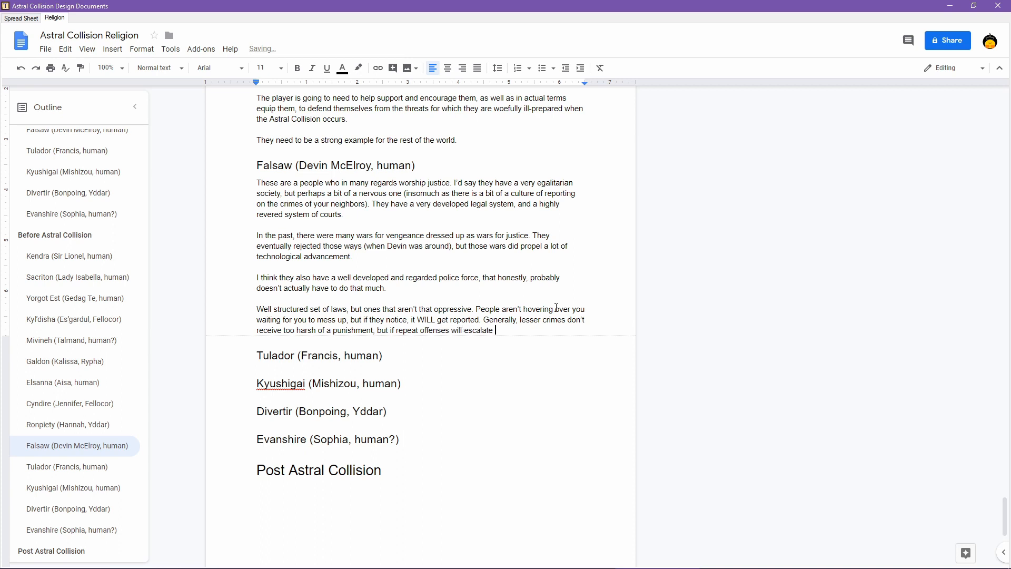
pyautogui.write('quickly.')
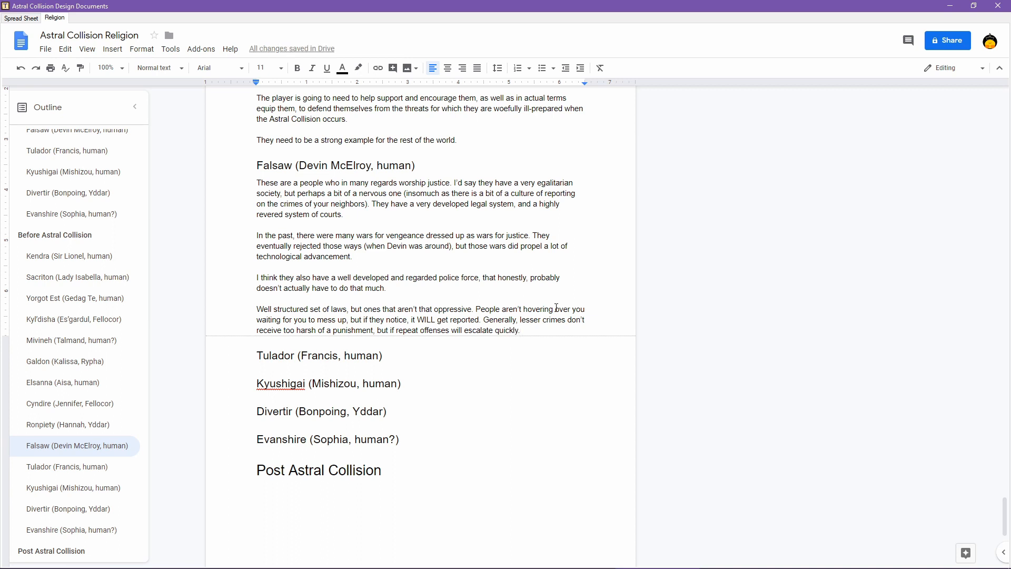
pyautogui.write('Basically')
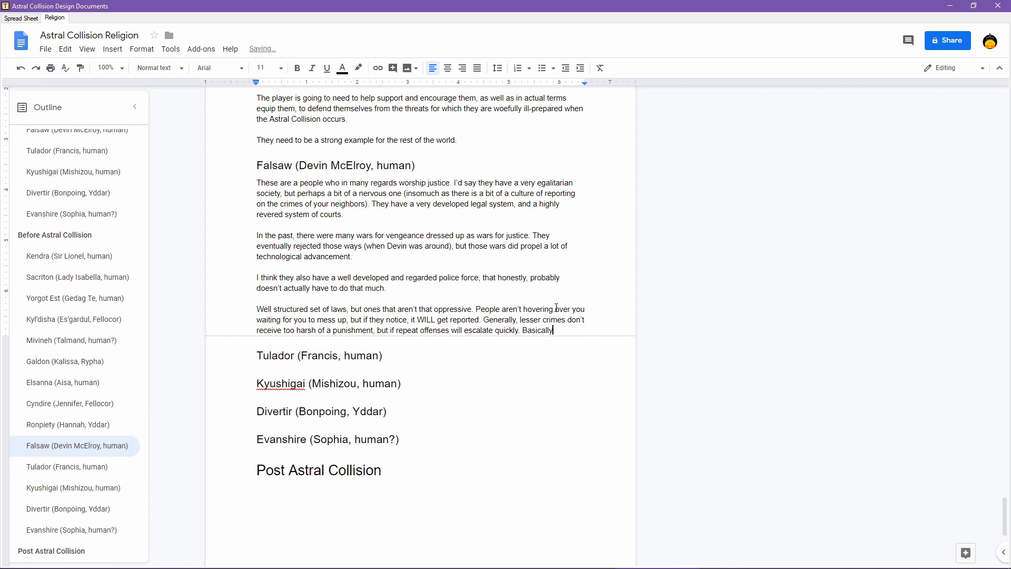
pyautogui.press('backspace')
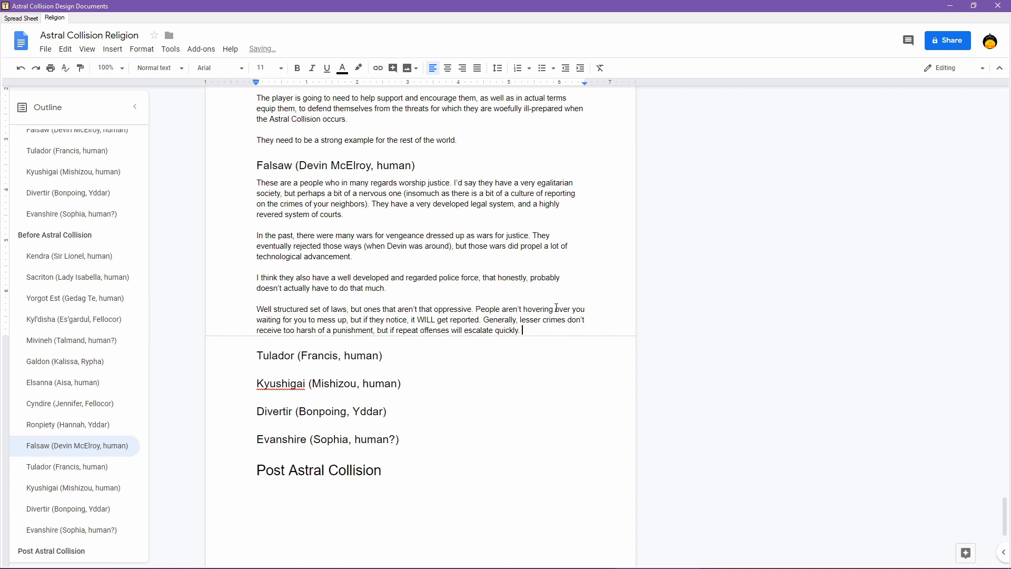
pyautogui.press('enter')
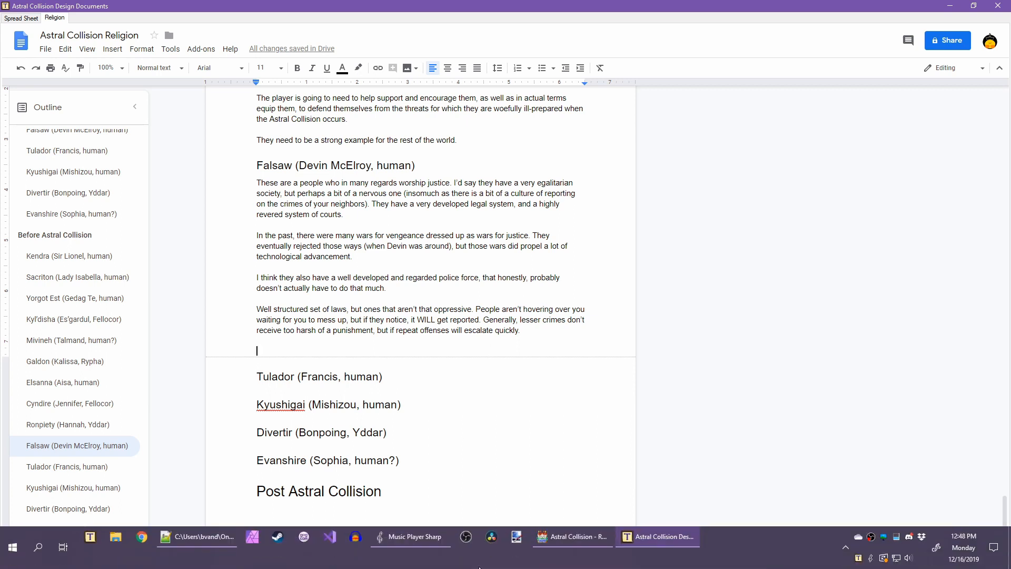
# - Bring up RPG Maker MV's world map to look it over
pyautogui.click(570, 545)
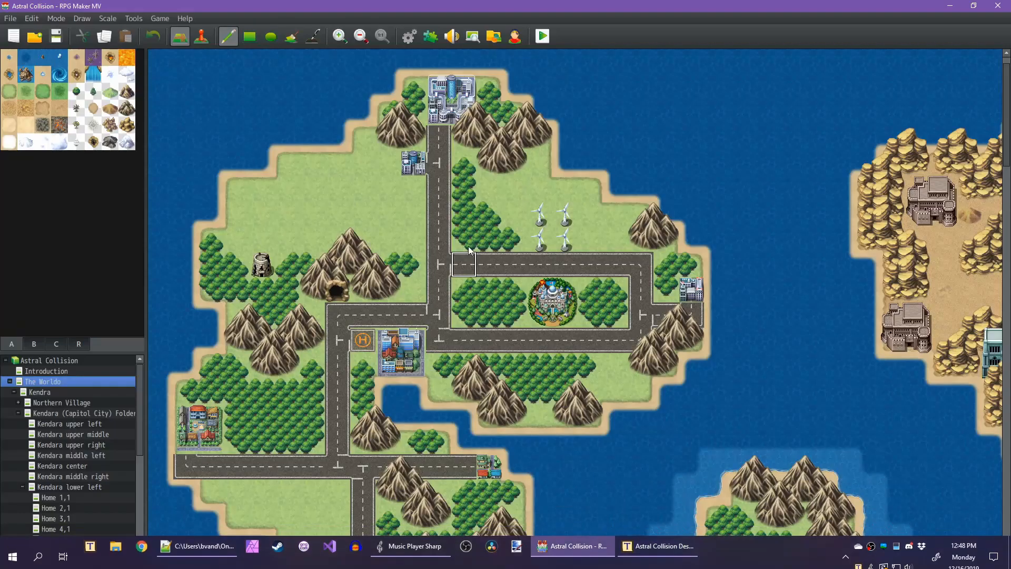
pyautogui.moveTo(487, 212)
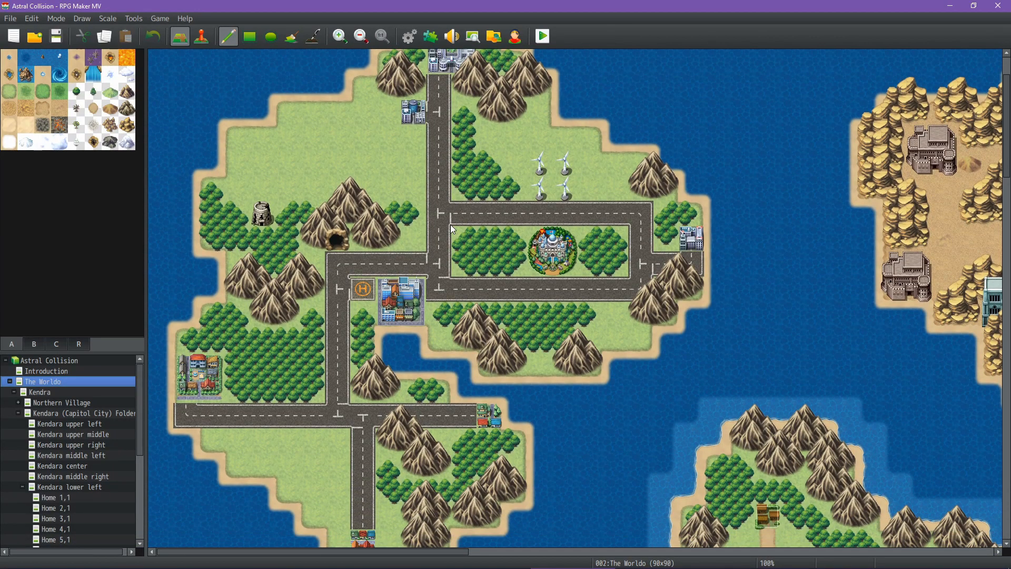
pyautogui.moveTo(614, 243)
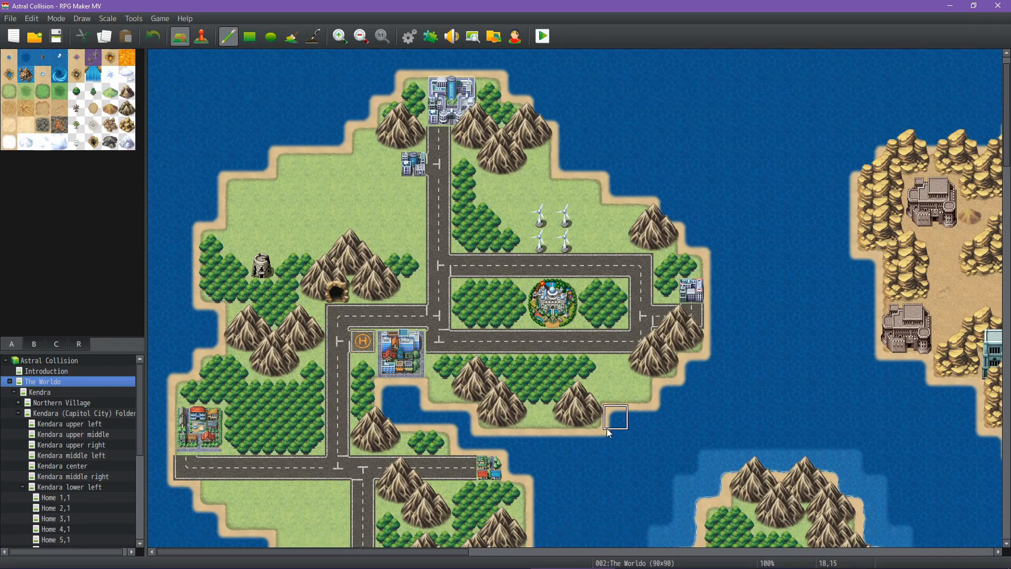
pyautogui.moveTo(510, 264)
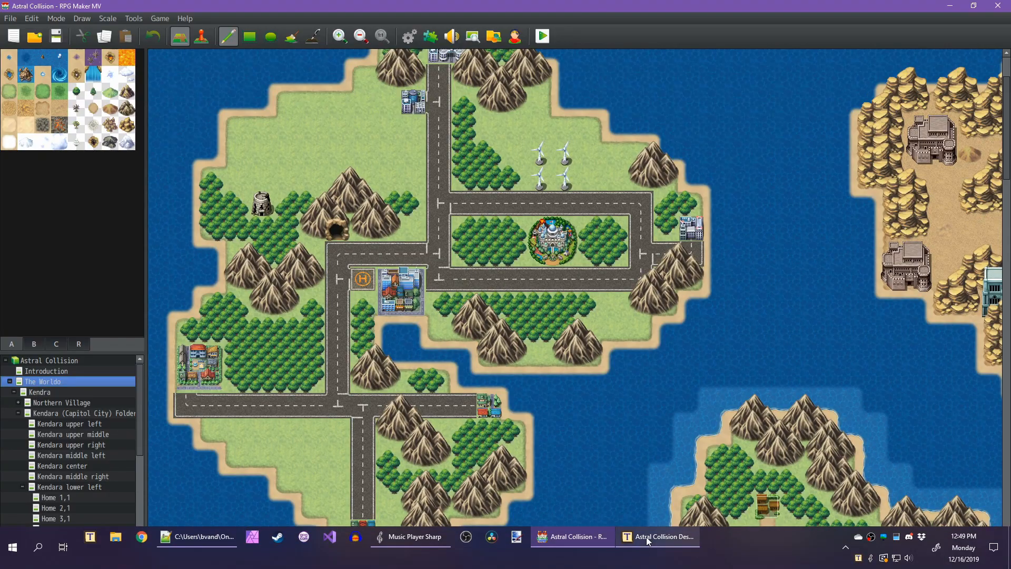
# - In the Religion doc, write that after the Astral Collision Falsaw heavily militarized, feeling their freedoms under assault
pyautogui.click(658, 536)
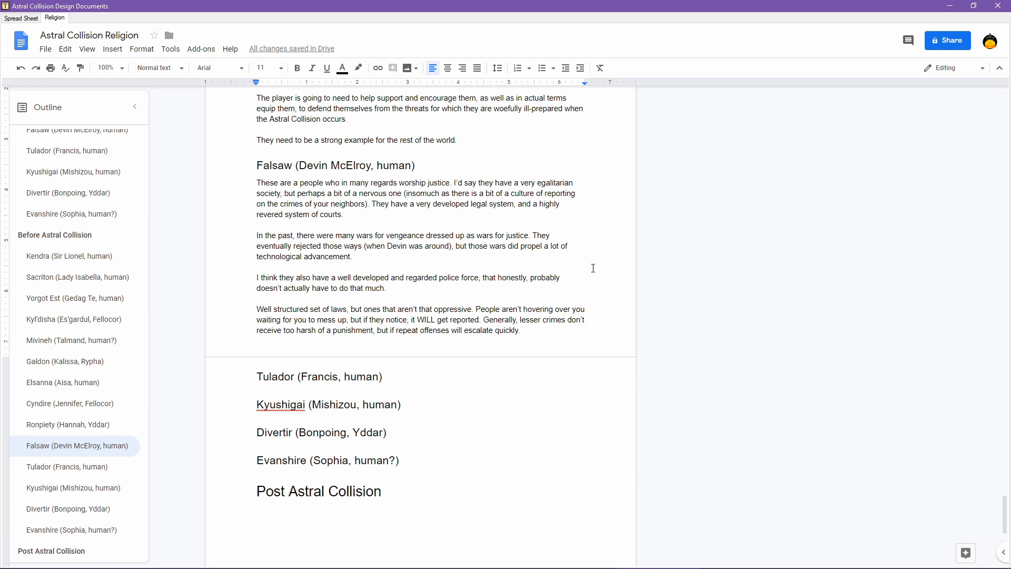
pyautogui.write('In the')
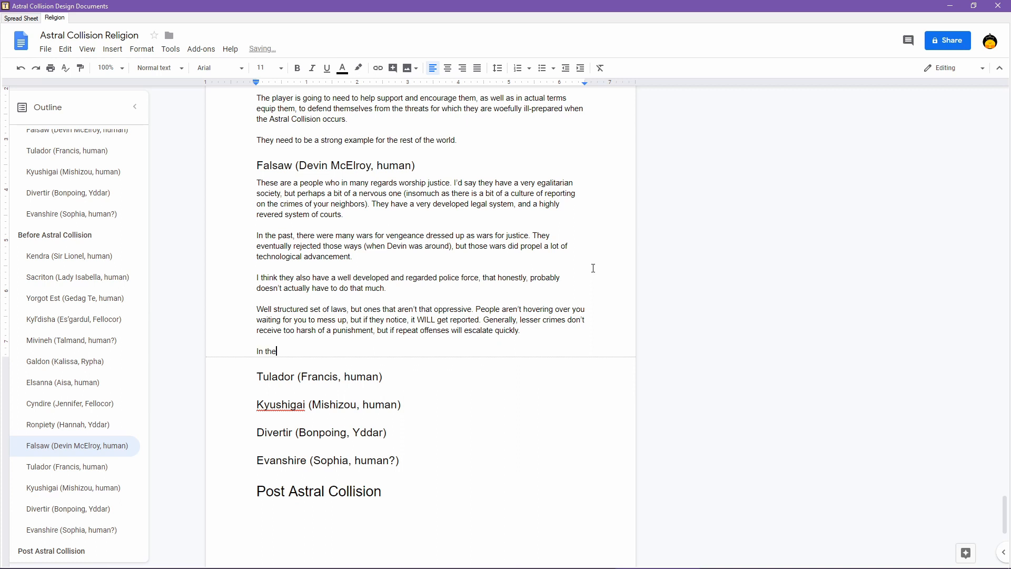
pyautogui.write('wake of the')
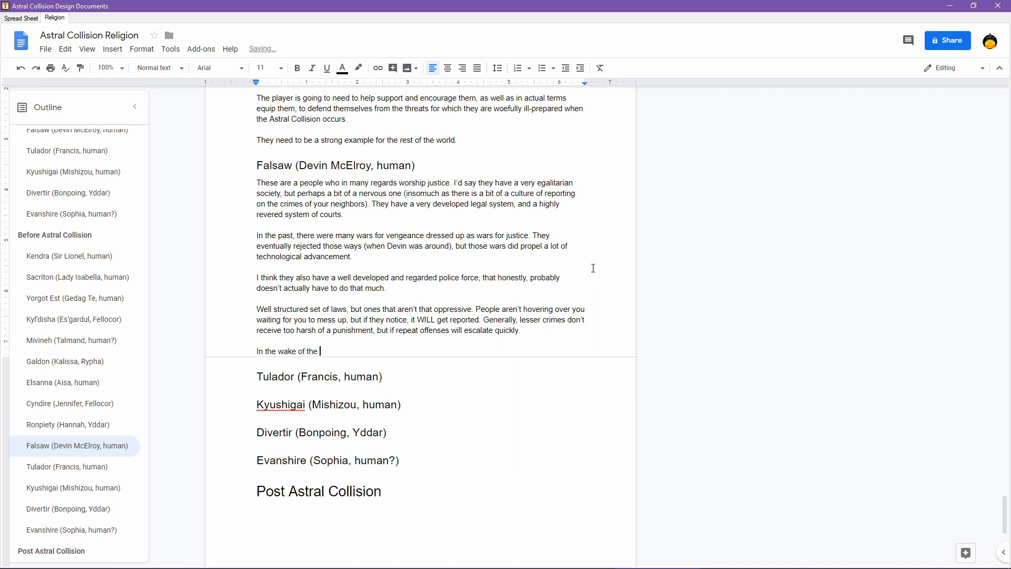
pyautogui.write('Astral Collision.')
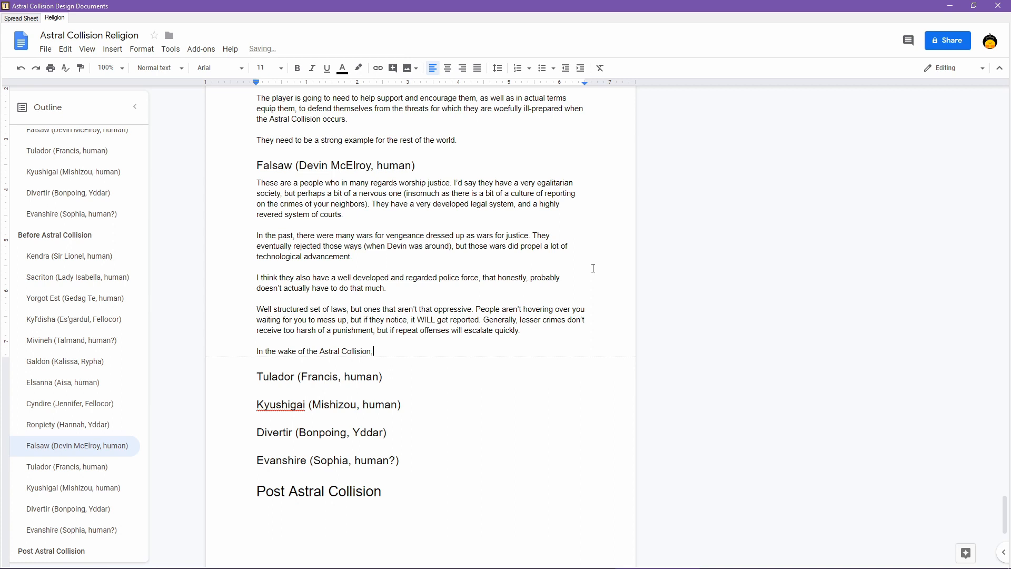
pyautogui.write("they've heavil")
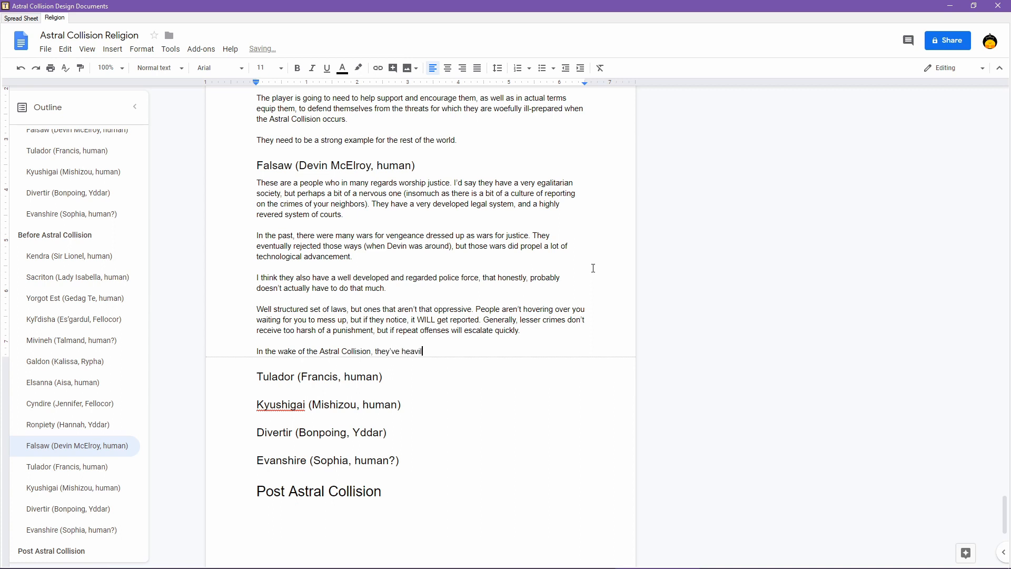
pyautogui.write('militar')
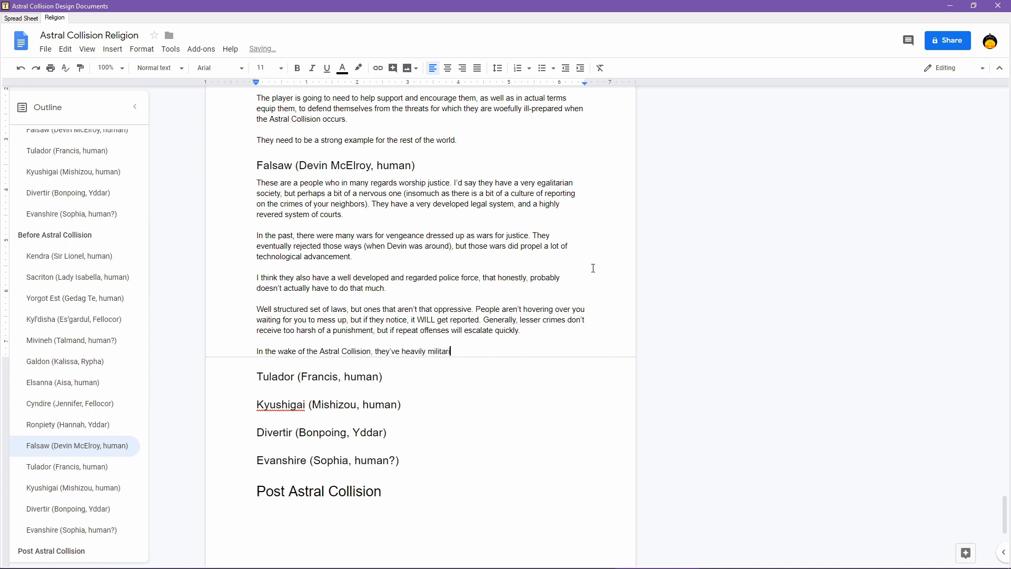
pyautogui.write('ized')
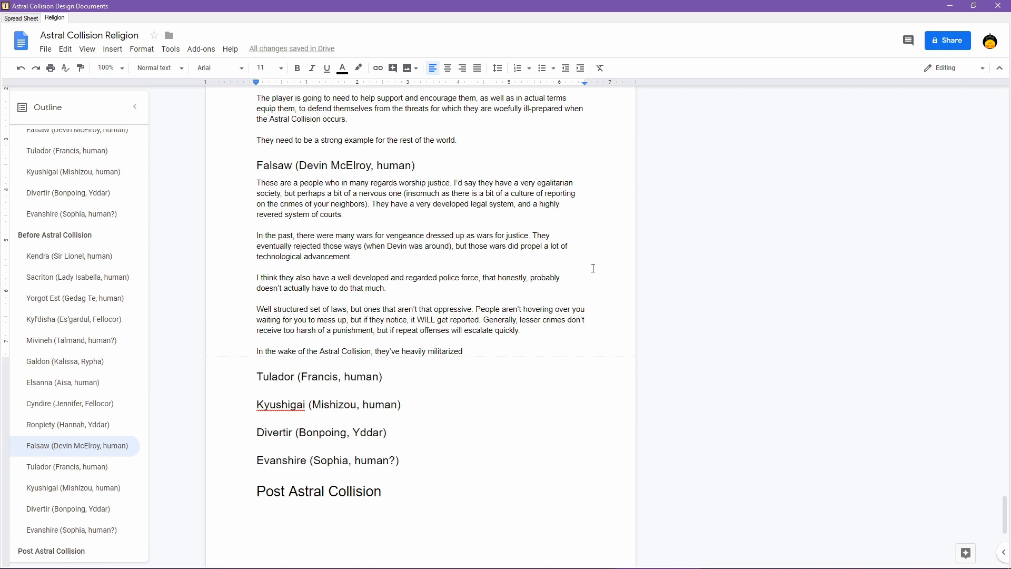
pyautogui.write(', as they')
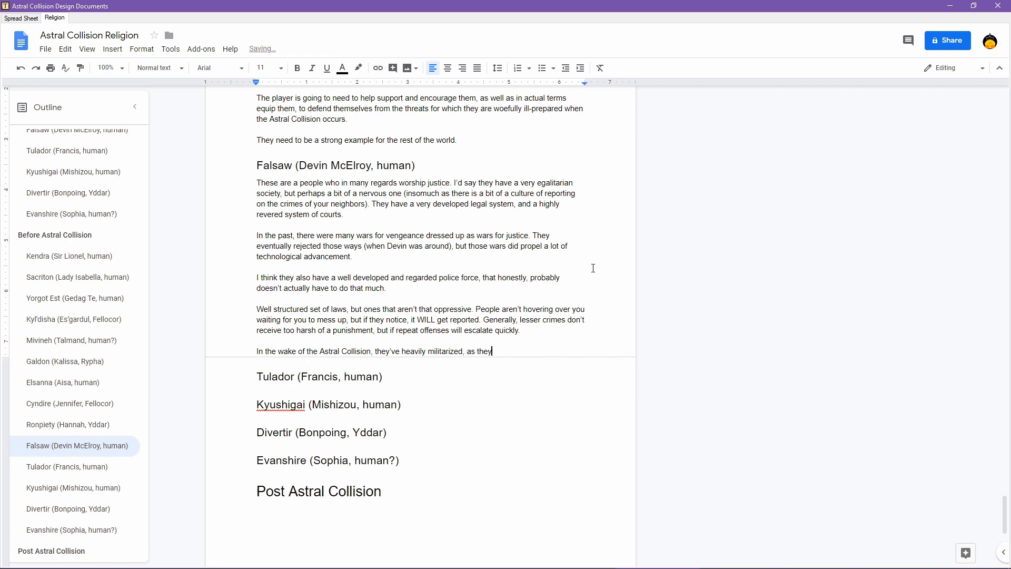
pyautogui.write('feel the freedom')
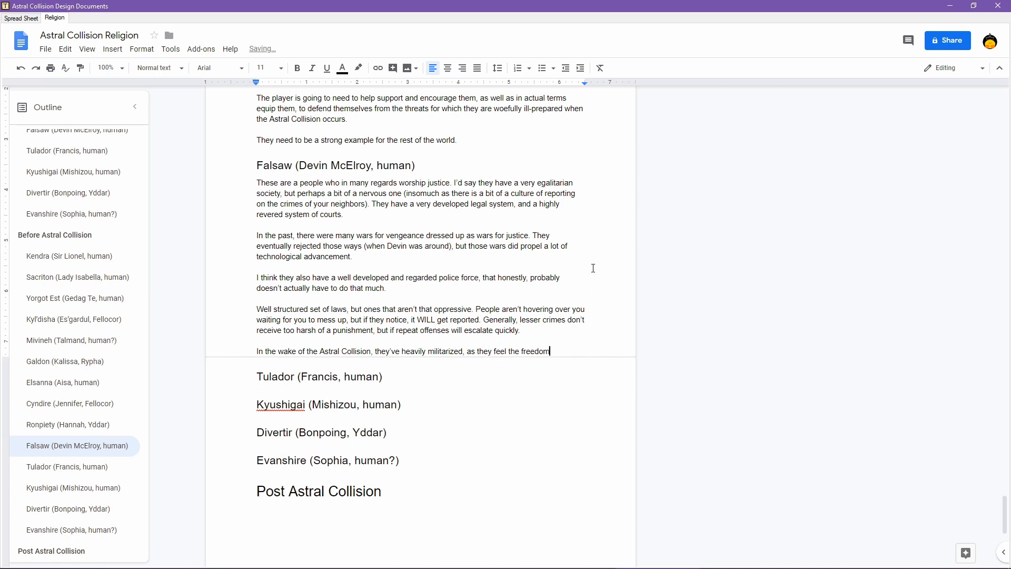
pyautogui.write('s of their lan')
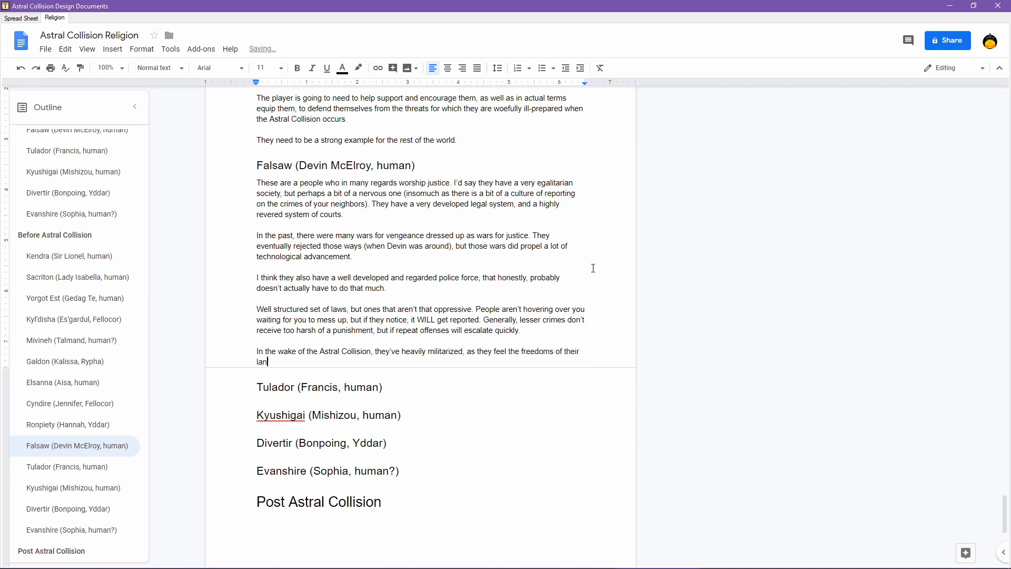
pyautogui.write('d are under assa')
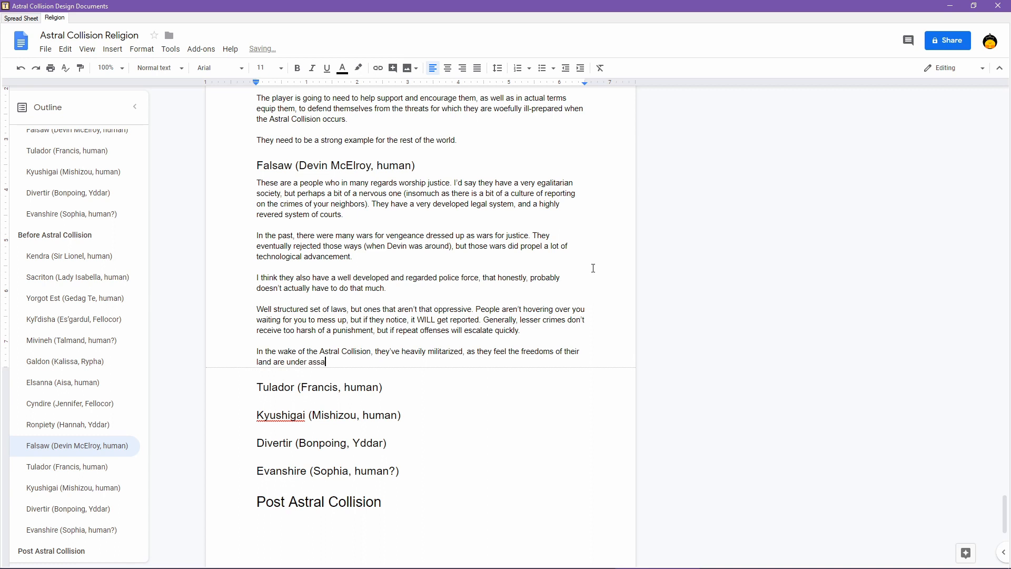
pyautogui.write('ult.')
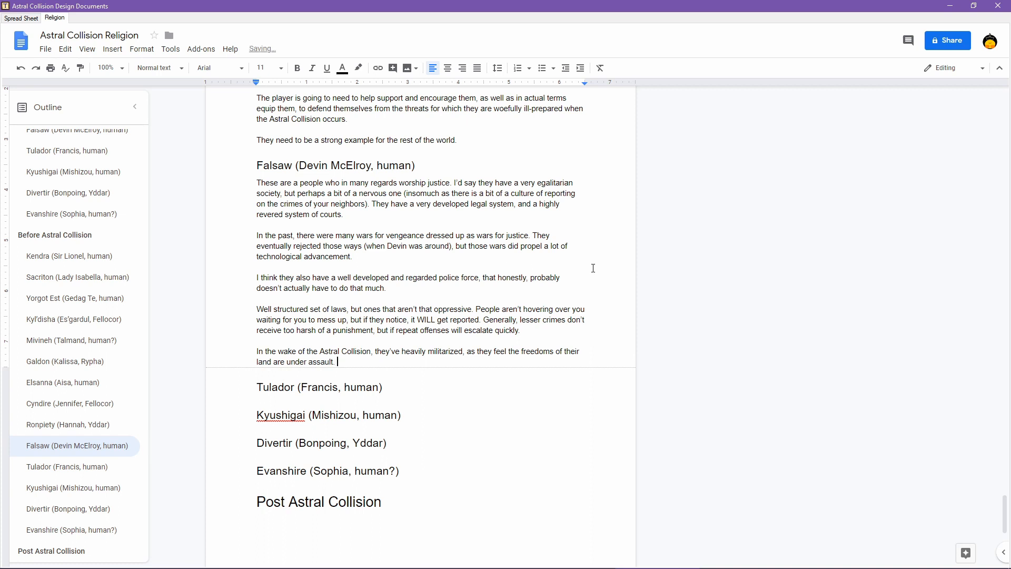
# - Add that these are the events Devin foresaw and the player's goal is de-escalation, accepting the spelling fix
pyautogui.write('(These are the e')
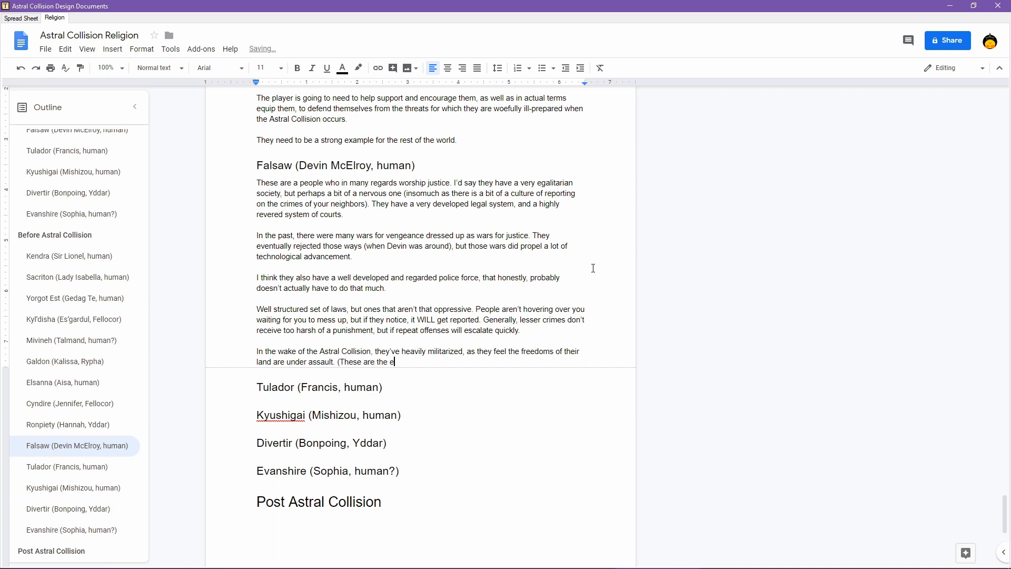
pyautogui.write('vents Devin foresaw')
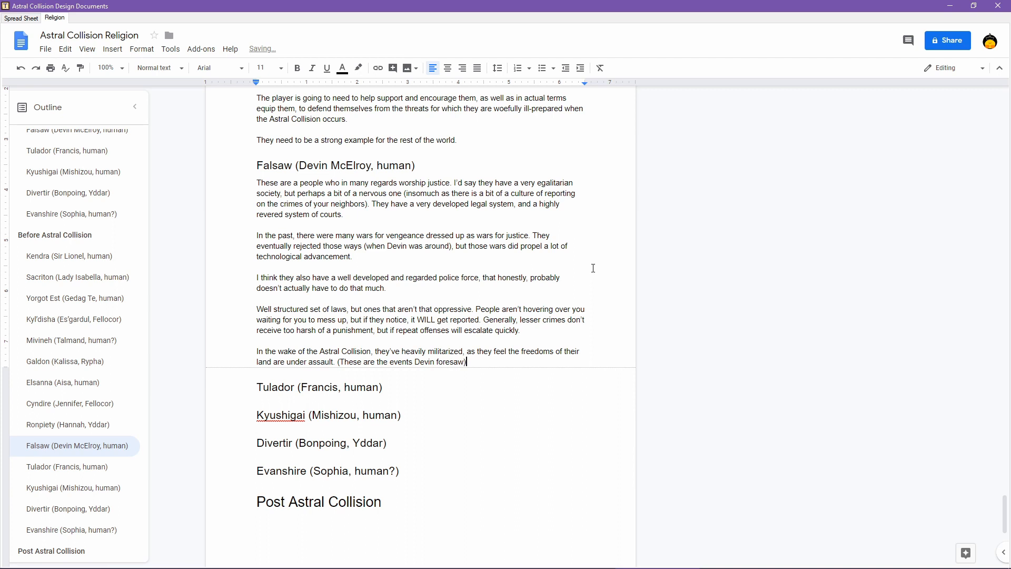
pyautogui.write('.')
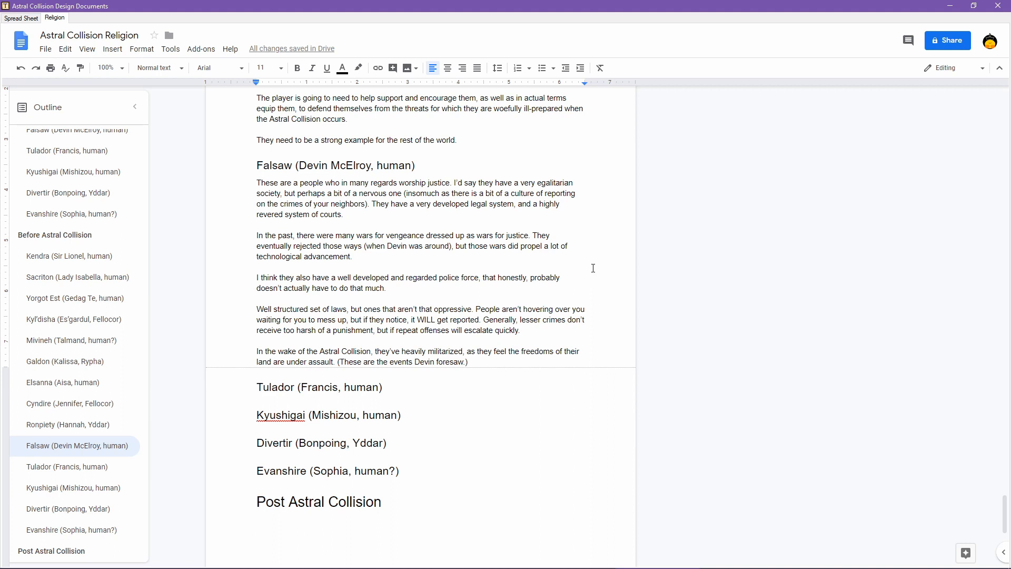
pyautogui.write('A')
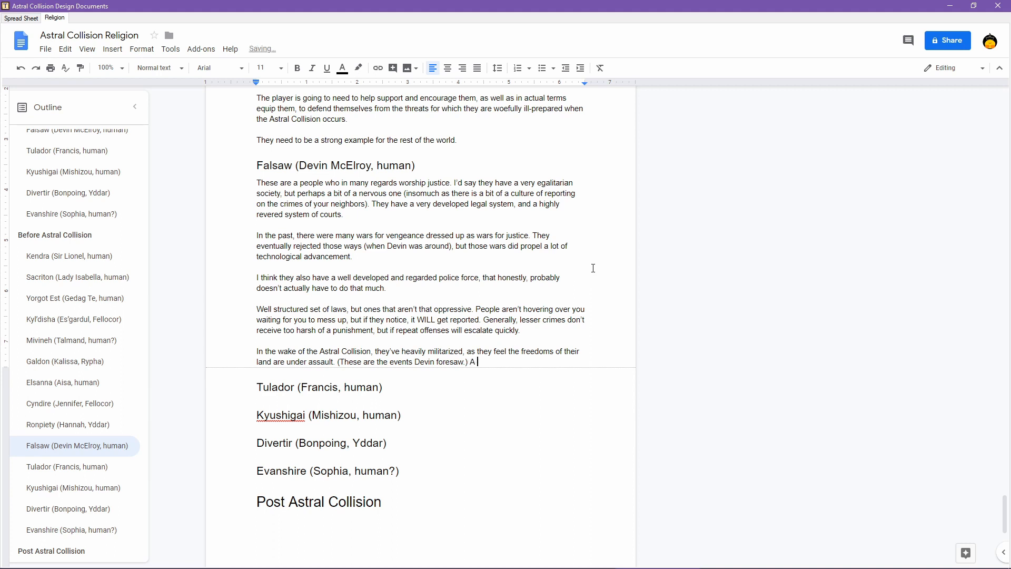
pyautogui.write('lot of the player goal is de-es')
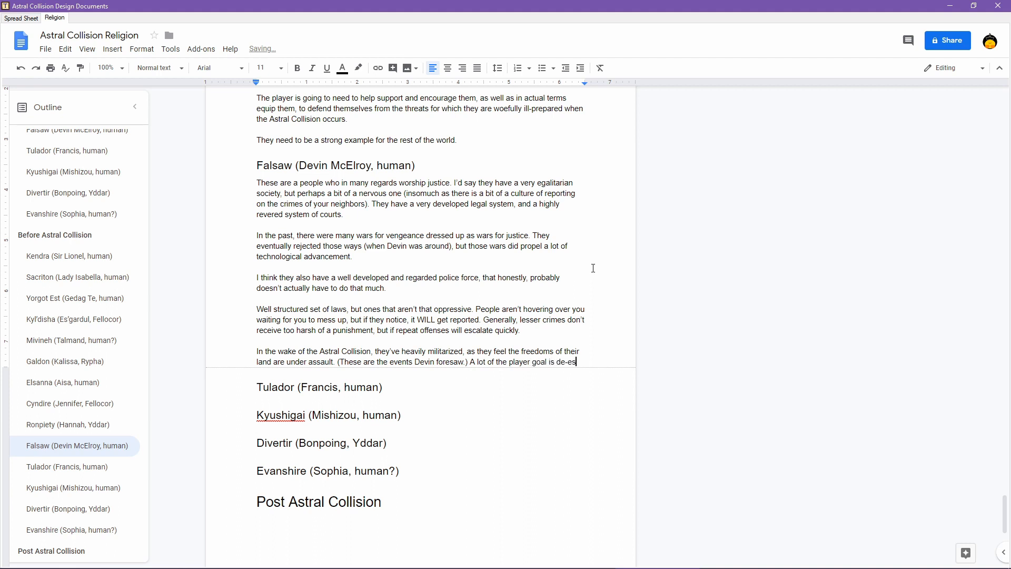
pyautogui.write('calation.')
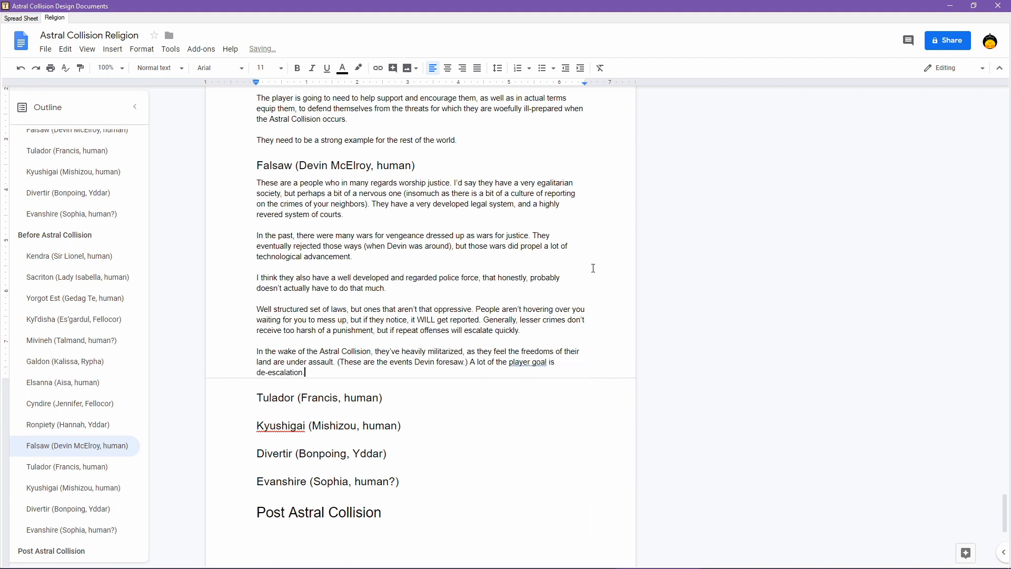
pyautogui.moveTo(513, 353)
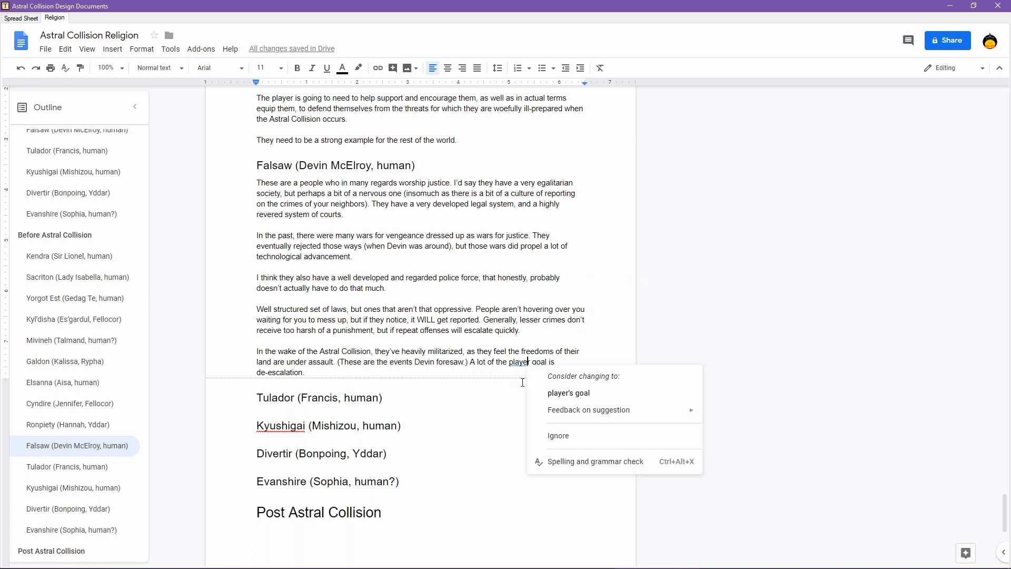
pyautogui.click(568, 393)
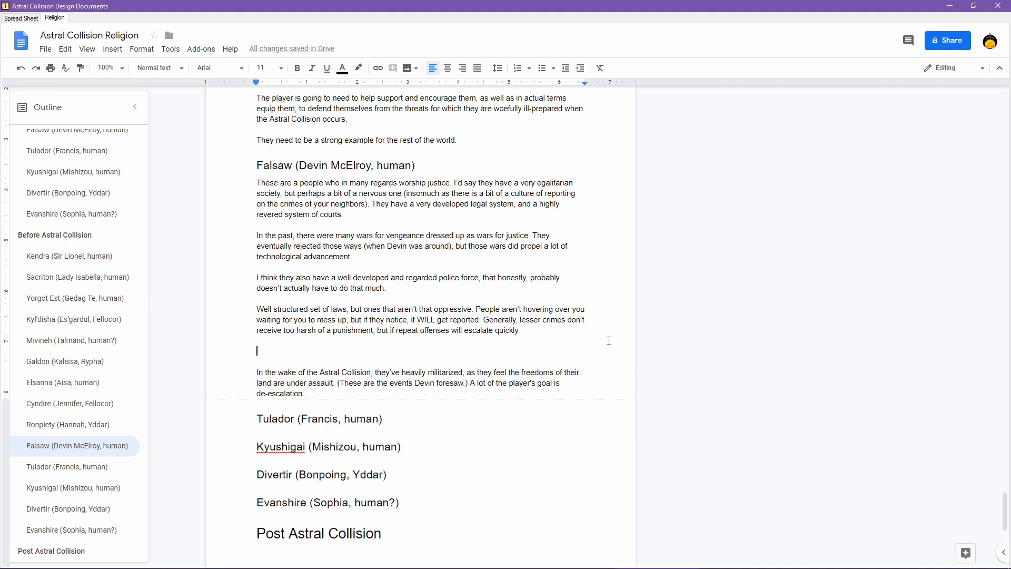
# - Write that their research into other worlds shows places needing their technology, leading them into the Astral Collision
pyautogui.write('Their research')
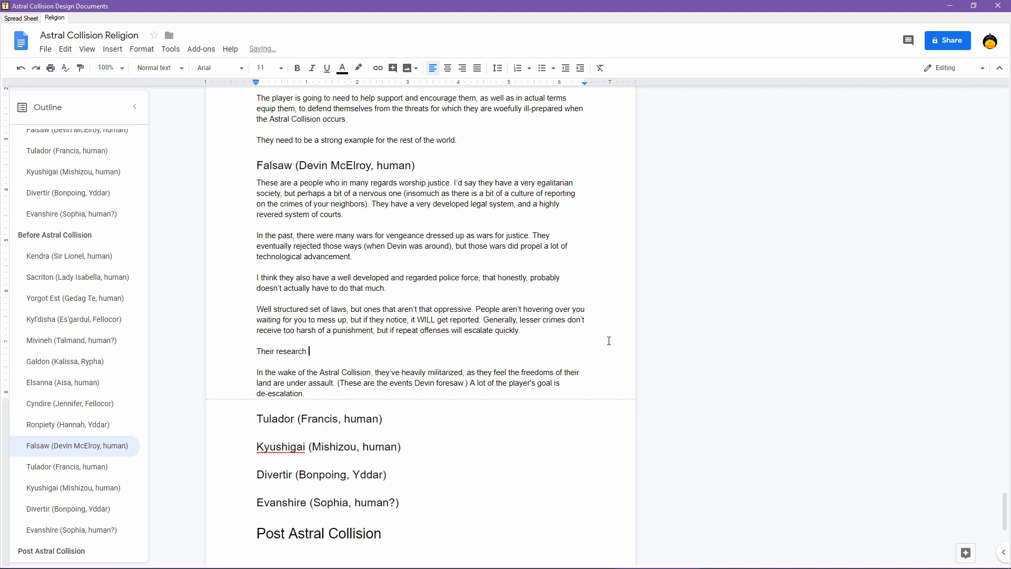
pyautogui.write('into the')
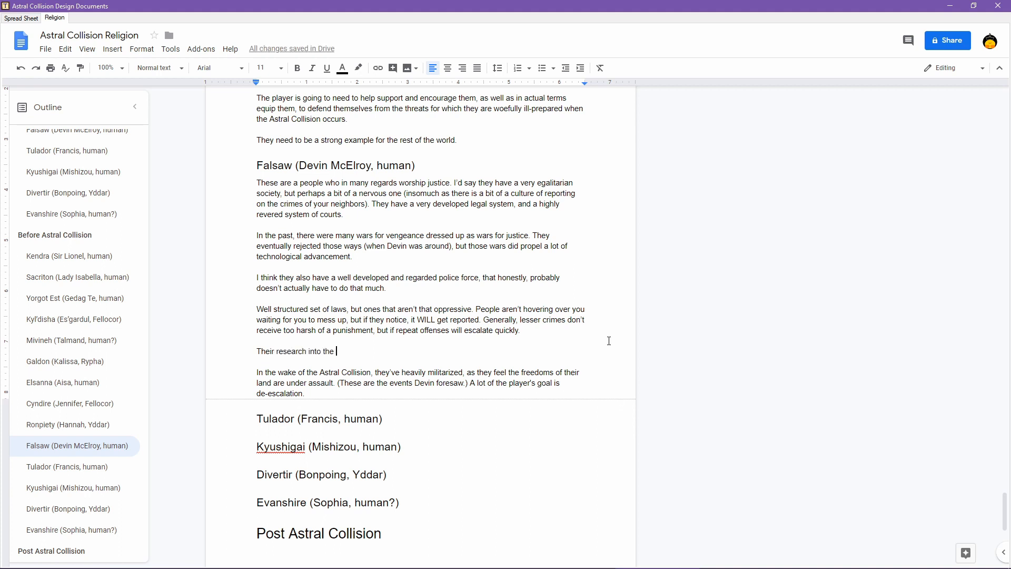
pyautogui.write('Astral')
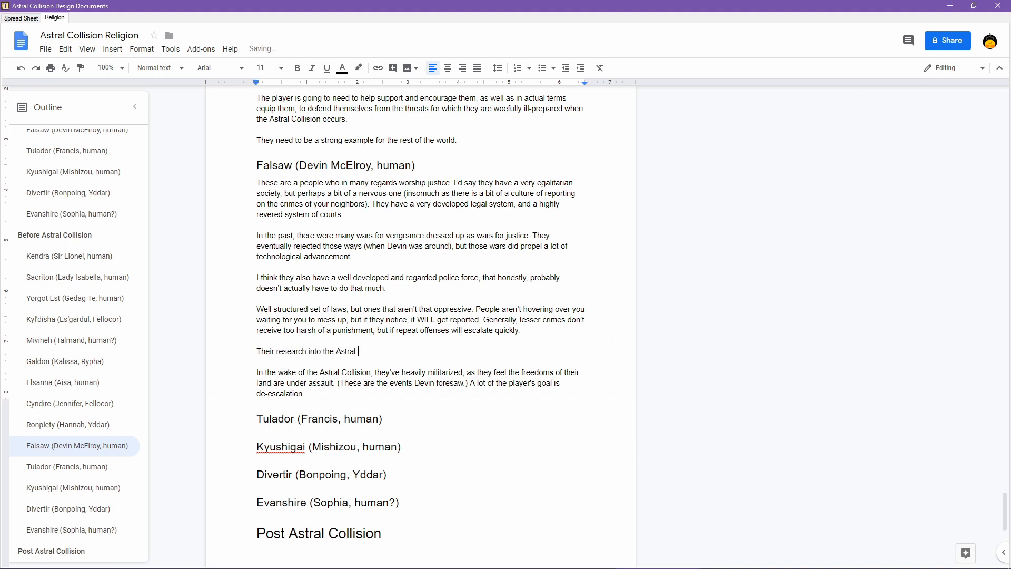
pyautogui.press('Backspace')
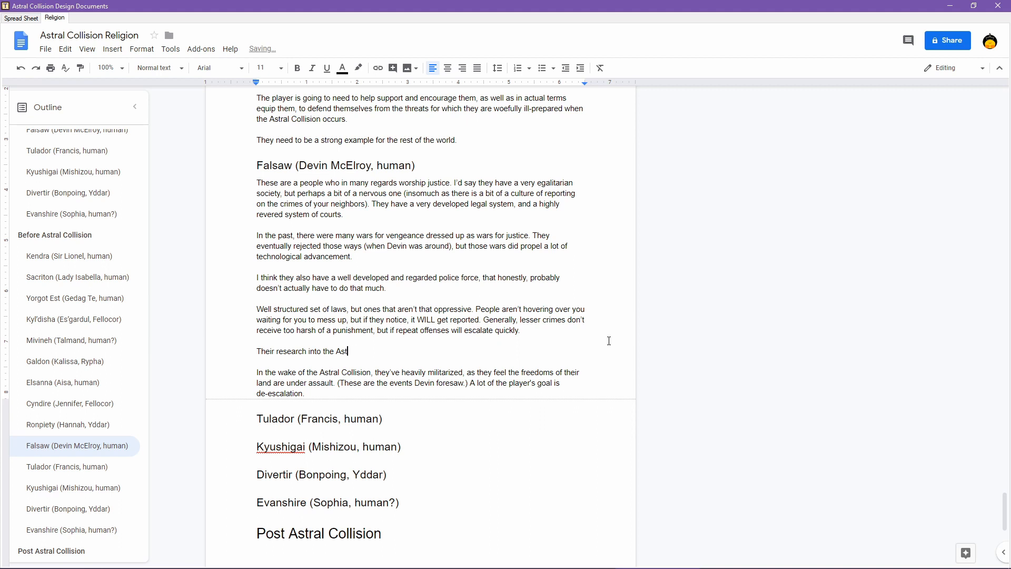
pyautogui.write('other wor')
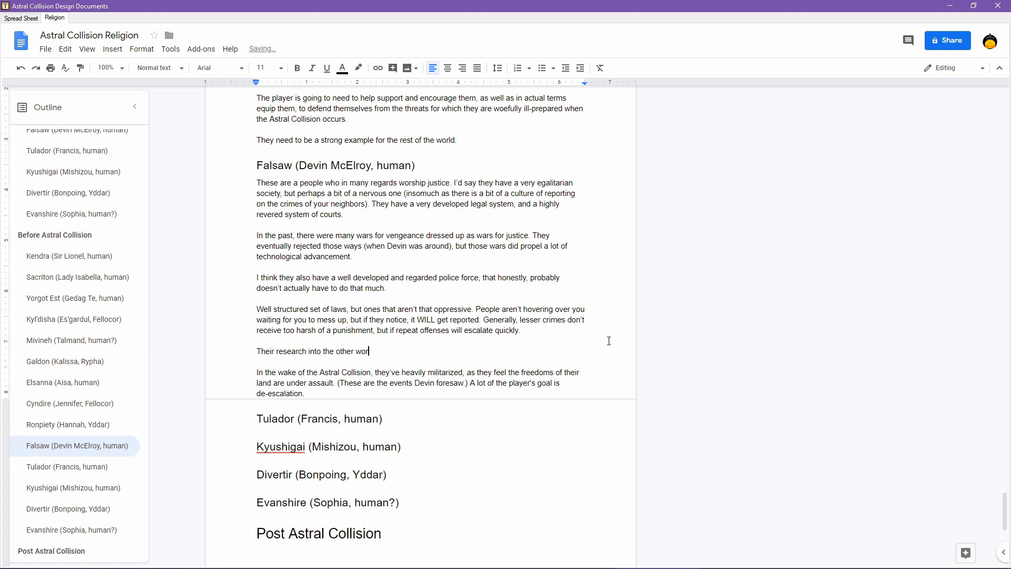
pyautogui.write('lds shows them')
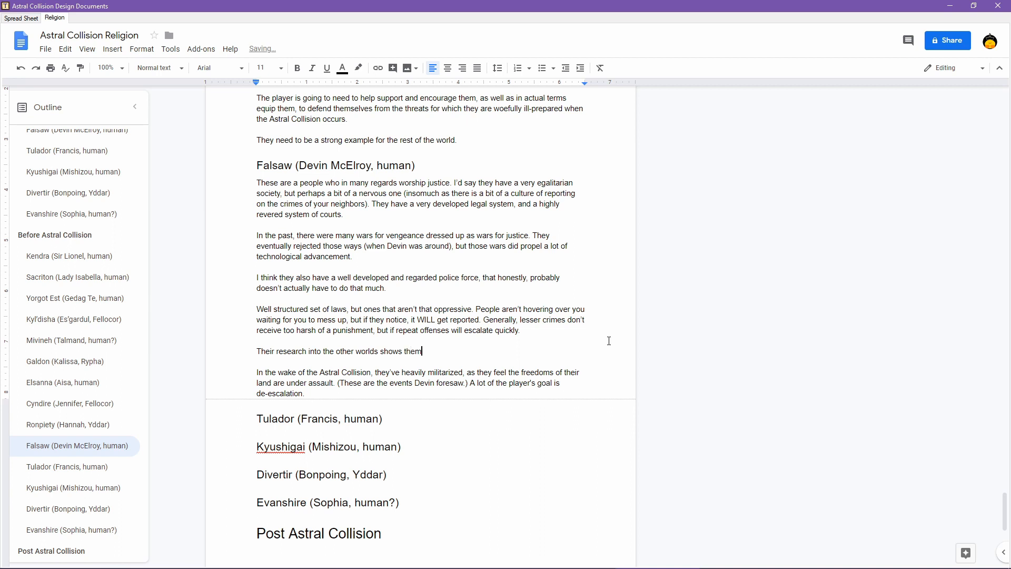
pyautogui.write('places that')
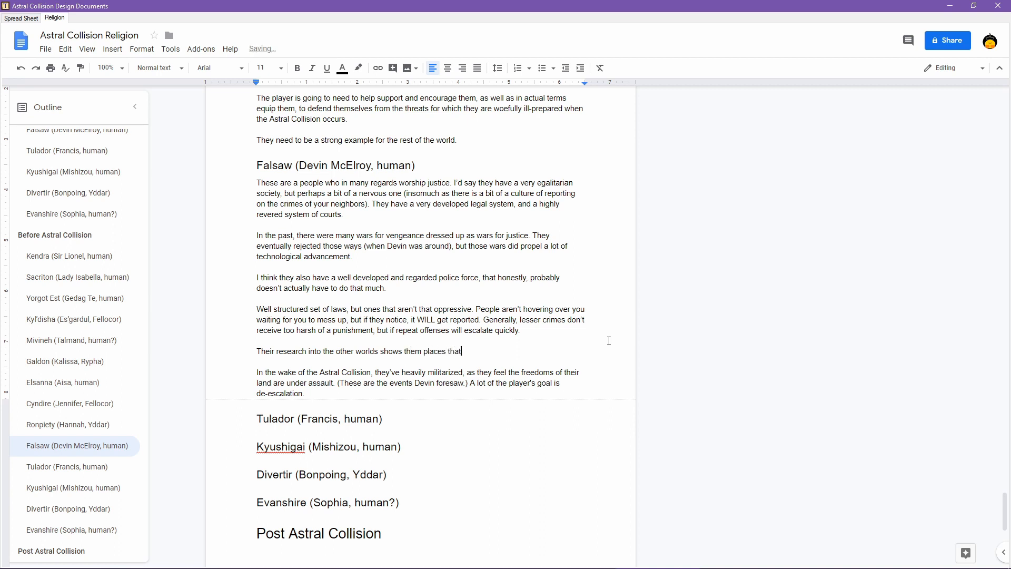
pyautogui.write('they believe need')
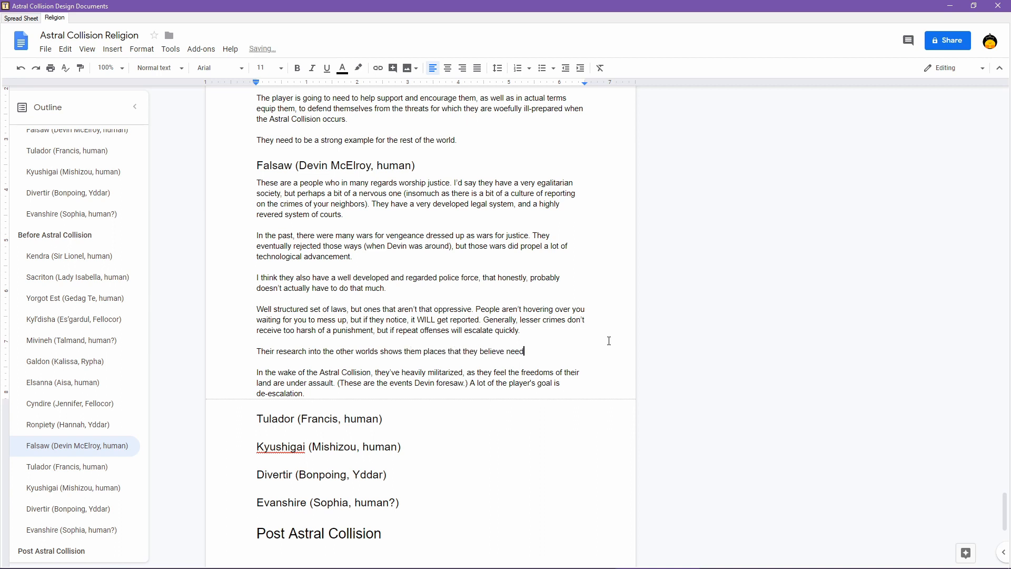
pyautogui.write('their brand of')
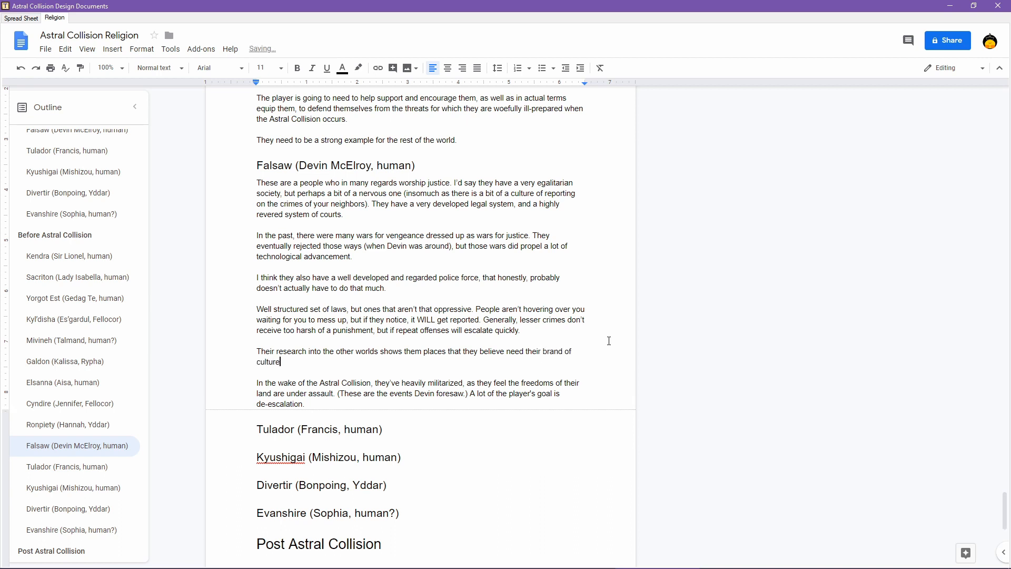
pyautogui.write('/technology')
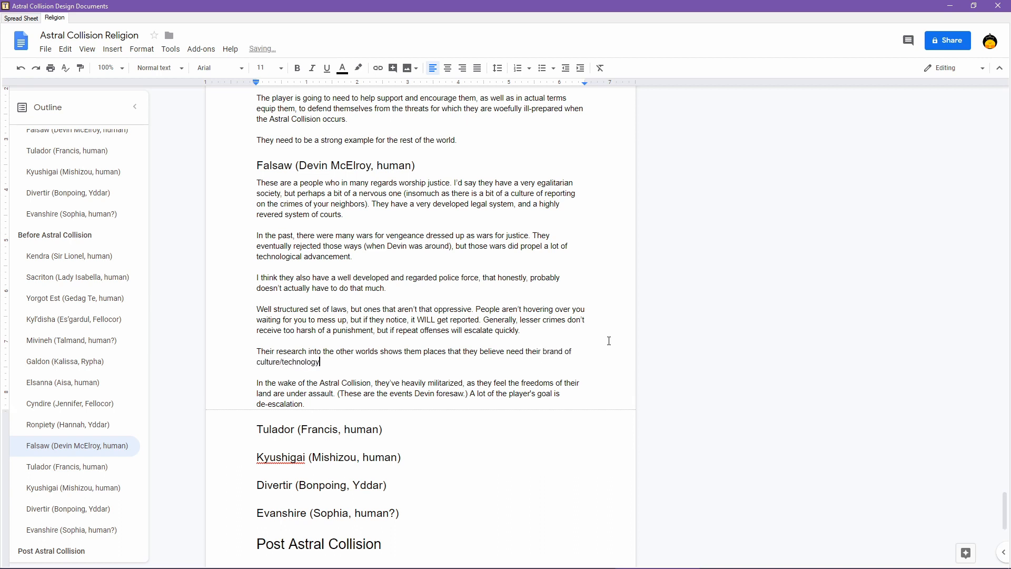
pyautogui.write(', which lead')
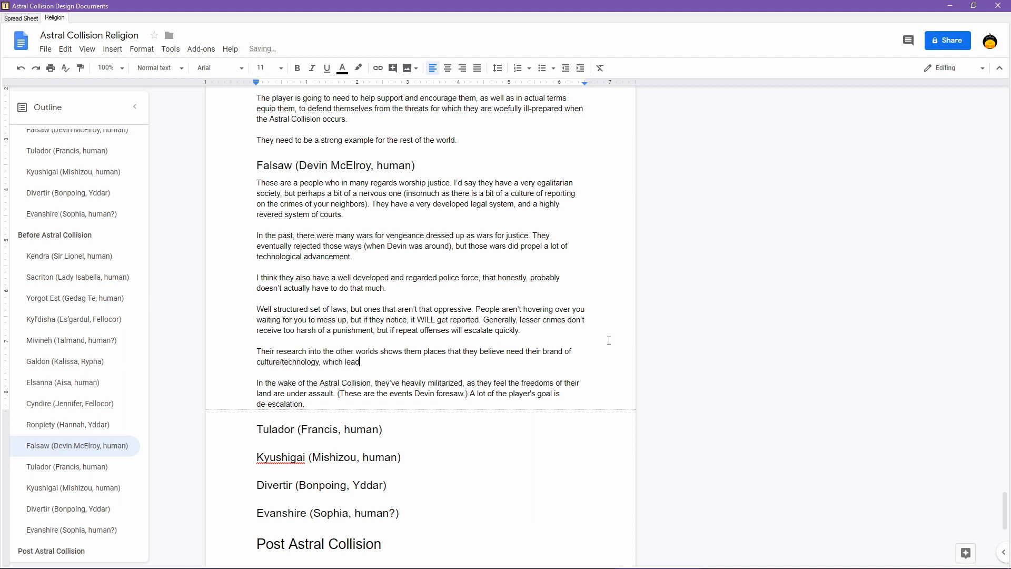
pyautogui.write('s them to')
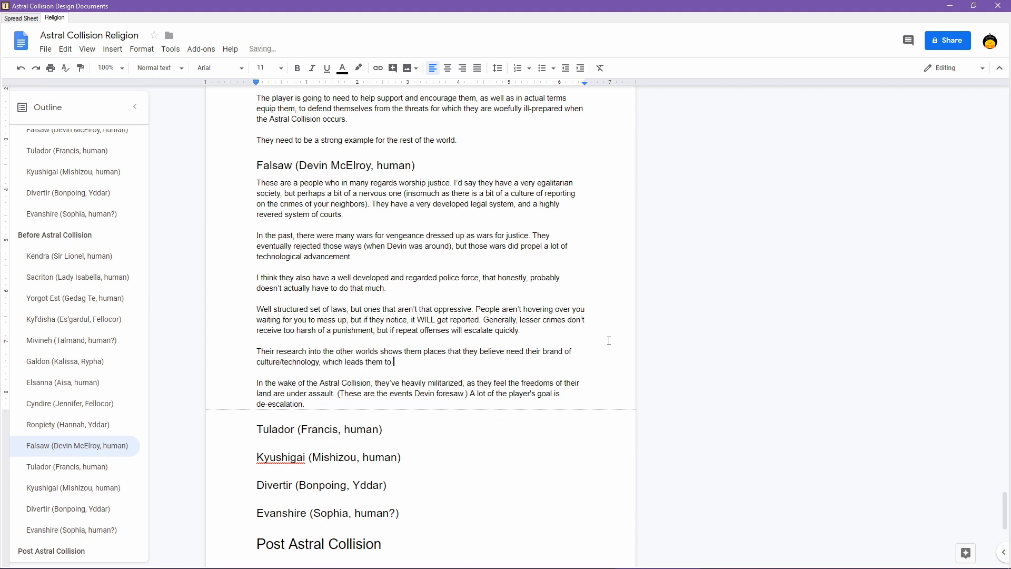
pyautogui.write('partic')
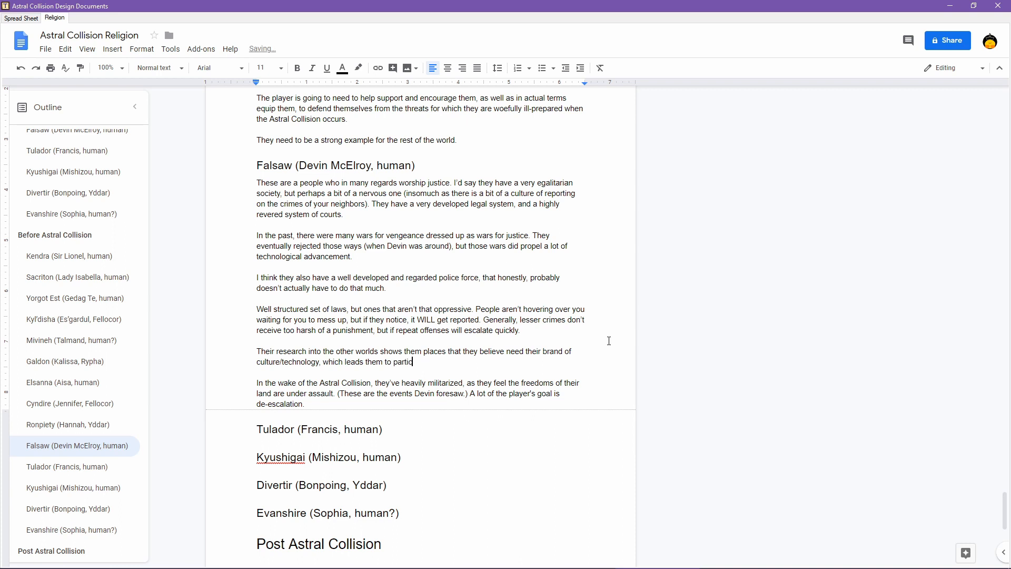
pyautogui.write('pate in the Astral')
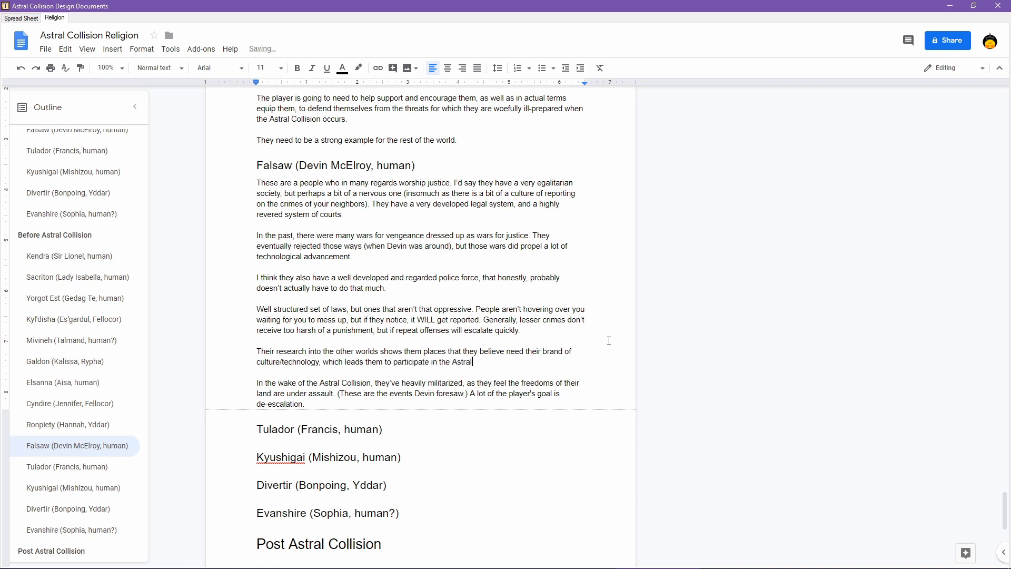
pyautogui.write('Collision.')
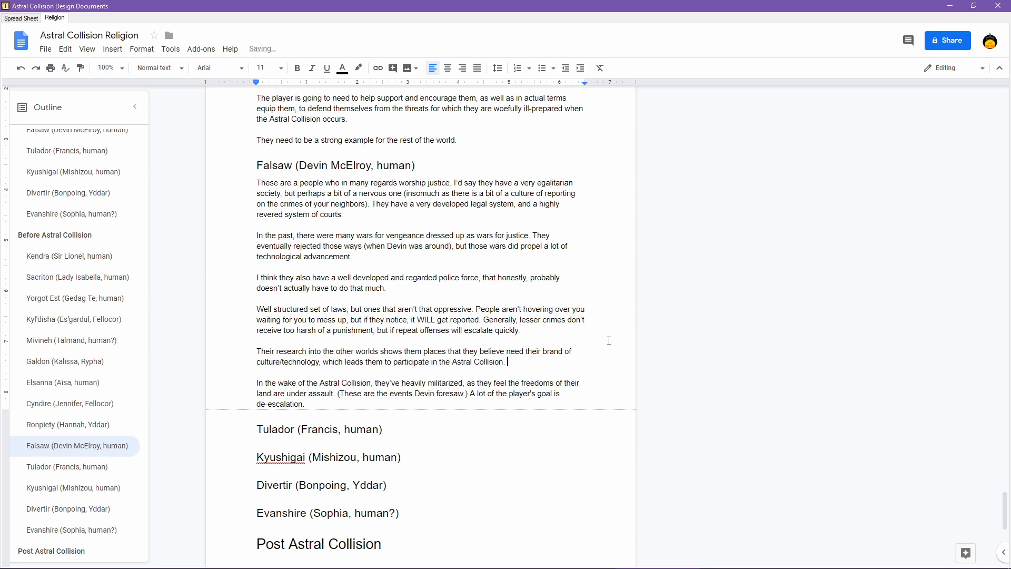
# - Add that they prepare militarily knowing of nasty things out there, but believe they can improve other worlds
pyautogui.write('They do prepare m')
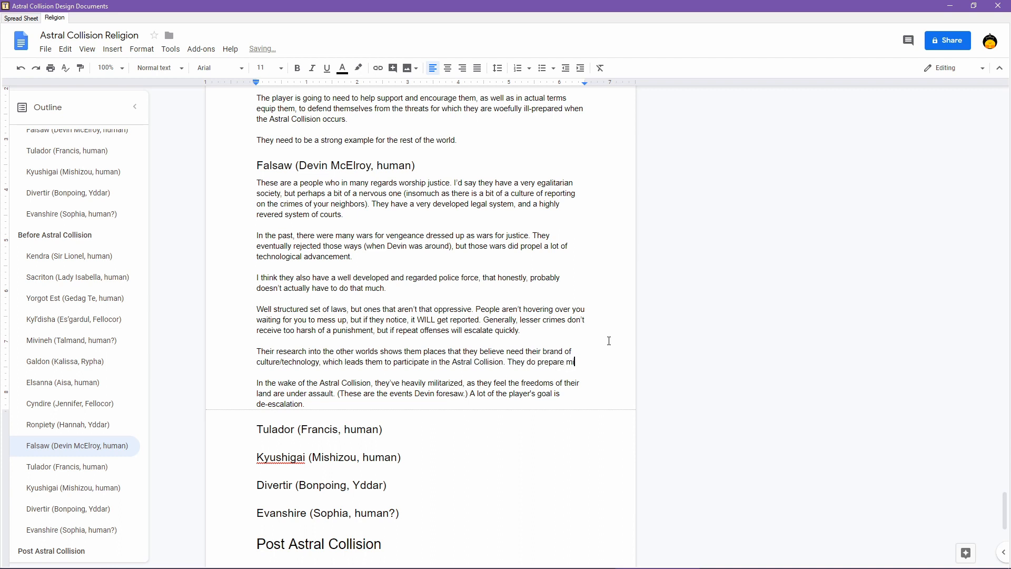
pyautogui.write('ilitarily')
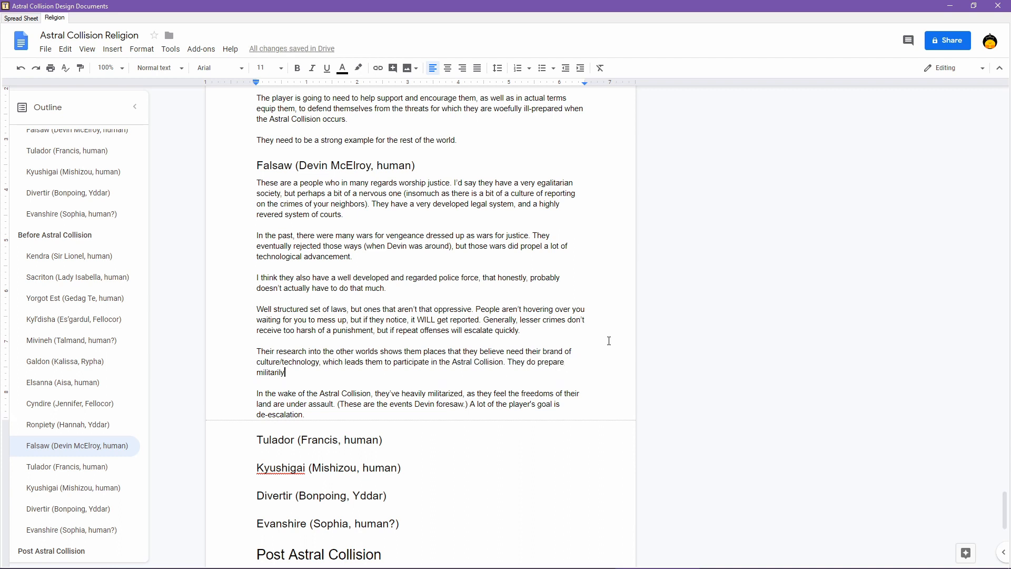
pyautogui.write('w')
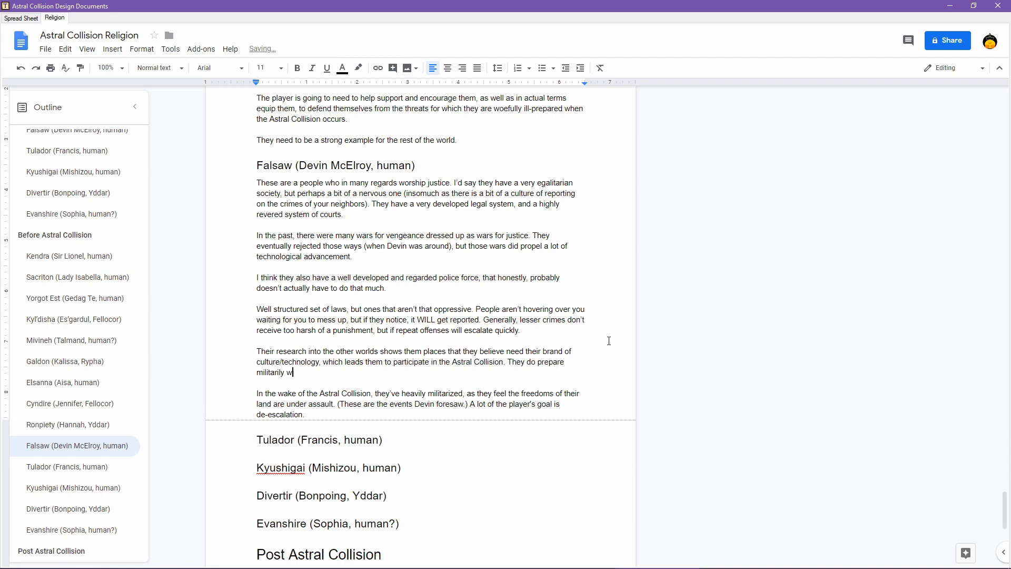
pyautogui.write('ith the understan')
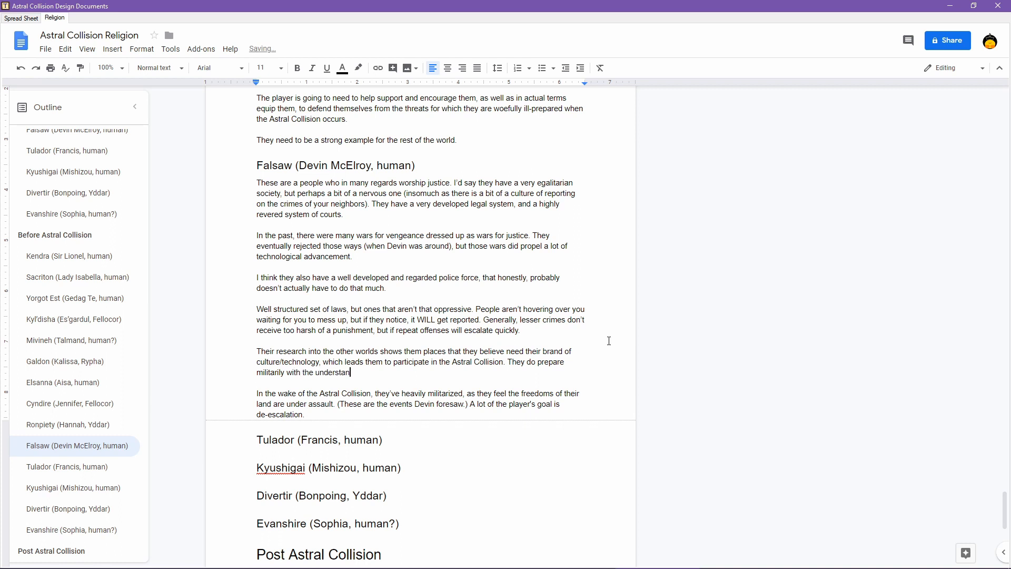
pyautogui.write('ding that there are nas')
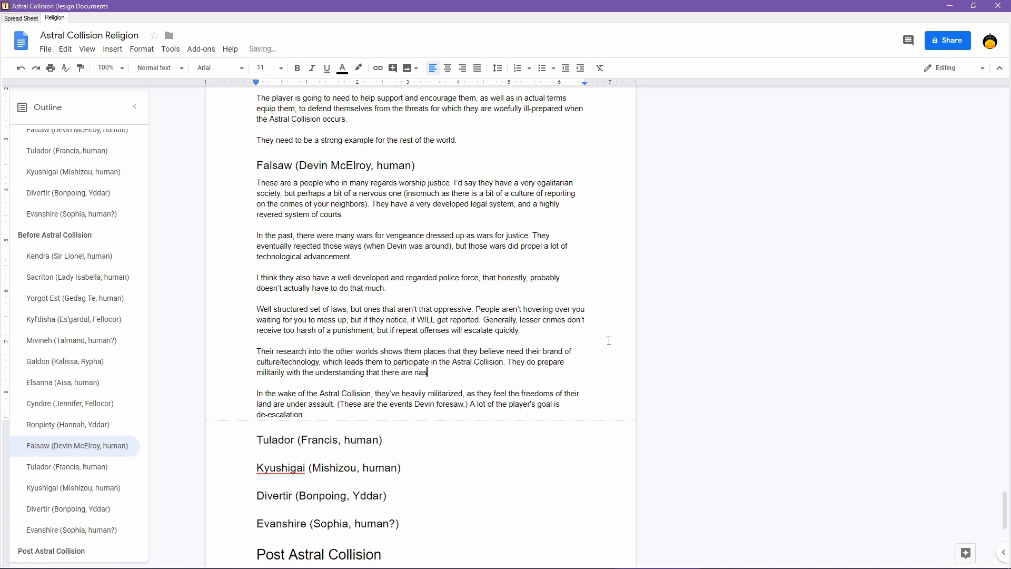
pyautogui.write('ty things out there')
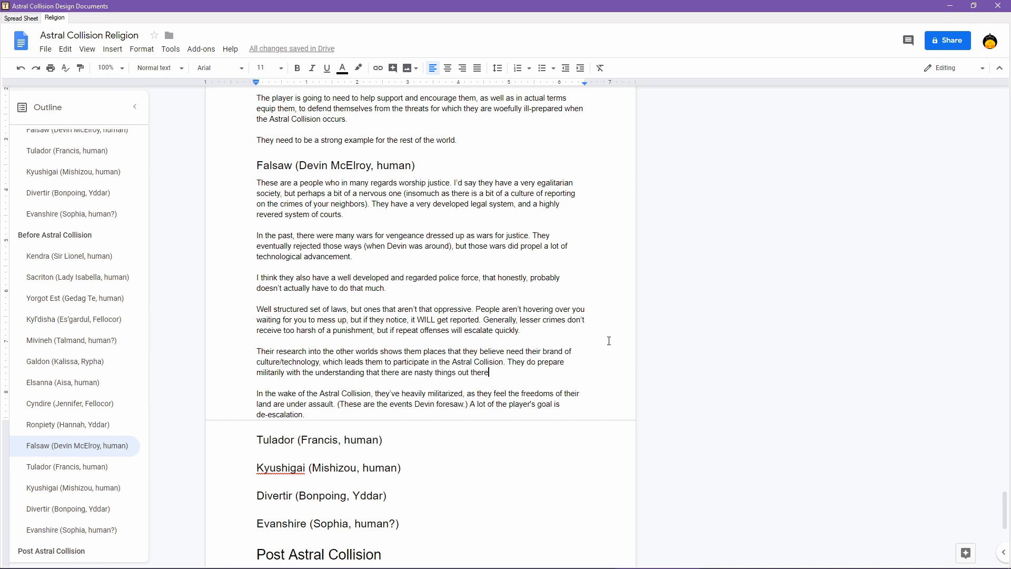
pyautogui.write(', but th')
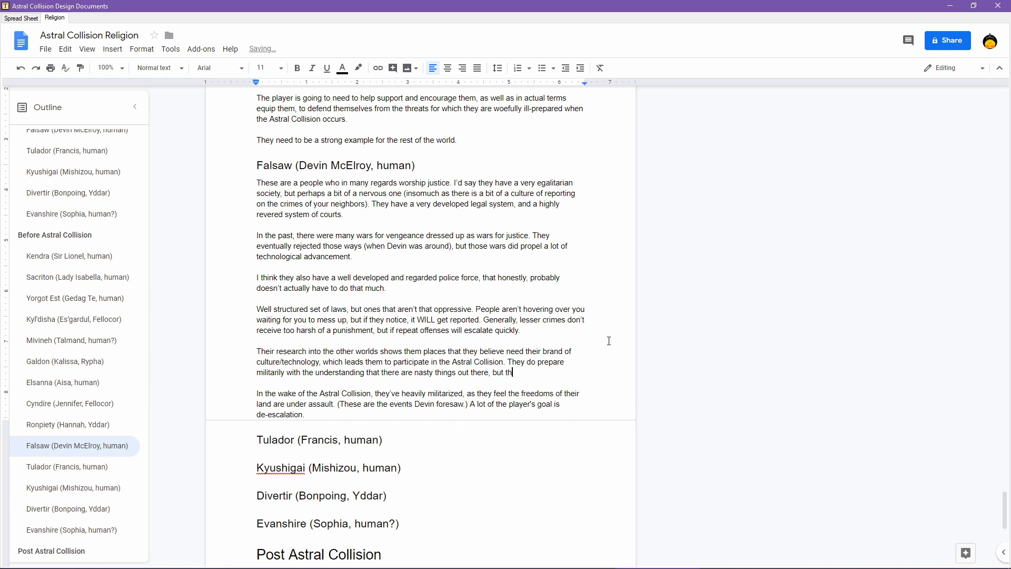
pyautogui.write('ey believe they d')
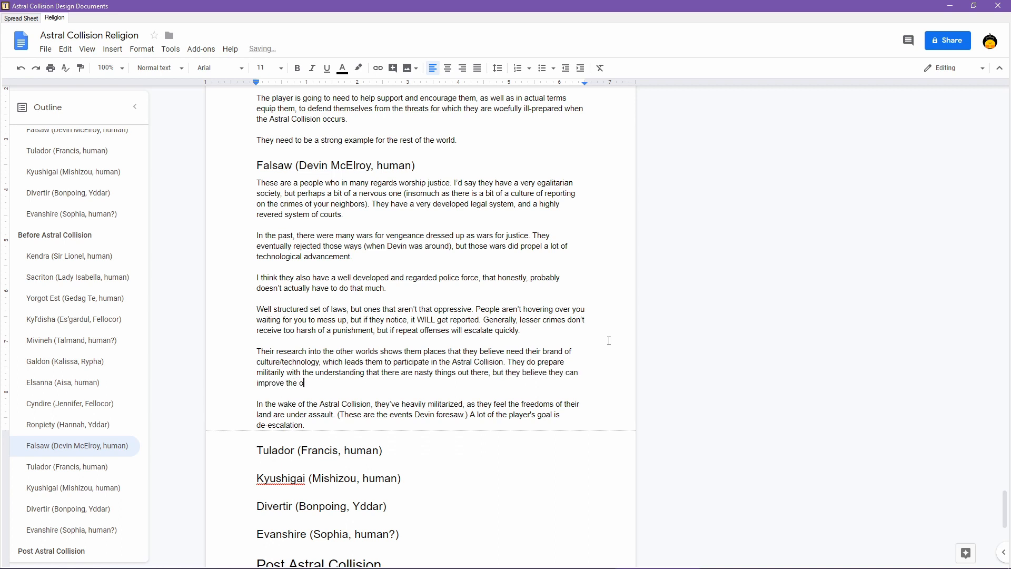
pyautogui.write('ther worlds.')
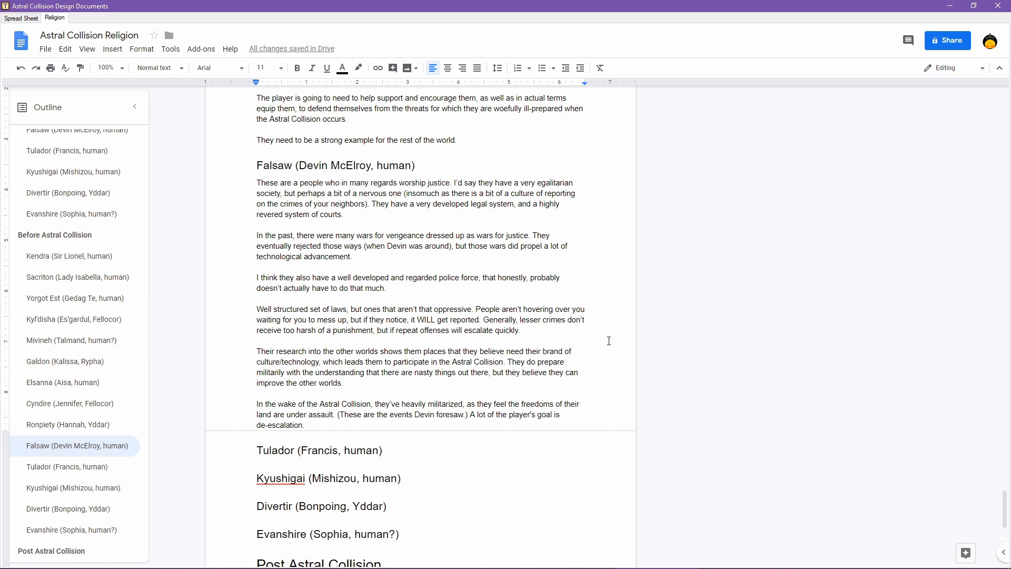
# - Write that they have the mentality that everywhere is better with their culture ideals/values
pyautogui.write('They have')
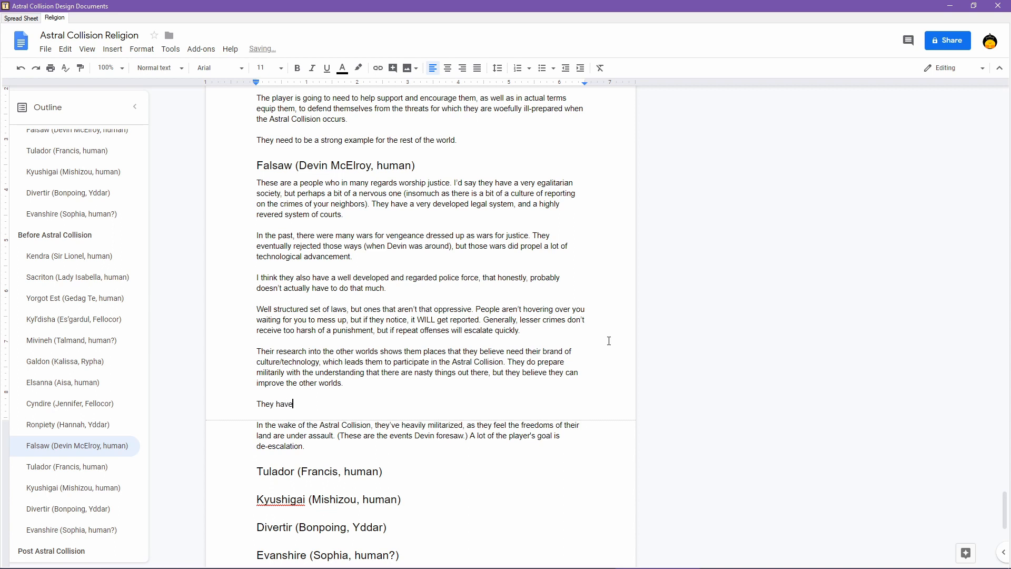
pyautogui.write('some of the mentality that everywhere would be be')
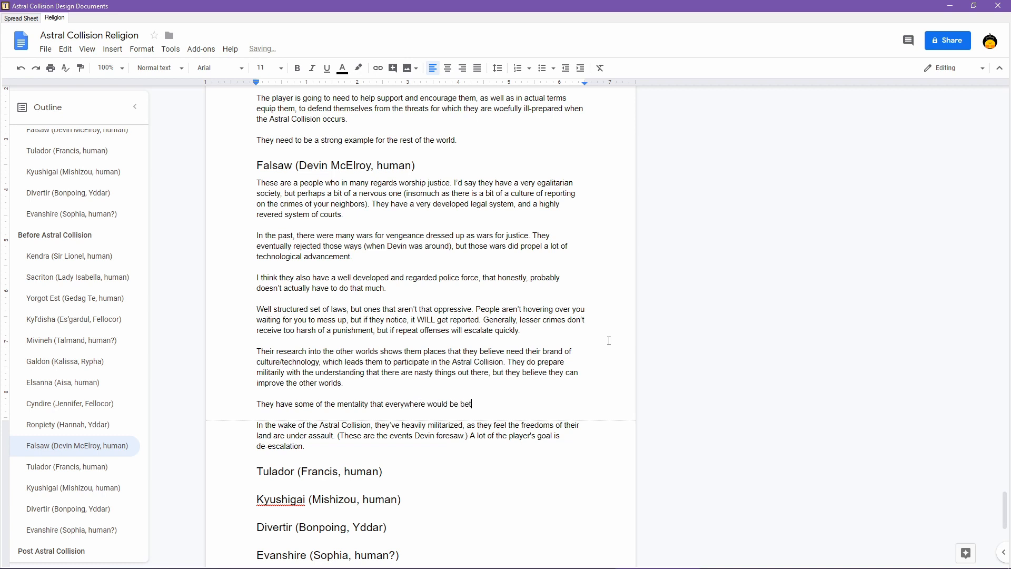
pyautogui.write('ter with th')
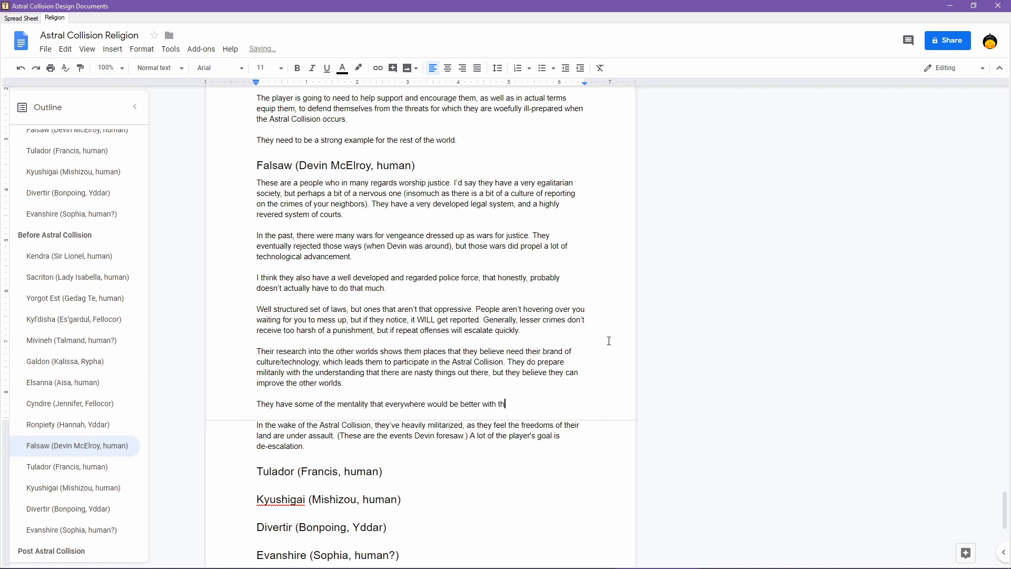
pyautogui.write('eir culture')
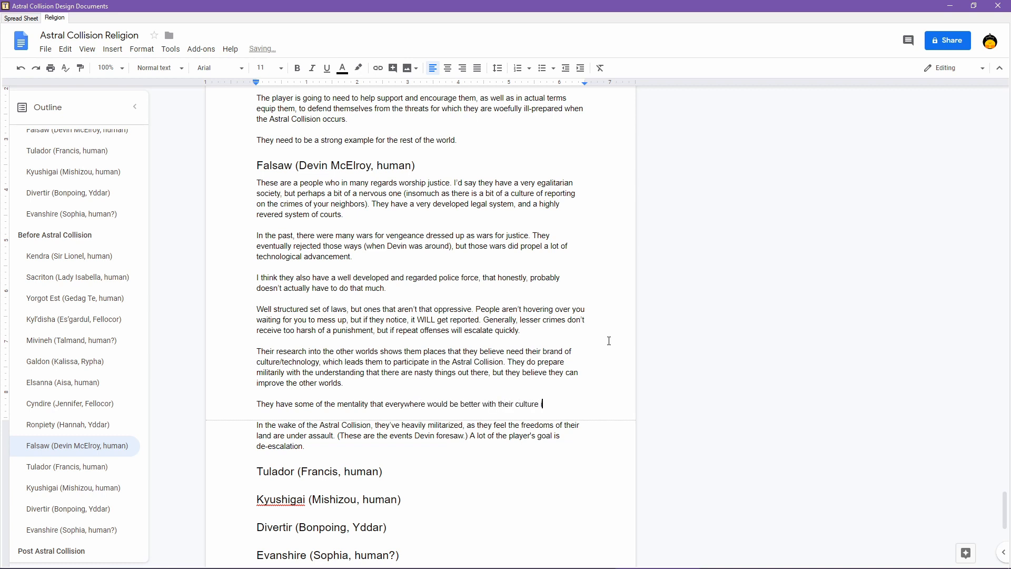
pyautogui.write('ideals/values.')
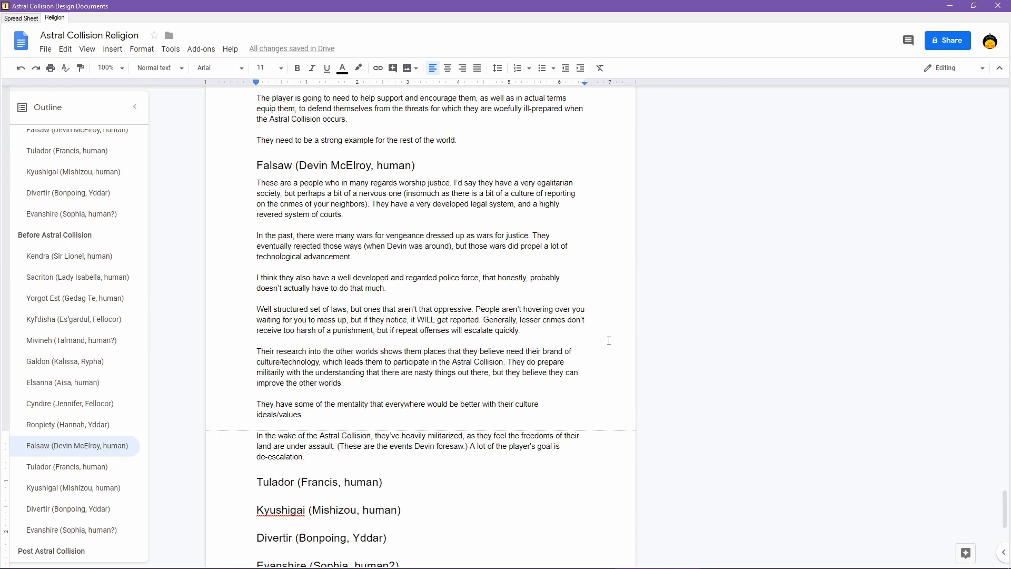
# - Start the sentence 'They need to come to regard the Creator' after the de-escalation line
pyautogui.write('They nee')
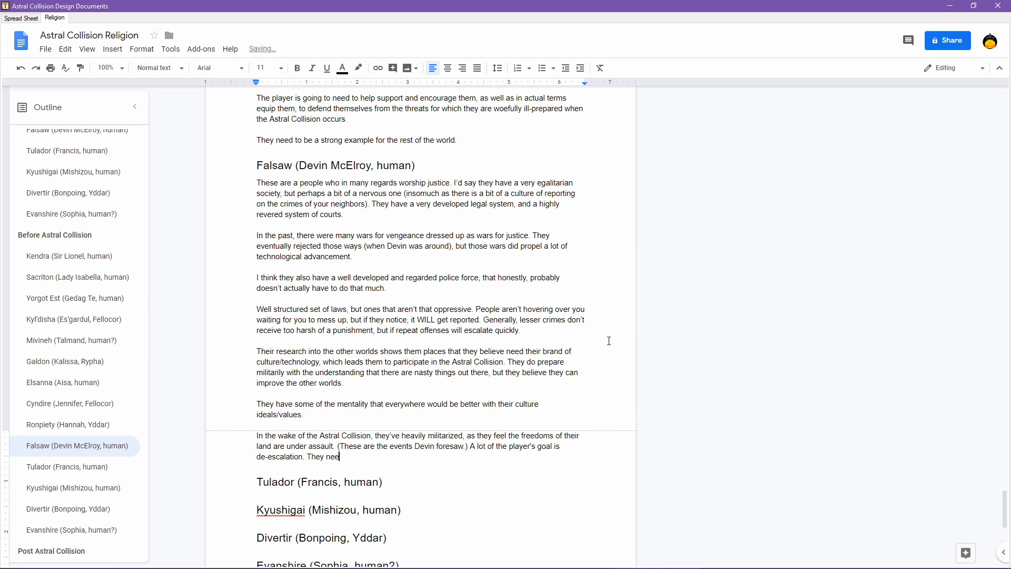
pyautogui.write('d to come to regard')
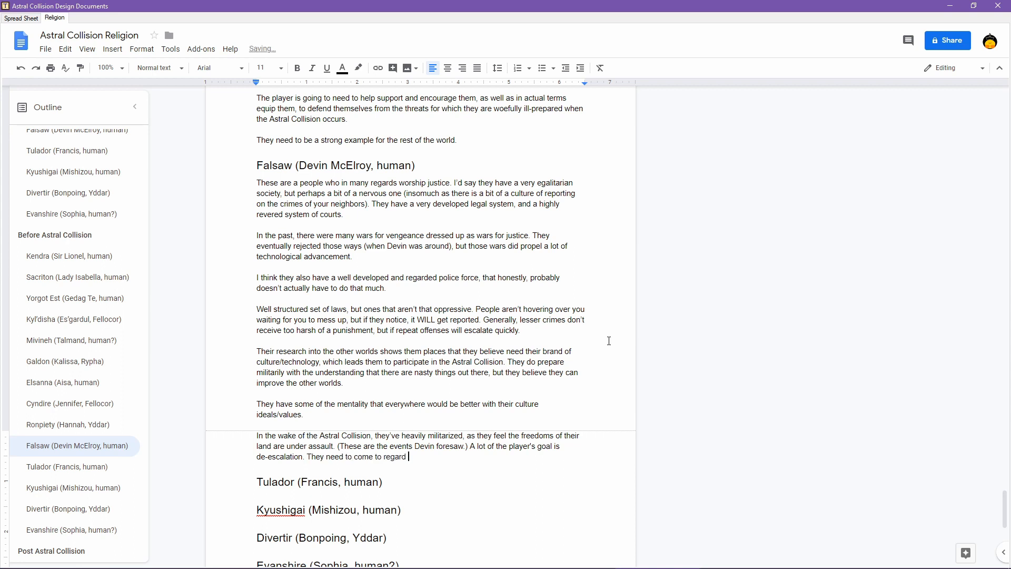
pyautogui.write('the Creator')
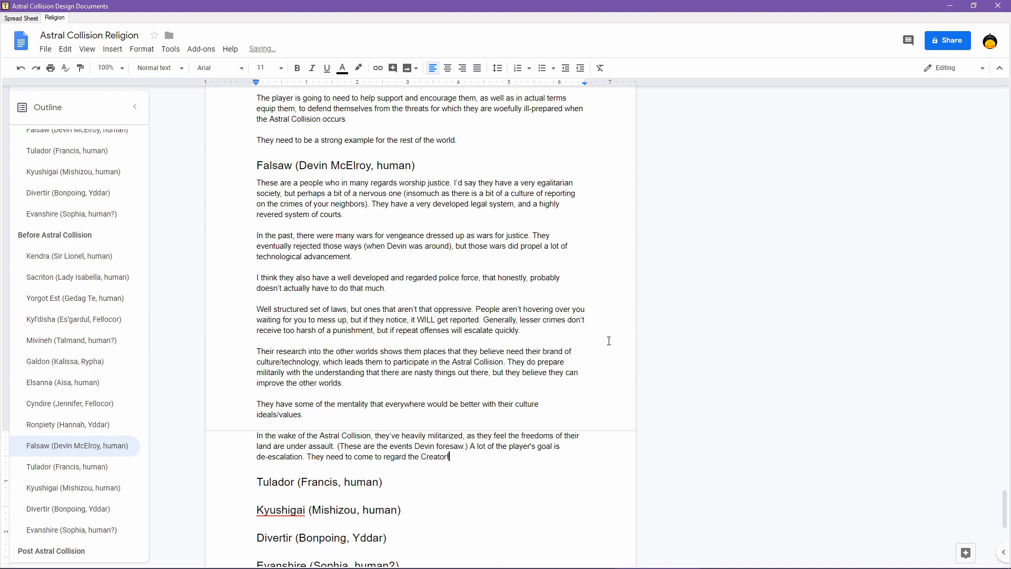
pyautogui.scroll(-3)
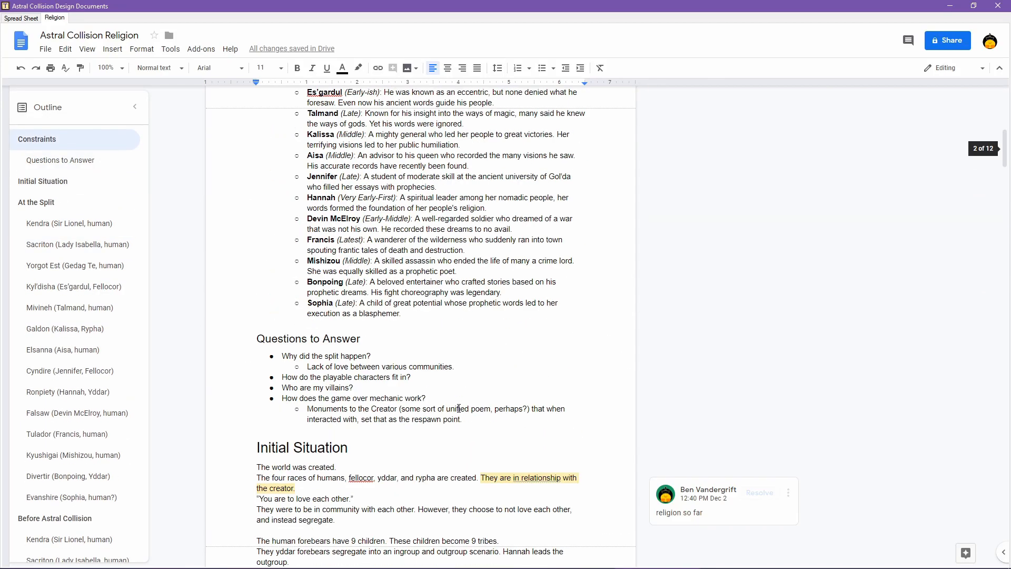
# - Scroll down to the empty Tulador section and place the cursor under its heading
pyautogui.scroll(3)
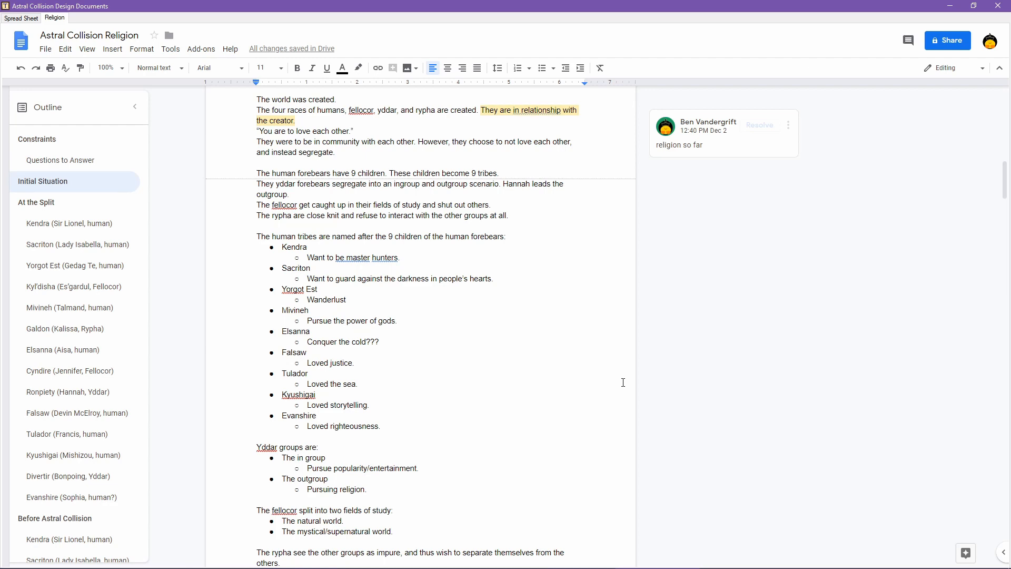
pyautogui.scroll(-3)
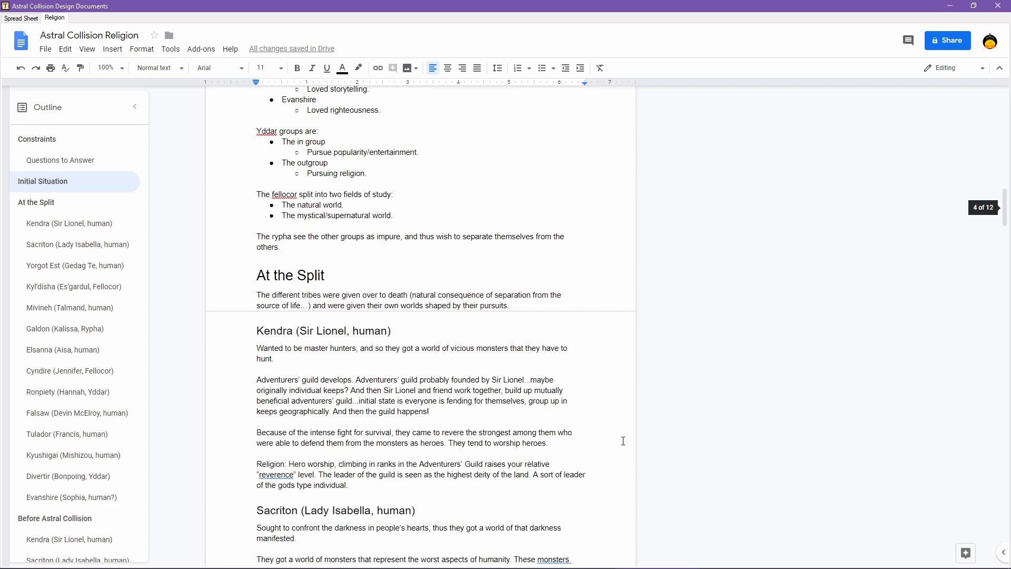
pyautogui.scroll(-3)
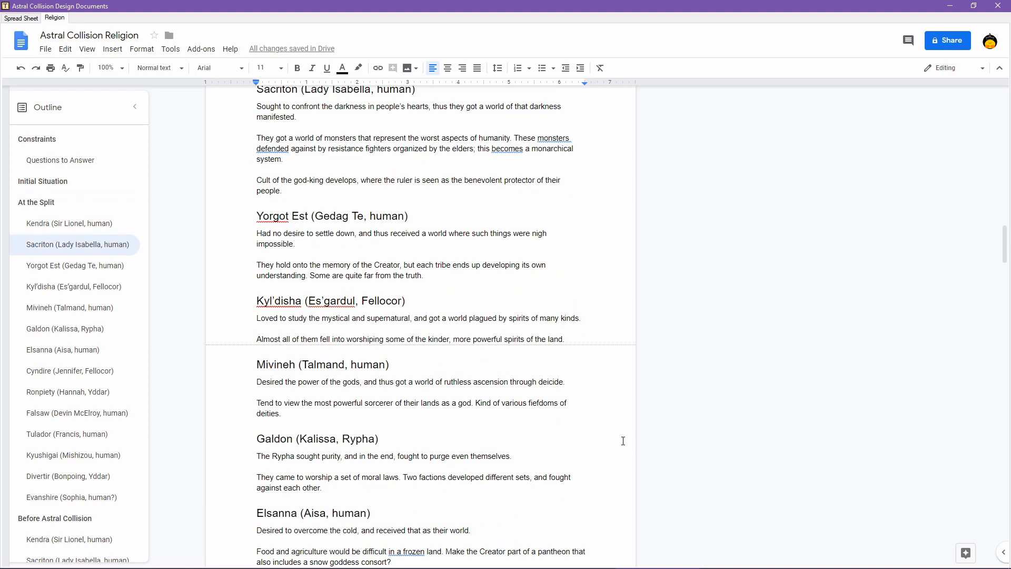
pyautogui.scroll(-3)
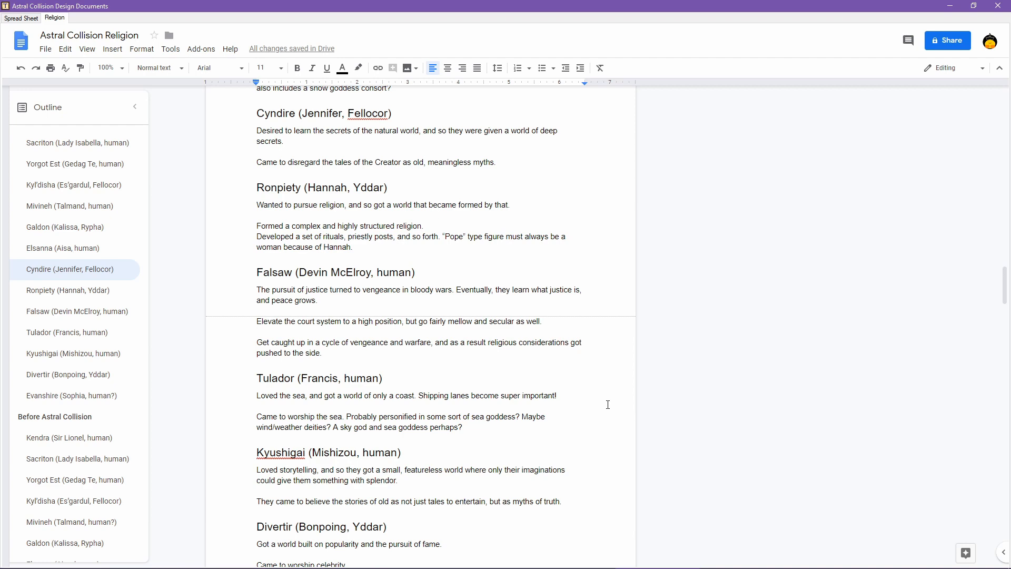
pyautogui.scroll(-3)
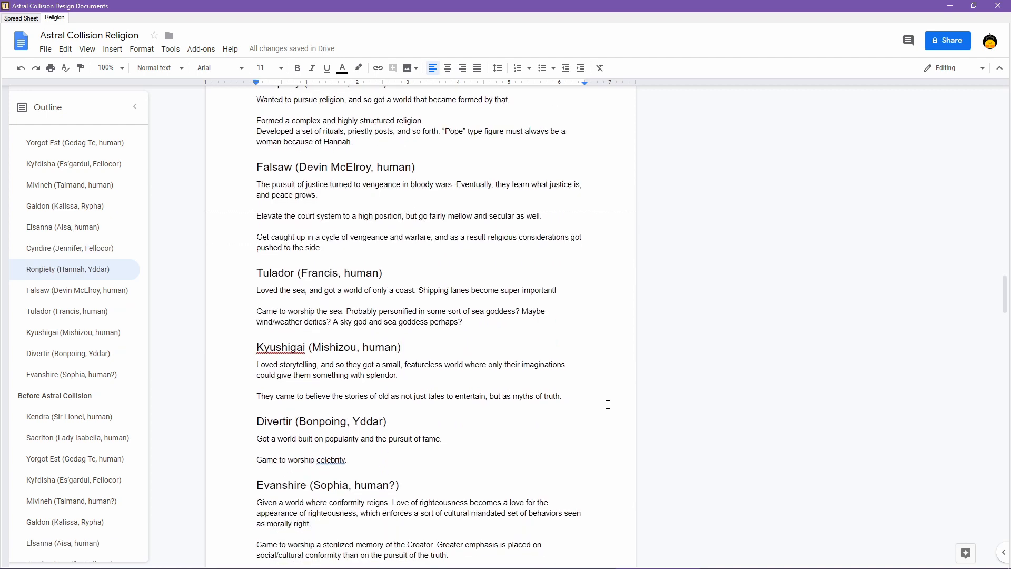
pyautogui.scroll(-3)
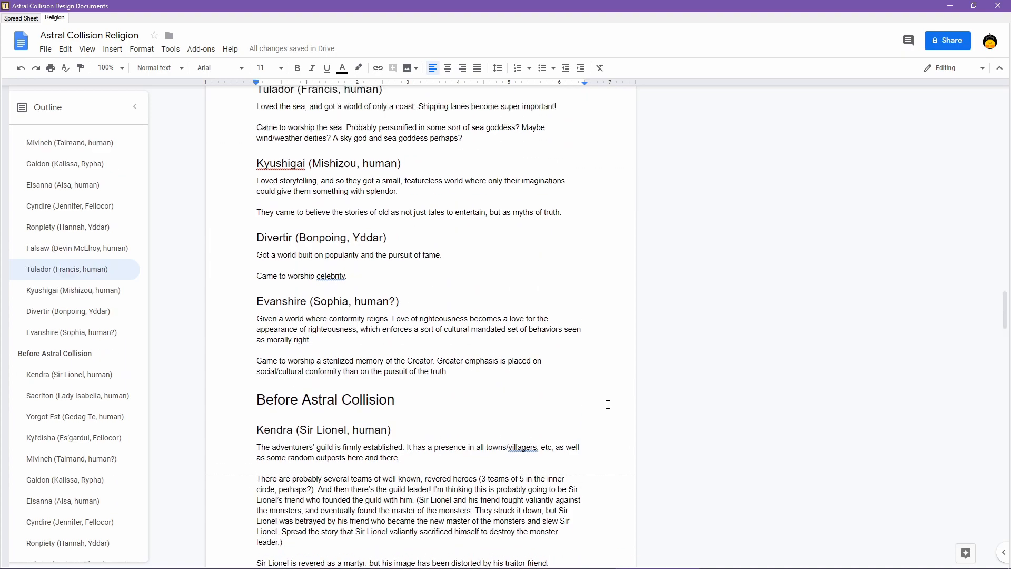
pyautogui.scroll(-3)
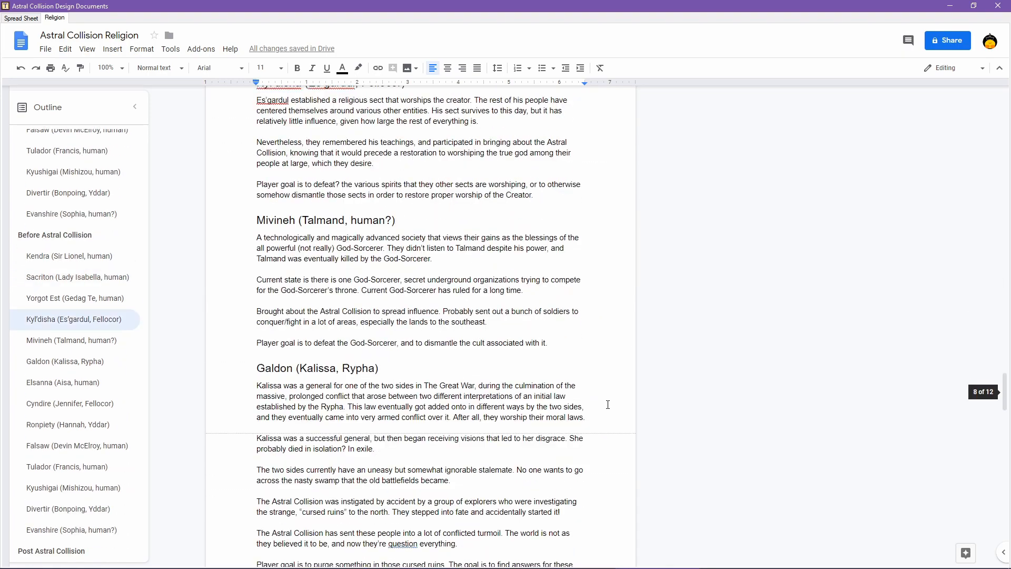
pyautogui.click(69, 403)
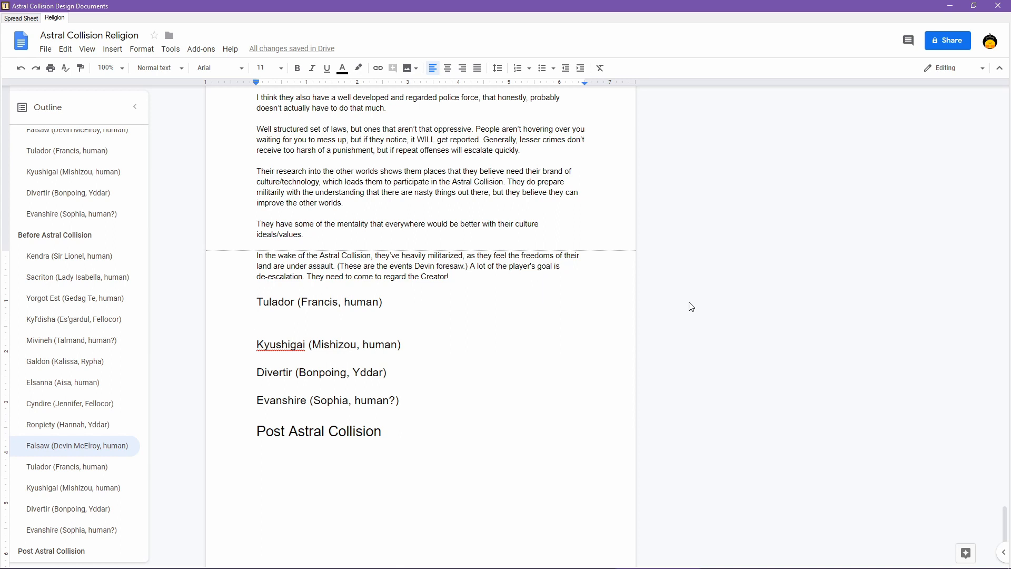
# - Write that the sea is central to Tuladoreans' lives
pyautogui.write('The sea is cen')
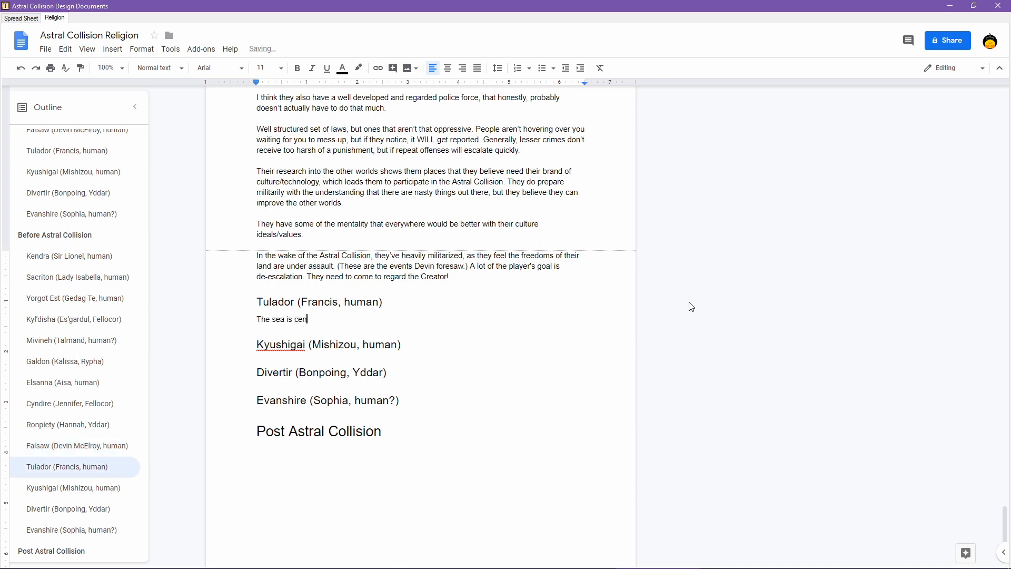
pyautogui.write('tral to Tul')
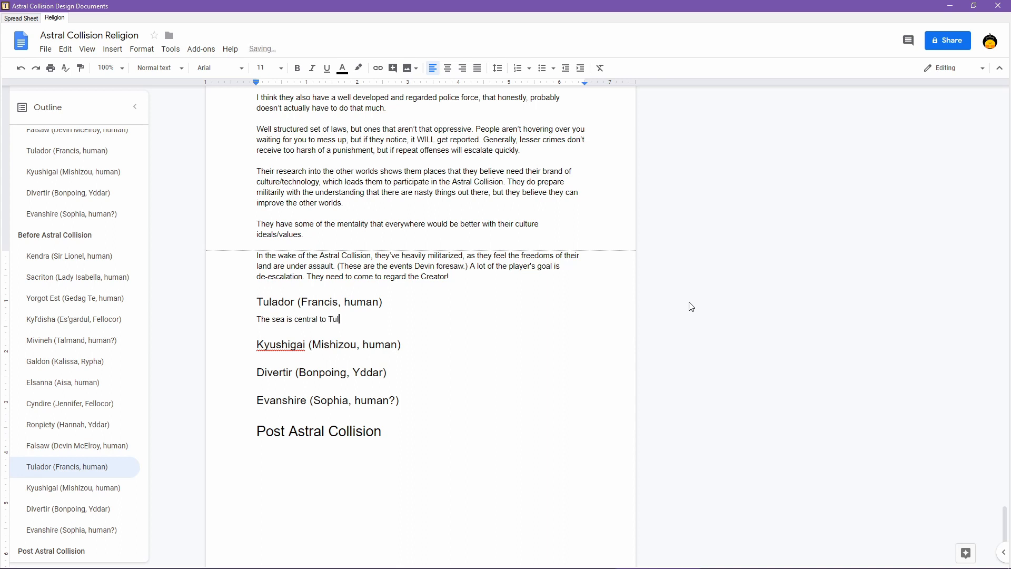
pyautogui.write('ador')
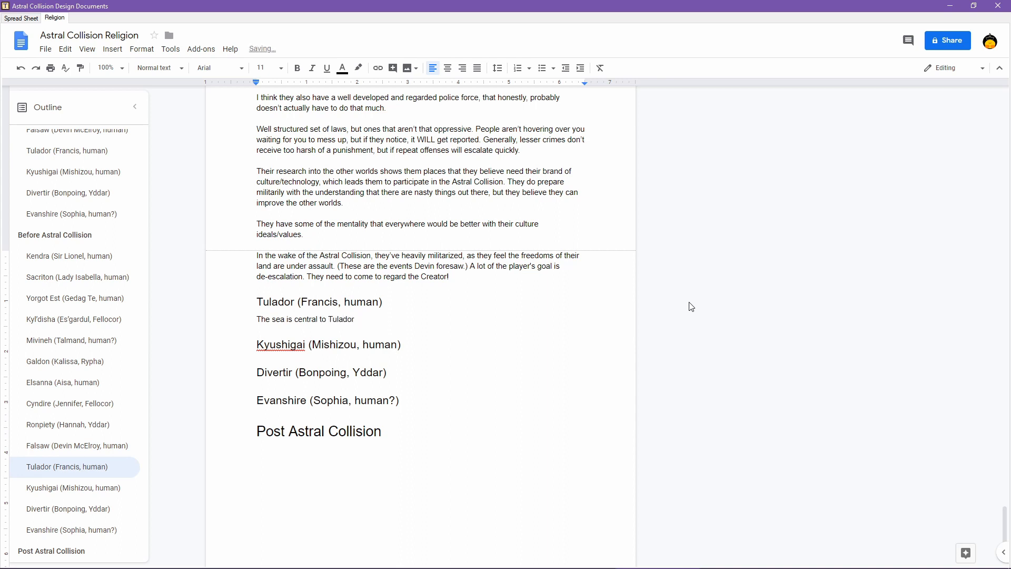
pyautogui.write('ean')
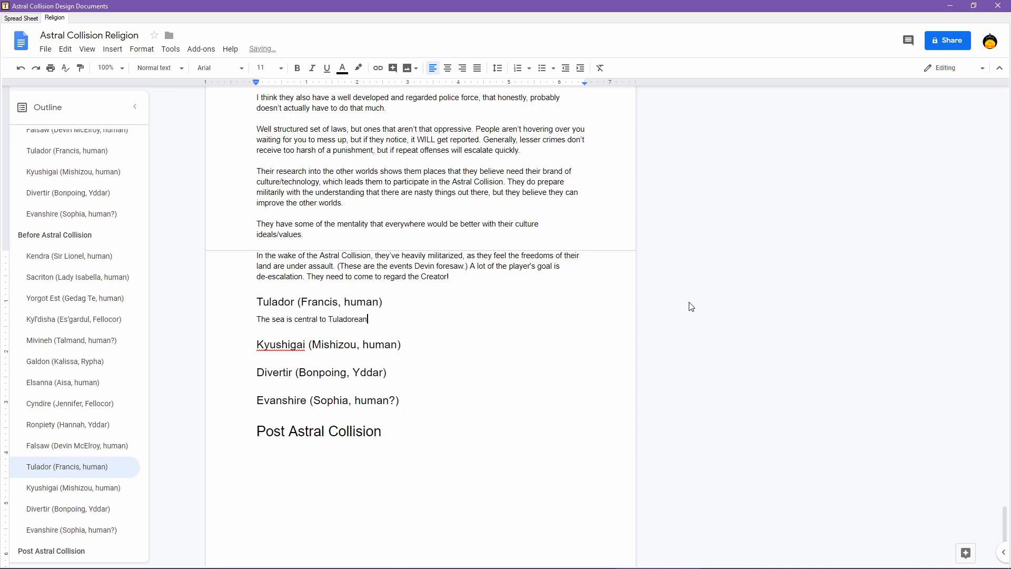
pyautogui.write('s')
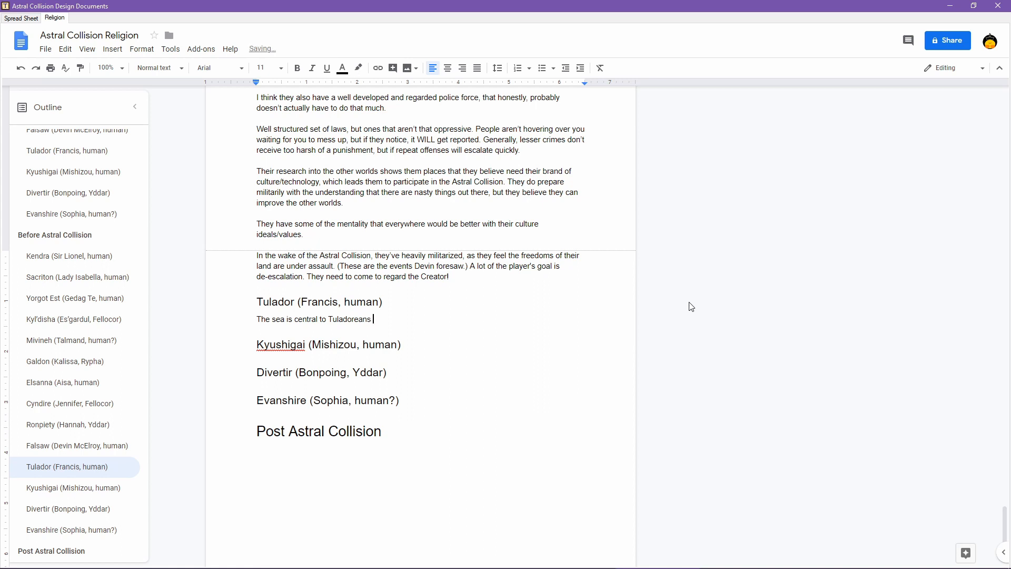
pyautogui.write('lives. They have a cu')
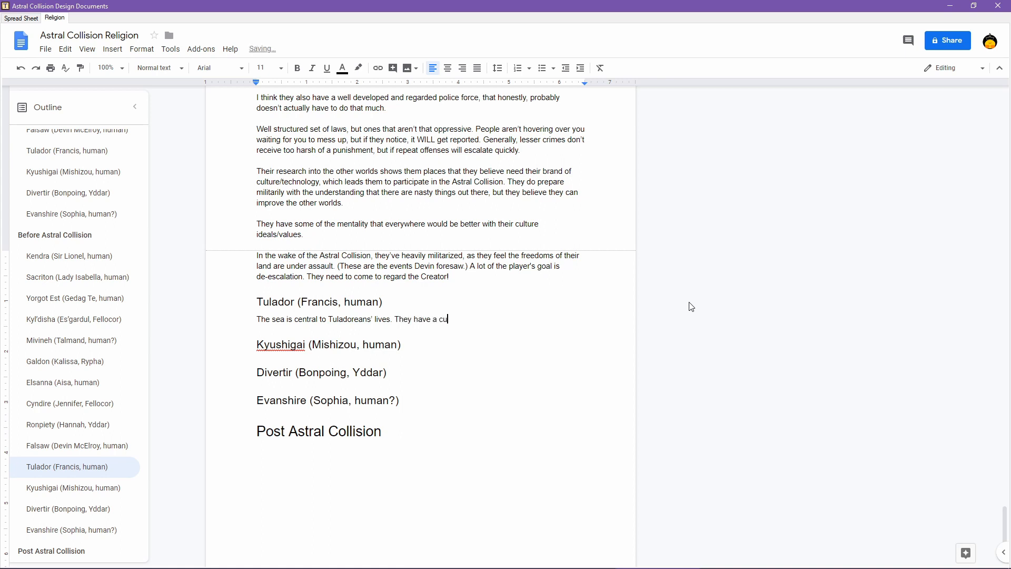
# - Add that there is a cult of the sea goddess and sky god
pyautogui.write('lt of the sea a')
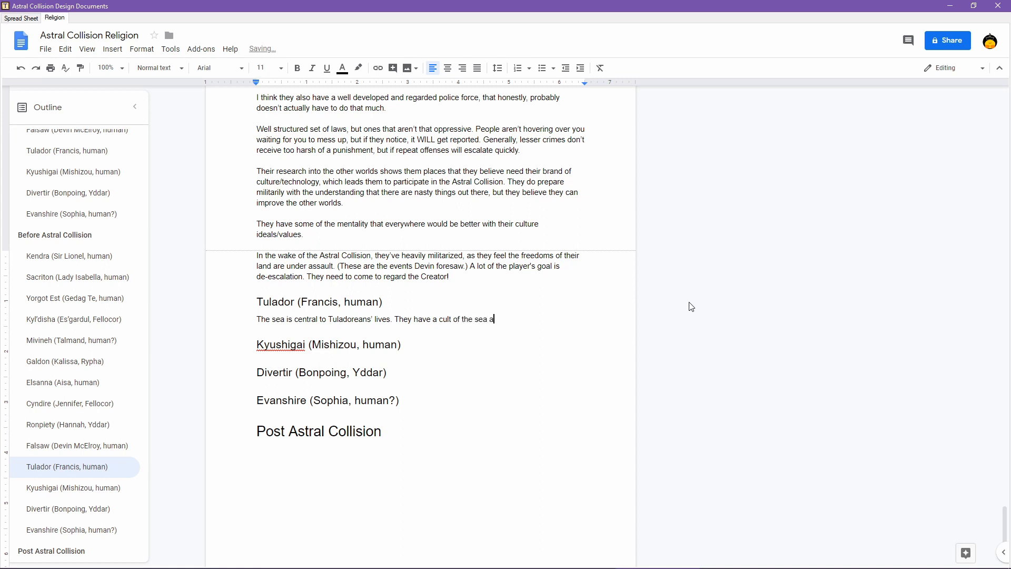
pyautogui.write('goddess and sk')
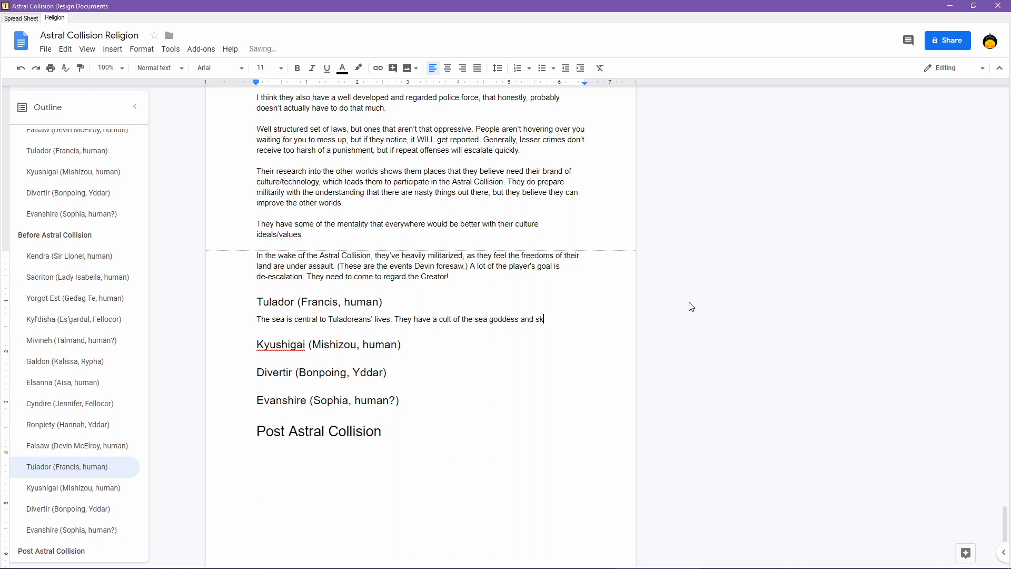
pyautogui.write('y god.')
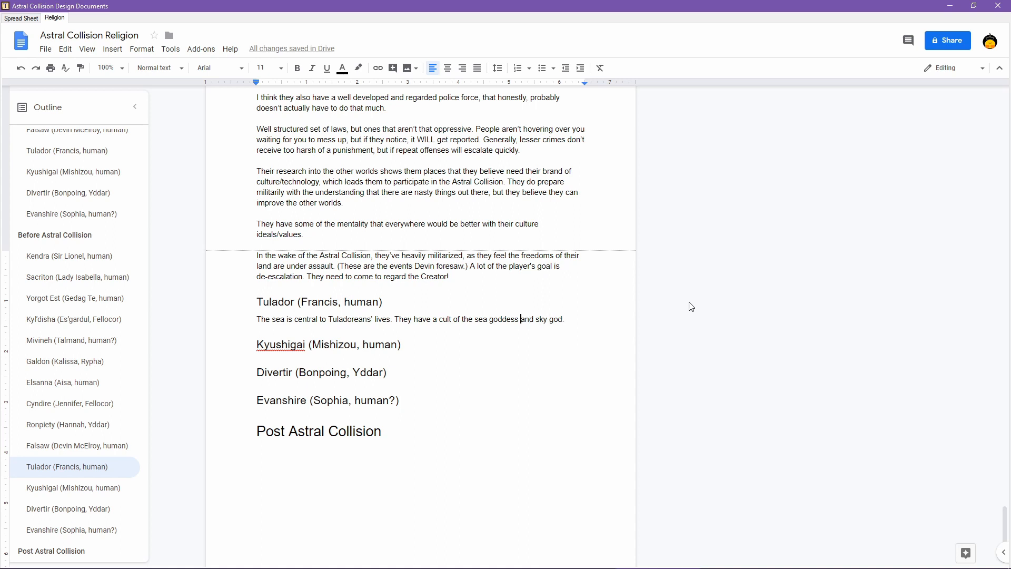
pyautogui.write('(')
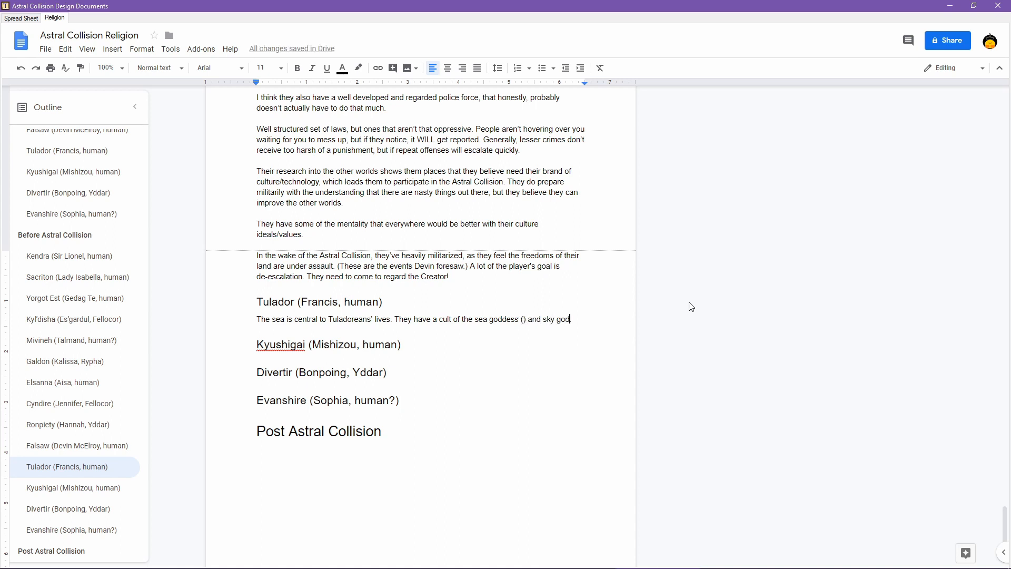
pyautogui.write('().')
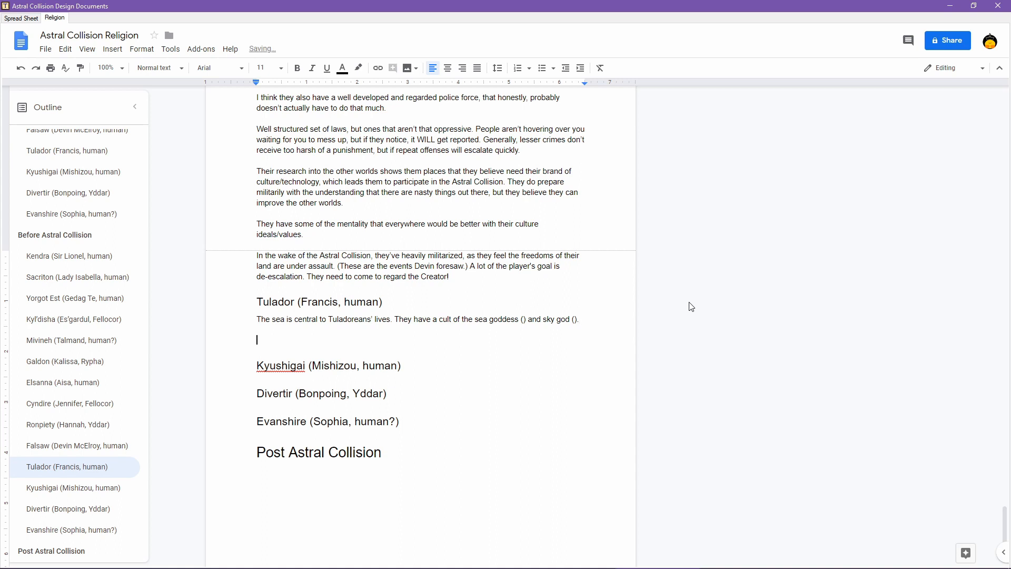
# - Write that the Sea Goddess represents plenty, fertility, and bounty
pyautogui.write('The Sea Goddess')
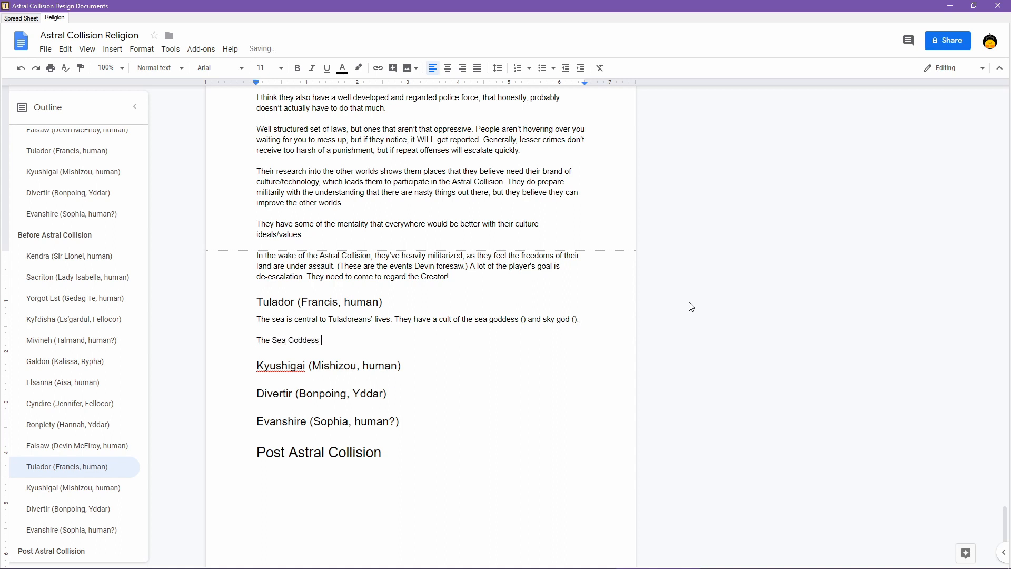
pyautogui.write('represents pl')
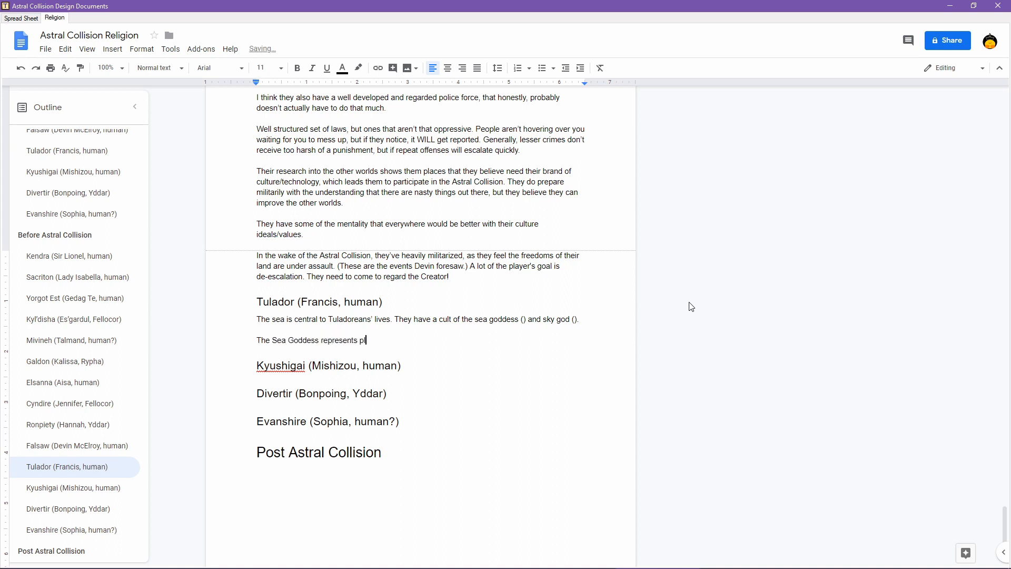
pyautogui.write('enty, fertilit')
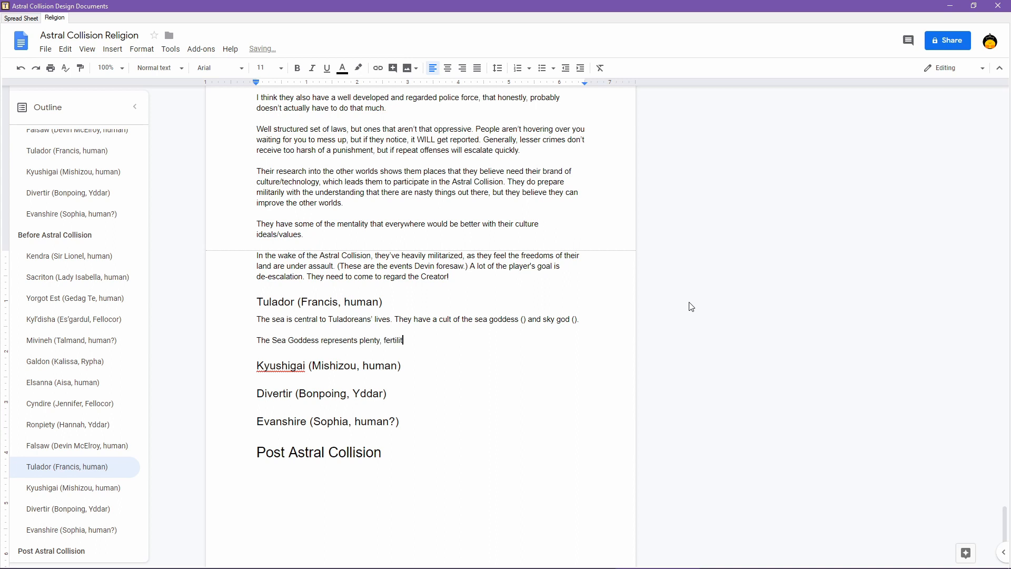
pyautogui.write('y,')
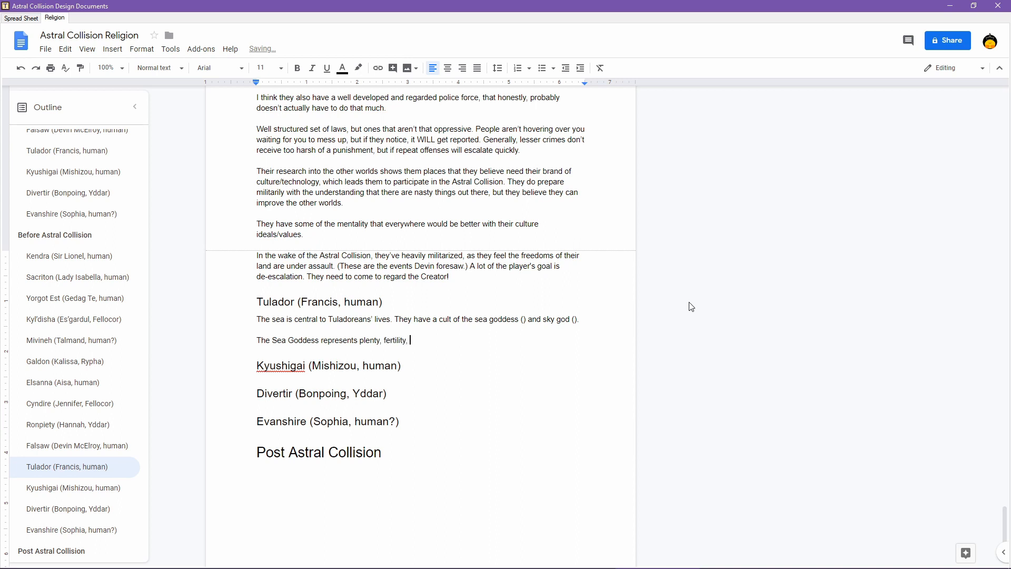
pyautogui.write('and bounty.')
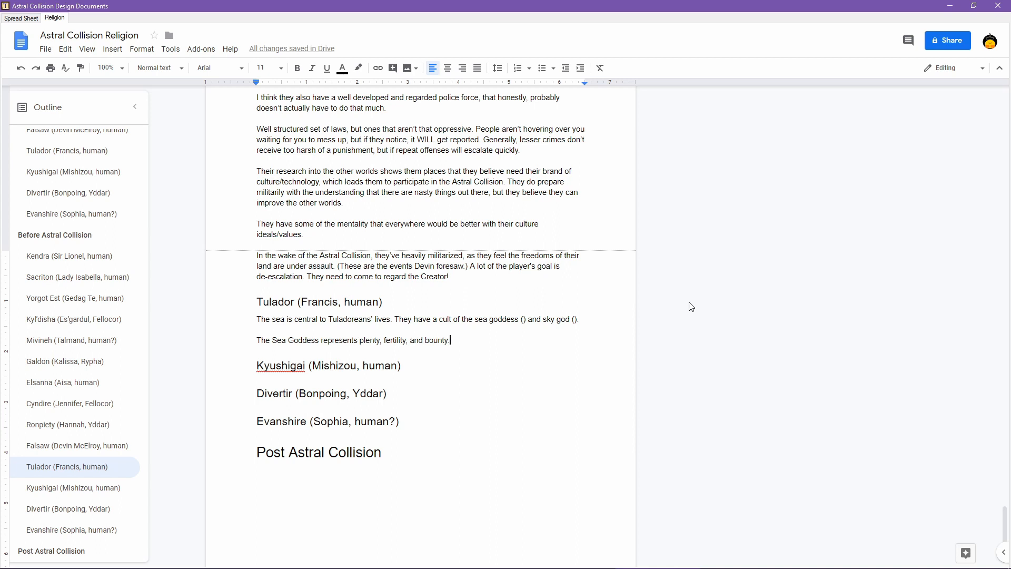
# - Begin the Sky God line with strength, ferocity and more
pyautogui.write('The Sky God represents st')
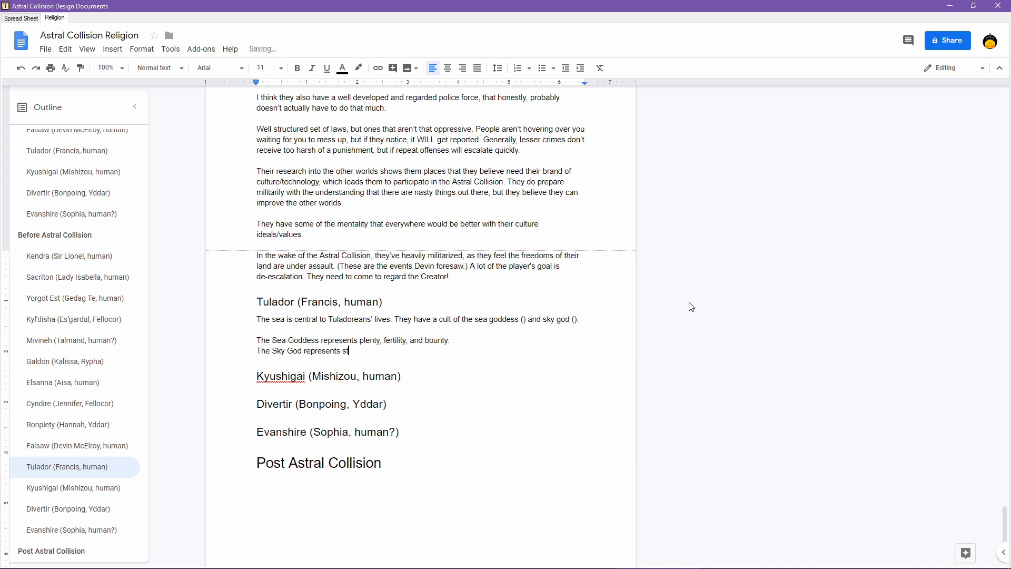
pyautogui.write('rength')
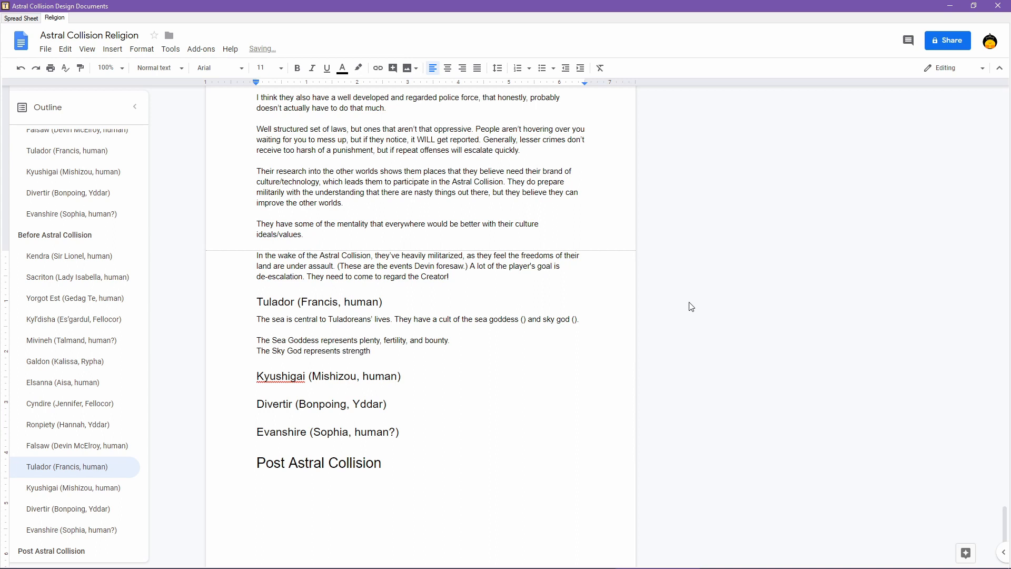
pyautogui.write(',')
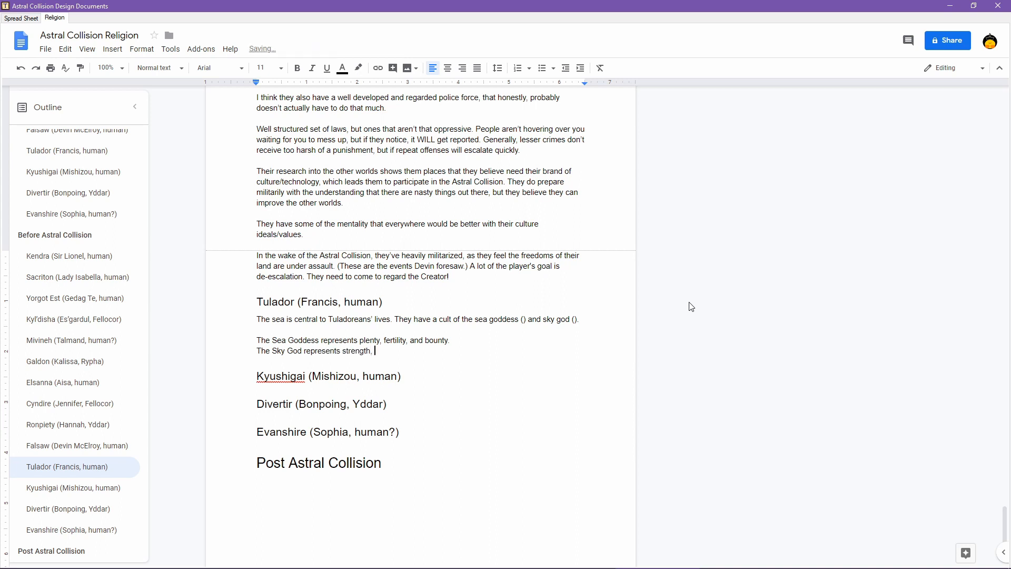
pyautogui.write('ferocity')
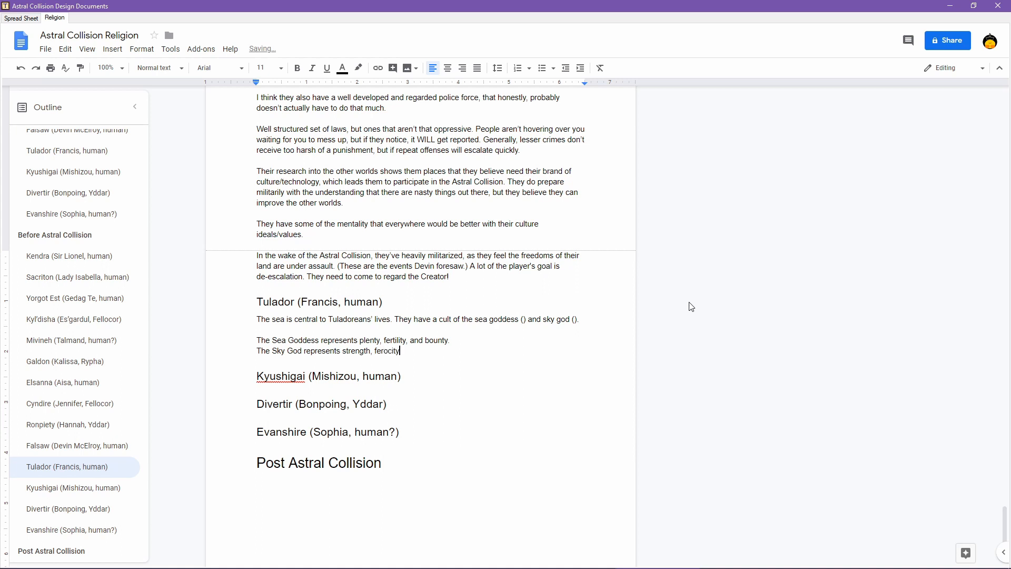
pyautogui.write('and')
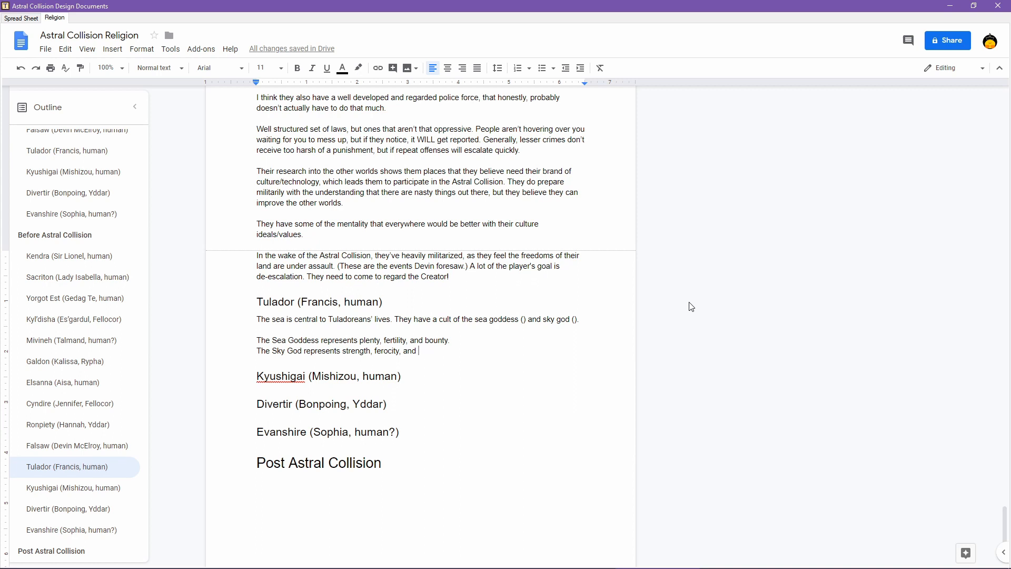
# - Add a paragraph: a huge fishing industry, lots of shipwrights, and things of that nature
pyautogui.press('enter')
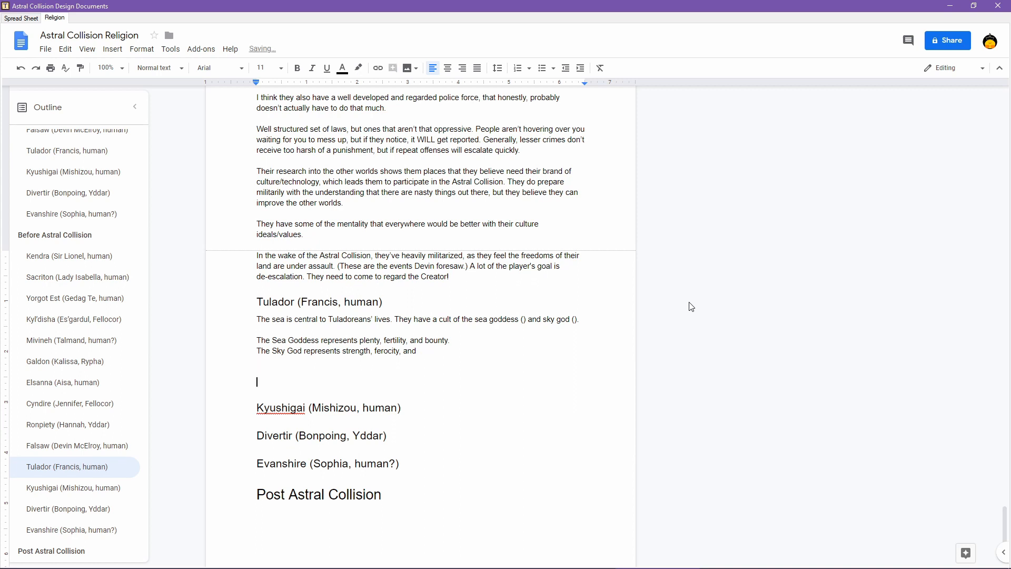
pyautogui.write('They have a huge fishing ind')
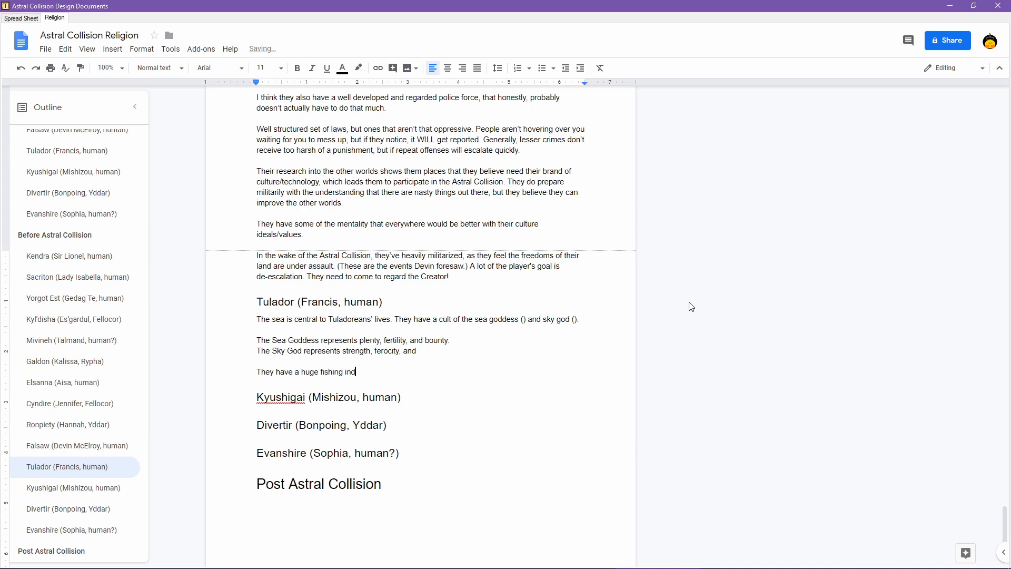
pyautogui.write('ustry,')
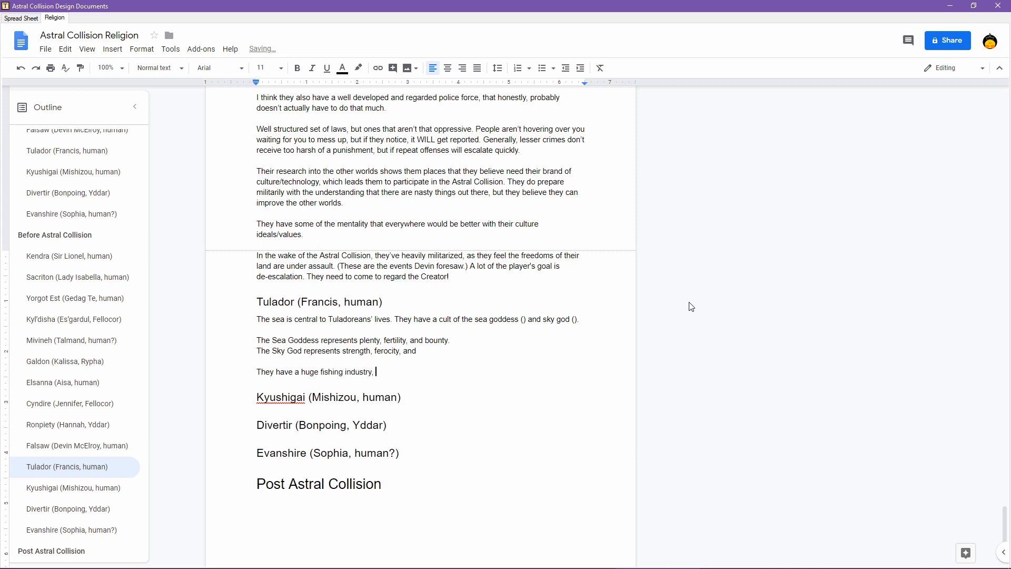
pyautogui.write('lots of shipwrigh')
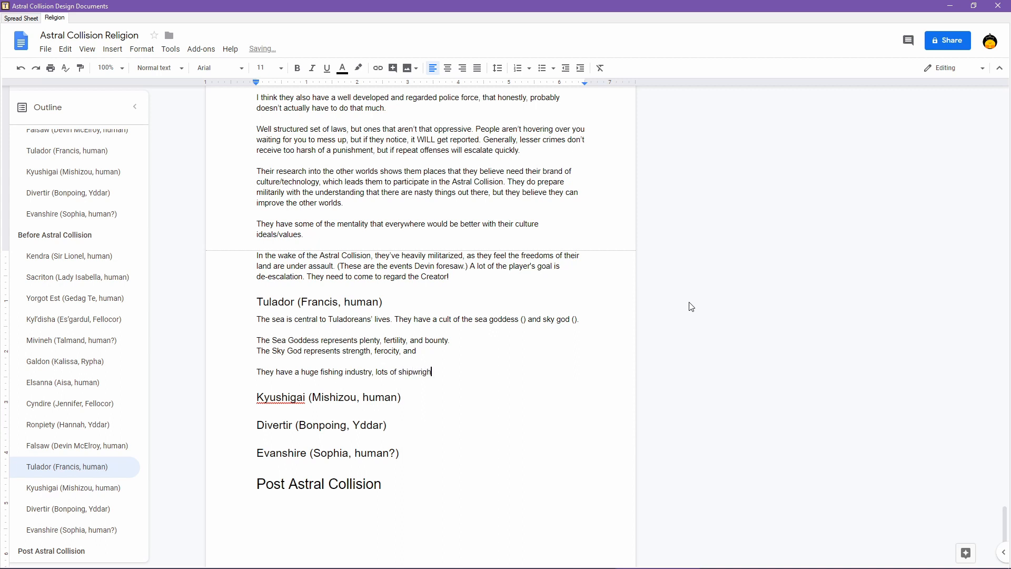
pyautogui.write('ts, and things o')
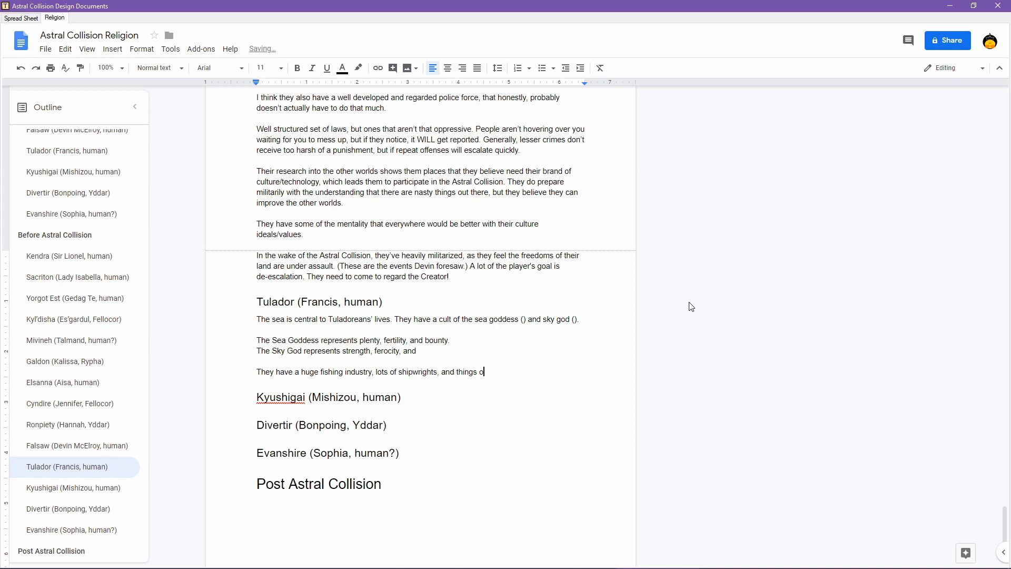
pyautogui.write('f that nature.')
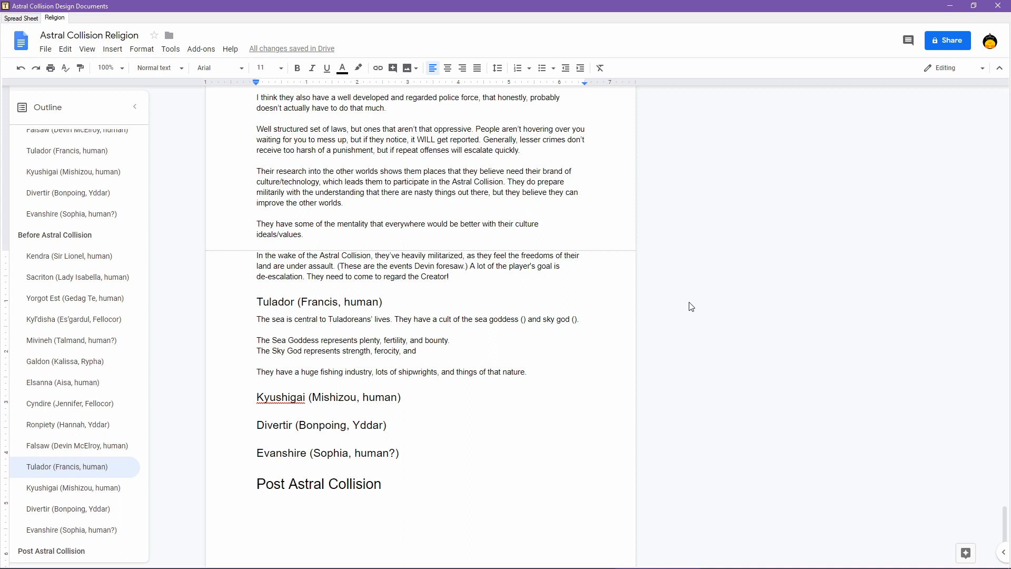
# - Label the Sea Goddess line 'Reactive.' and the Sky God line 'Active.', then return to the world map
pyautogui.click(450, 340)
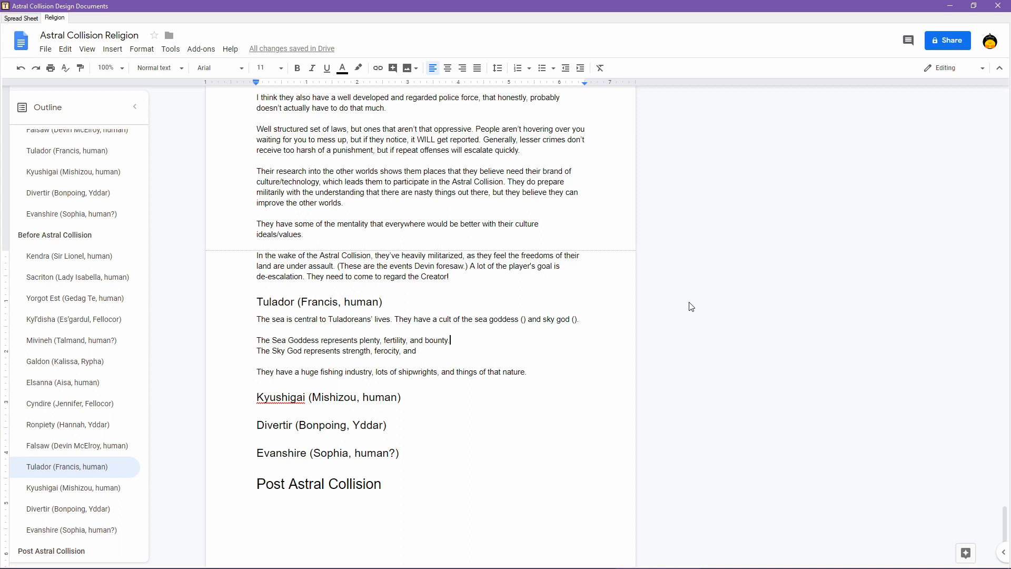
pyautogui.click(418, 350)
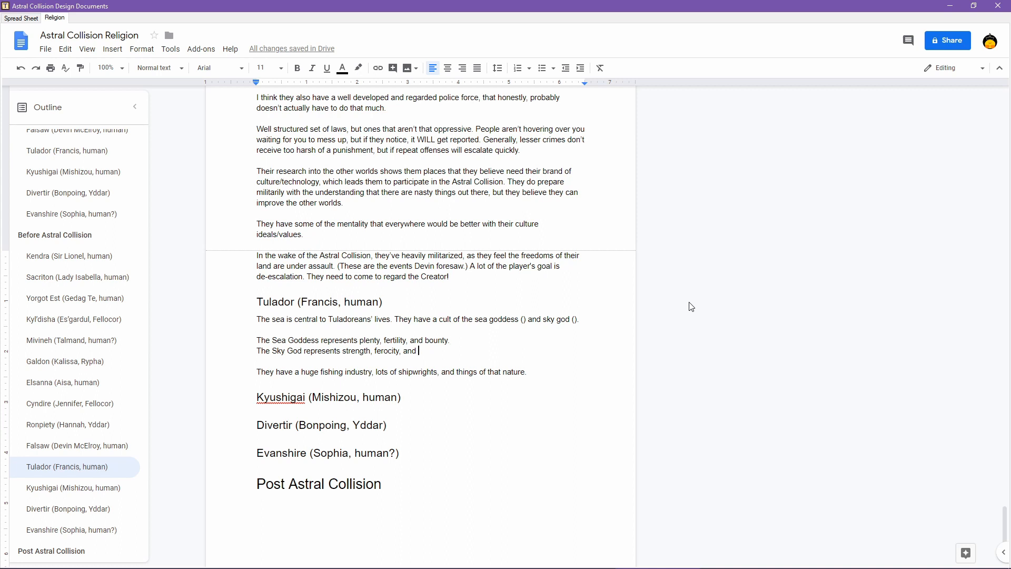
pyautogui.click(451, 340)
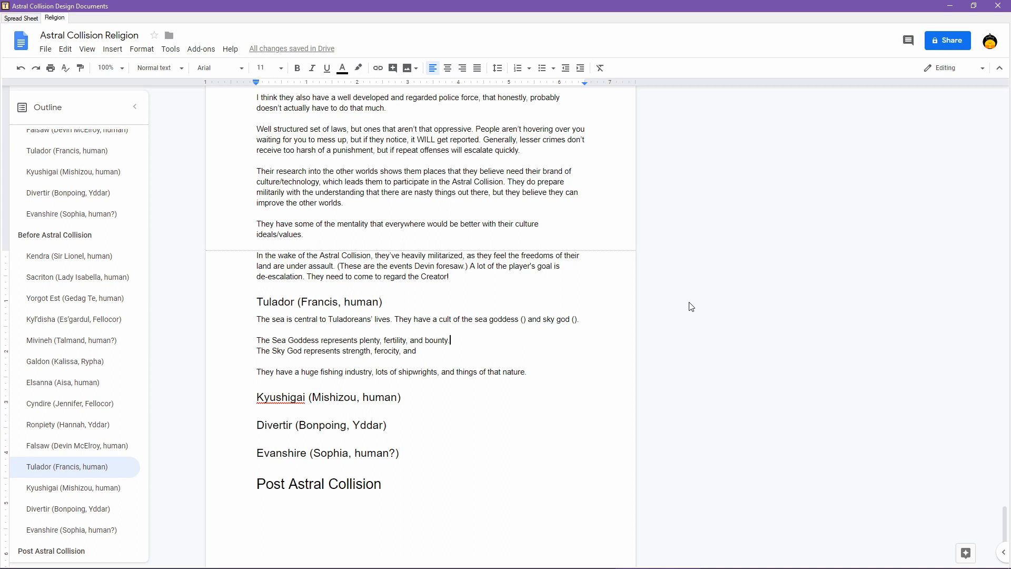
pyautogui.write('Reactive')
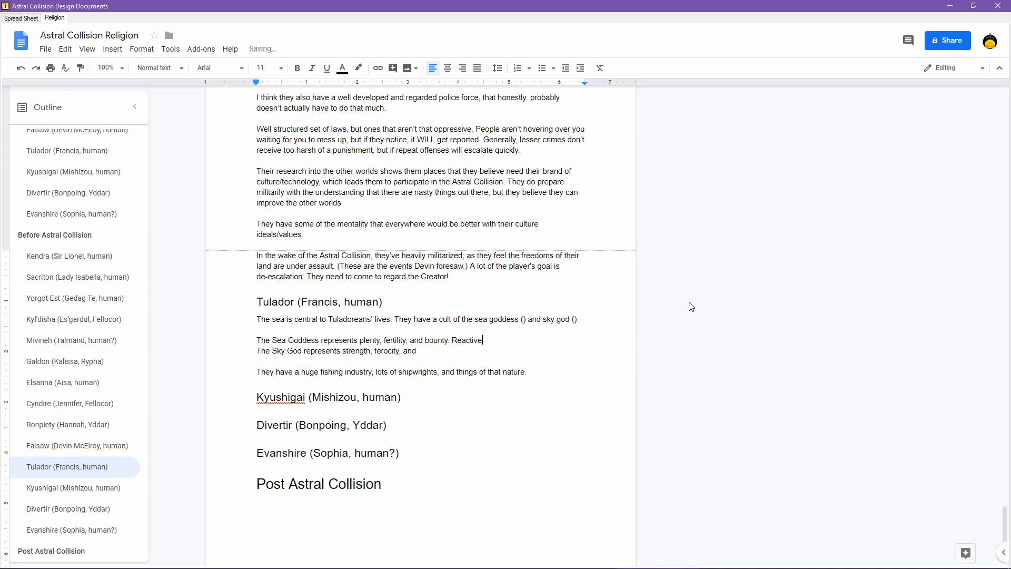
pyautogui.write('Ad')
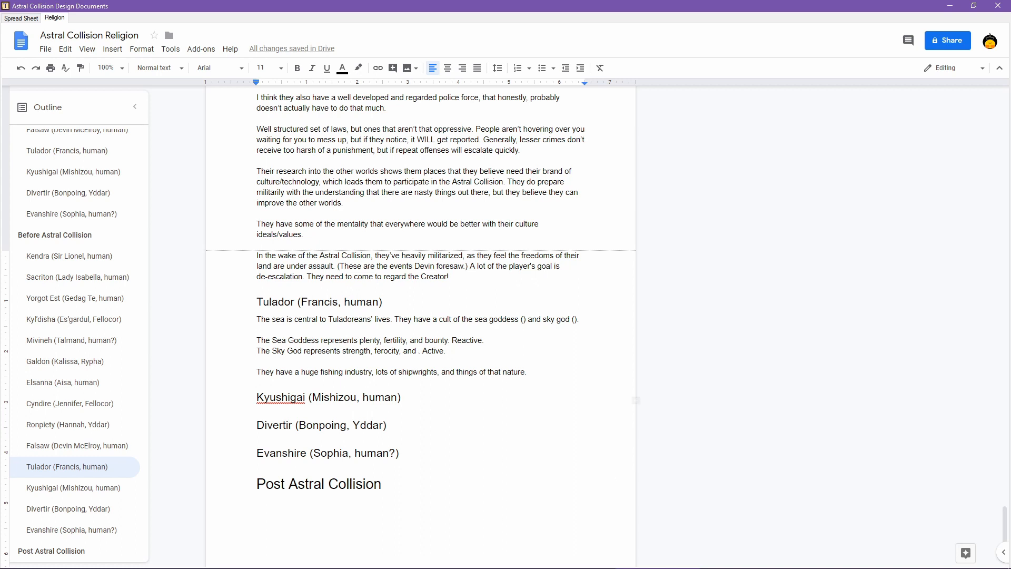
pyautogui.click(570, 558)
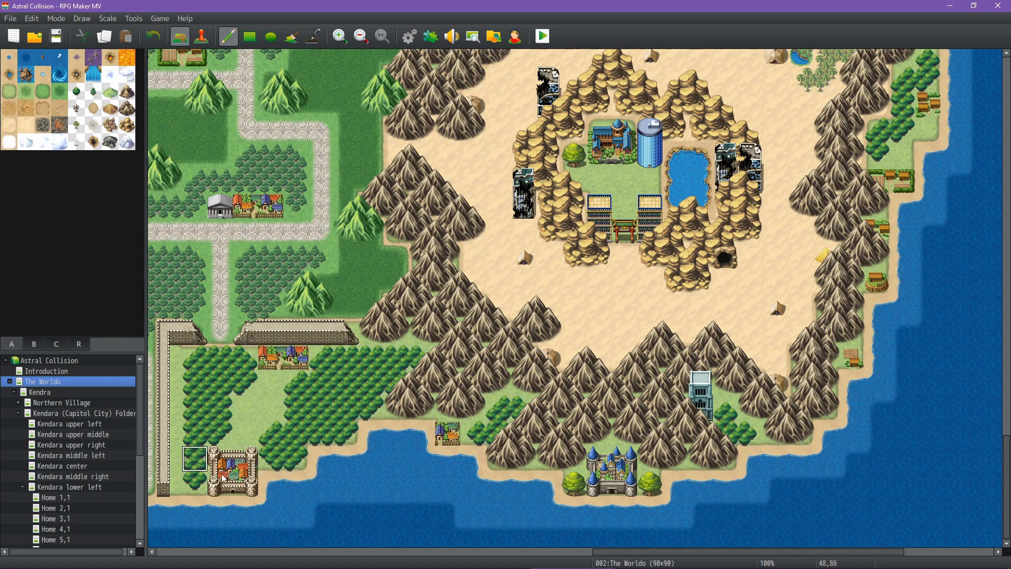
pyautogui.click(220, 481)
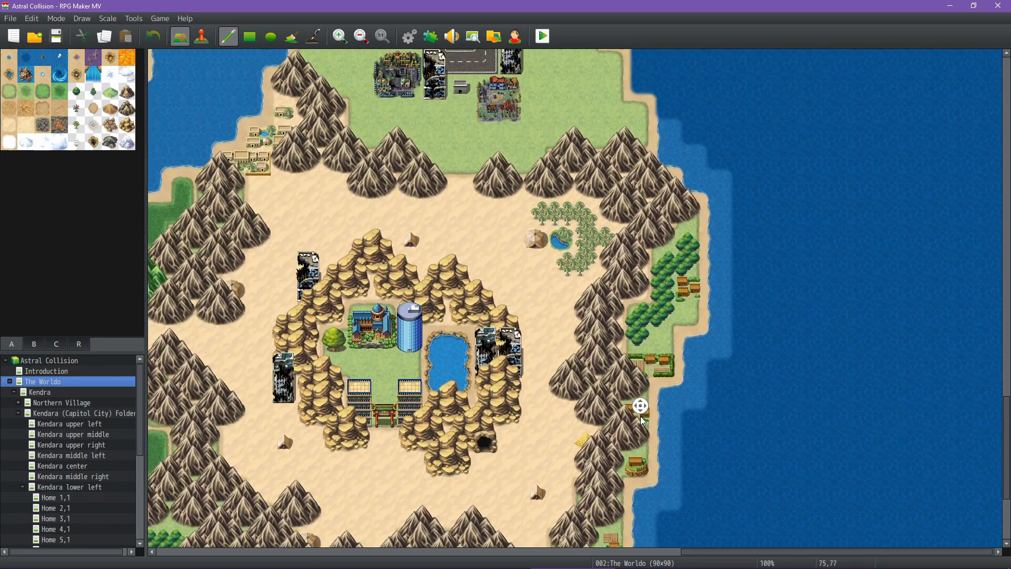
pyautogui.scroll(-3)
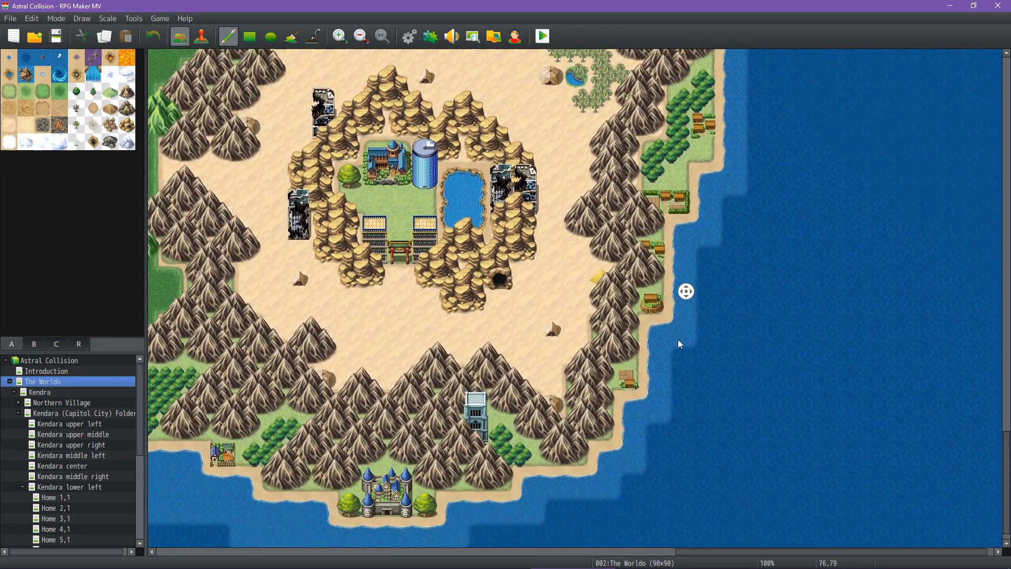
pyautogui.hscroll(-3)
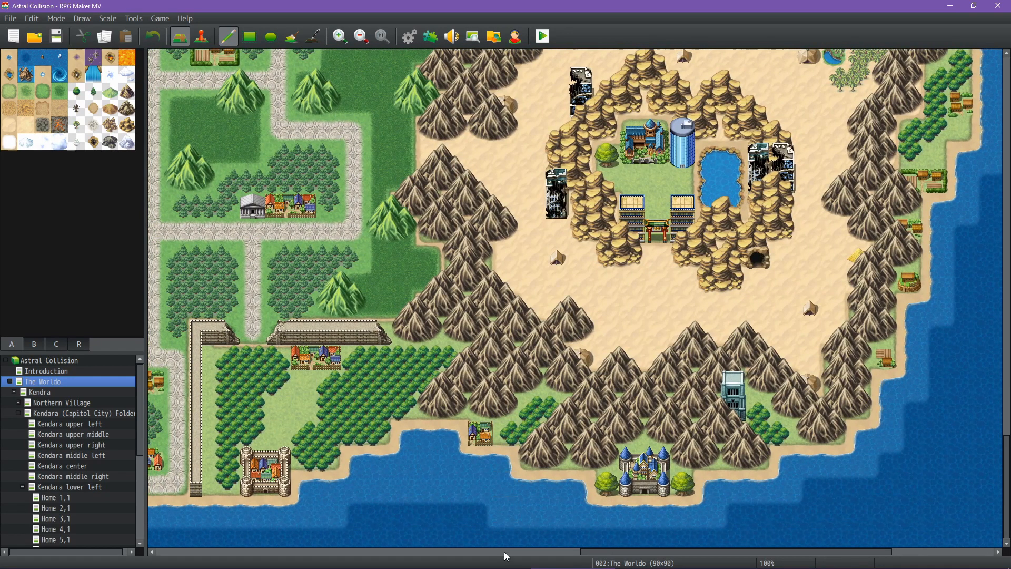
pyautogui.moveTo(505, 556)
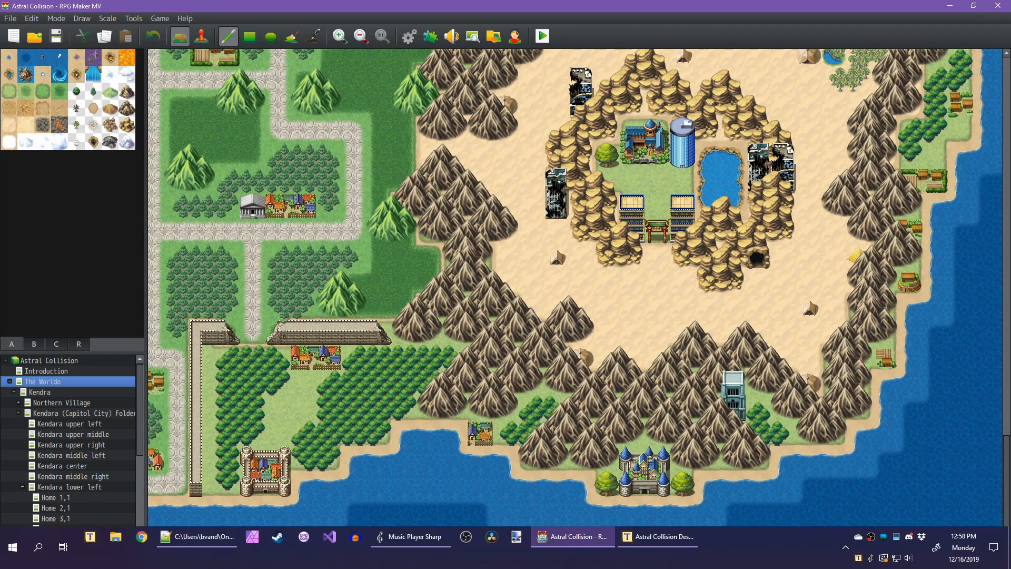
pyautogui.click(657, 536)
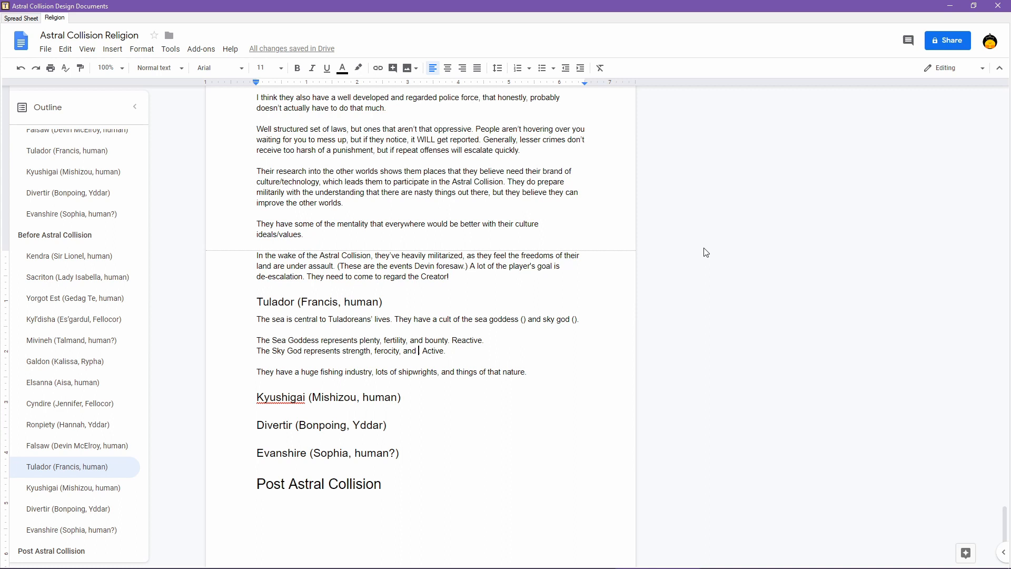
# - Finish the deity lines with capriciousness and Stable
pyautogui.write('capricious')
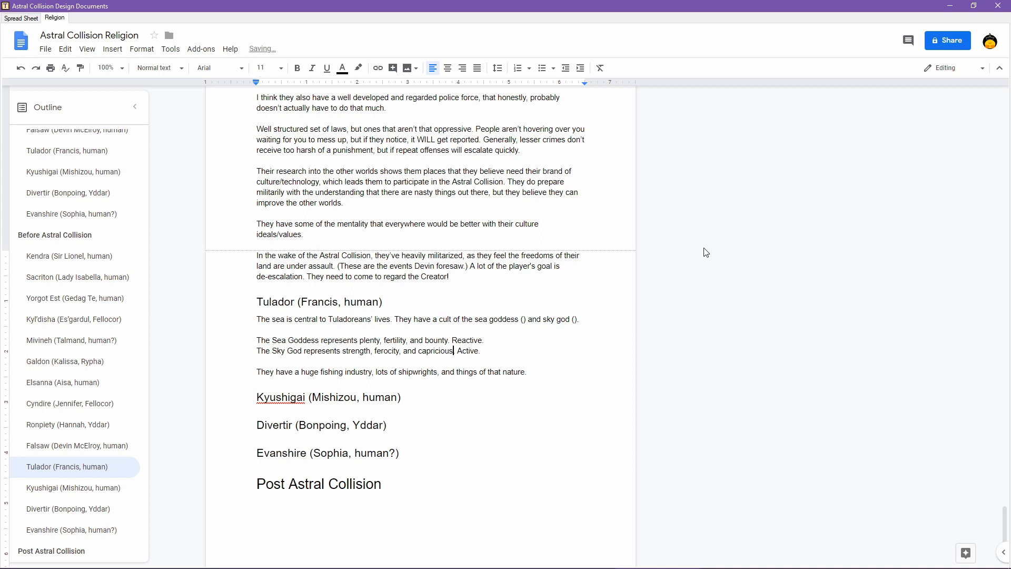
pyautogui.write('ness')
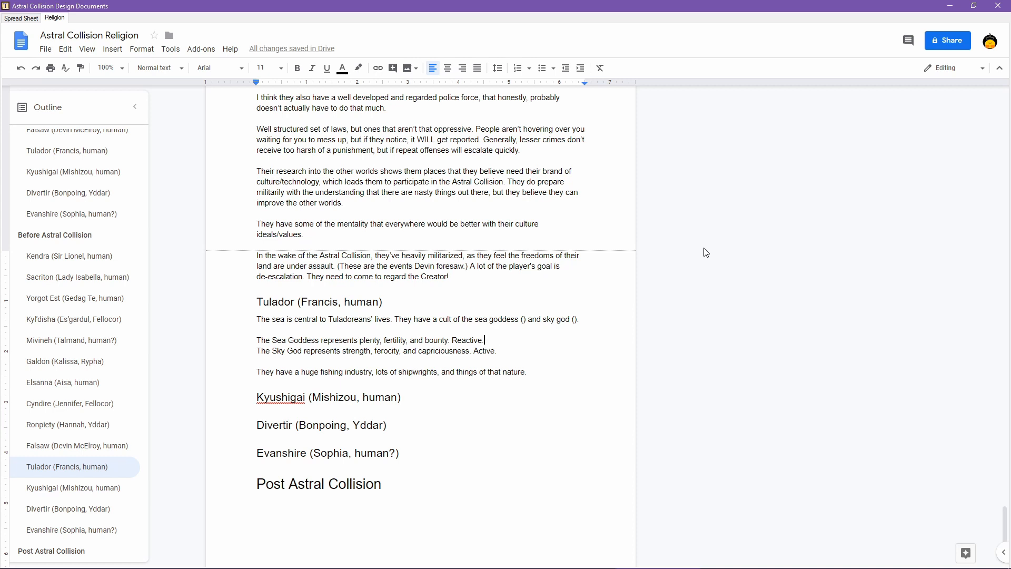
pyautogui.write('Stab')
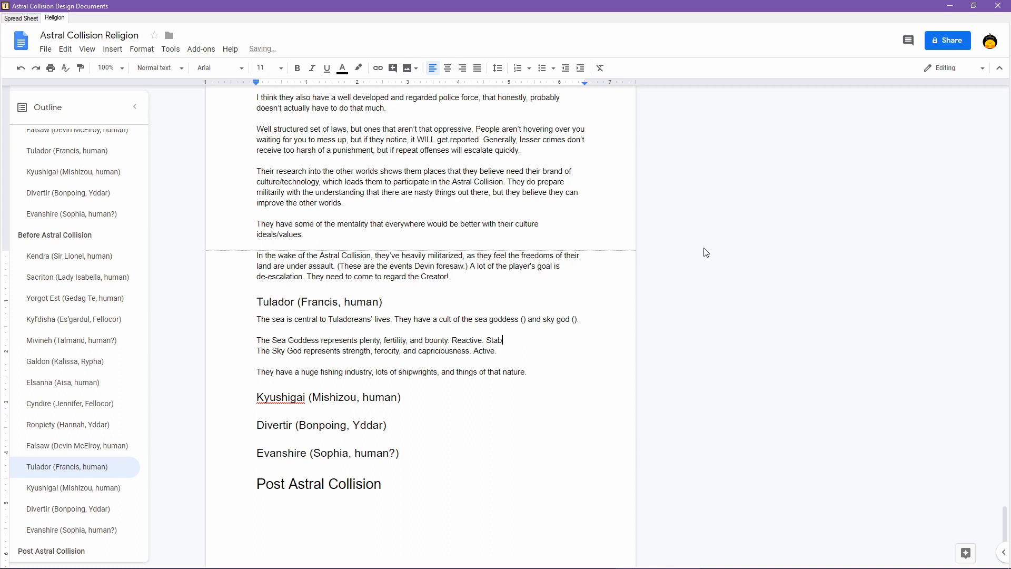
pyautogui.write('le.')
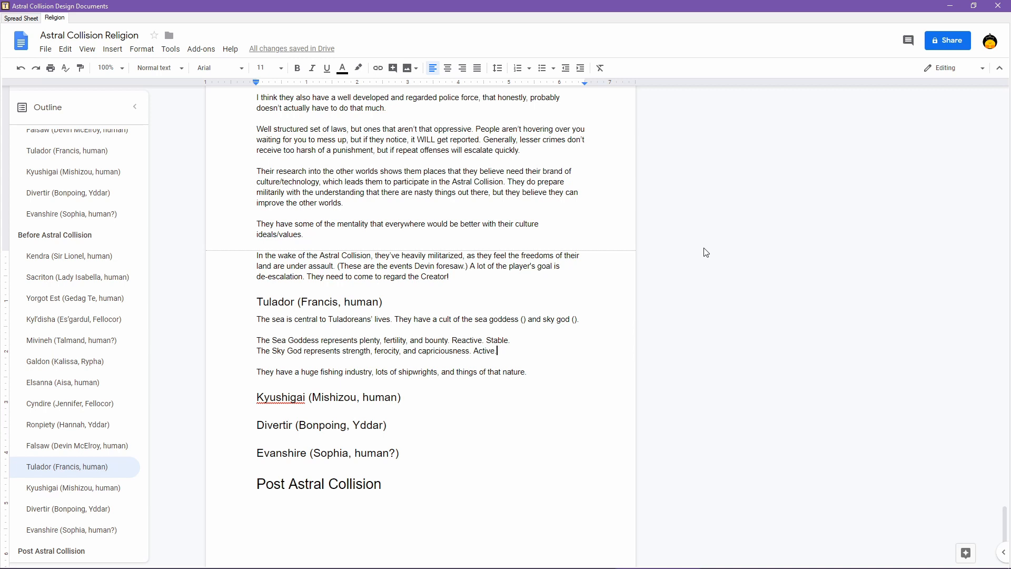
# - Write that their rituals are fairly simple, a low-to-mid level of religion most people engage casually
pyautogui.press('enter')
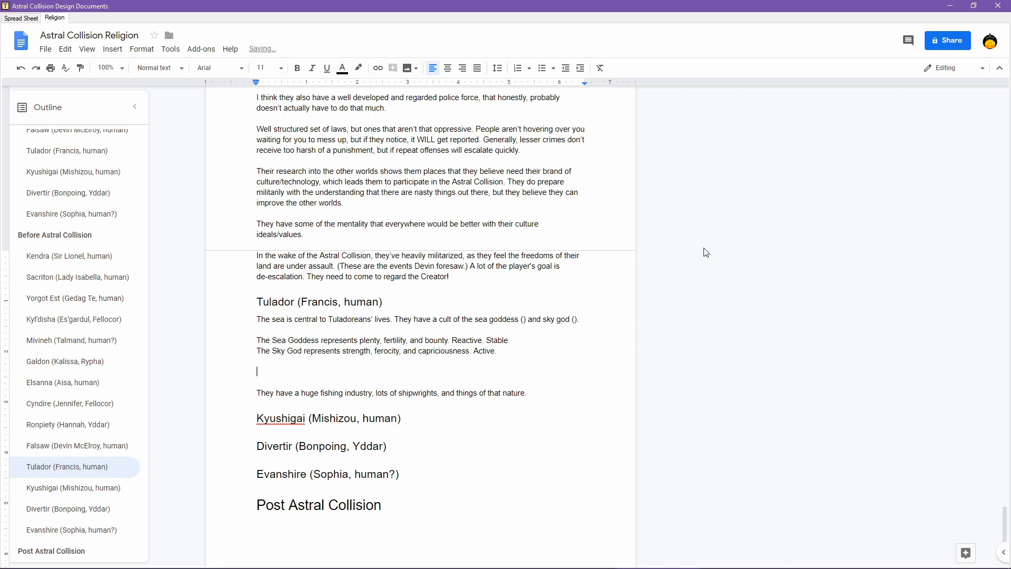
pyautogui.write('Their rituals regarding the sea and sky deities a')
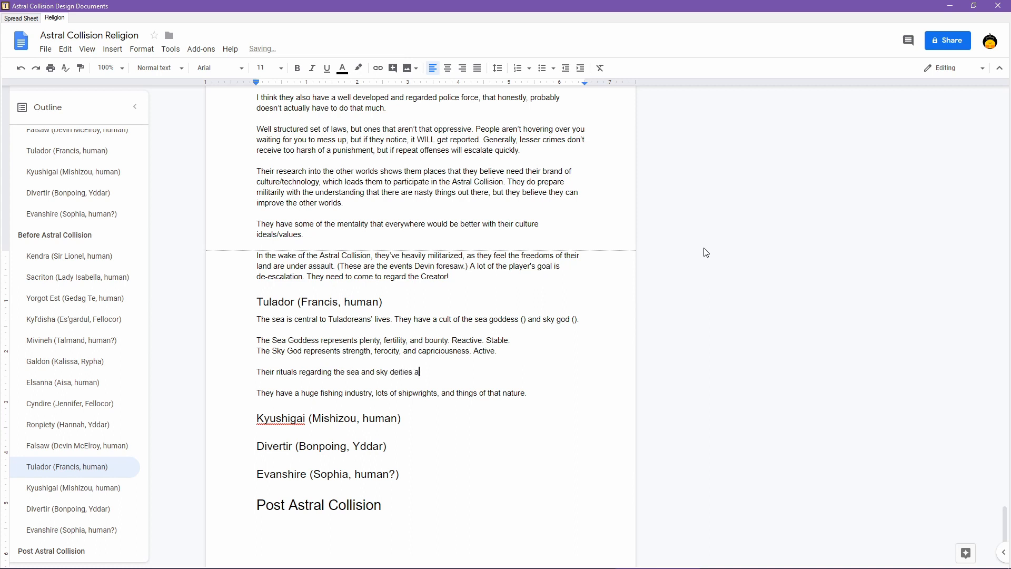
pyautogui.write('re probably')
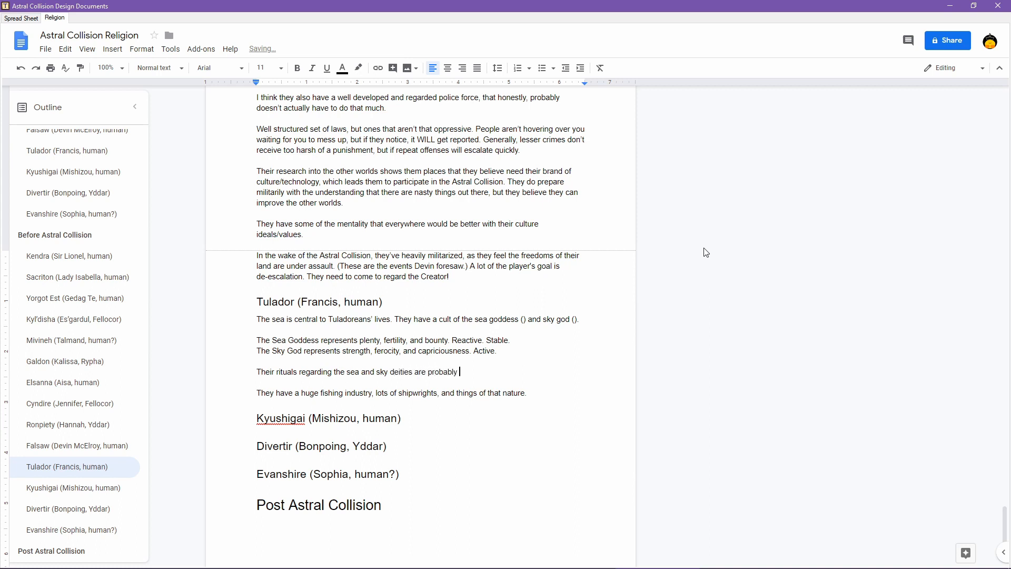
pyautogui.write('fairly simple.')
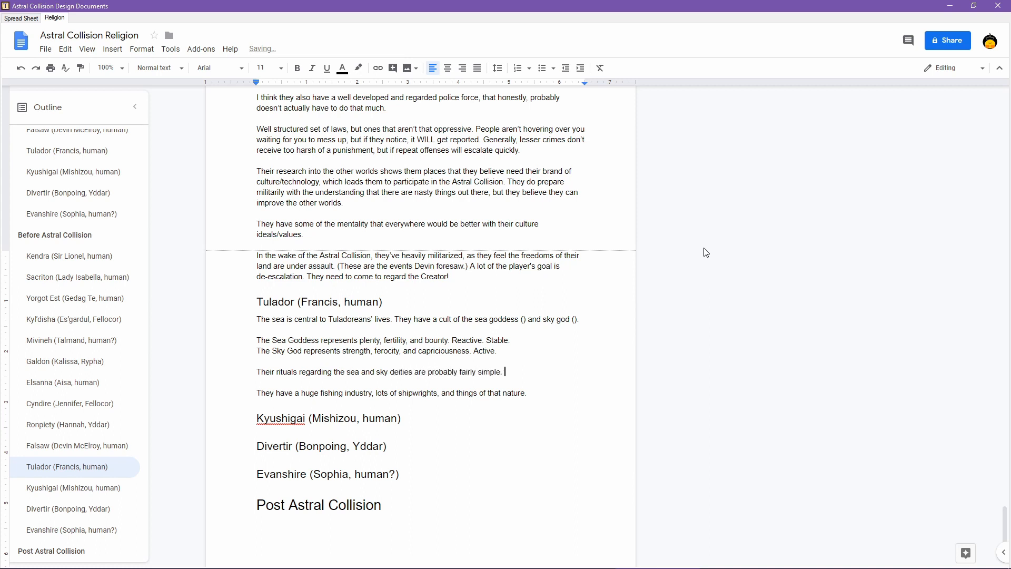
pyautogui.write("I'm imag")
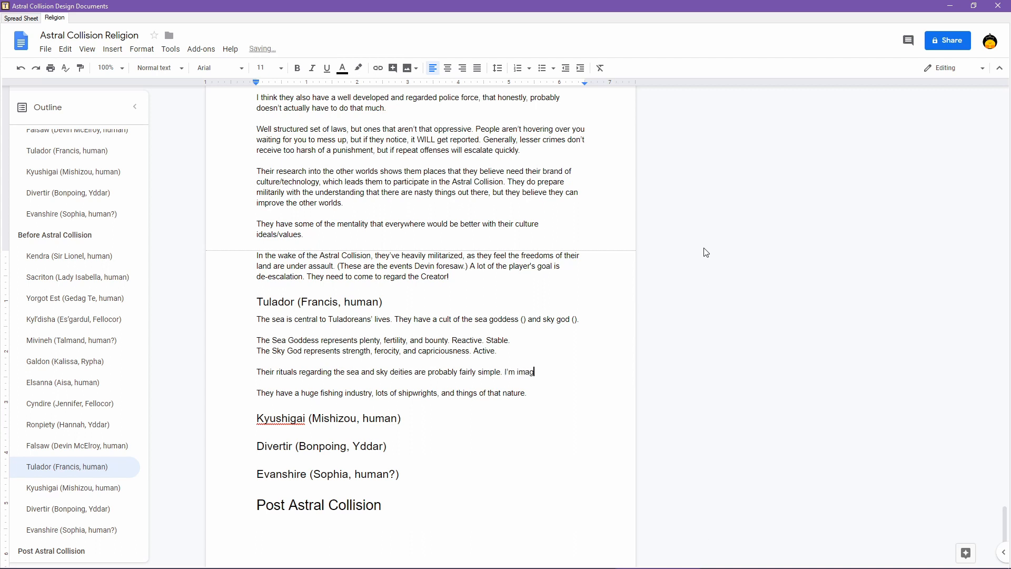
pyautogui.write('ing a low-')
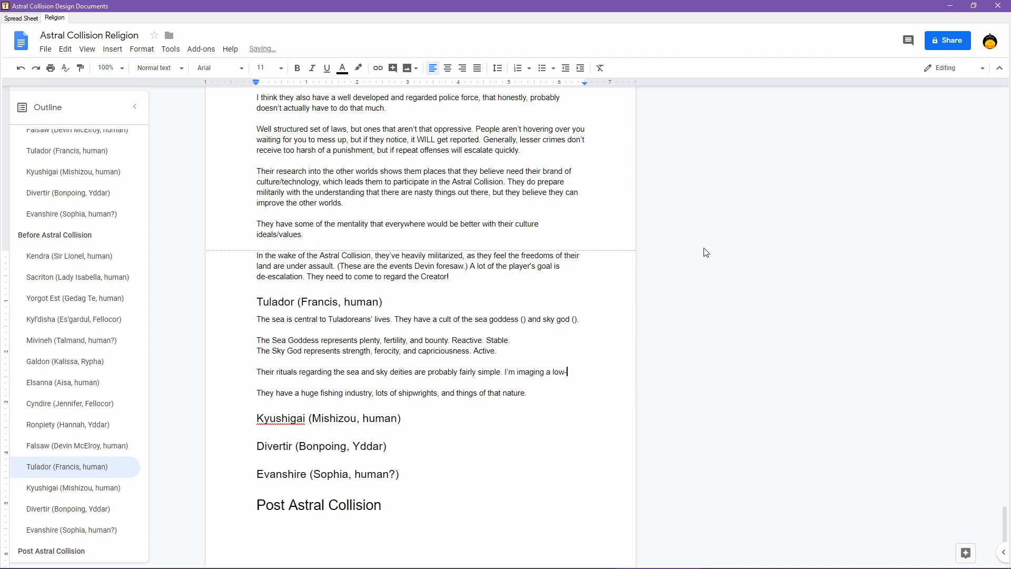
pyautogui.write('-mid level of reli')
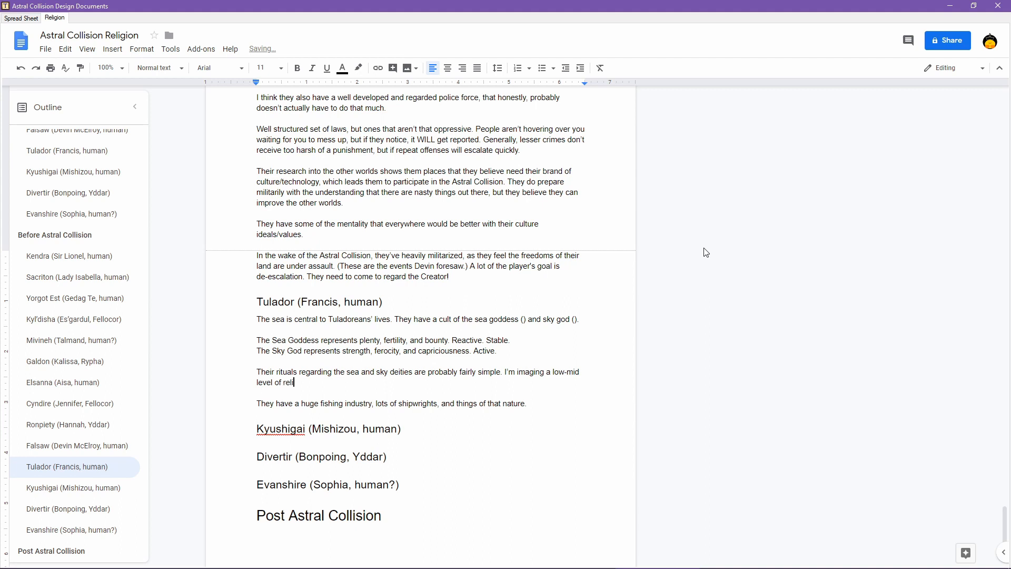
pyautogui.write('gion here')
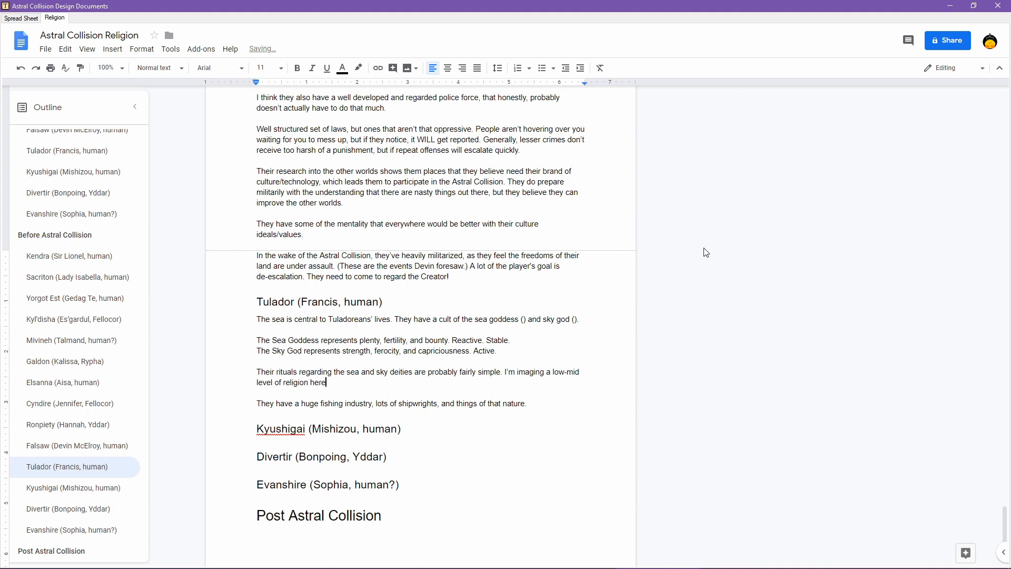
pyautogui.write(', most people')
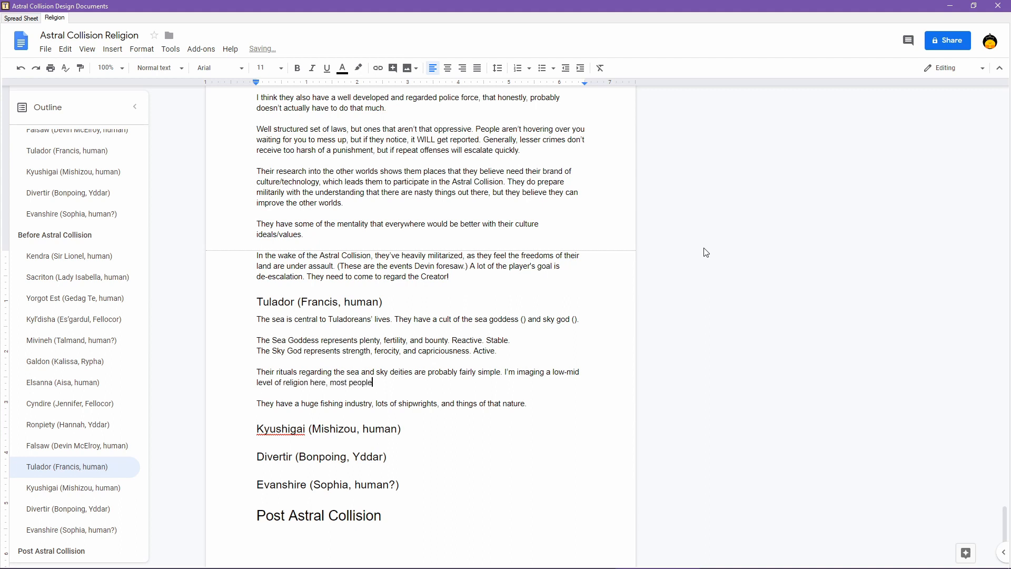
pyautogui.write('engage with it')
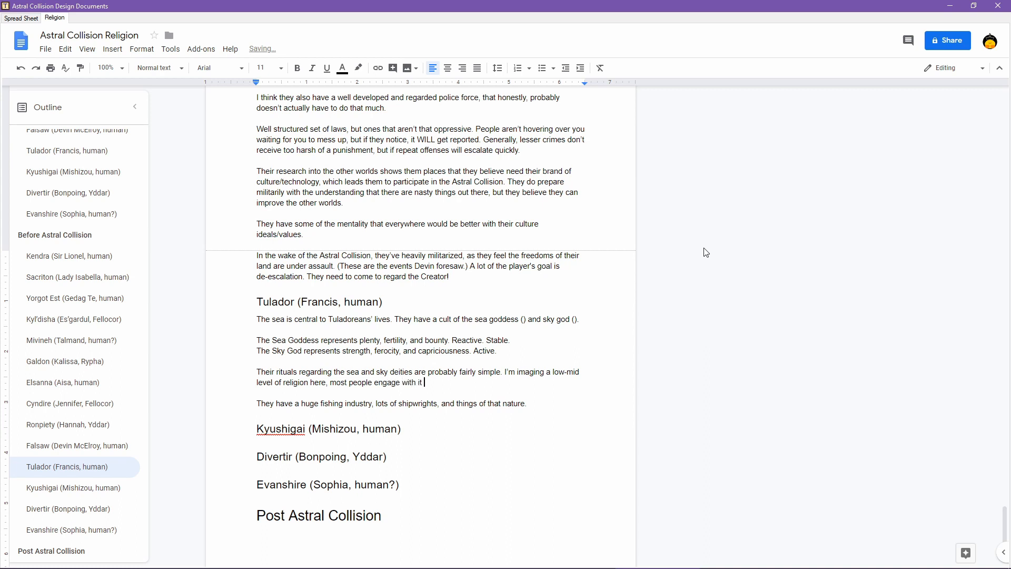
pyautogui.write('casually, and t')
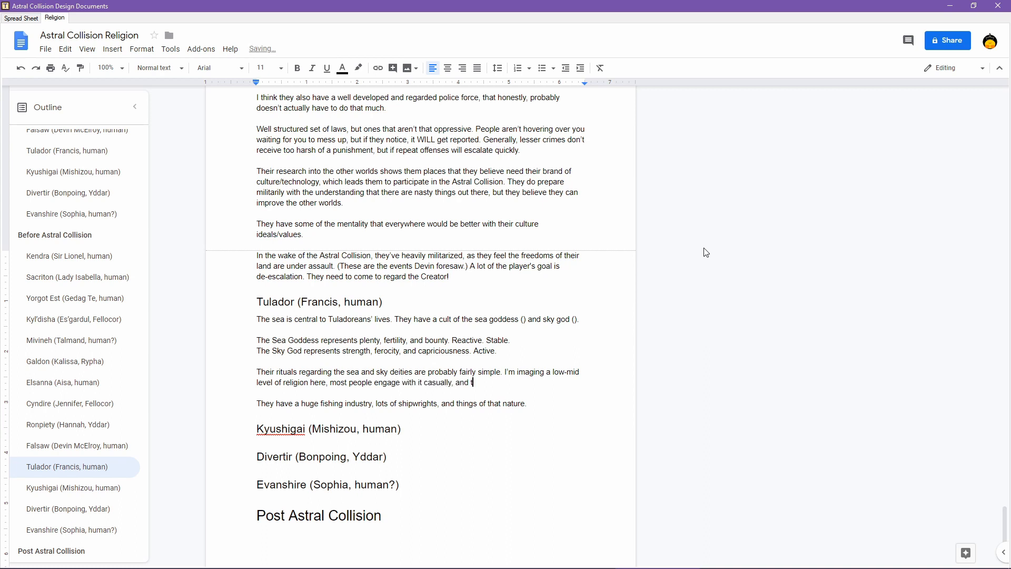
# - Add that larger ships often have a priest, and possibly a priestess
pyautogui.write('here are relatively few')
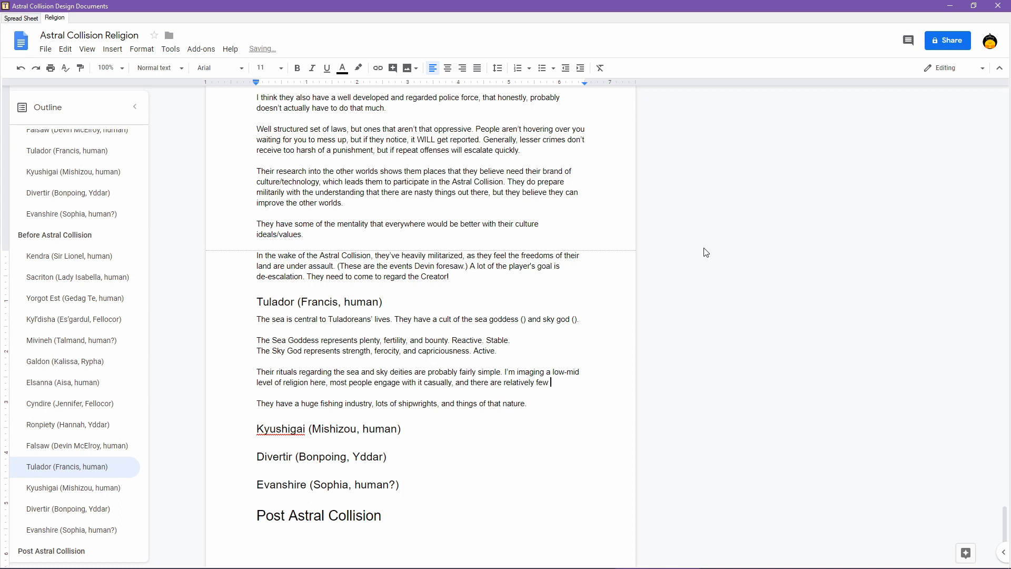
pyautogui.press('Backspace')
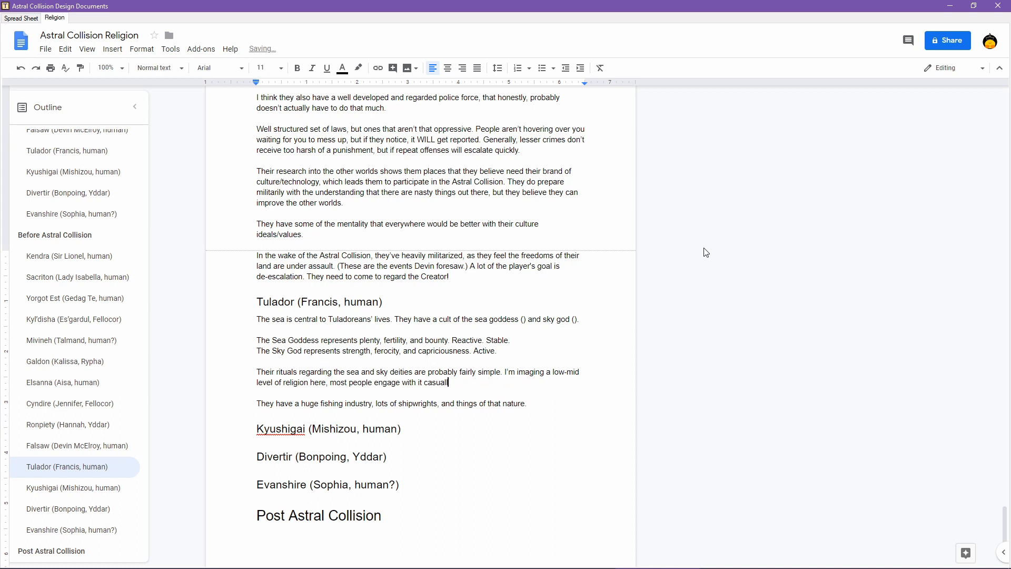
pyautogui.write('Larger ships do often have a p')
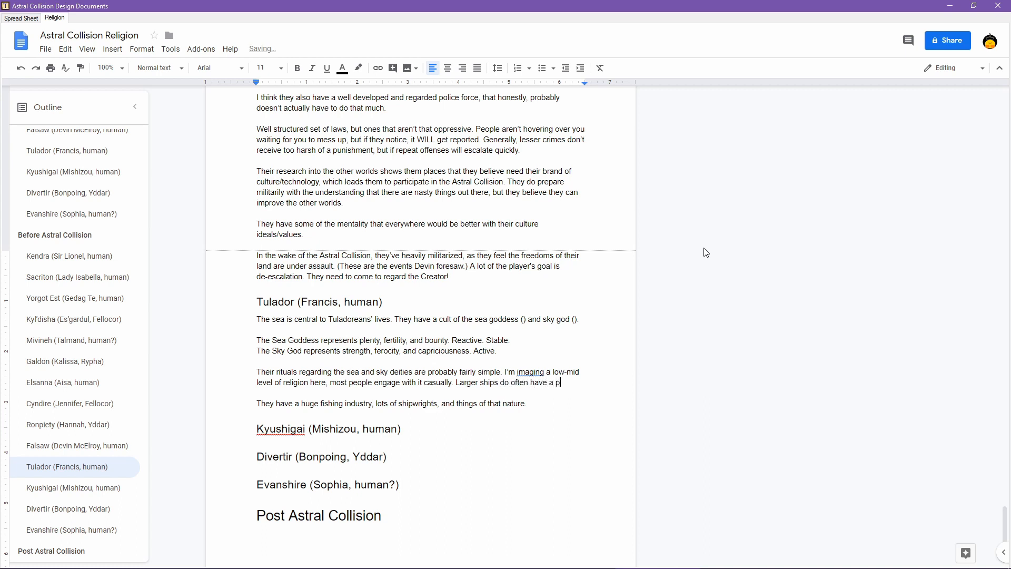
pyautogui.write('riest/prie')
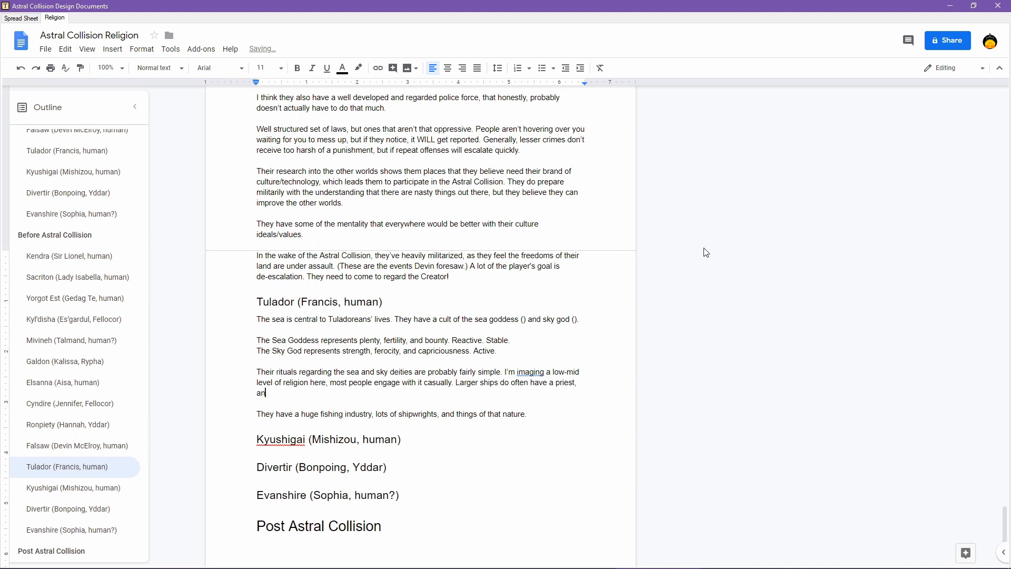
pyautogui.write('d possibly also a priestess.')
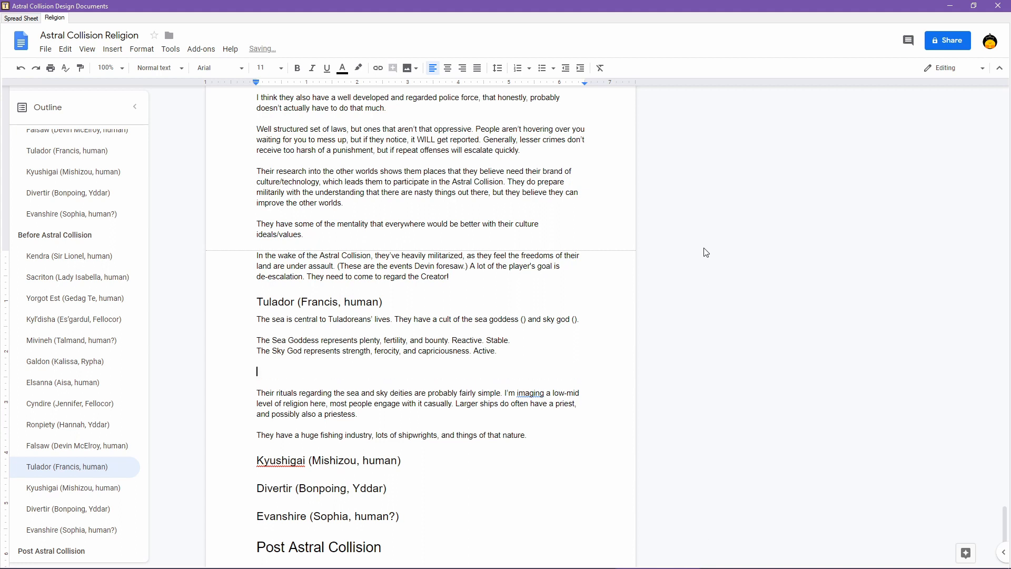
# - Write that only women become sea goddess priestesses and only men sky god priests
pyautogui.write('d')
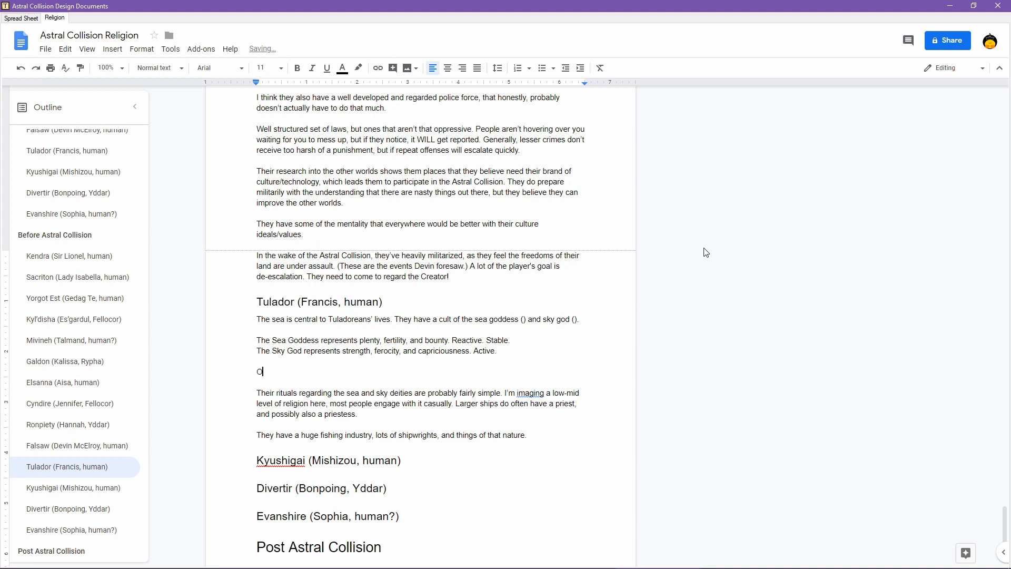
pyautogui.write('nly women can be')
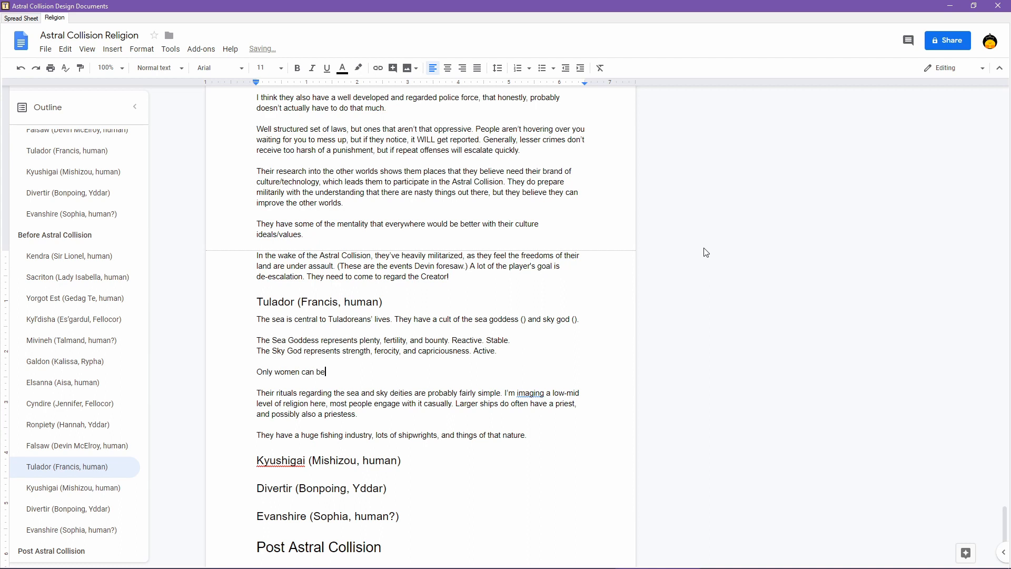
pyautogui.write('come prieste')
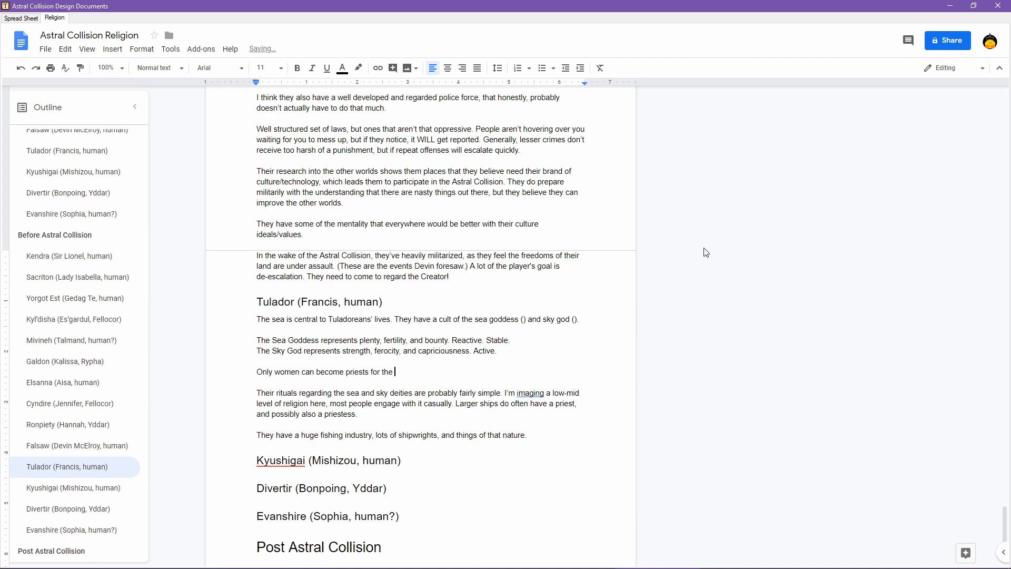
pyautogui.write('sea goddess a')
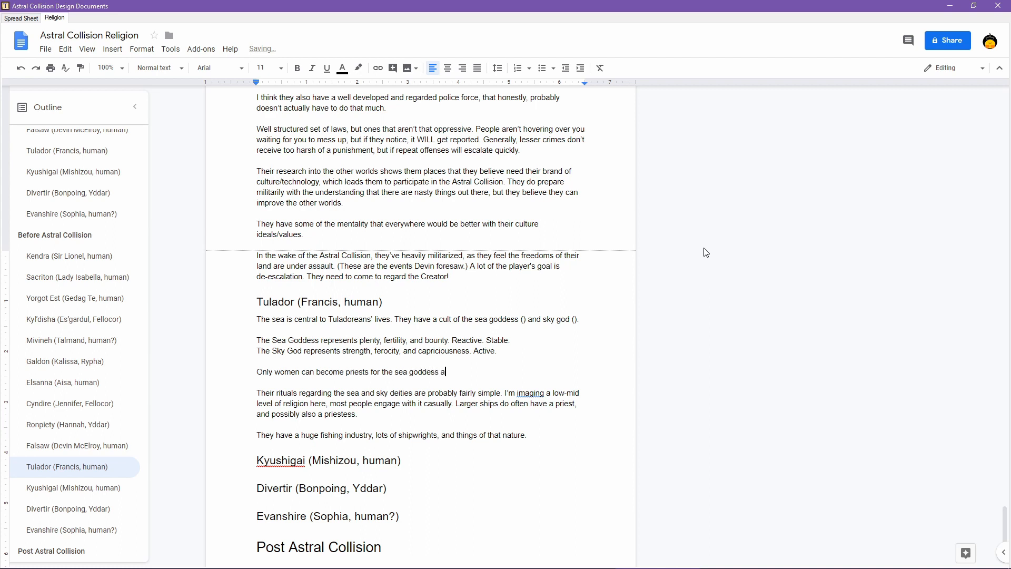
pyautogui.write('nd only men can be')
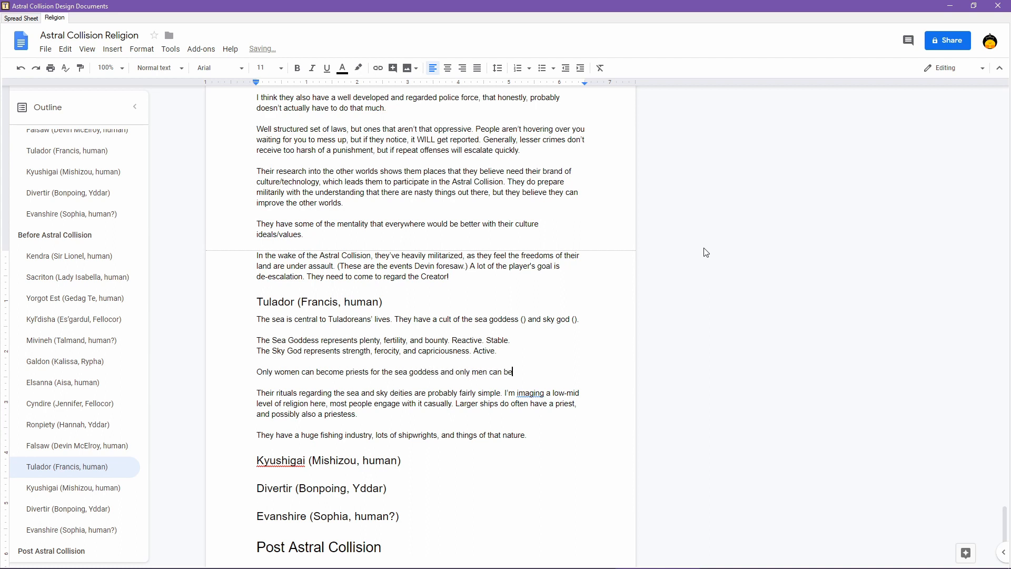
pyautogui.write('come priests for the sky god.')
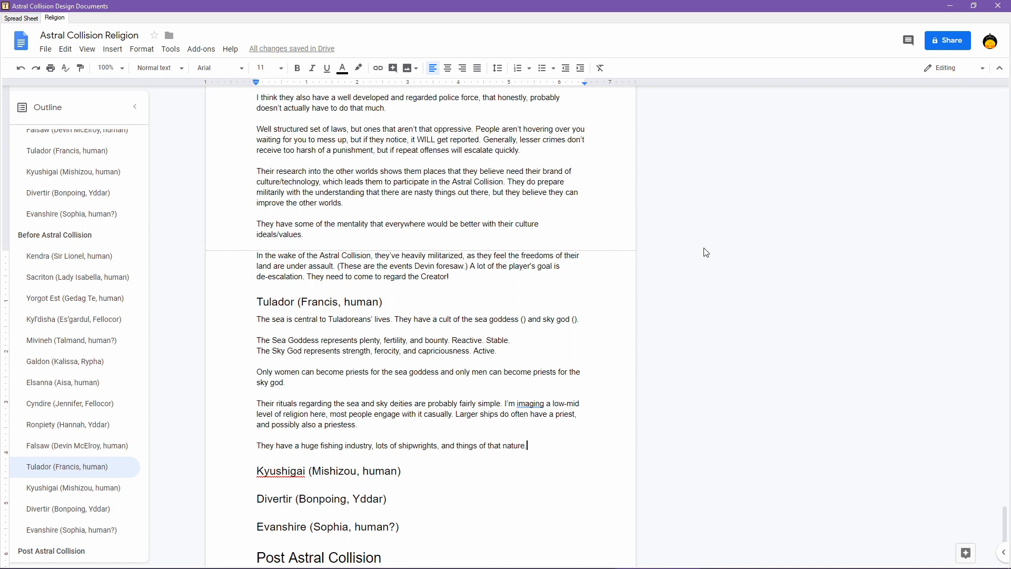
# - Add that Francis is an oddball who didn't care for the sea and went to the woods
pyautogui.write('Francis is an o')
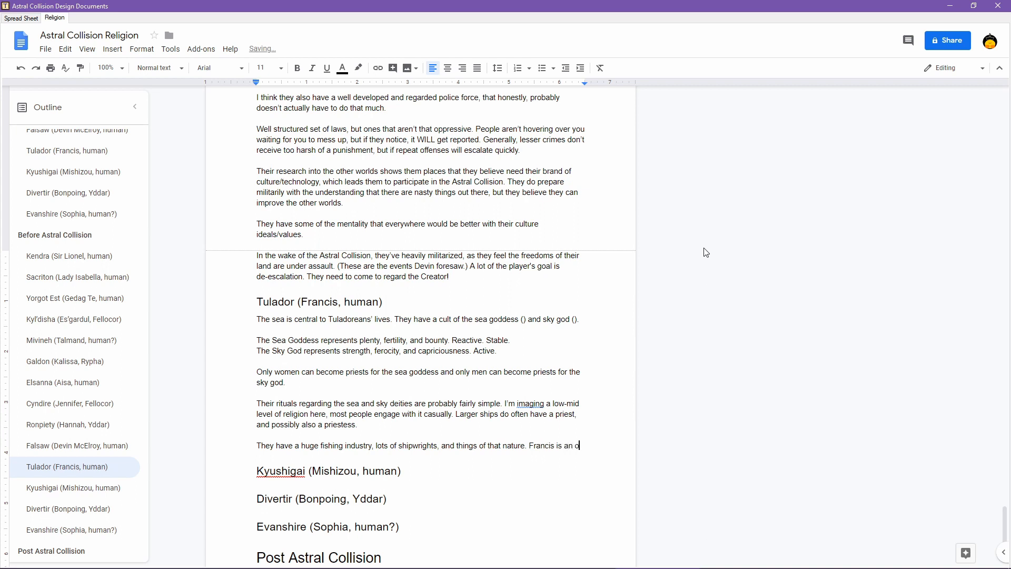
pyautogui.write('ddball who didn')
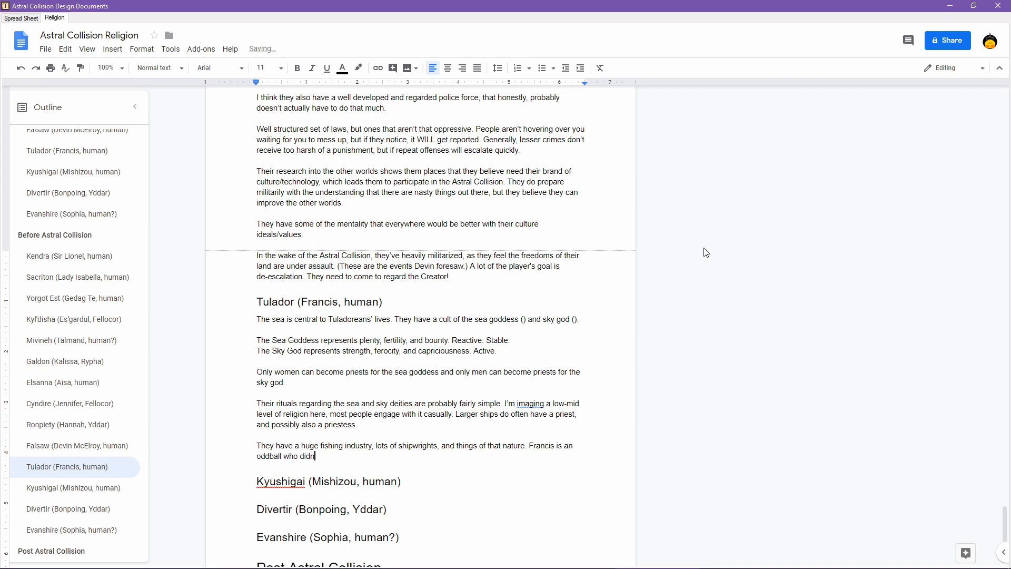
pyautogui.write("'t much care for")
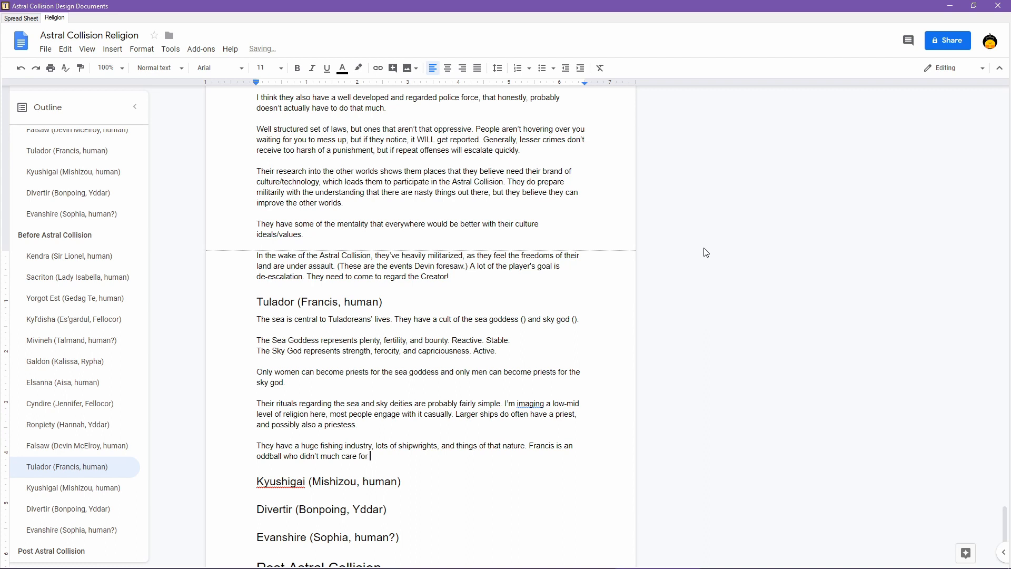
pyautogui.write('the sea, and went to go live in the')
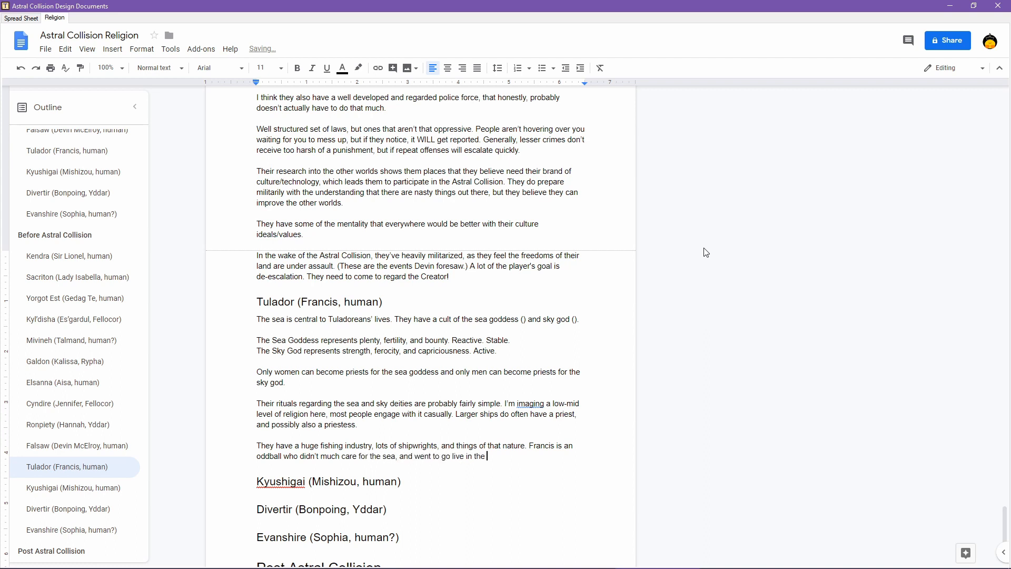
pyautogui.write('woods.')
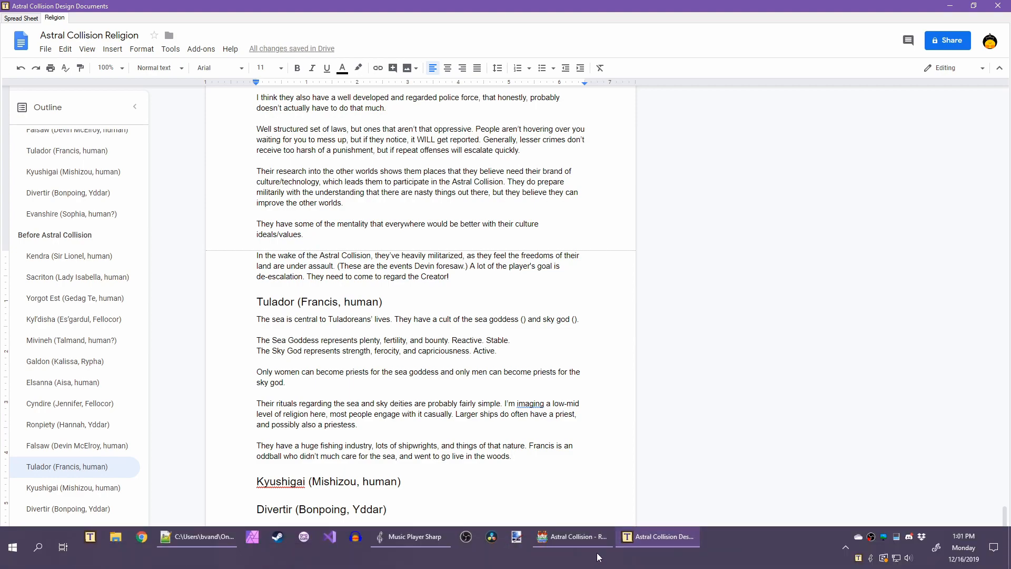
pyautogui.click(570, 536)
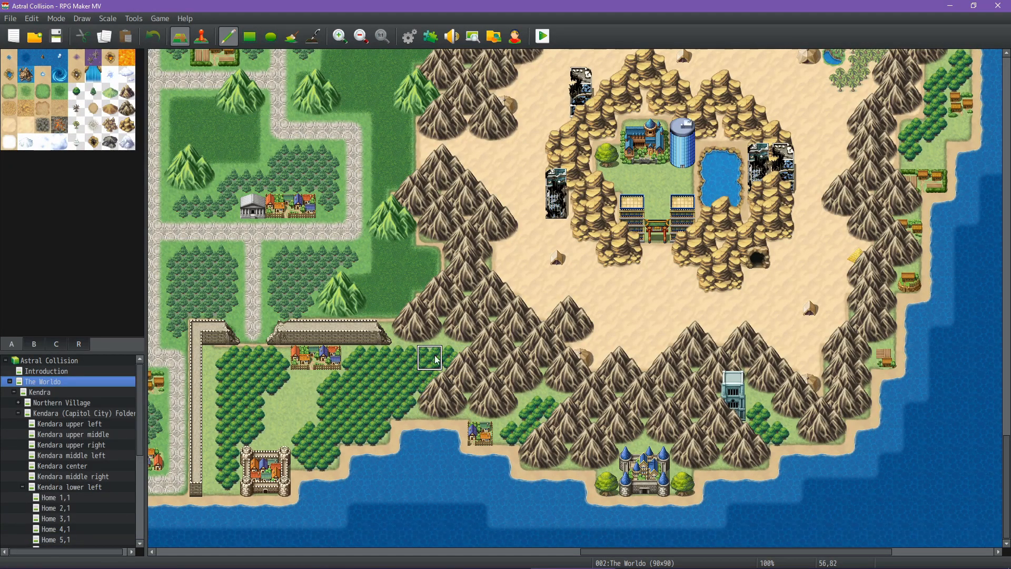
pyautogui.moveTo(429, 381)
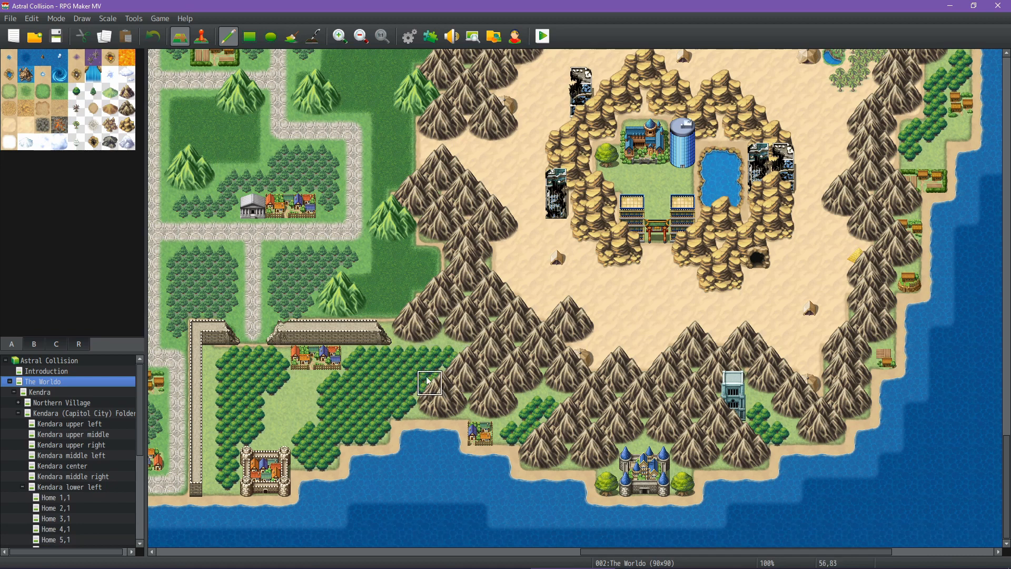
pyautogui.moveTo(457, 358)
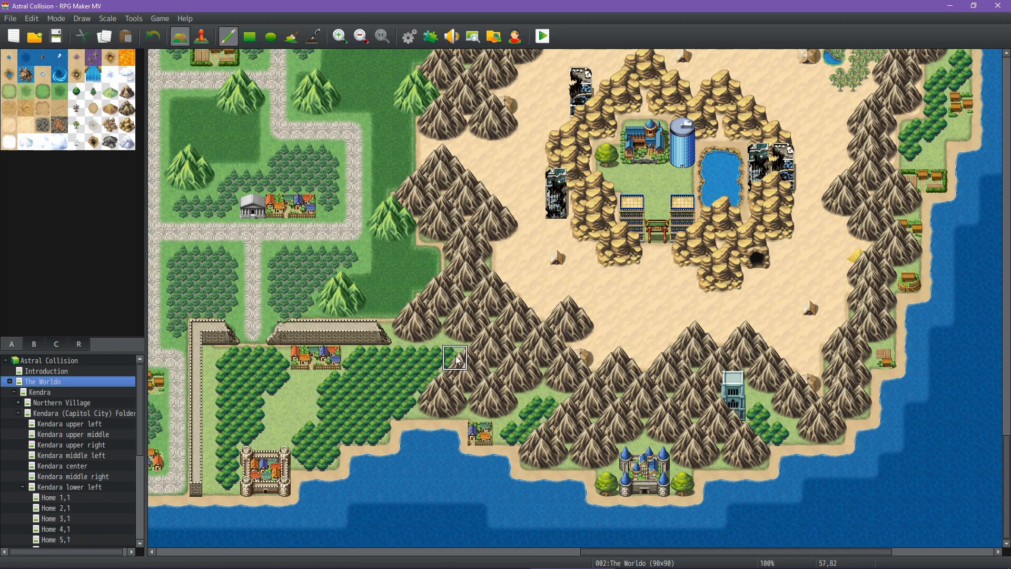
pyautogui.click(657, 549)
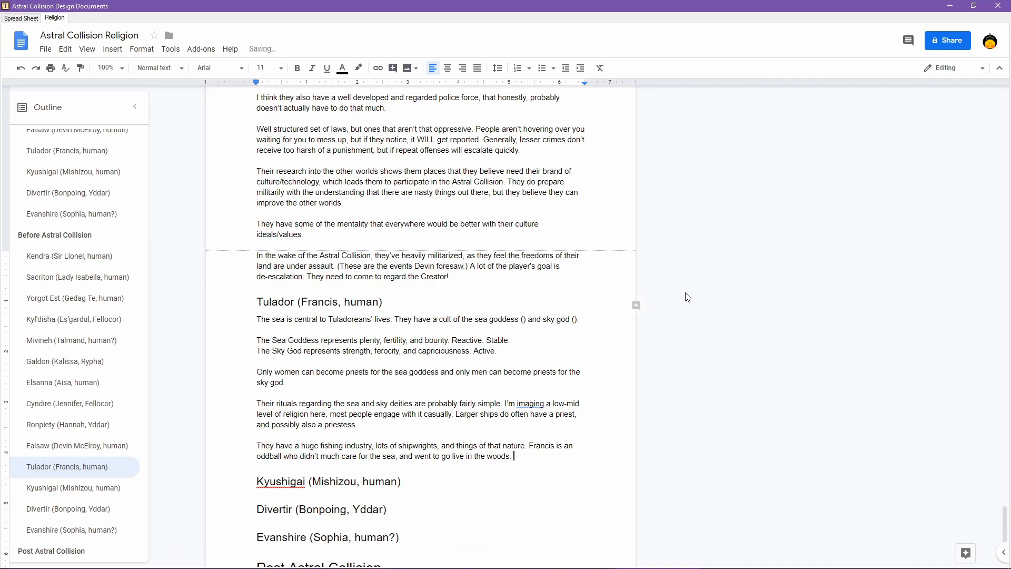
# - Write that they contend with sea monsters, monstrous birds, air spirits and such
pyautogui.write('Ve')
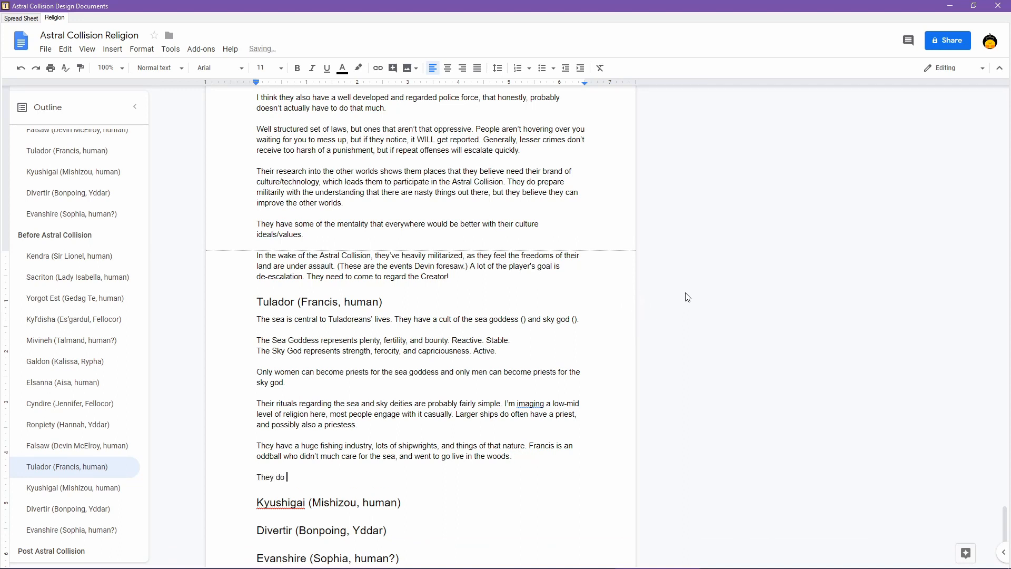
pyautogui.write('have to content')
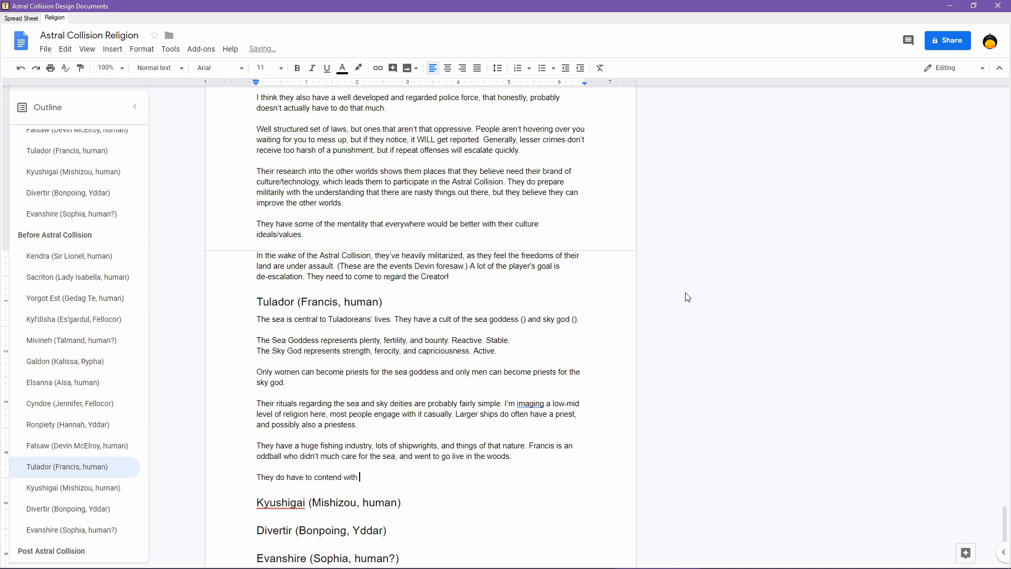
pyautogui.write('sea monsters')
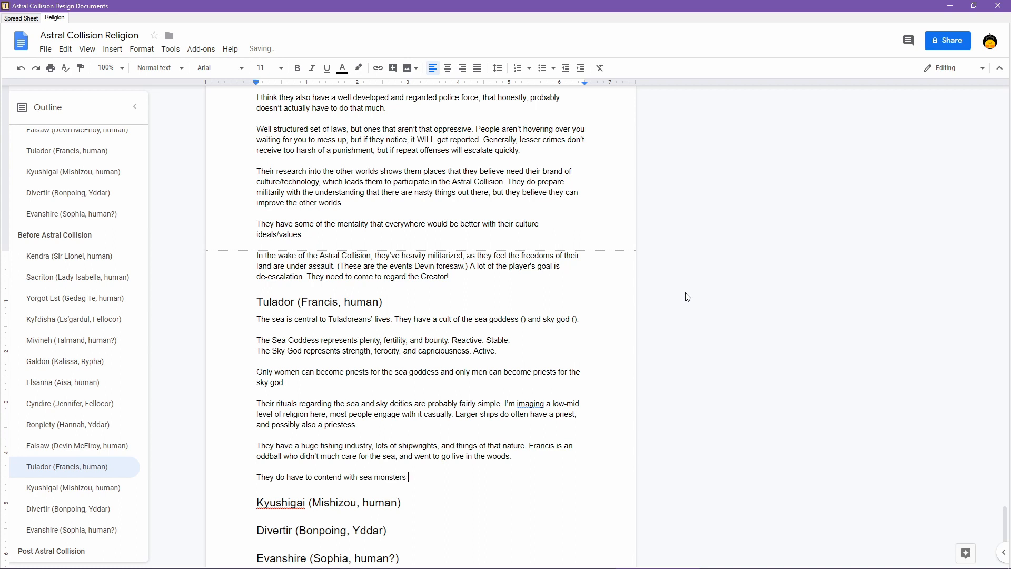
pyautogui.write('and monstrous')
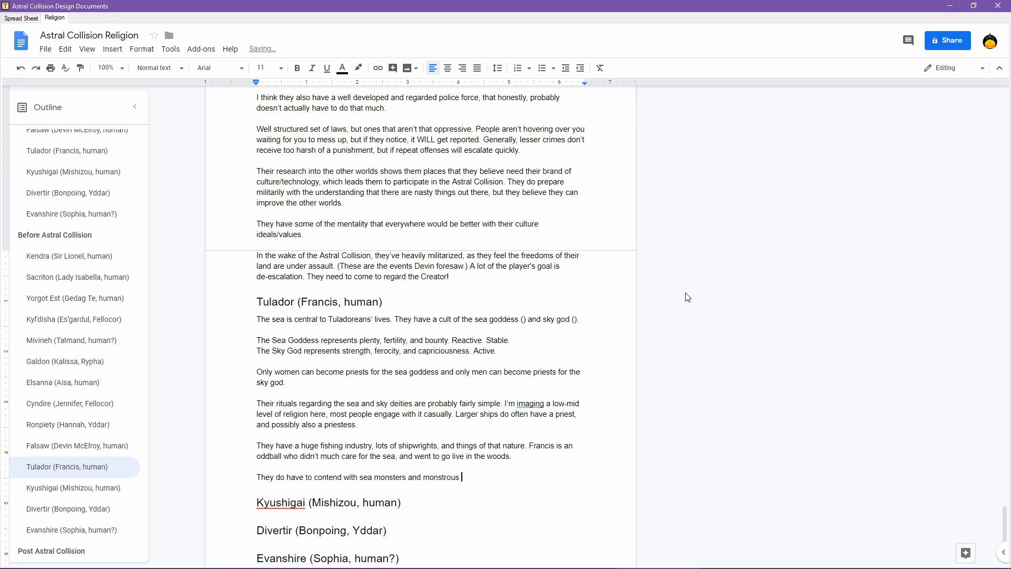
pyautogui.write('birds')
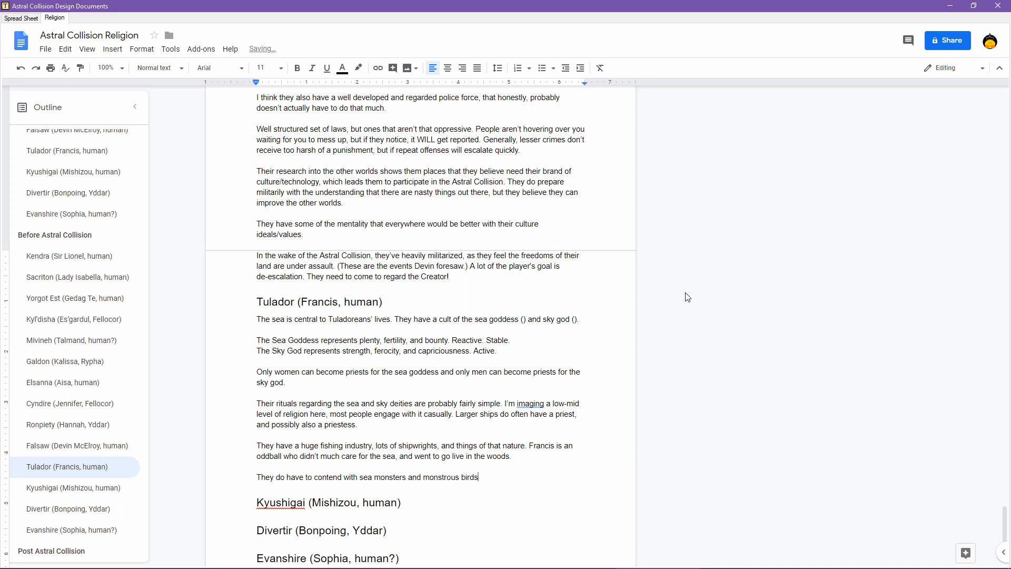
pyautogui.write('and air spirits and')
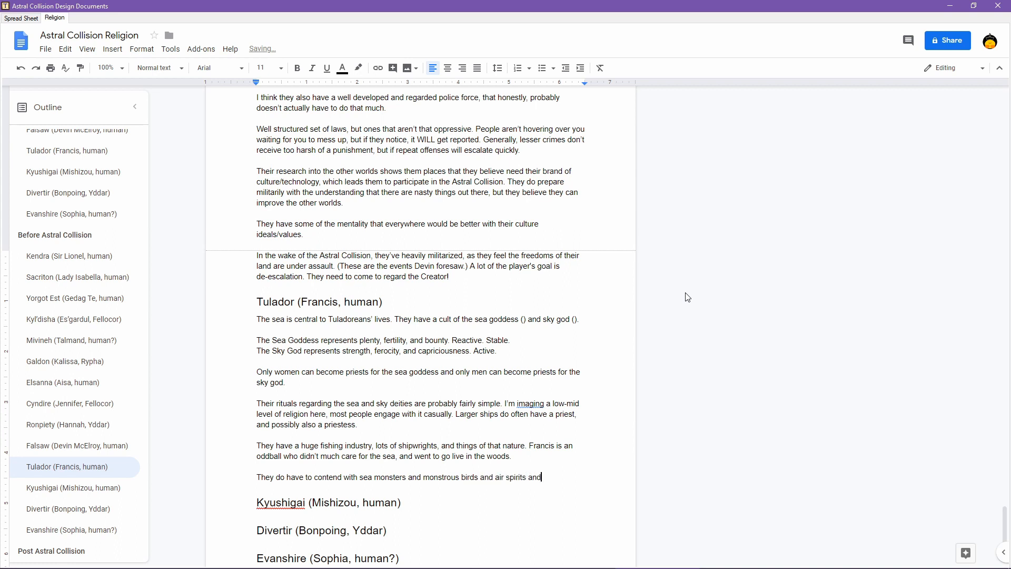
pyautogui.write('such.')
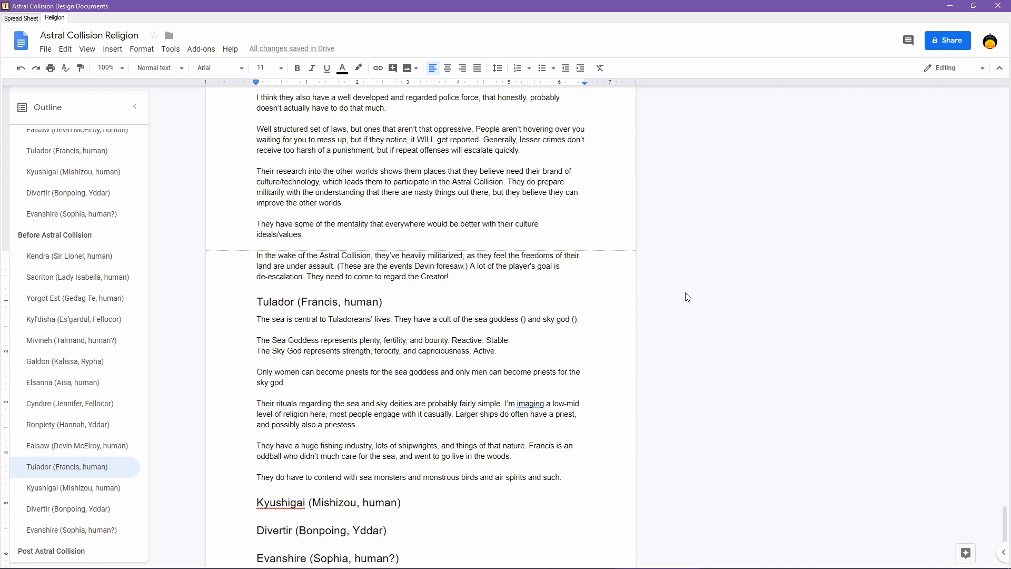
# - Add that there are not many land-based threats
pyautogui.write('Not m')
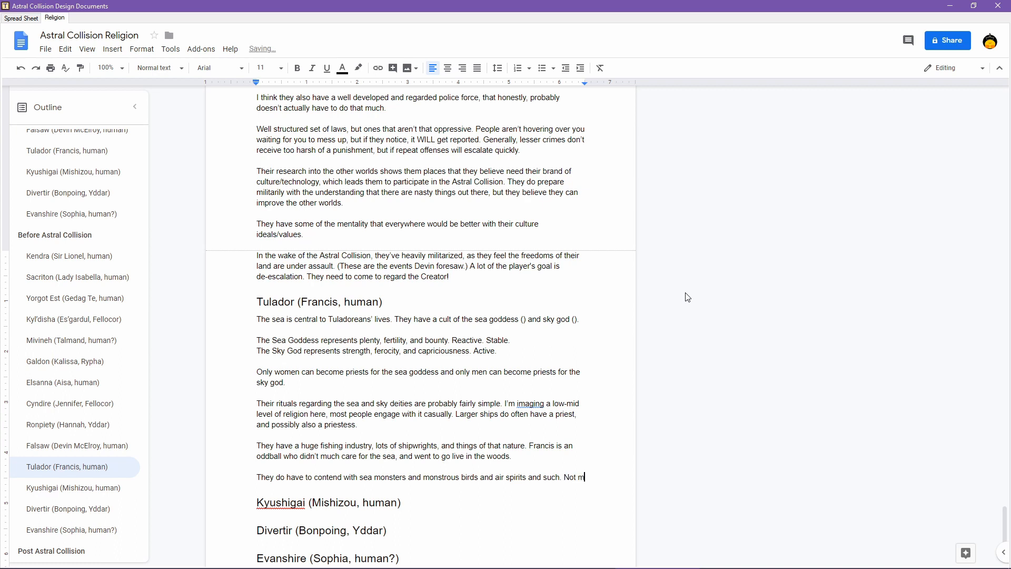
pyautogui.write('any land-based threats.')
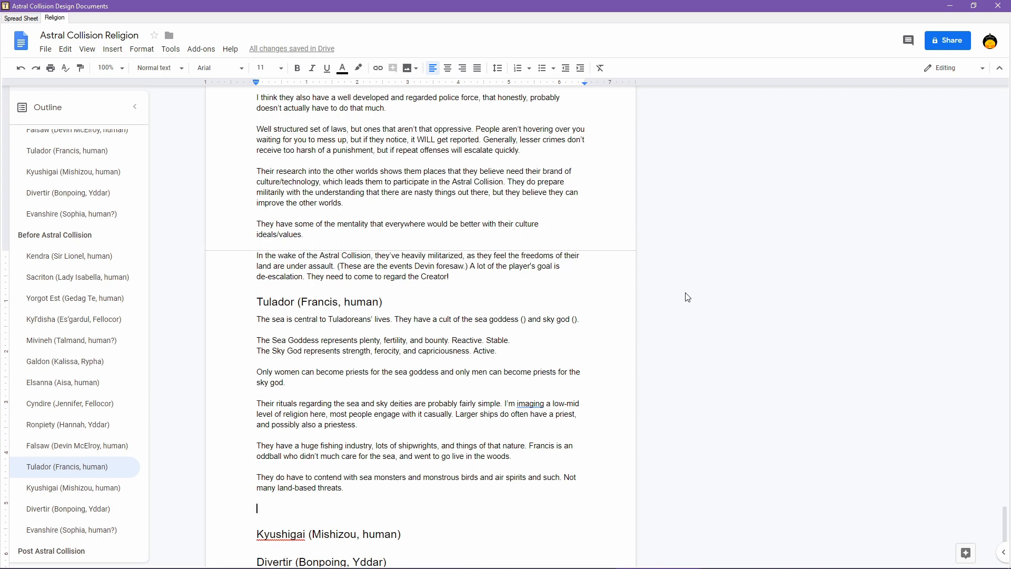
pyautogui.scroll(-3)
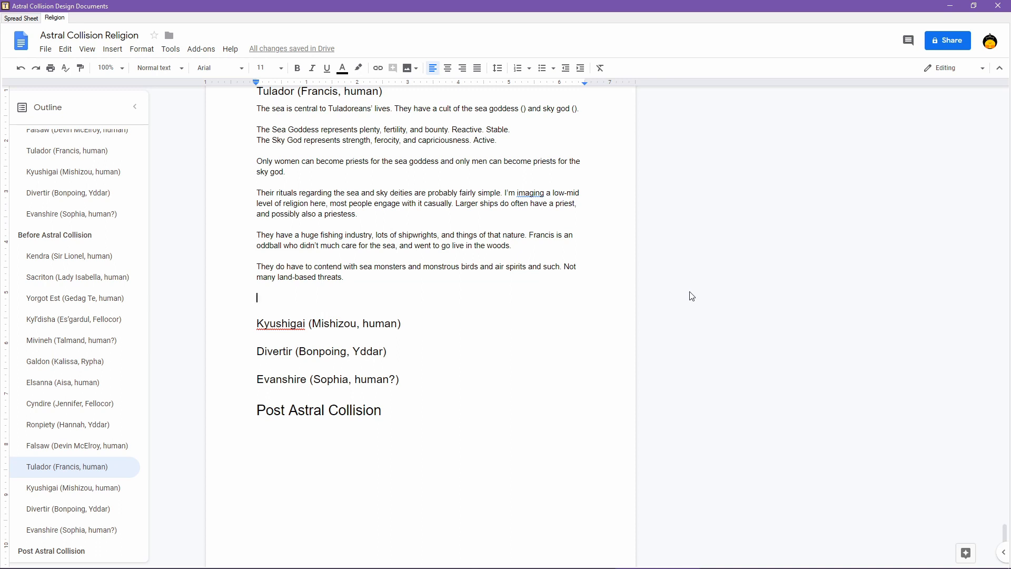
pyautogui.moveTo(634, 326)
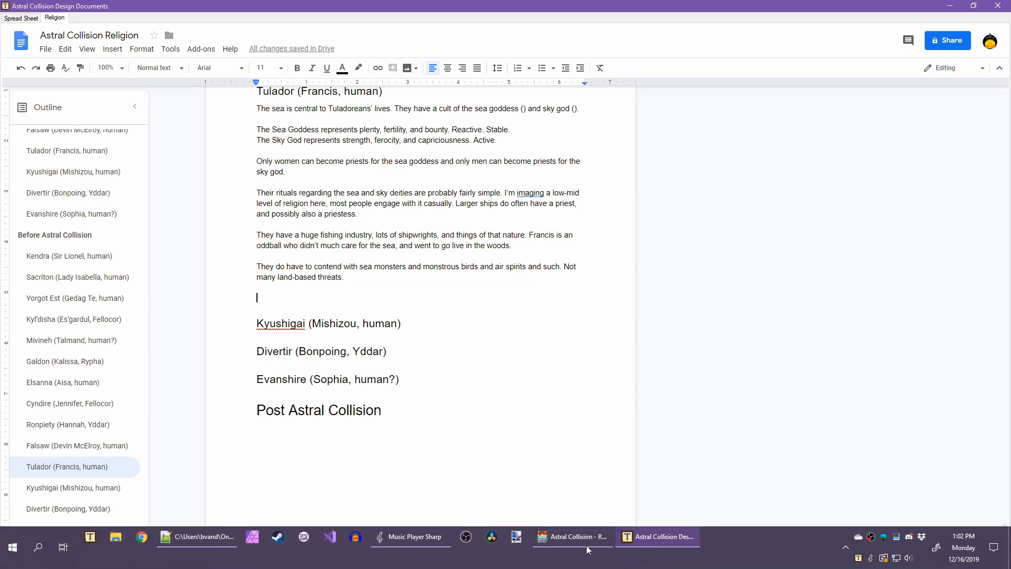
# - Check the world map in RPG Maker MV and bring the design document back
pyautogui.click(569, 537)
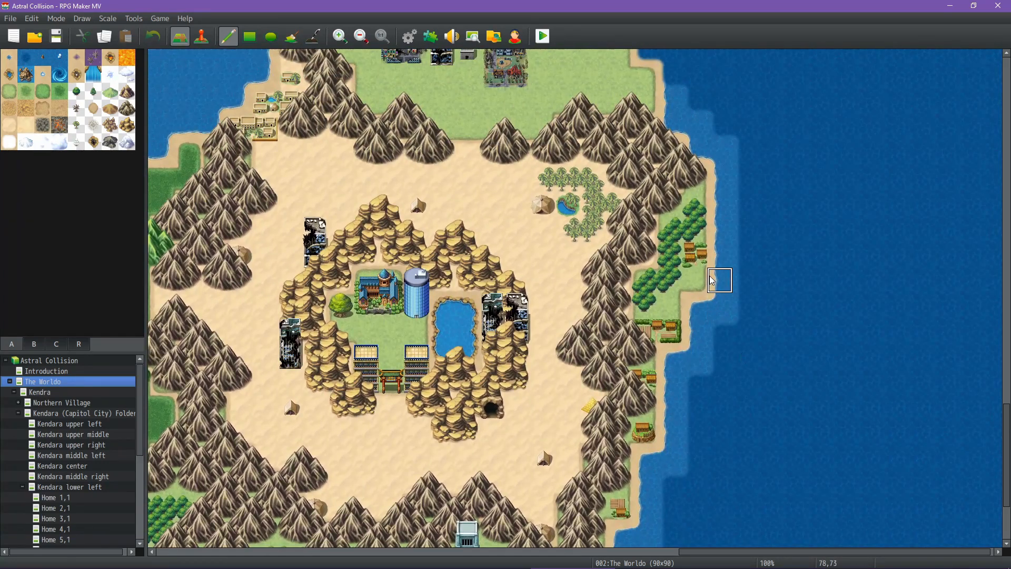
pyautogui.moveTo(696, 230)
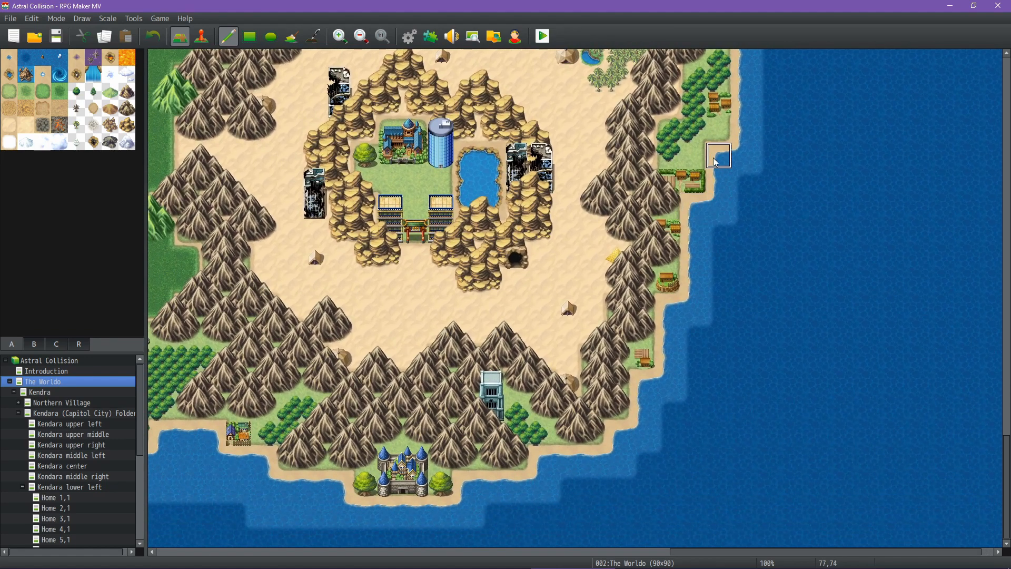
pyautogui.moveTo(492, 380)
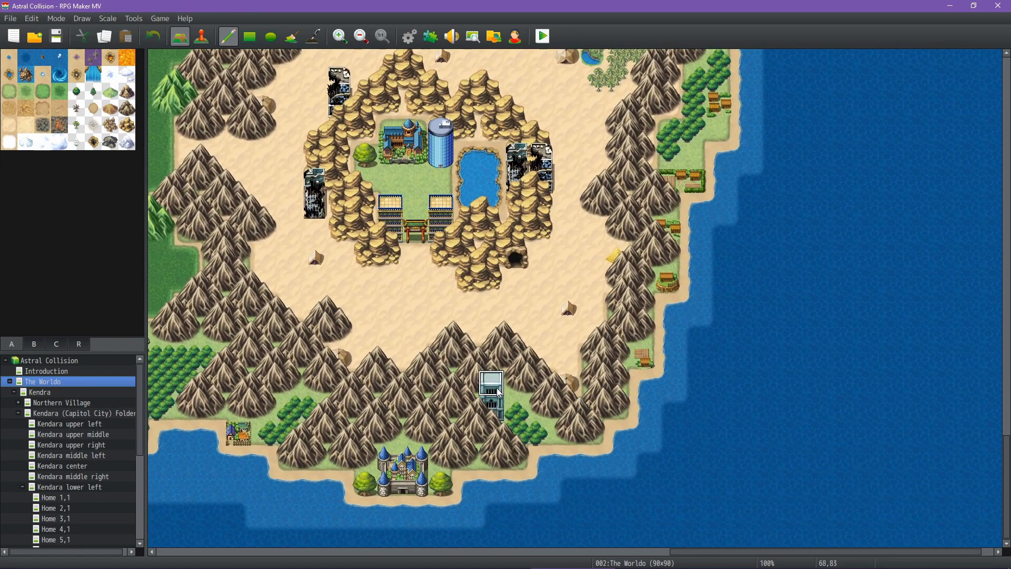
pyautogui.moveTo(493, 381)
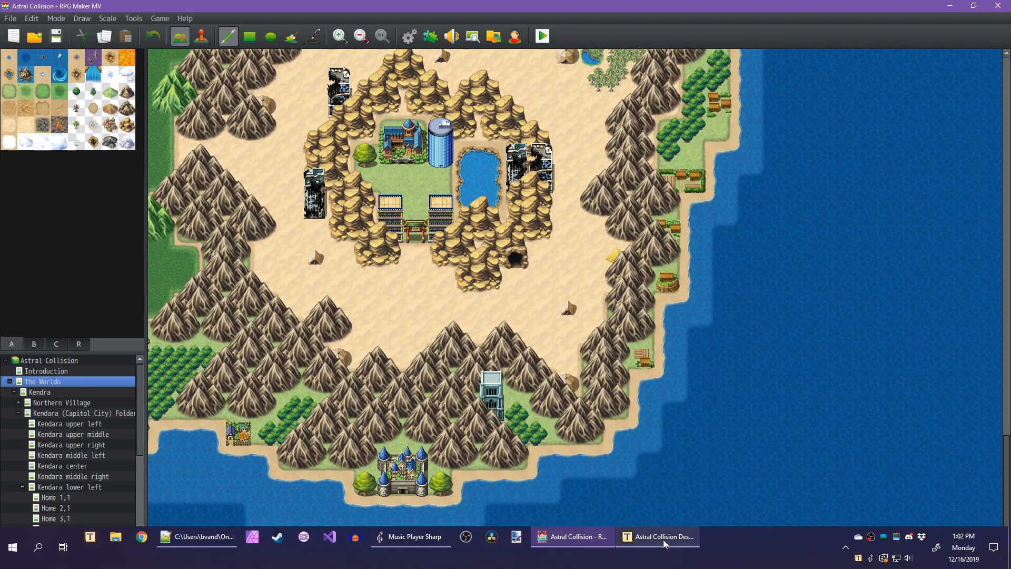
pyautogui.click(657, 536)
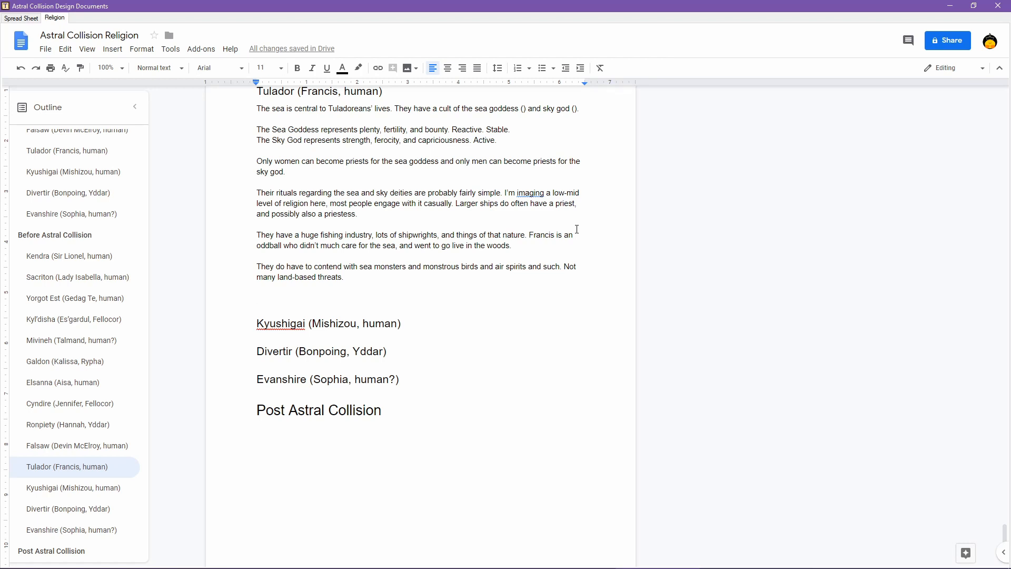
# - Write that astrology matters for predicting the sky god and for navigation, dismissing a spelling suggestion
pyautogui.write('Astrology is')
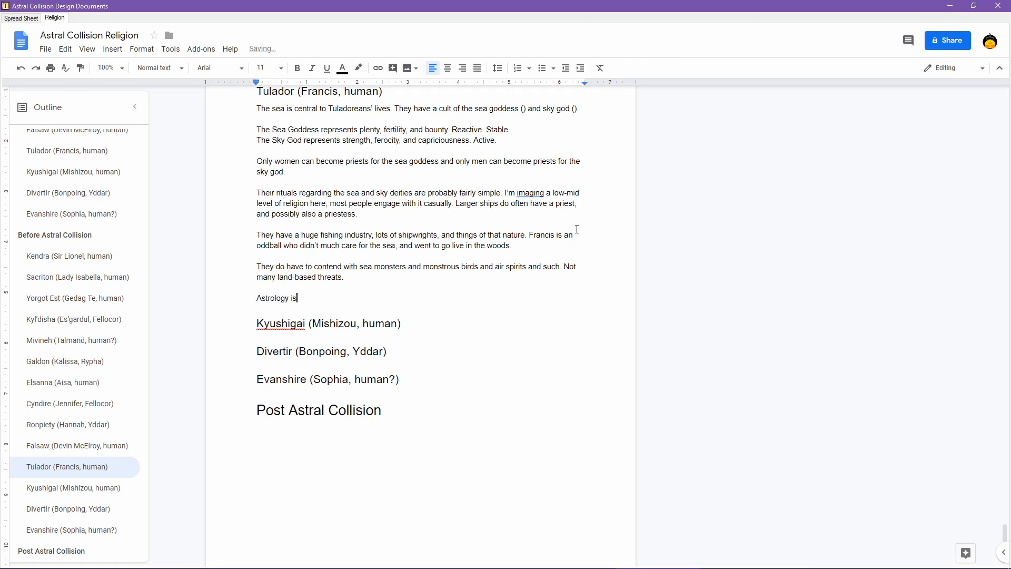
pyautogui.write('probably a bit of a big deal for them')
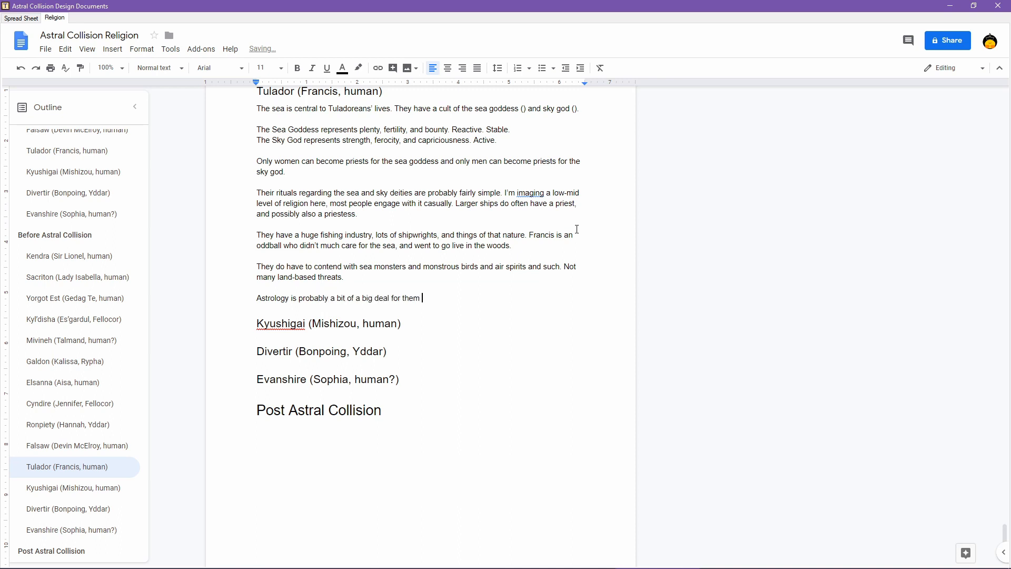
pyautogui.write('(for trying')
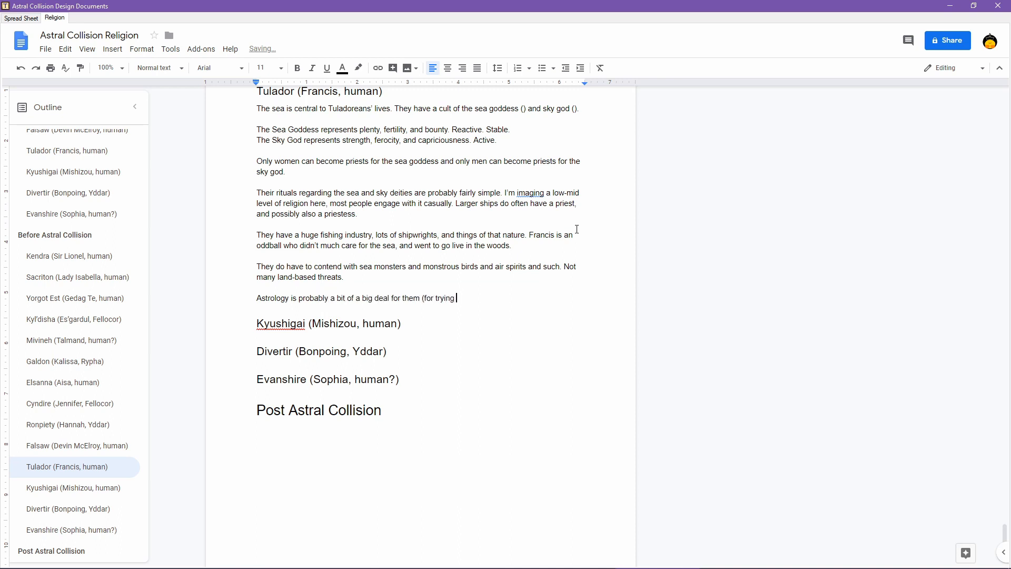
pyautogui.write('to o')
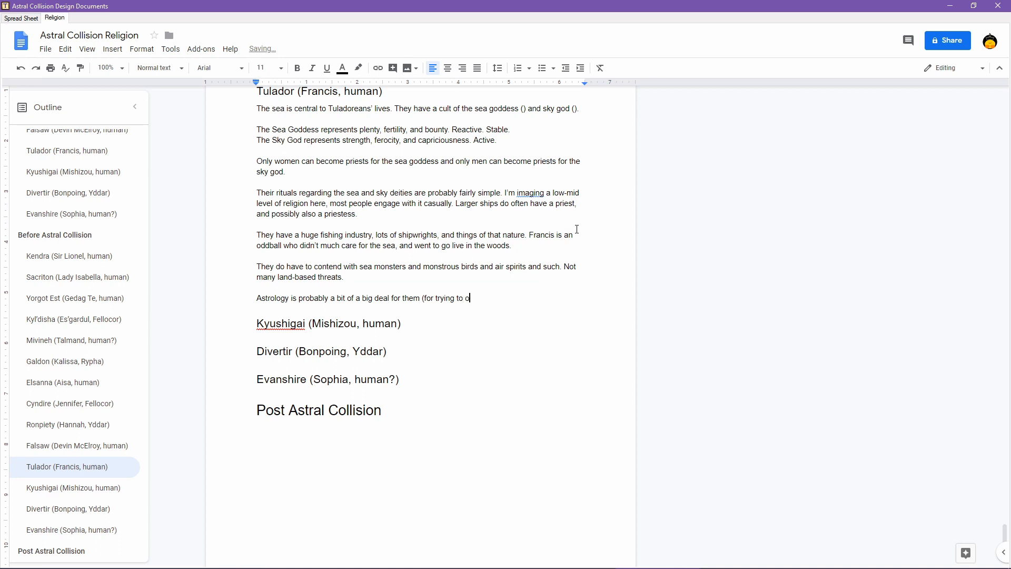
pyautogui.write('redict what the sky god is')
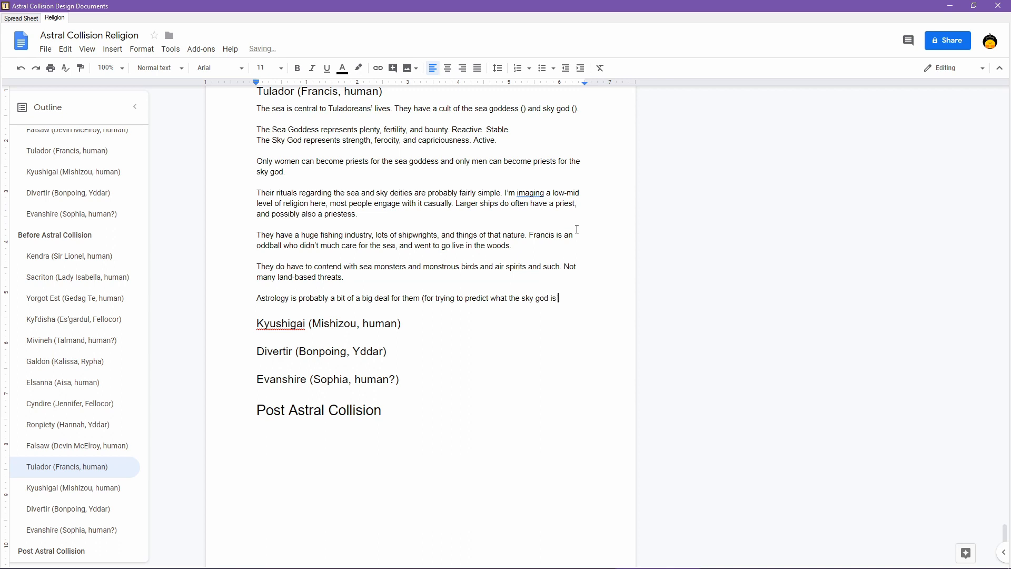
pyautogui.write('gonna do')
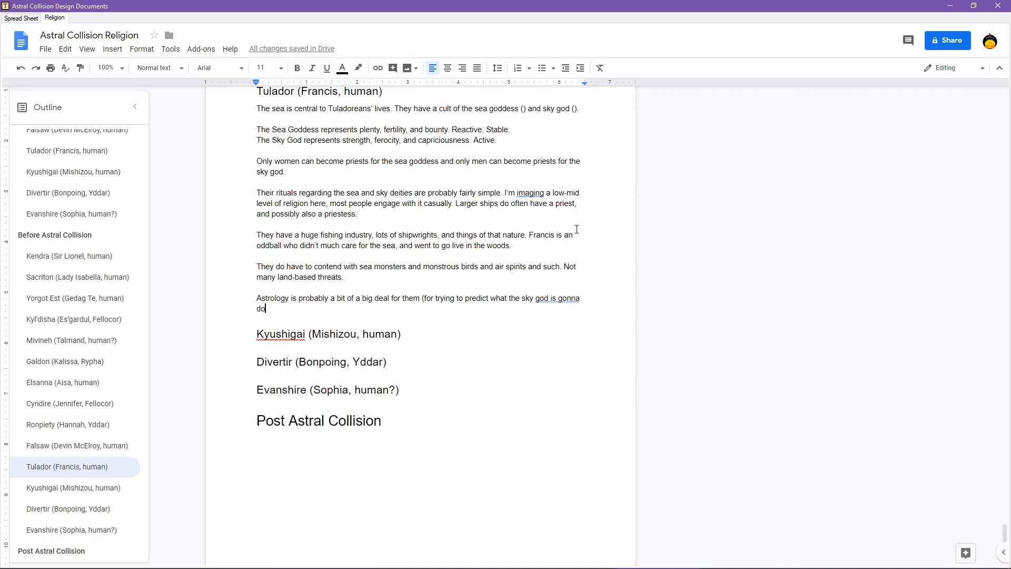
pyautogui.write('and for')
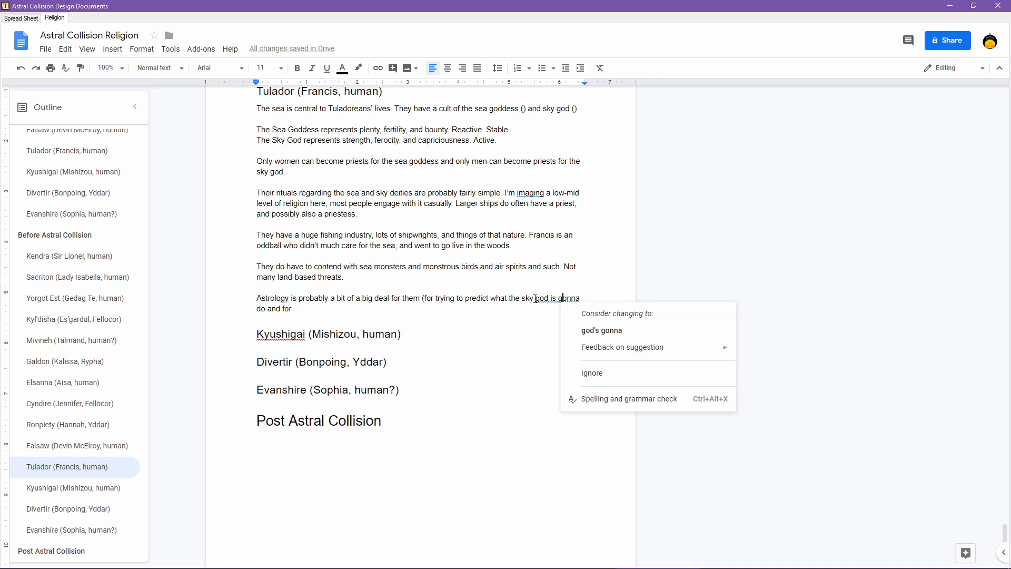
pyautogui.click(400, 334)
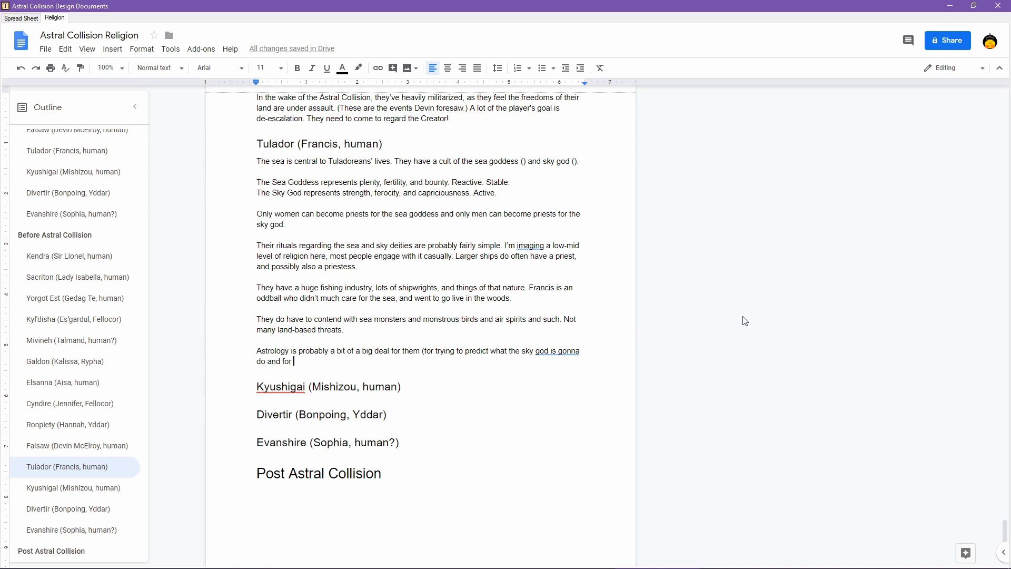
pyautogui.press('Backspace')
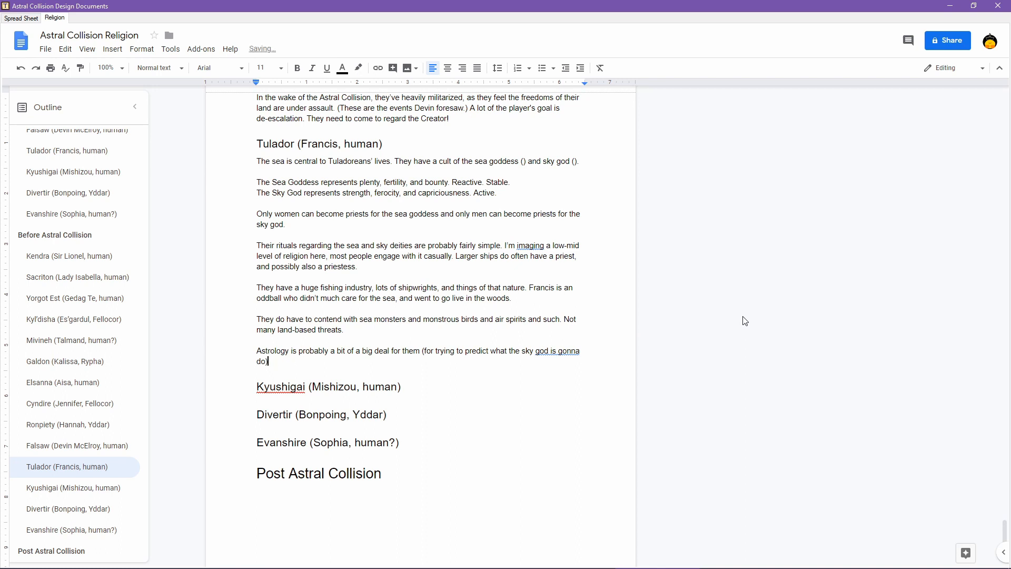
pyautogui.write('and for na')
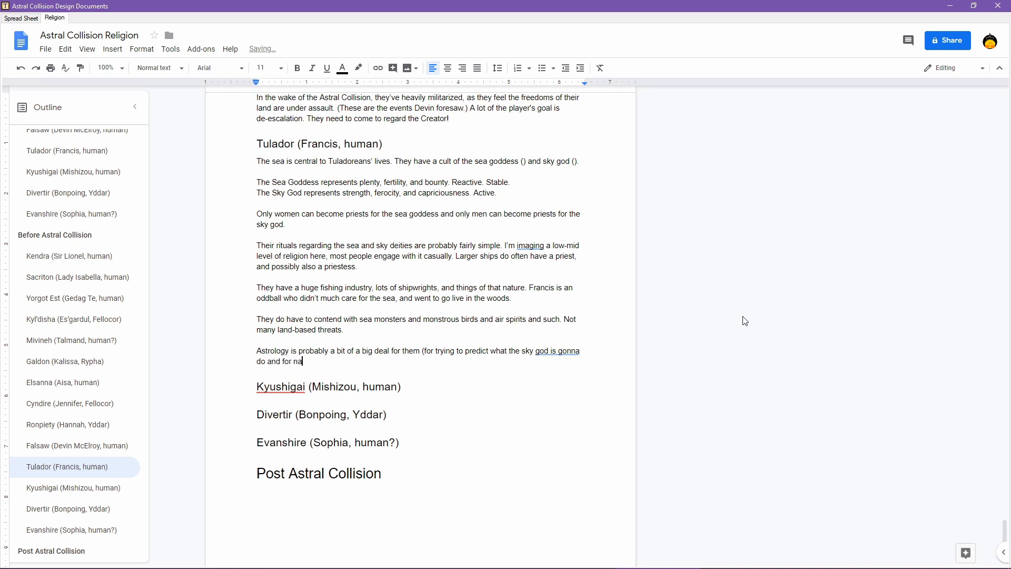
pyautogui.write('vigation), and')
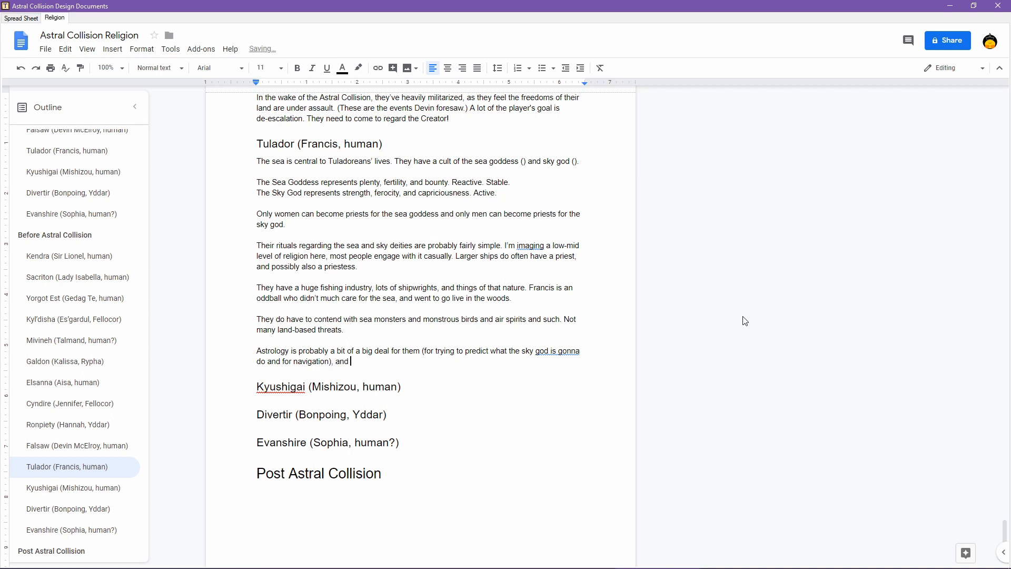
# - Add that this likely led to their participation in the Astral Collision
pyautogui.write('this is likely wh')
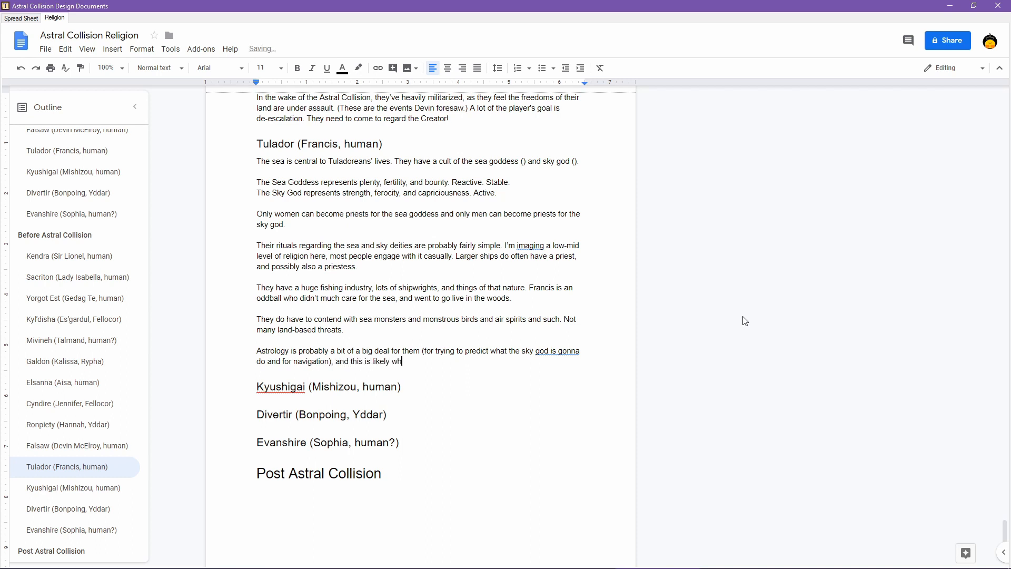
pyautogui.write('at led to the')
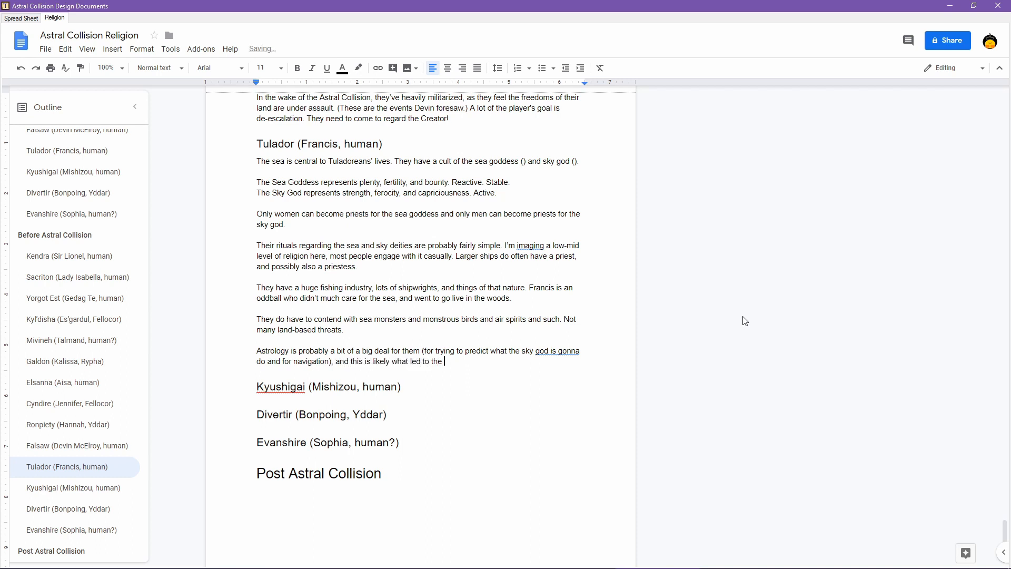
pyautogui.write('m participating in the')
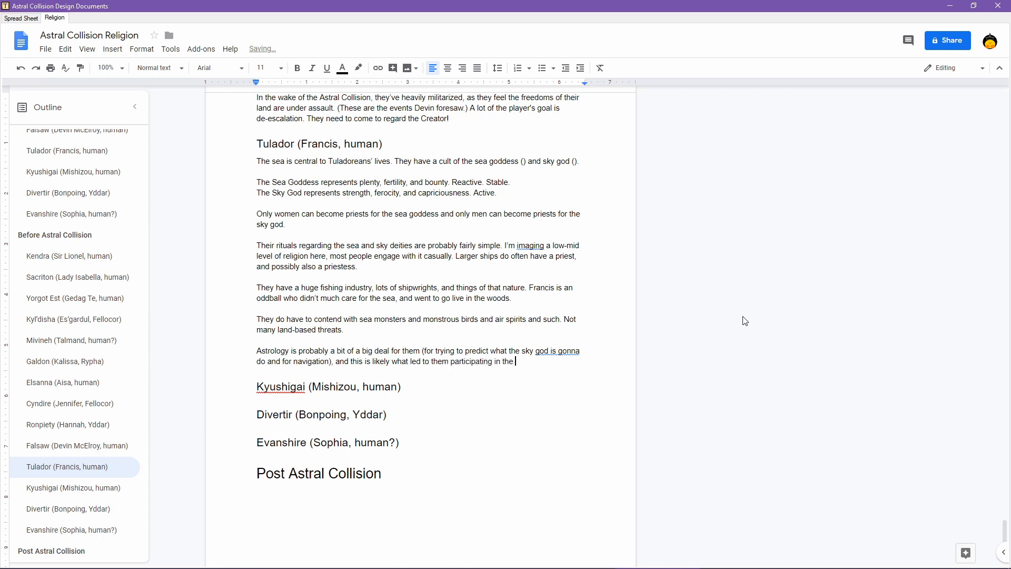
pyautogui.write('Astral Collis')
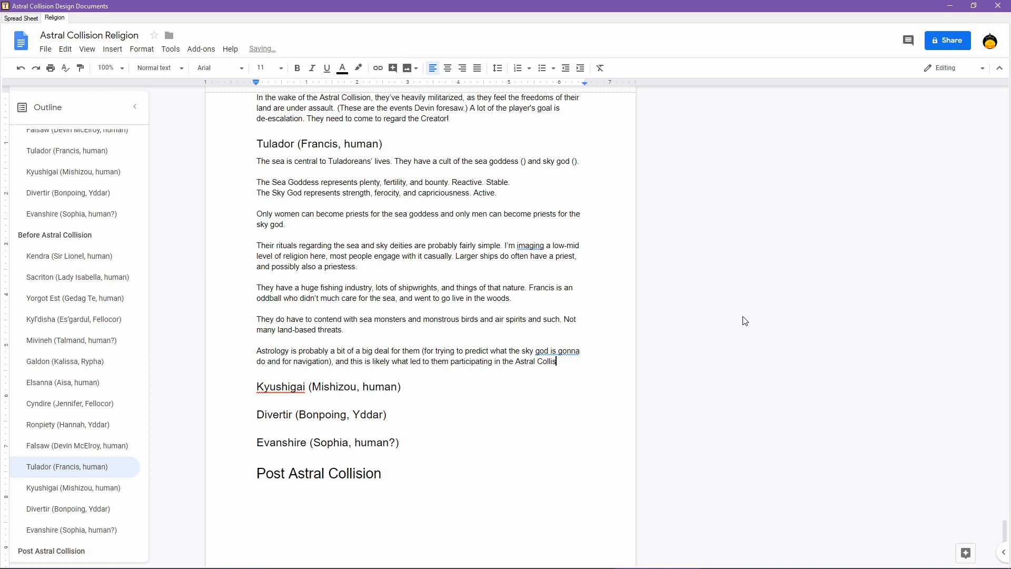
pyautogui.write('ion.')
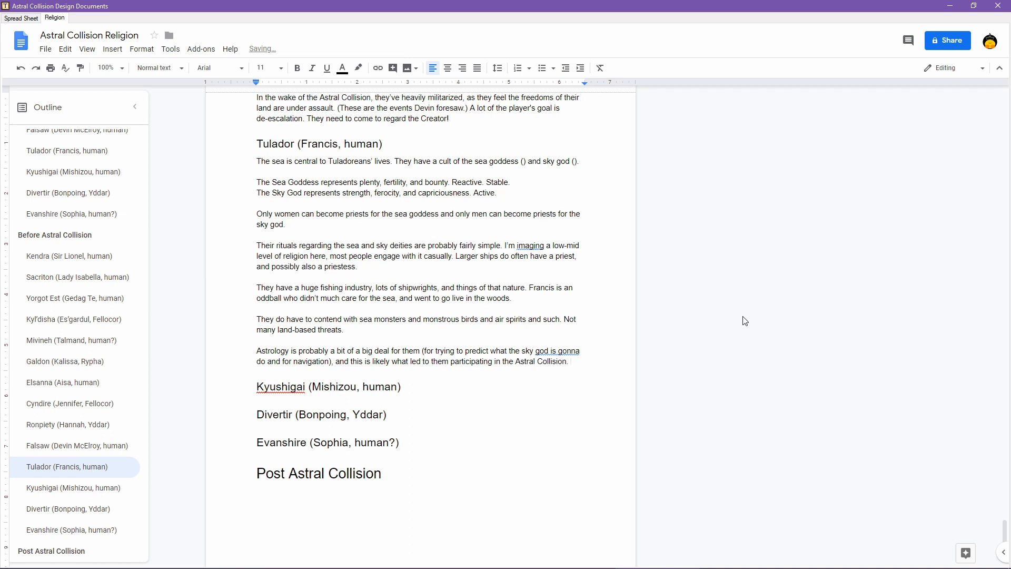
# - Add that star signs likely led them to undertake the necessary actions
pyautogui.write('There')
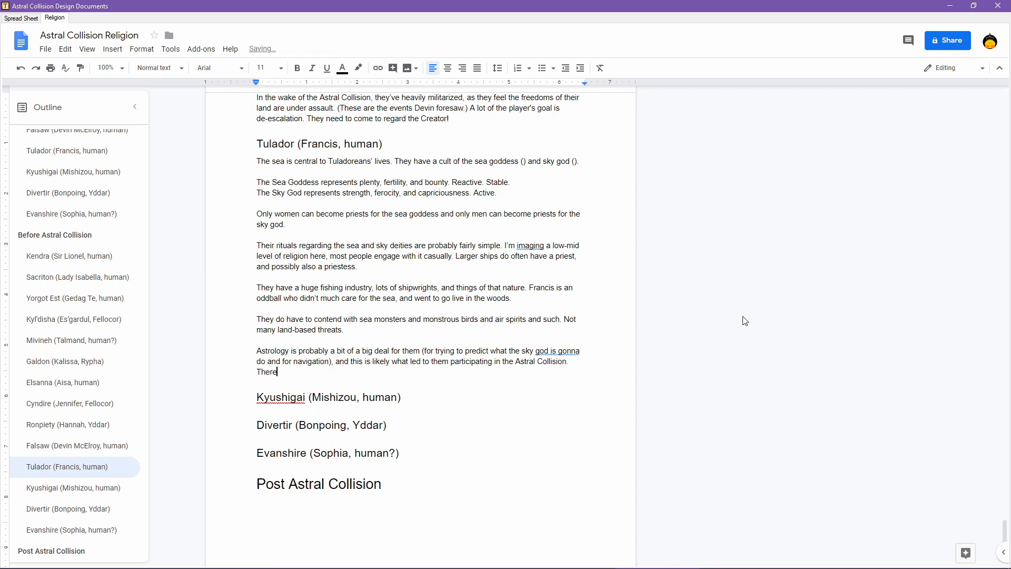
pyautogui.write('were likely star')
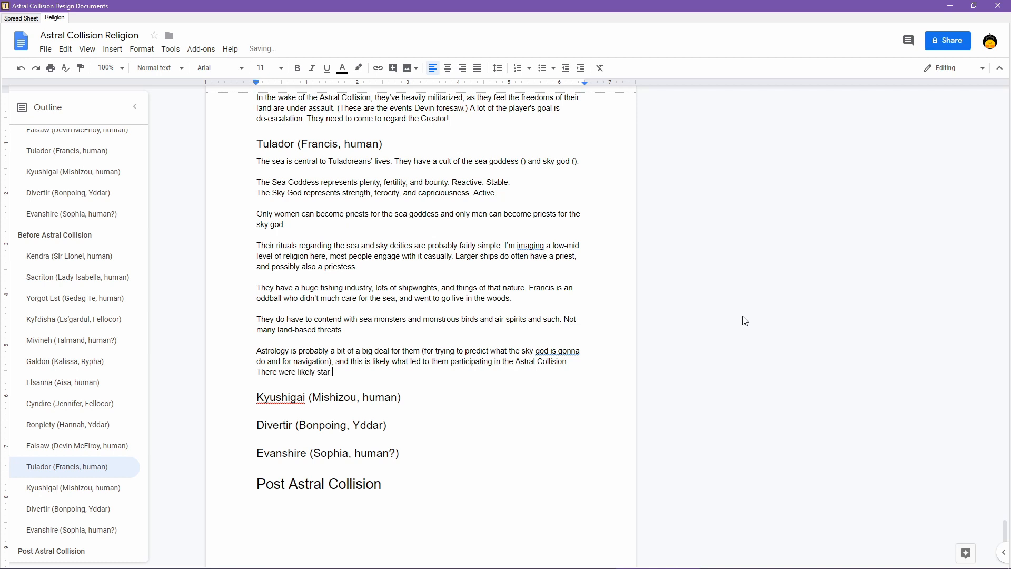
pyautogui.write('signs that led')
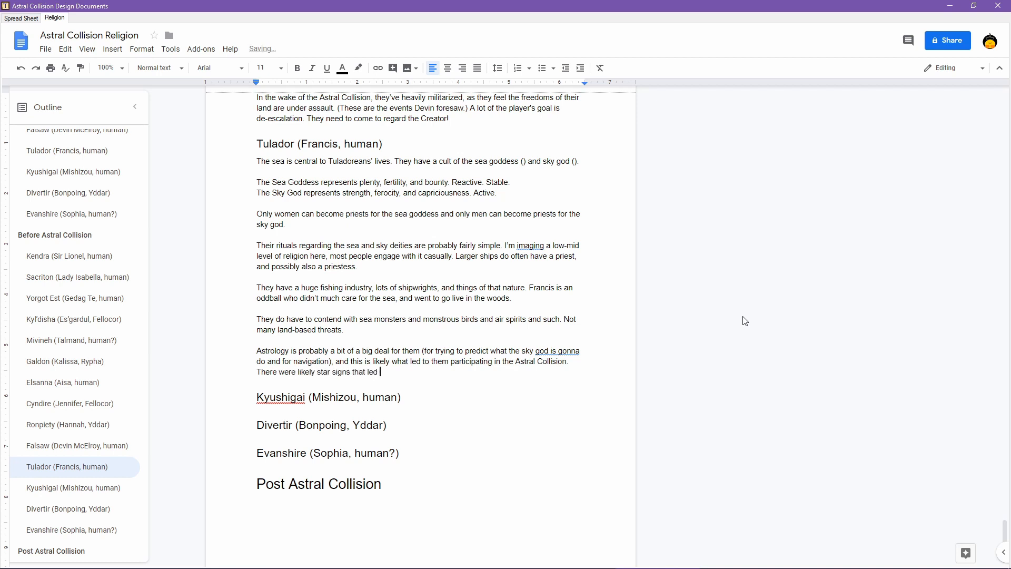
pyautogui.write('to them u')
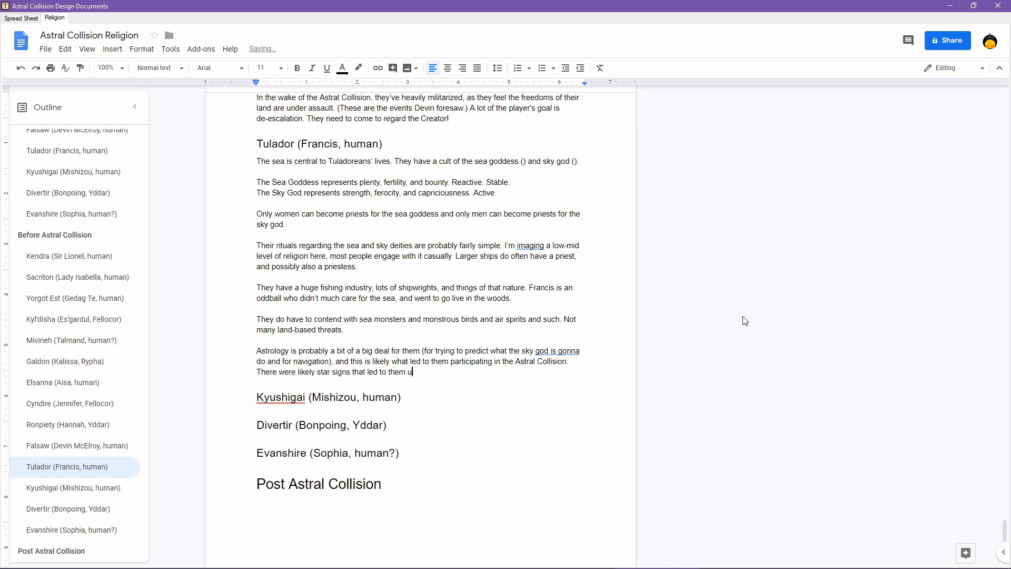
pyautogui.write('ndertaking the a')
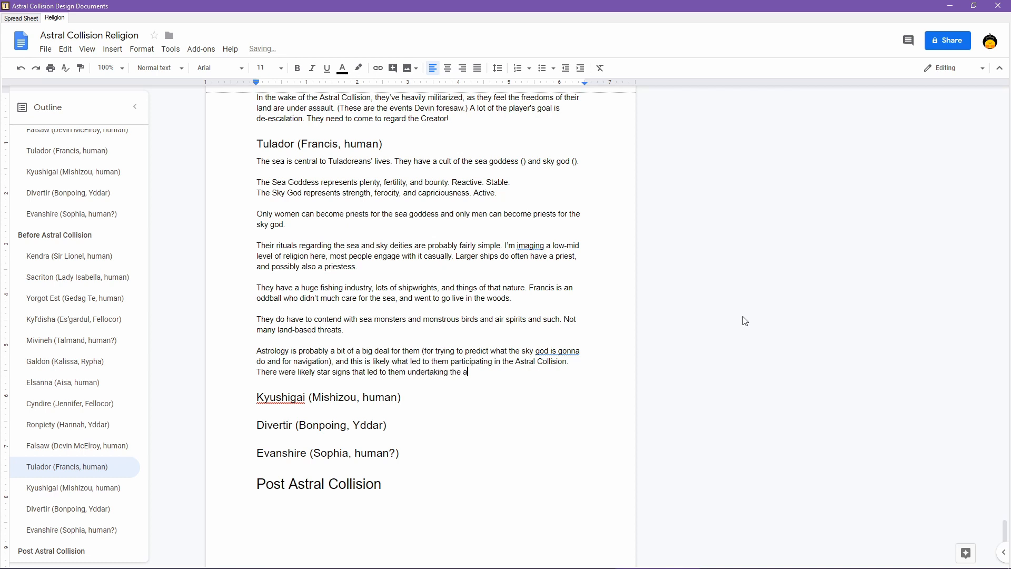
pyautogui.write('ctions necessary to cause it.')
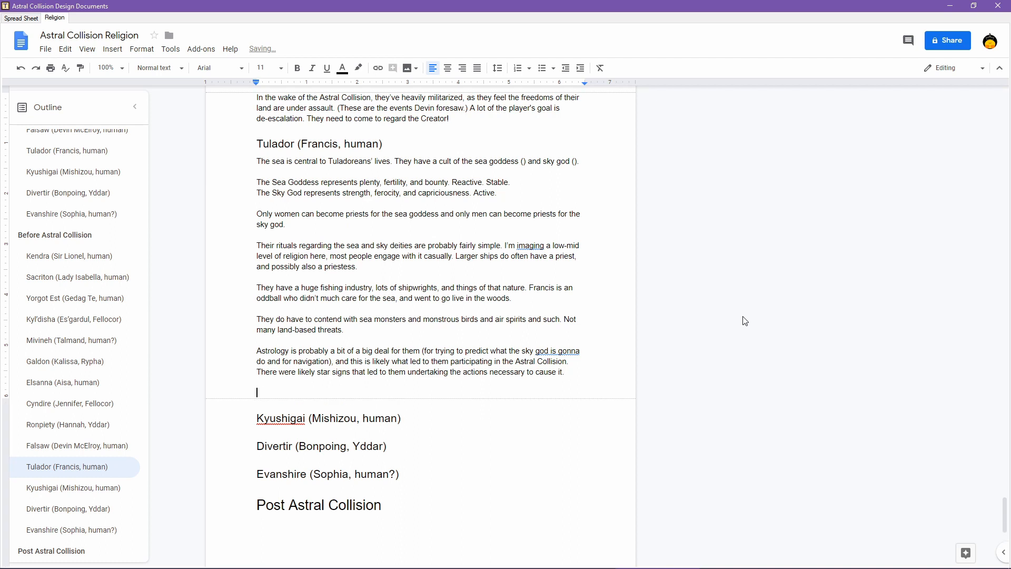
# - Begin the Tulador line 'The player's goal is to'
pyautogui.write('The player')
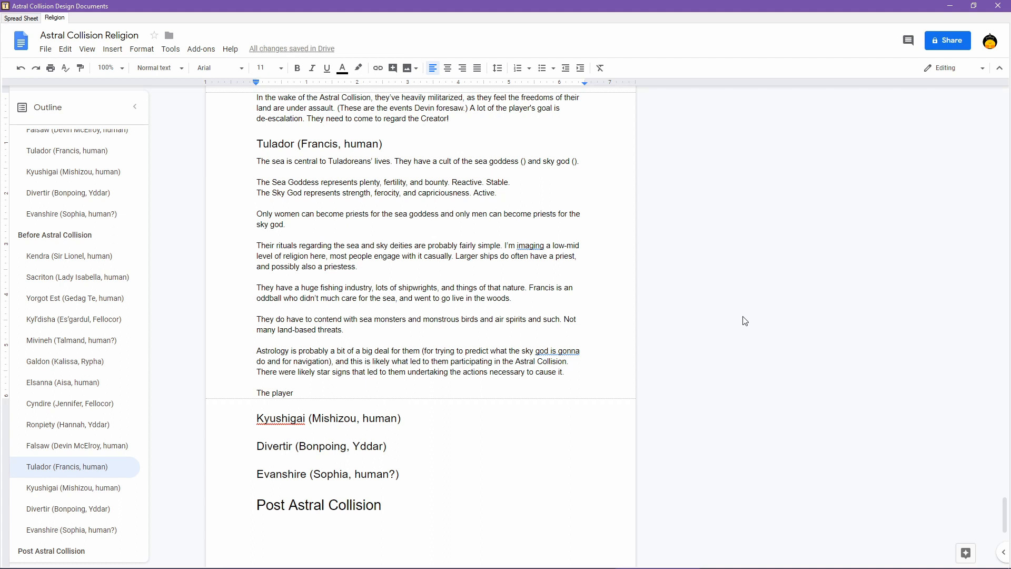
pyautogui.write("'s goal is to")
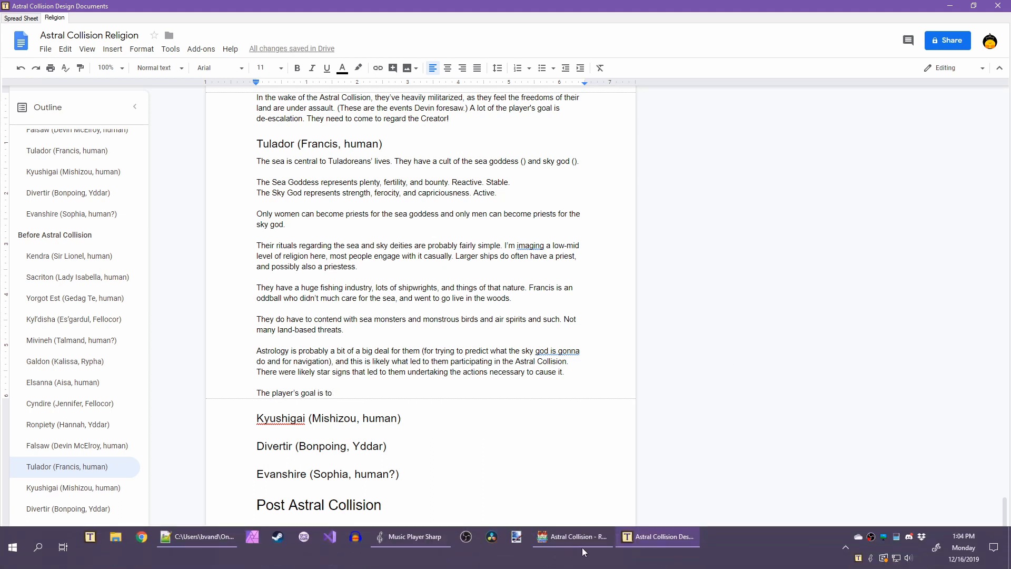
pyautogui.moveTo(571, 536)
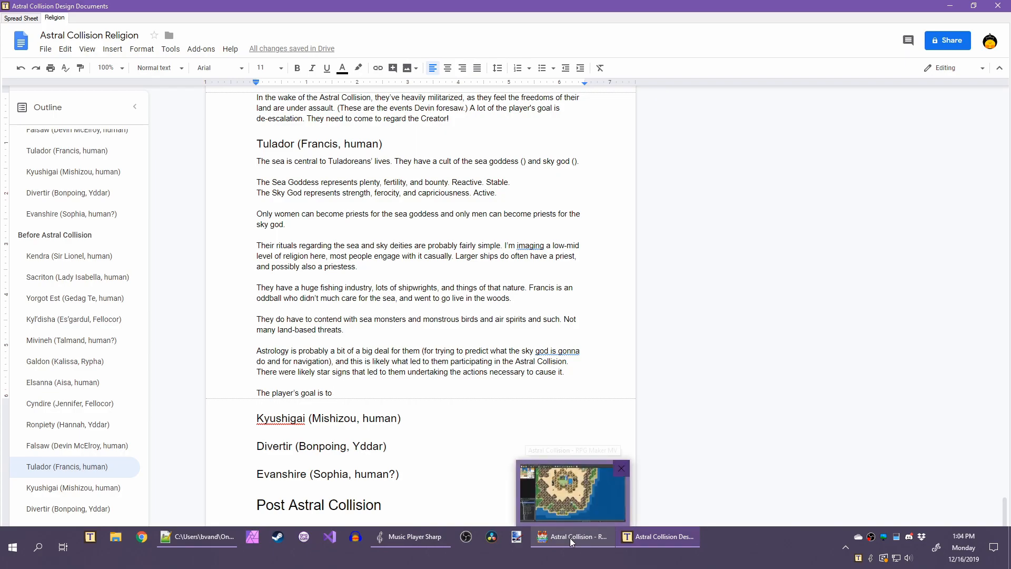
# - Extend the astrology paragraph: Francis probably warned of the dangers that would occur
pyautogui.click(570, 536)
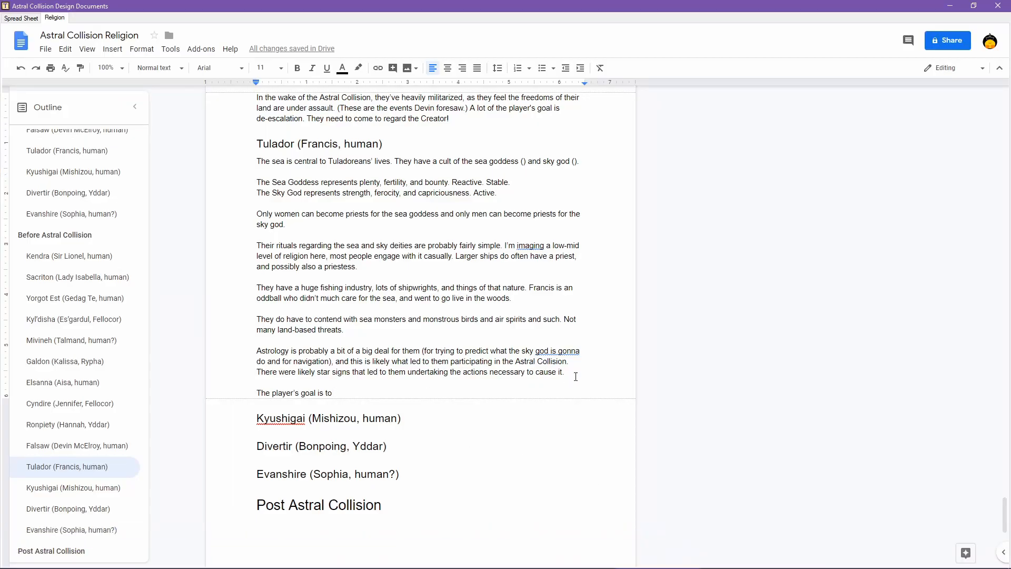
pyautogui.write('Francis probably warned o')
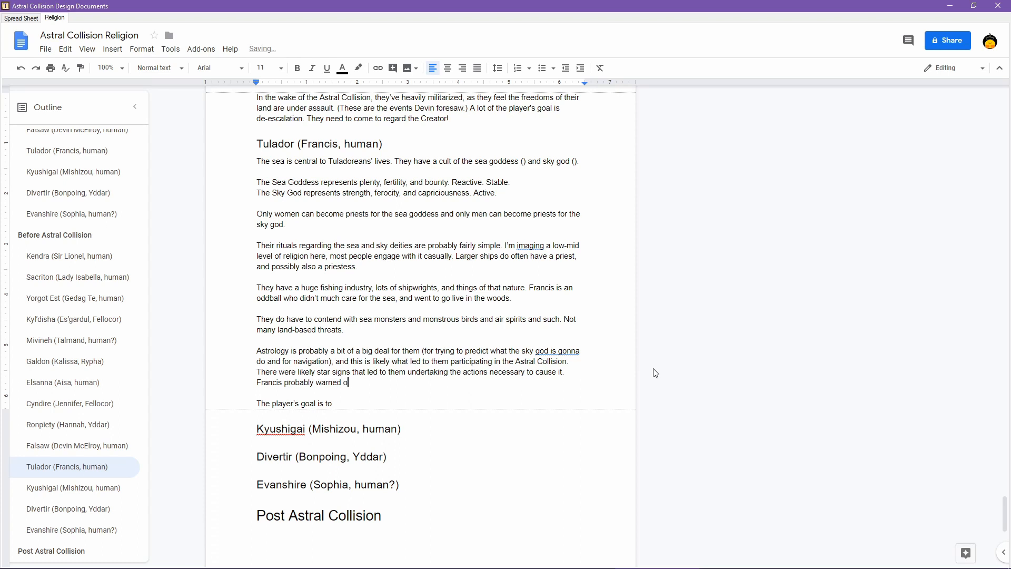
pyautogui.write('f the dangers that w')
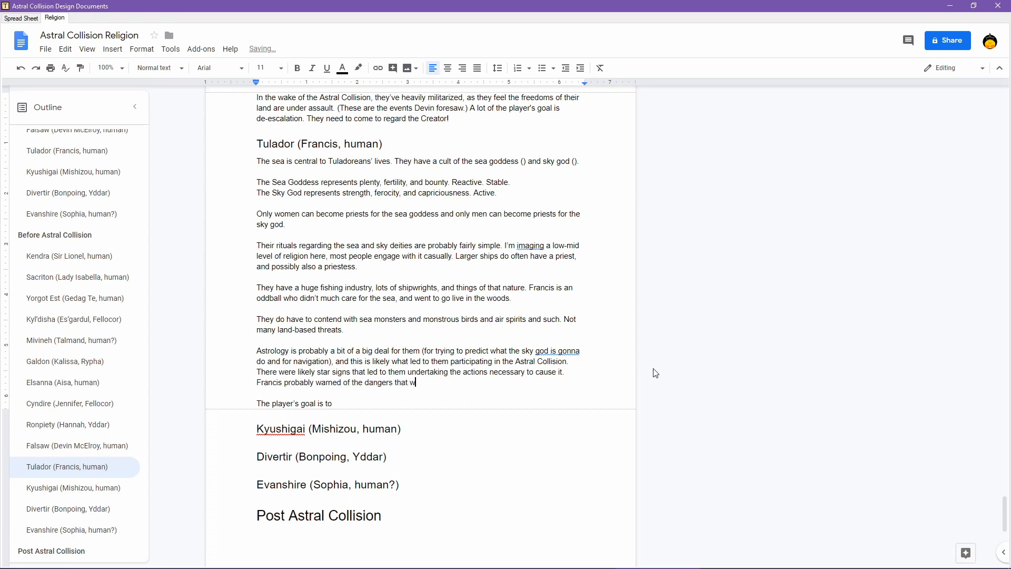
pyautogui.write('ould occur if the')
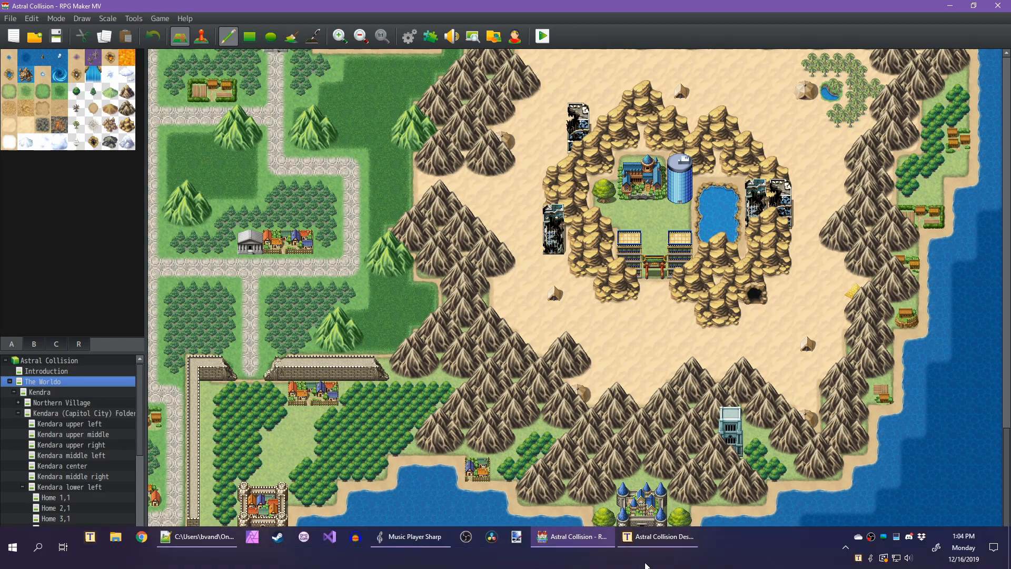
pyautogui.click(657, 536)
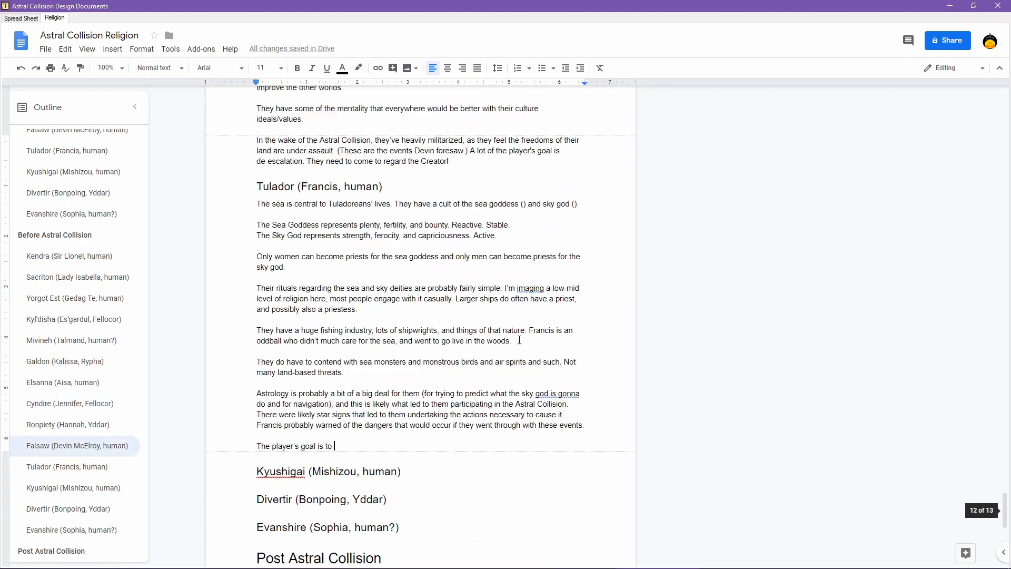
# - Finish the goal: dismantle the cult of the sky and sea deities and establish a focus on the Creator
pyautogui.scroll(-3)
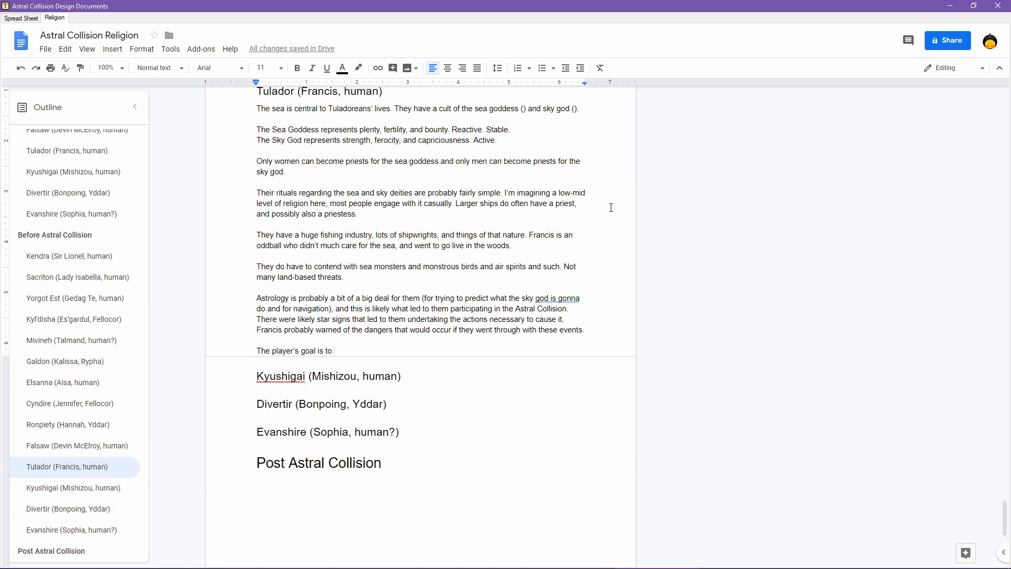
pyautogui.write('dis')
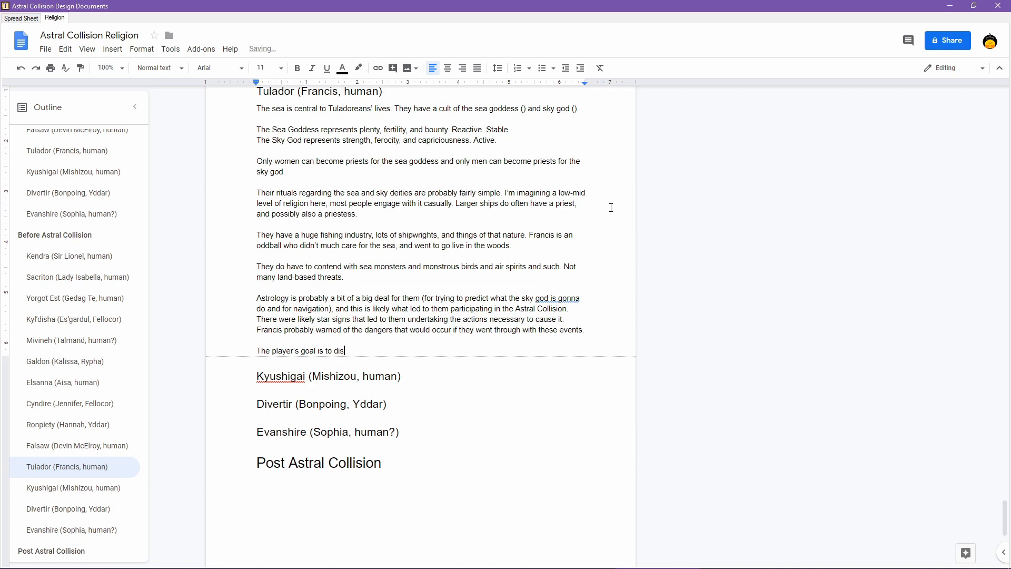
pyautogui.write('mantle the cult of the')
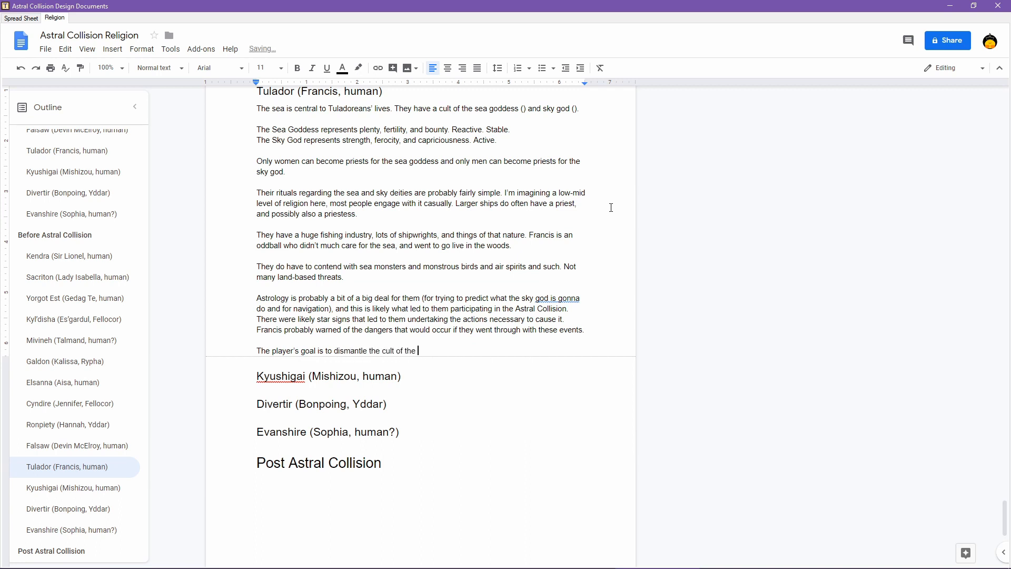
pyautogui.write('sky a')
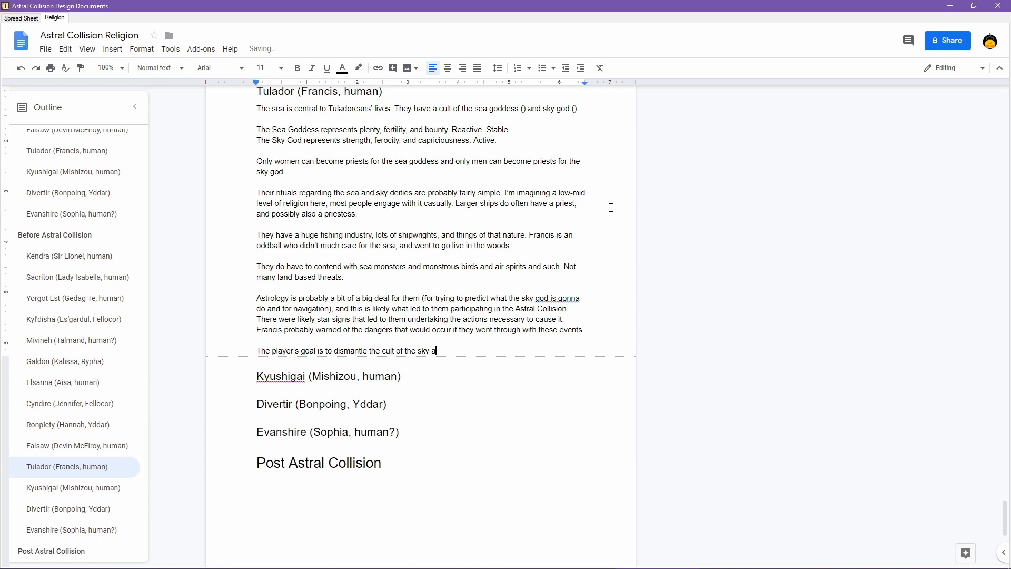
pyautogui.write('nd sea deities.')
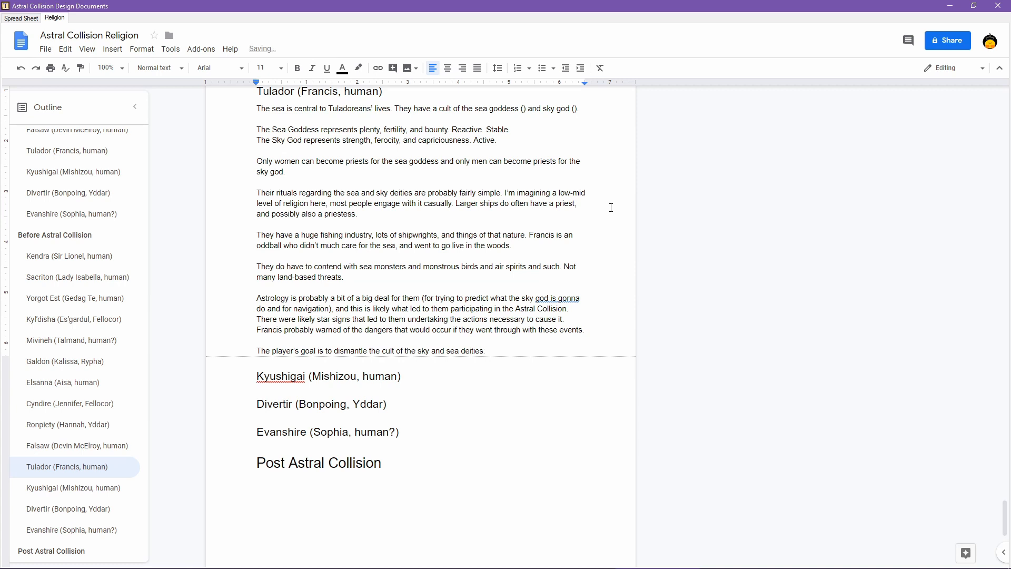
pyautogui.write('an')
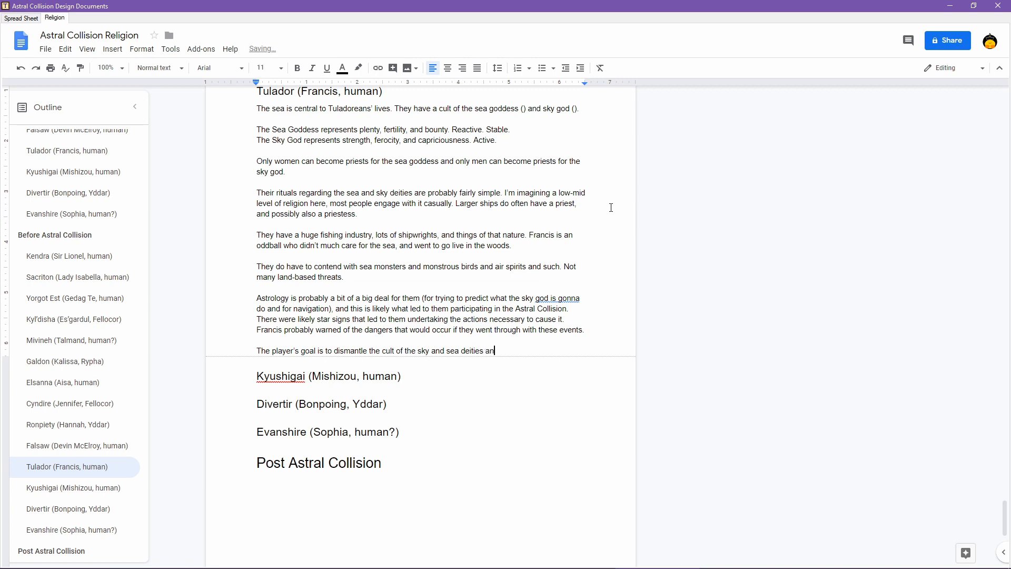
pyautogui.write('d estaab')
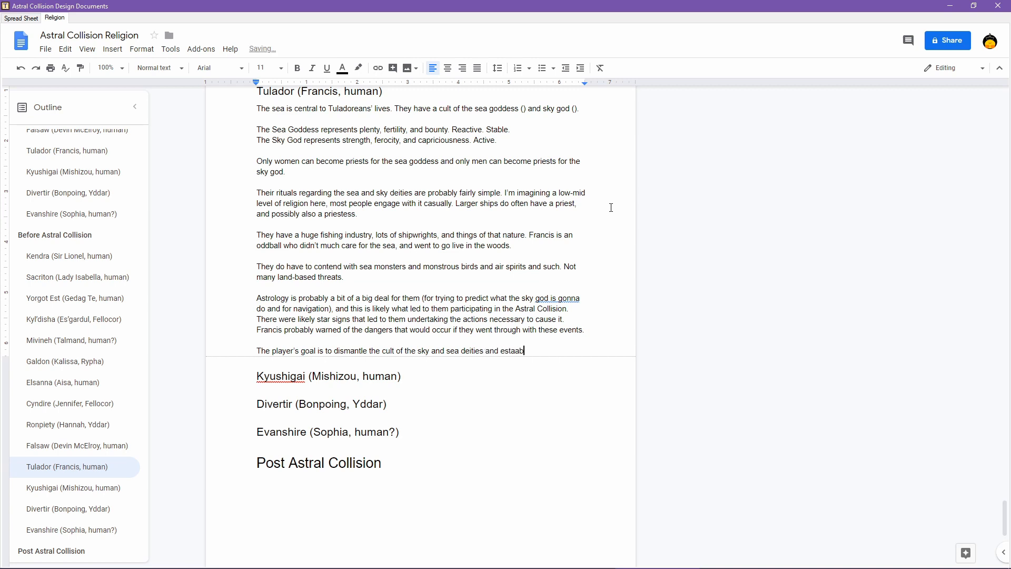
pyautogui.write('lish a foo')
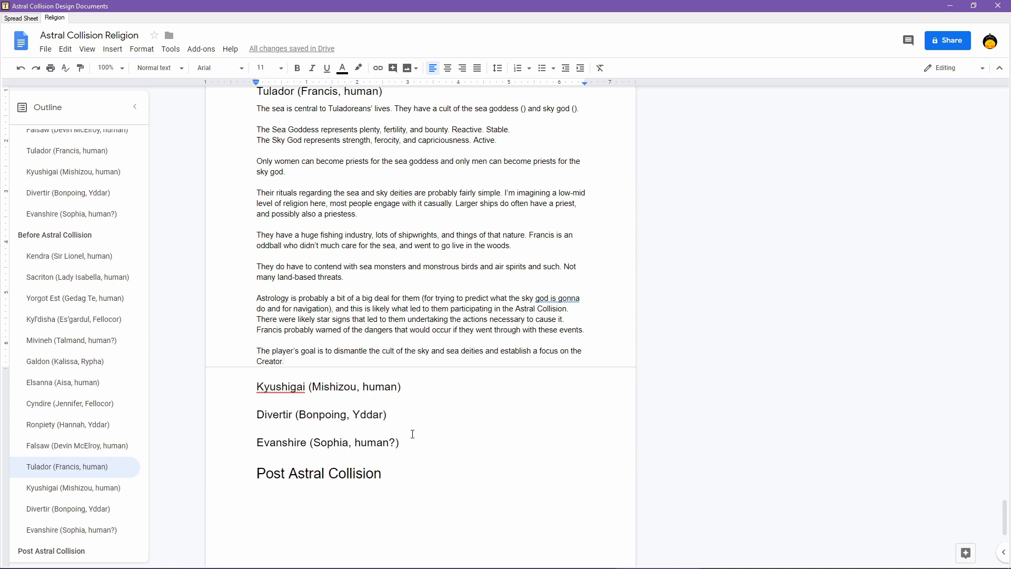
pyautogui.moveTo(256, 387); pyautogui.dragTo(399, 442)
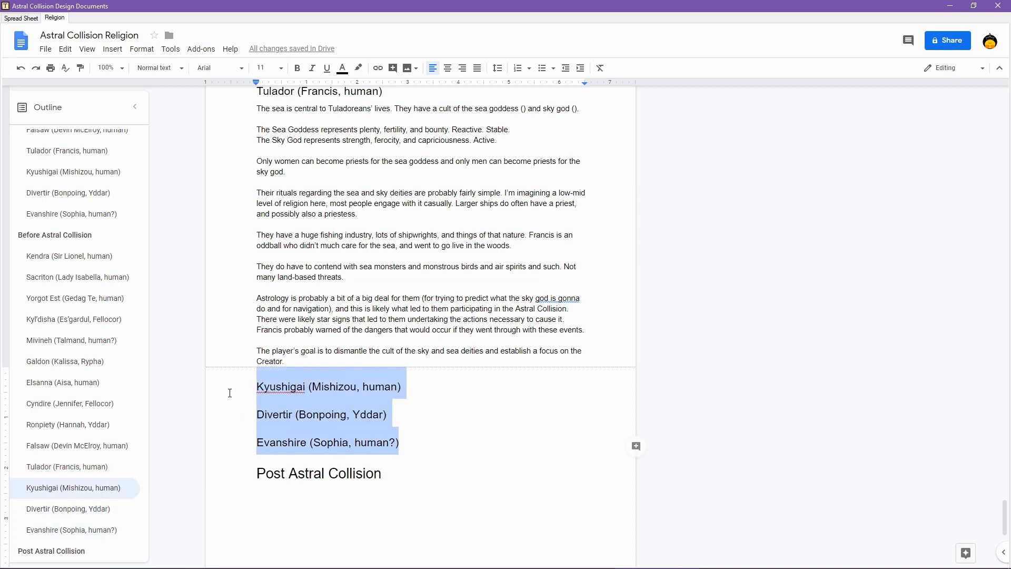
pyautogui.click(401, 387)
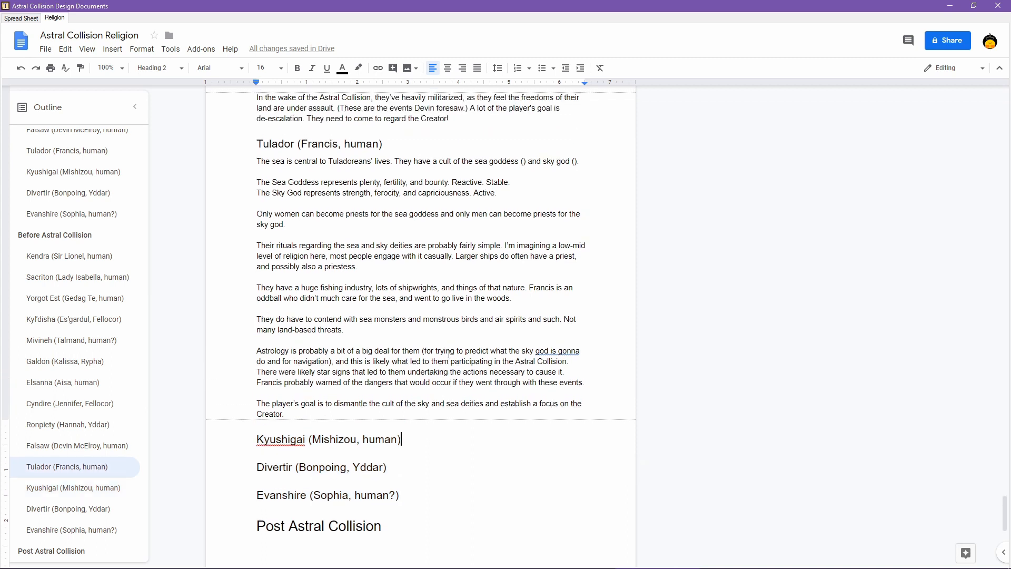
pyautogui.scroll(-3)
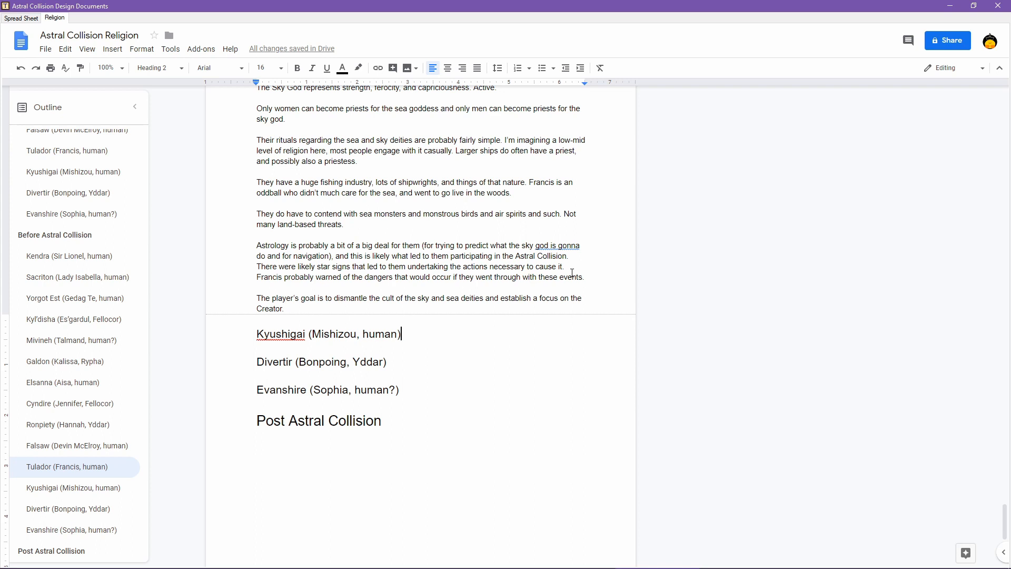
pyautogui.moveTo(575, 271)
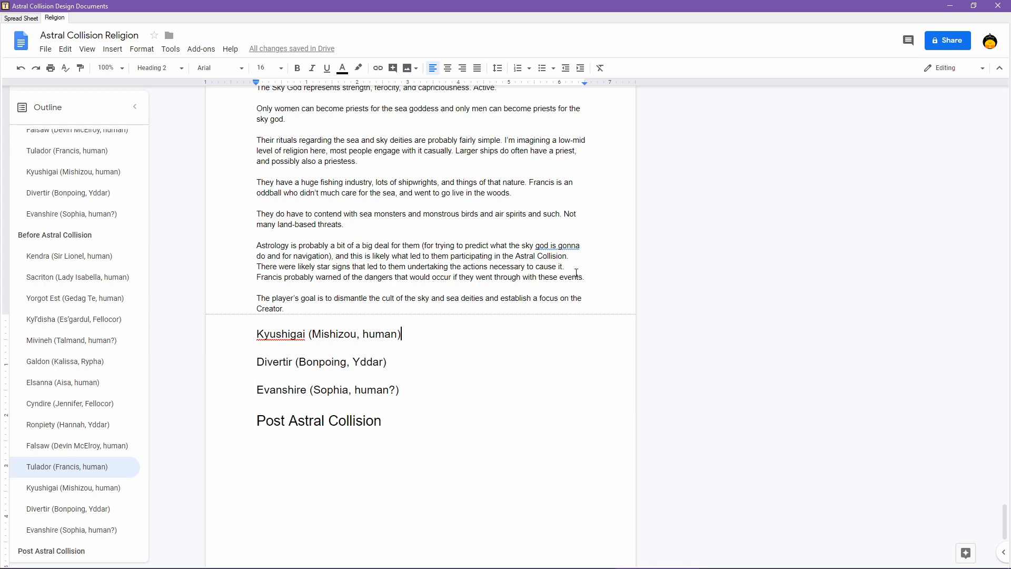